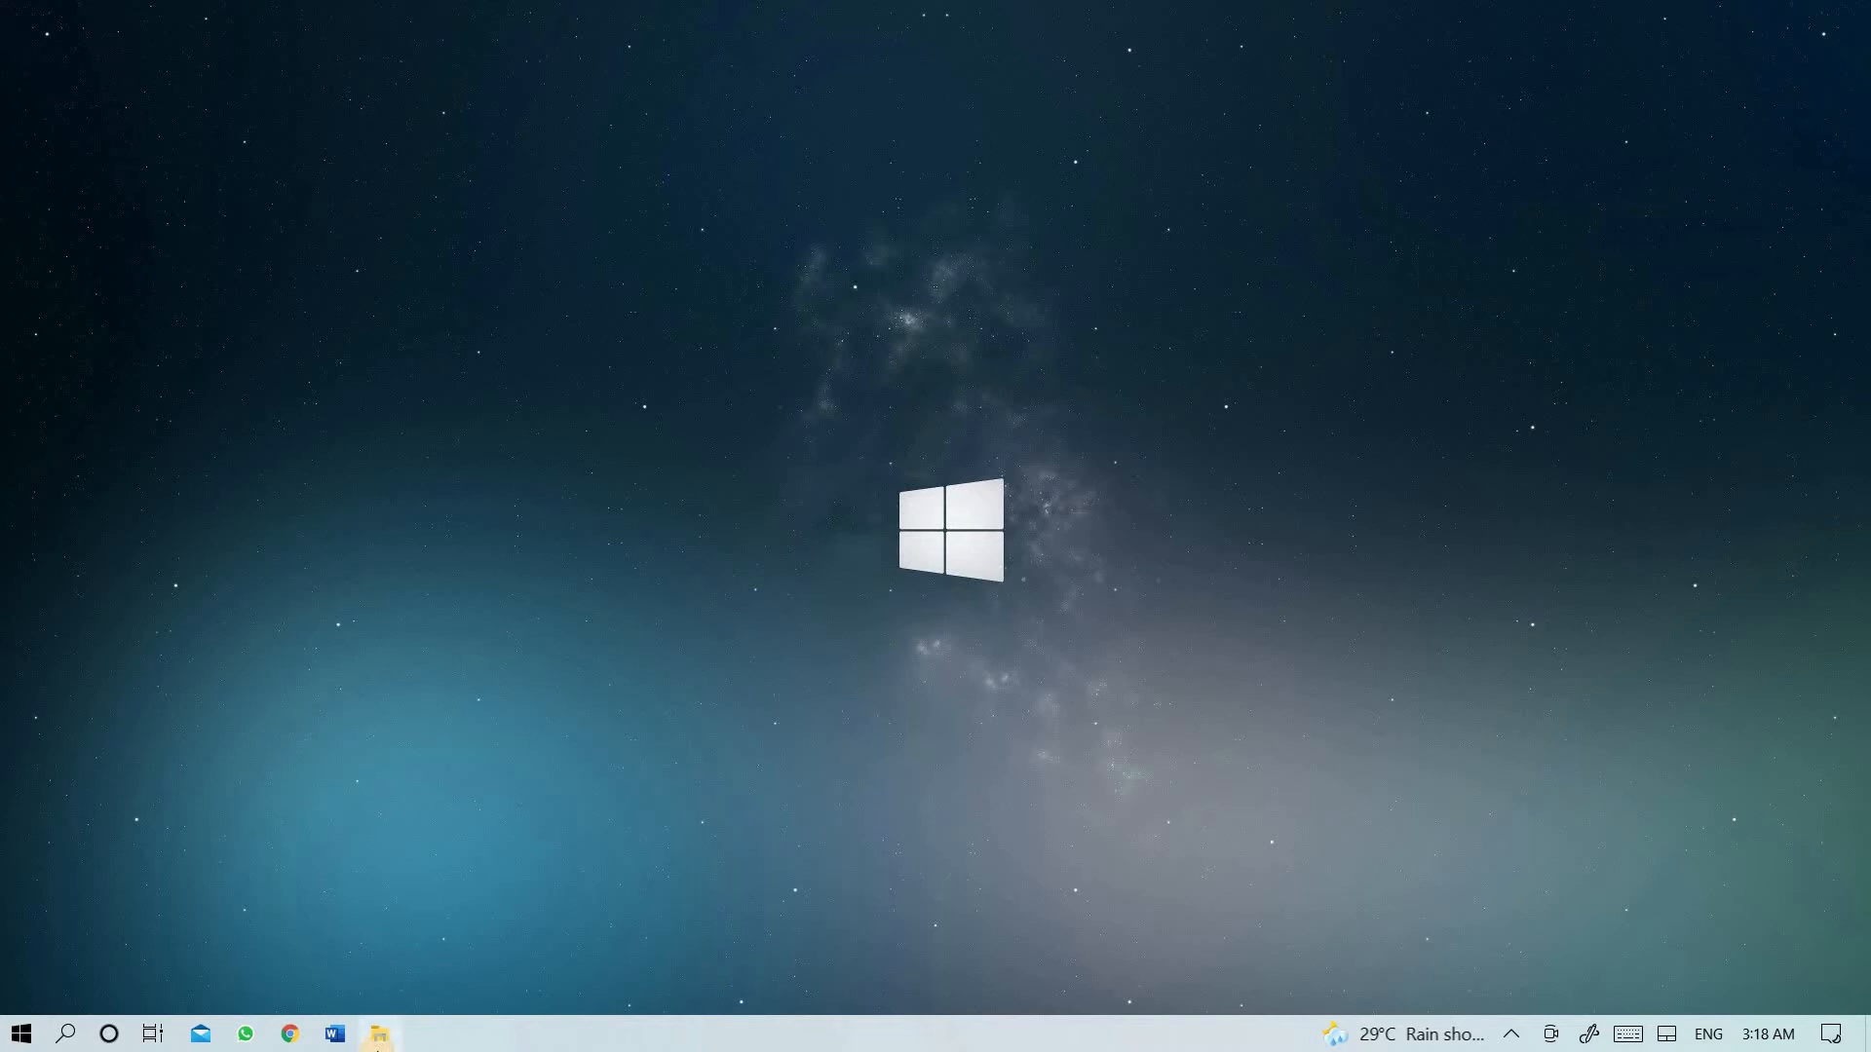
- Browse to the Downloads folder in the file browser, then close it
{"action": "left_click", "coordinate": [379, 1032]}
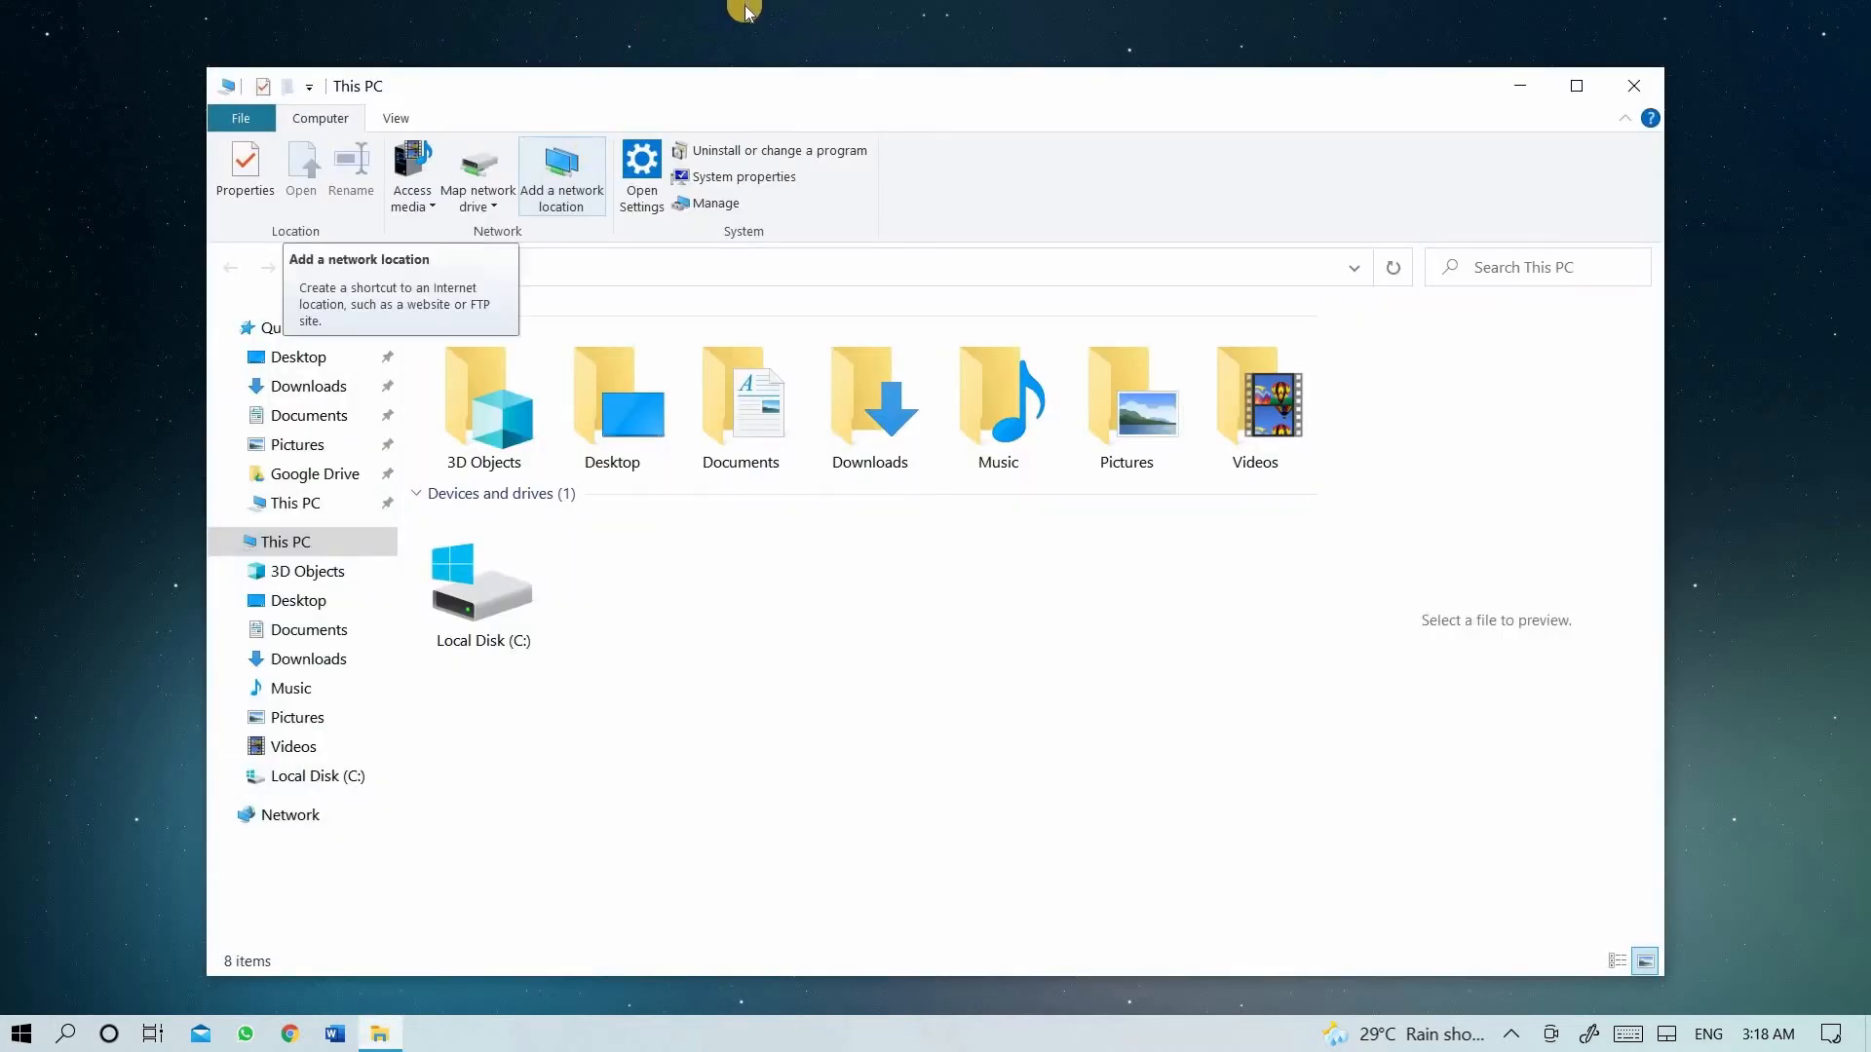
{"action": "left_click", "coordinate": [870, 402]}
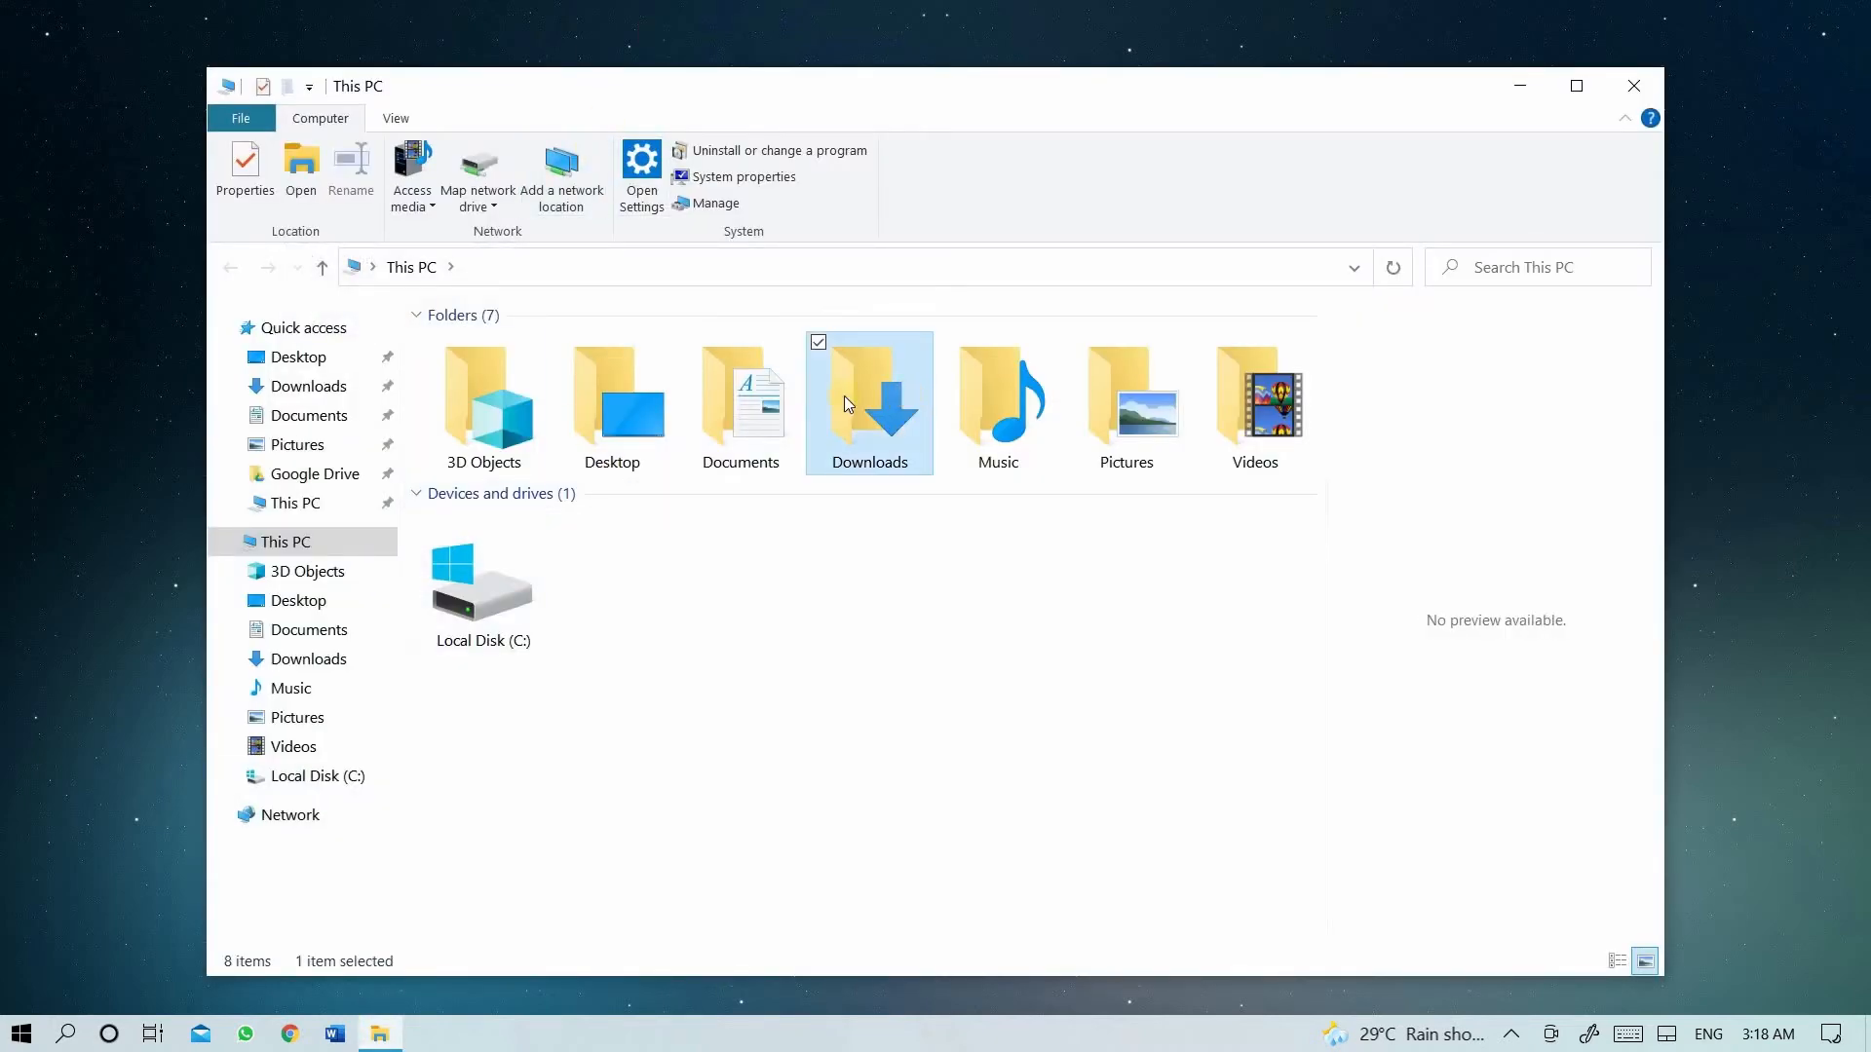
{"action": "double_click", "coordinate": [868, 400]}
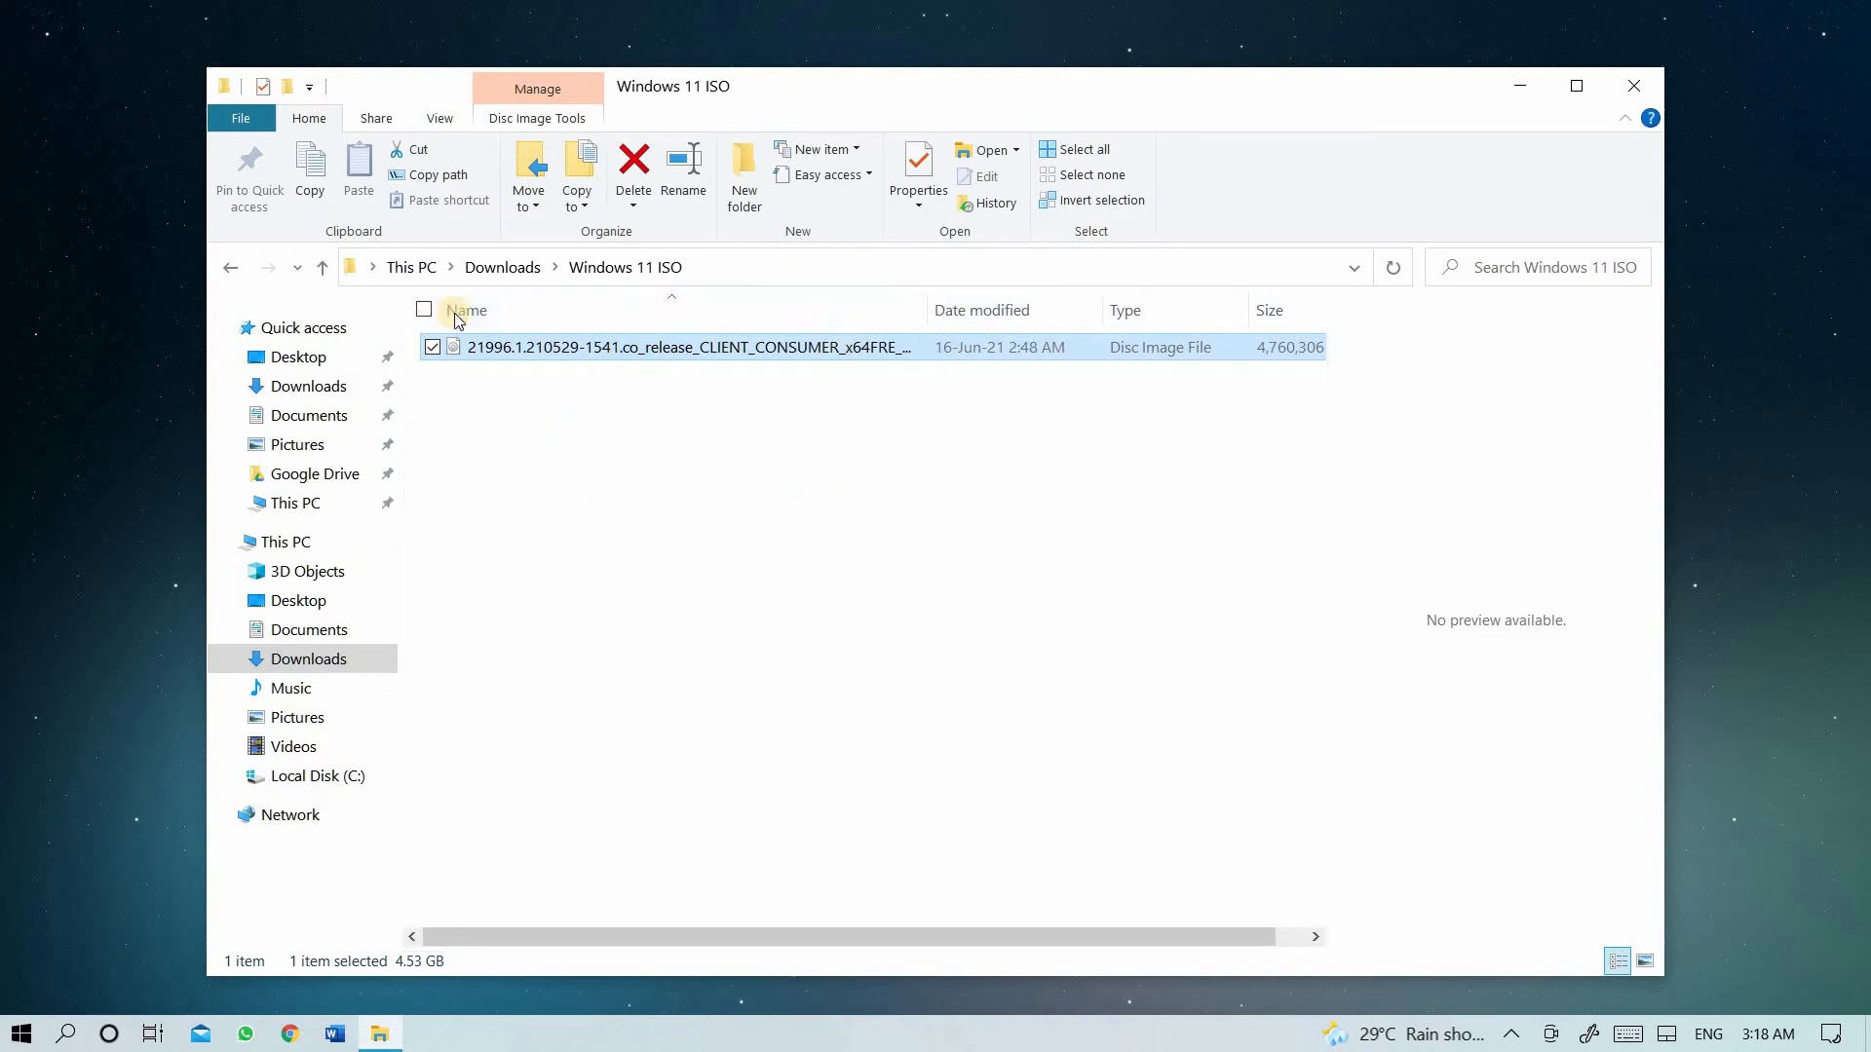
{"action": "mouse_move", "coordinate": [1634, 87]}
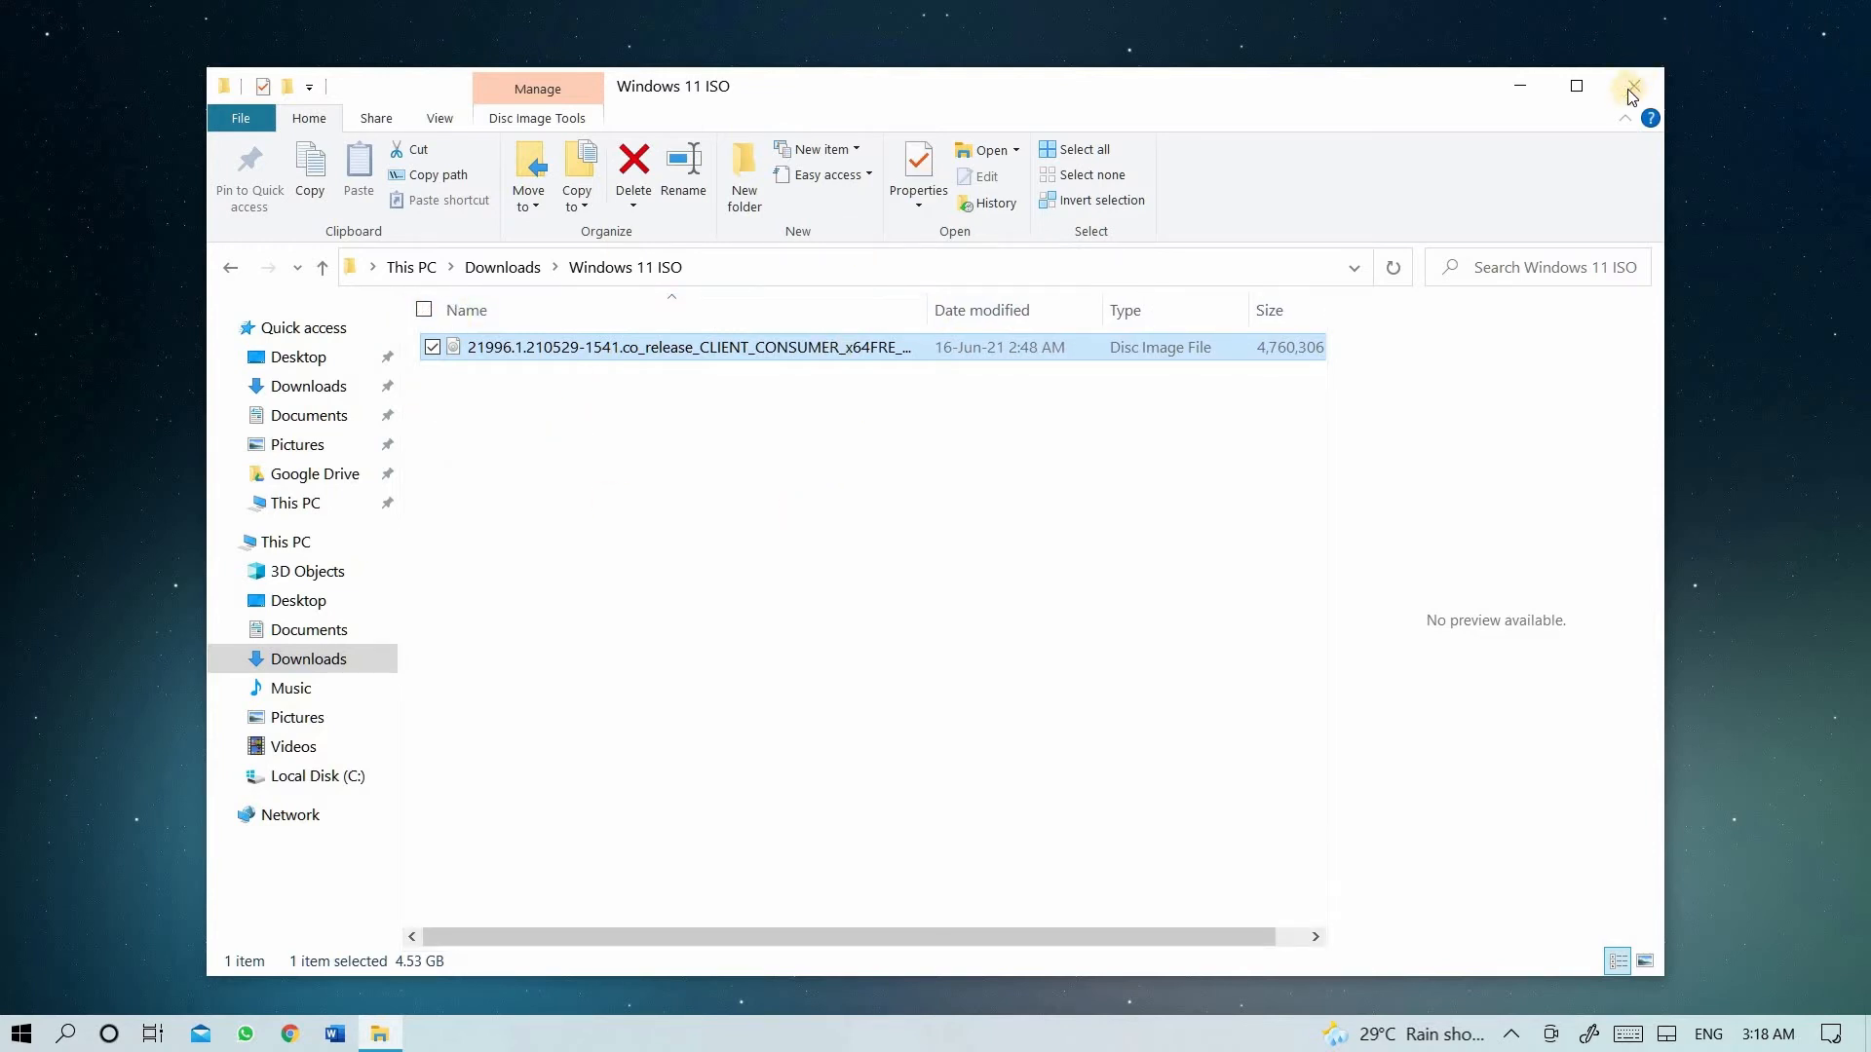
{"action": "mouse_move", "coordinate": [1841, 21]}
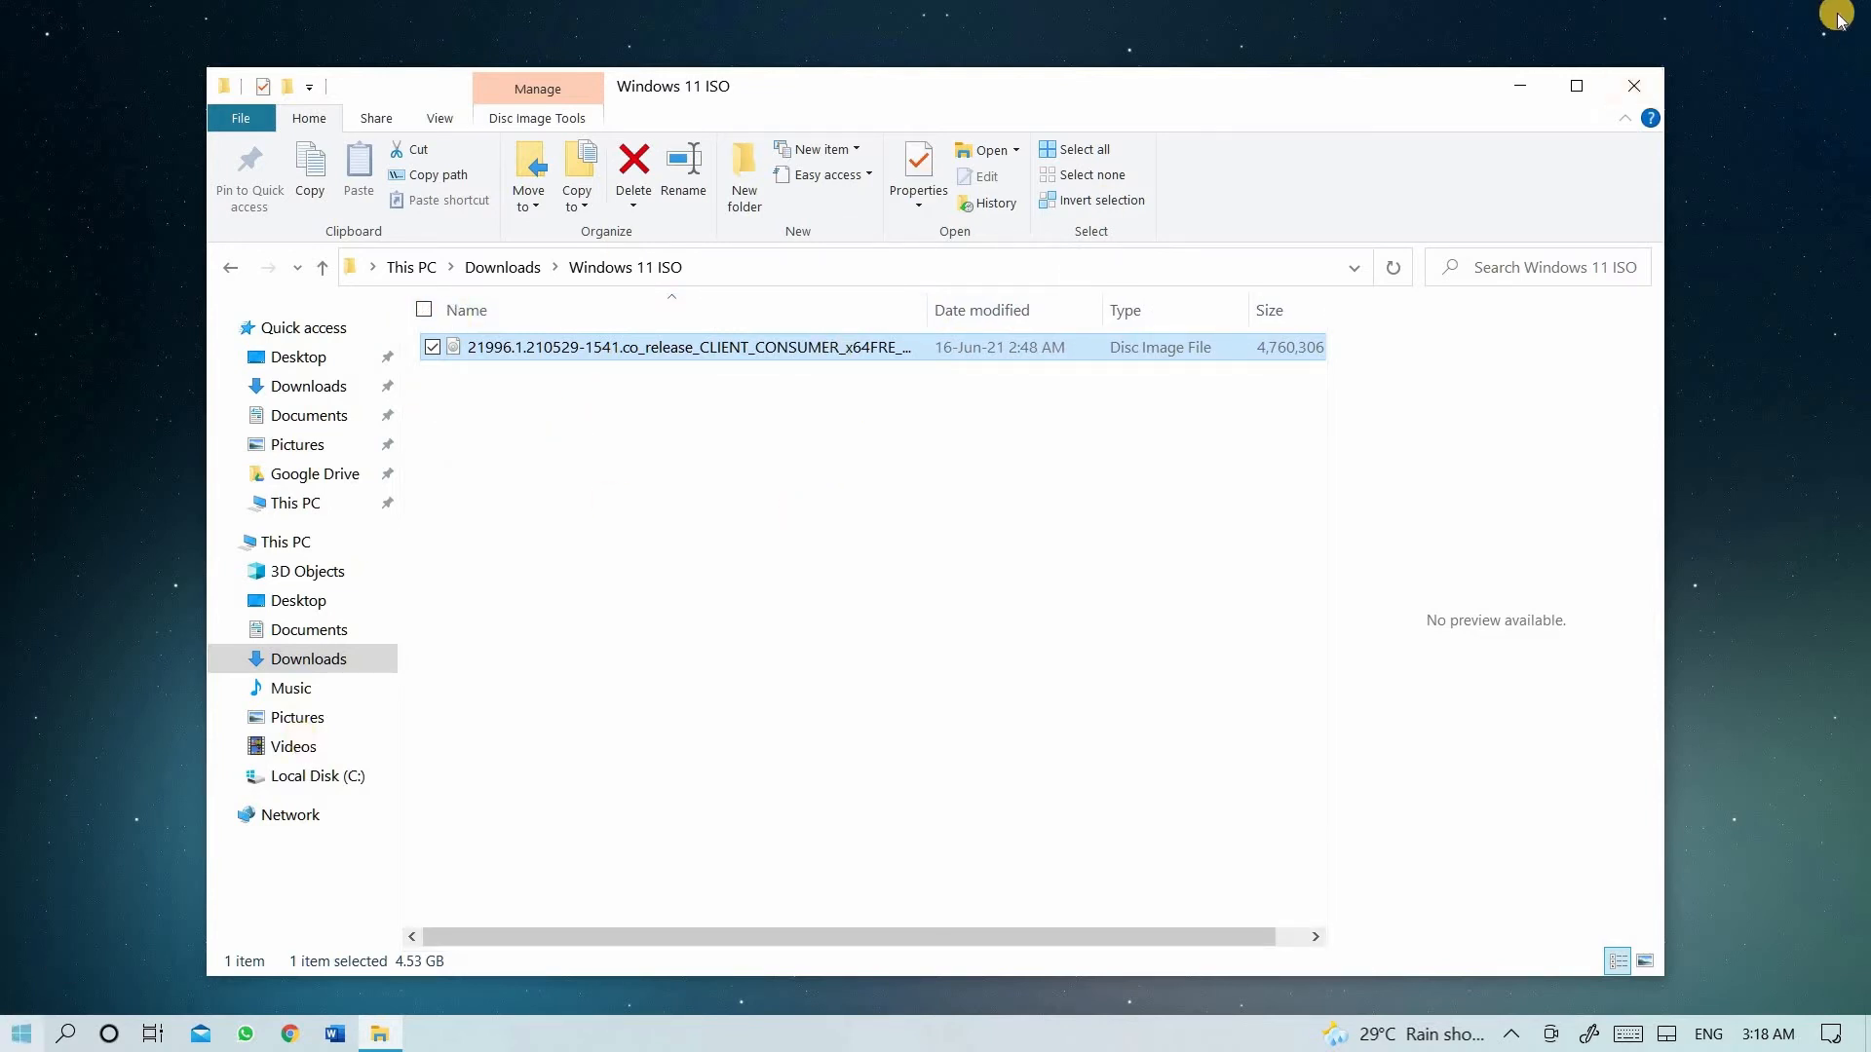
{"action": "mouse_move", "coordinate": [1633, 86]}
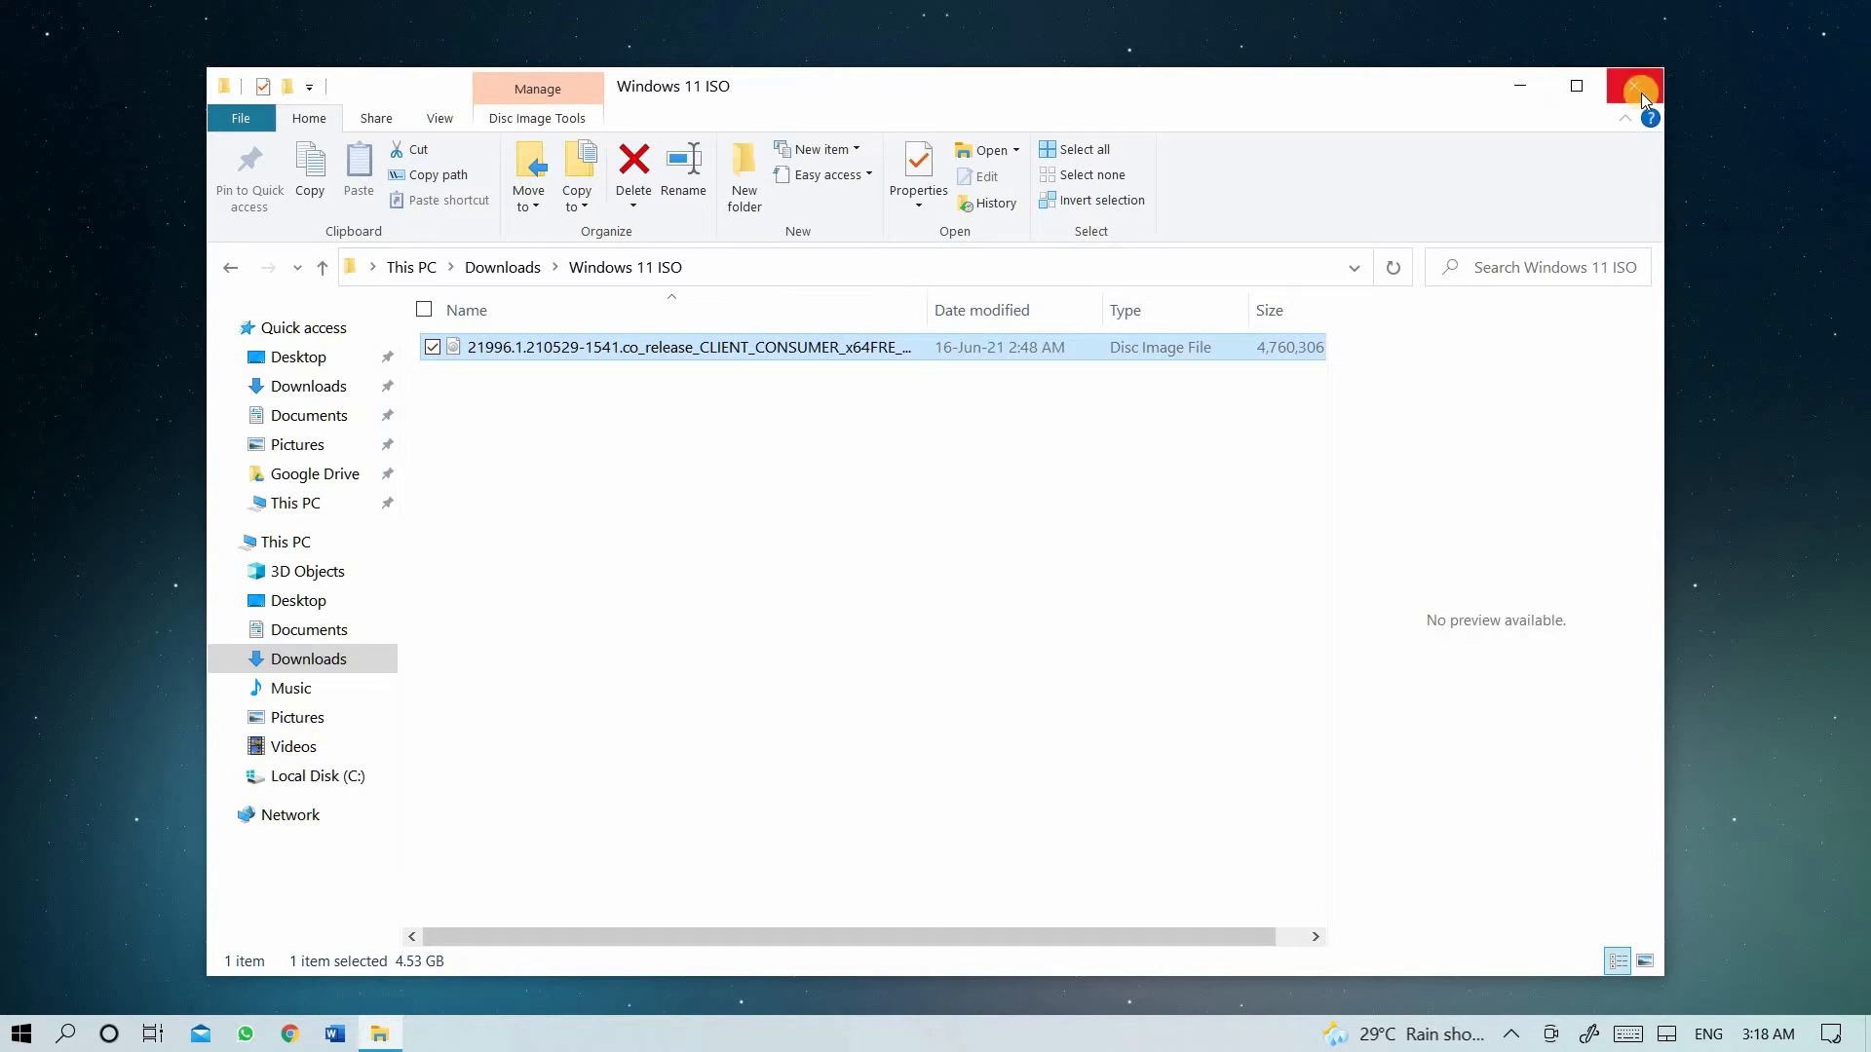
{"action": "left_click", "coordinate": [19, 1033]}
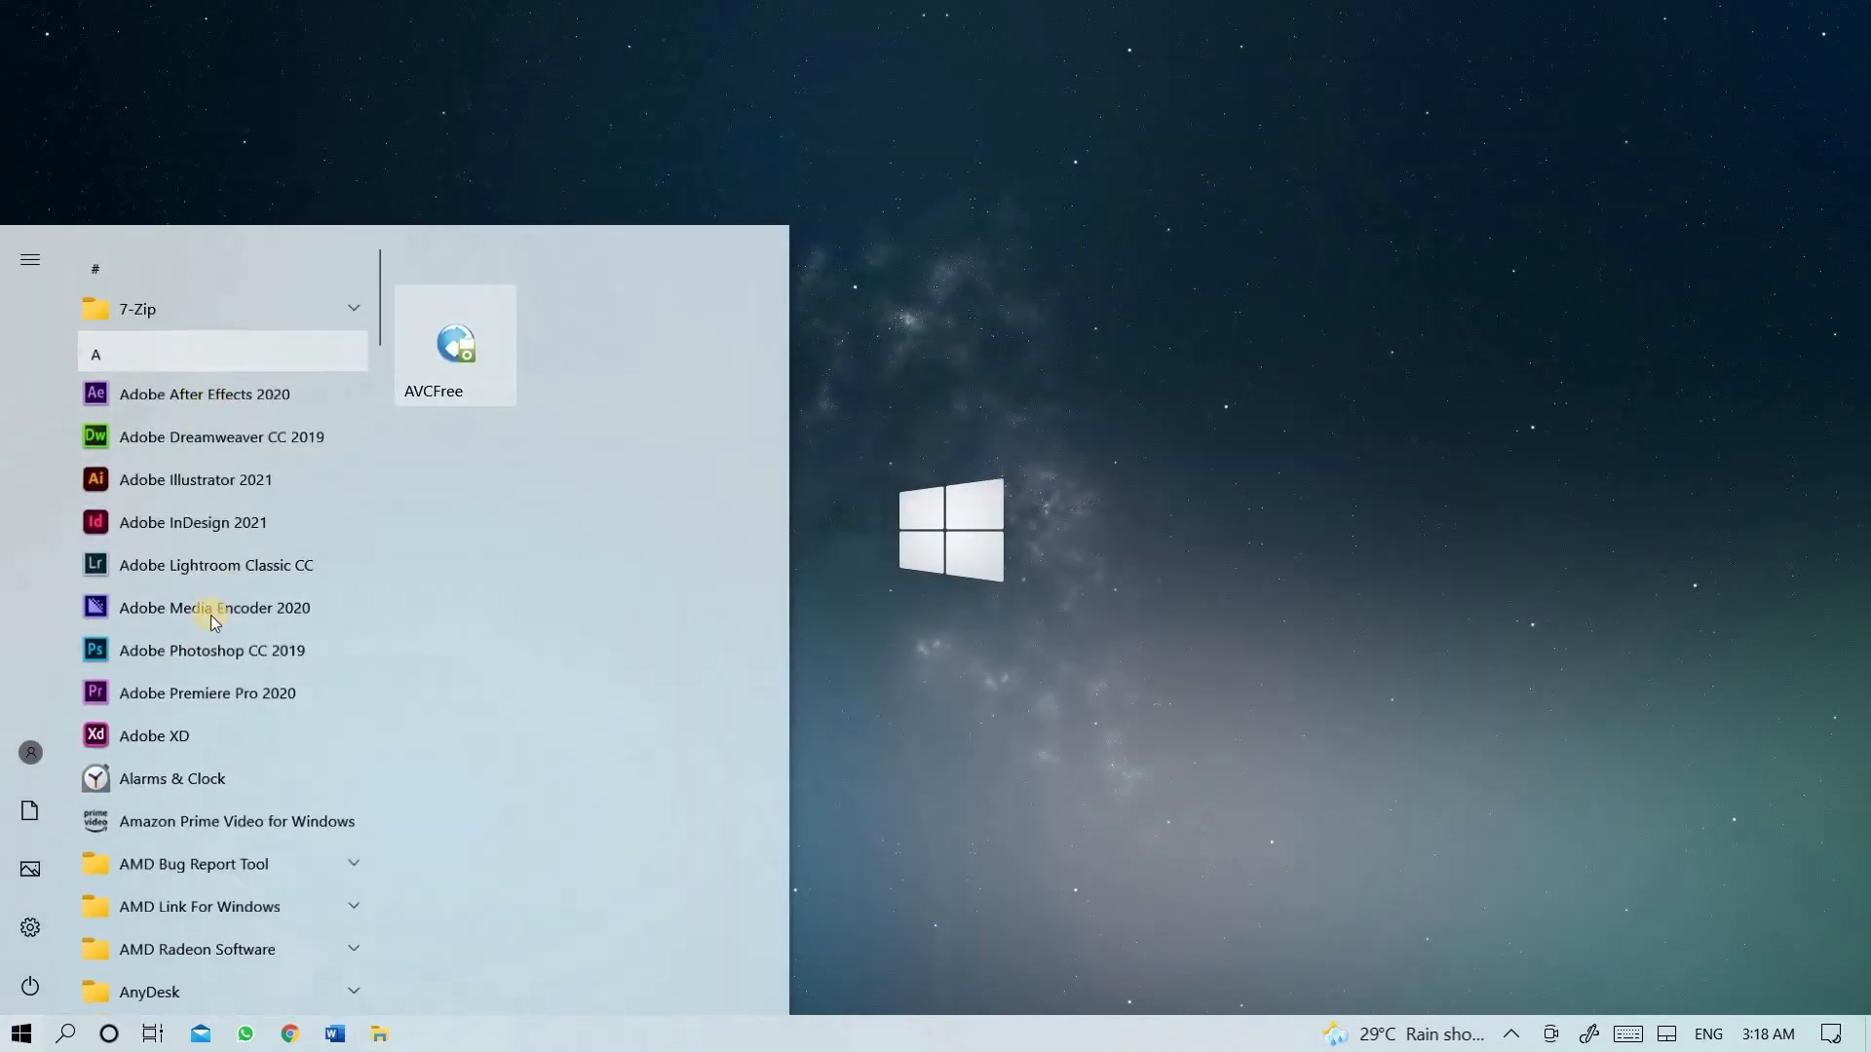
- Launch Oracle VM VirtualBox from its Start menu program group
{"action": "scroll", "scroll_direction": "down", "scroll_amount": 3}
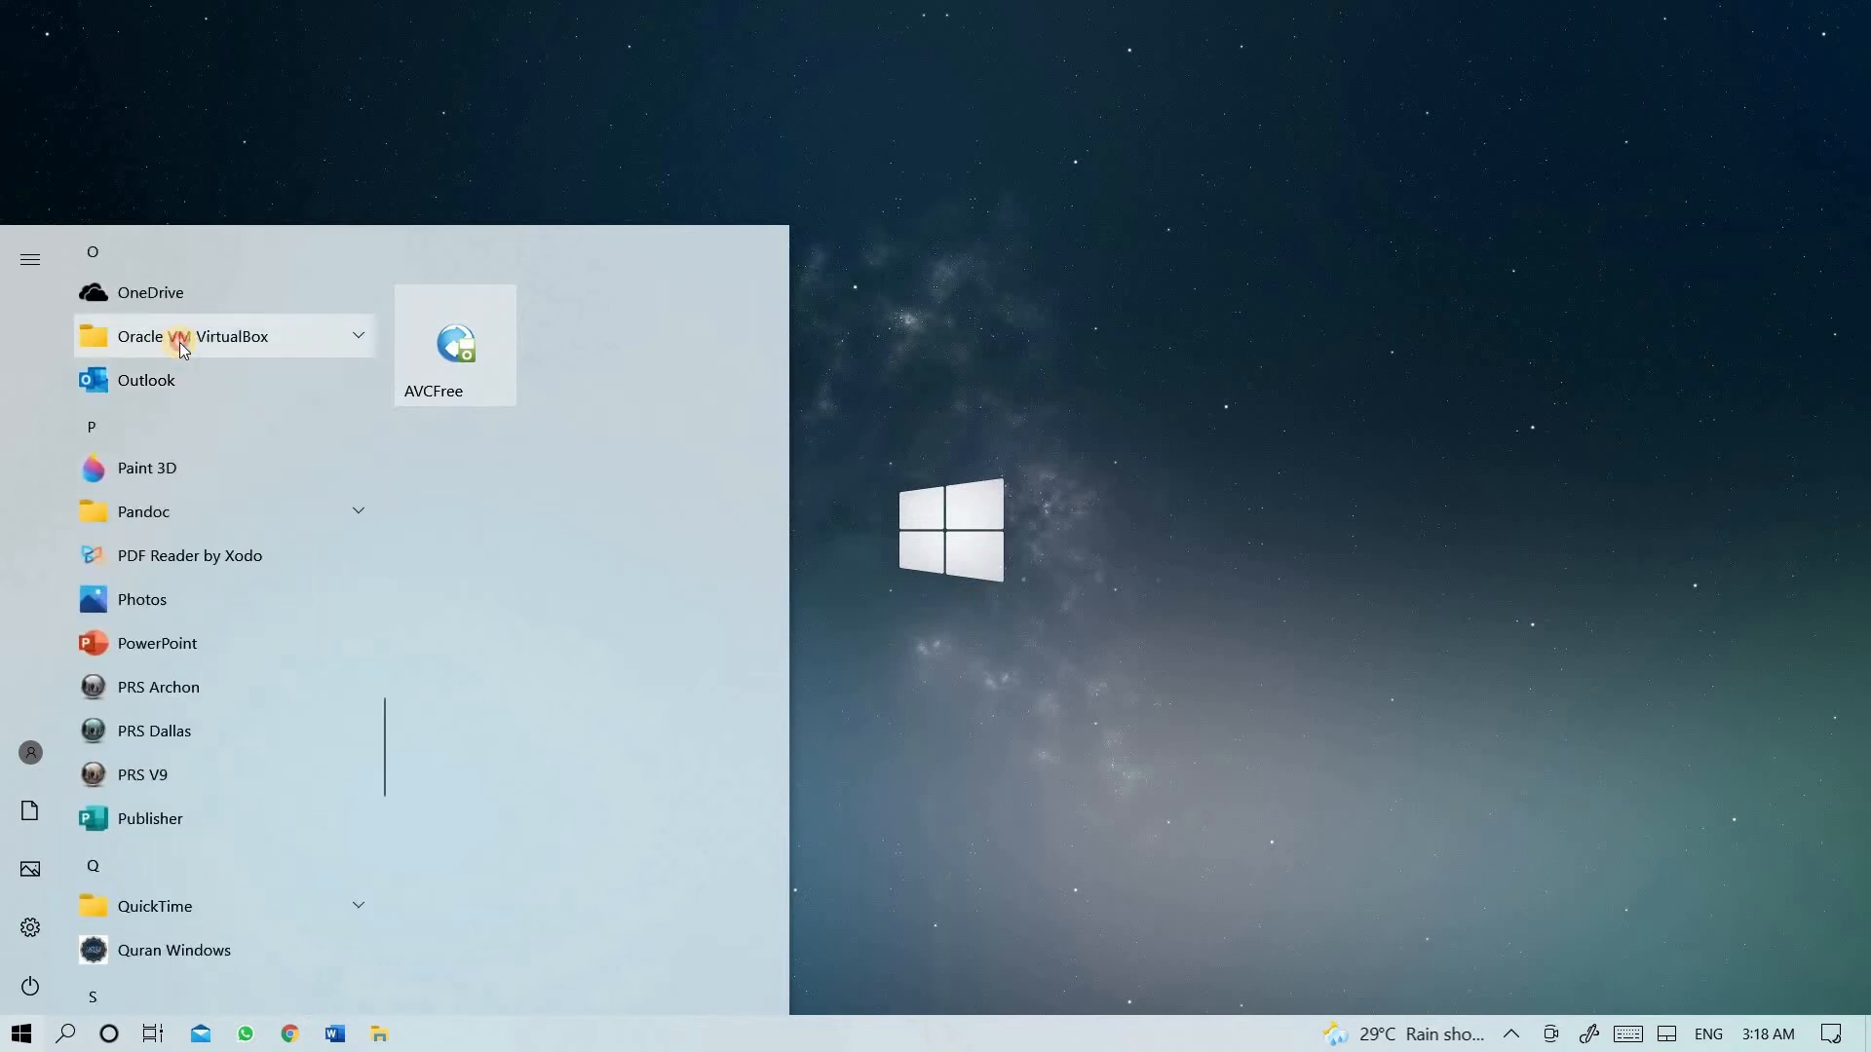
{"action": "left_click", "coordinate": [191, 335]}
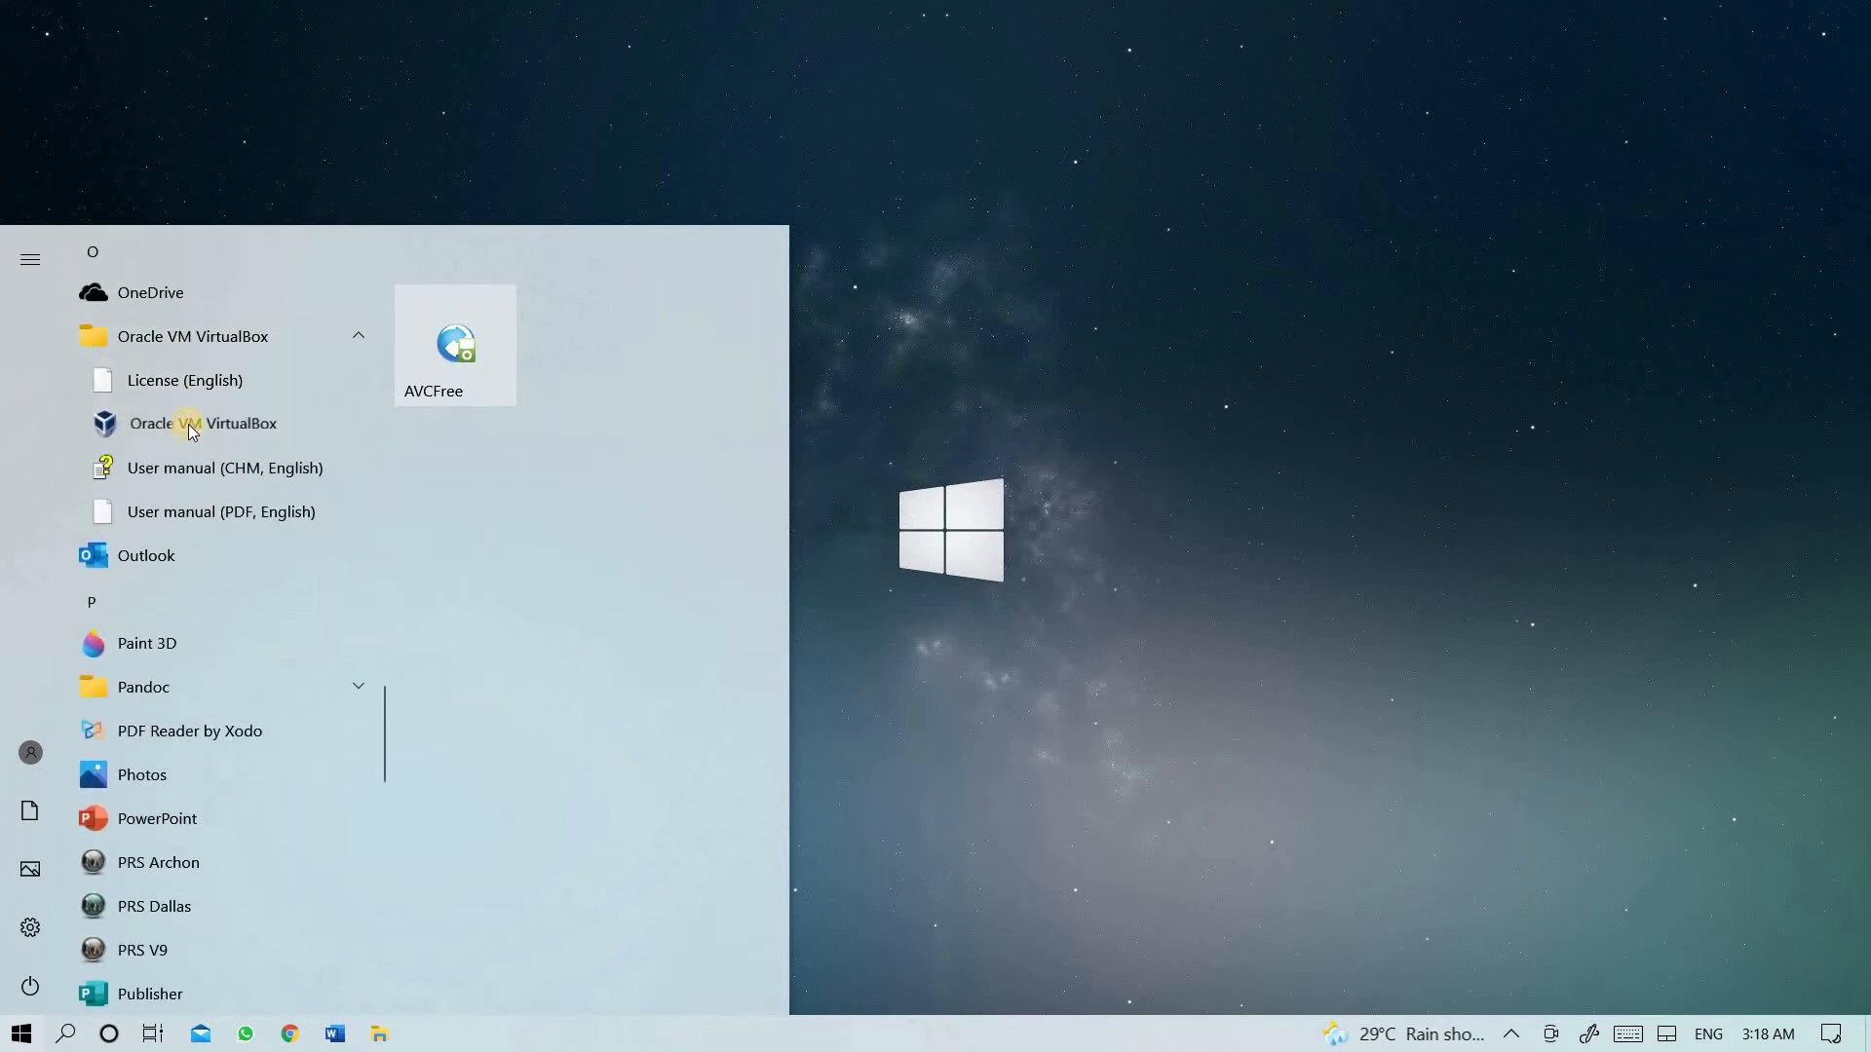
{"action": "left_click", "coordinate": [204, 424]}
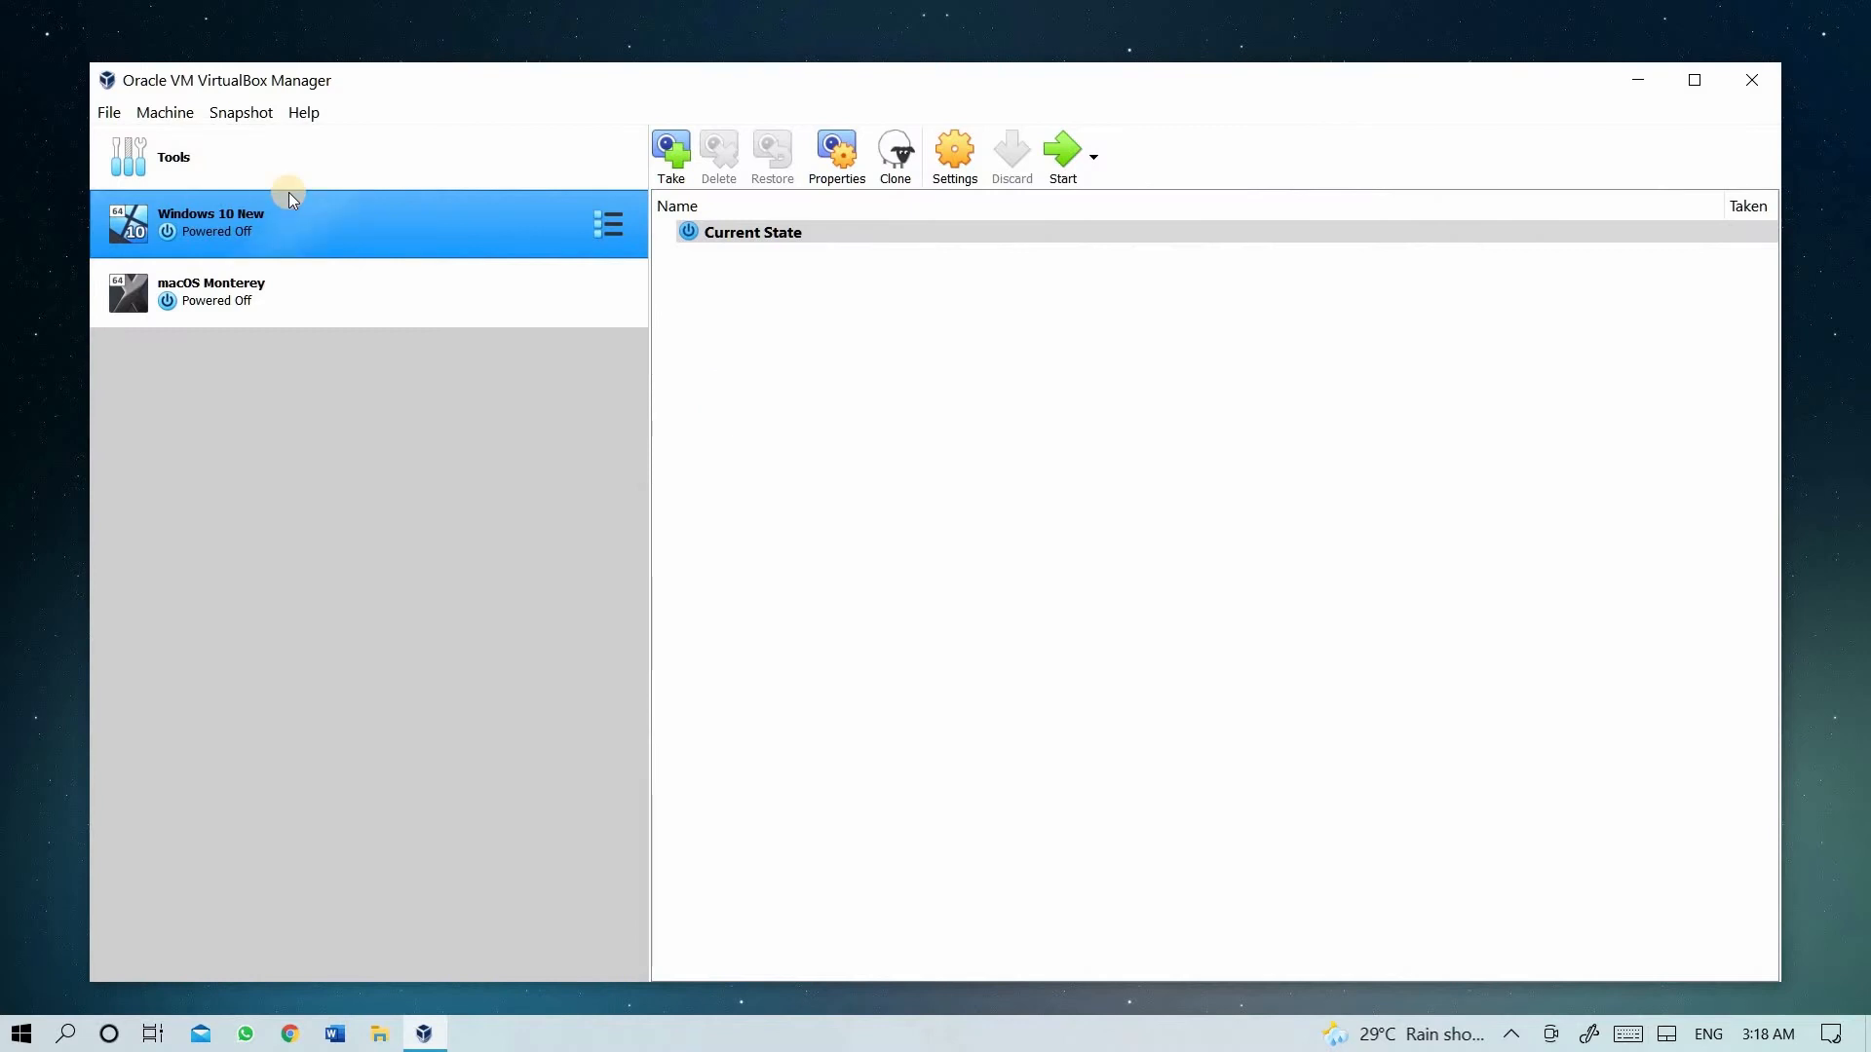
{"action": "left_click", "coordinate": [174, 156]}
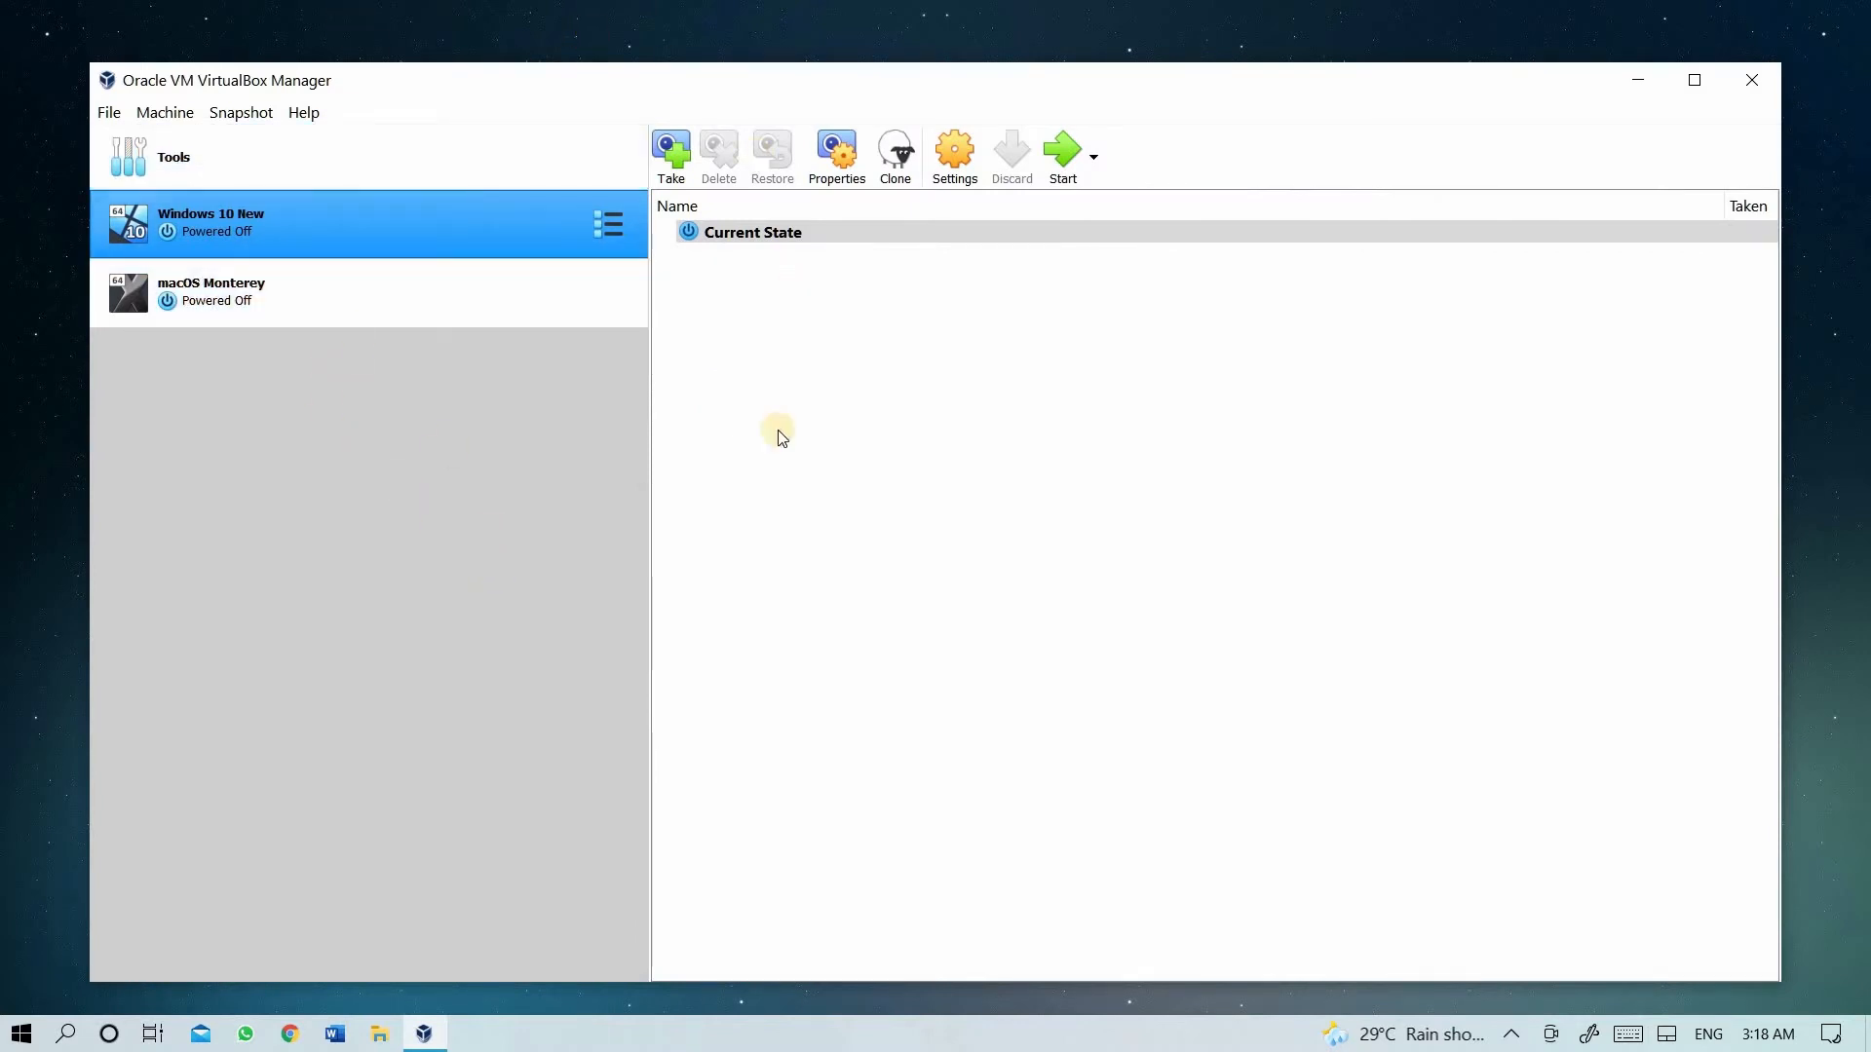
{"action": "mouse_move", "coordinate": [580, 353]}
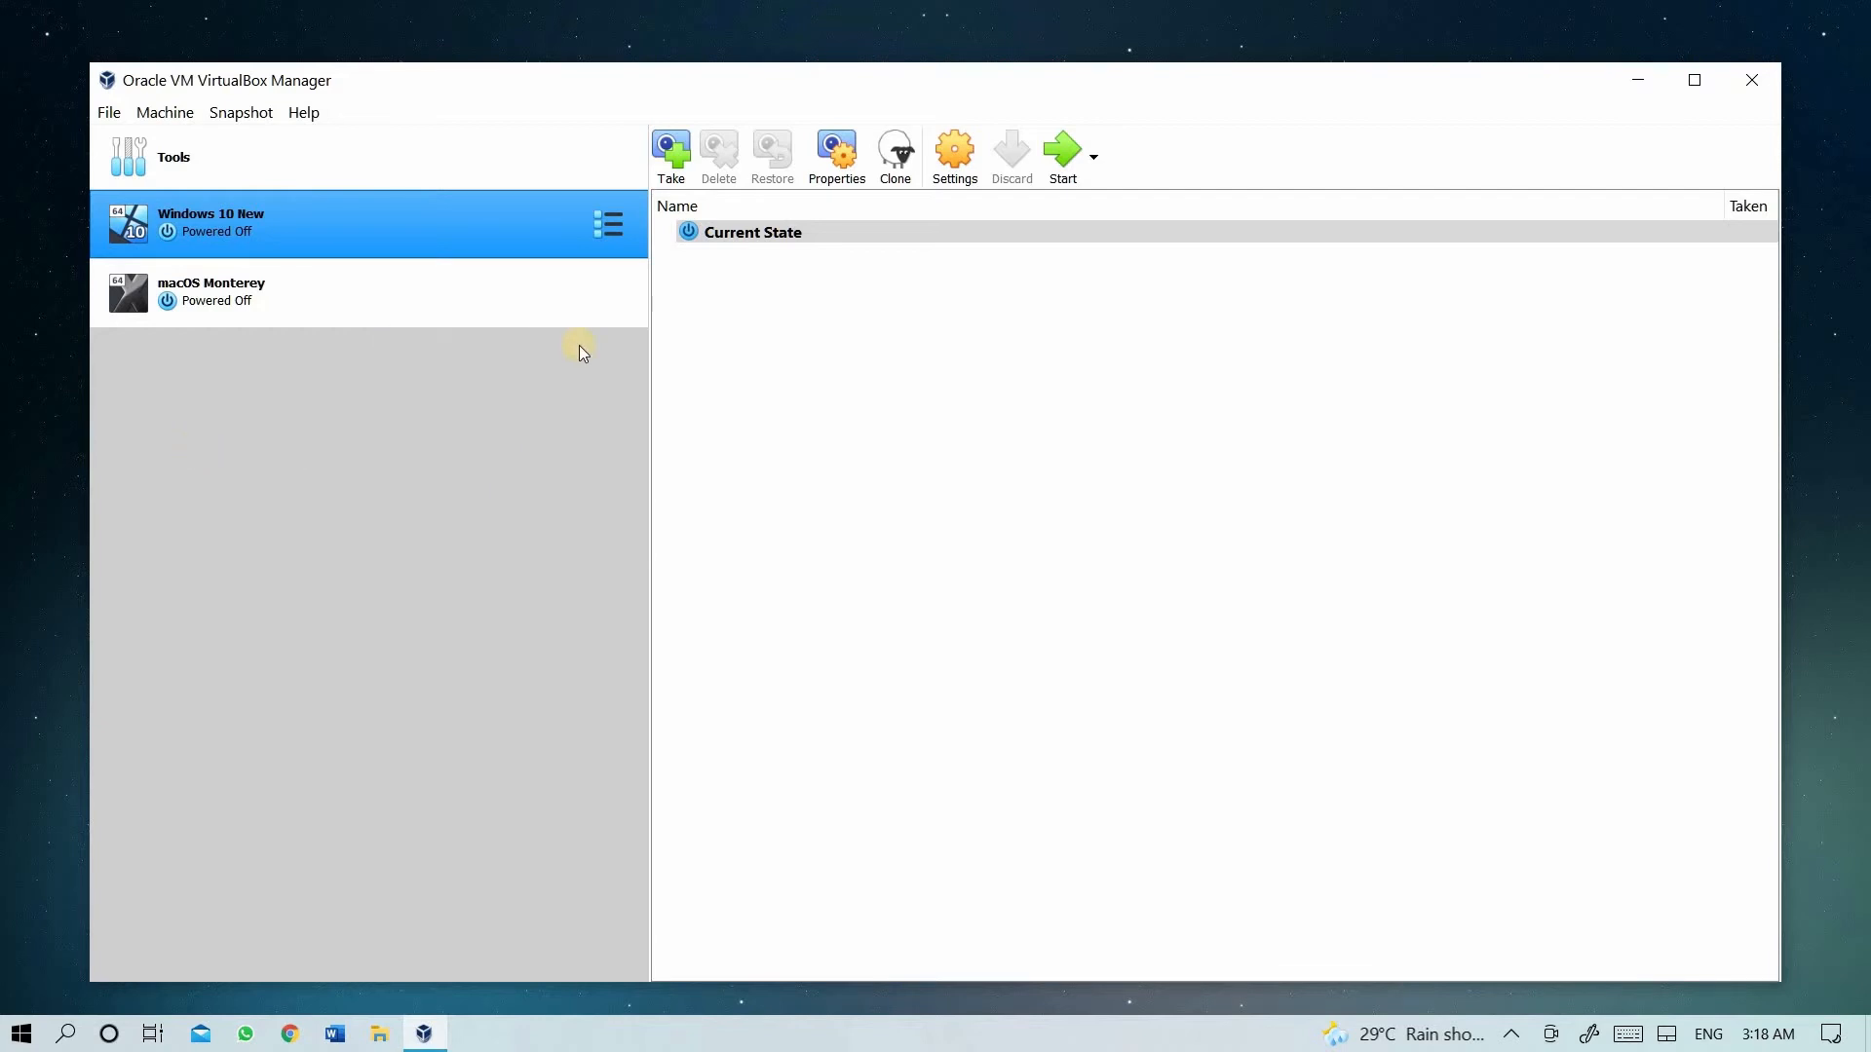
{"action": "mouse_move", "coordinate": [164, 112]}
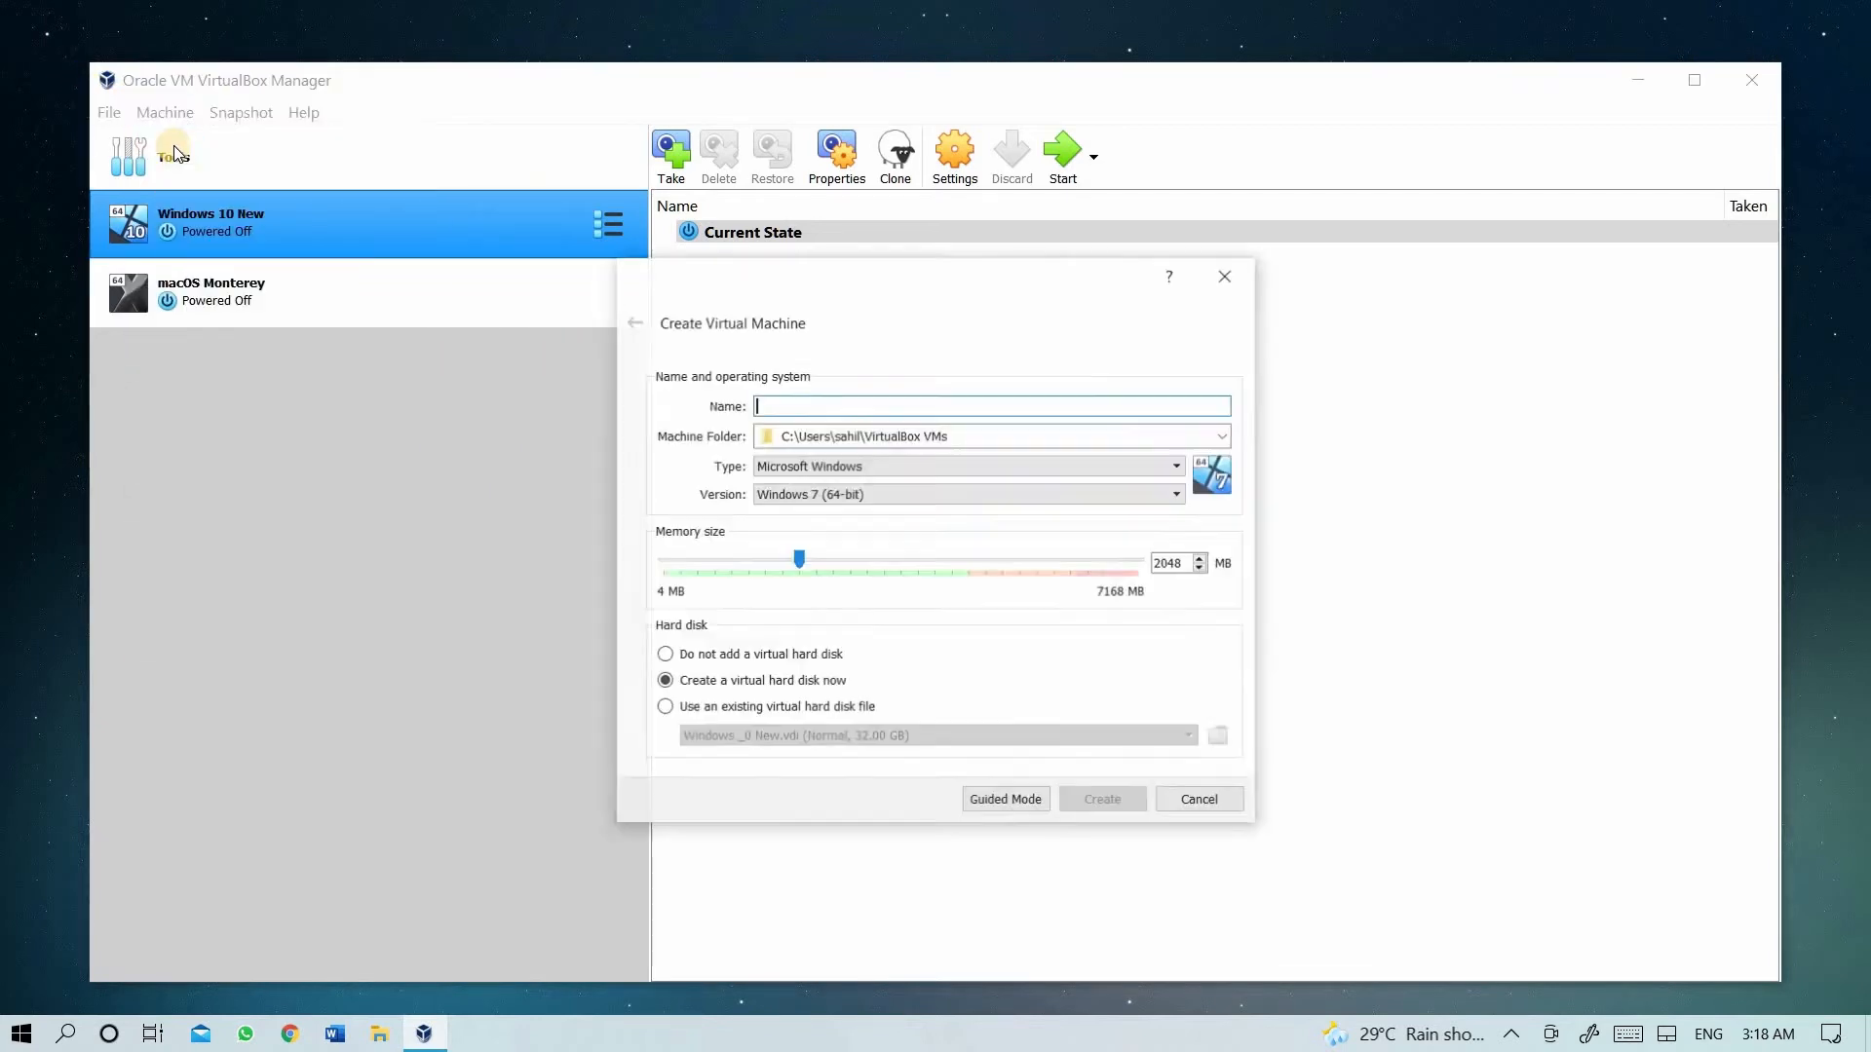
{"action": "mouse_move", "coordinate": [1043, 331]}
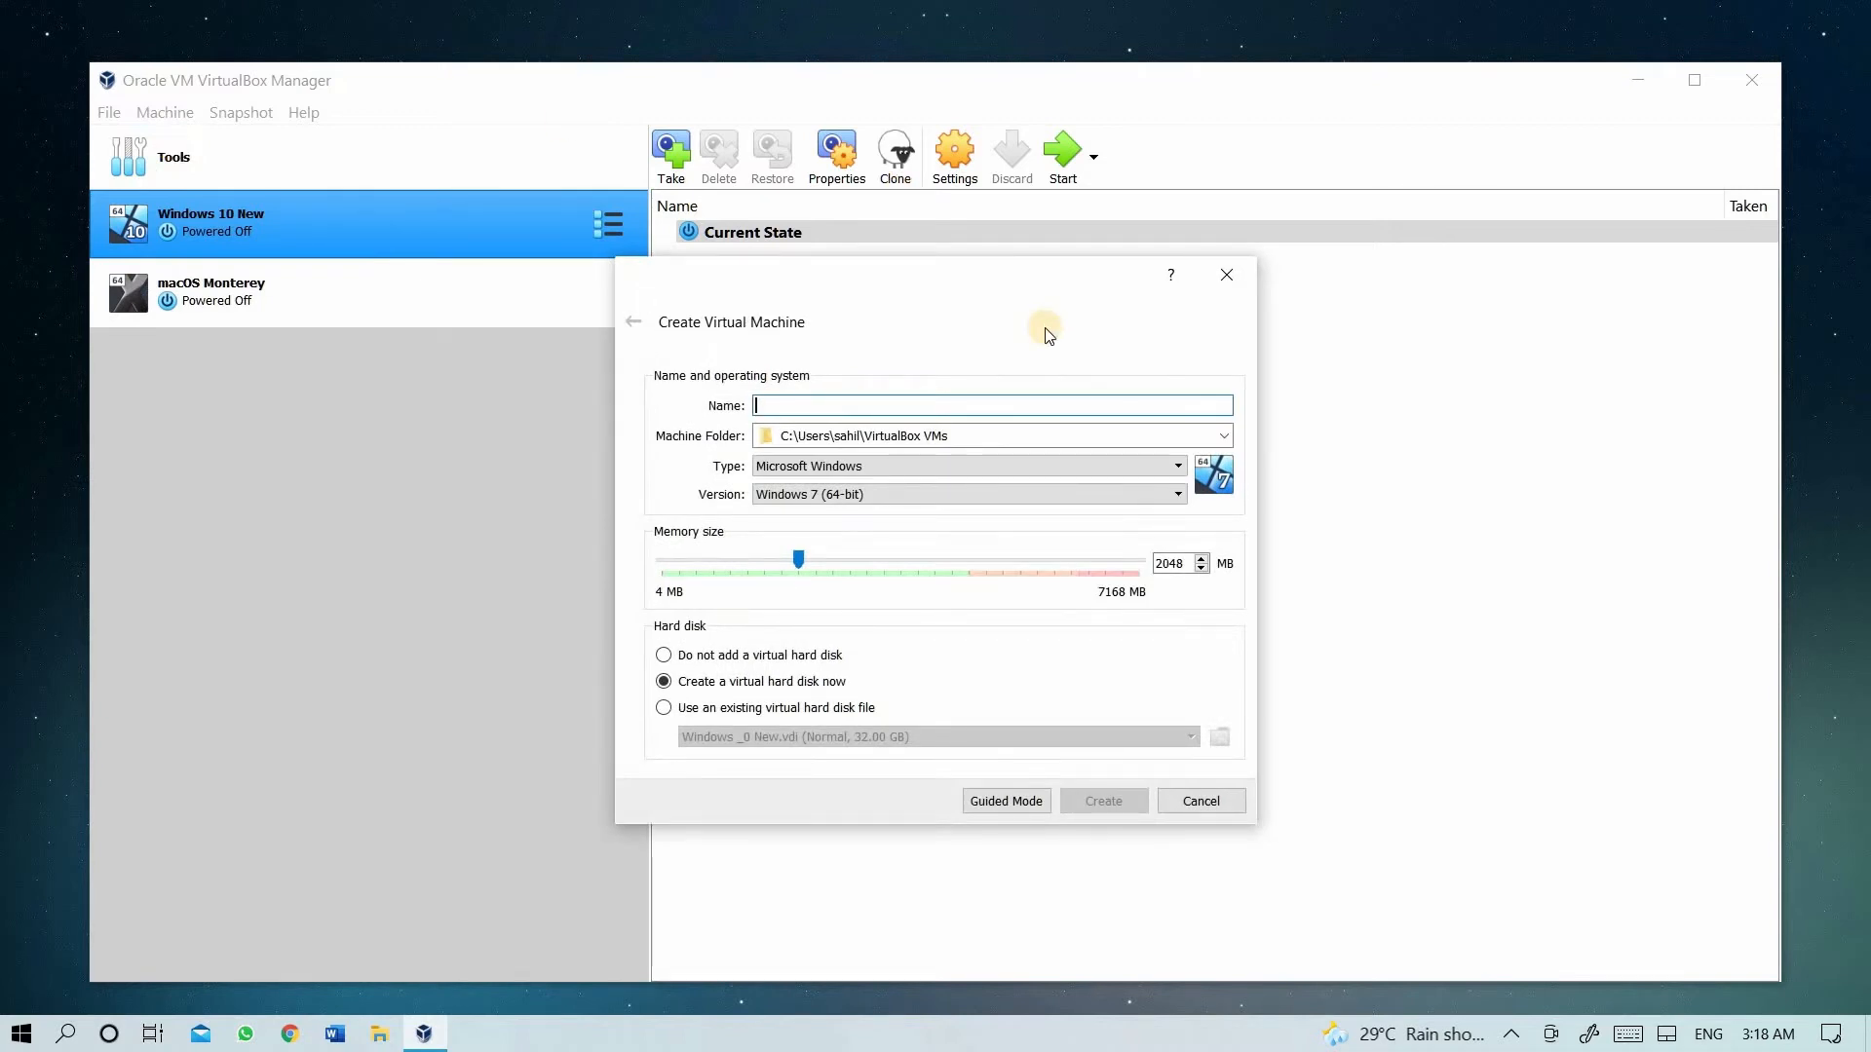
- Name the new machine Windows 11, version Other Windows (64-bit), 4096 MB memory
{"action": "type", "text": "Windows"}
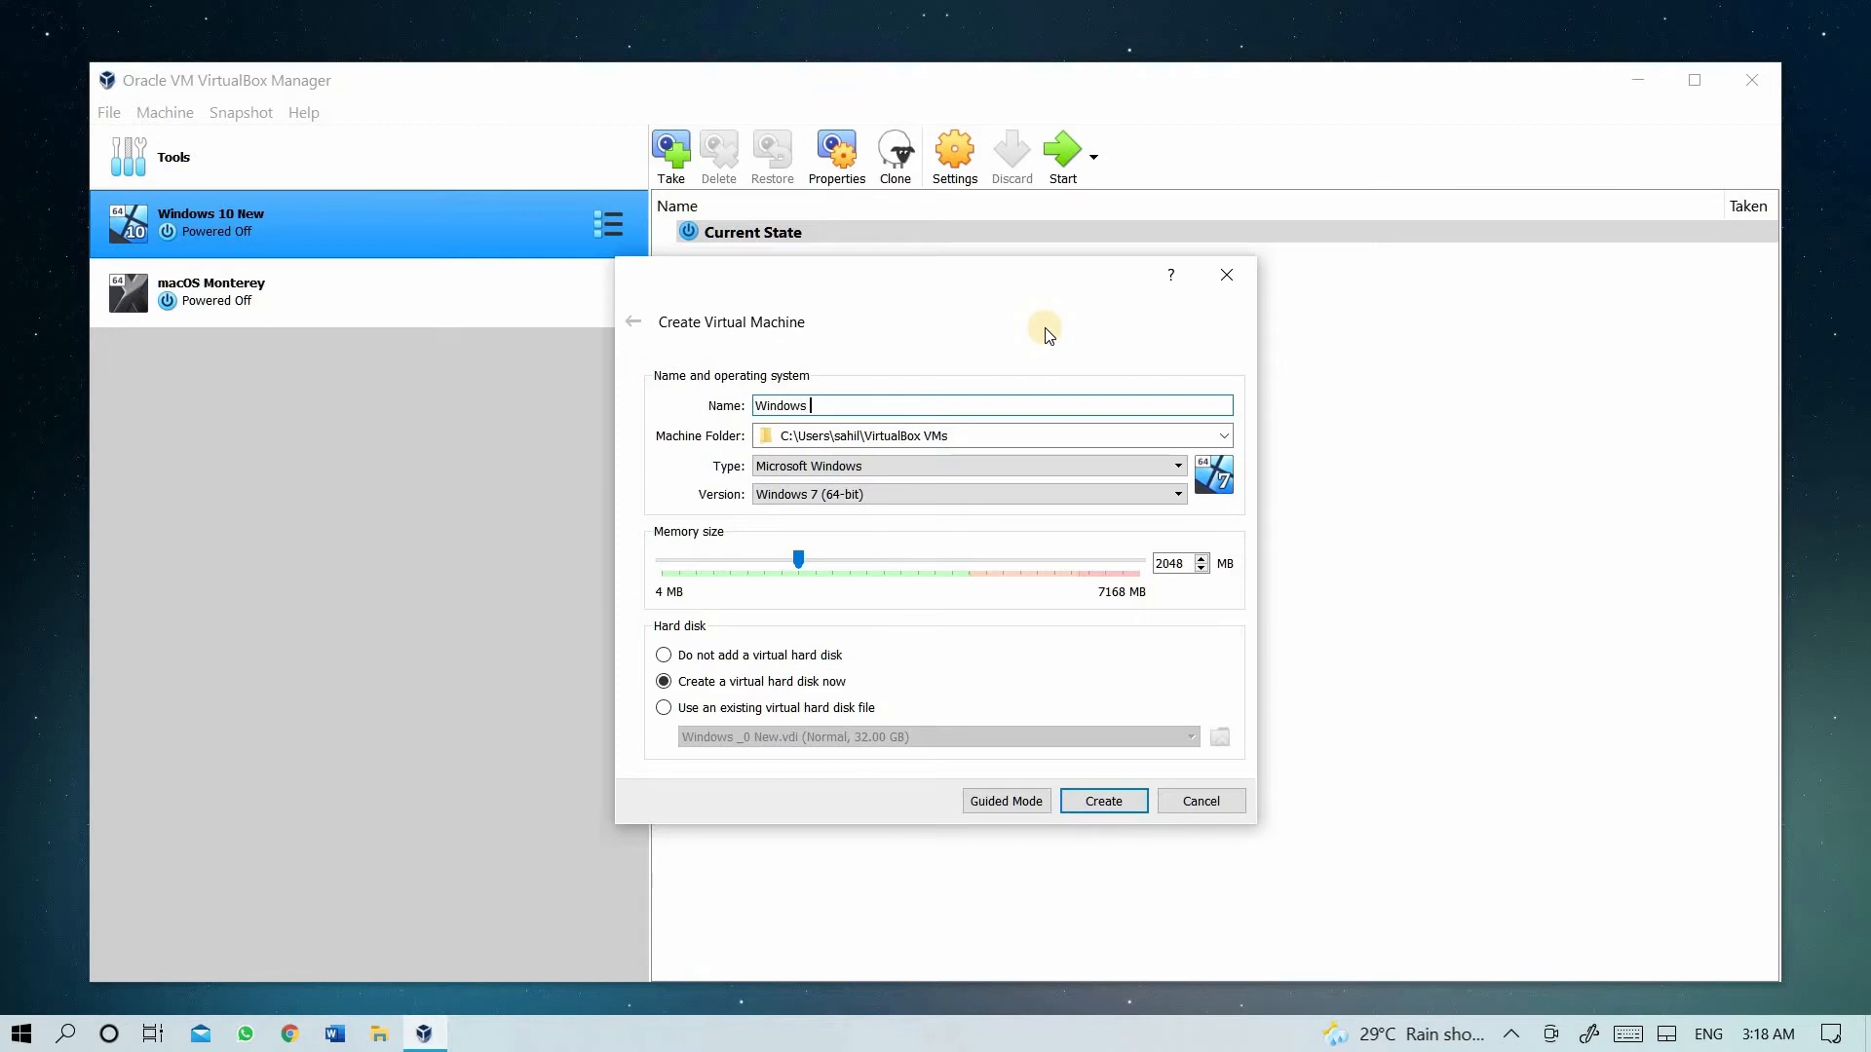
{"action": "type", "text": "11"}
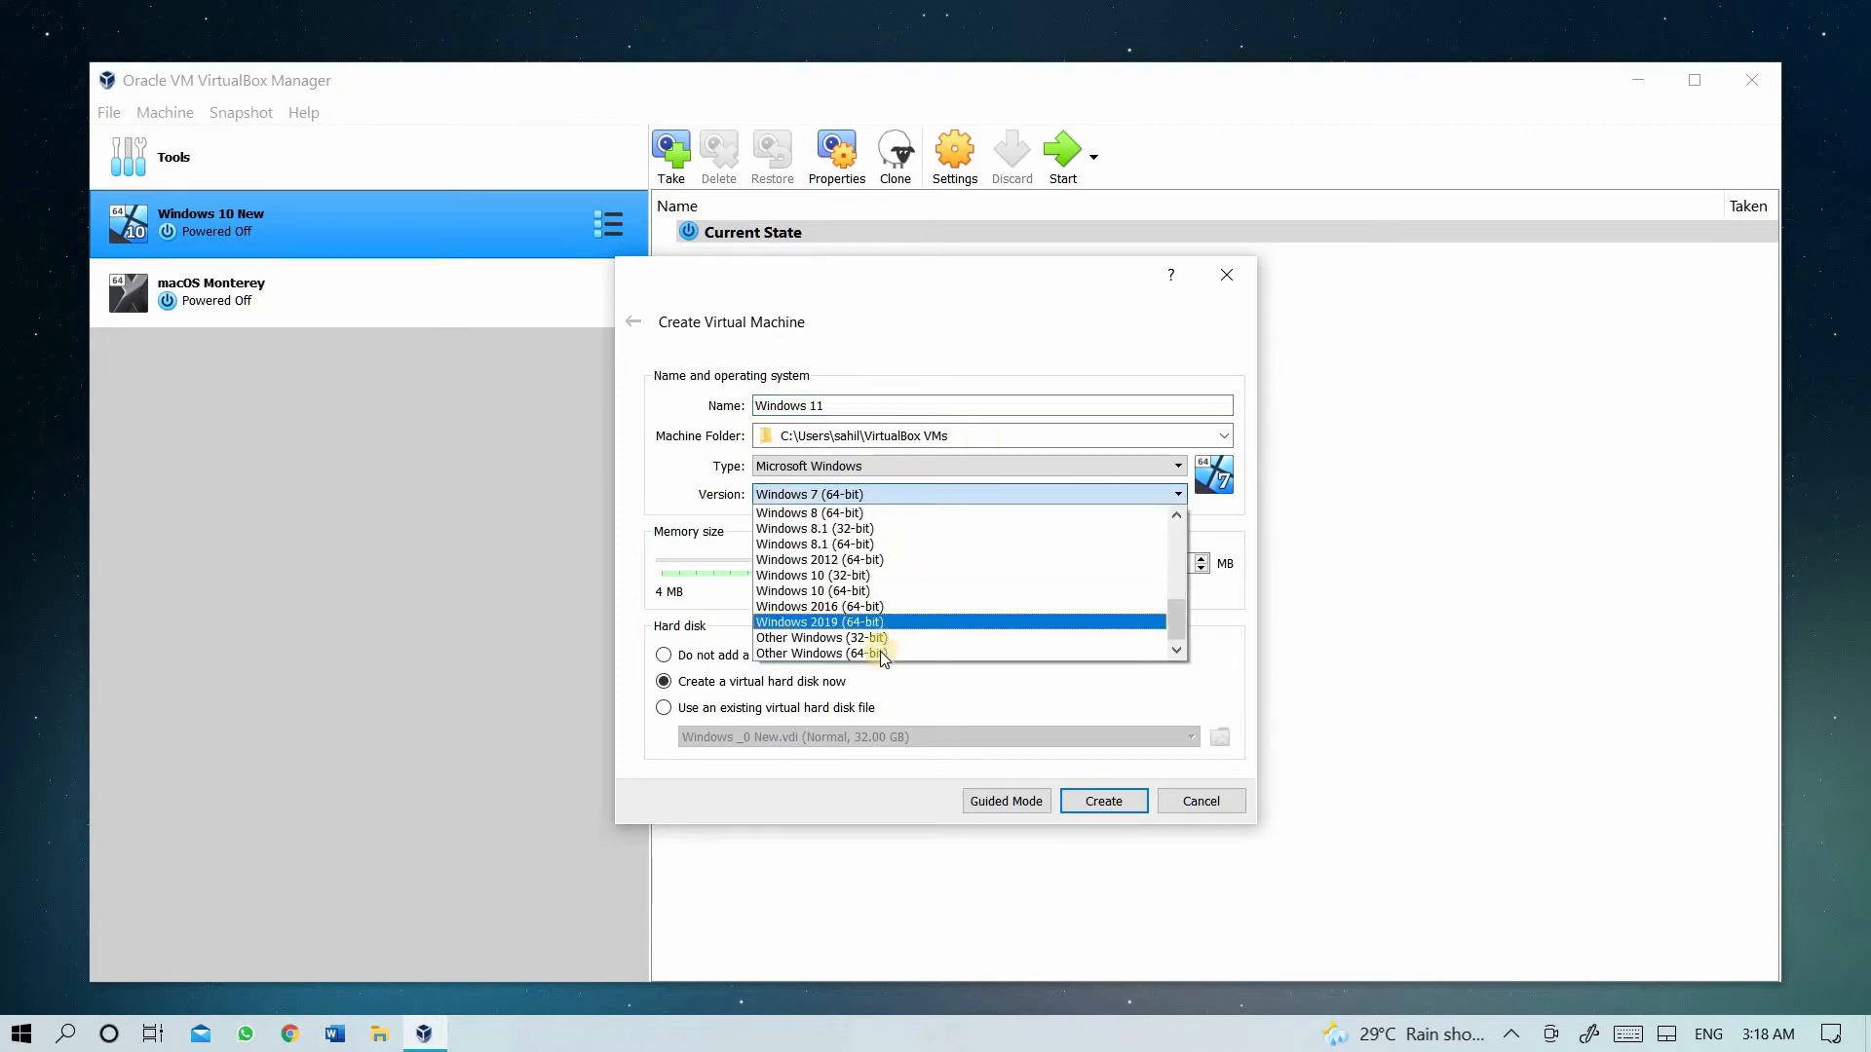
{"action": "mouse_move", "coordinate": [881, 653]}
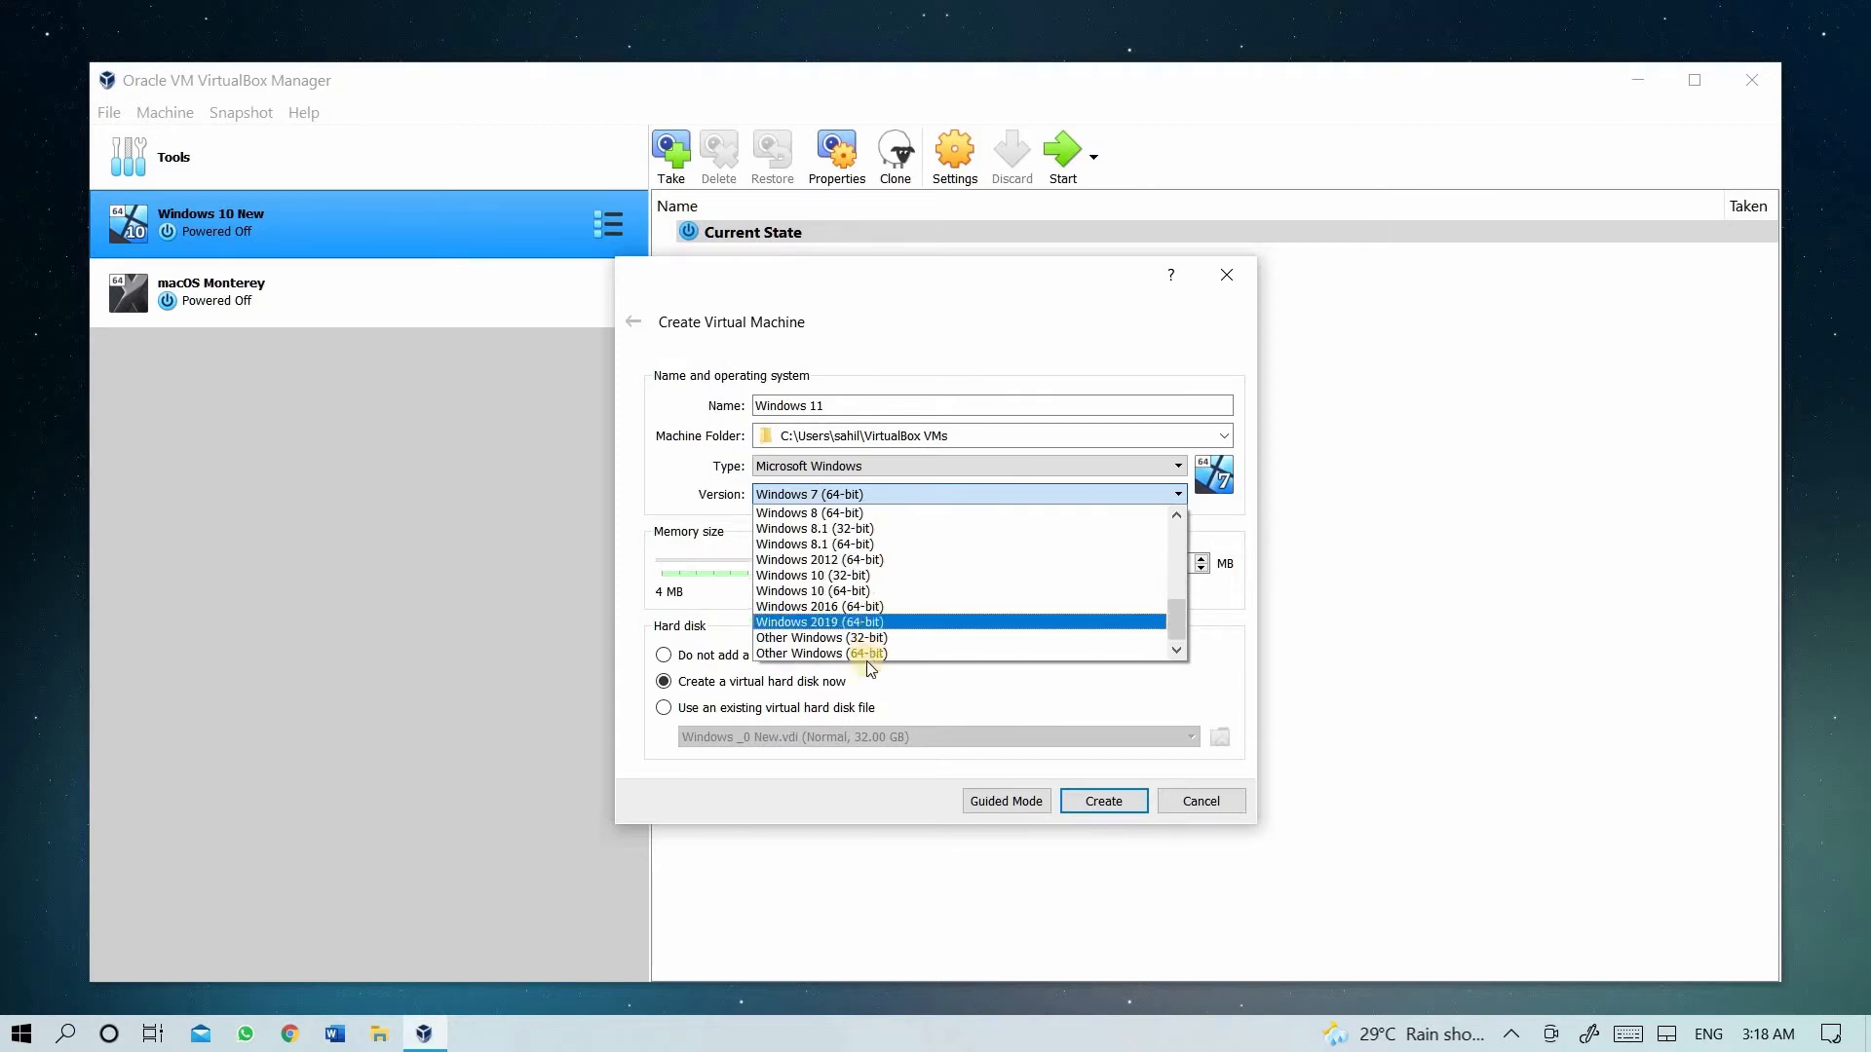
{"action": "left_click", "coordinate": [820, 653]}
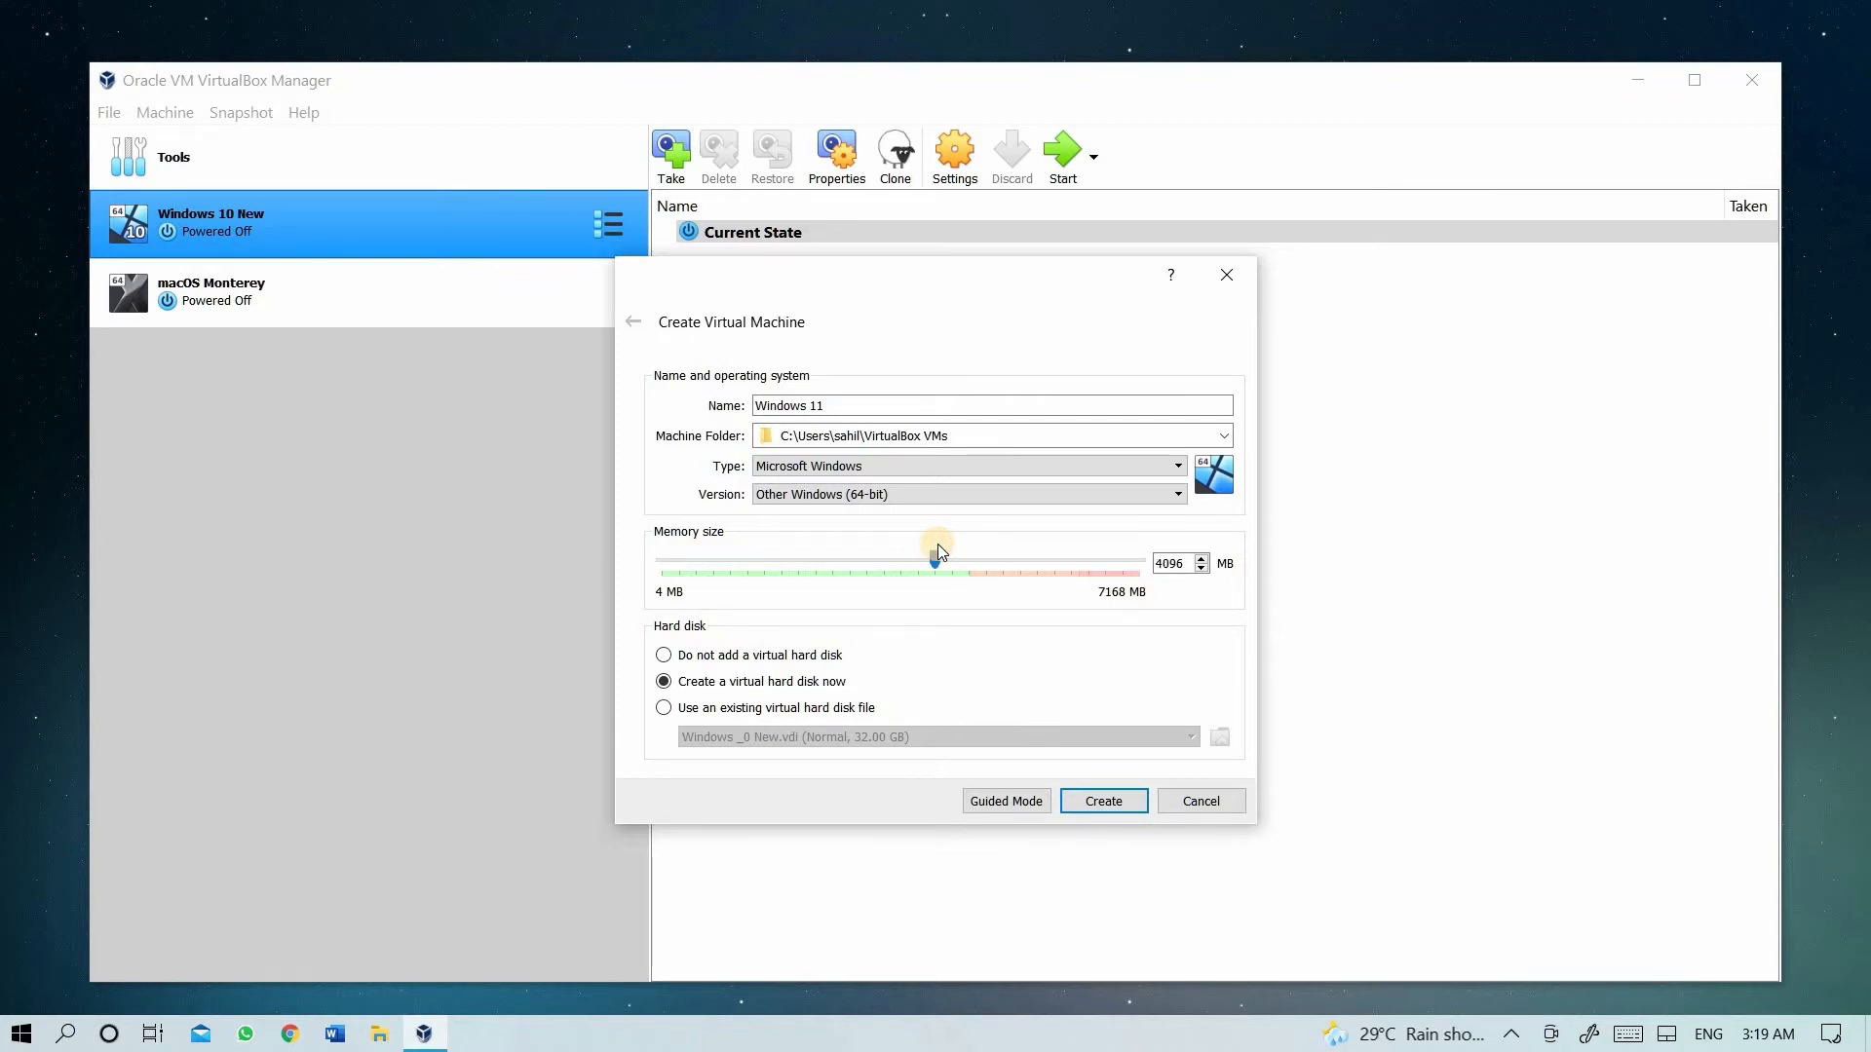
{"action": "mouse_move", "coordinate": [1118, 485]}
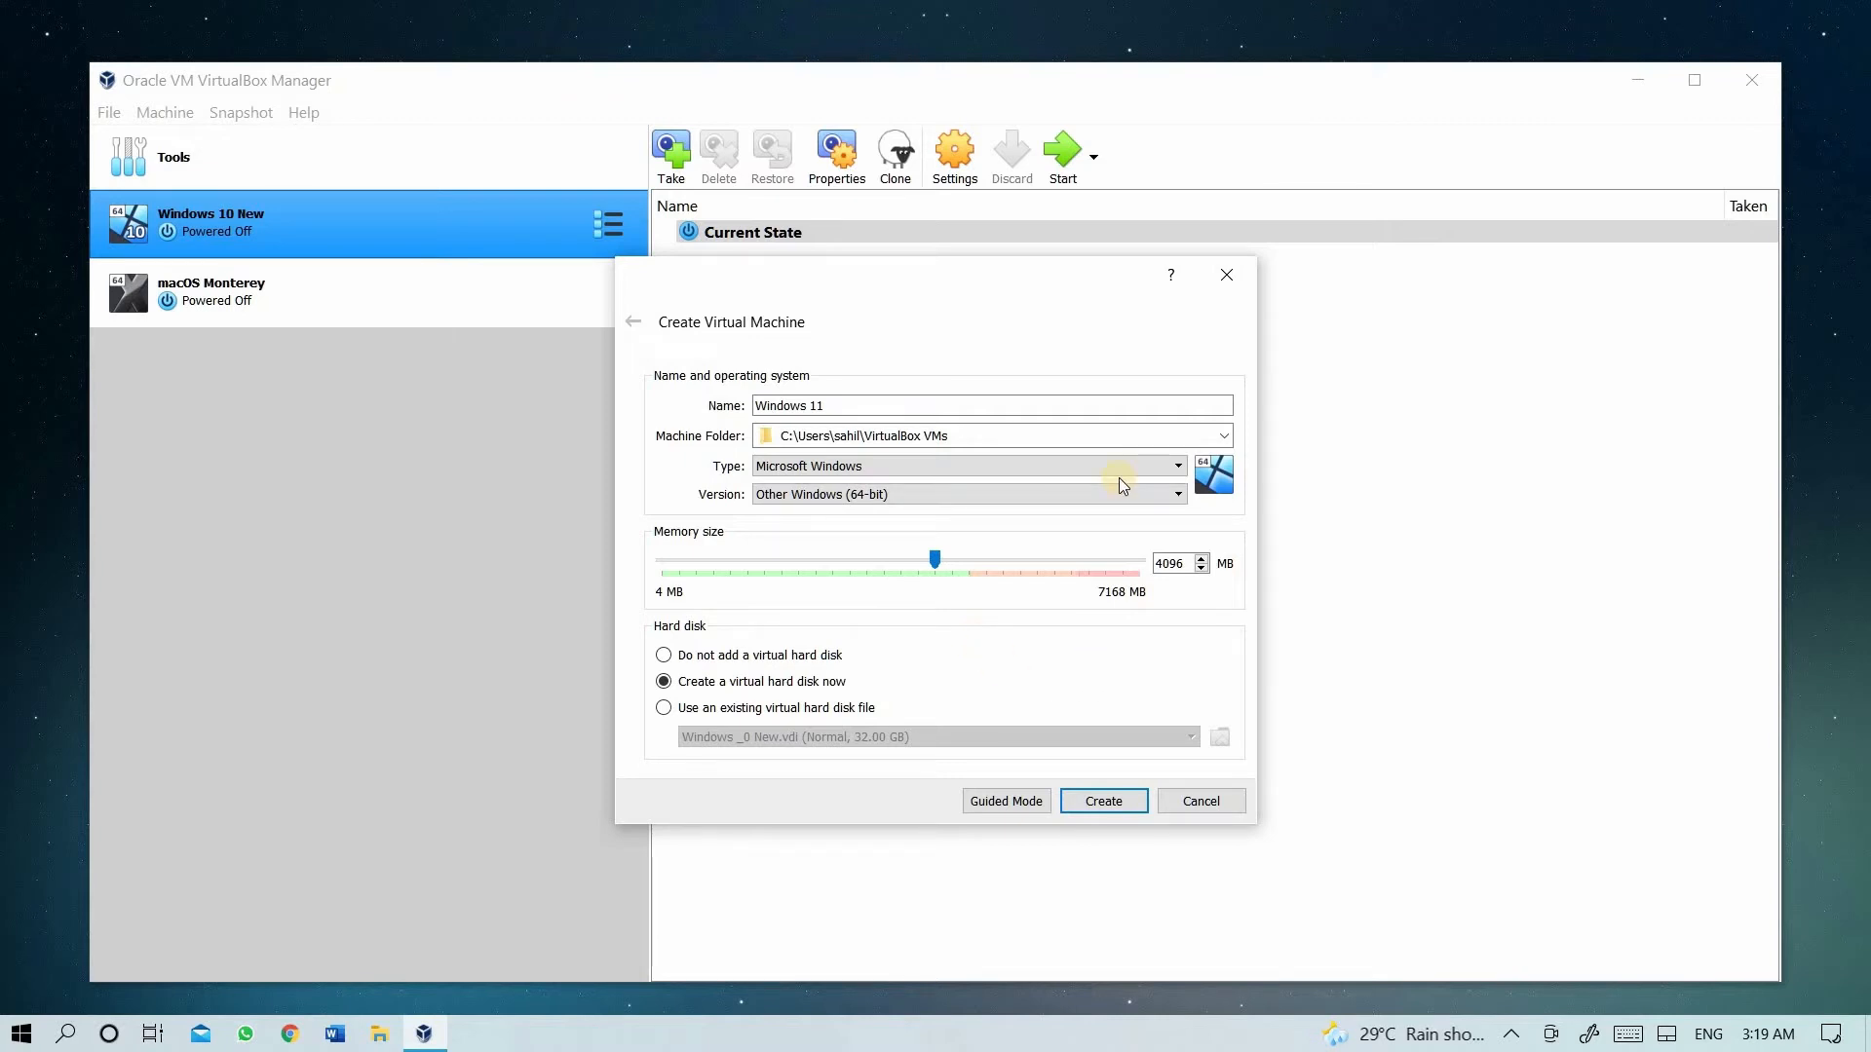
{"action": "mouse_move", "coordinate": [1086, 598]}
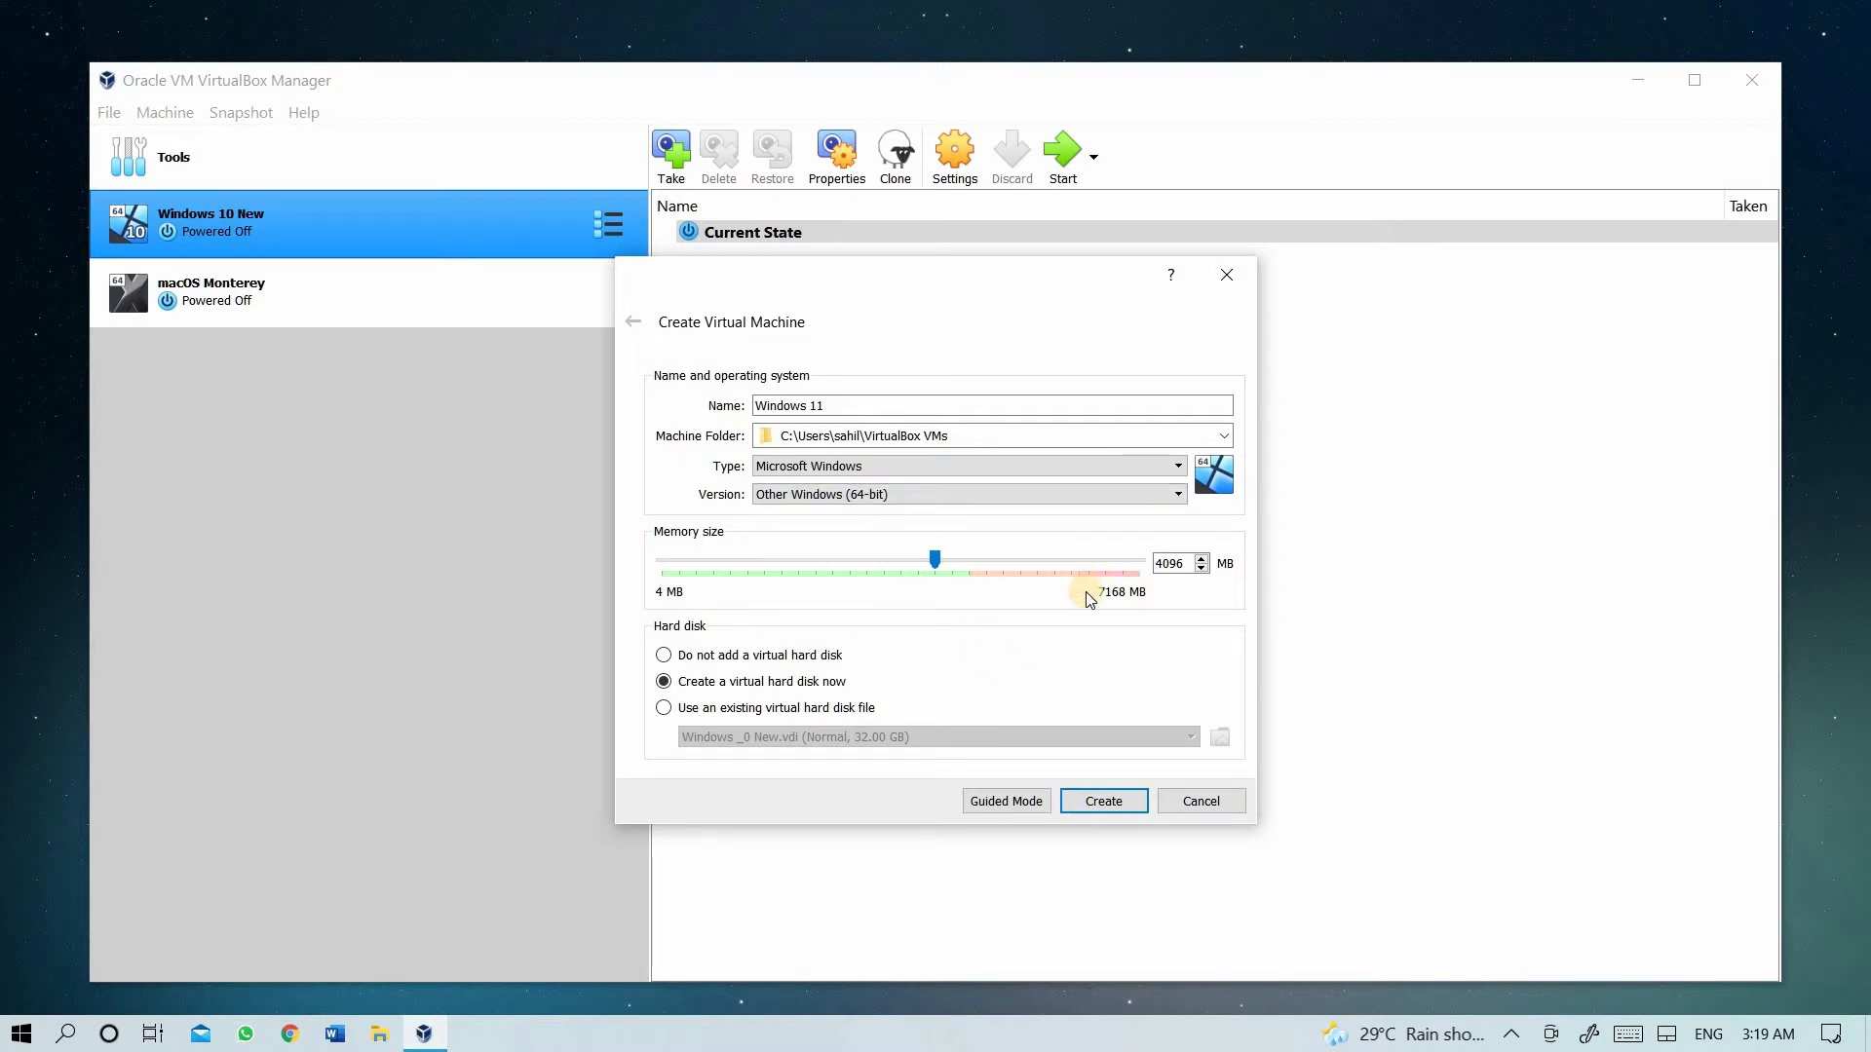
{"action": "mouse_move", "coordinate": [1137, 717]}
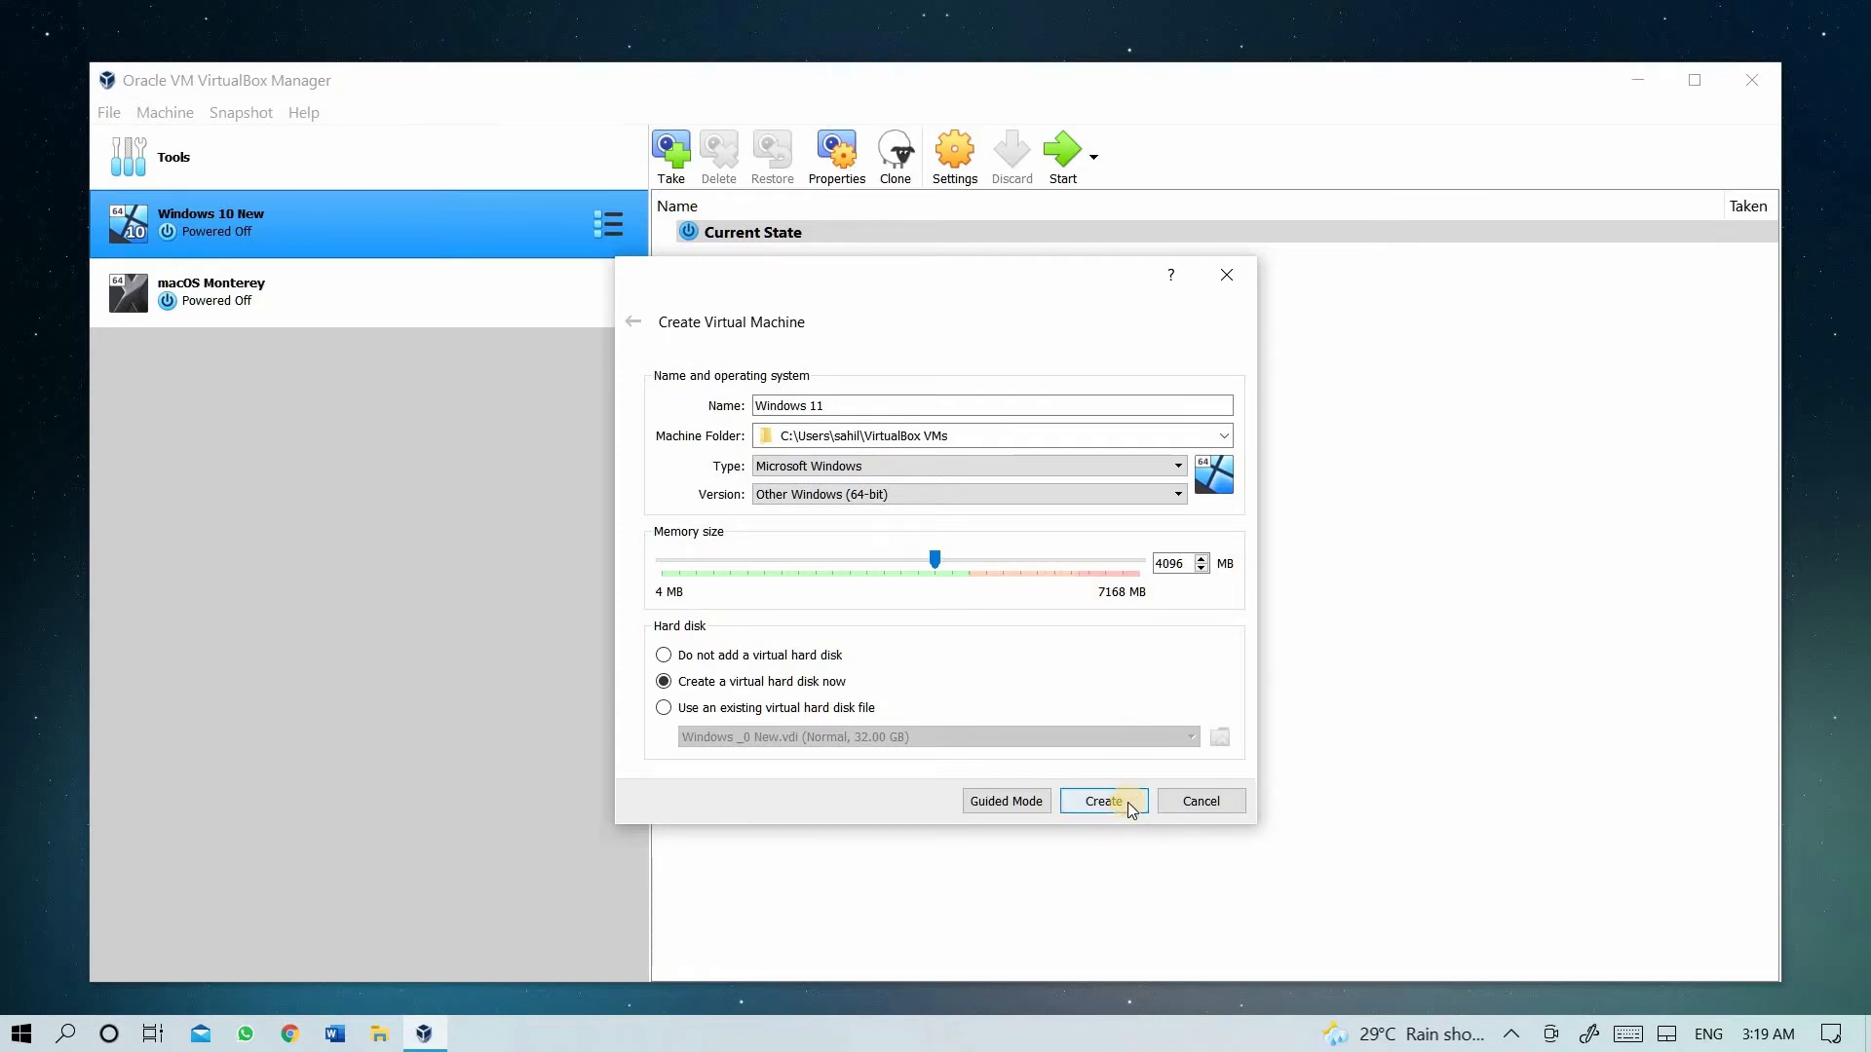
{"action": "mouse_move", "coordinate": [734, 695]}
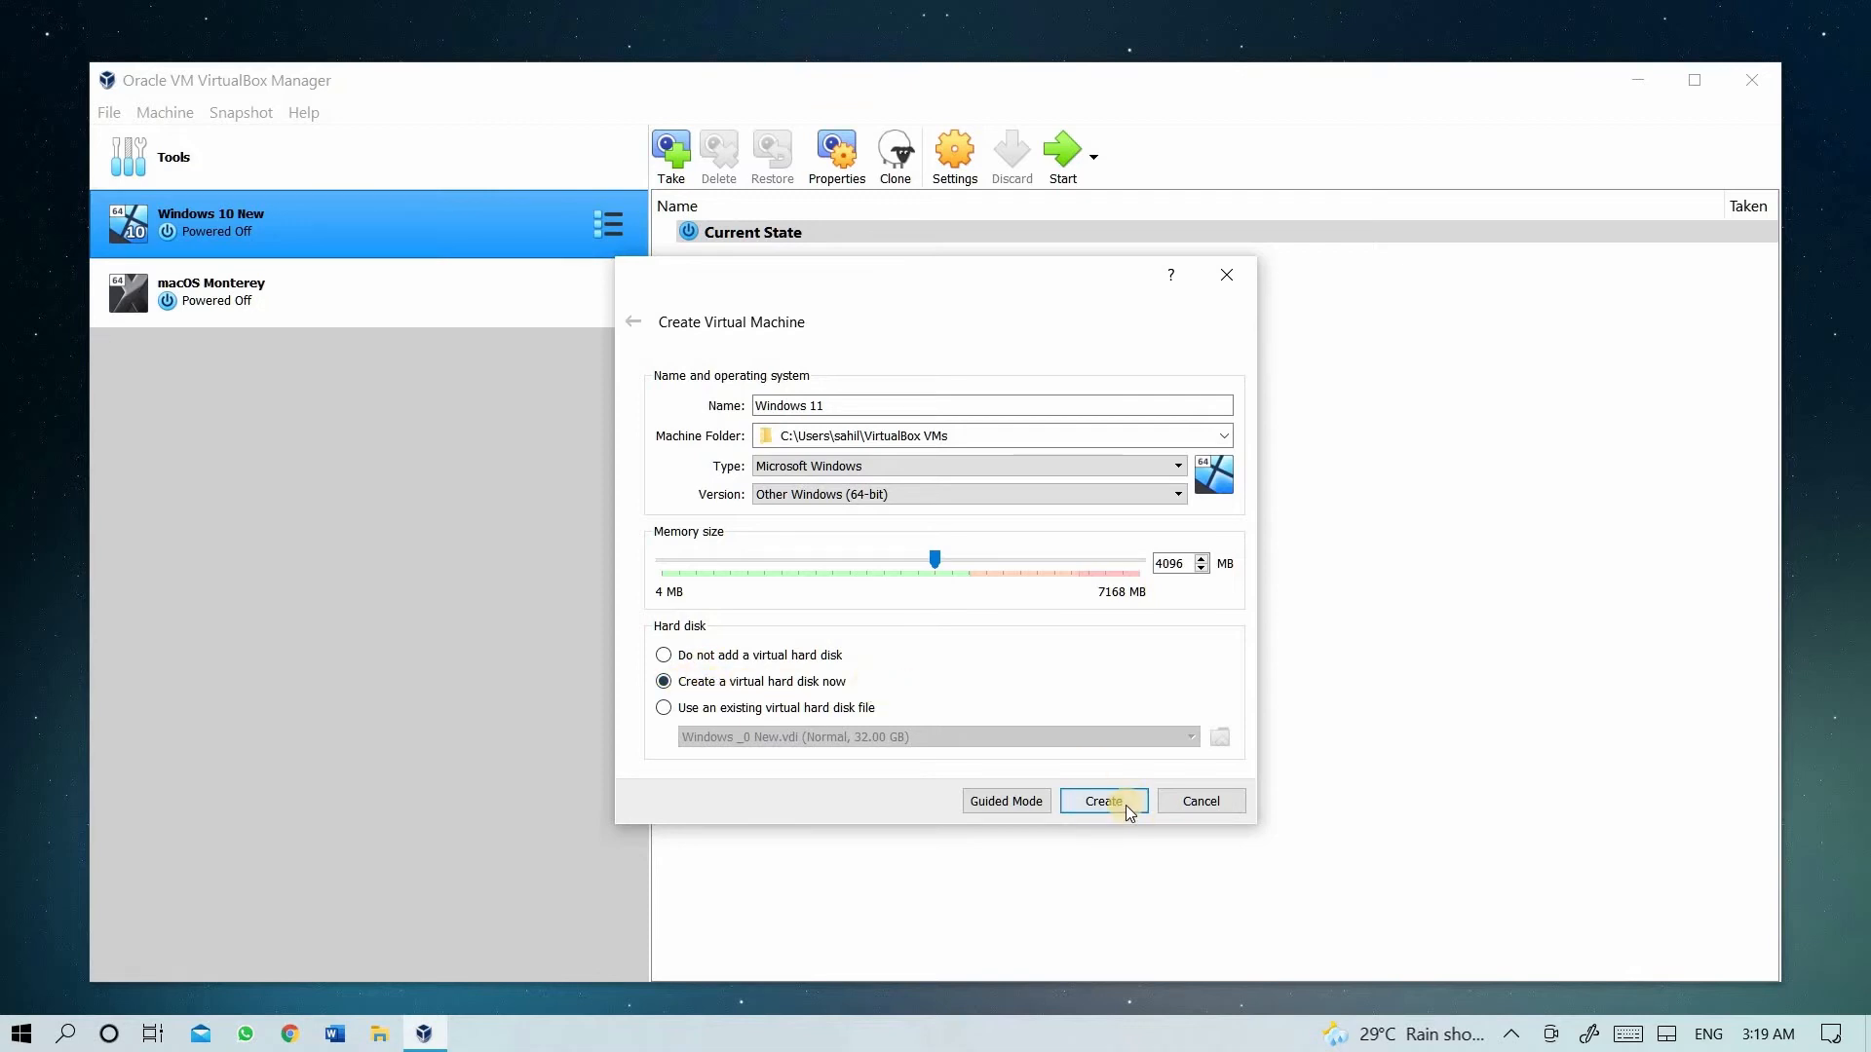
- Give the machine a 60 GB dynamically allocated VDI disk and create it
{"action": "left_click", "coordinate": [1100, 801]}
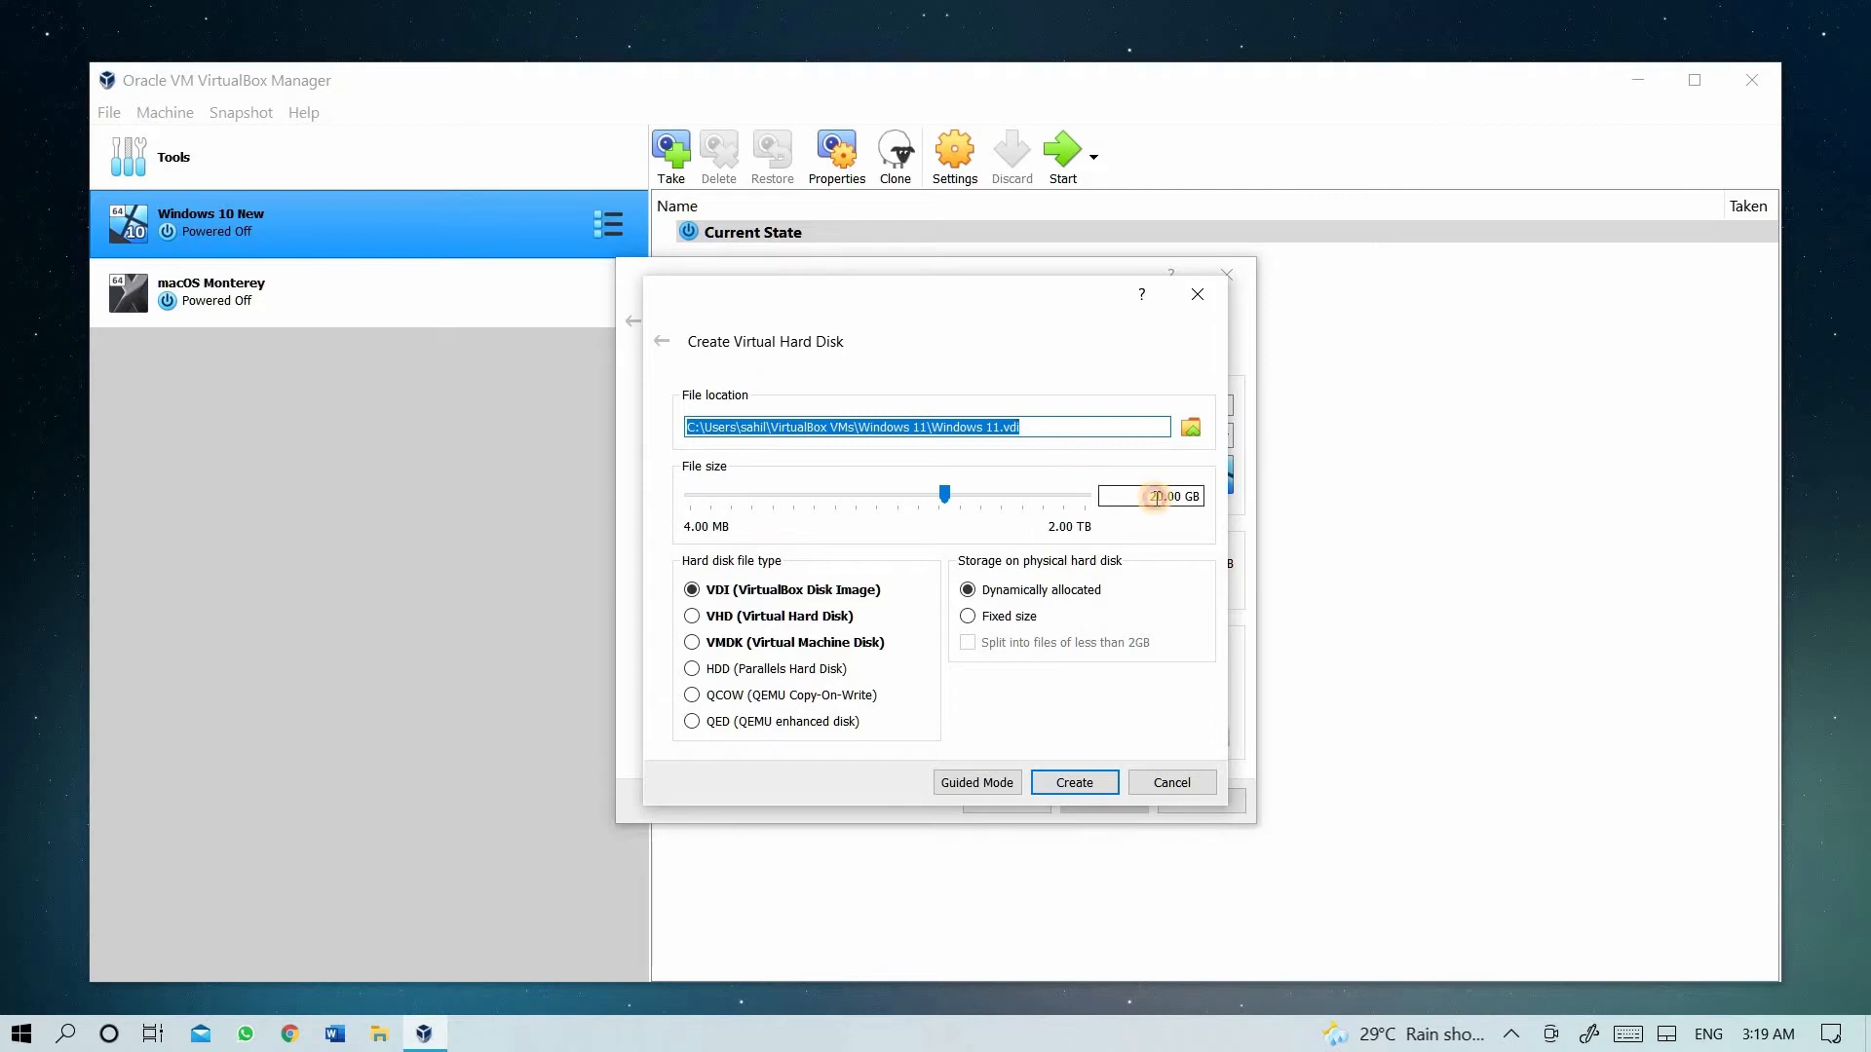
{"action": "left_click", "coordinate": [1152, 495]}
{"action": "type", "text": "6"}
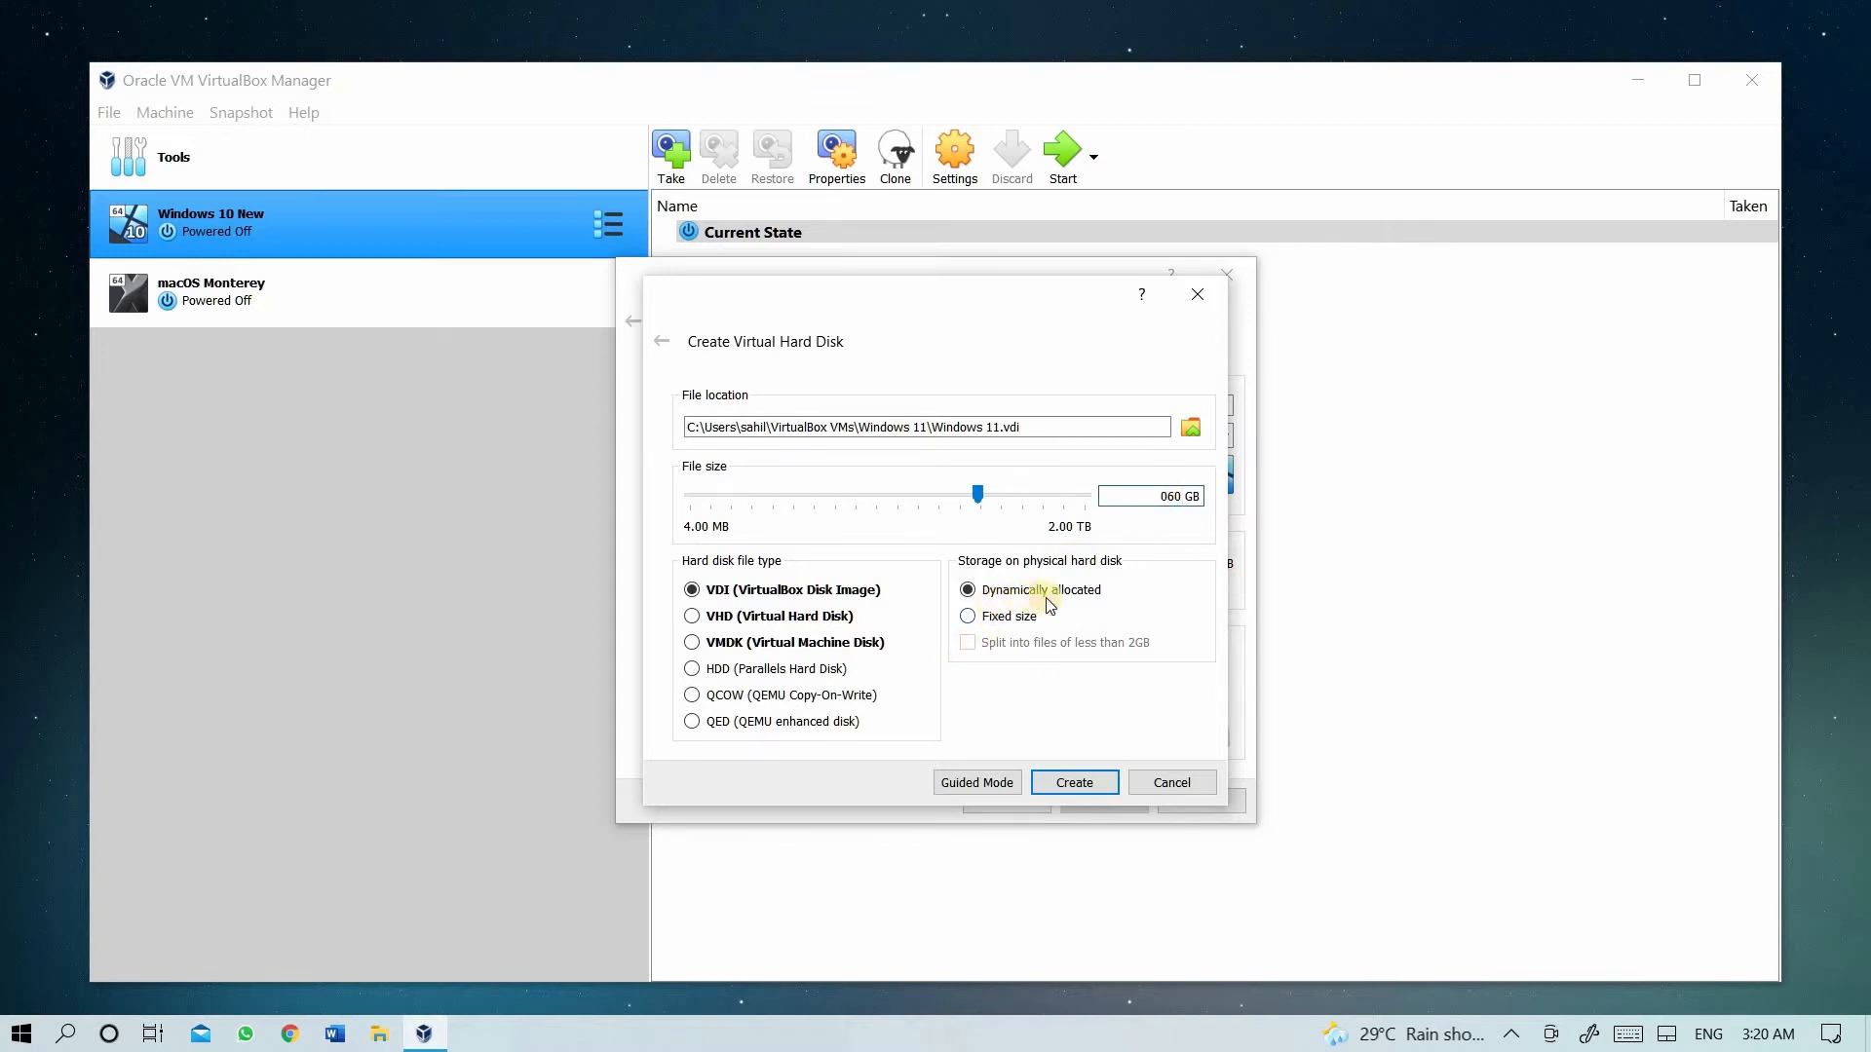
{"action": "mouse_move", "coordinate": [759, 546]}
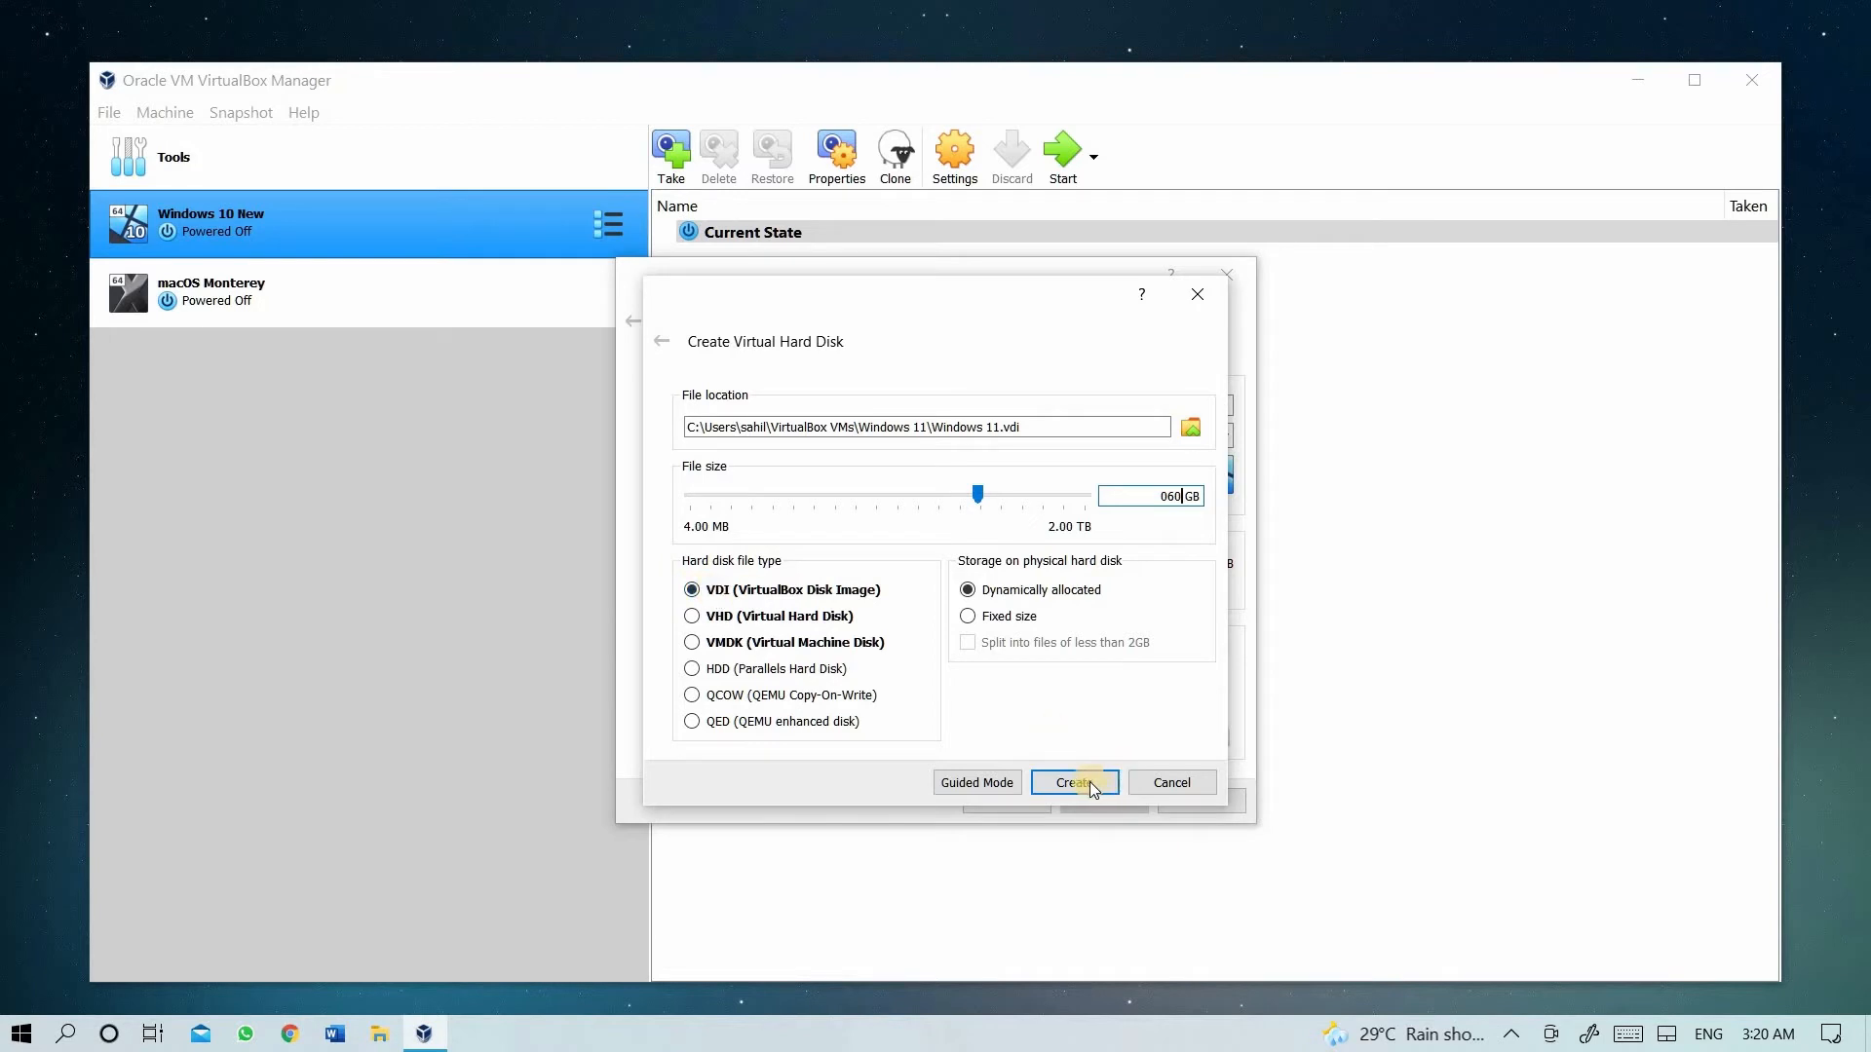
{"action": "left_click", "coordinate": [1073, 782]}
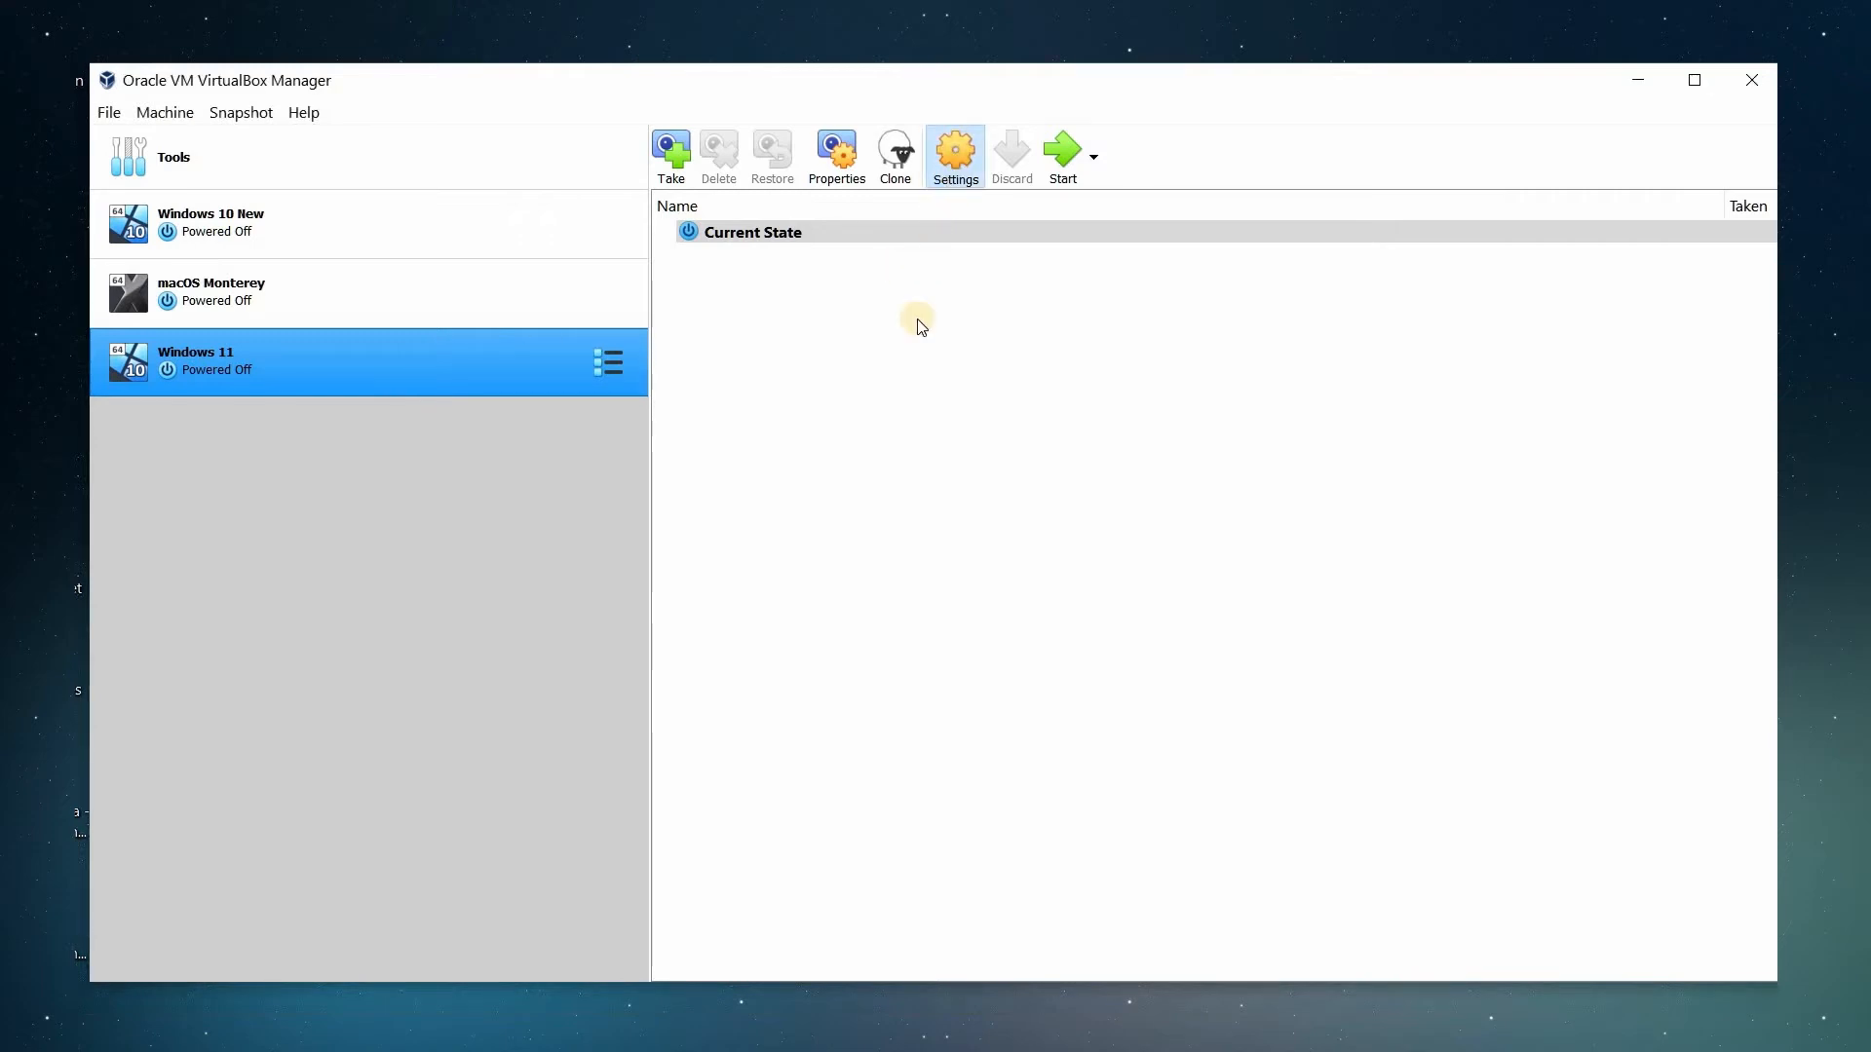
- Set the Windows 11 machine's version to Windows 10 (64-bit) and view Disk Encryption
{"action": "left_click", "coordinate": [953, 155]}
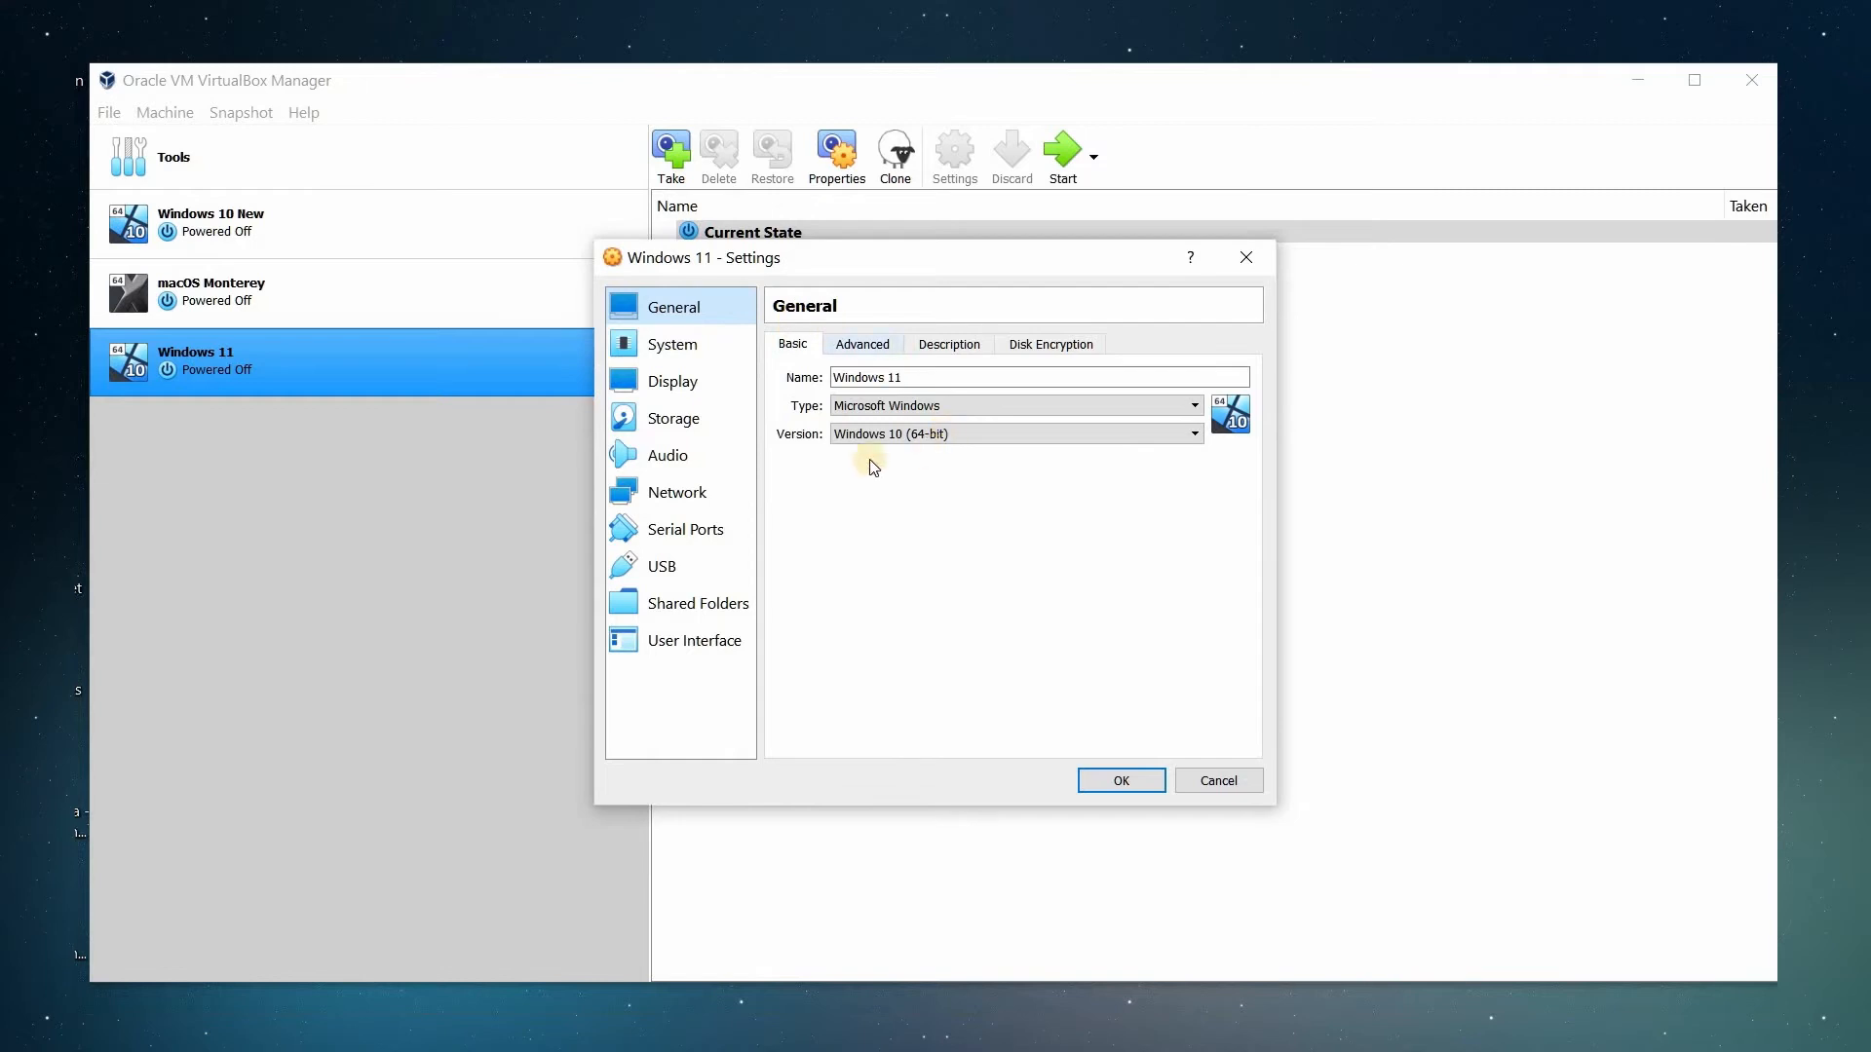
{"action": "mouse_move", "coordinate": [879, 432]}
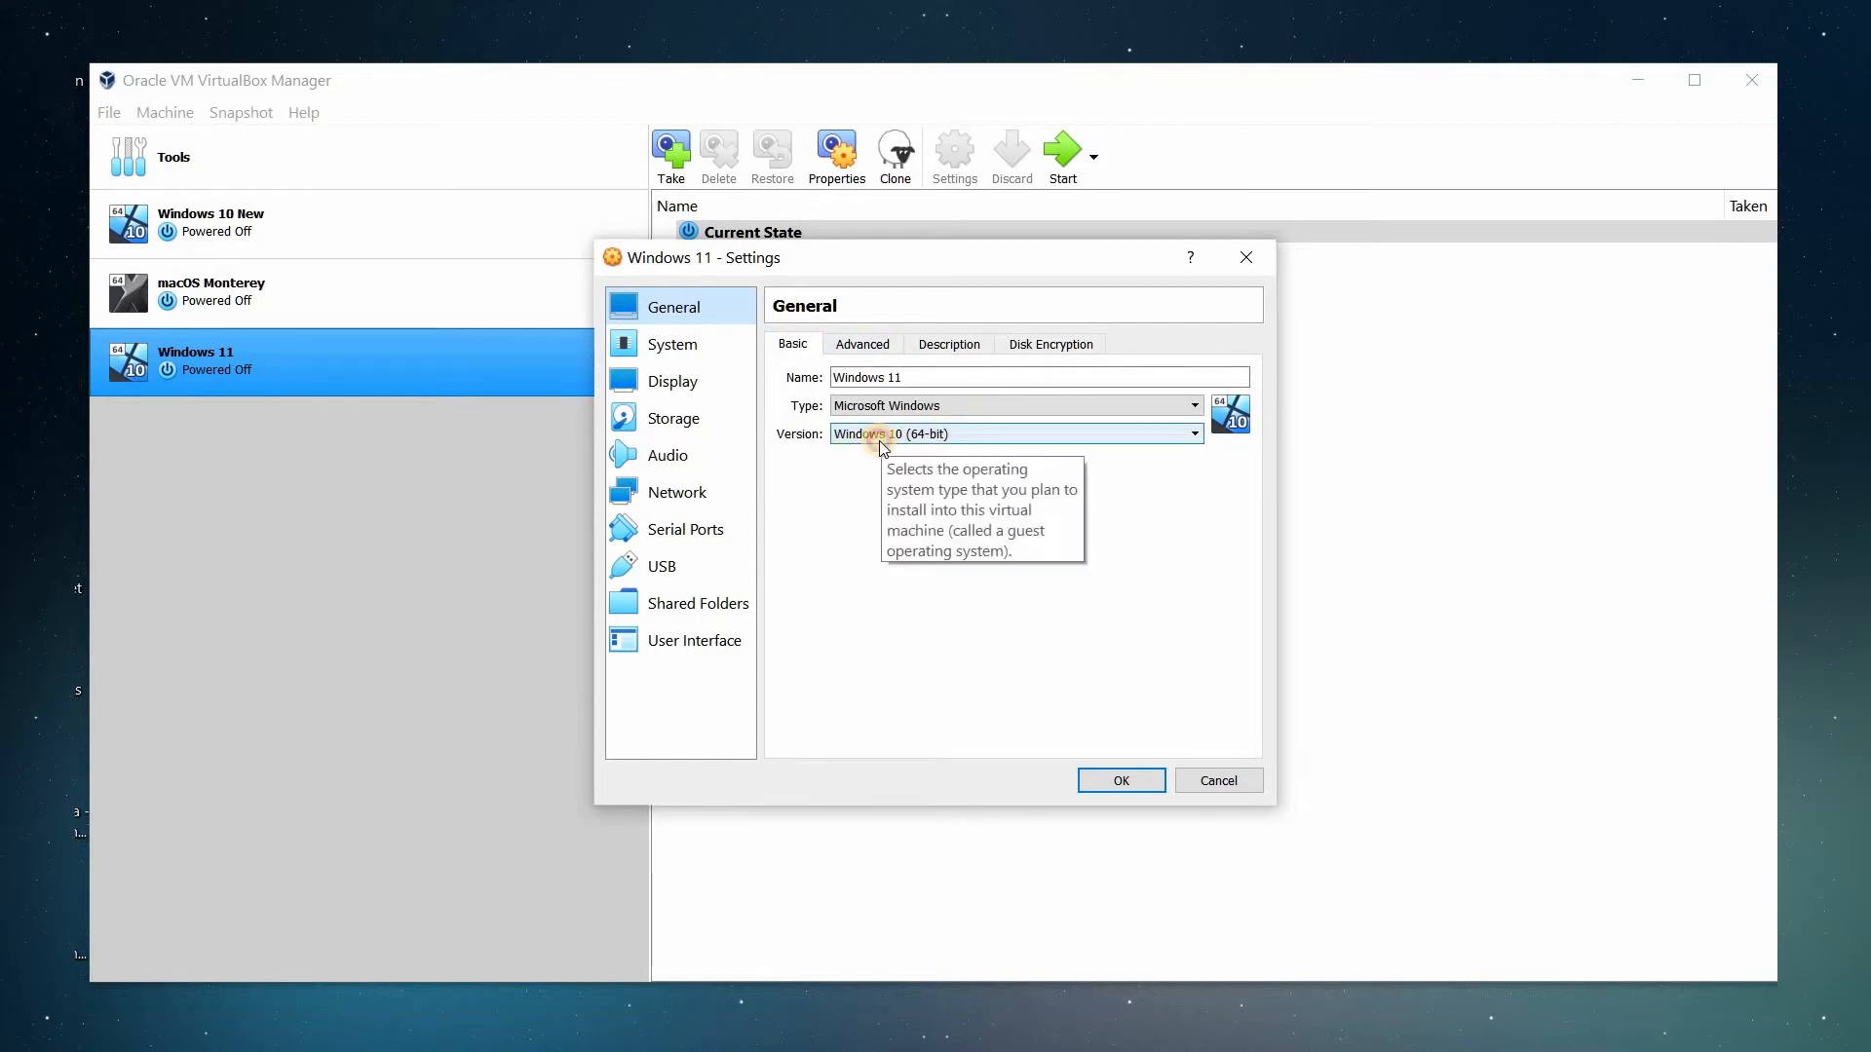
{"action": "left_click", "coordinate": [1191, 432]}
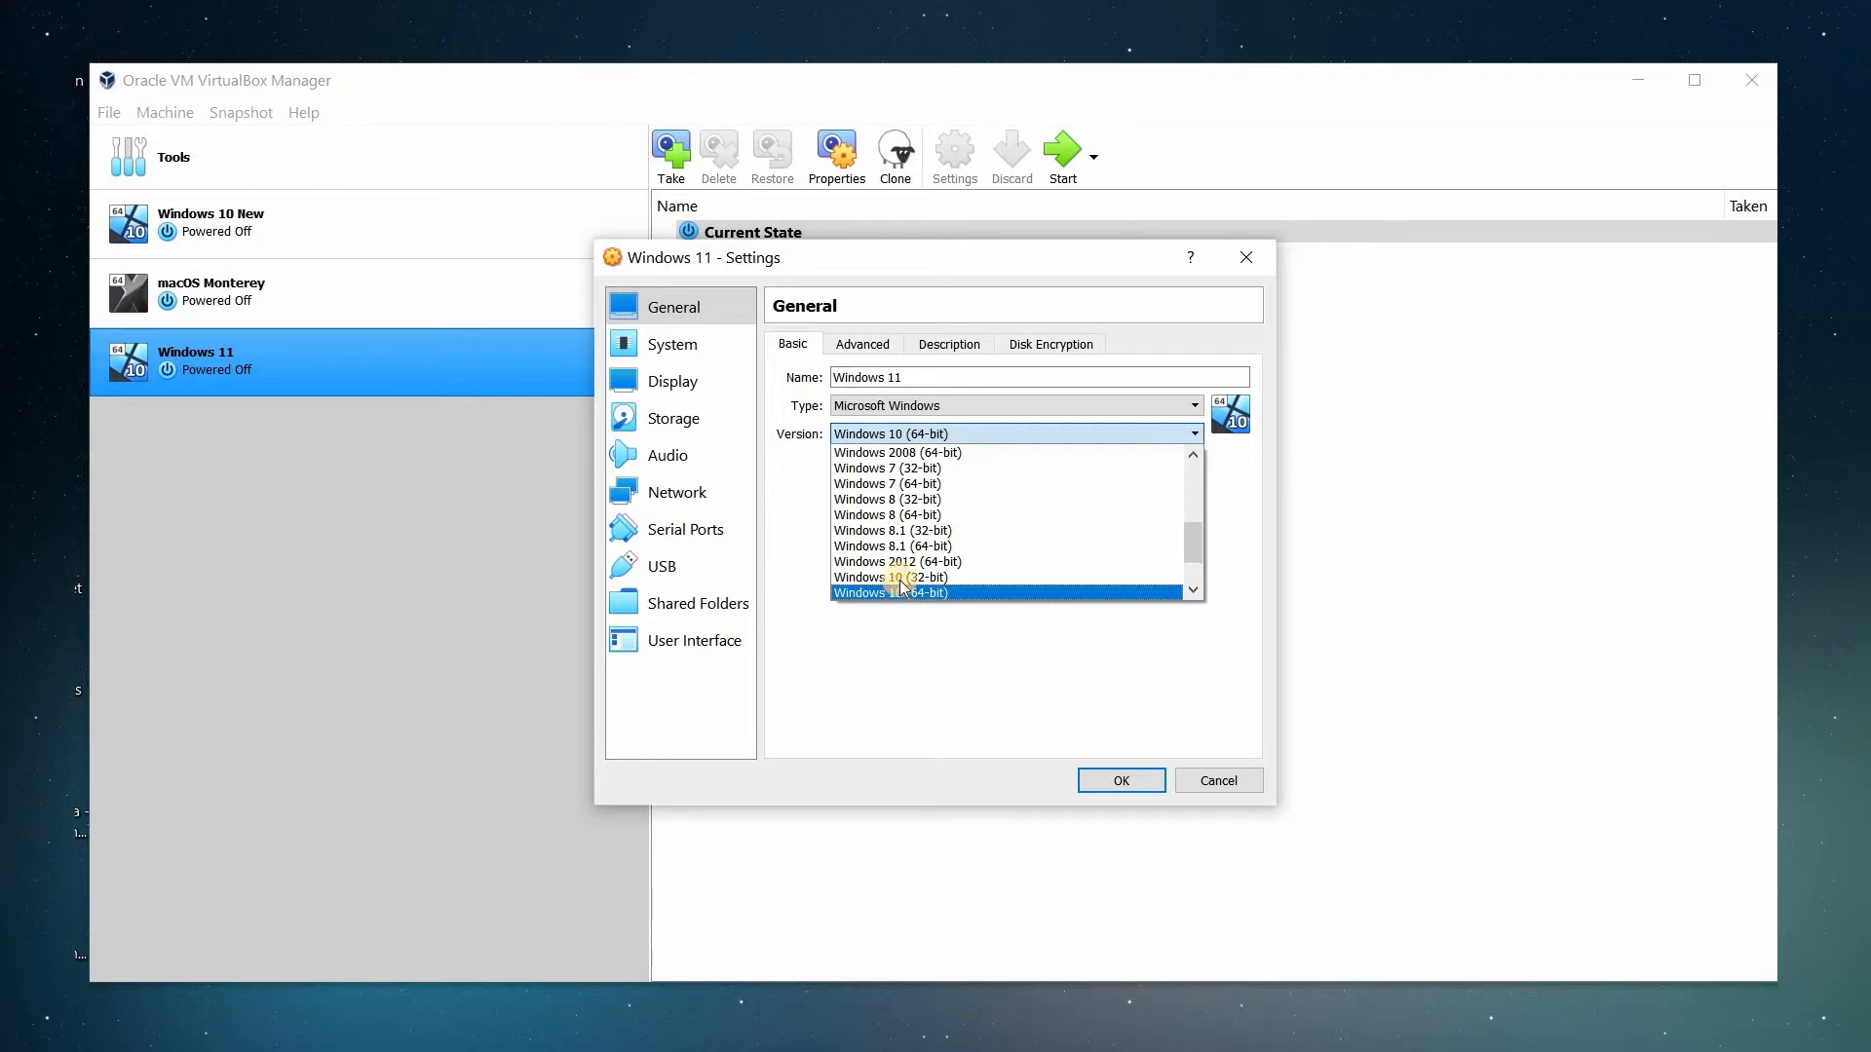
{"action": "left_click", "coordinate": [888, 594]}
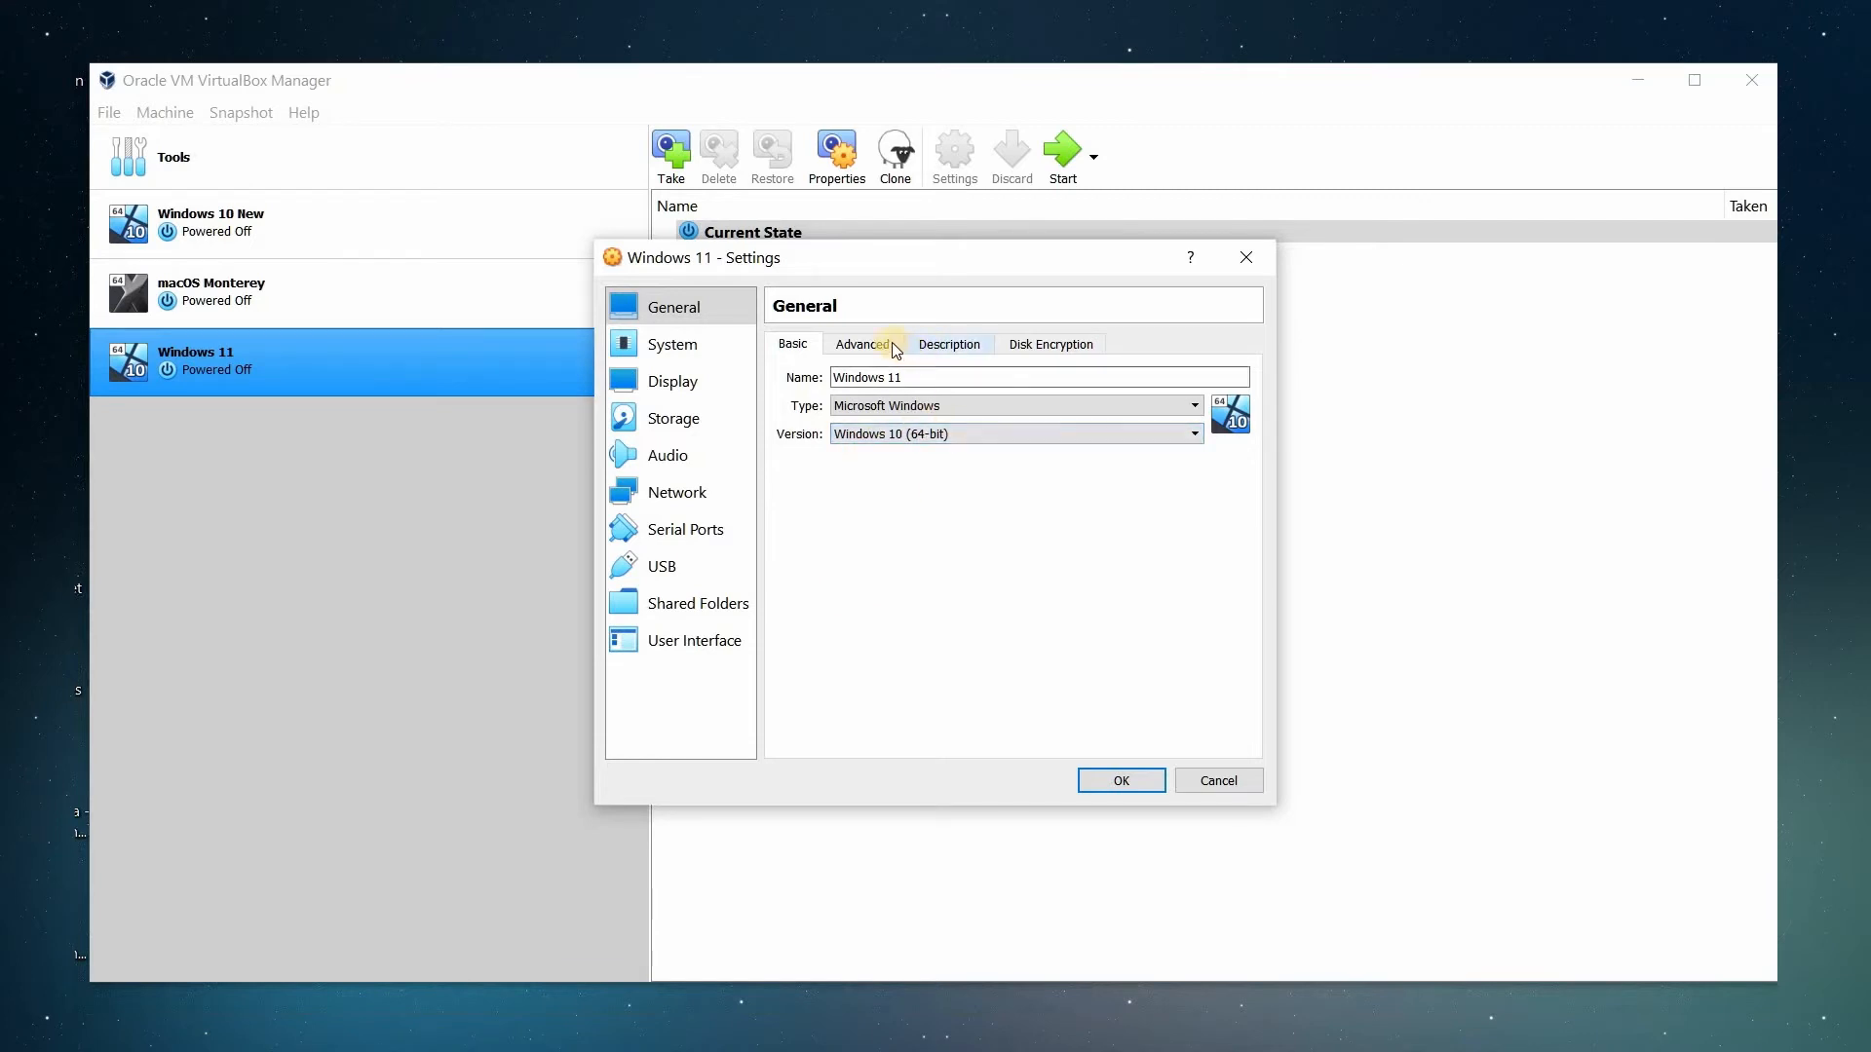
{"action": "left_click", "coordinate": [861, 344]}
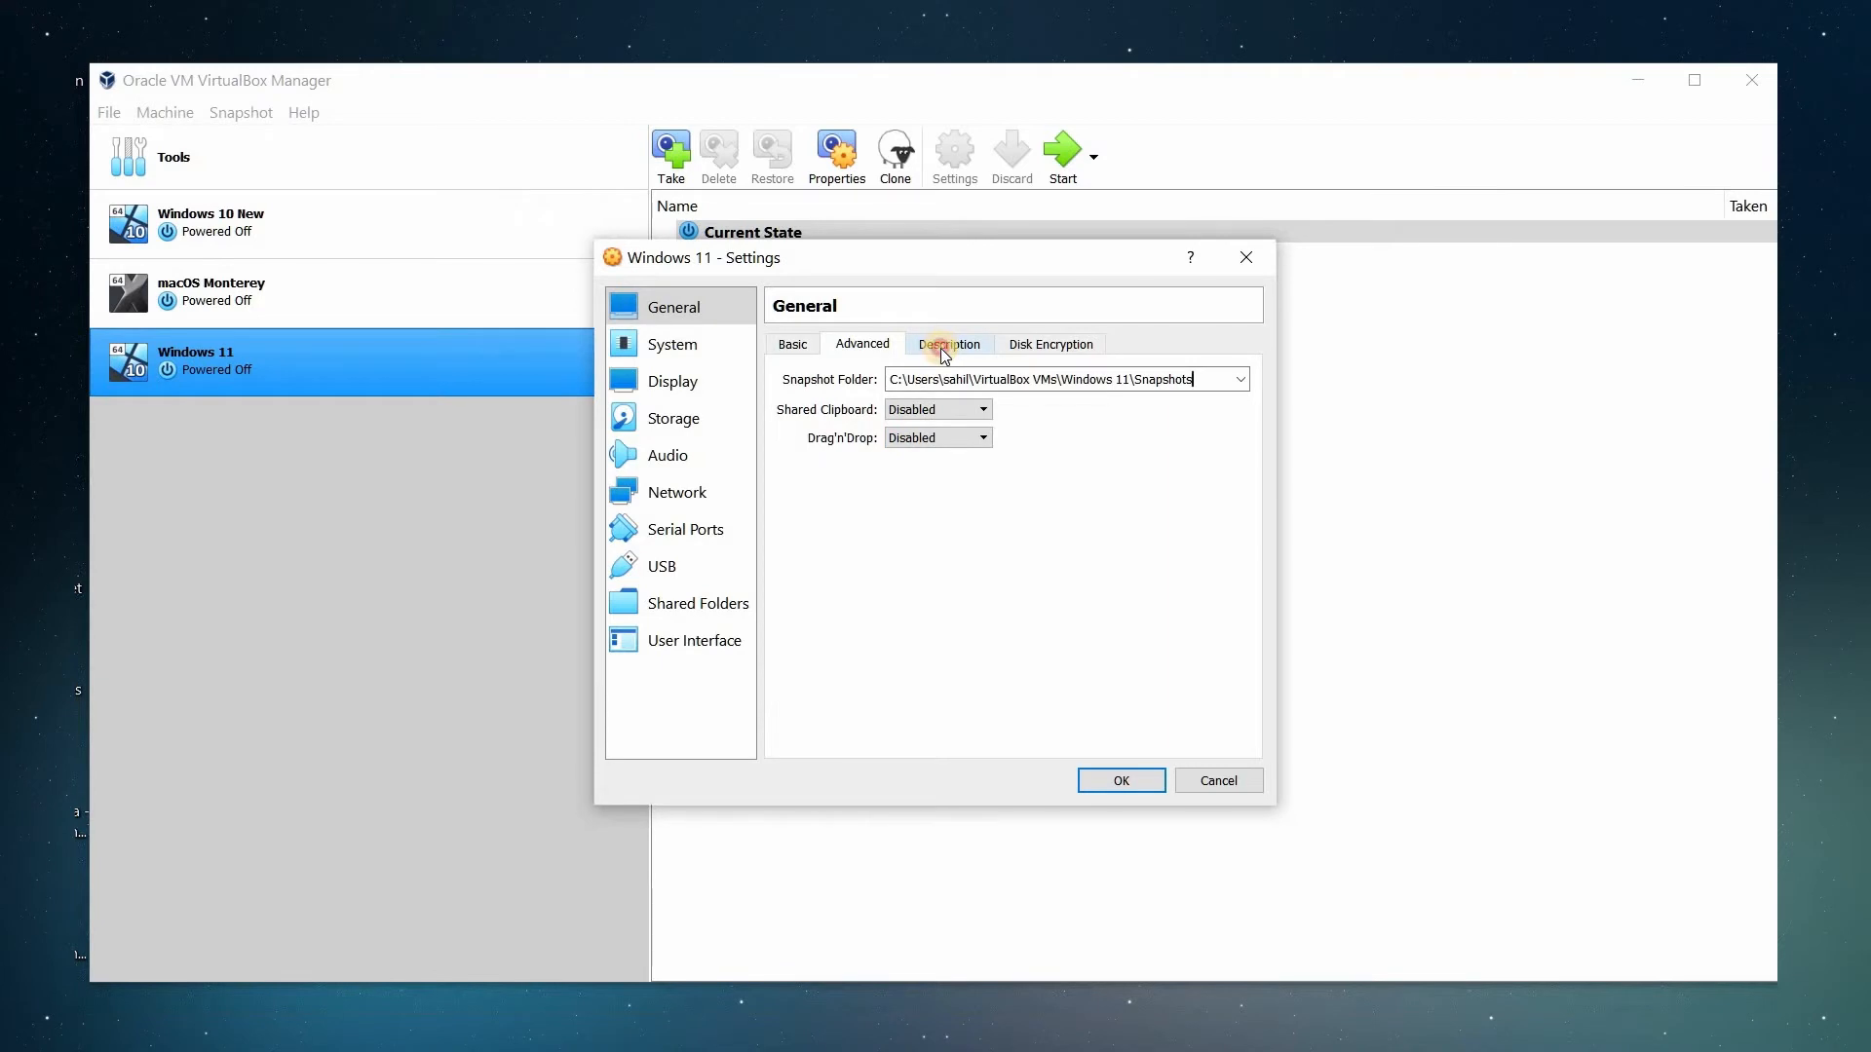
{"action": "left_click", "coordinate": [1050, 344]}
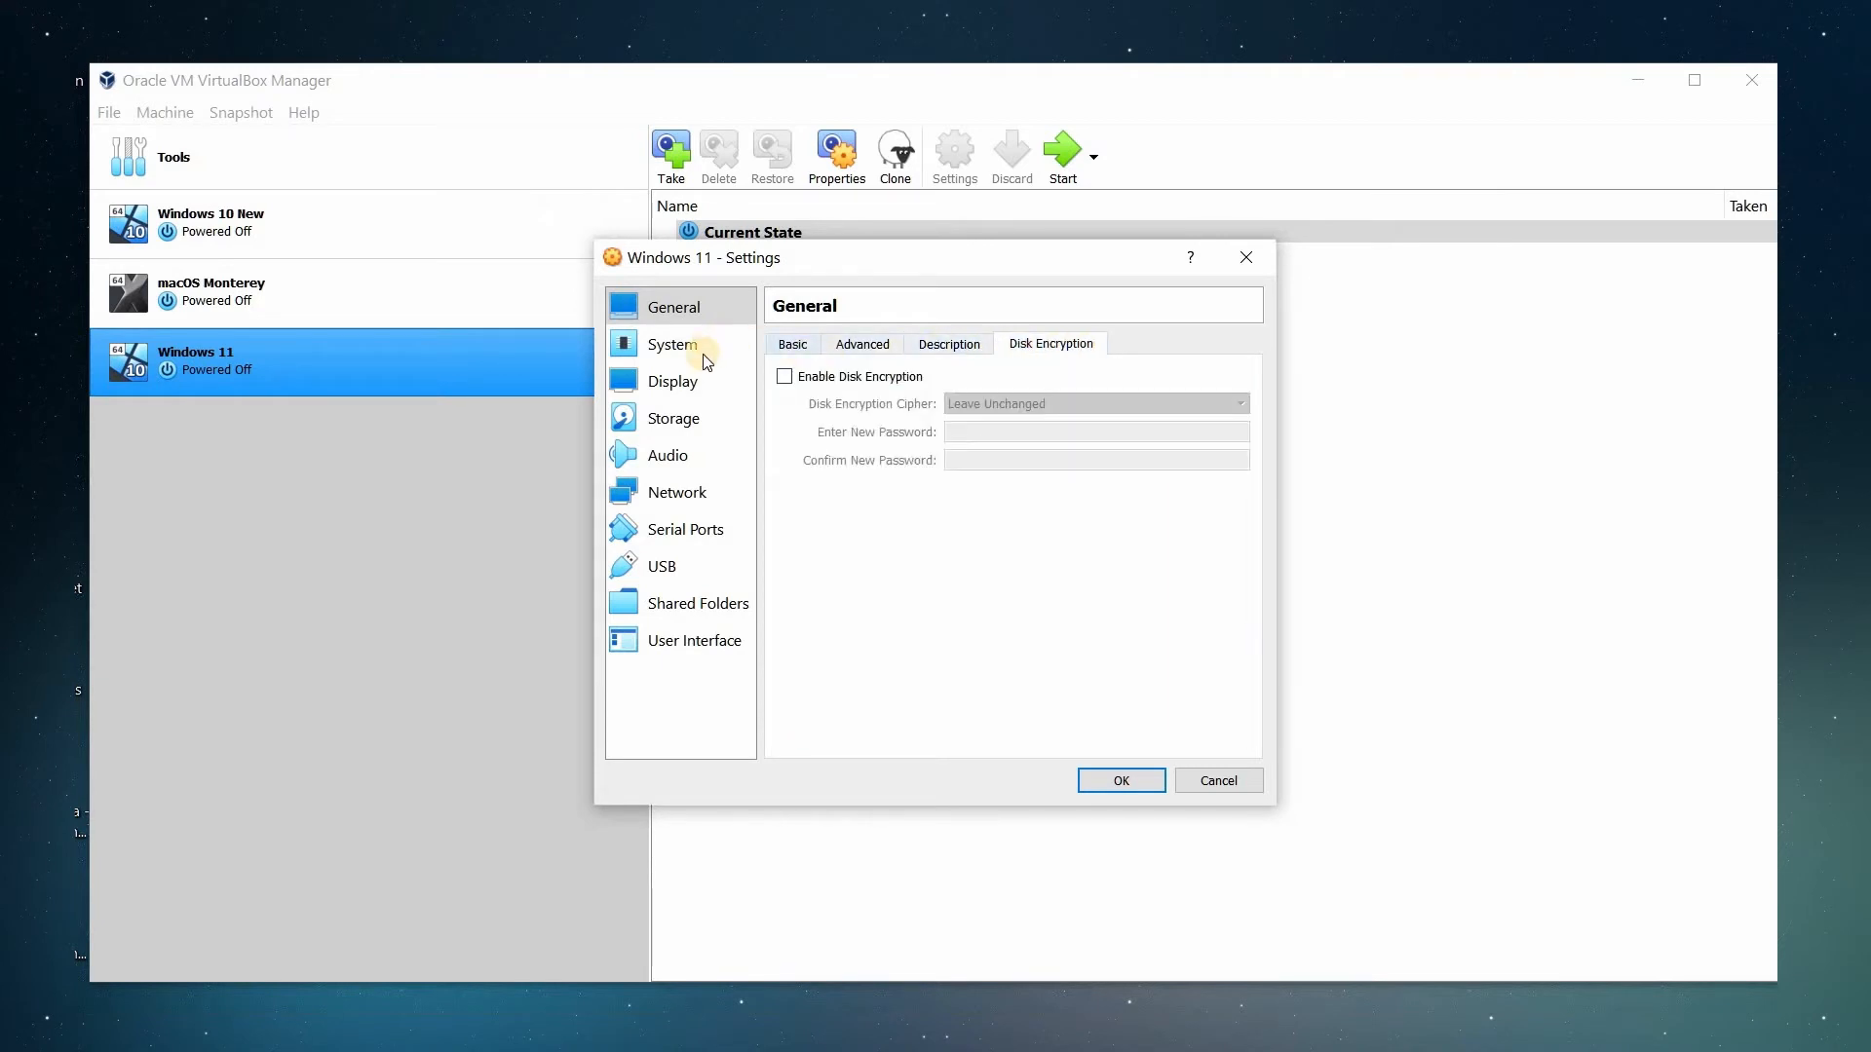
- Check System tabs: 4096 MB memory, 2 CPUs, nested VT-x and nested paging
{"action": "left_click", "coordinate": [671, 344]}
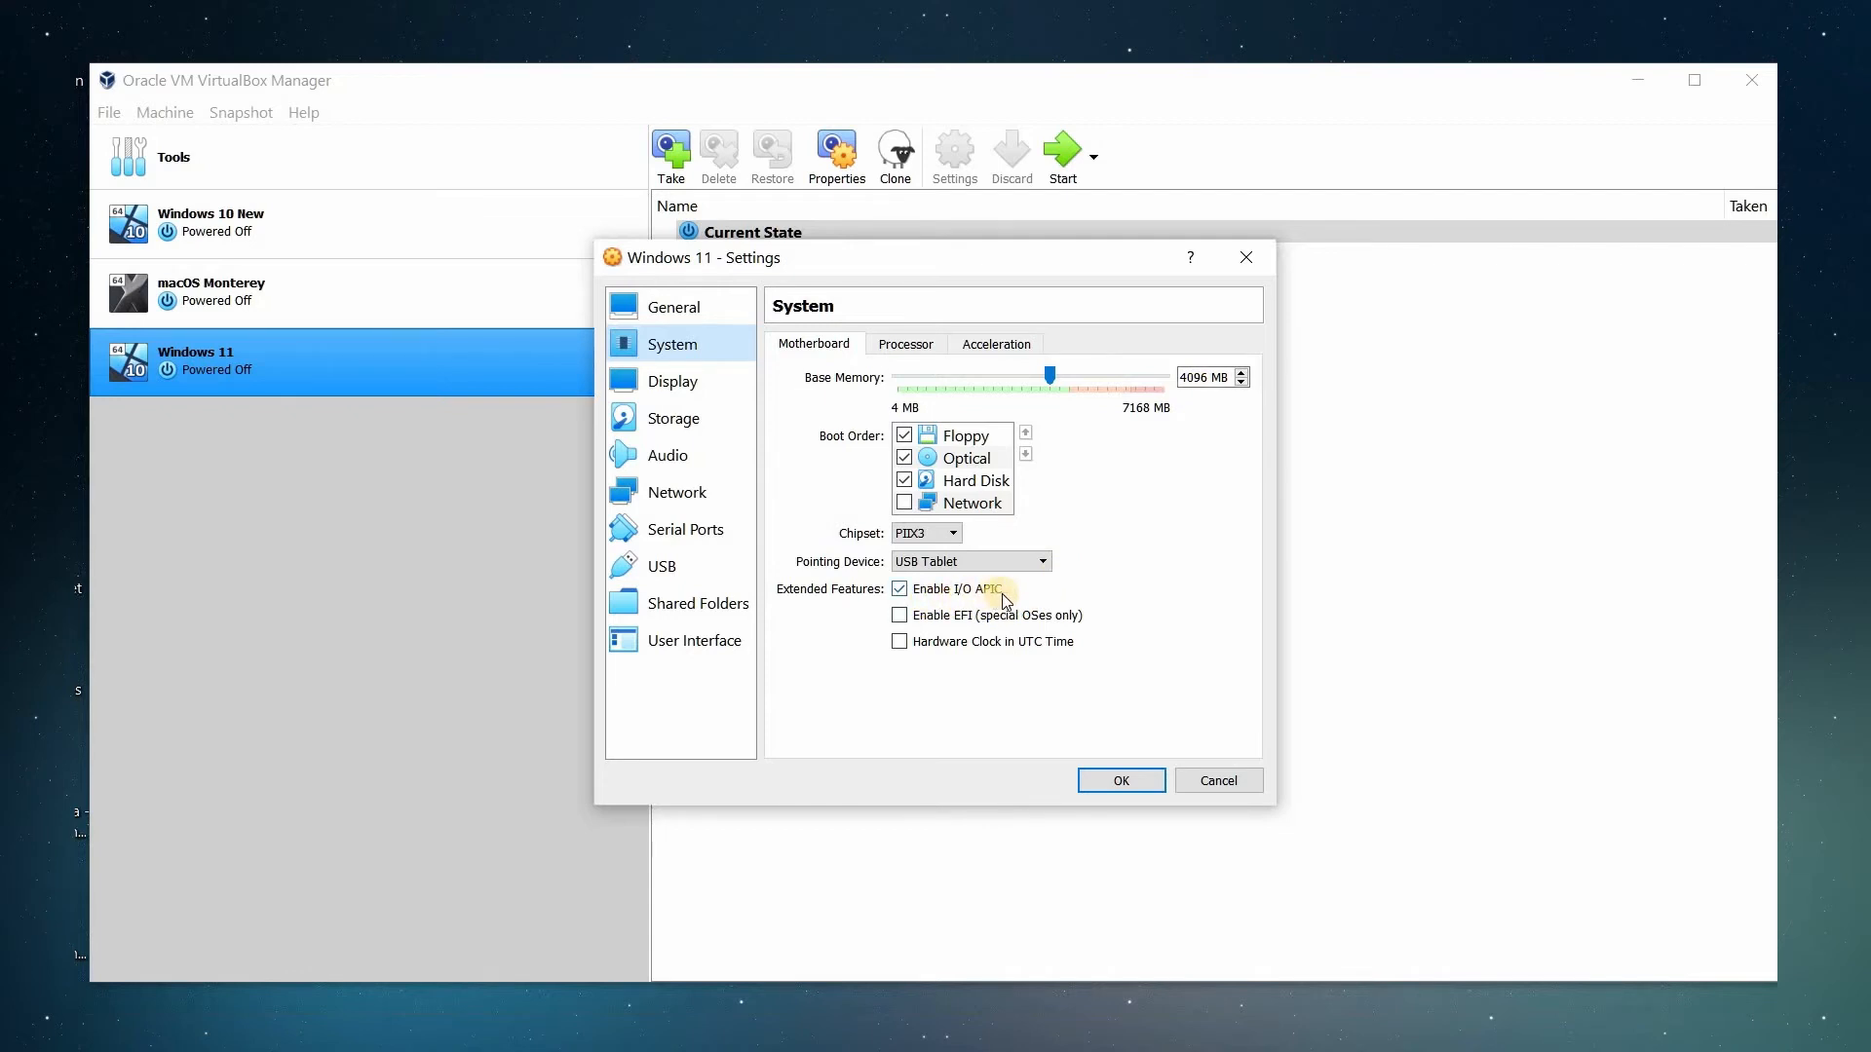
{"action": "mouse_move", "coordinate": [955, 589]}
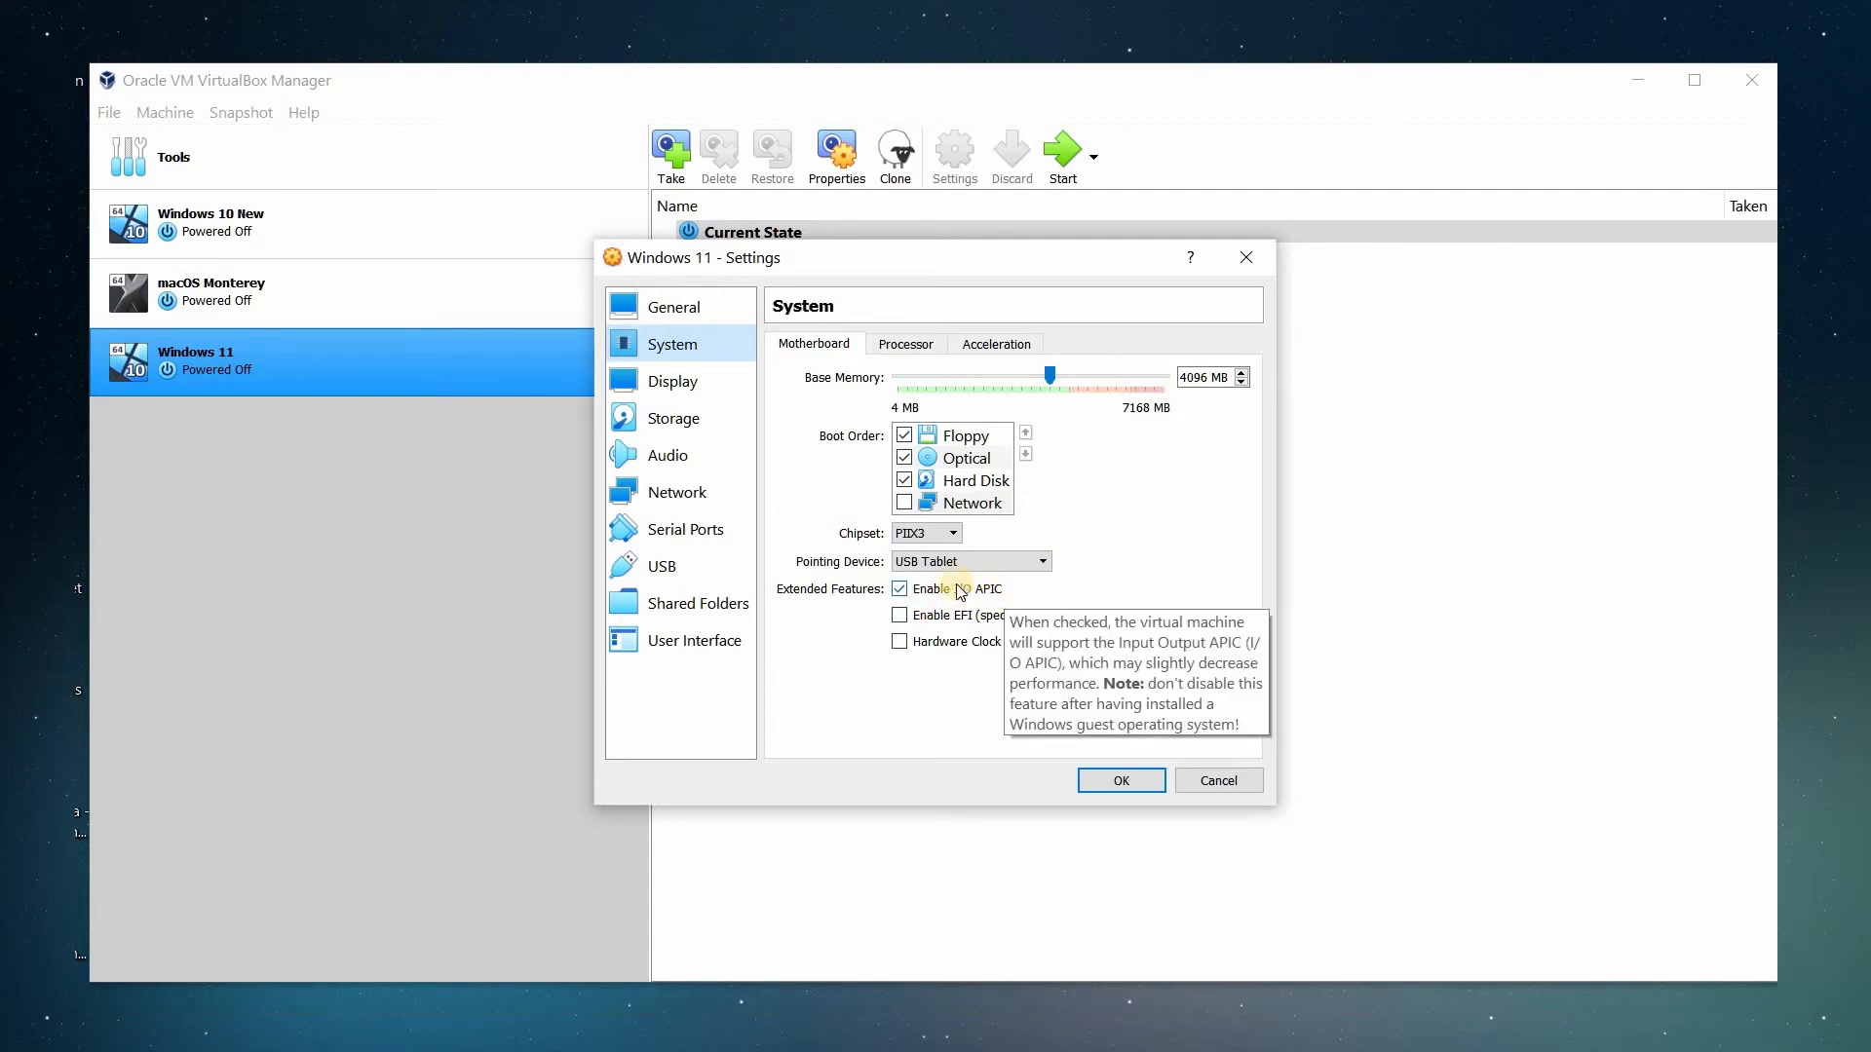
{"action": "mouse_move", "coordinate": [971, 561]}
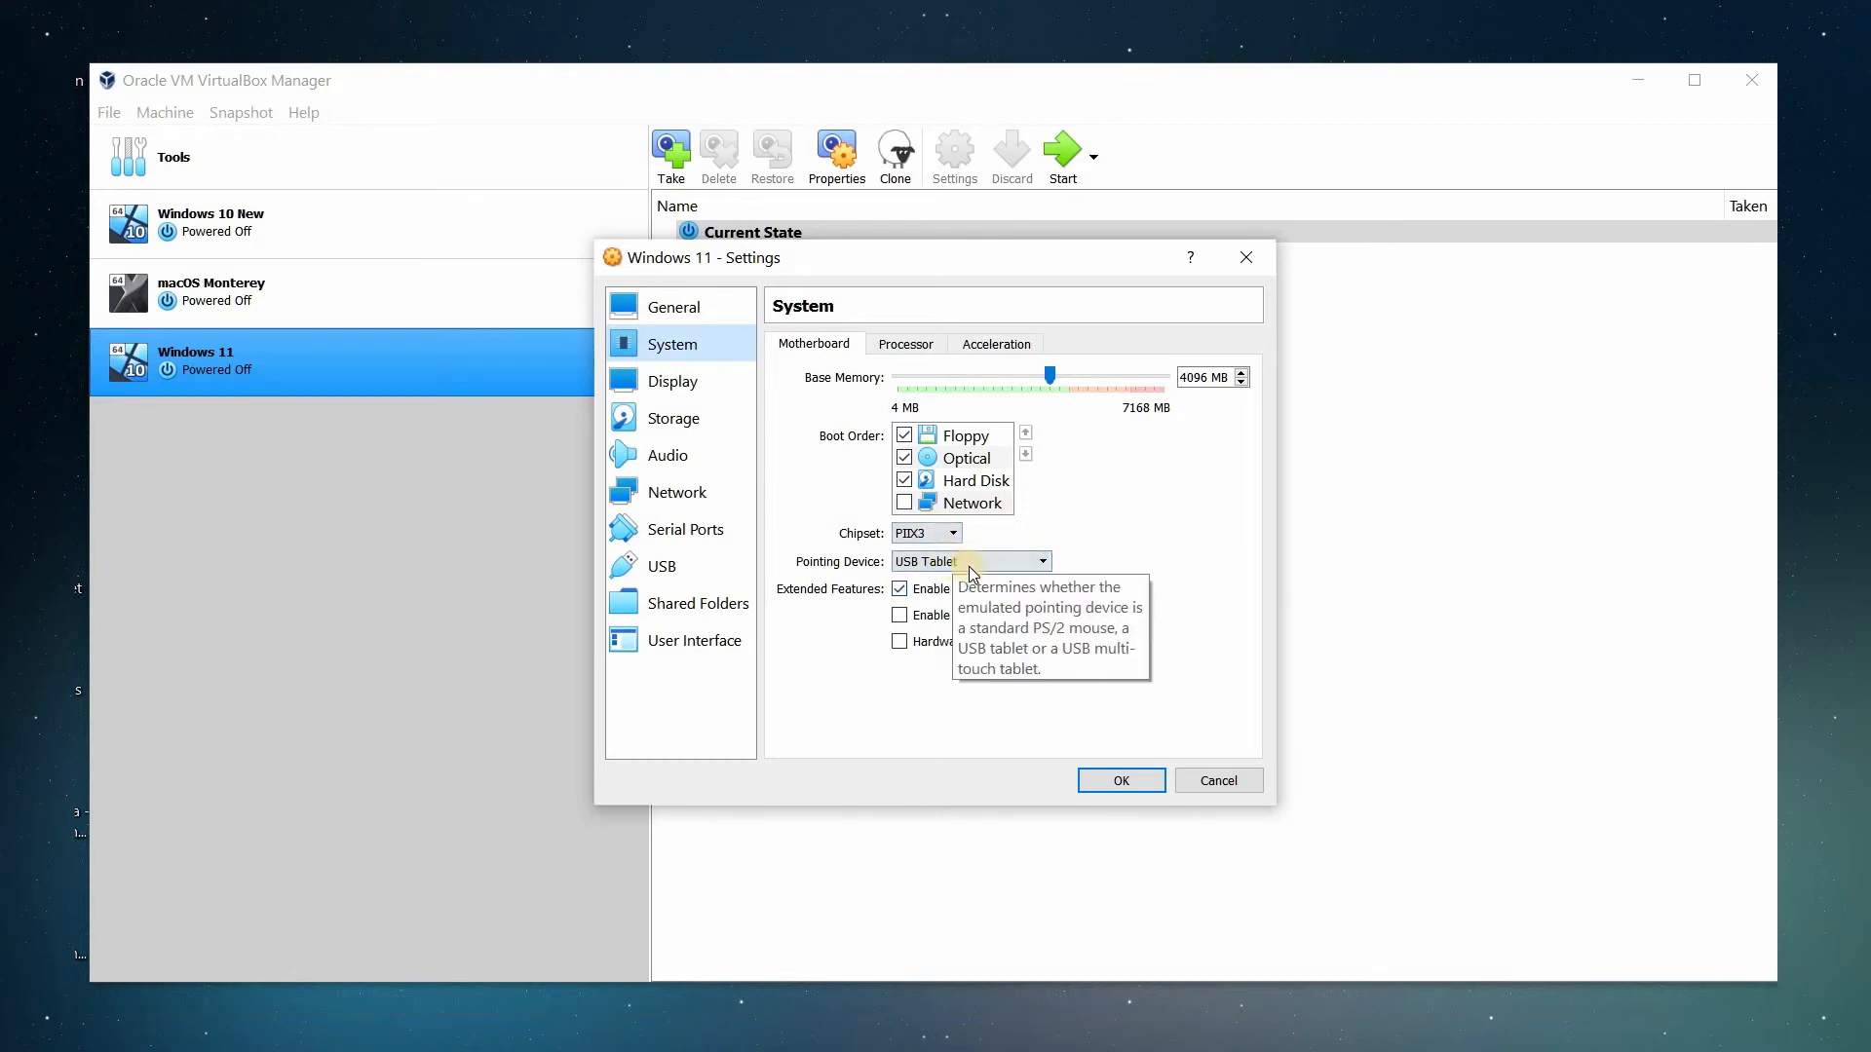
{"action": "mouse_move", "coordinate": [905, 344]}
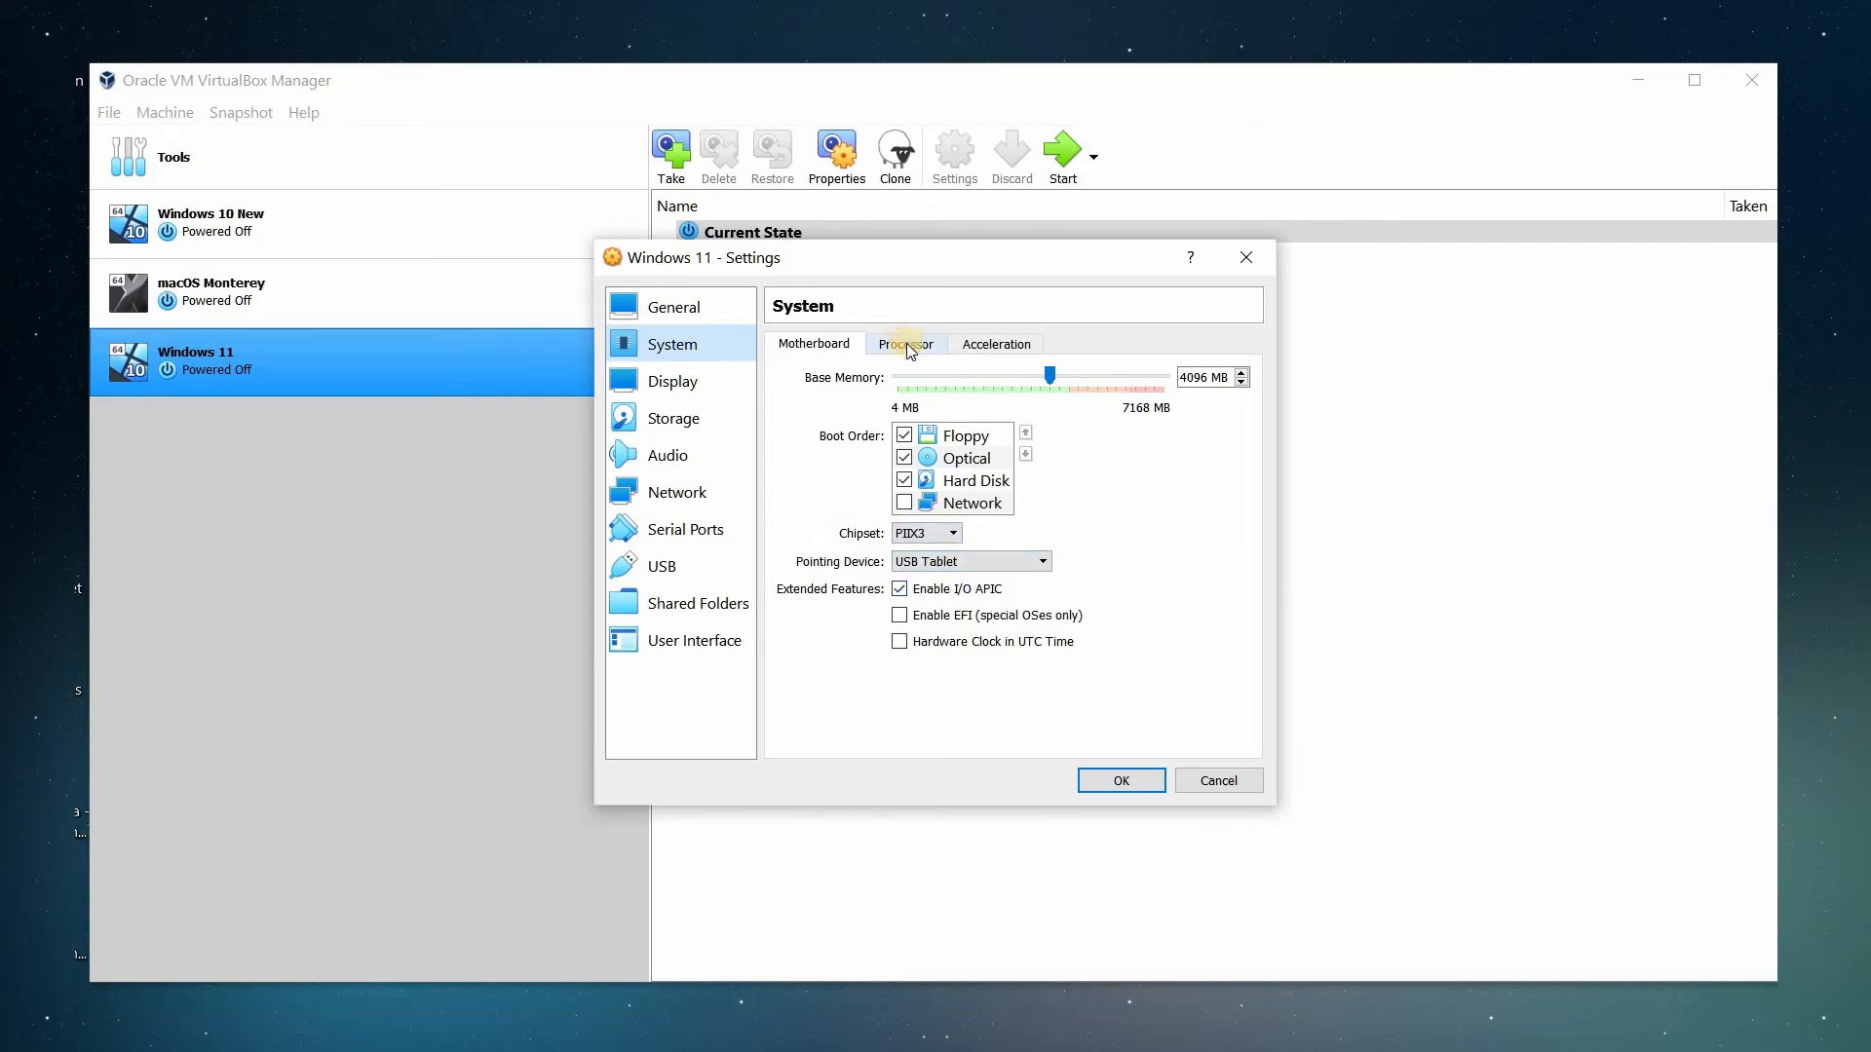
{"action": "left_click", "coordinate": [904, 344]}
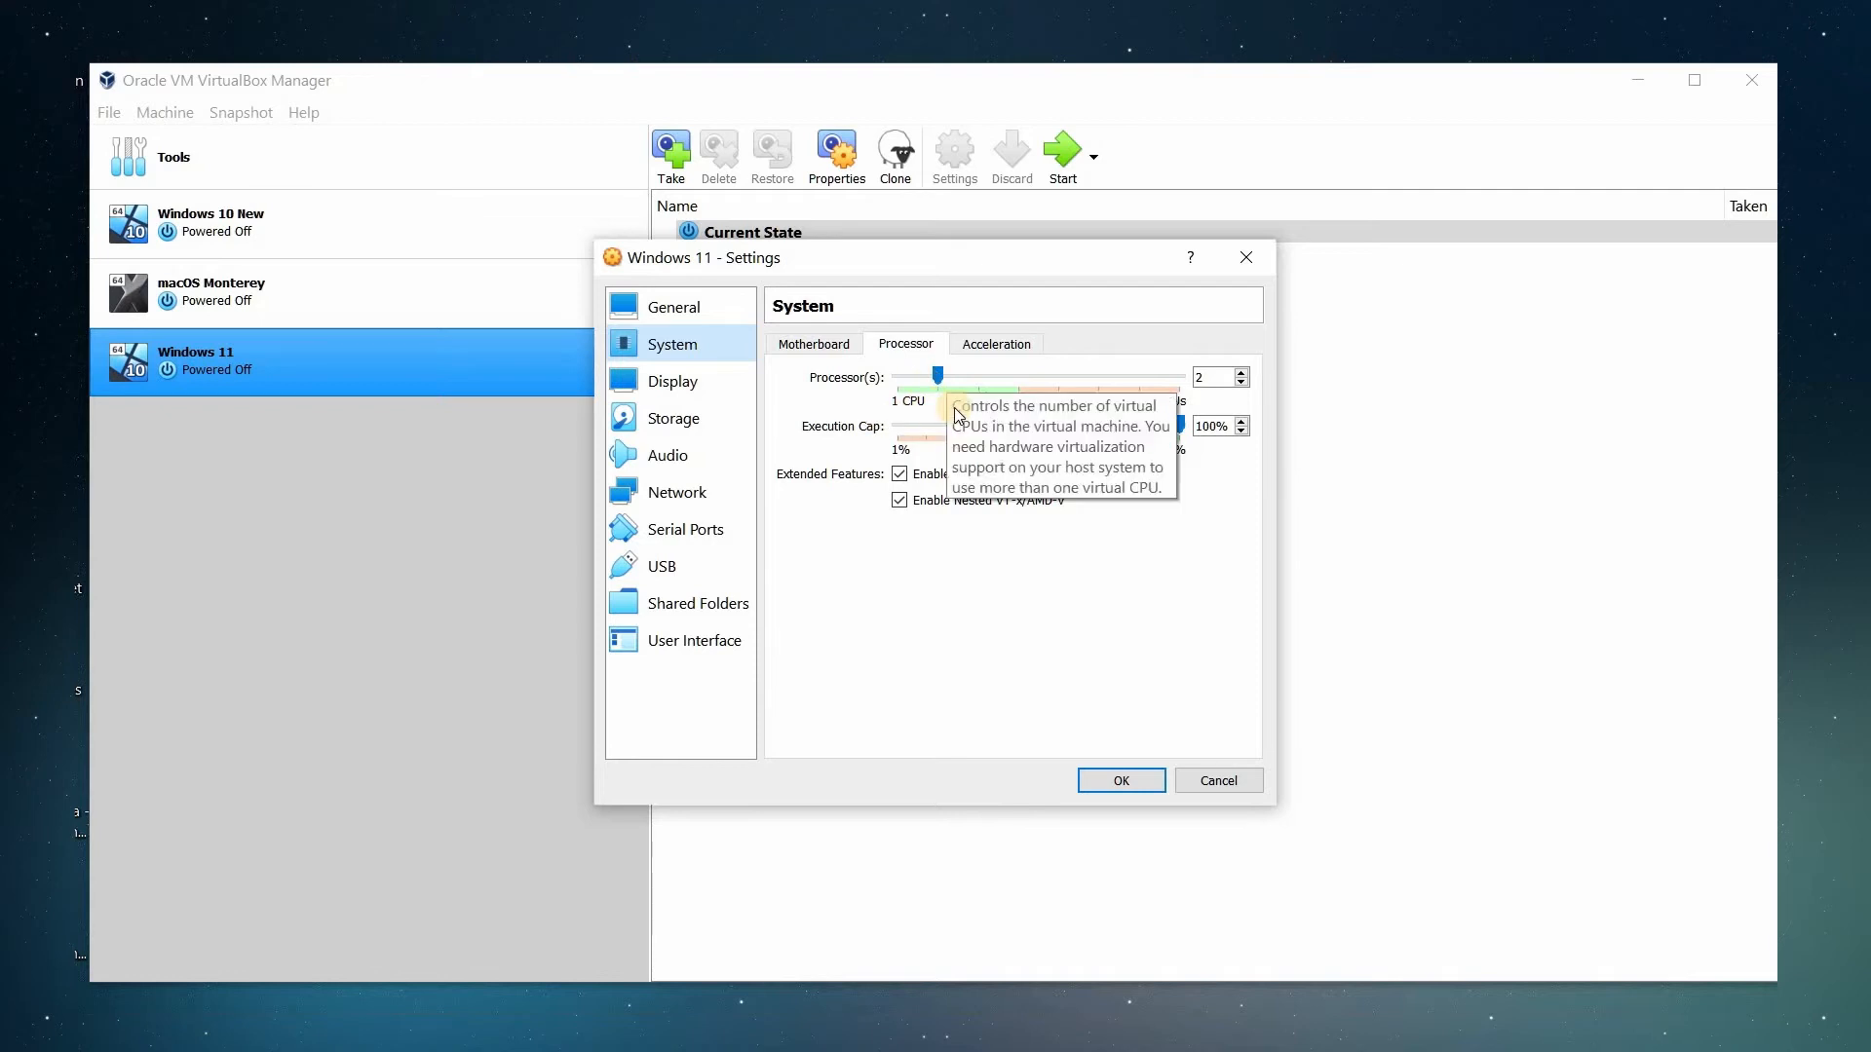
{"action": "mouse_move", "coordinate": [994, 419]}
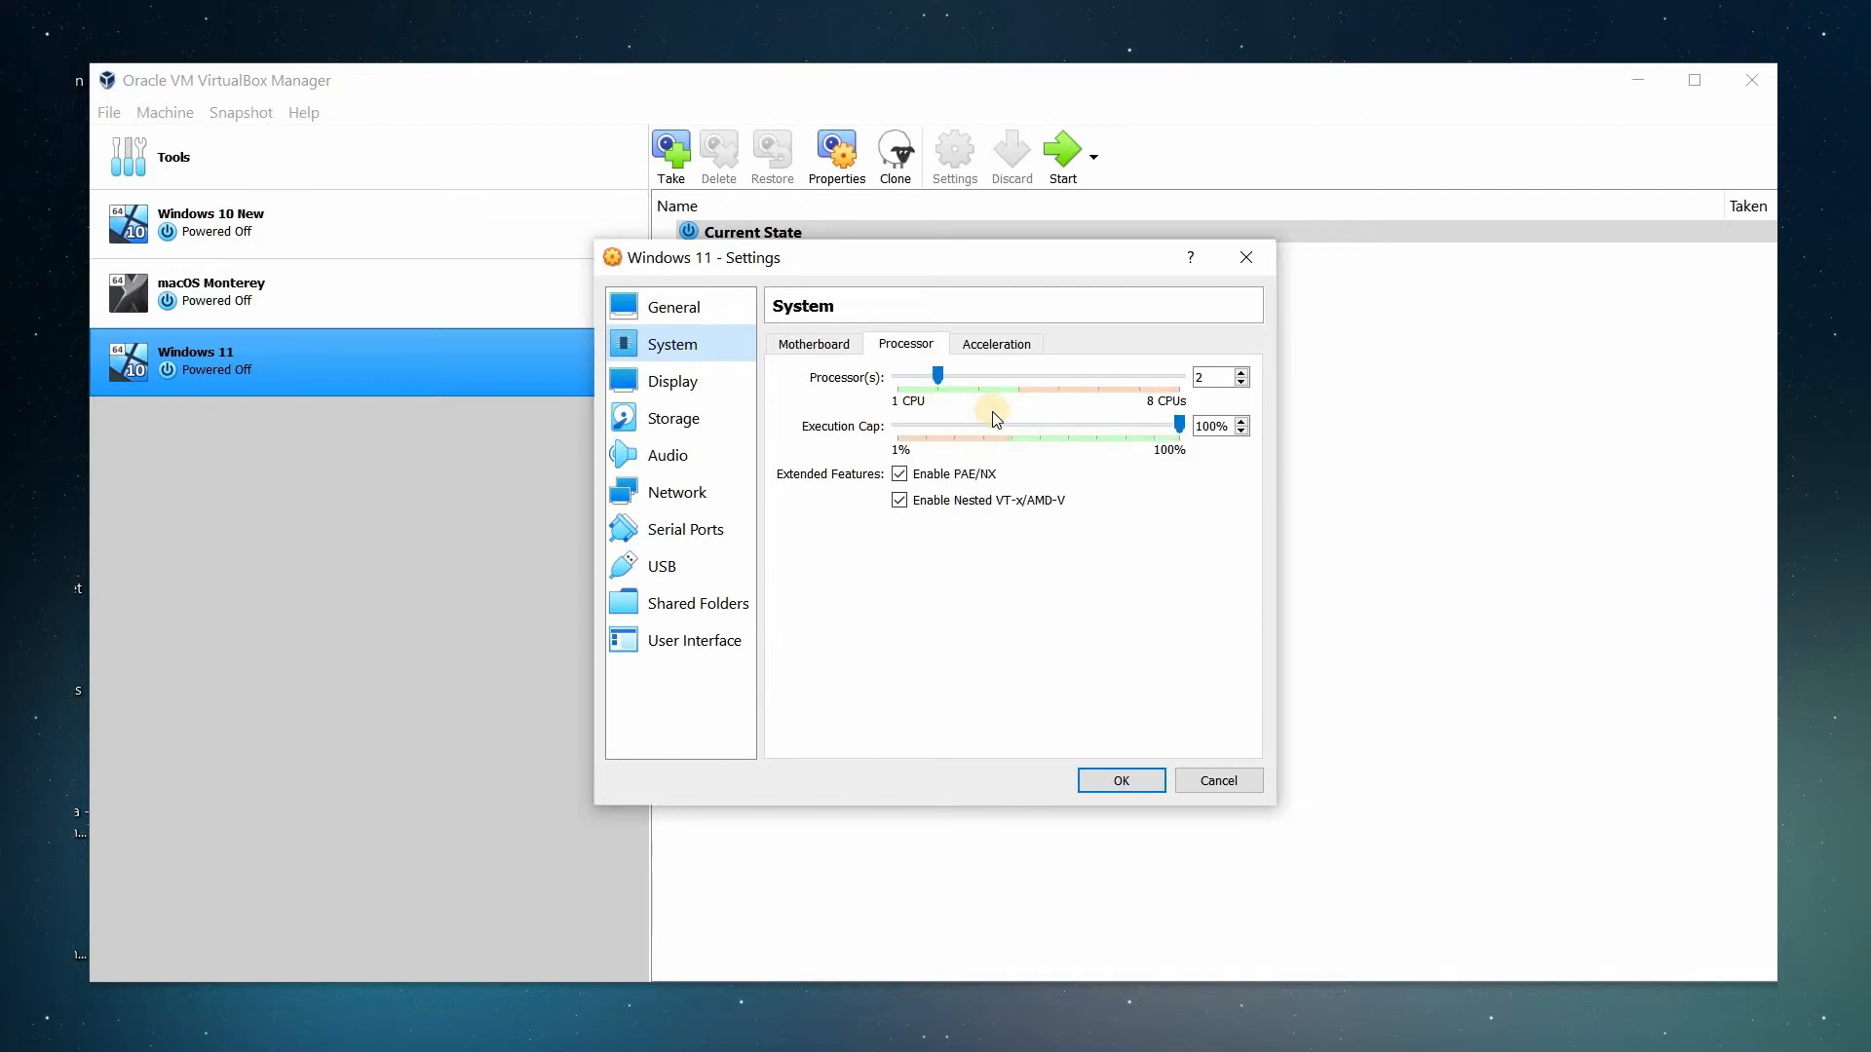
{"action": "mouse_move", "coordinate": [957, 511]}
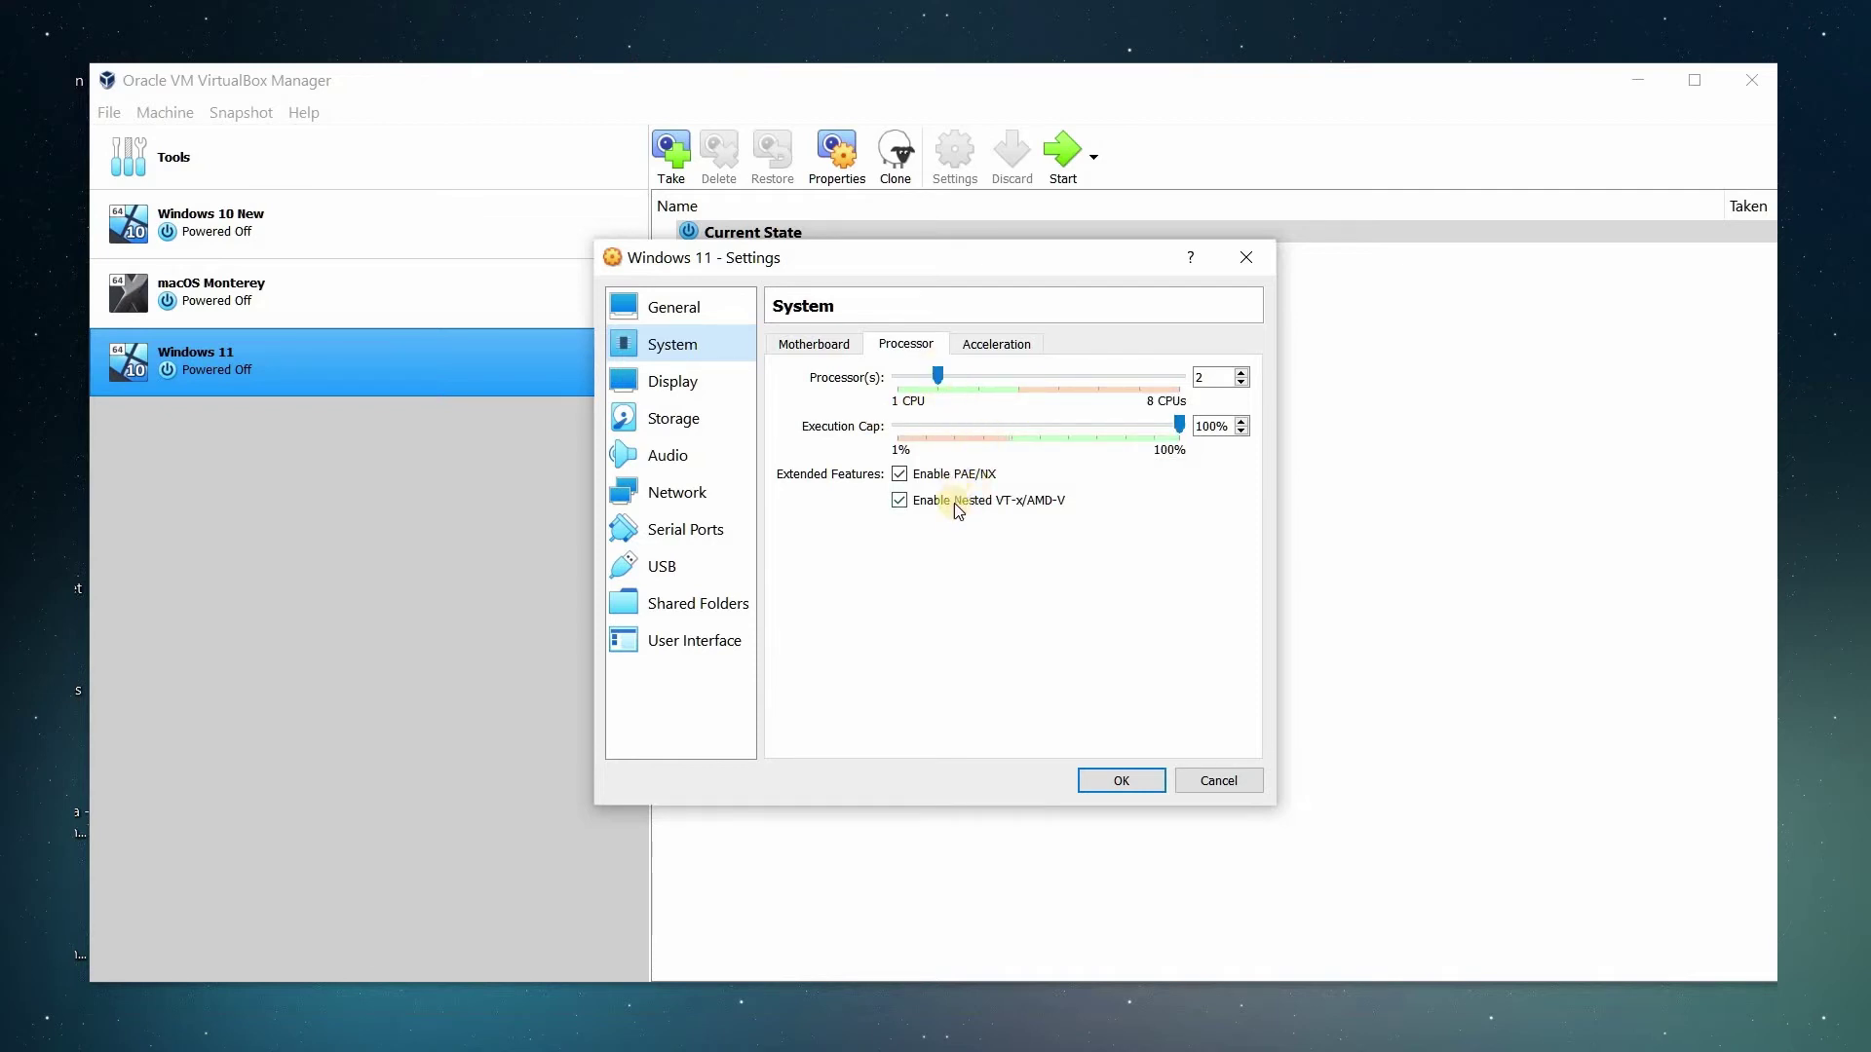
{"action": "mouse_move", "coordinate": [942, 520]}
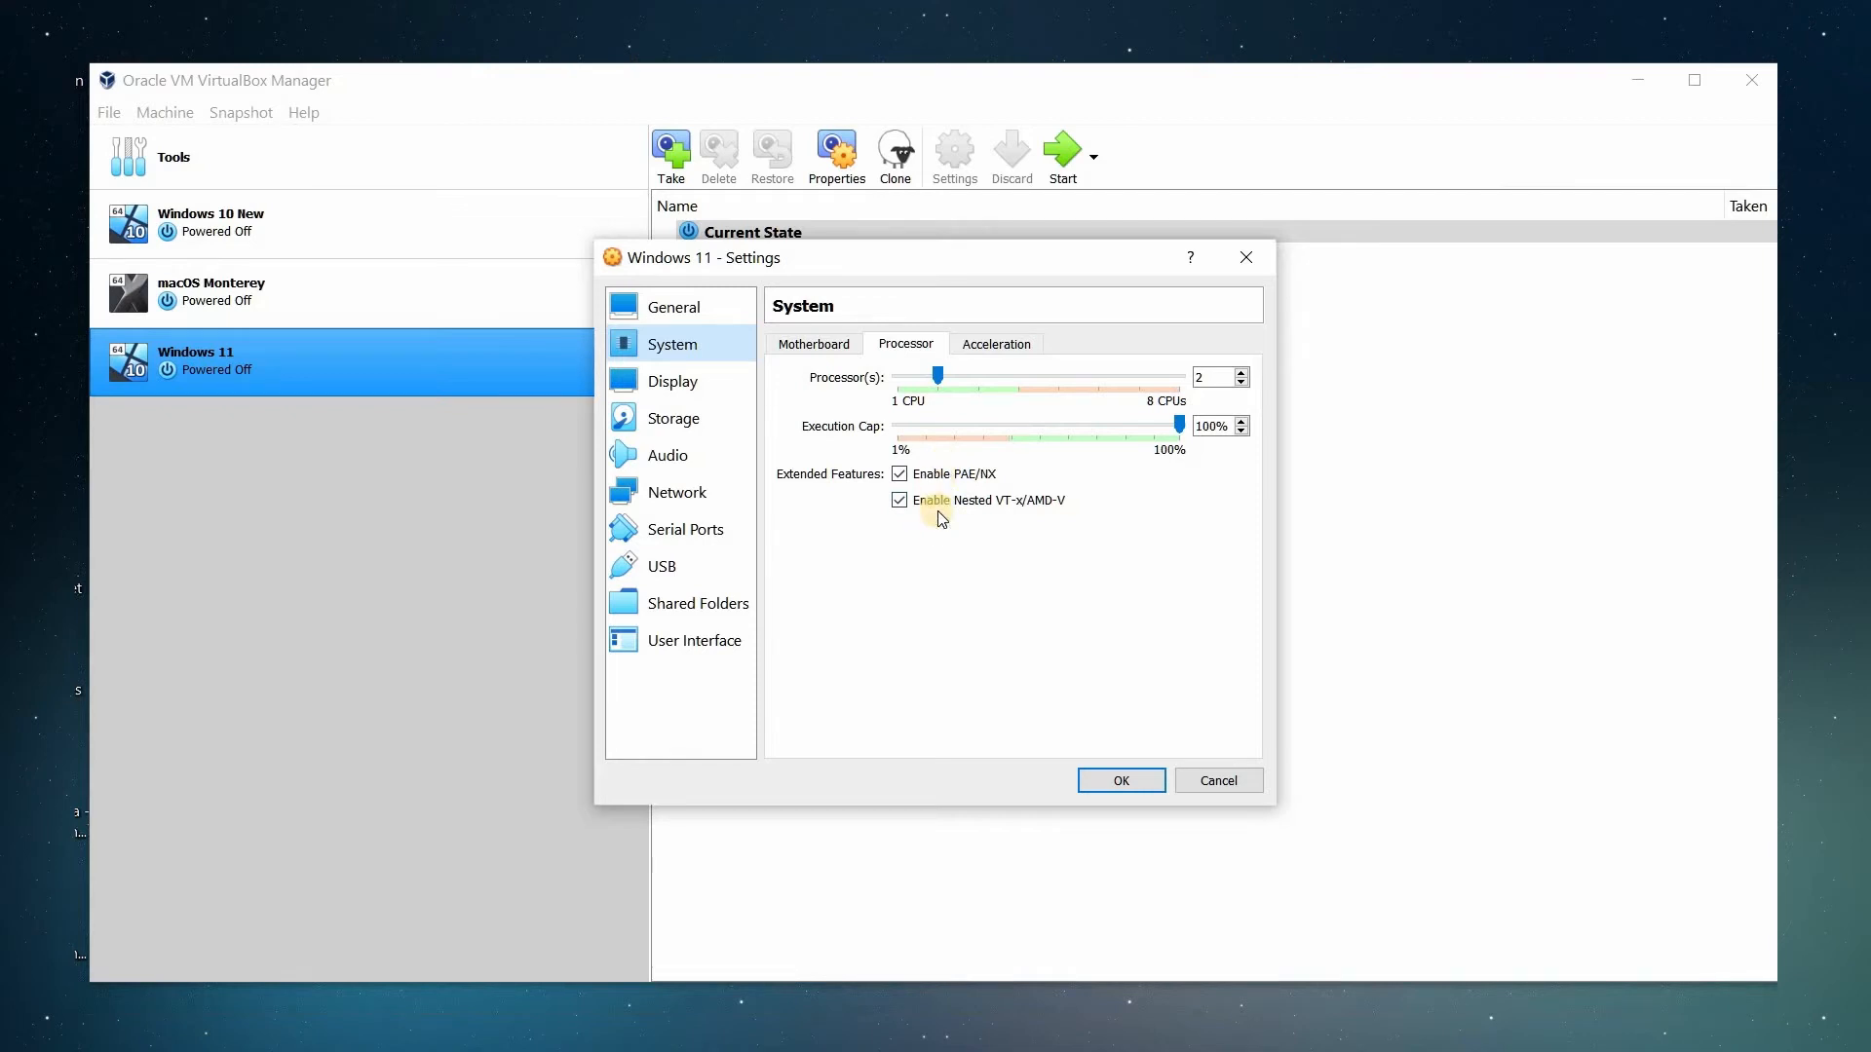
{"action": "mouse_move", "coordinate": [981, 346]}
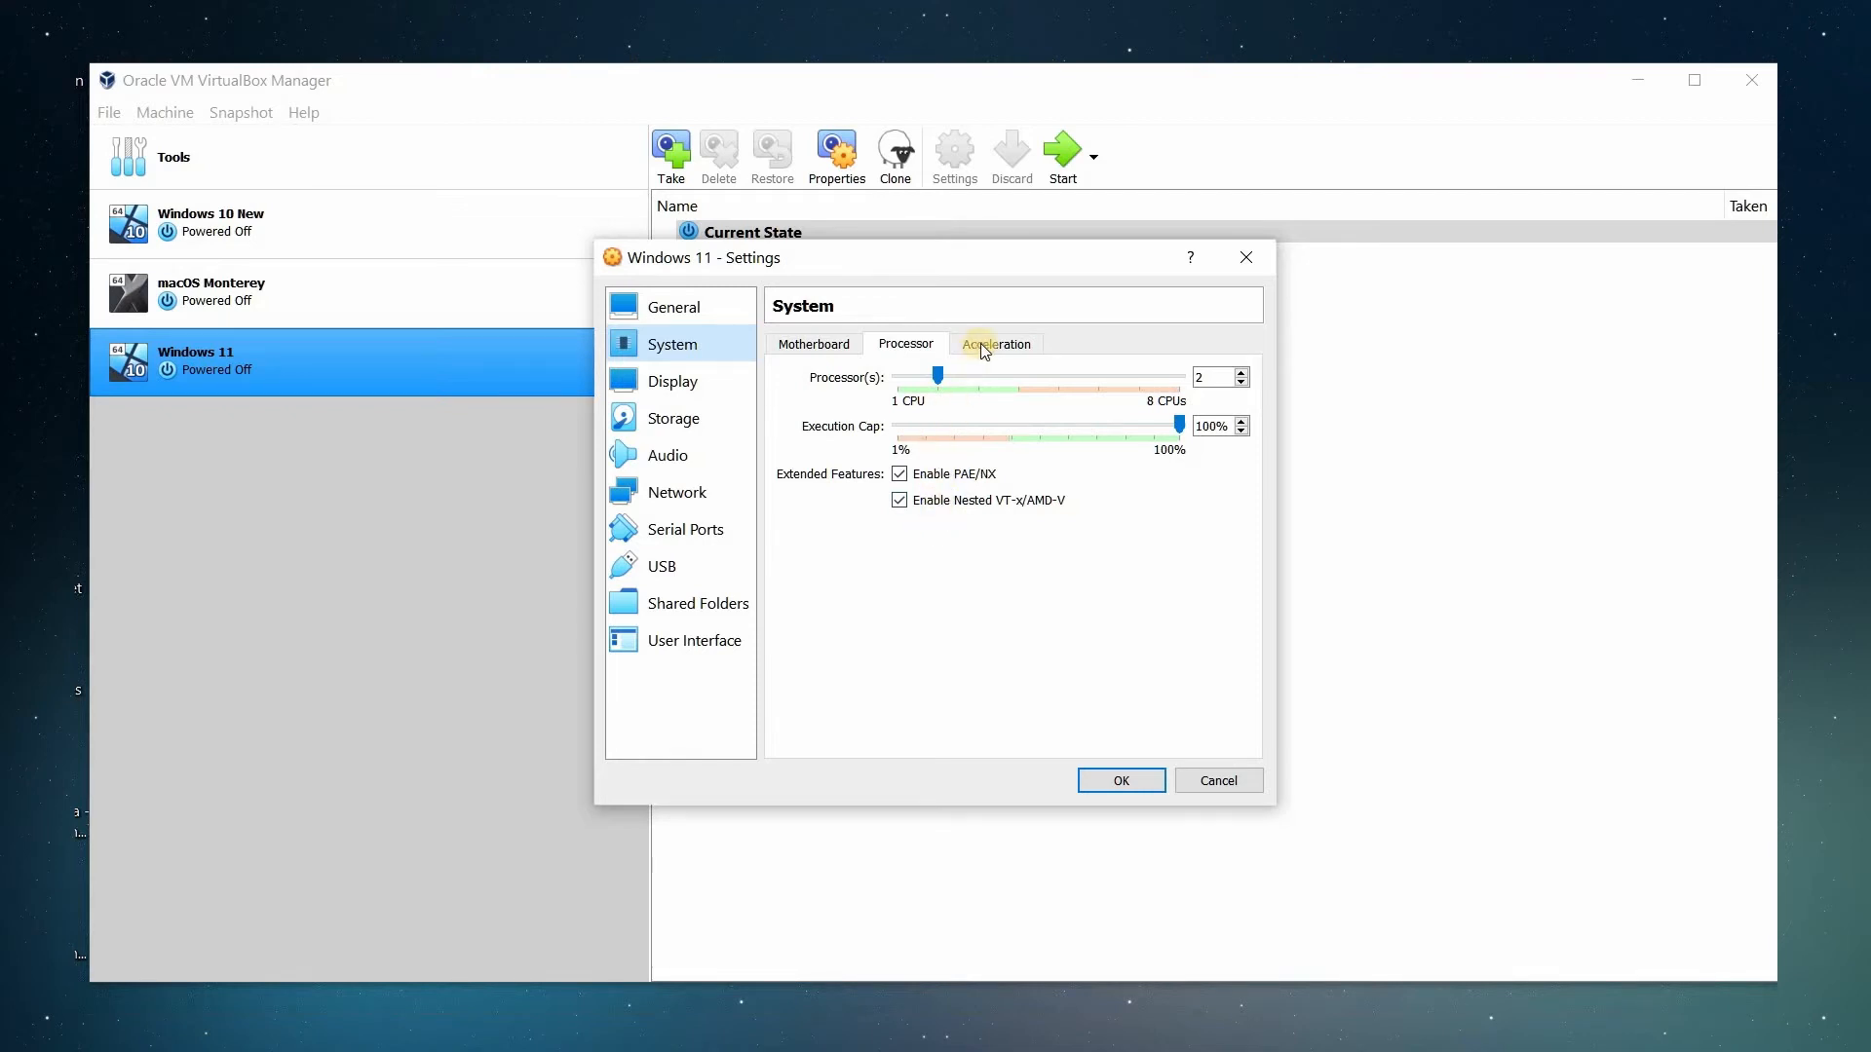
{"action": "left_click", "coordinate": [995, 344]}
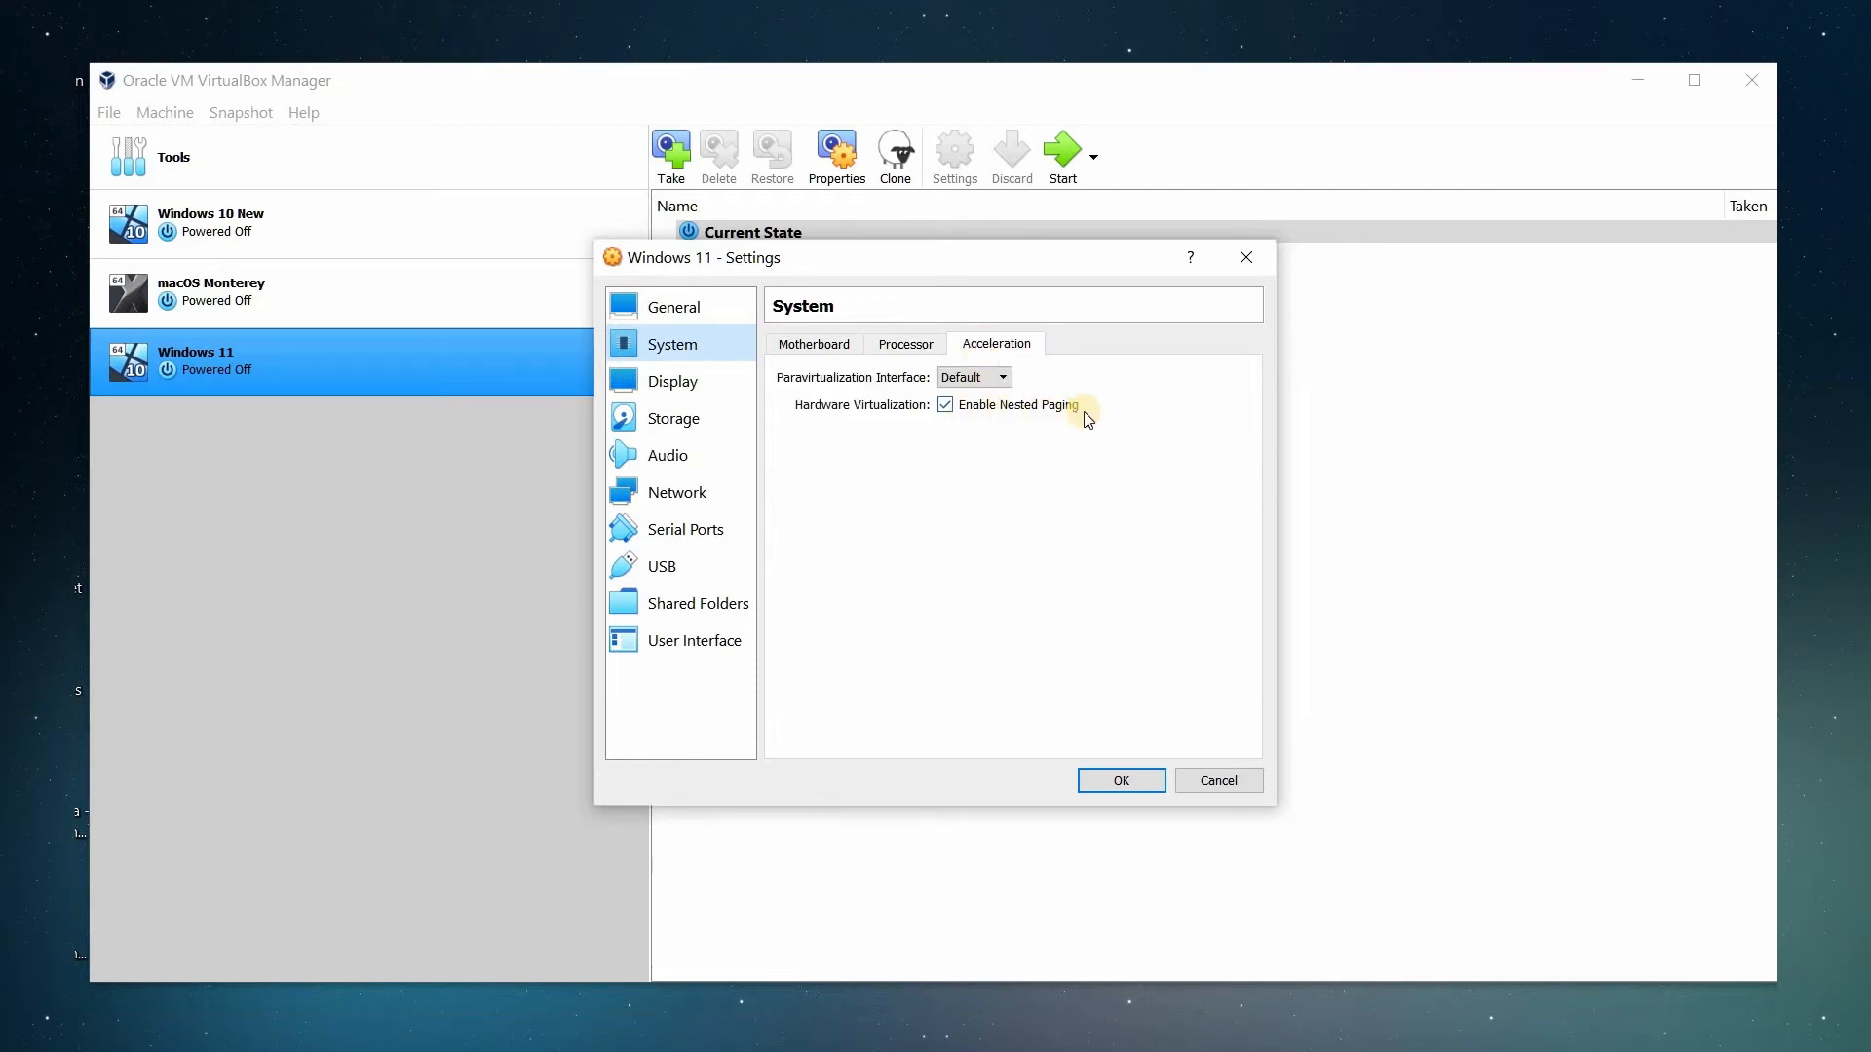
{"action": "mouse_move", "coordinate": [817, 412]}
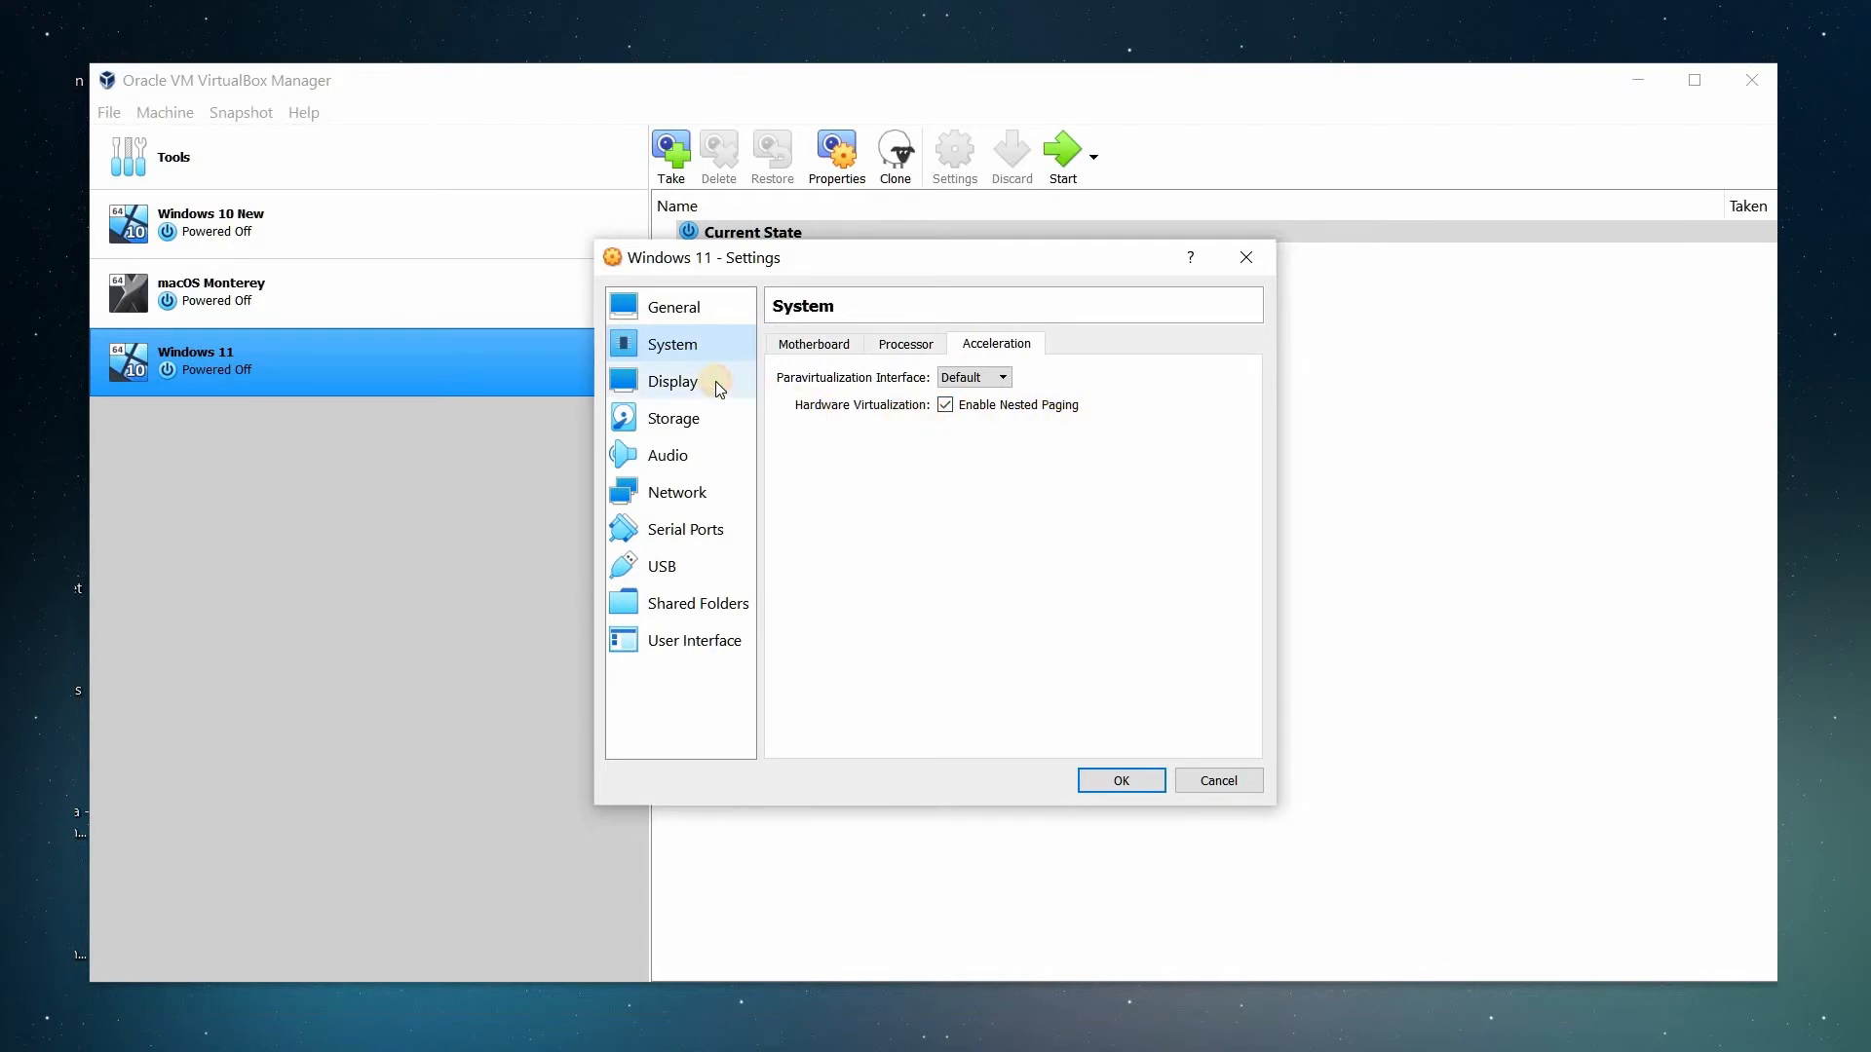
- Switch the display's graphics controller to VMSVGA, keeping 128 MB video memory
{"action": "left_click", "coordinate": [672, 381]}
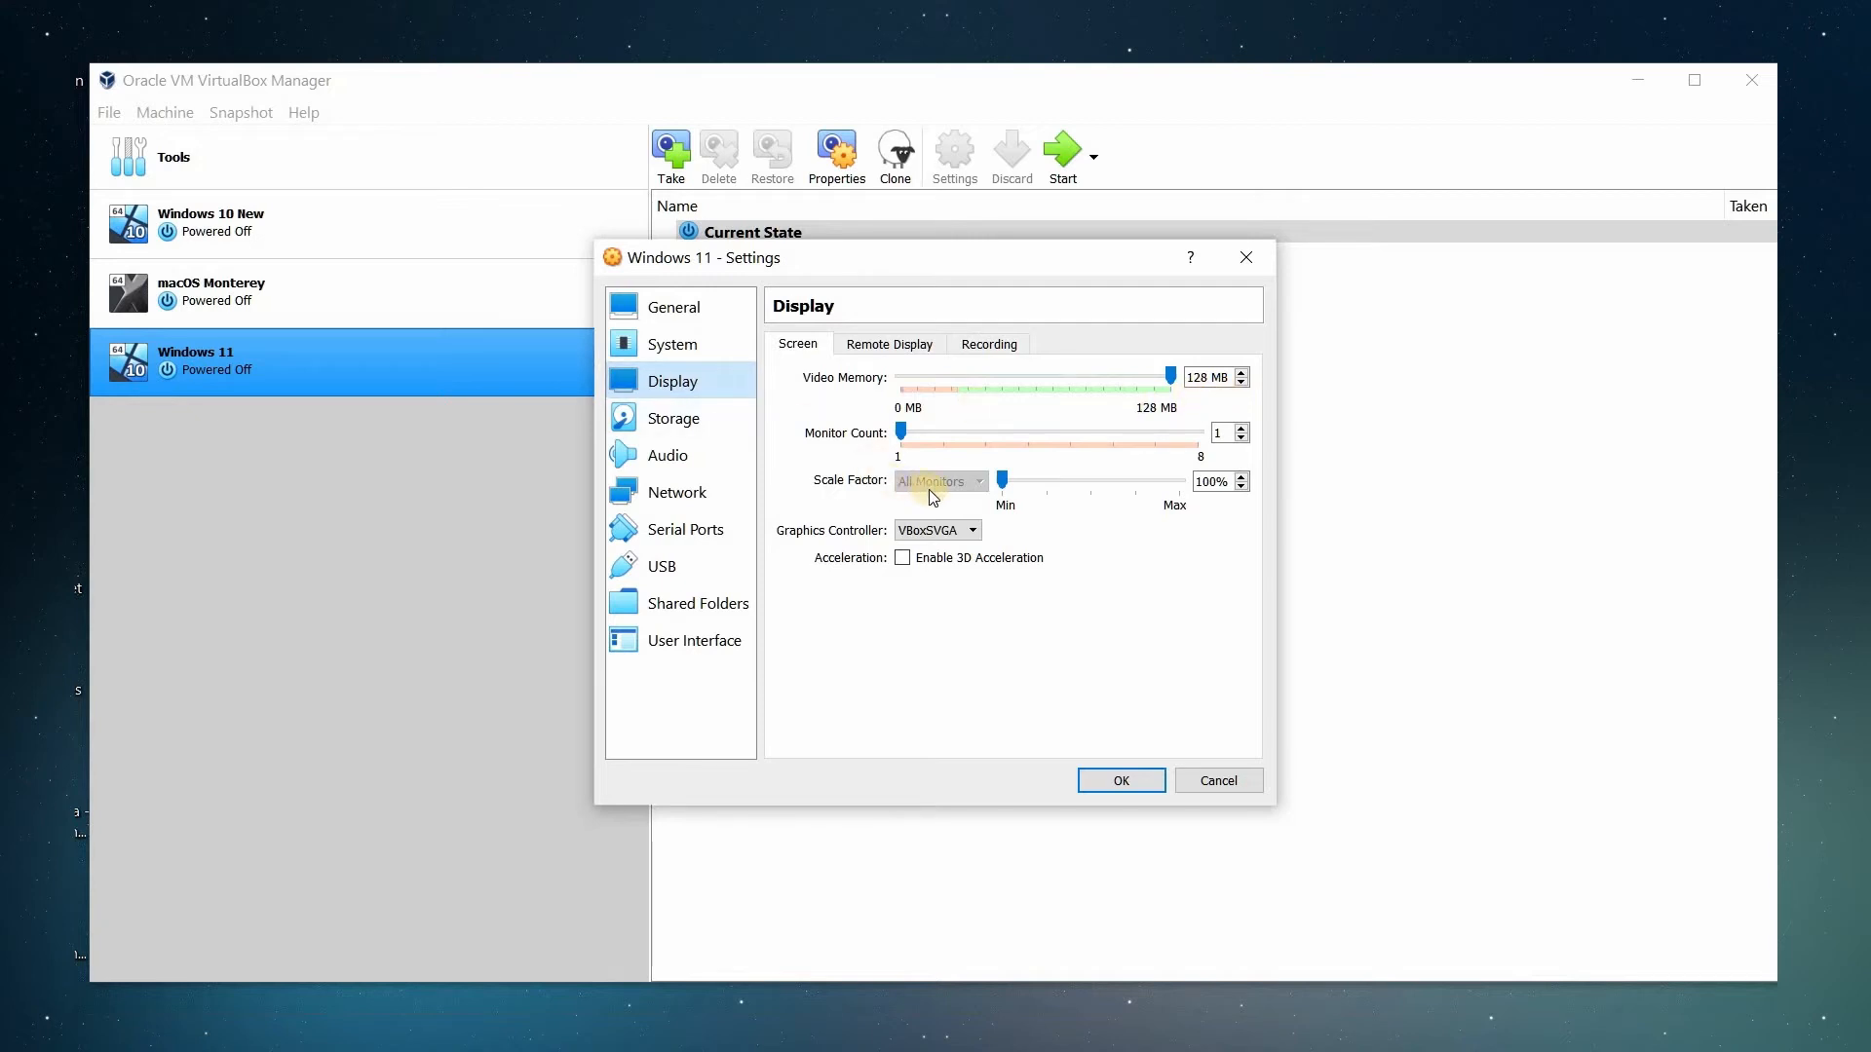
{"action": "left_click", "coordinate": [971, 530]}
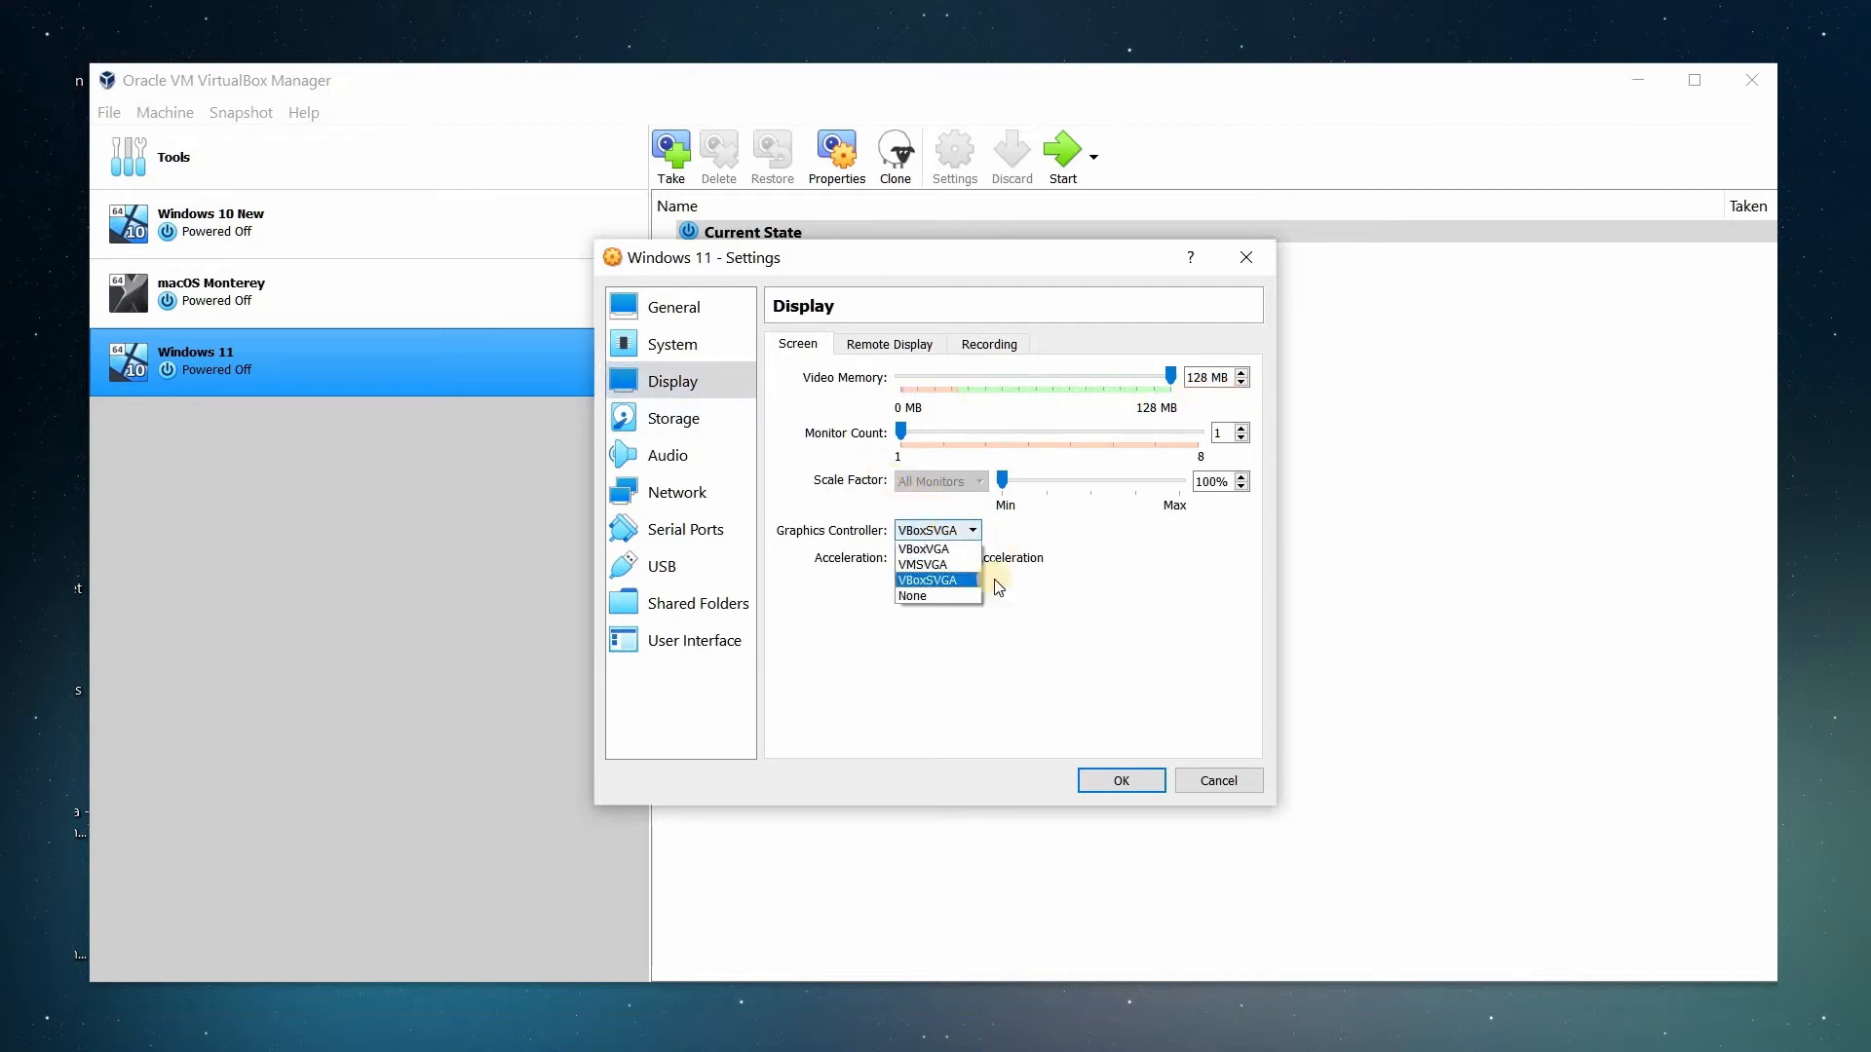
{"action": "mouse_move", "coordinate": [955, 312]}
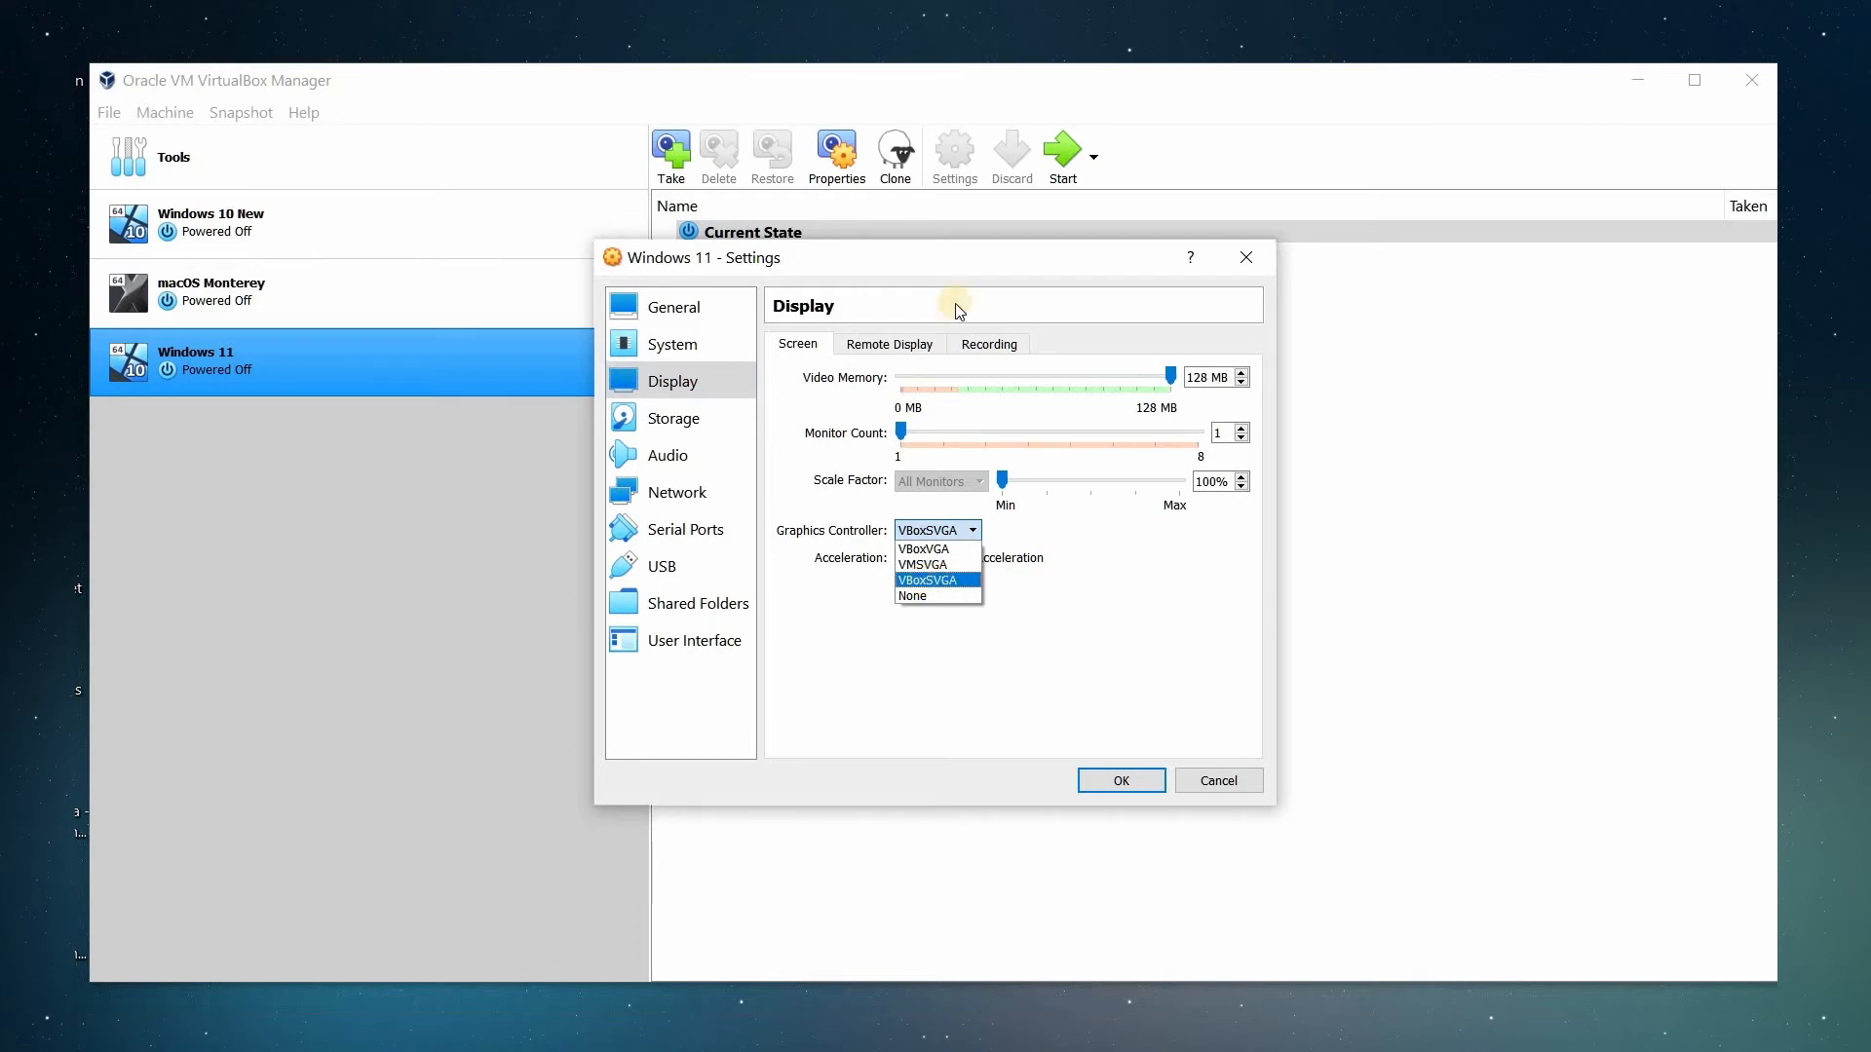
{"action": "left_click", "coordinate": [920, 565]}
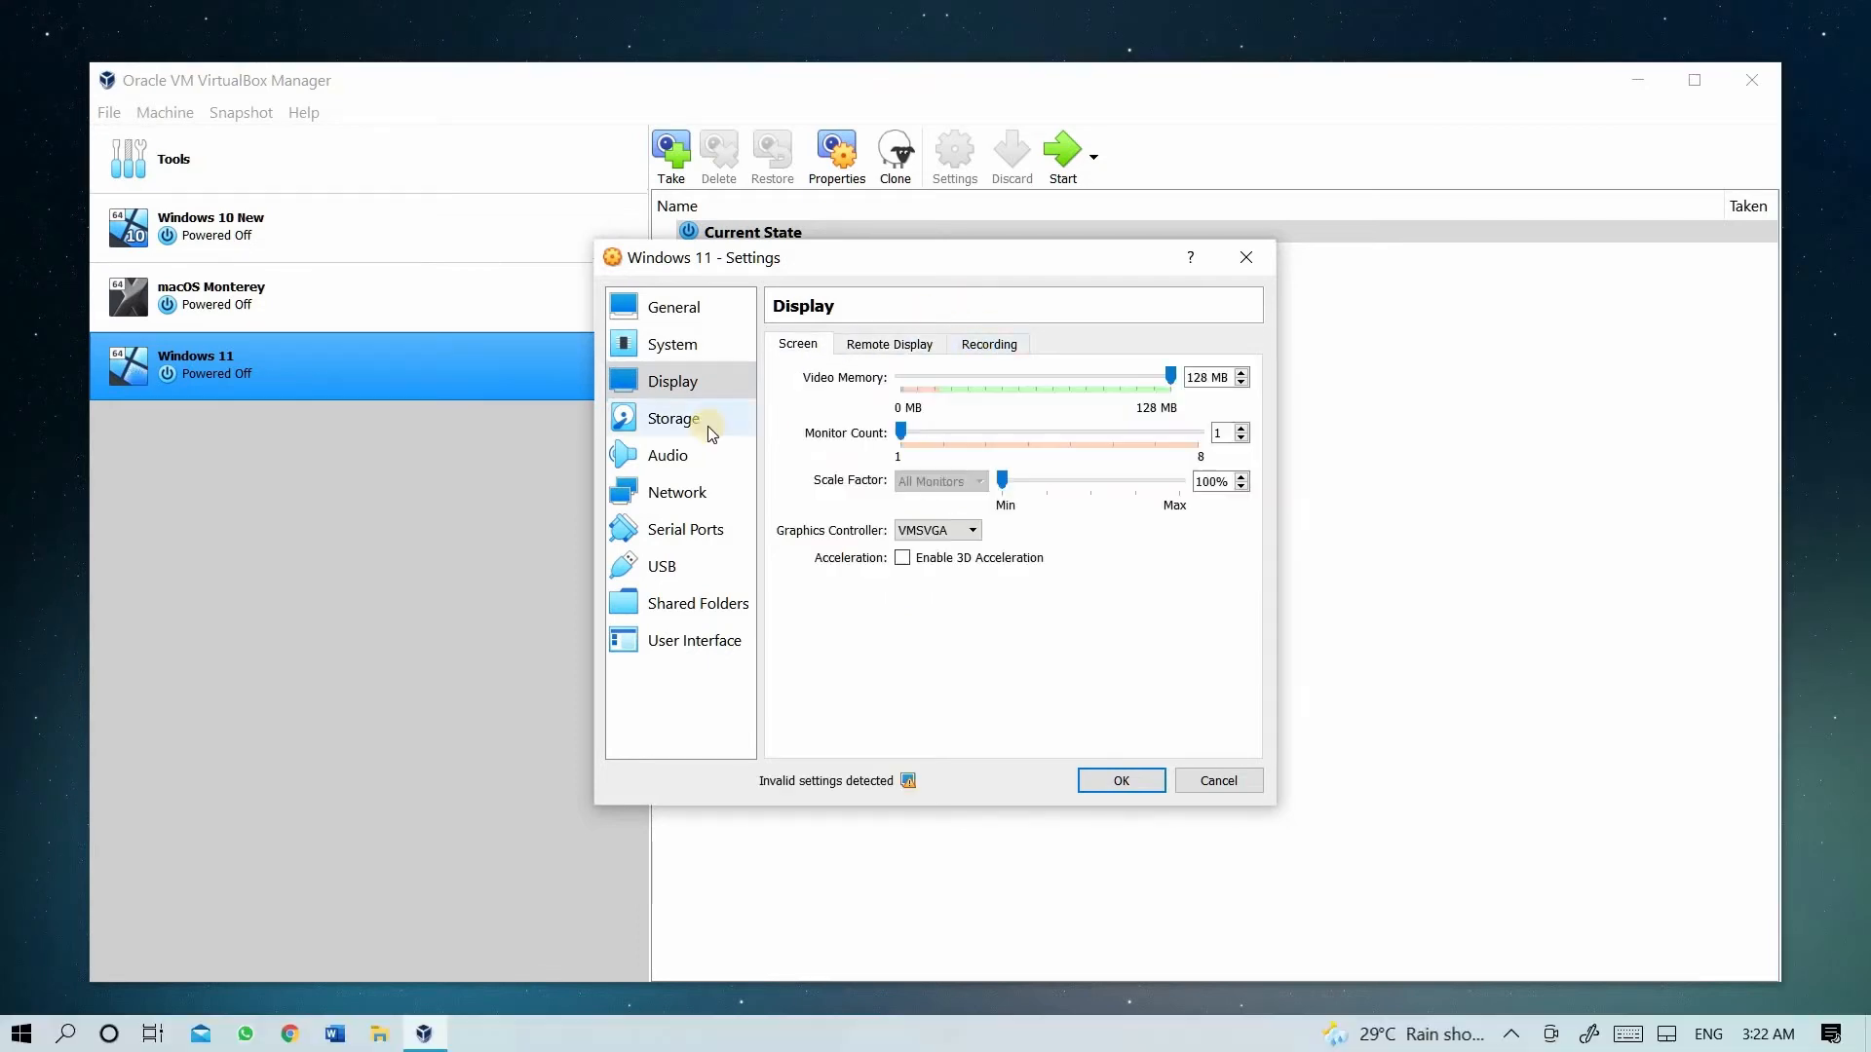
- Attach the Windows 11 Insider ISO from Downloads to the empty optical drive
{"action": "left_click", "coordinate": [674, 418]}
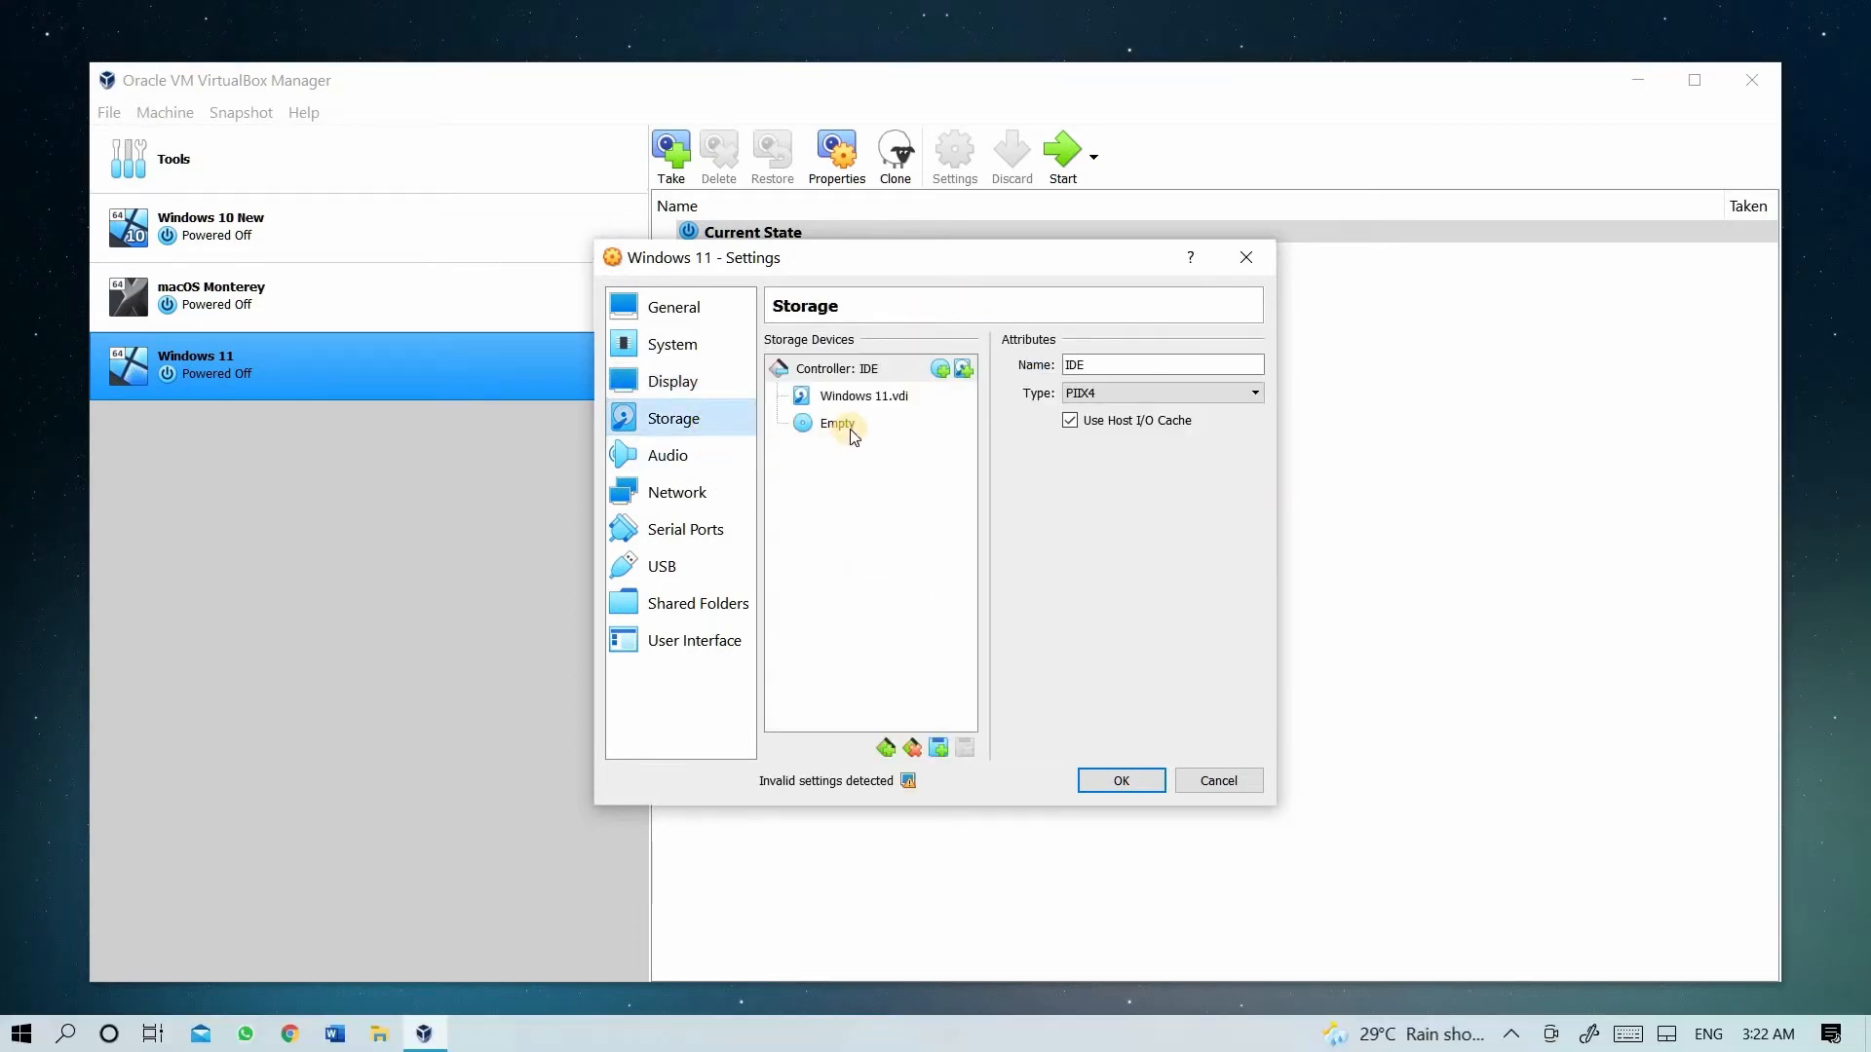
{"action": "left_click", "coordinate": [836, 424]}
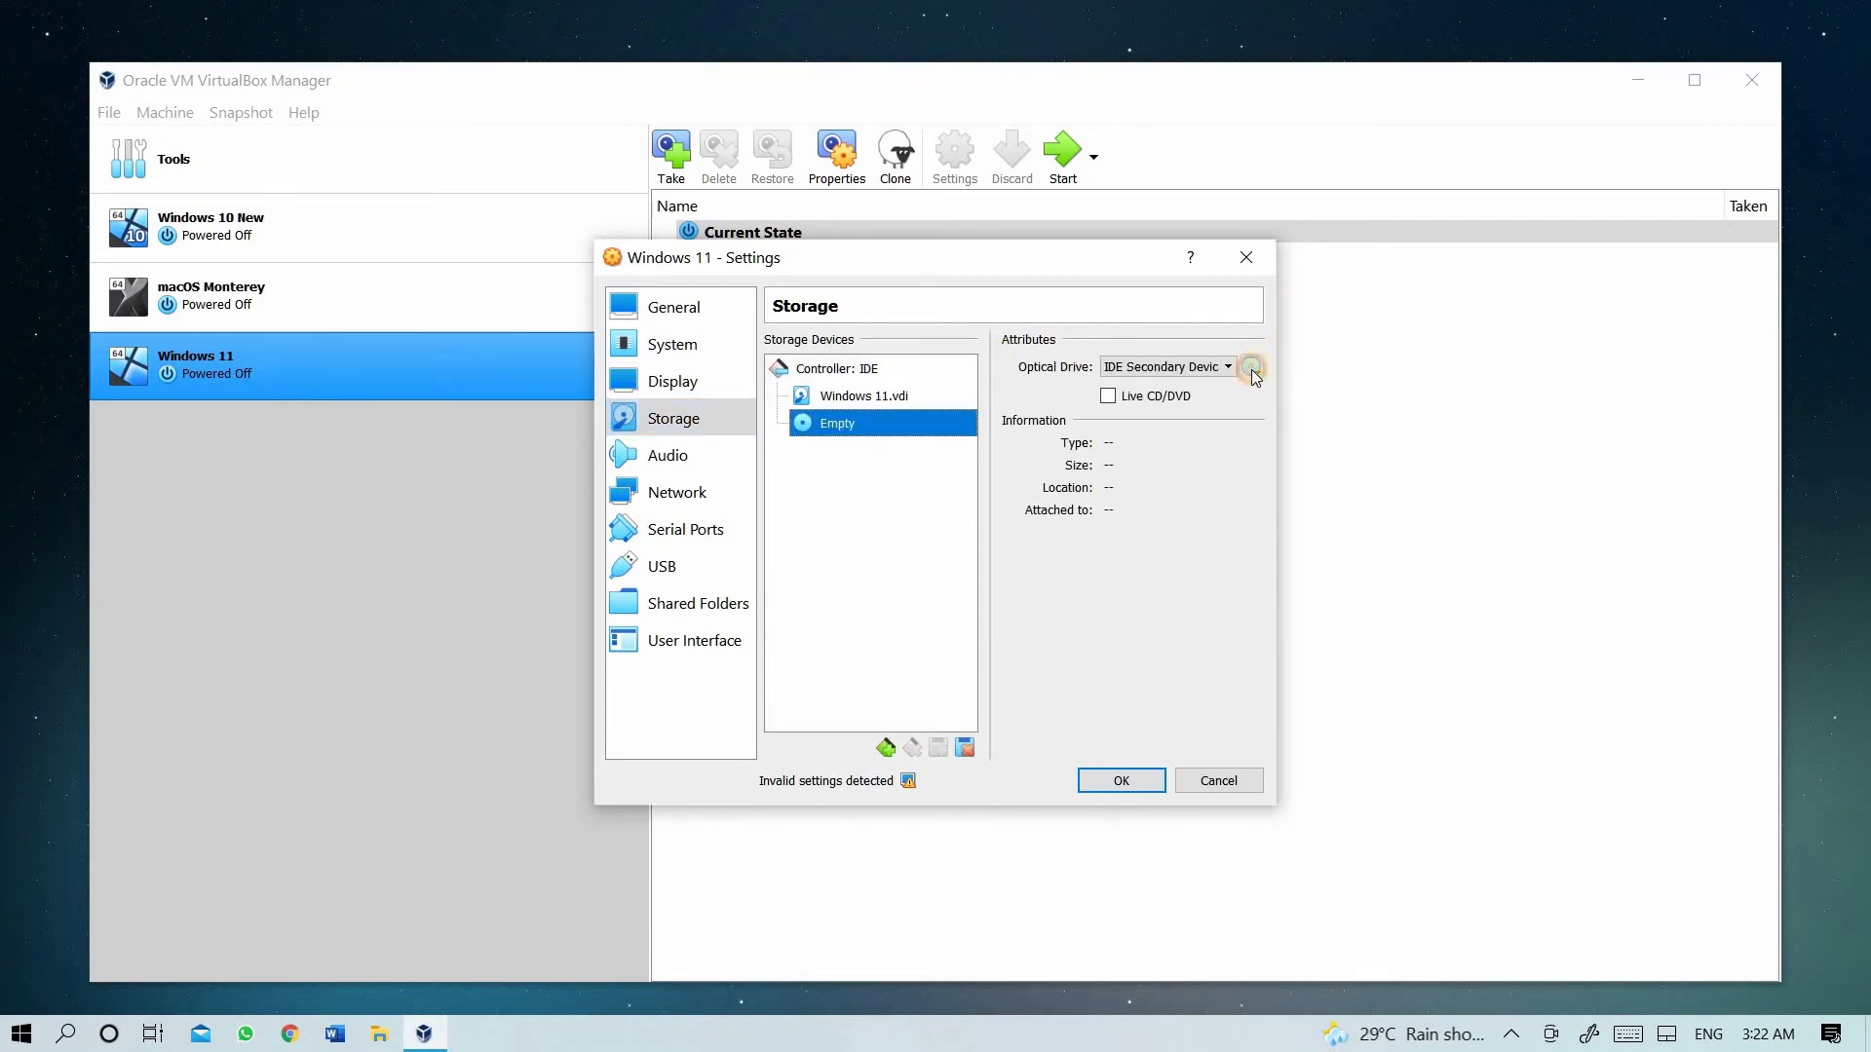
{"action": "left_click", "coordinate": [1251, 367]}
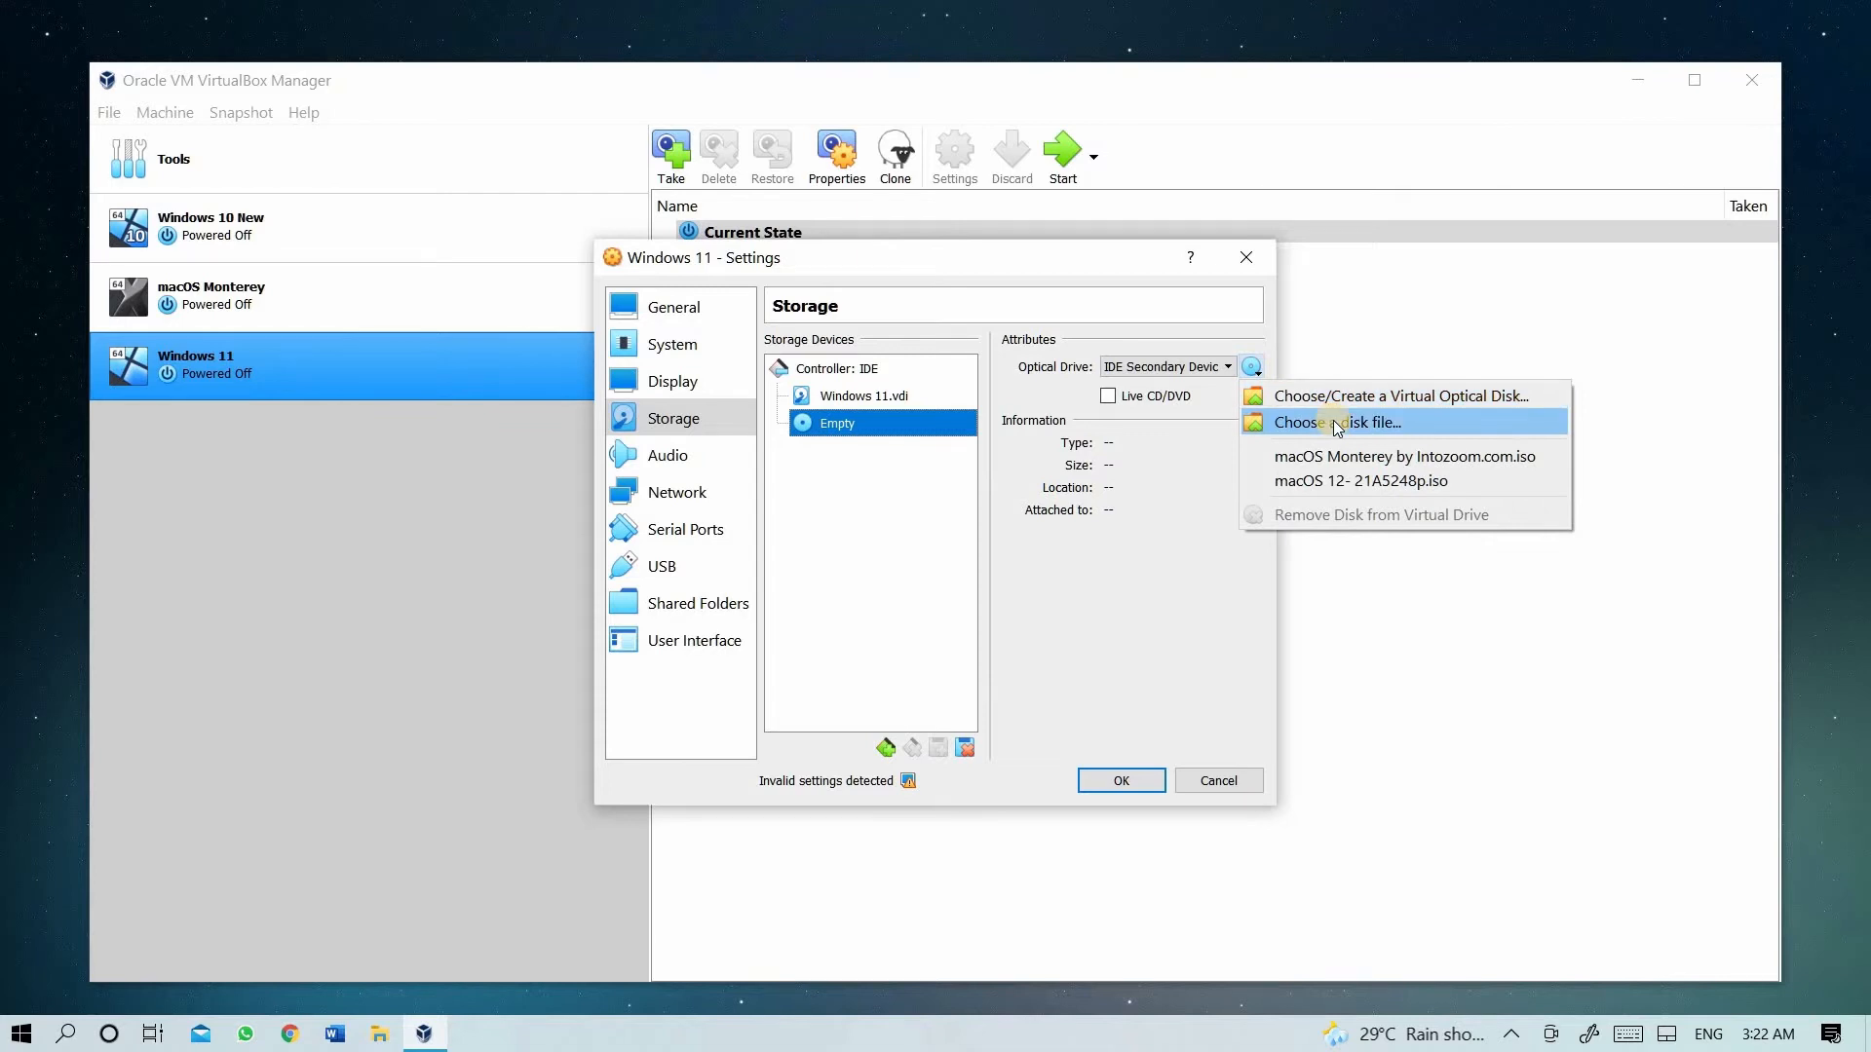
{"action": "left_click", "coordinate": [1327, 422]}
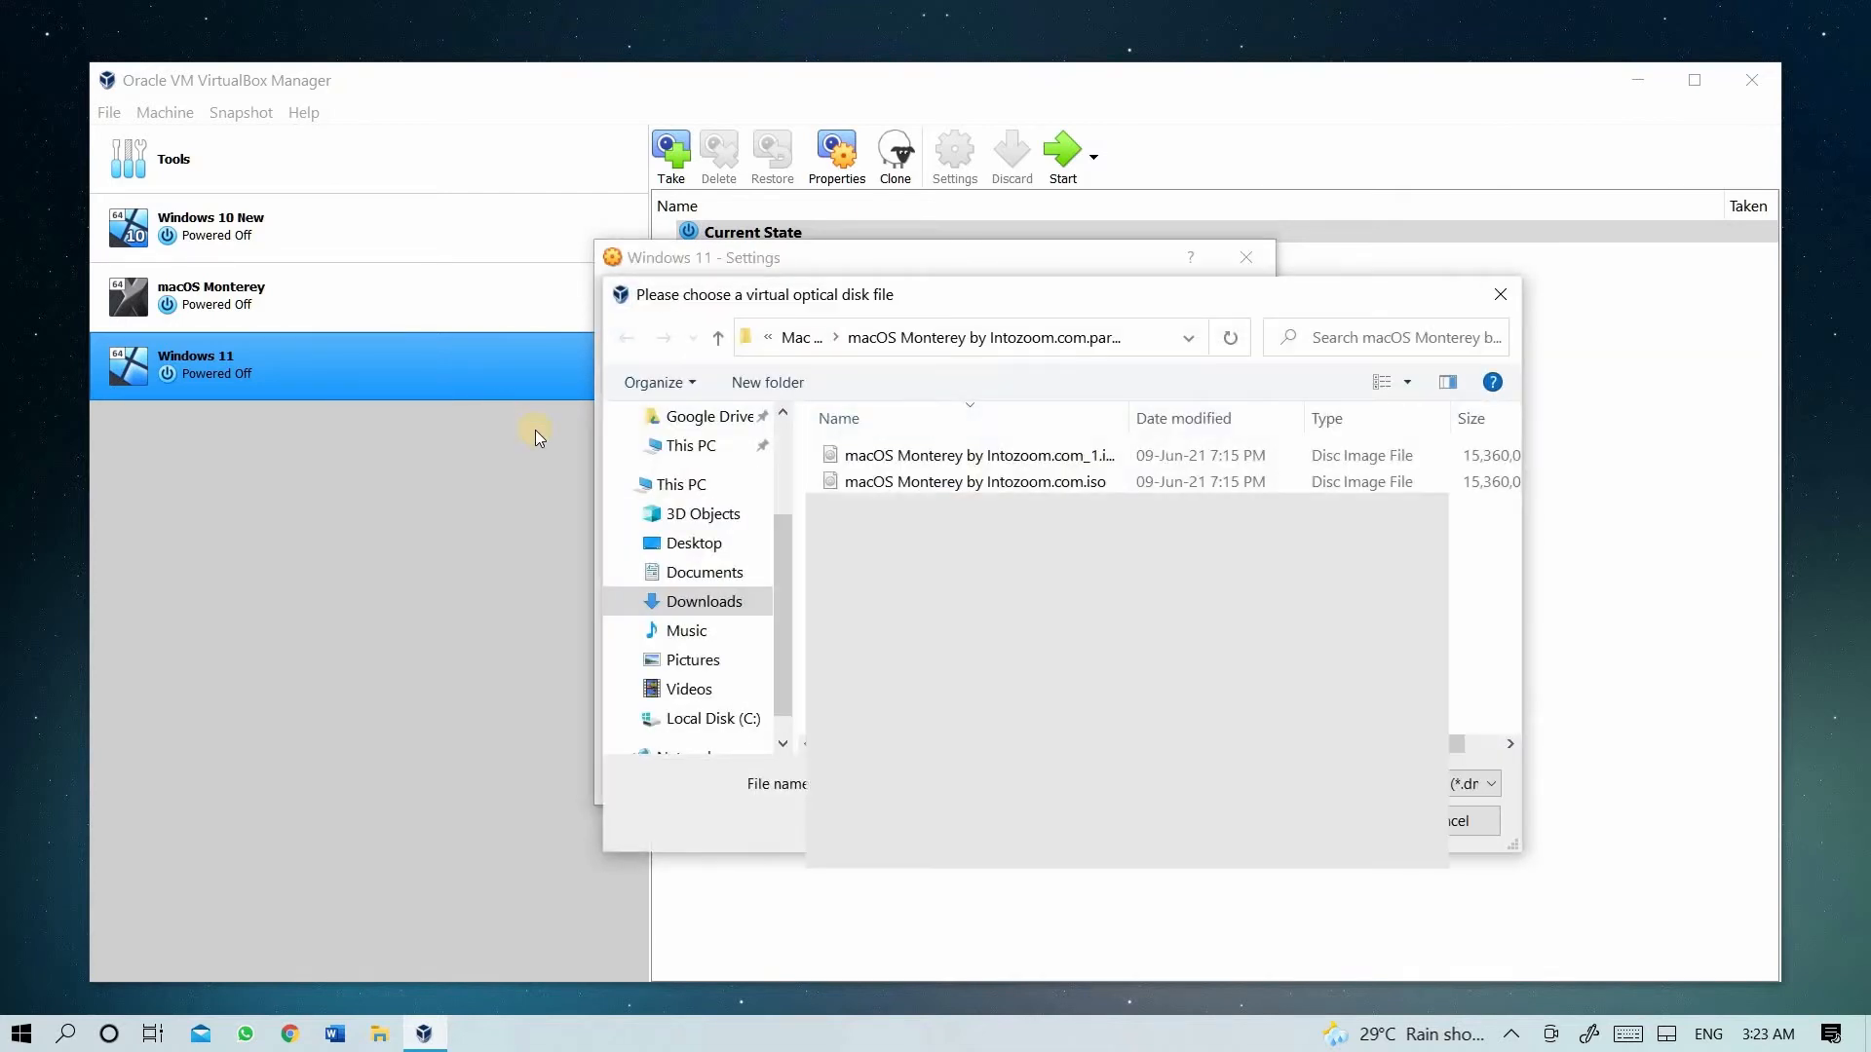
{"action": "left_click", "coordinate": [704, 600]}
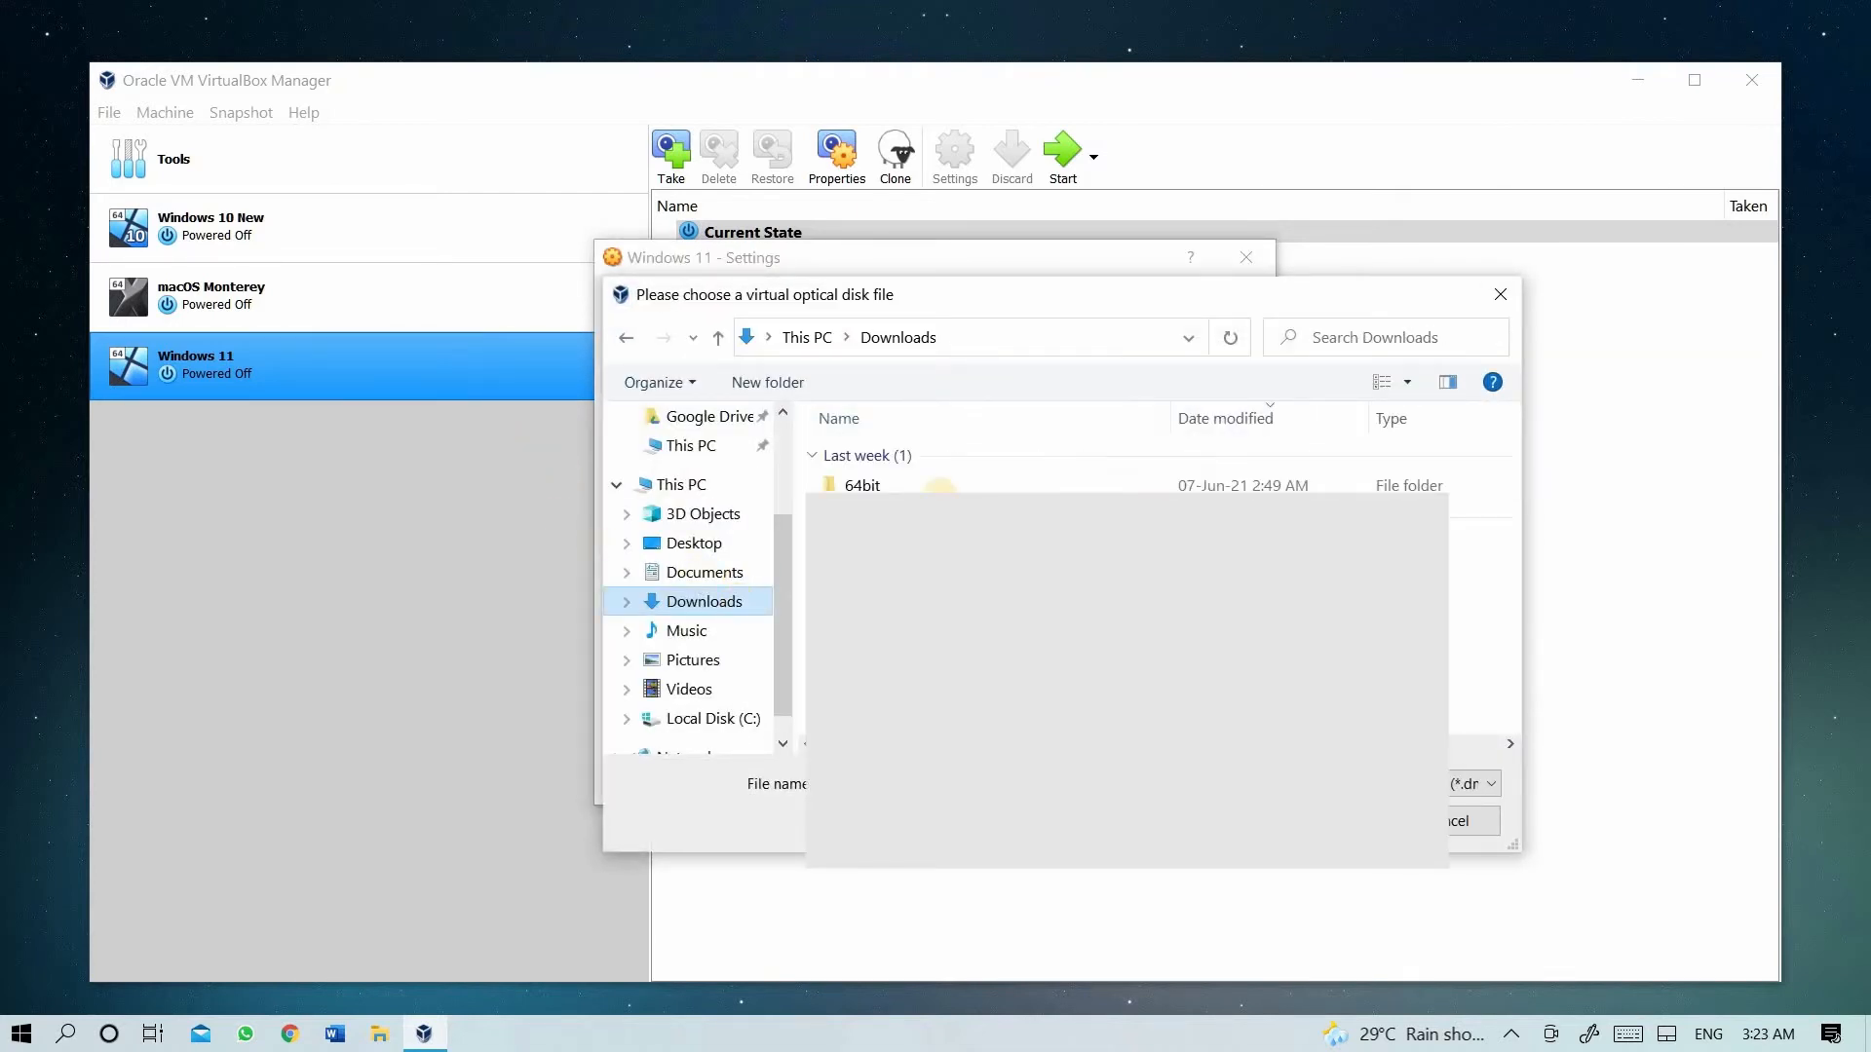
{"action": "double_click", "coordinate": [861, 484]}
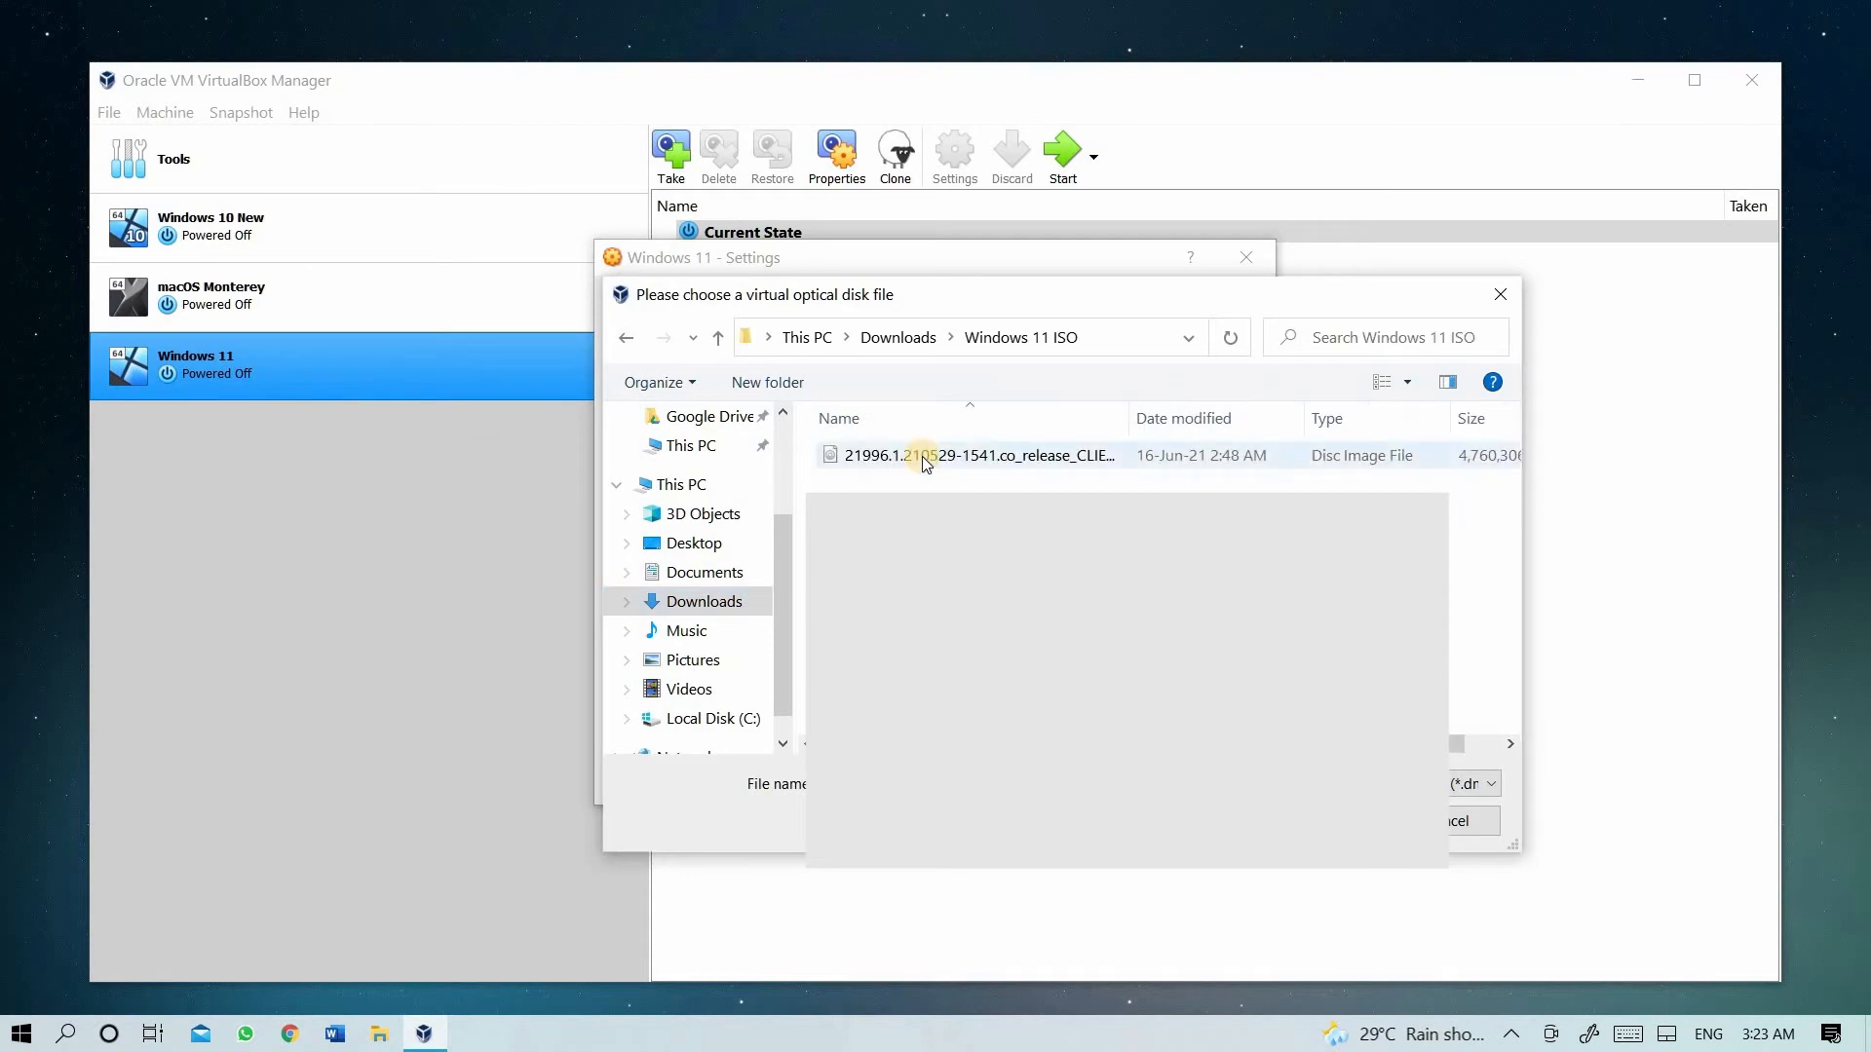
{"action": "double_click", "coordinate": [972, 455]}
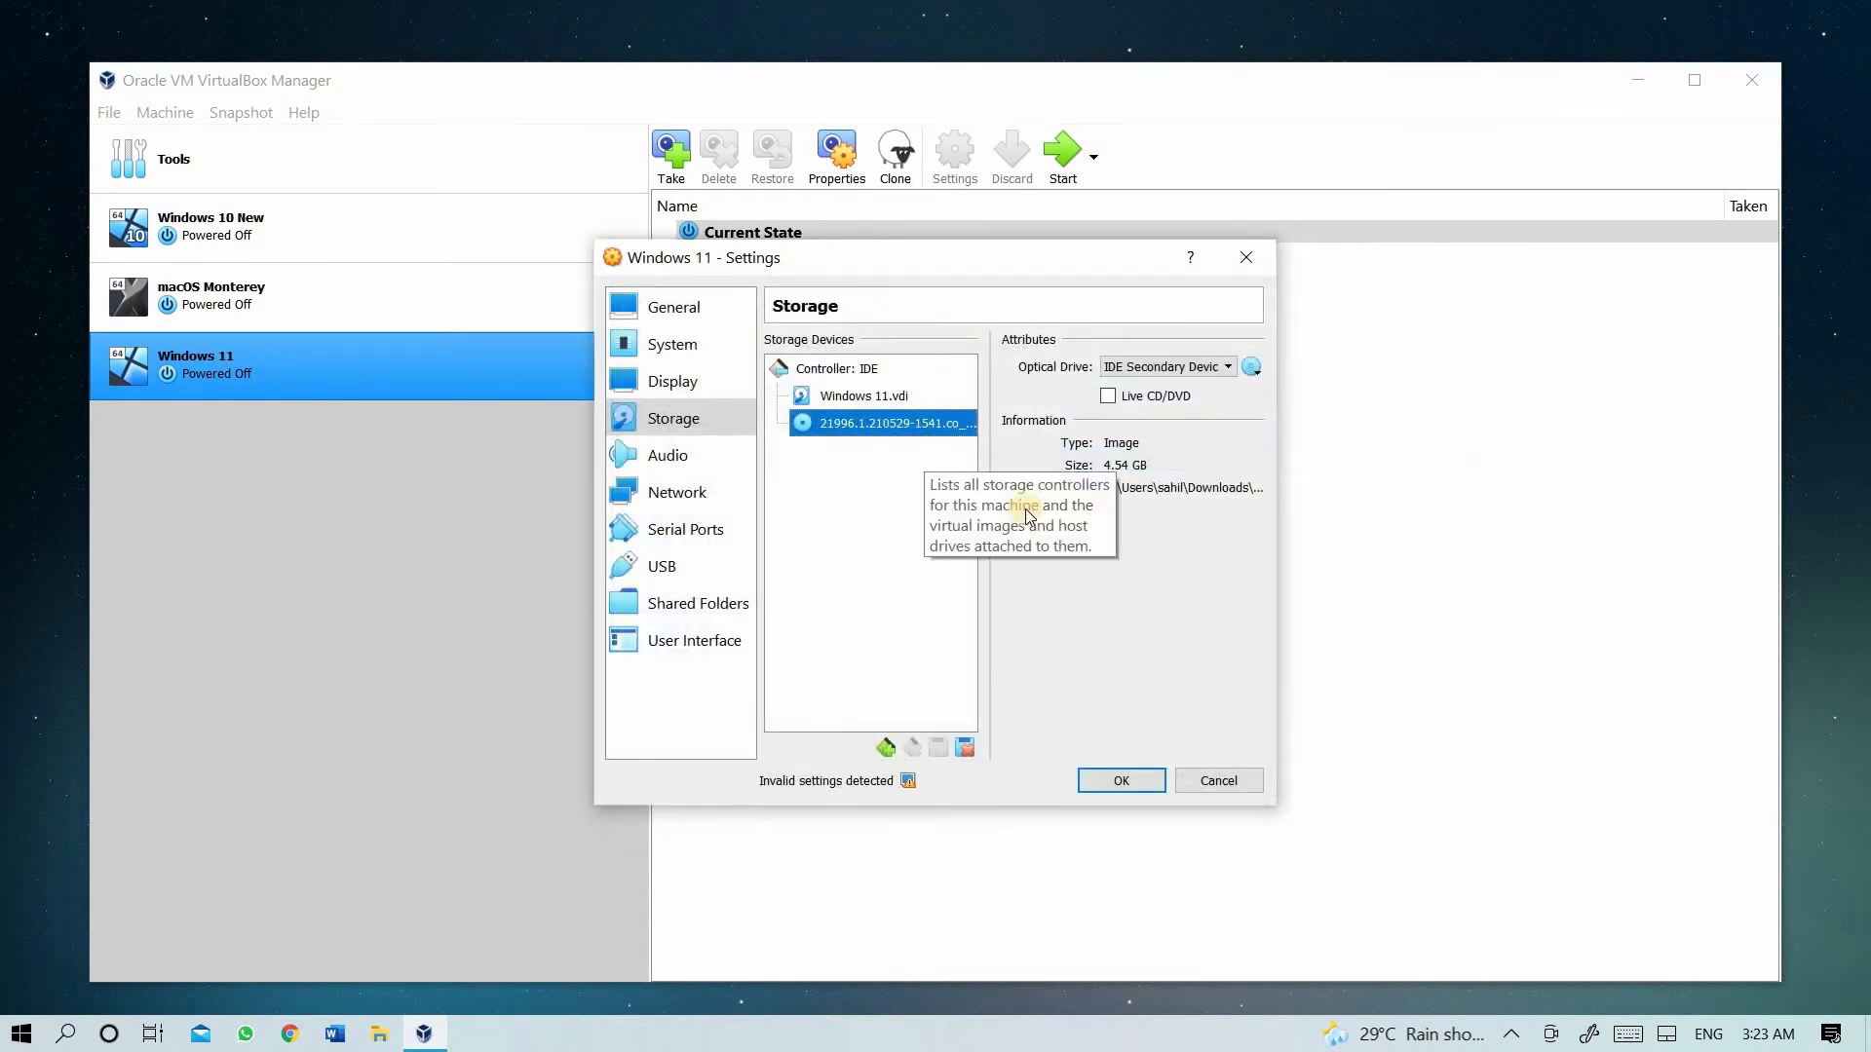
{"action": "mouse_move", "coordinate": [1029, 643]}
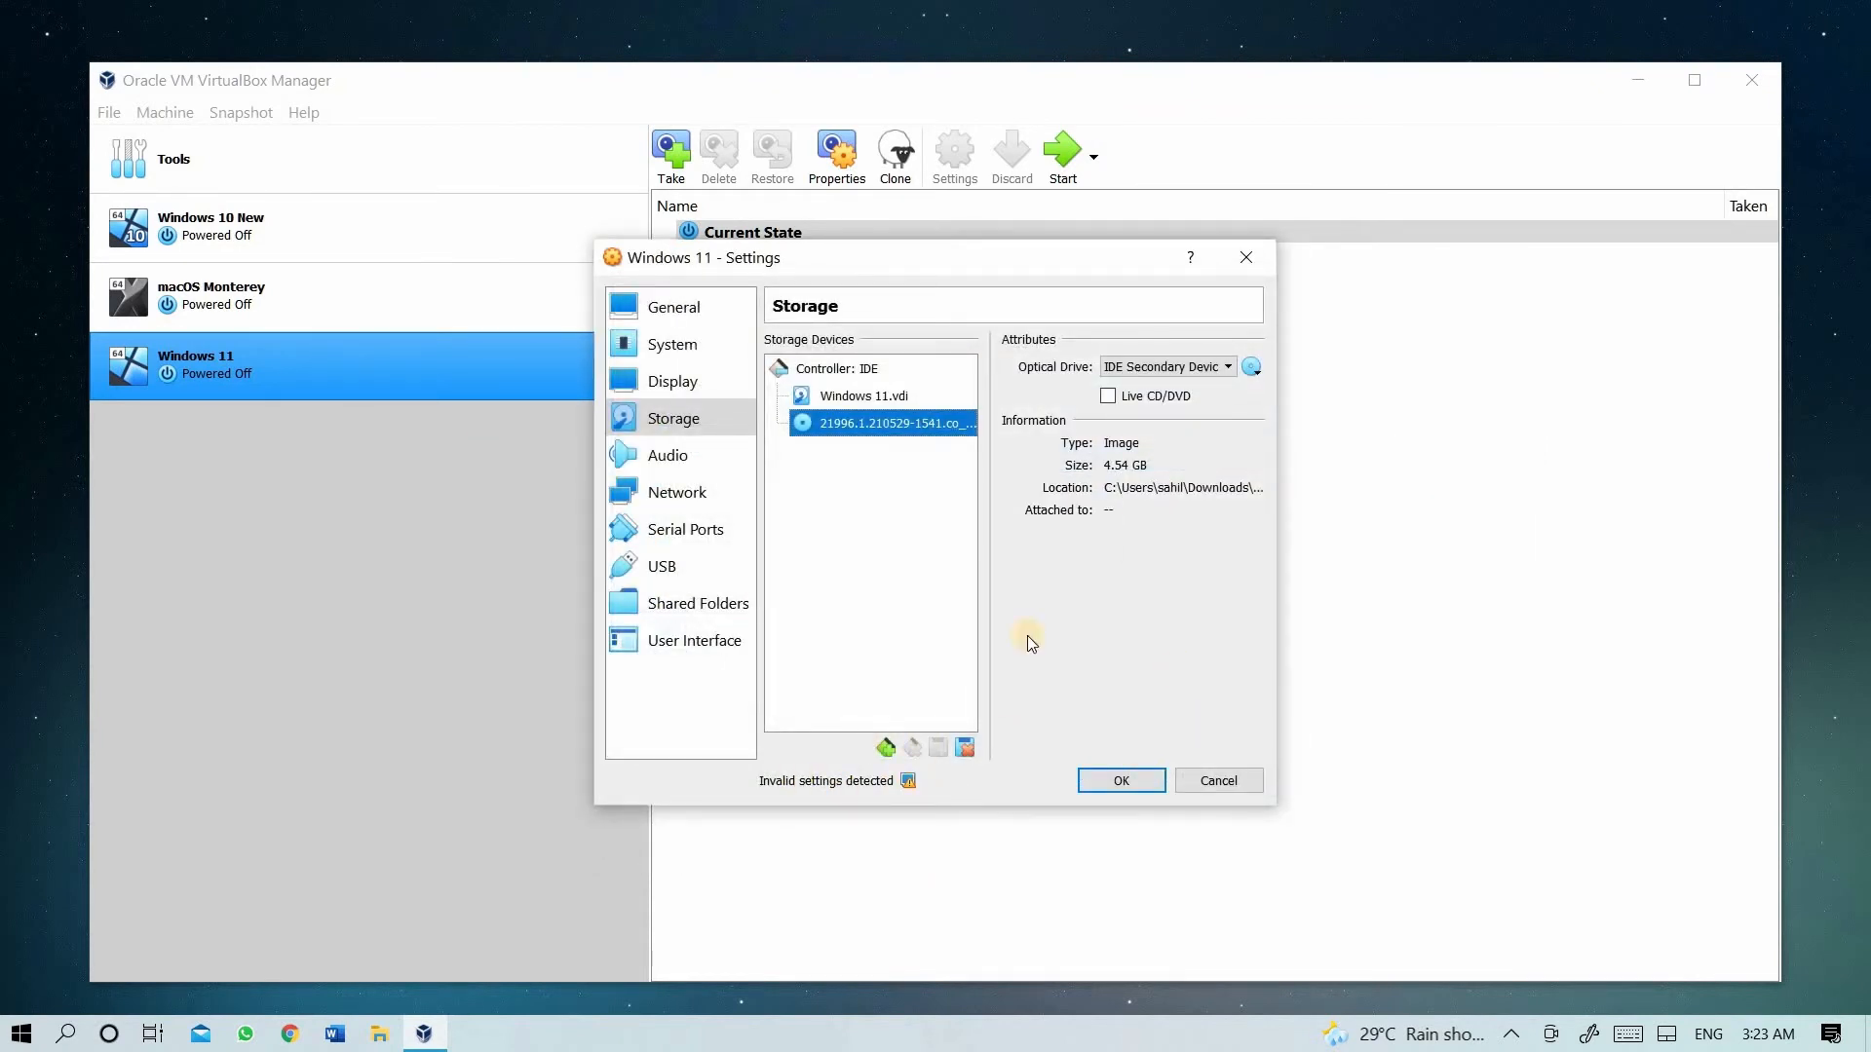
{"action": "mouse_move", "coordinate": [696, 463]}
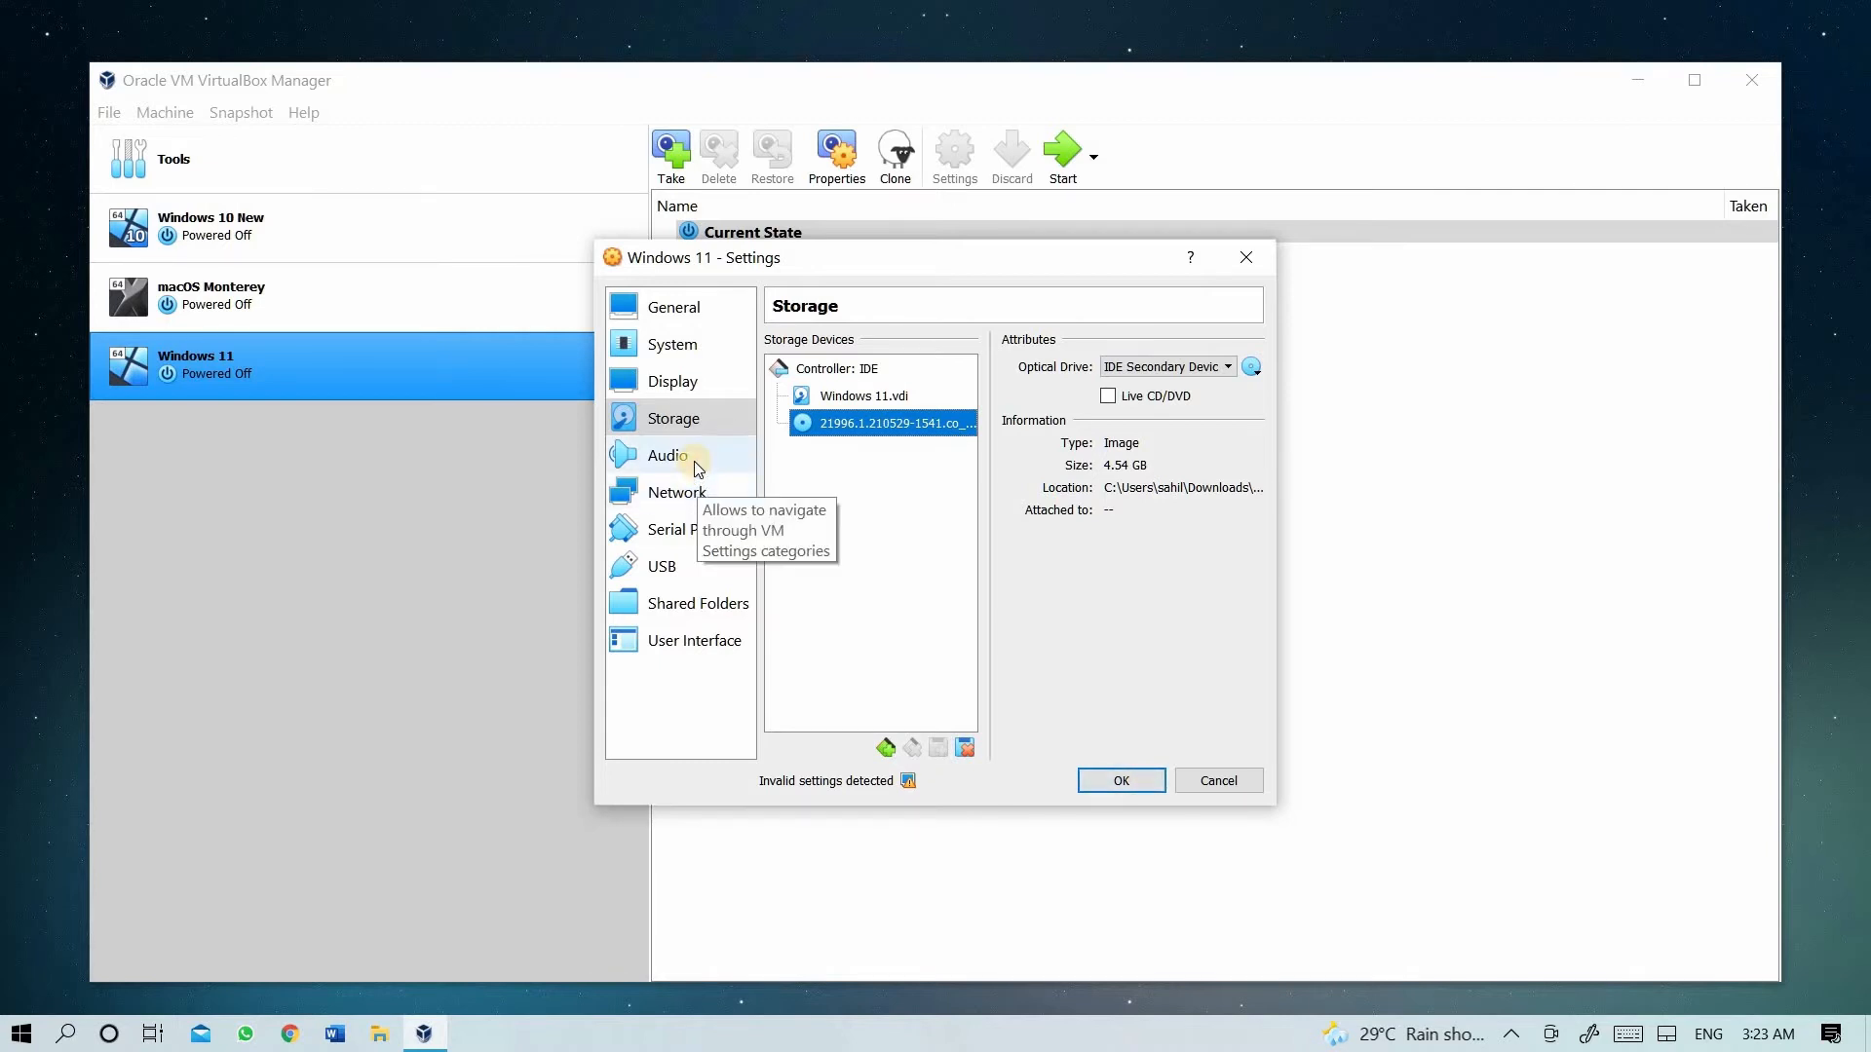
- Review Network, USB and User Interface settings, confirm with OK, and select Windows 11
{"action": "left_click", "coordinate": [676, 491]}
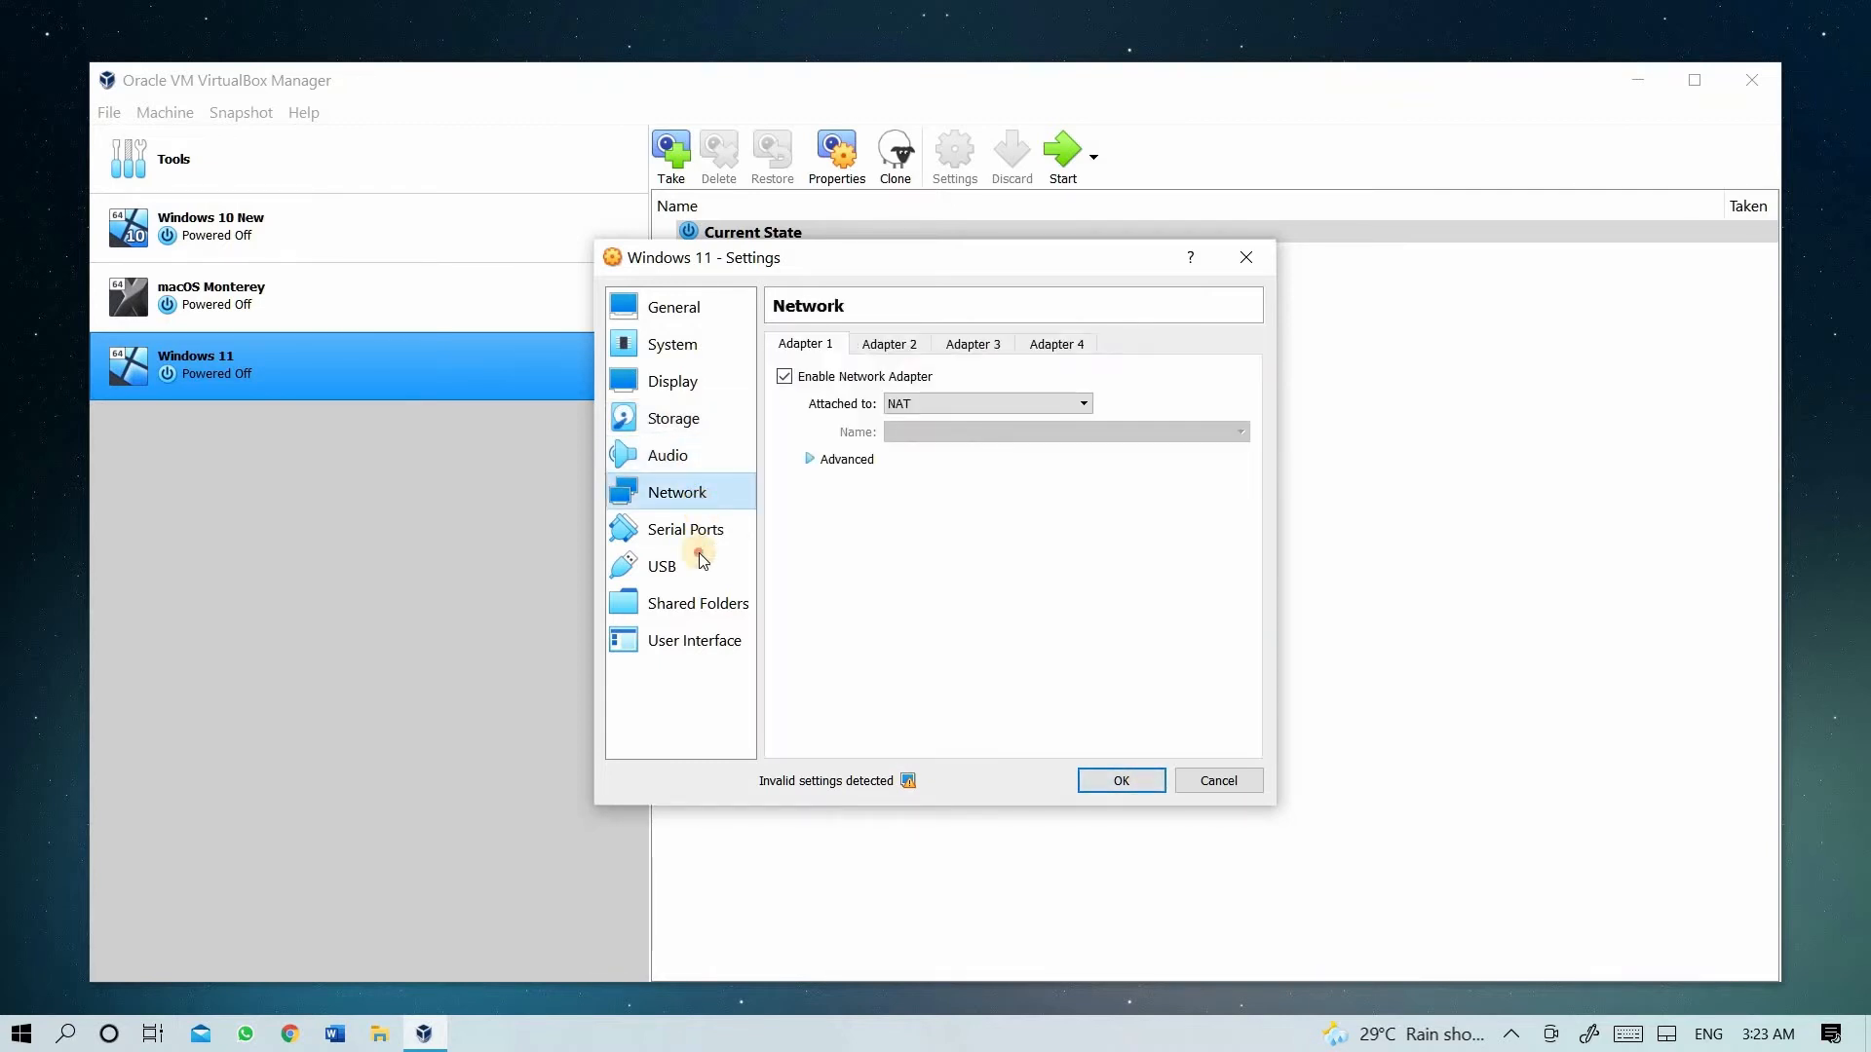
{"action": "left_click", "coordinate": [661, 566]}
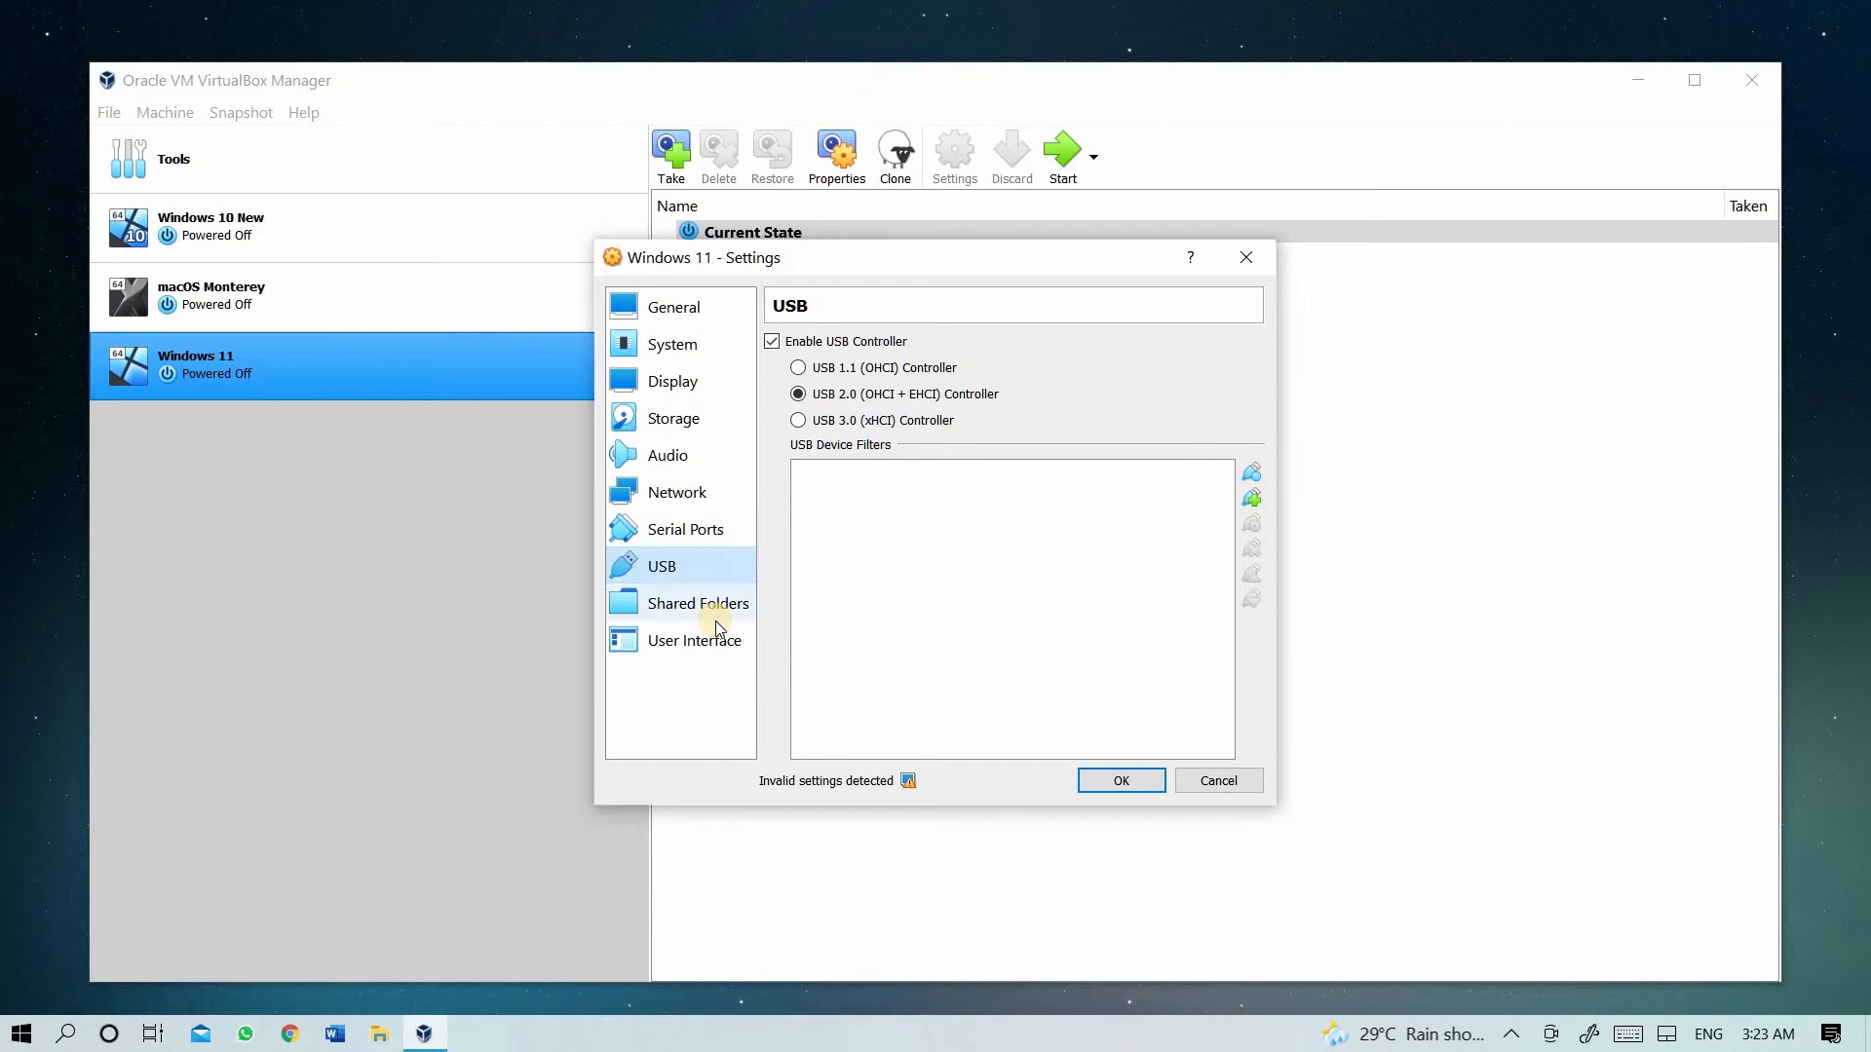
{"action": "left_click", "coordinate": [692, 640]}
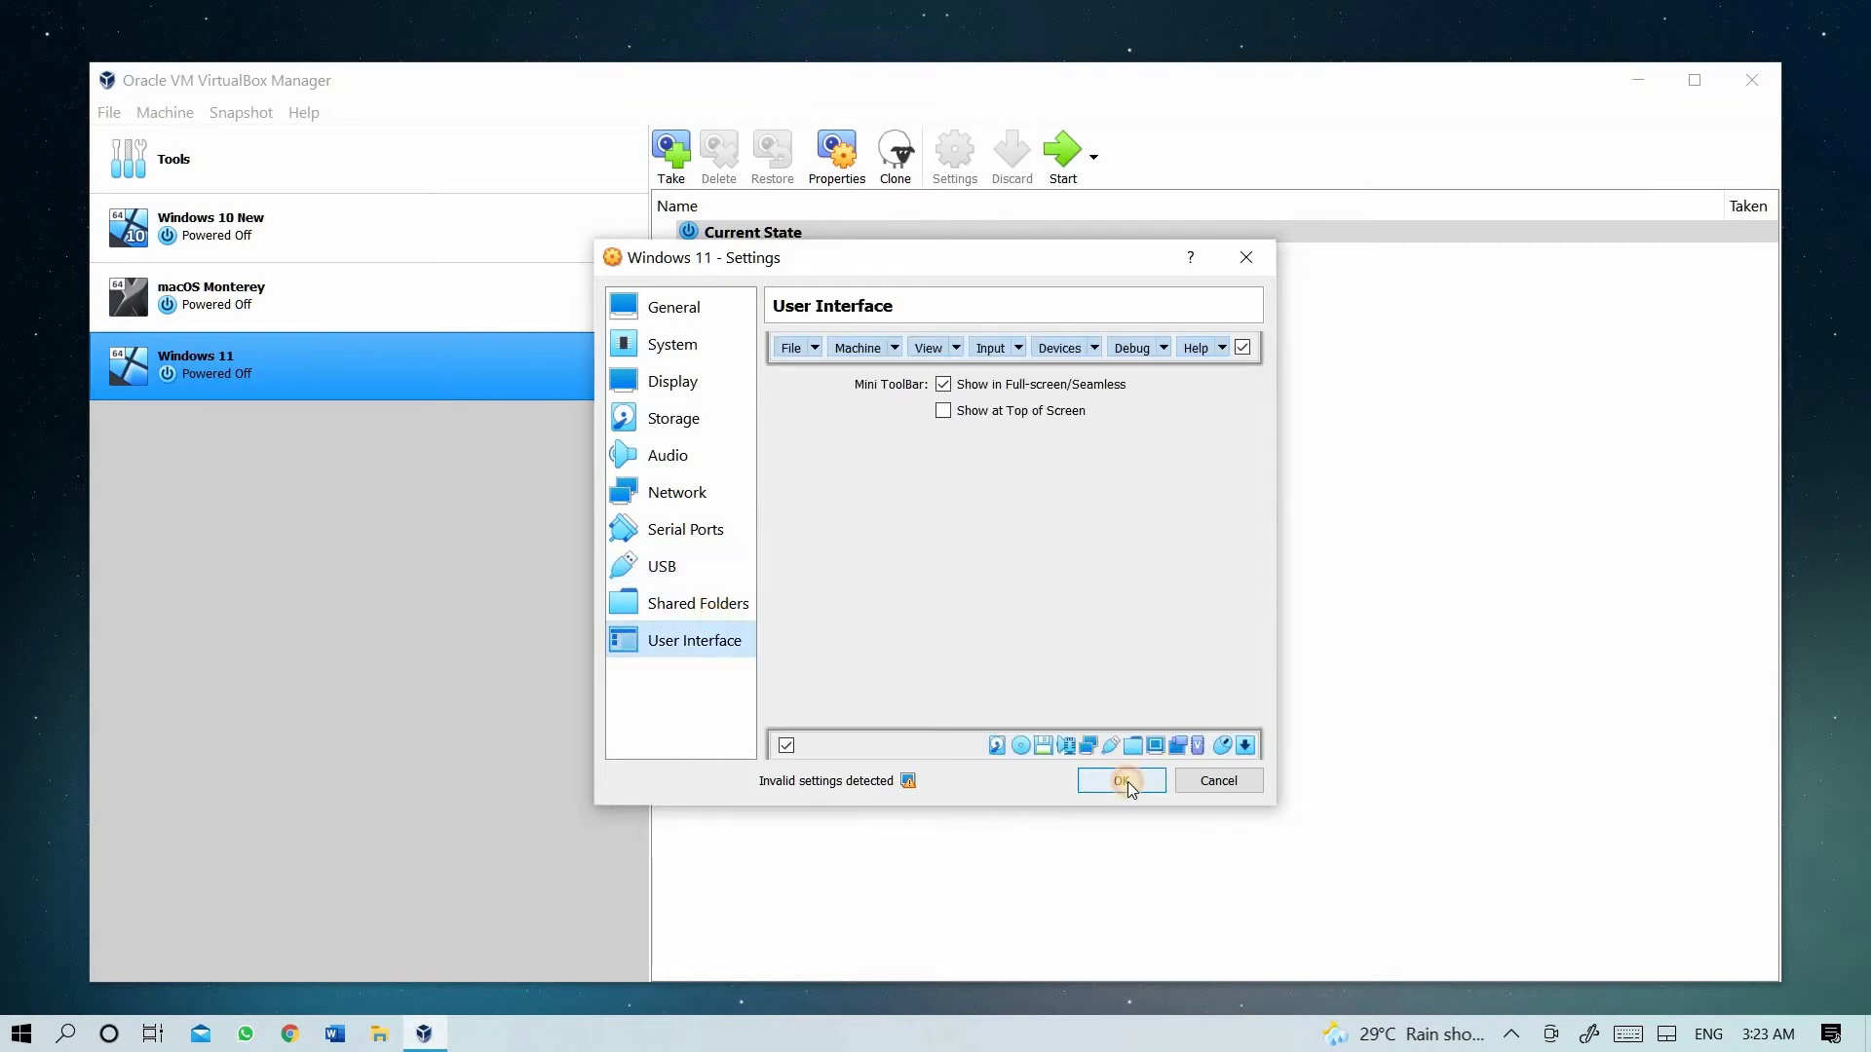
{"action": "left_click", "coordinate": [1120, 780]}
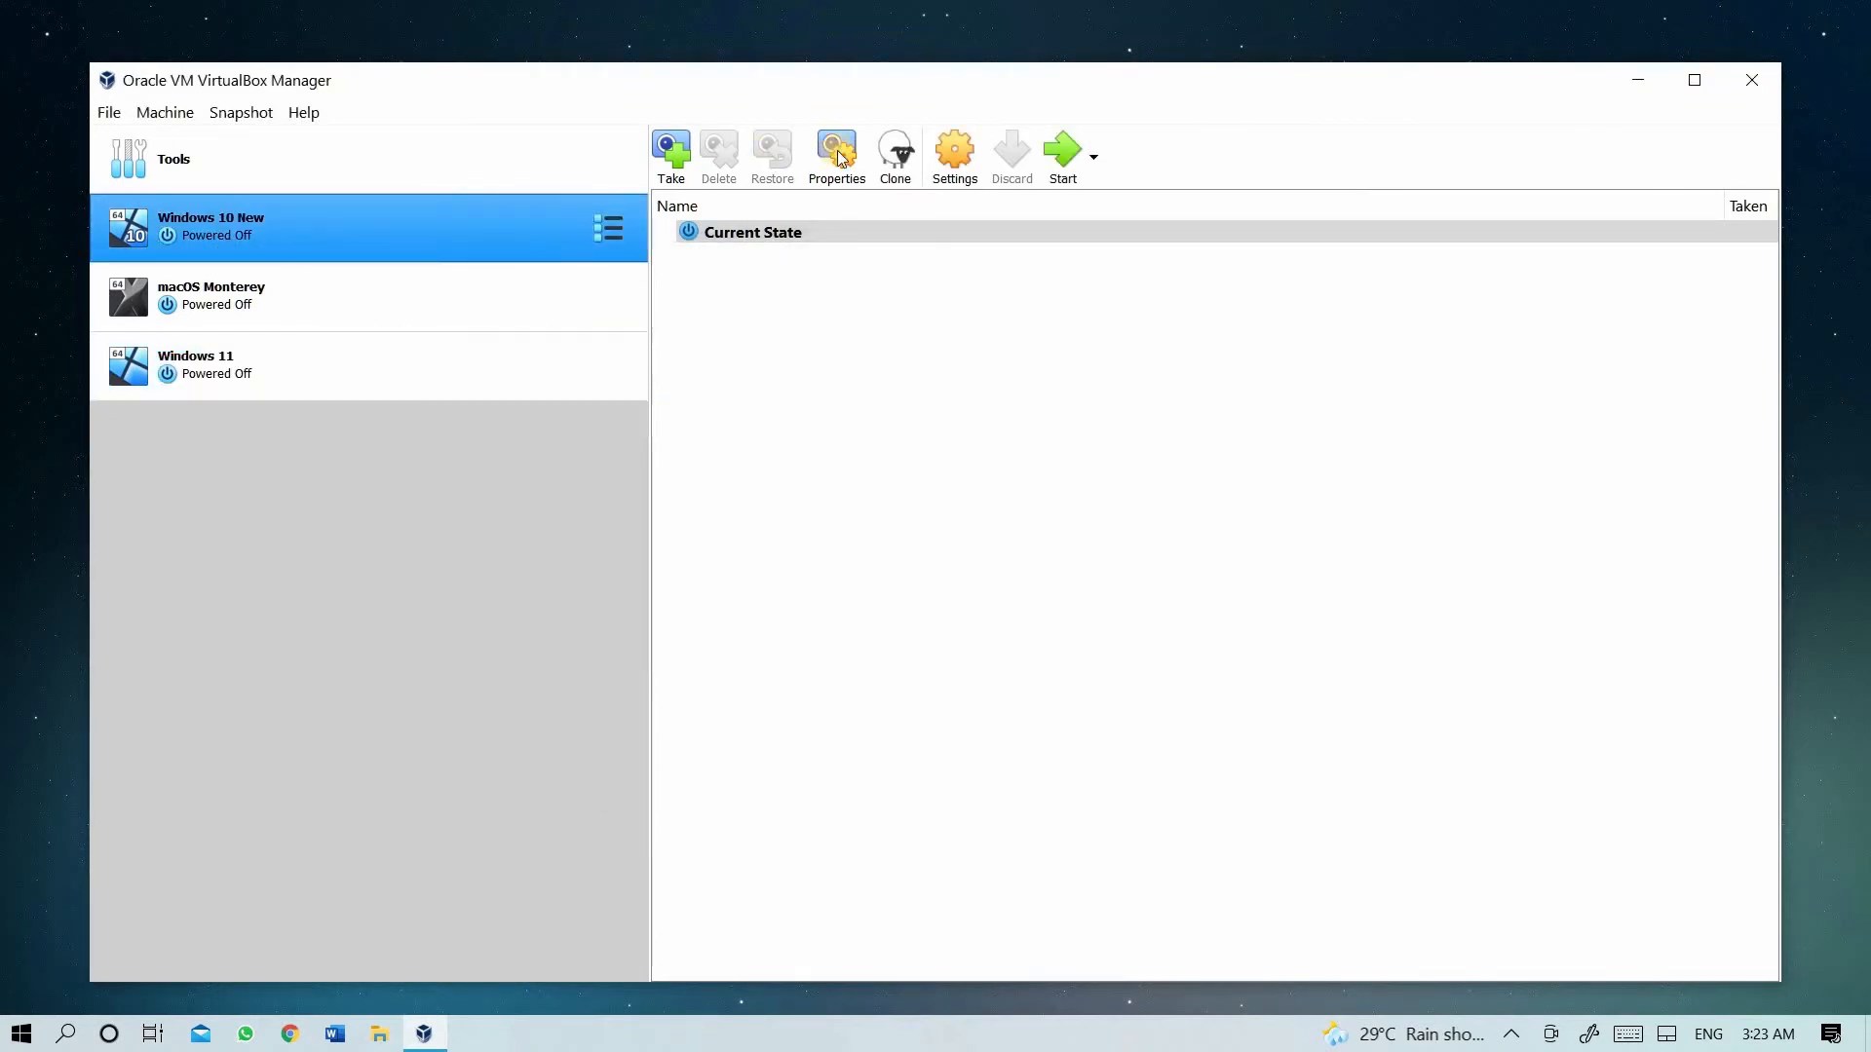
{"action": "mouse_move", "coordinate": [953, 155]}
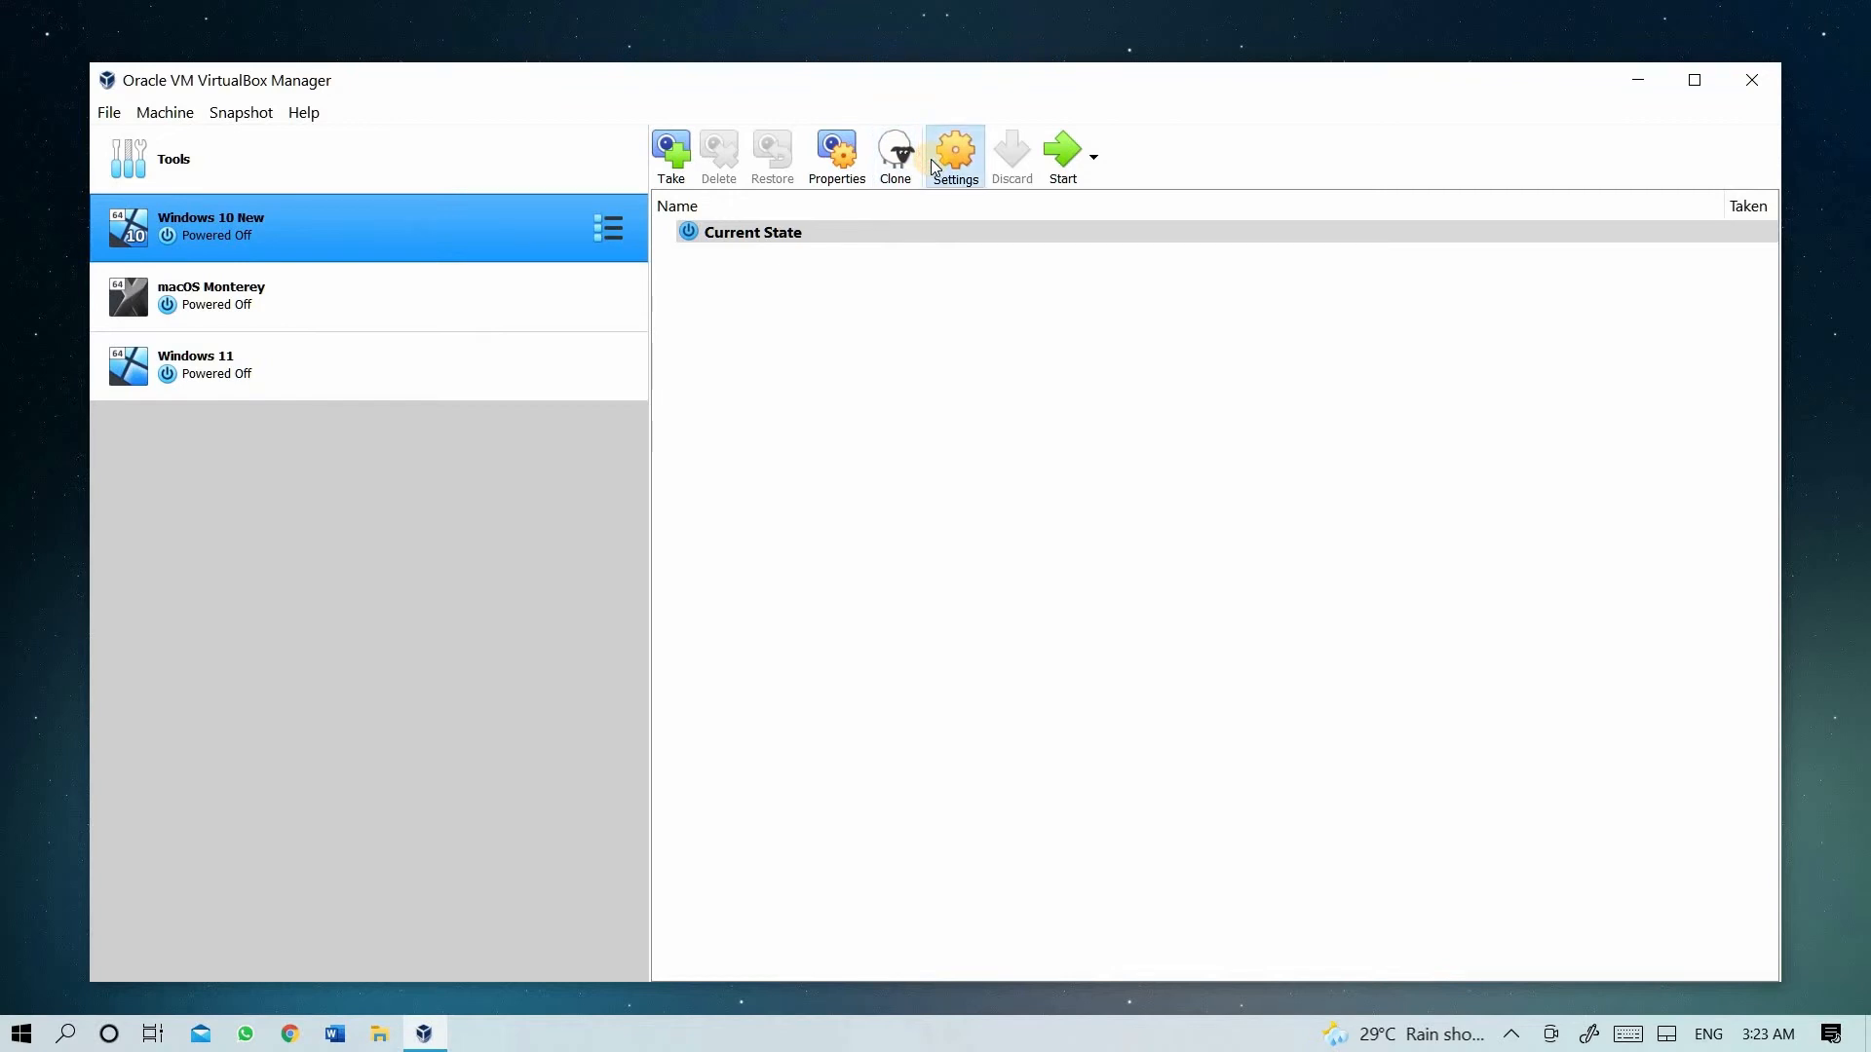
{"action": "left_click", "coordinate": [357, 365]}
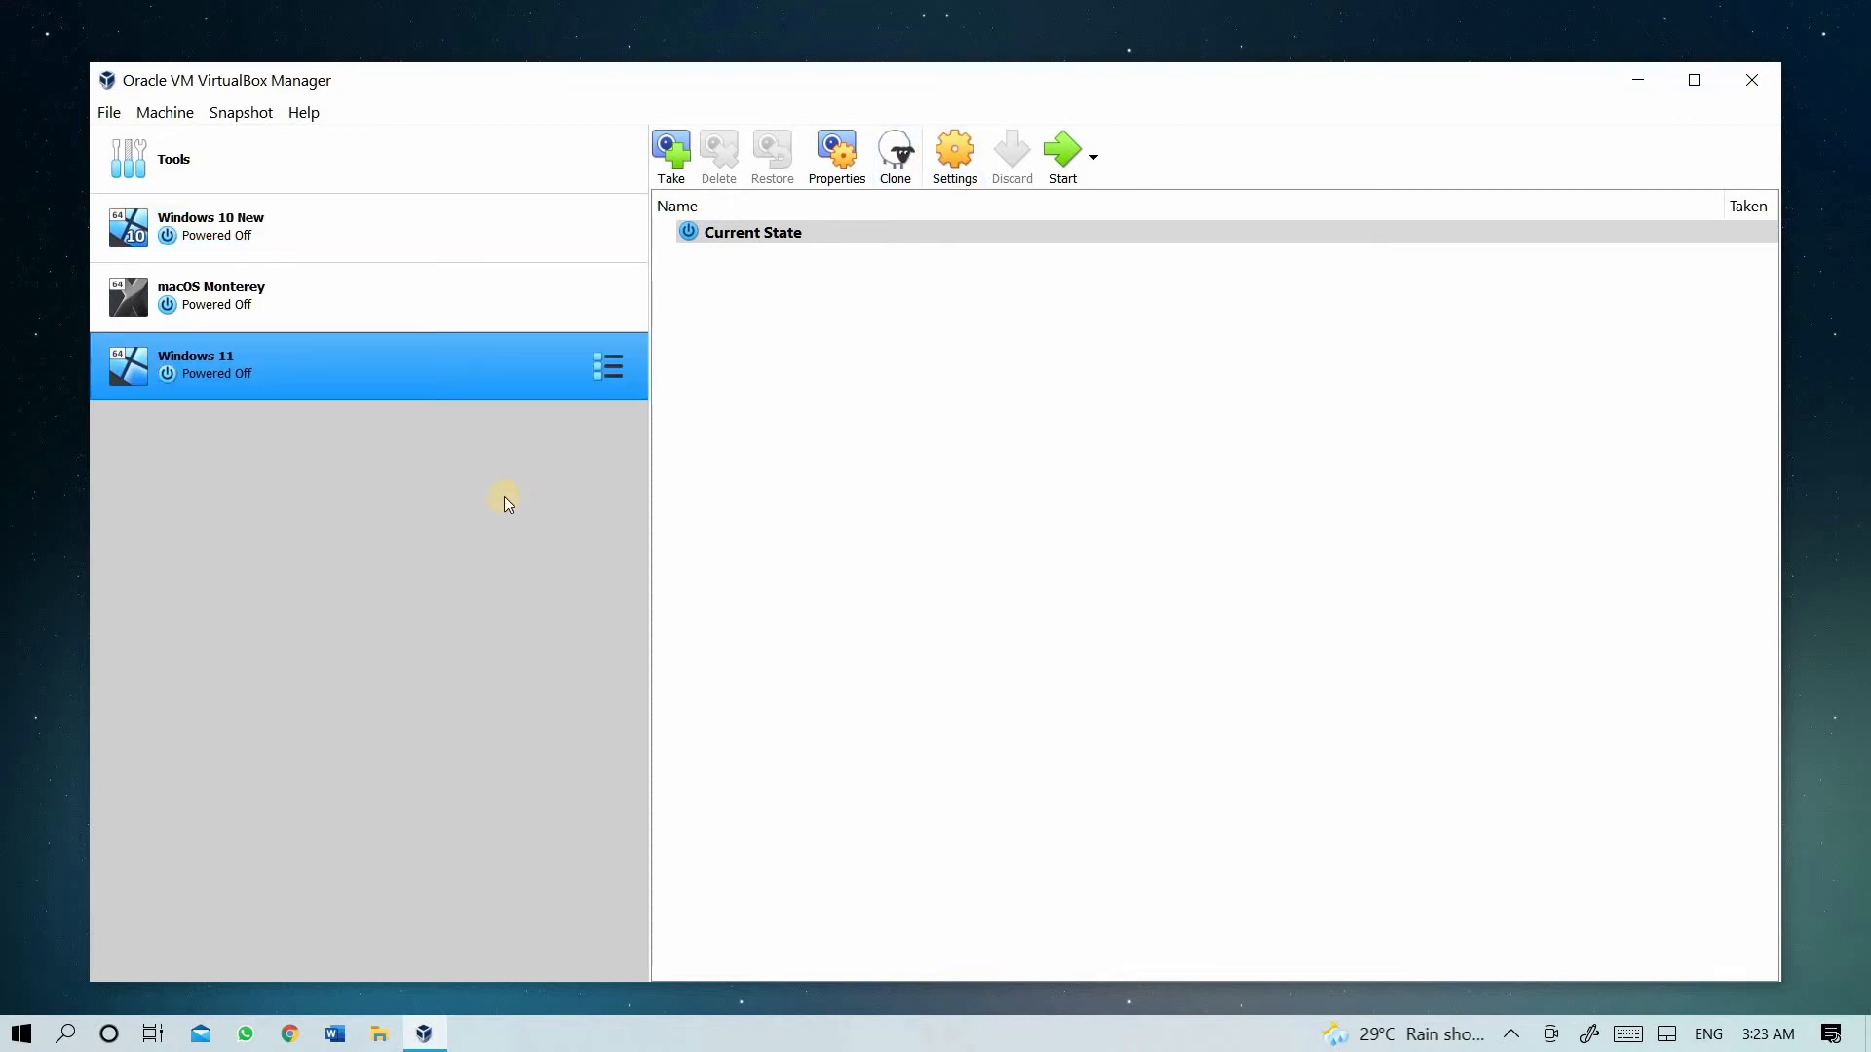
{"action": "mouse_move", "coordinate": [1165, 106]}
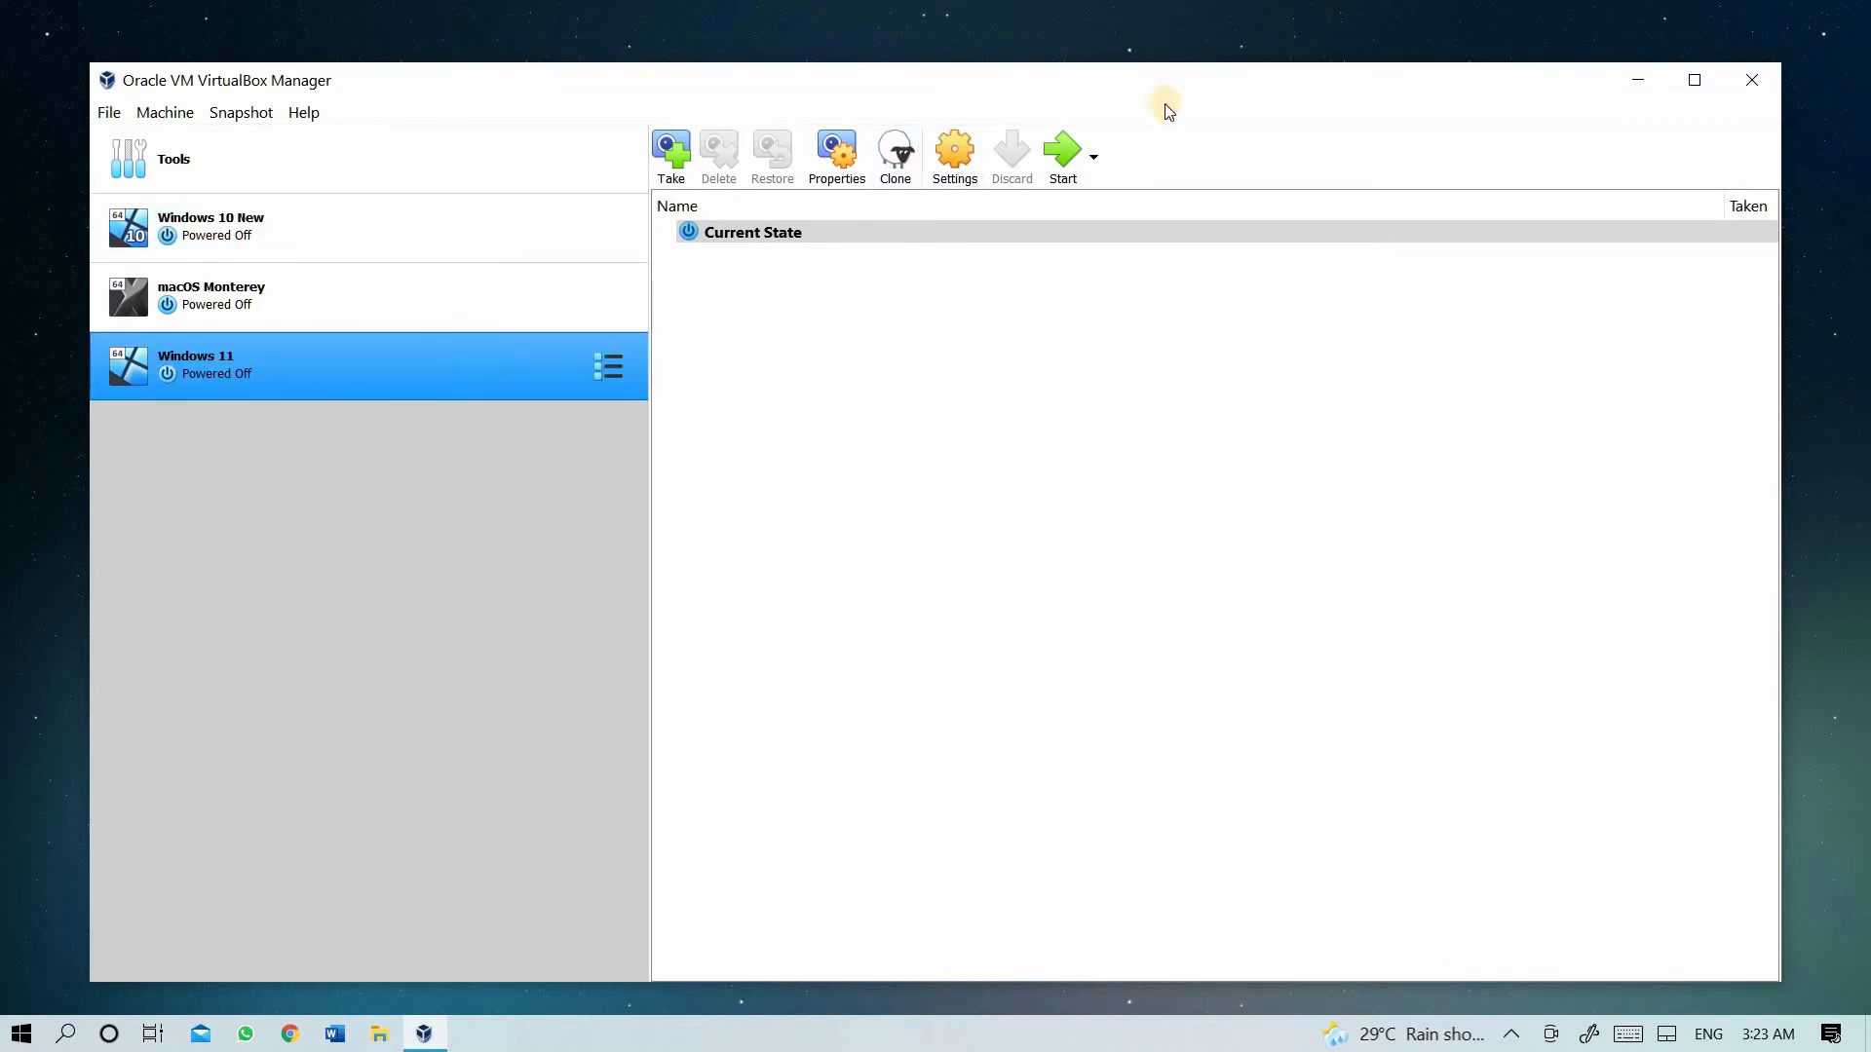
{"action": "mouse_move", "coordinate": [1062, 155]}
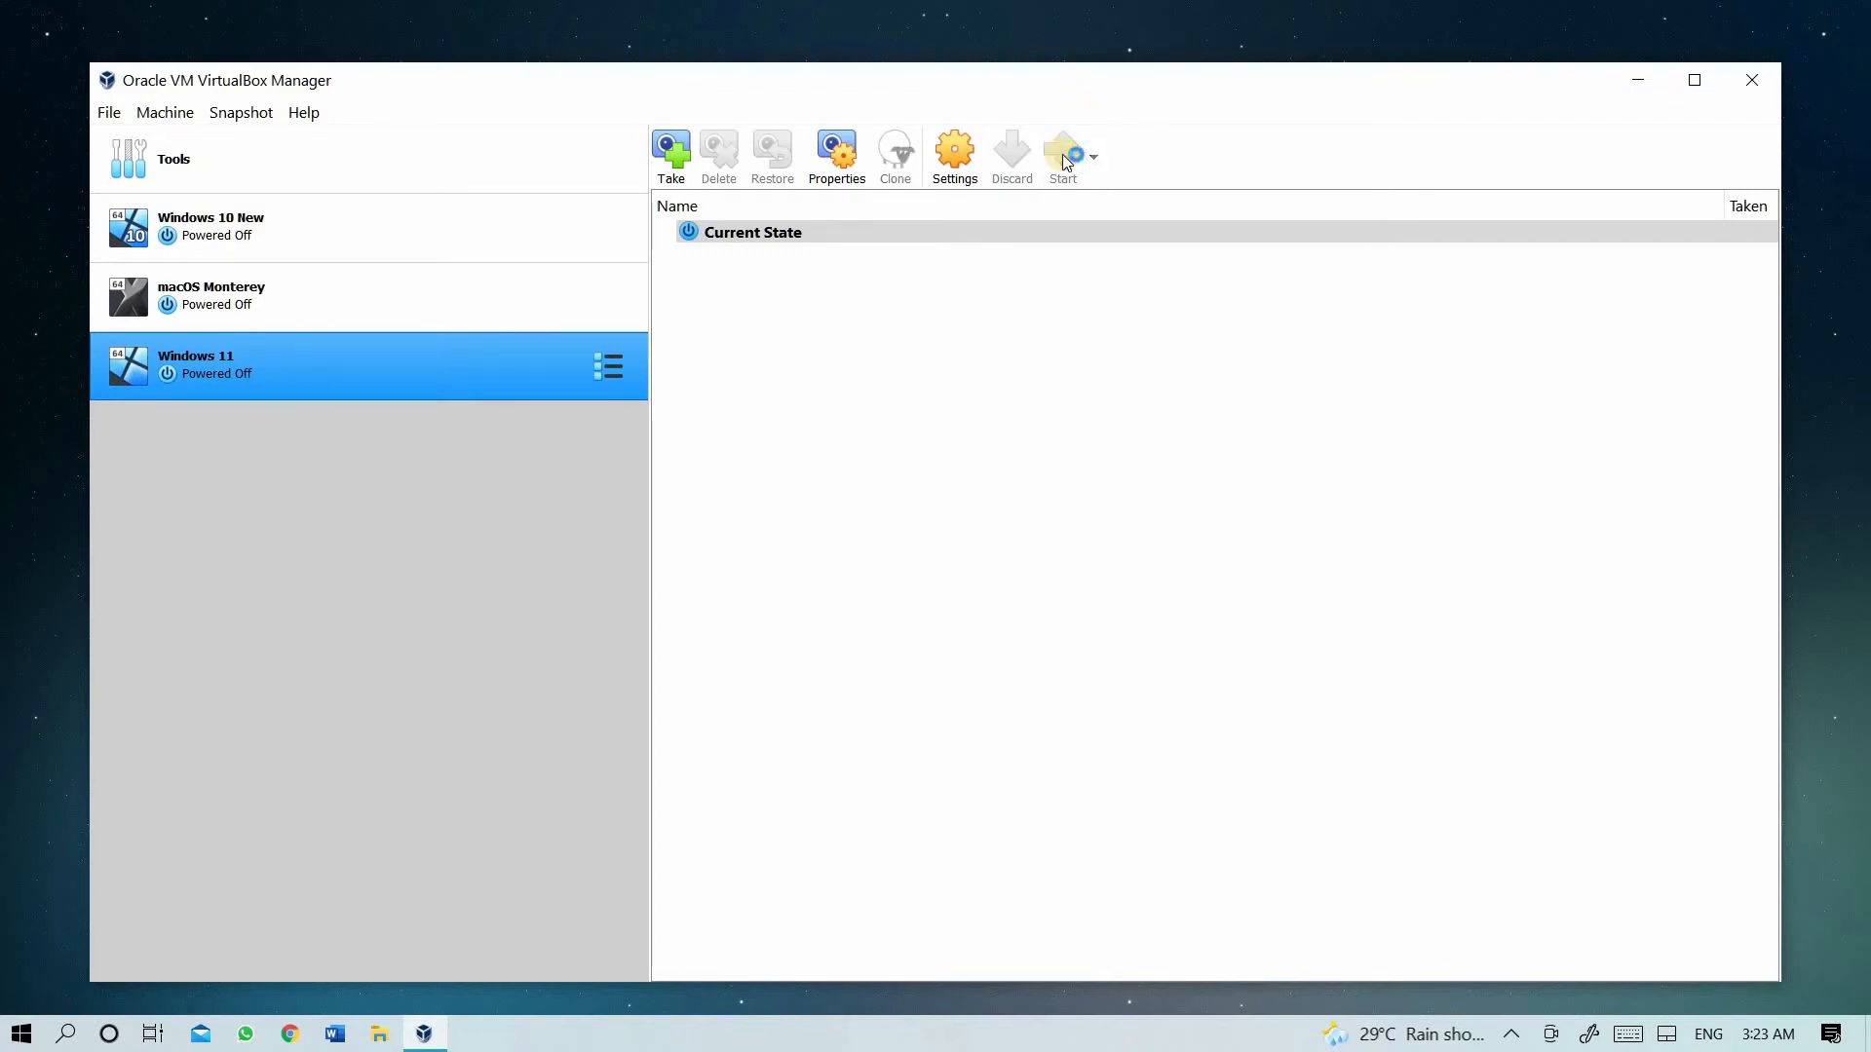
- Start Windows 11 from the 21996 build ISO and dismiss the keyboard capture notice
{"action": "left_click", "coordinate": [1061, 155]}
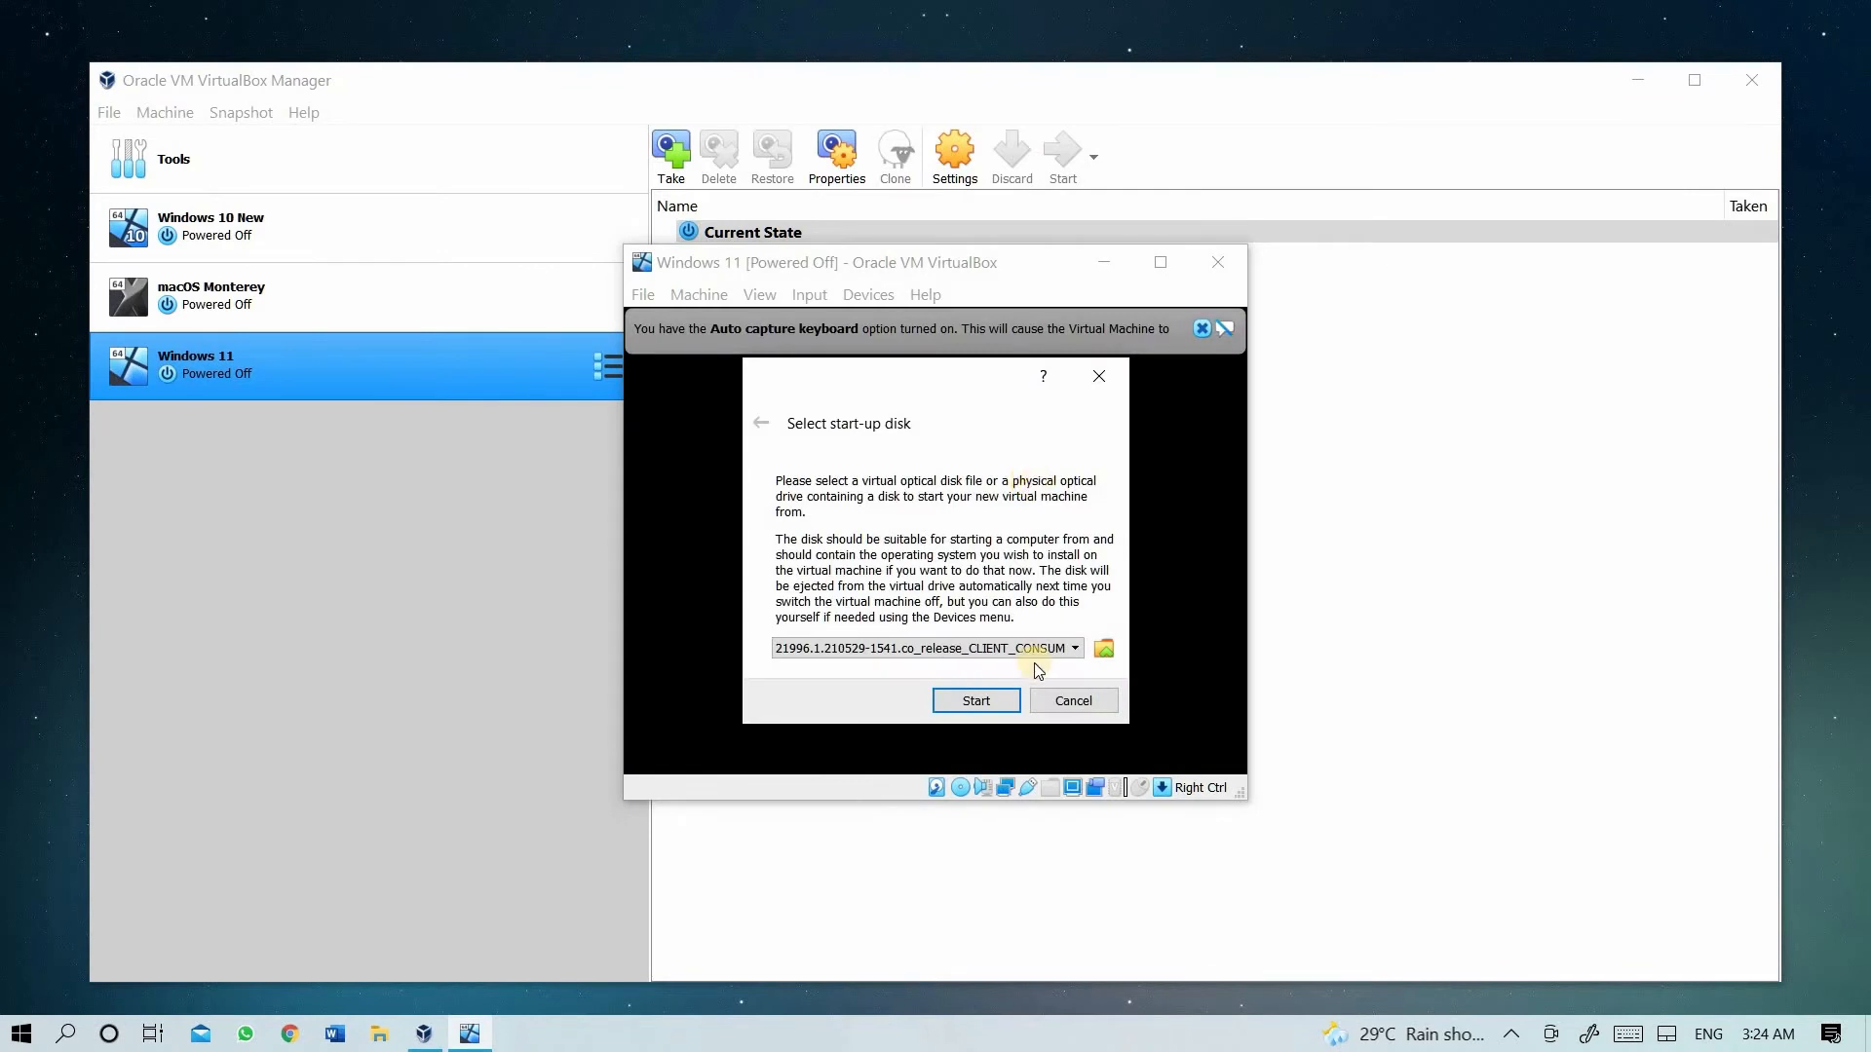
{"action": "left_click", "coordinate": [1072, 648]}
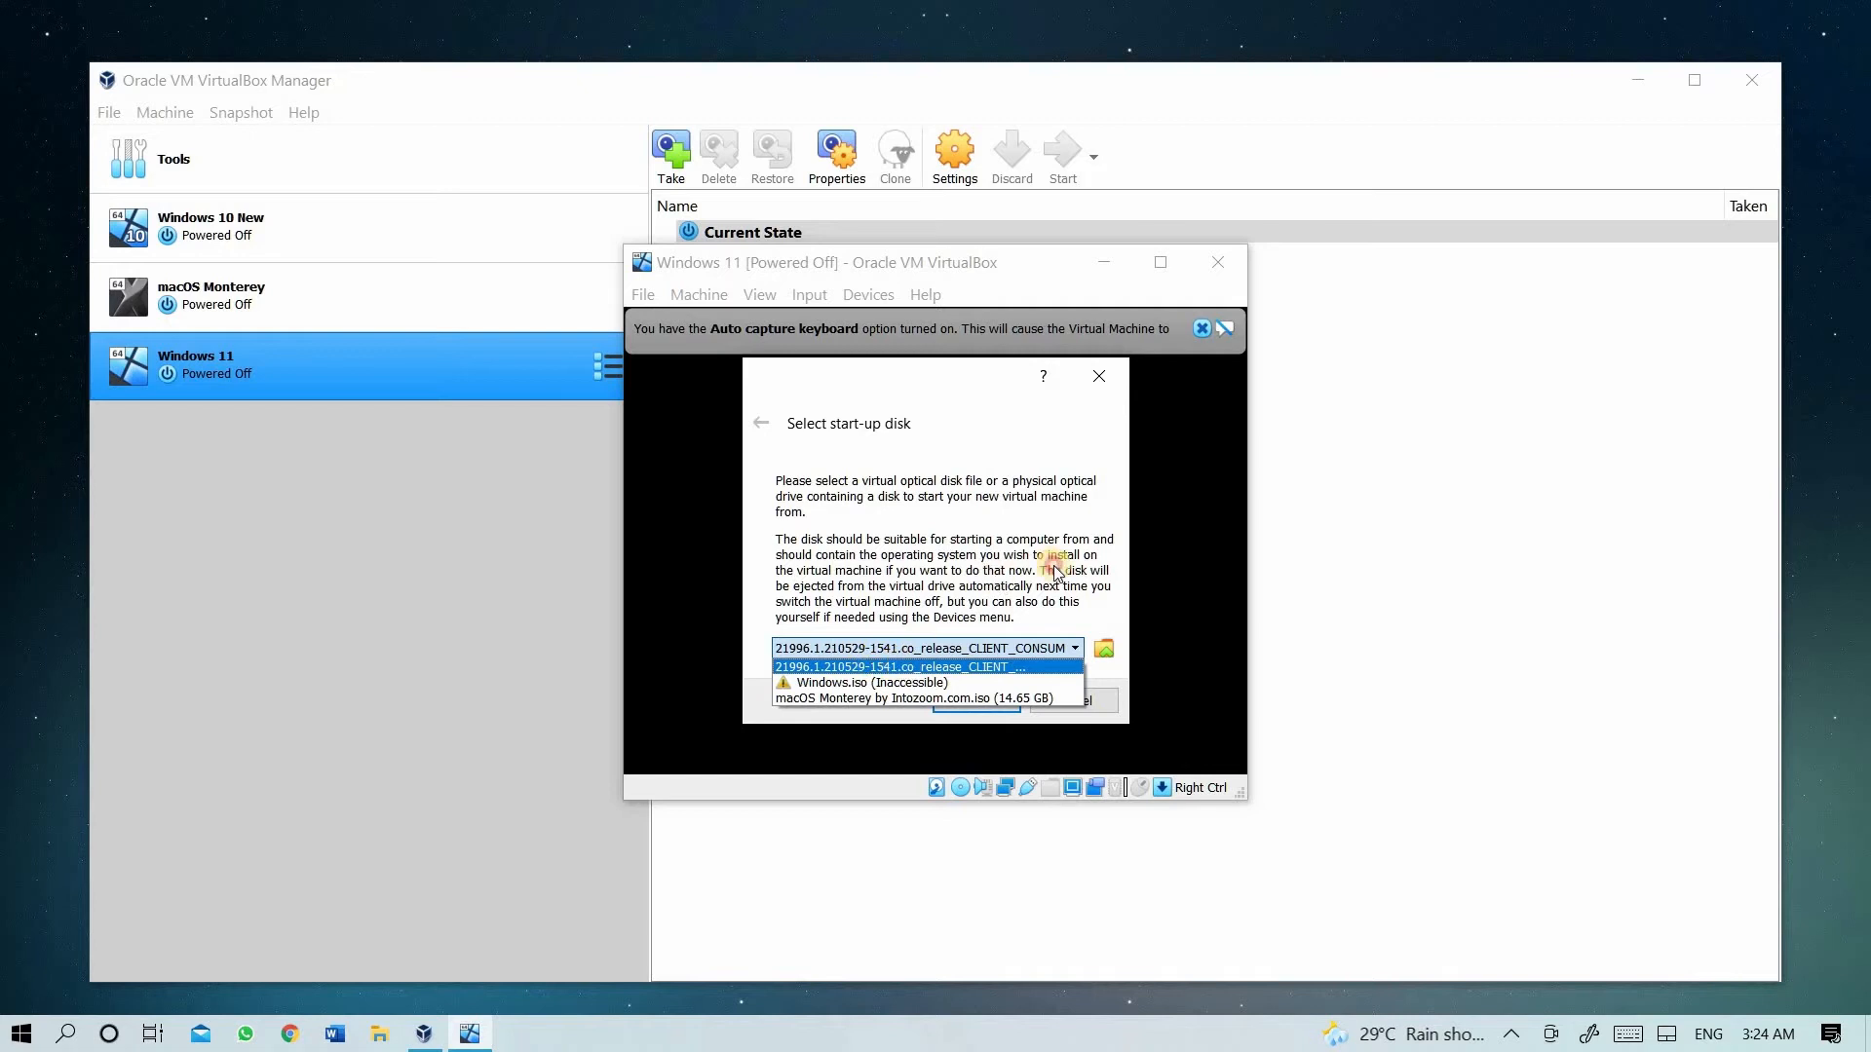
{"action": "mouse_move", "coordinate": [967, 650]}
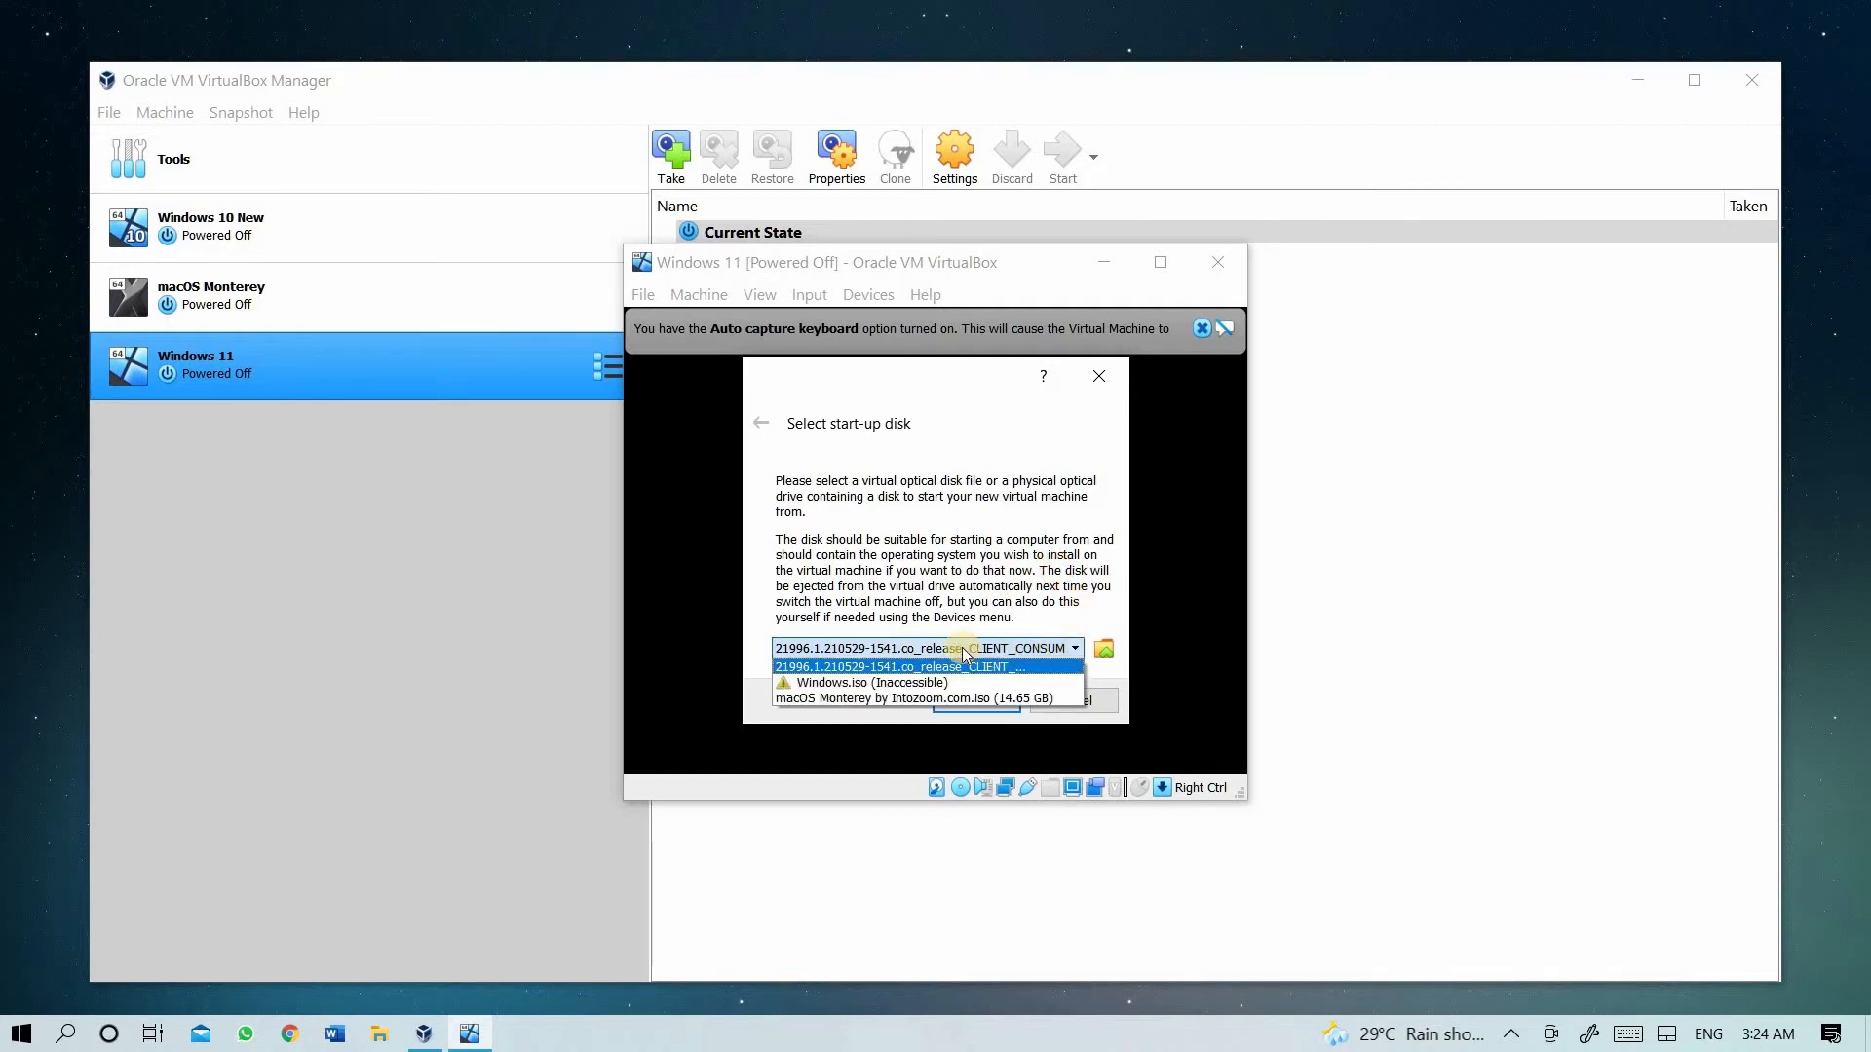
{"action": "mouse_move", "coordinate": [883, 666]}
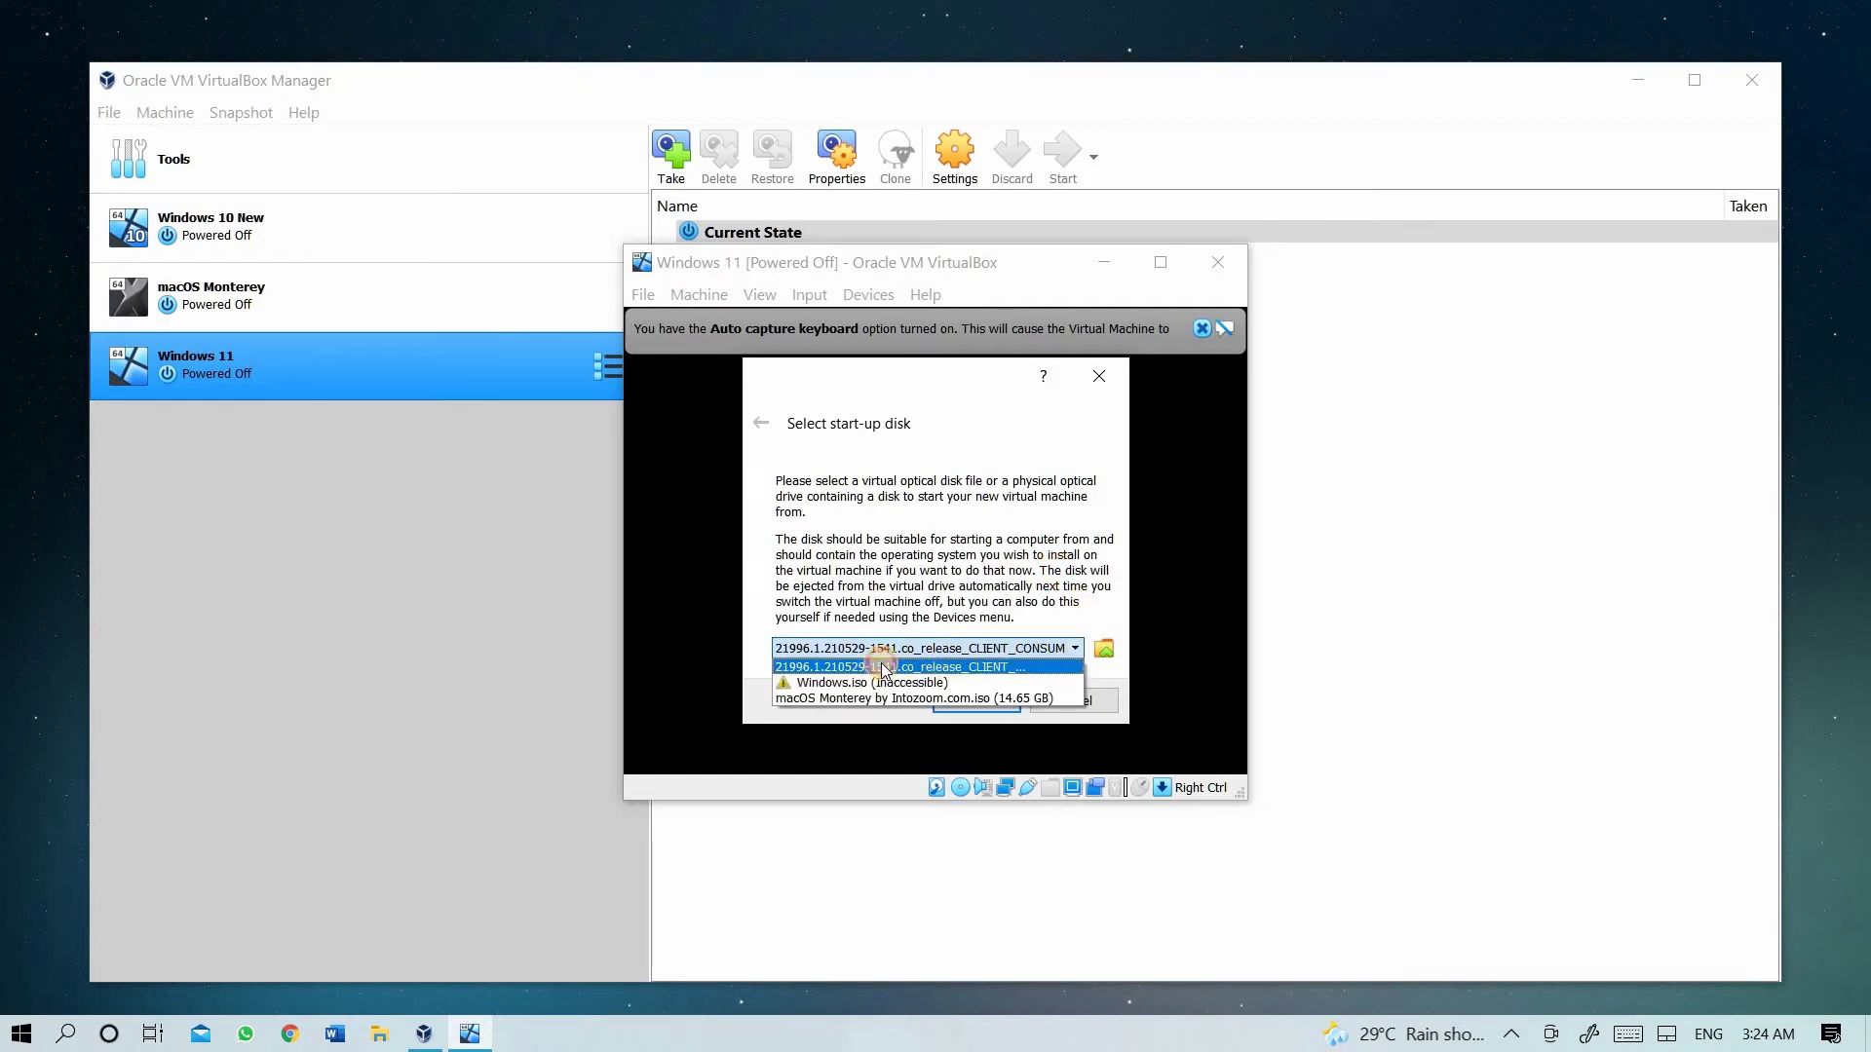
{"action": "left_click", "coordinate": [924, 648]}
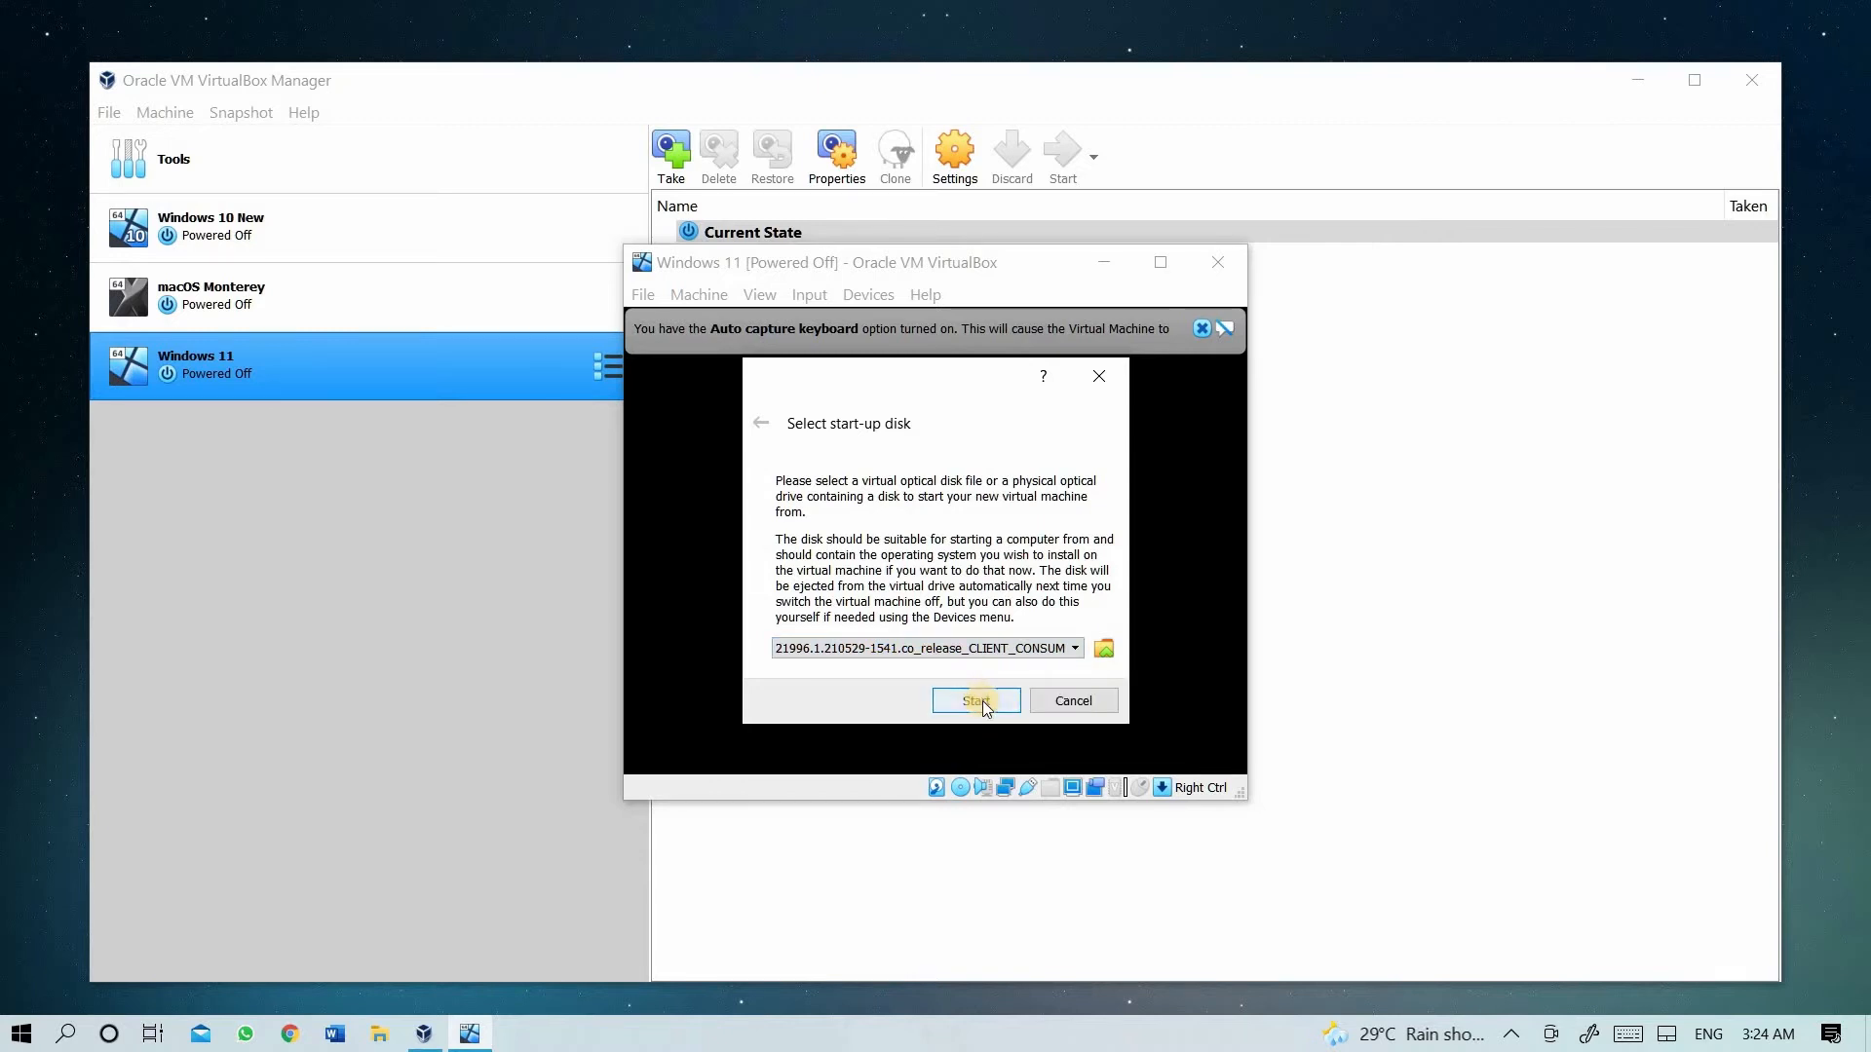
{"action": "left_click", "coordinate": [975, 701]}
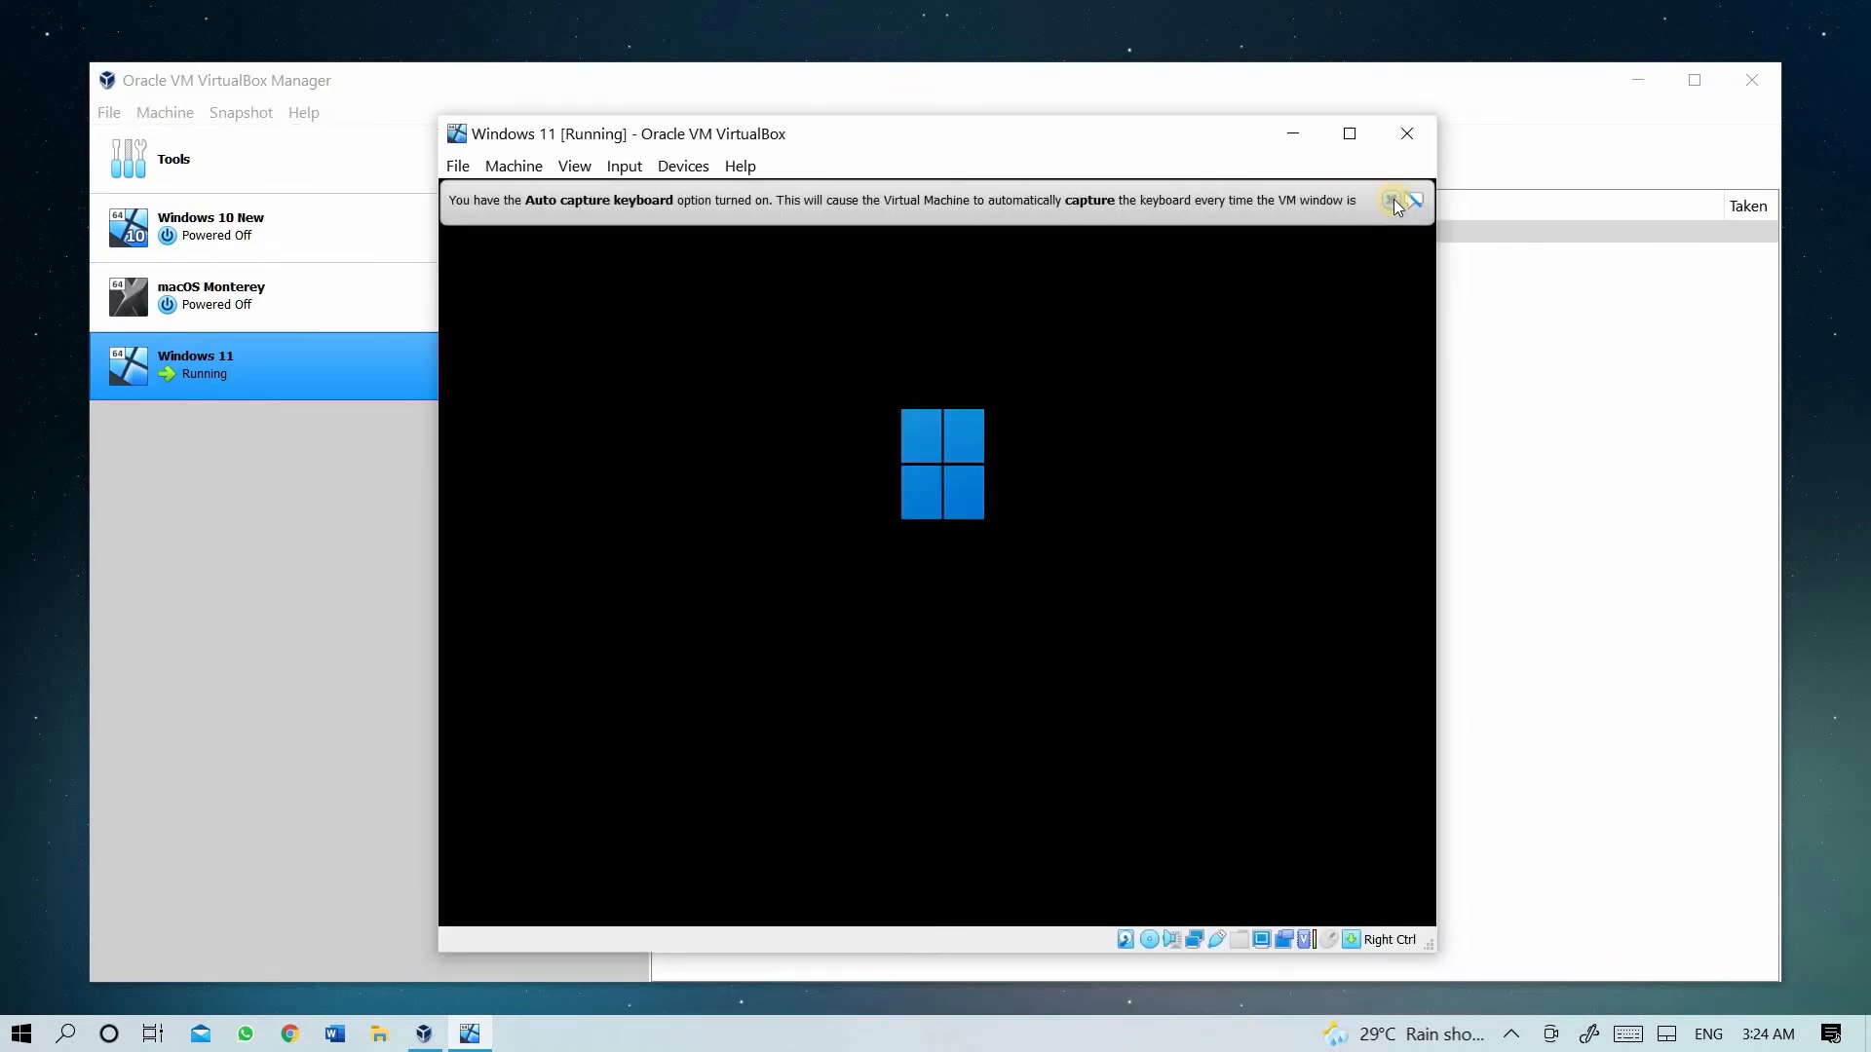
{"action": "left_click", "coordinate": [1415, 199]}
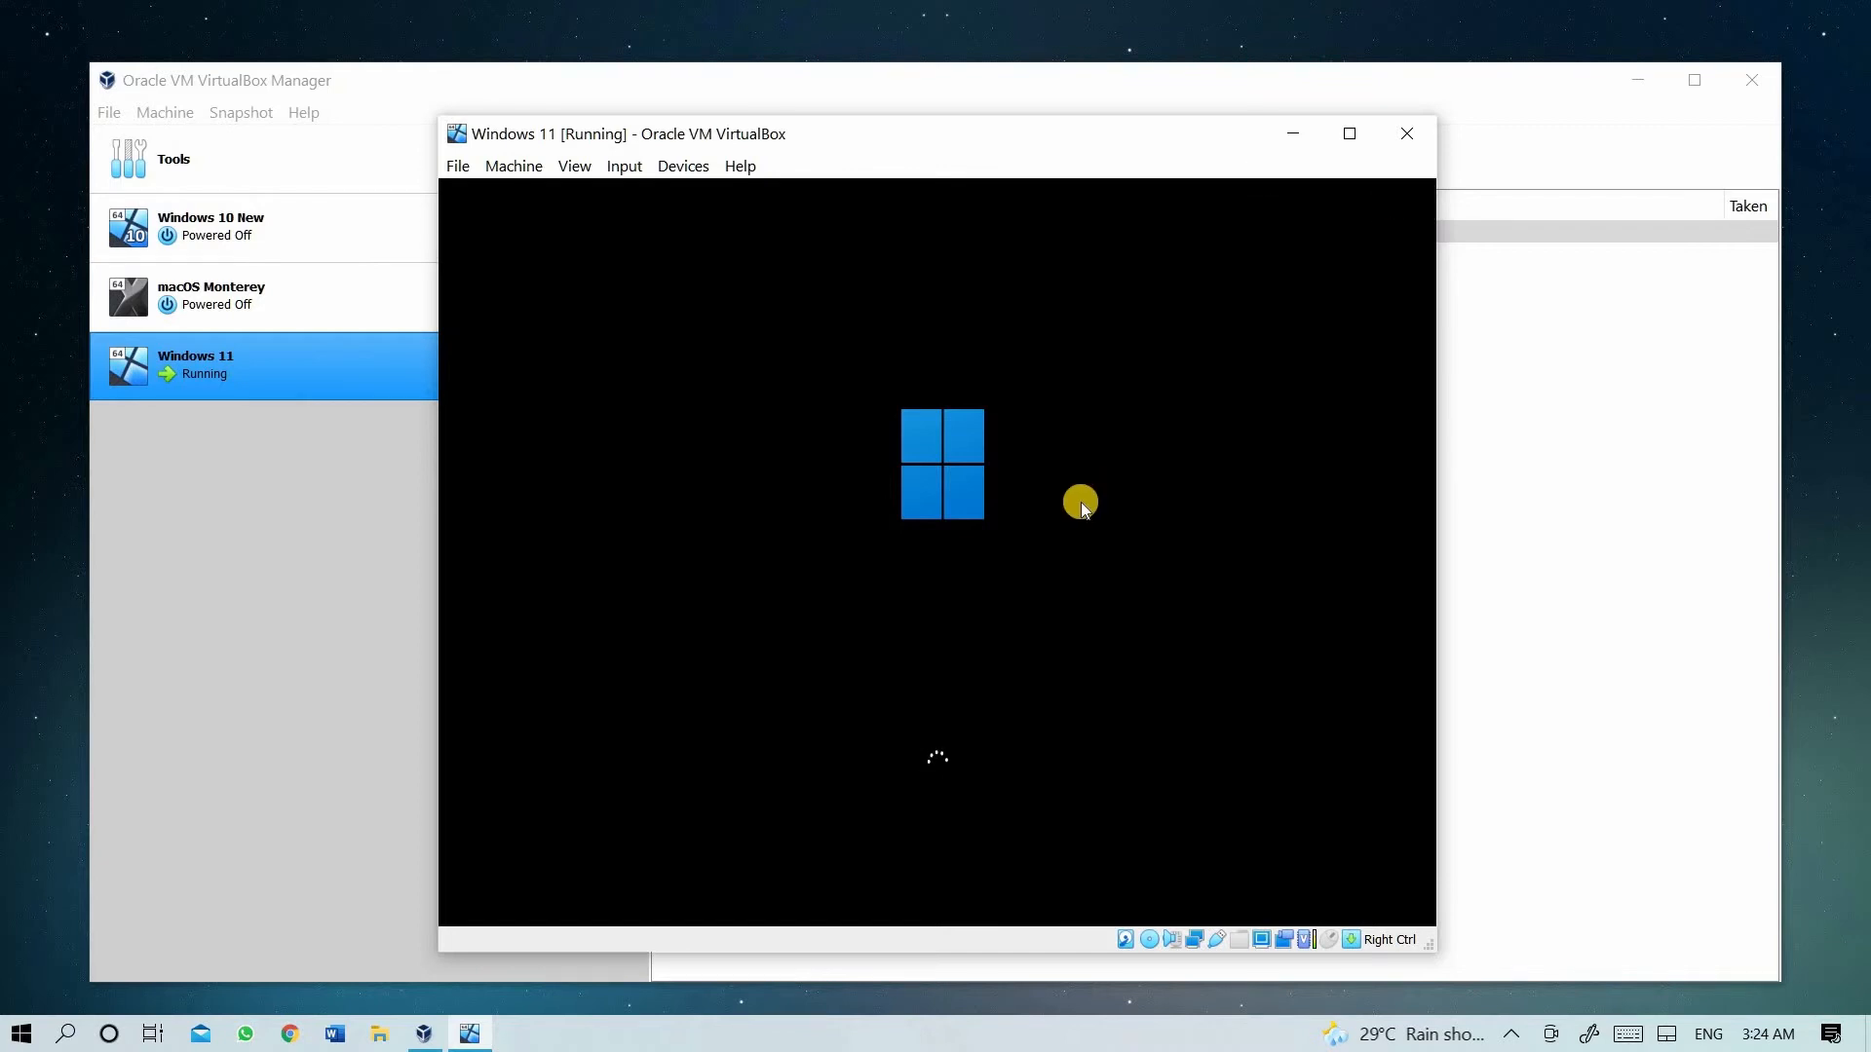
{"action": "mouse_move", "coordinate": [1168, 173]}
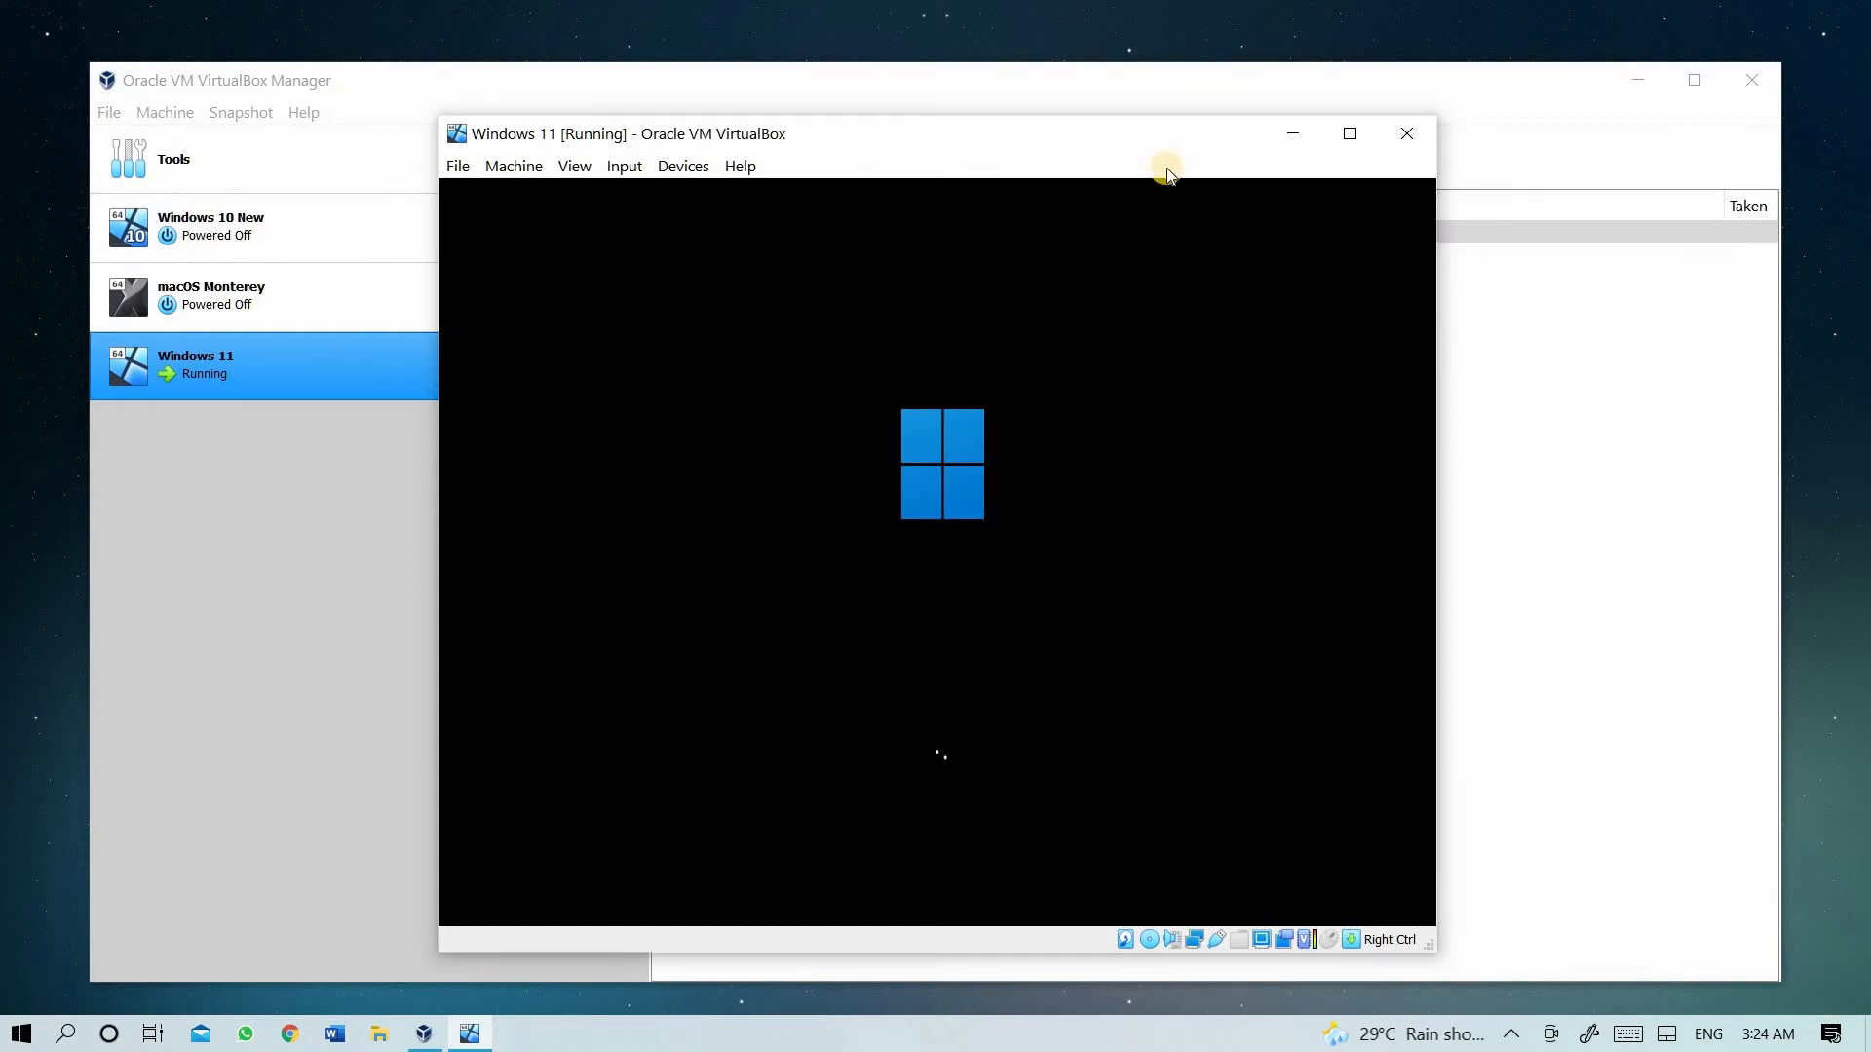
{"action": "mouse_move", "coordinate": [925, 626]}
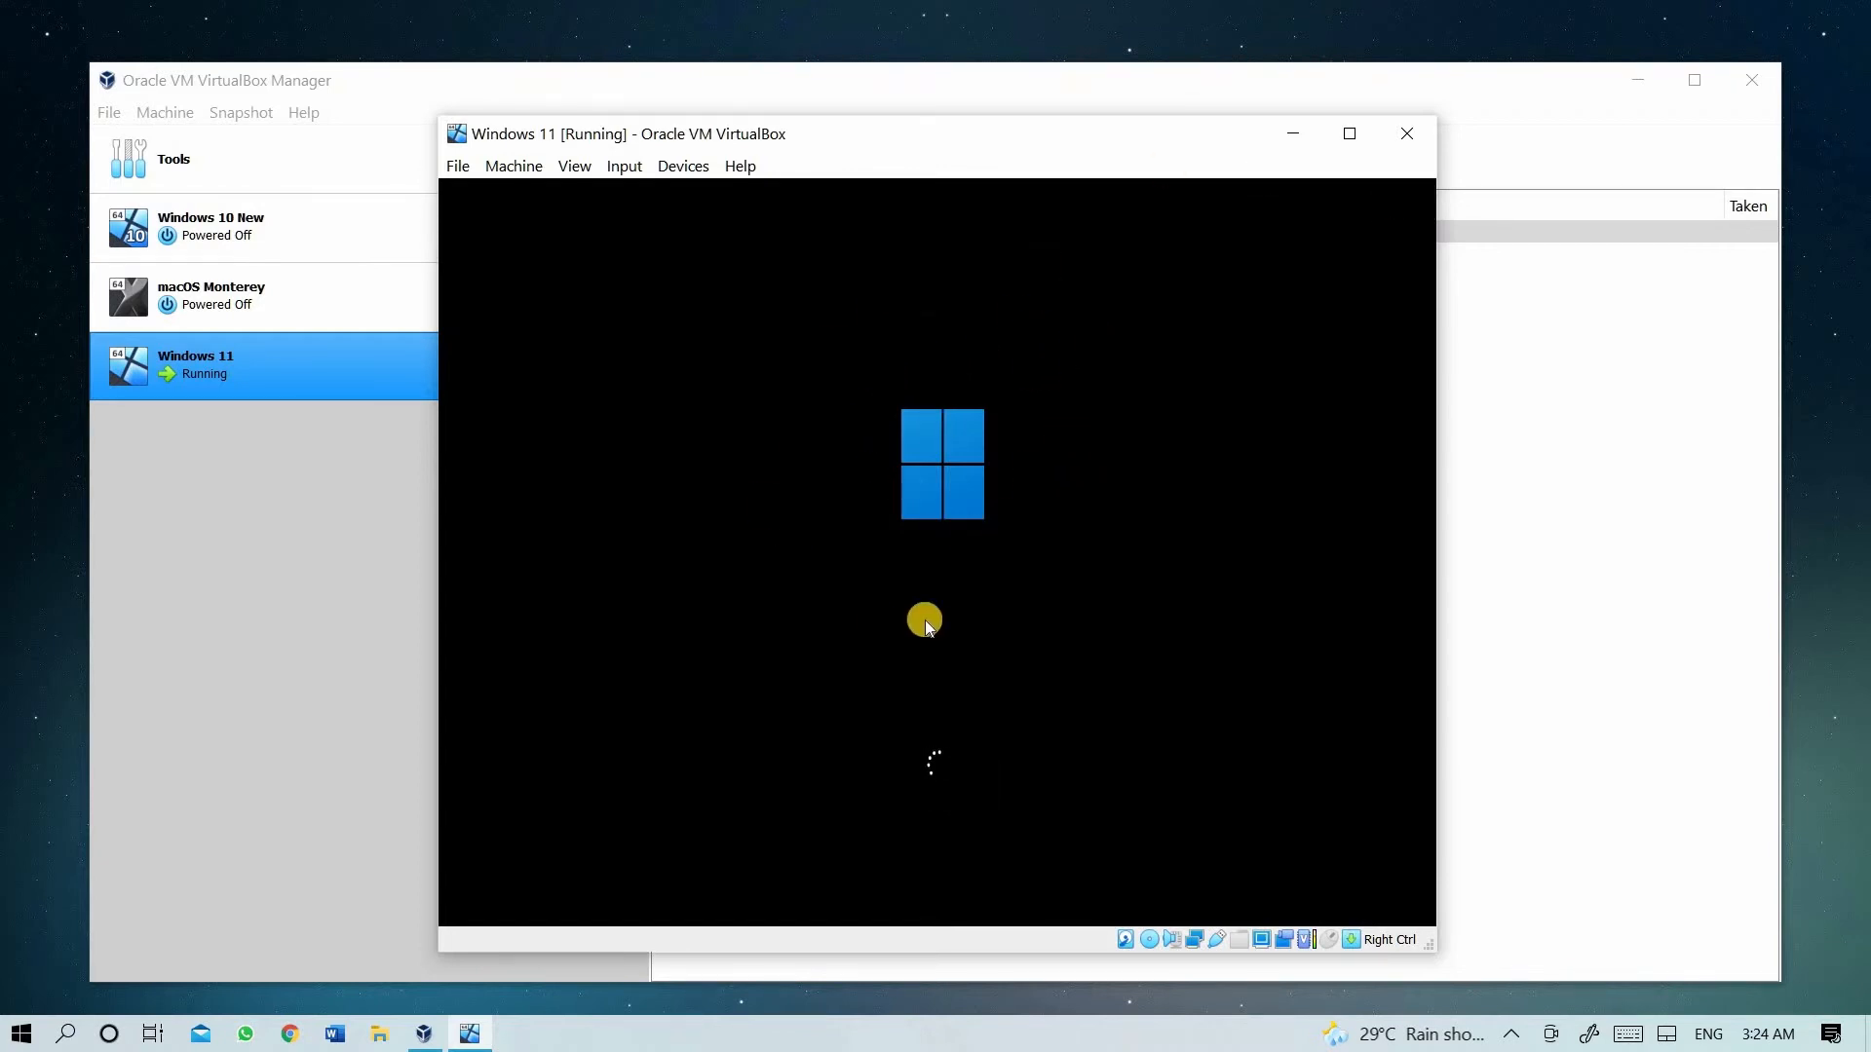
{"action": "mouse_move", "coordinate": [1074, 399]}
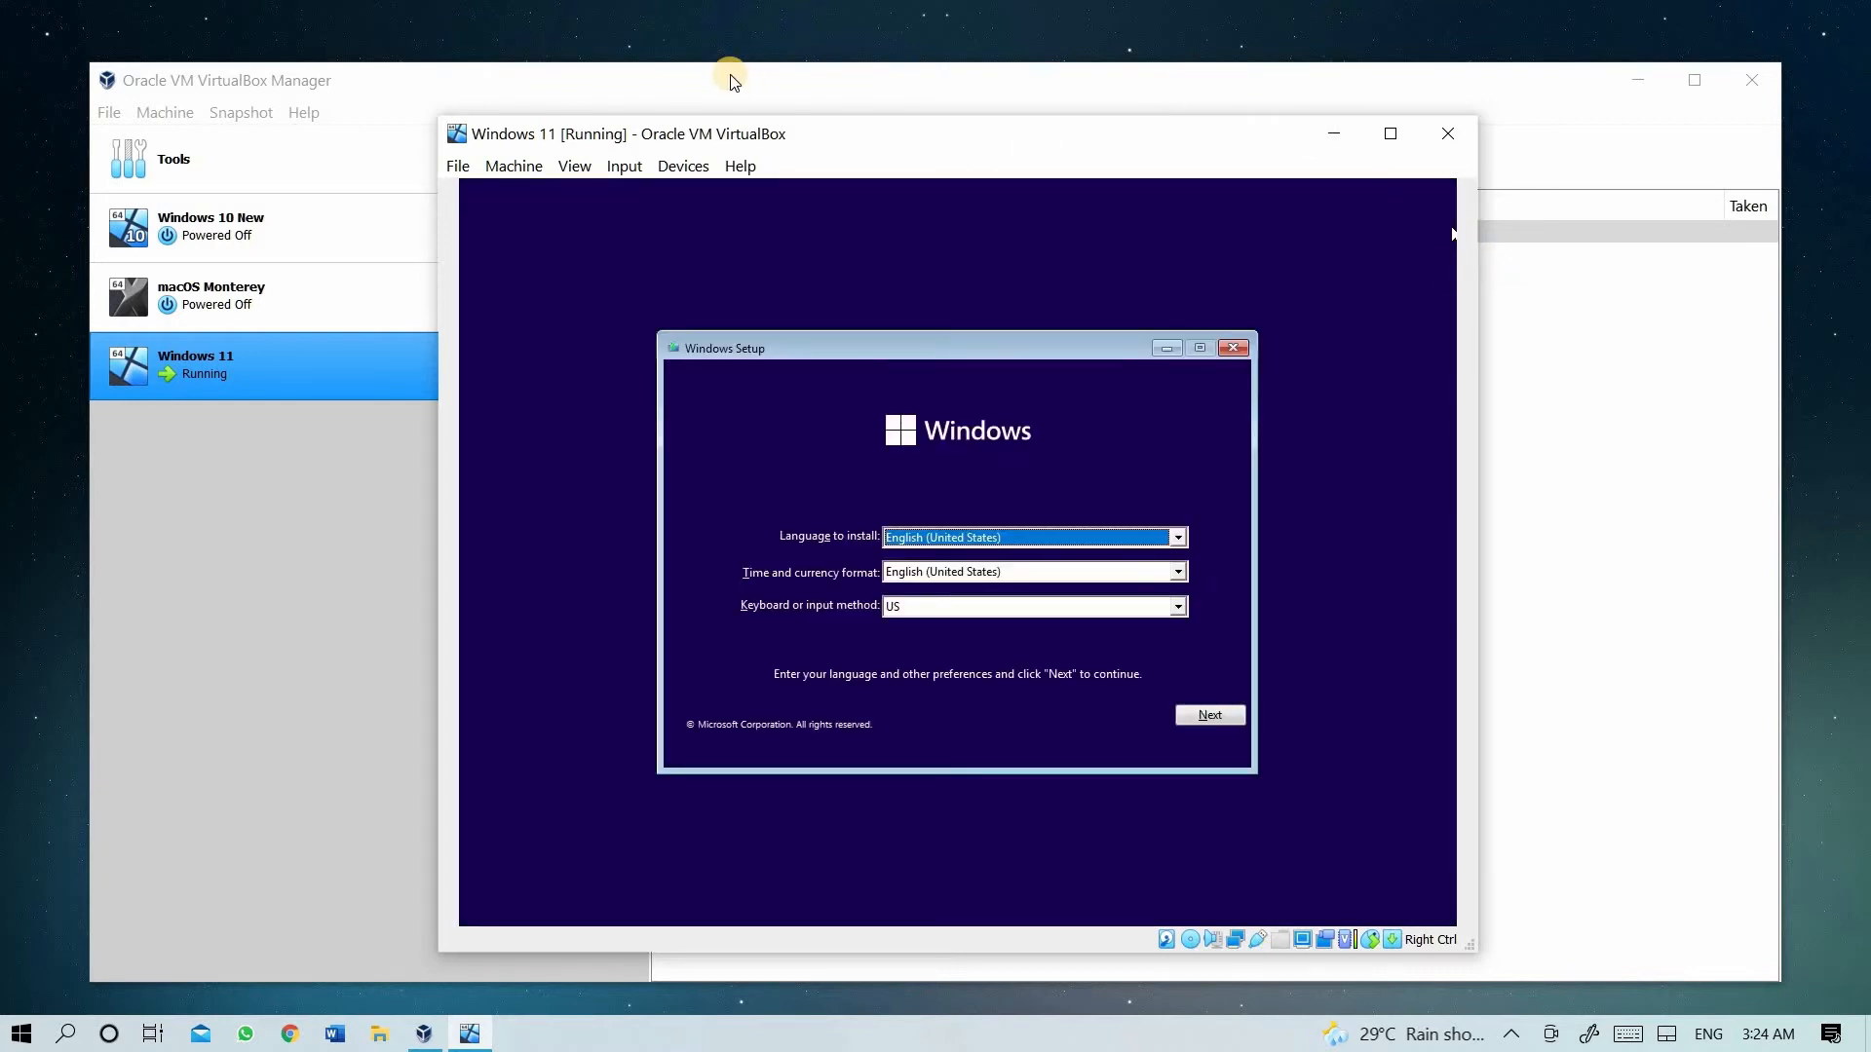
{"action": "mouse_move", "coordinate": [936, 586]}
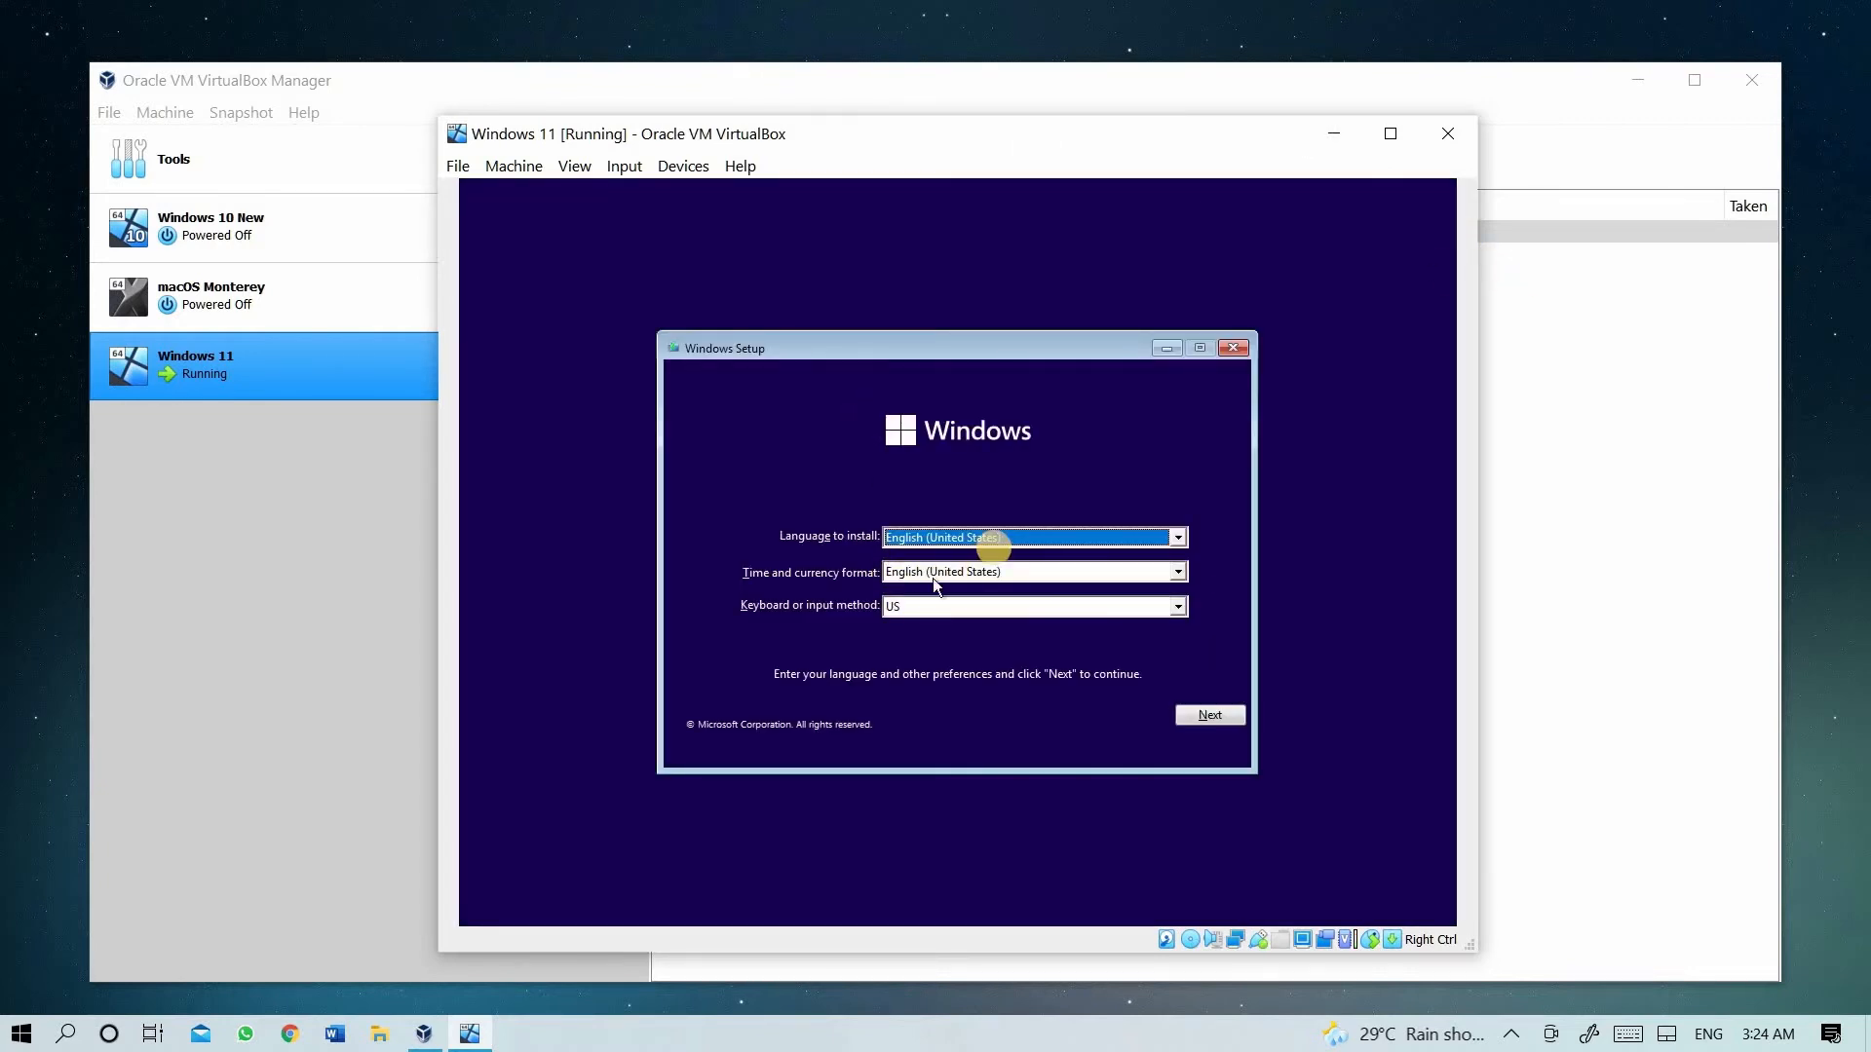
{"action": "mouse_move", "coordinate": [990, 596]}
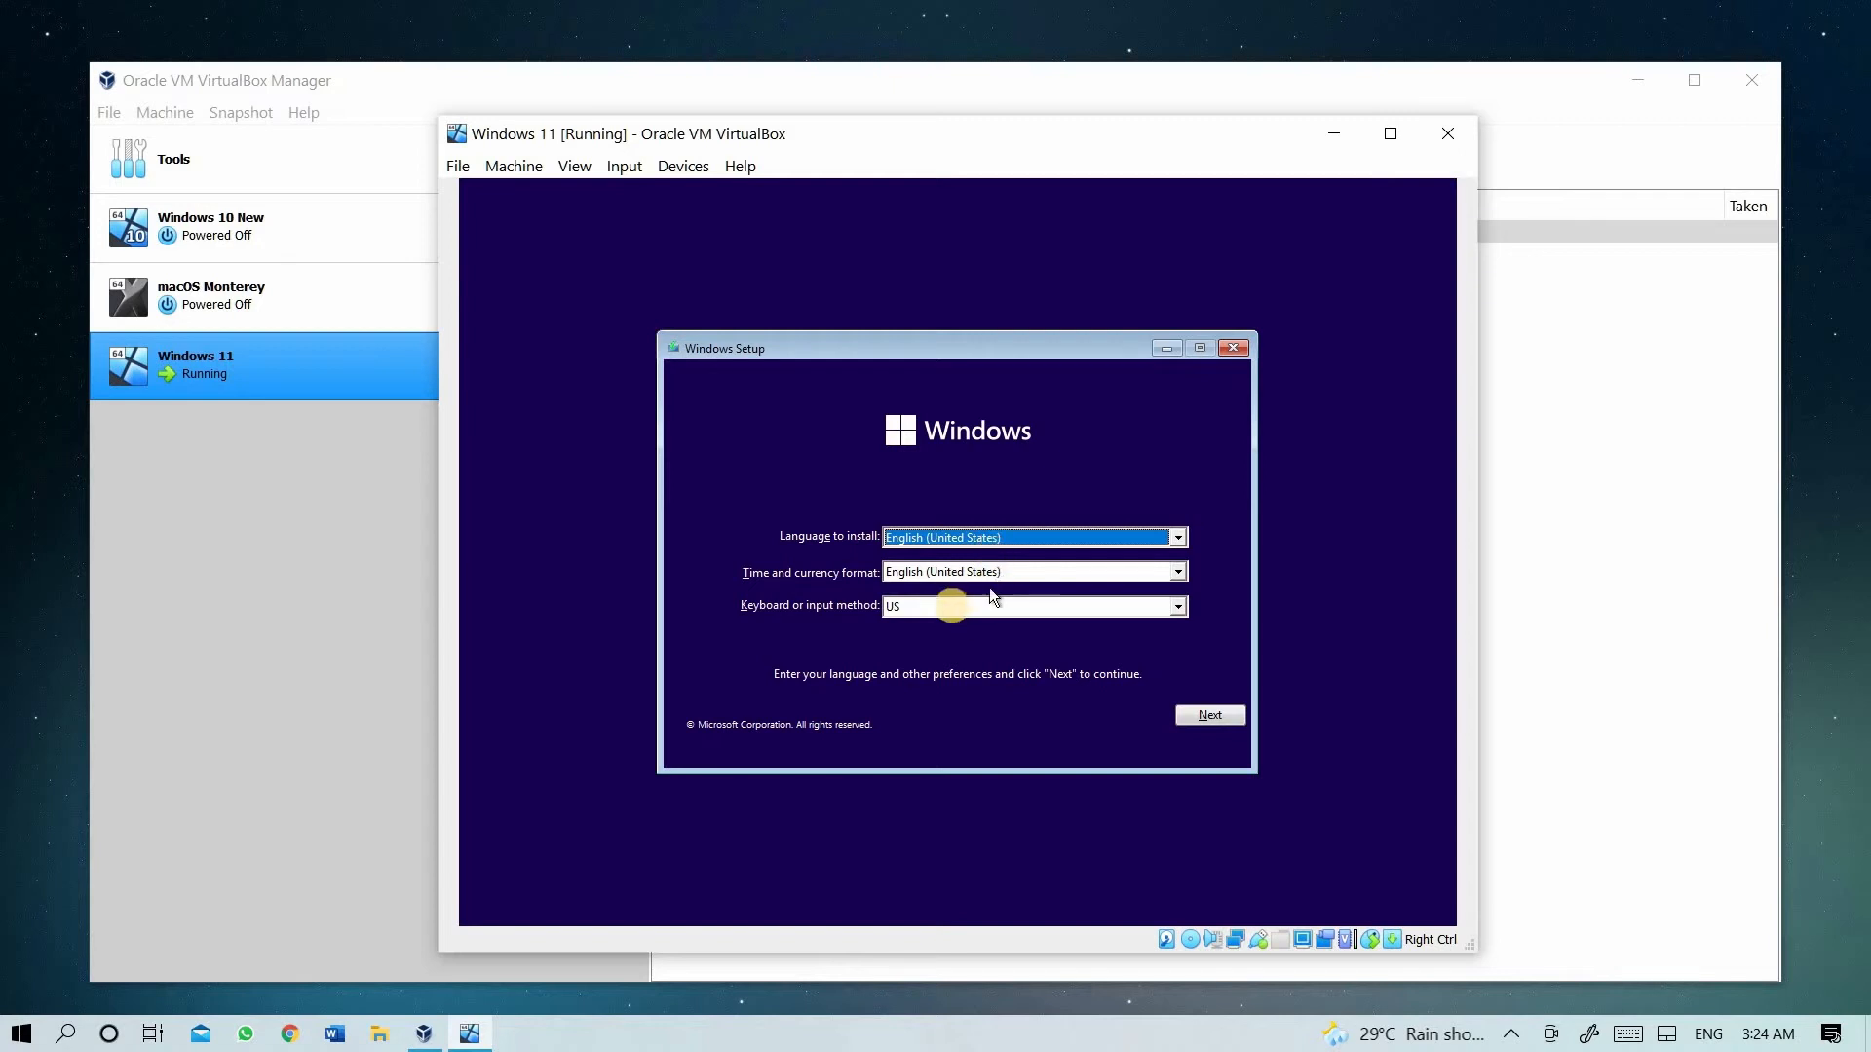
{"action": "mouse_move", "coordinate": [1061, 678]}
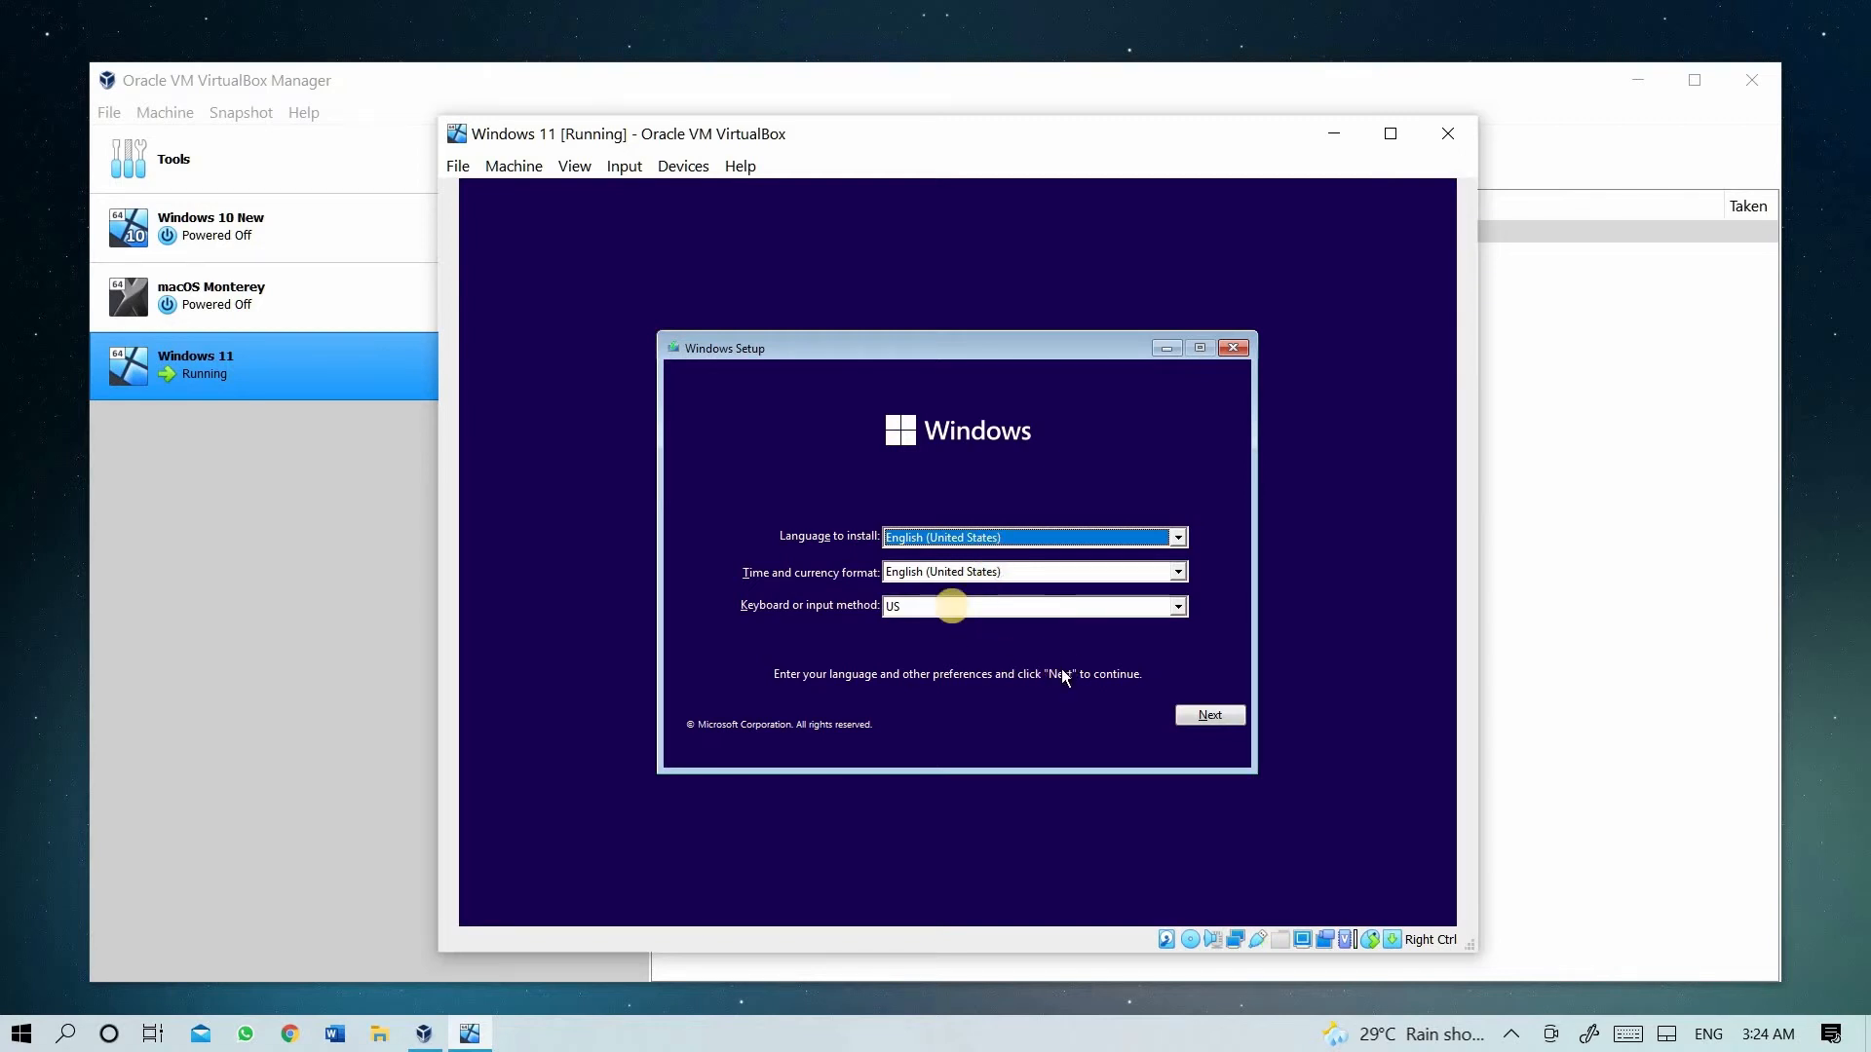
{"action": "mouse_move", "coordinate": [840, 627]}
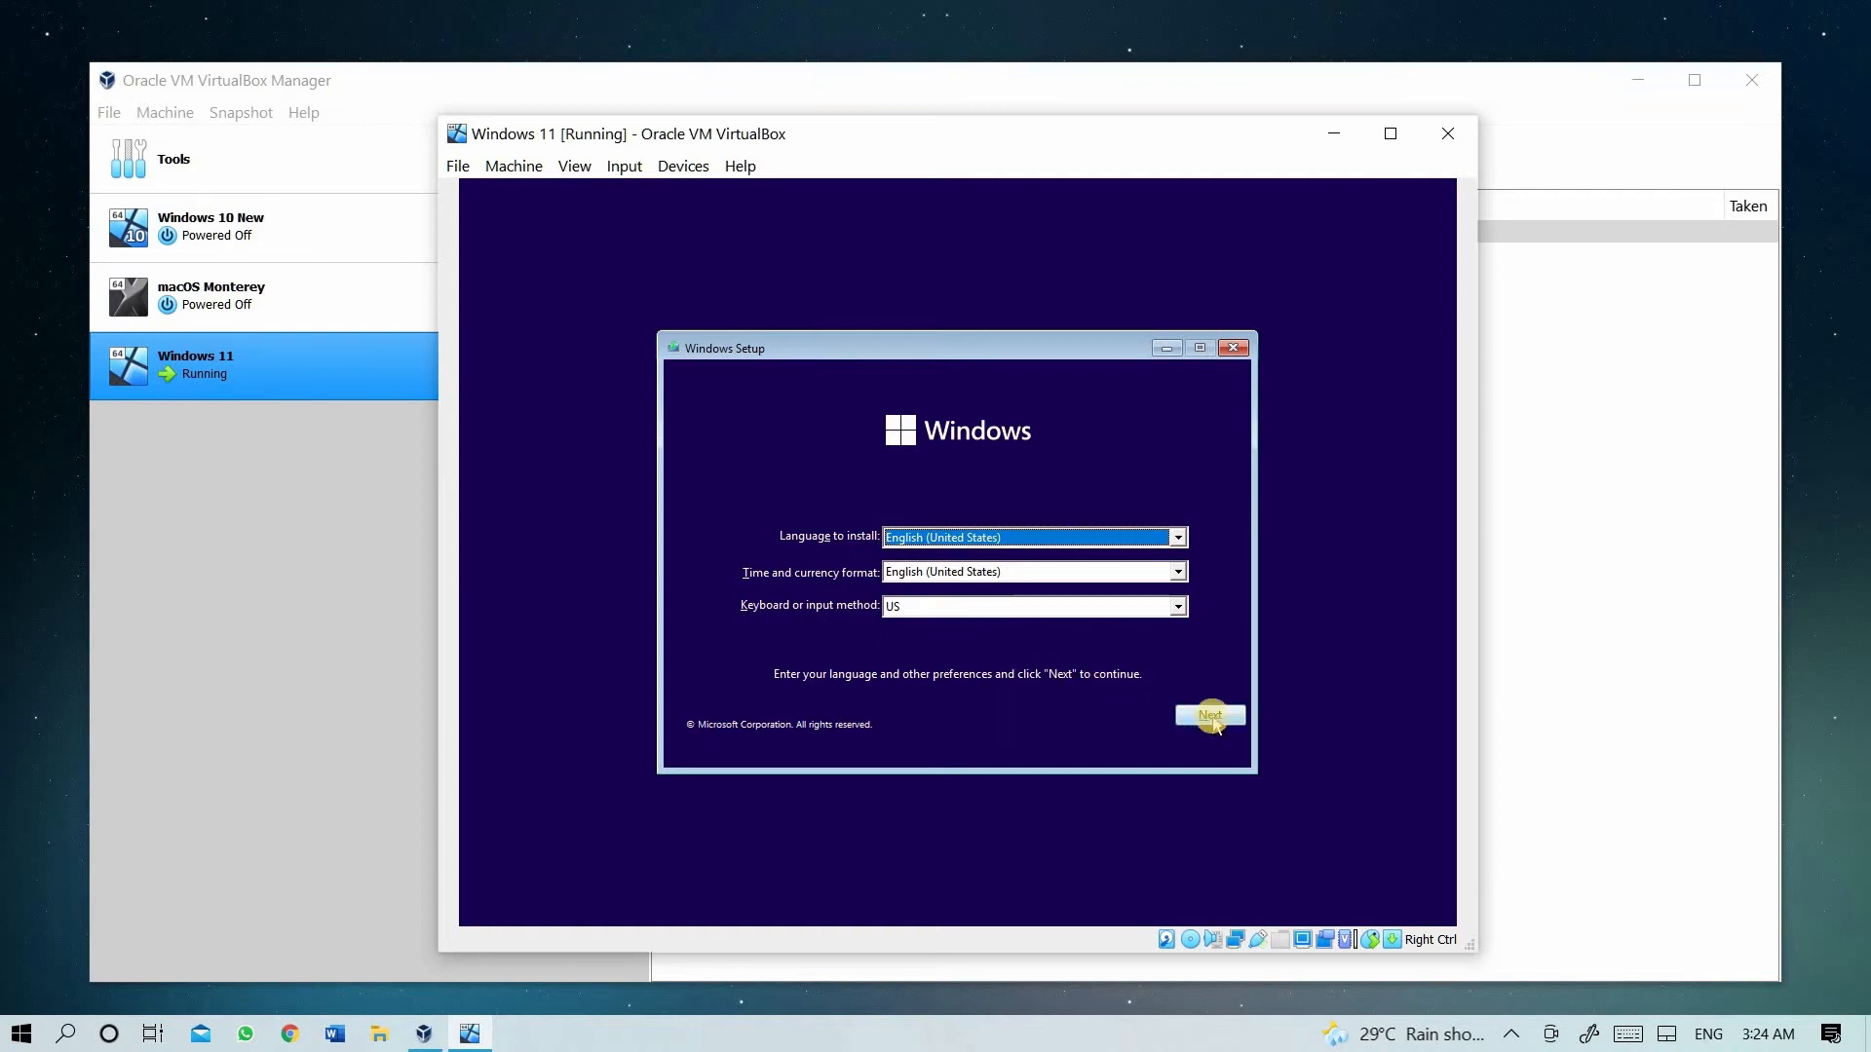
- Accept English (United States) and US keyboard defaults, then choose Install now
{"action": "left_click", "coordinate": [1208, 714]}
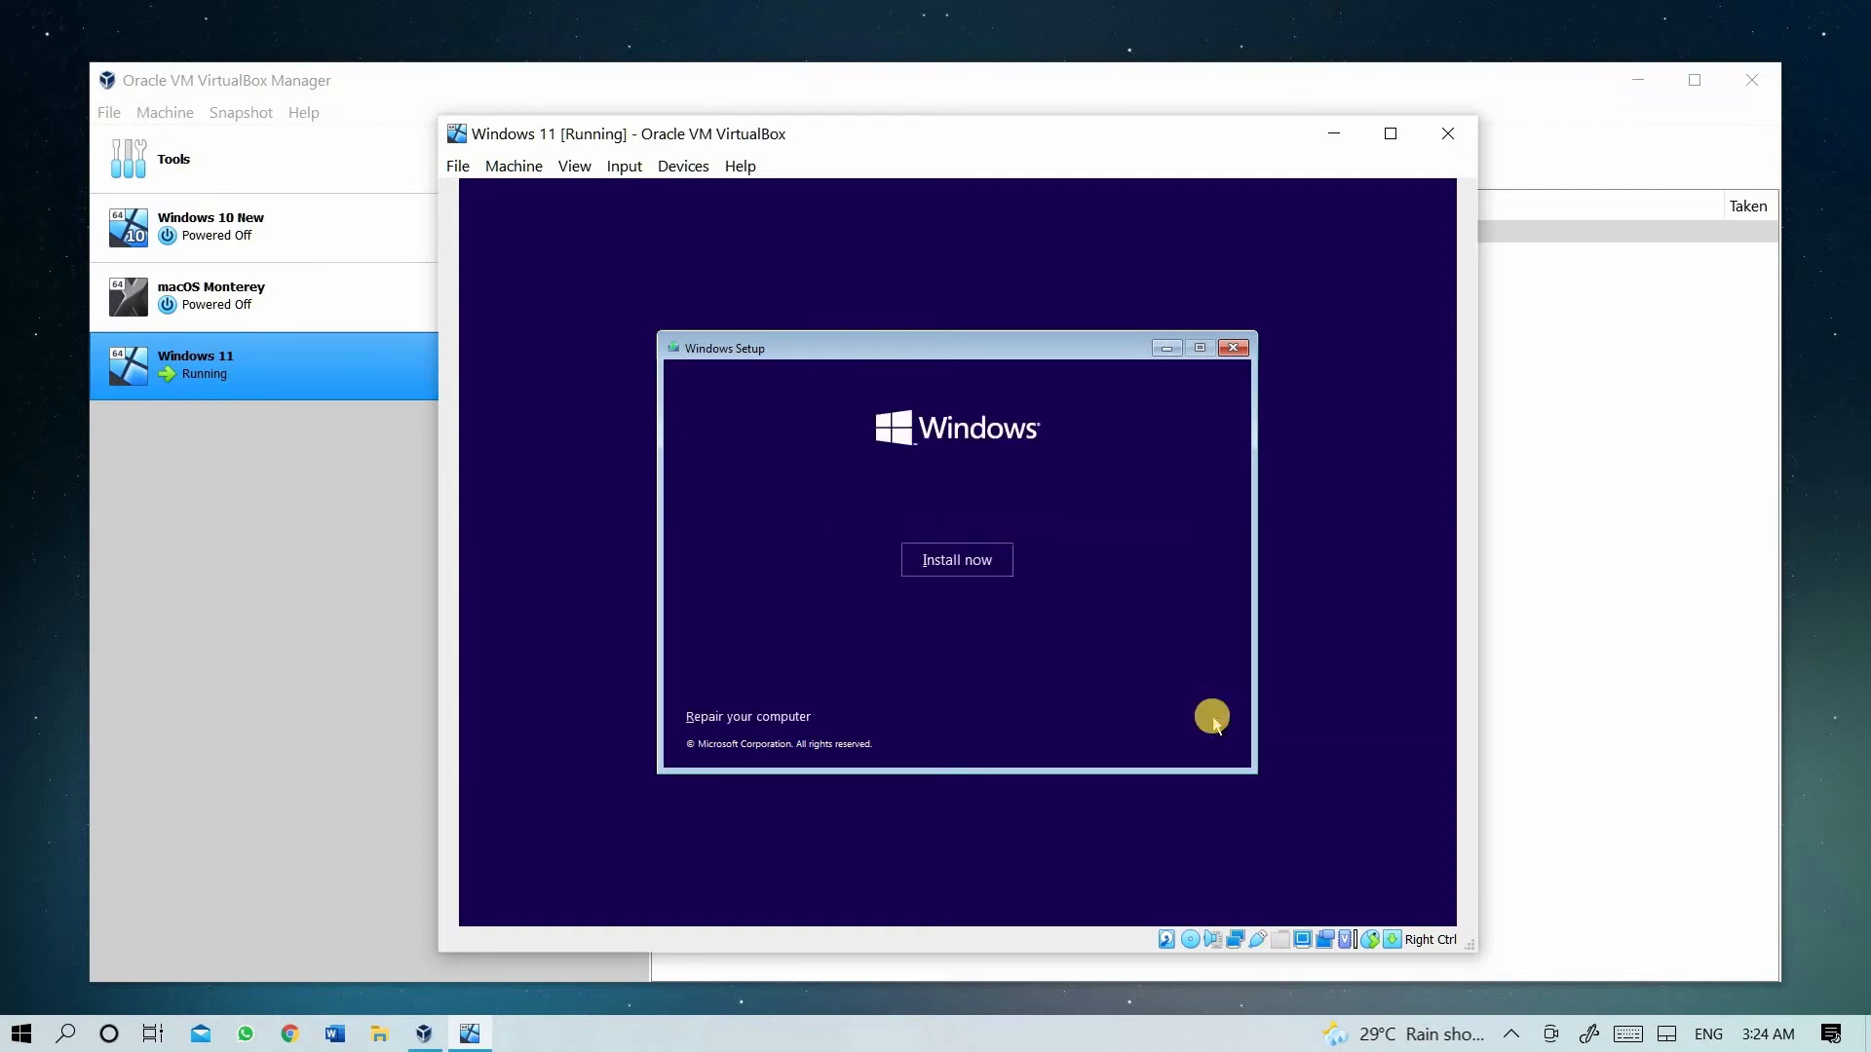
{"action": "mouse_move", "coordinate": [956, 559]}
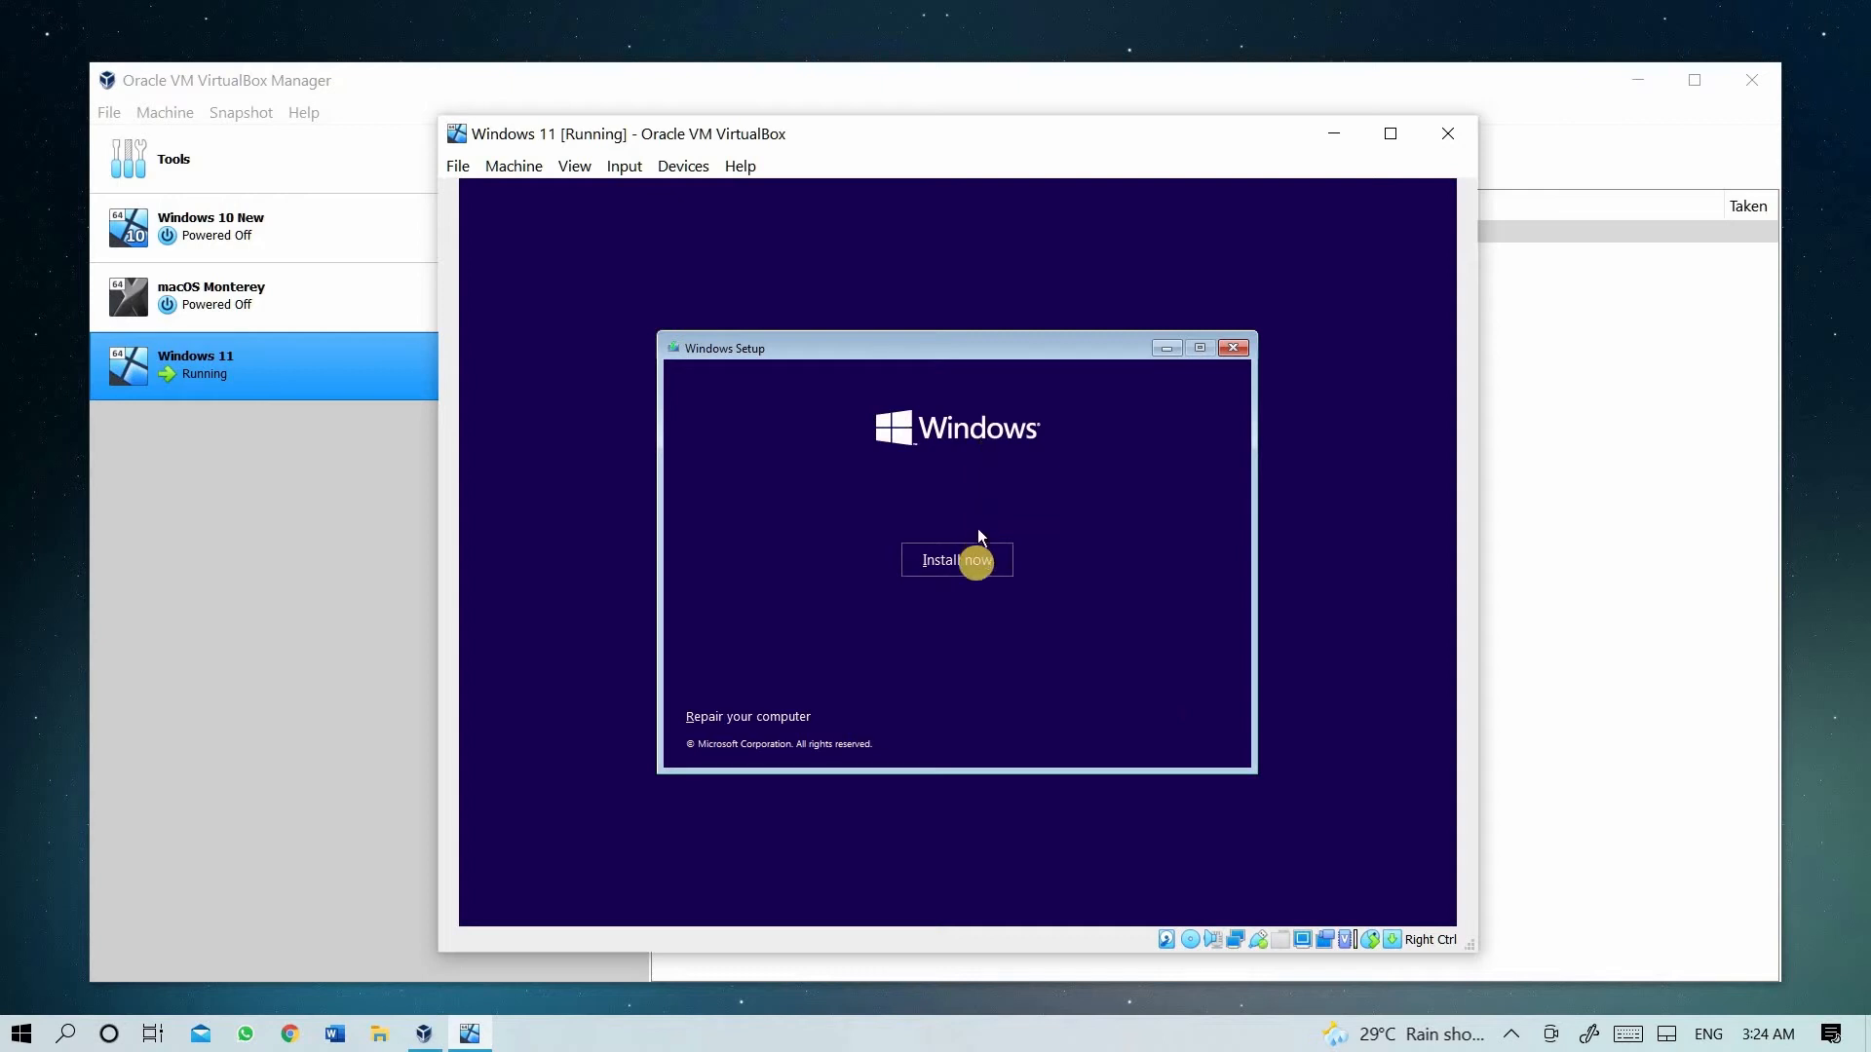
{"action": "left_click", "coordinate": [956, 560]}
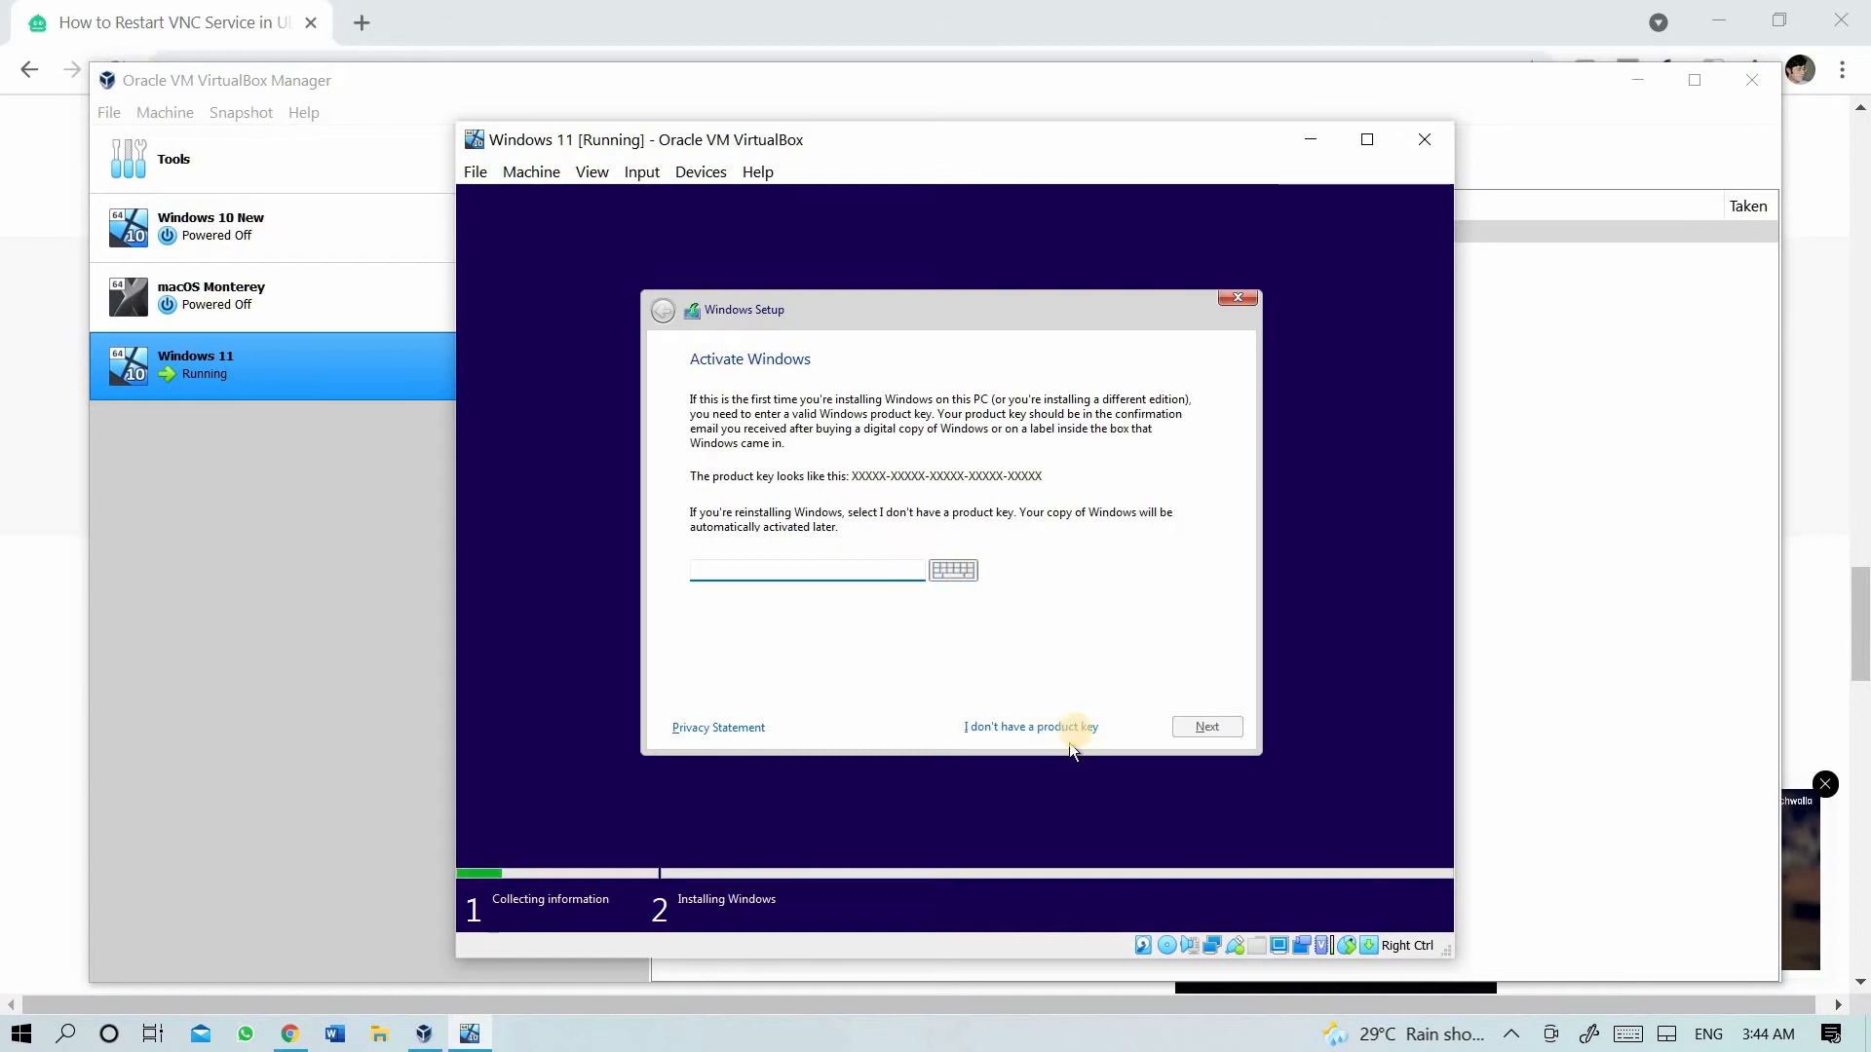
- Skip the product key and choose the Windows 11 Pro edition
{"action": "left_click", "coordinate": [1030, 727]}
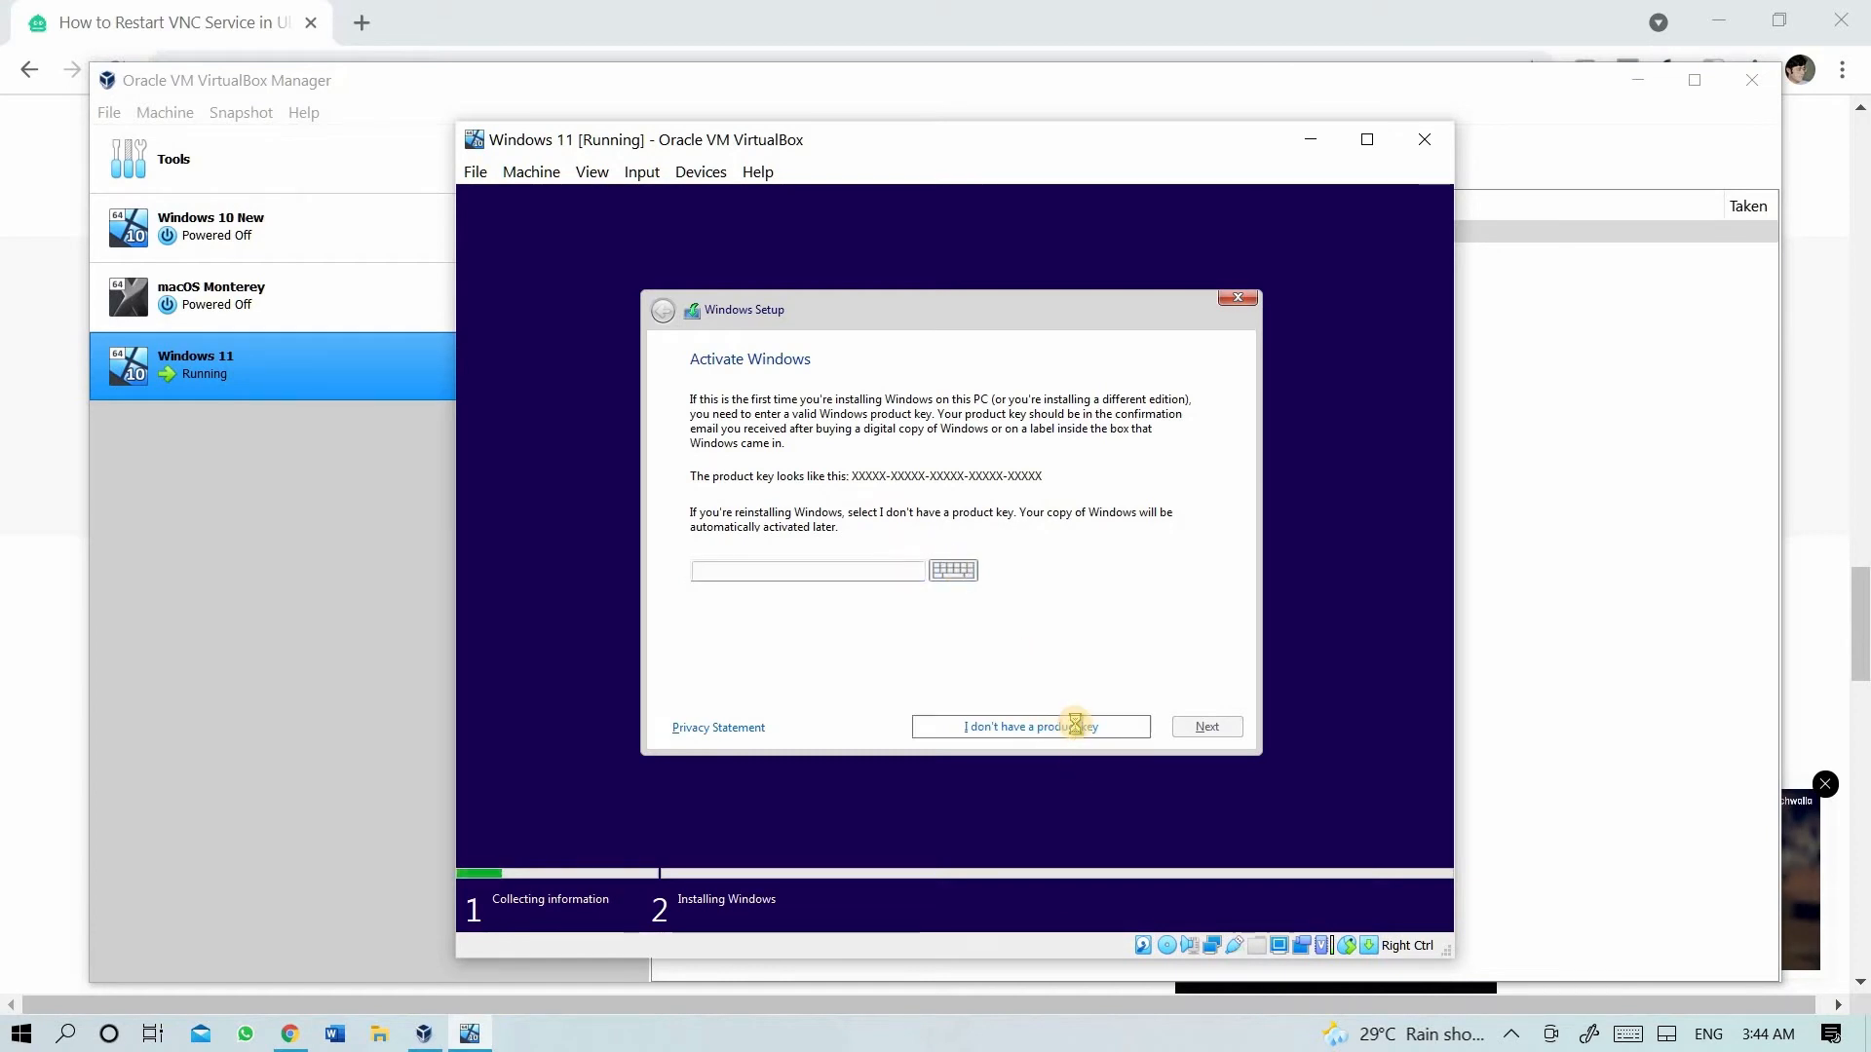
{"action": "left_click", "coordinate": [1029, 727]}
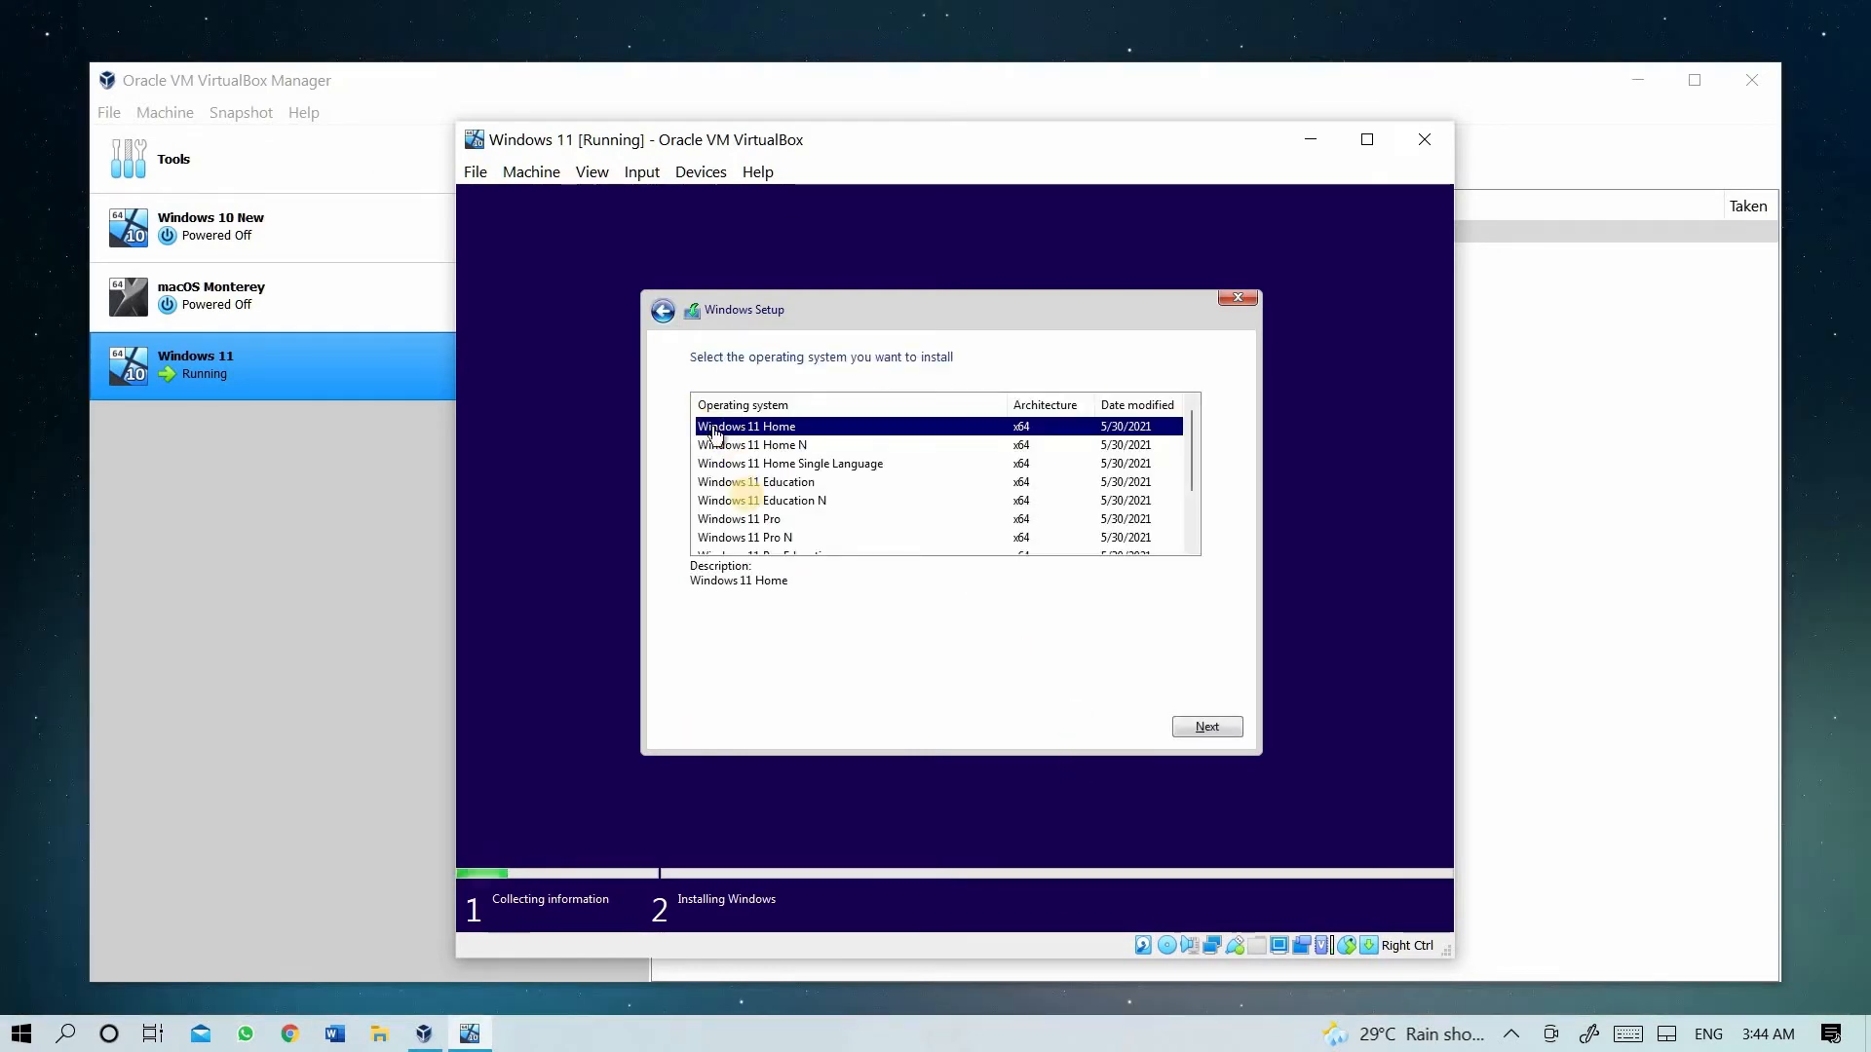
{"action": "left_click", "coordinate": [738, 517]}
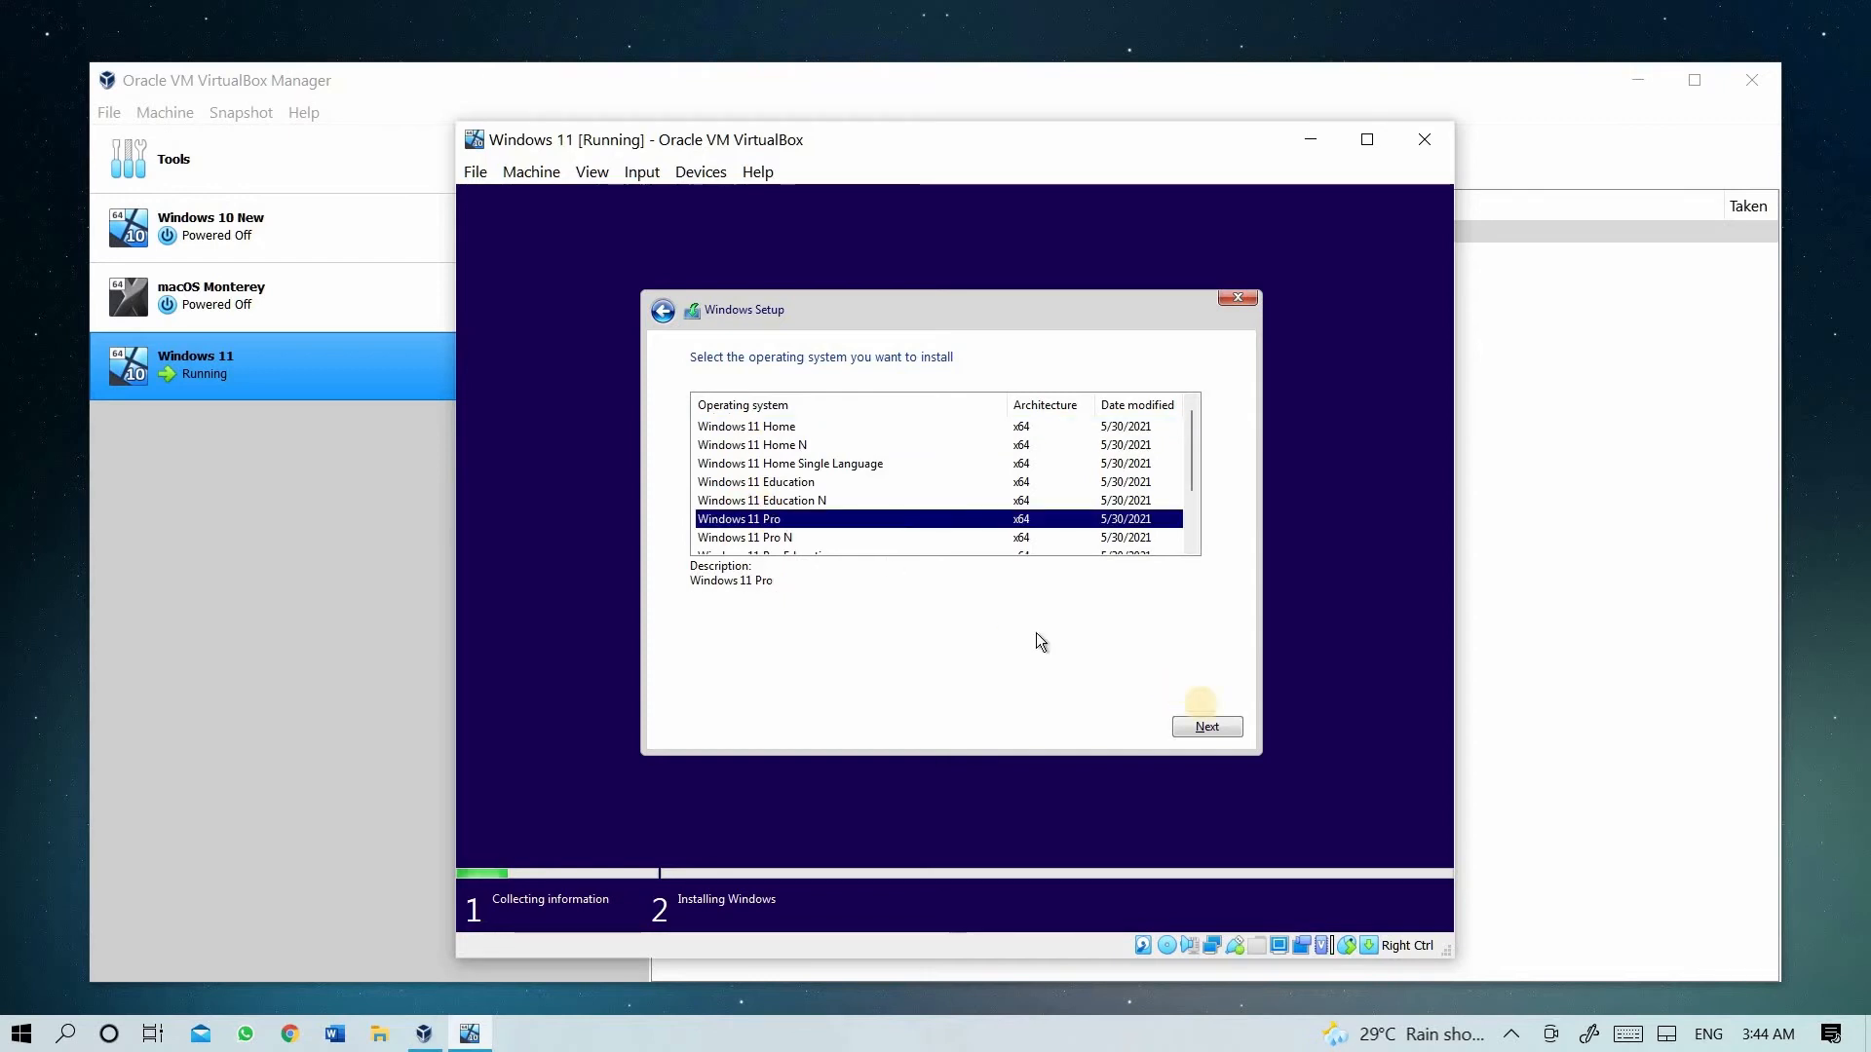
{"action": "left_click", "coordinate": [1205, 725]}
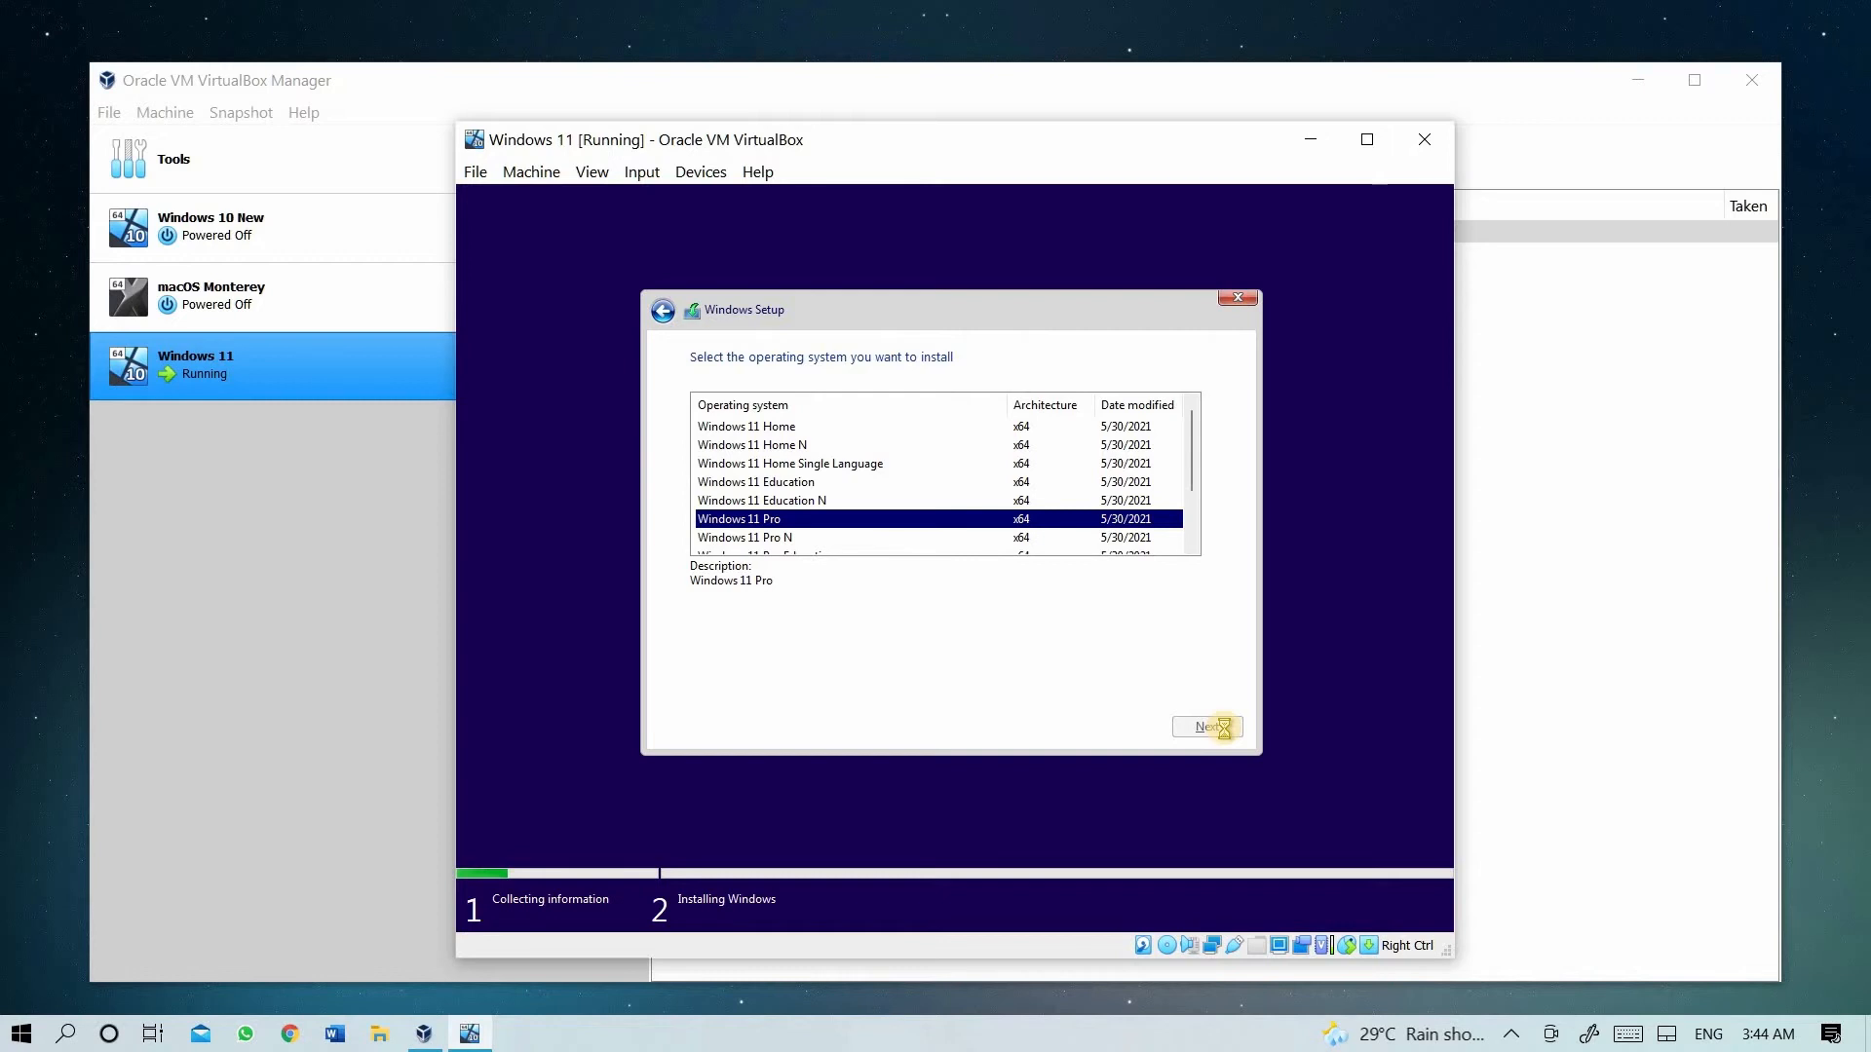
{"action": "left_click", "coordinate": [1206, 727]}
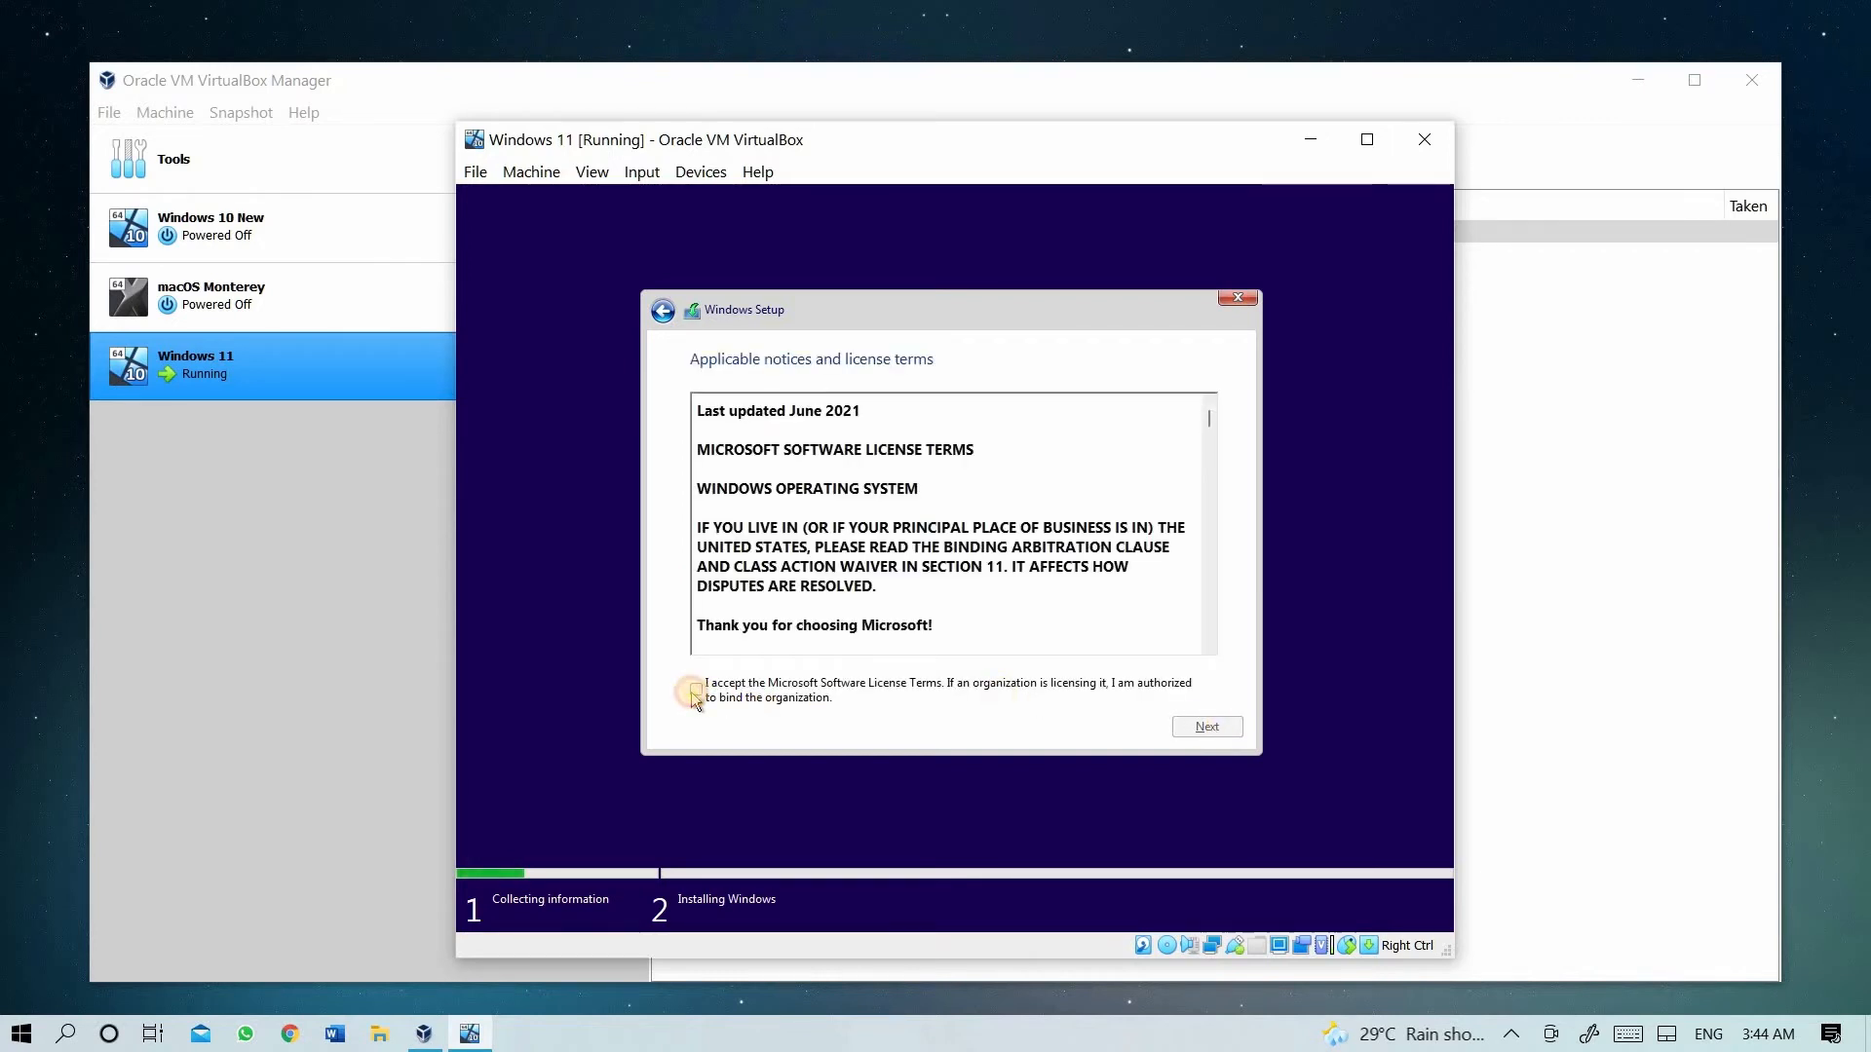
- Accept the license and install a custom clean setup onto the 60 GB unallocated drive
{"action": "left_click", "coordinate": [696, 690]}
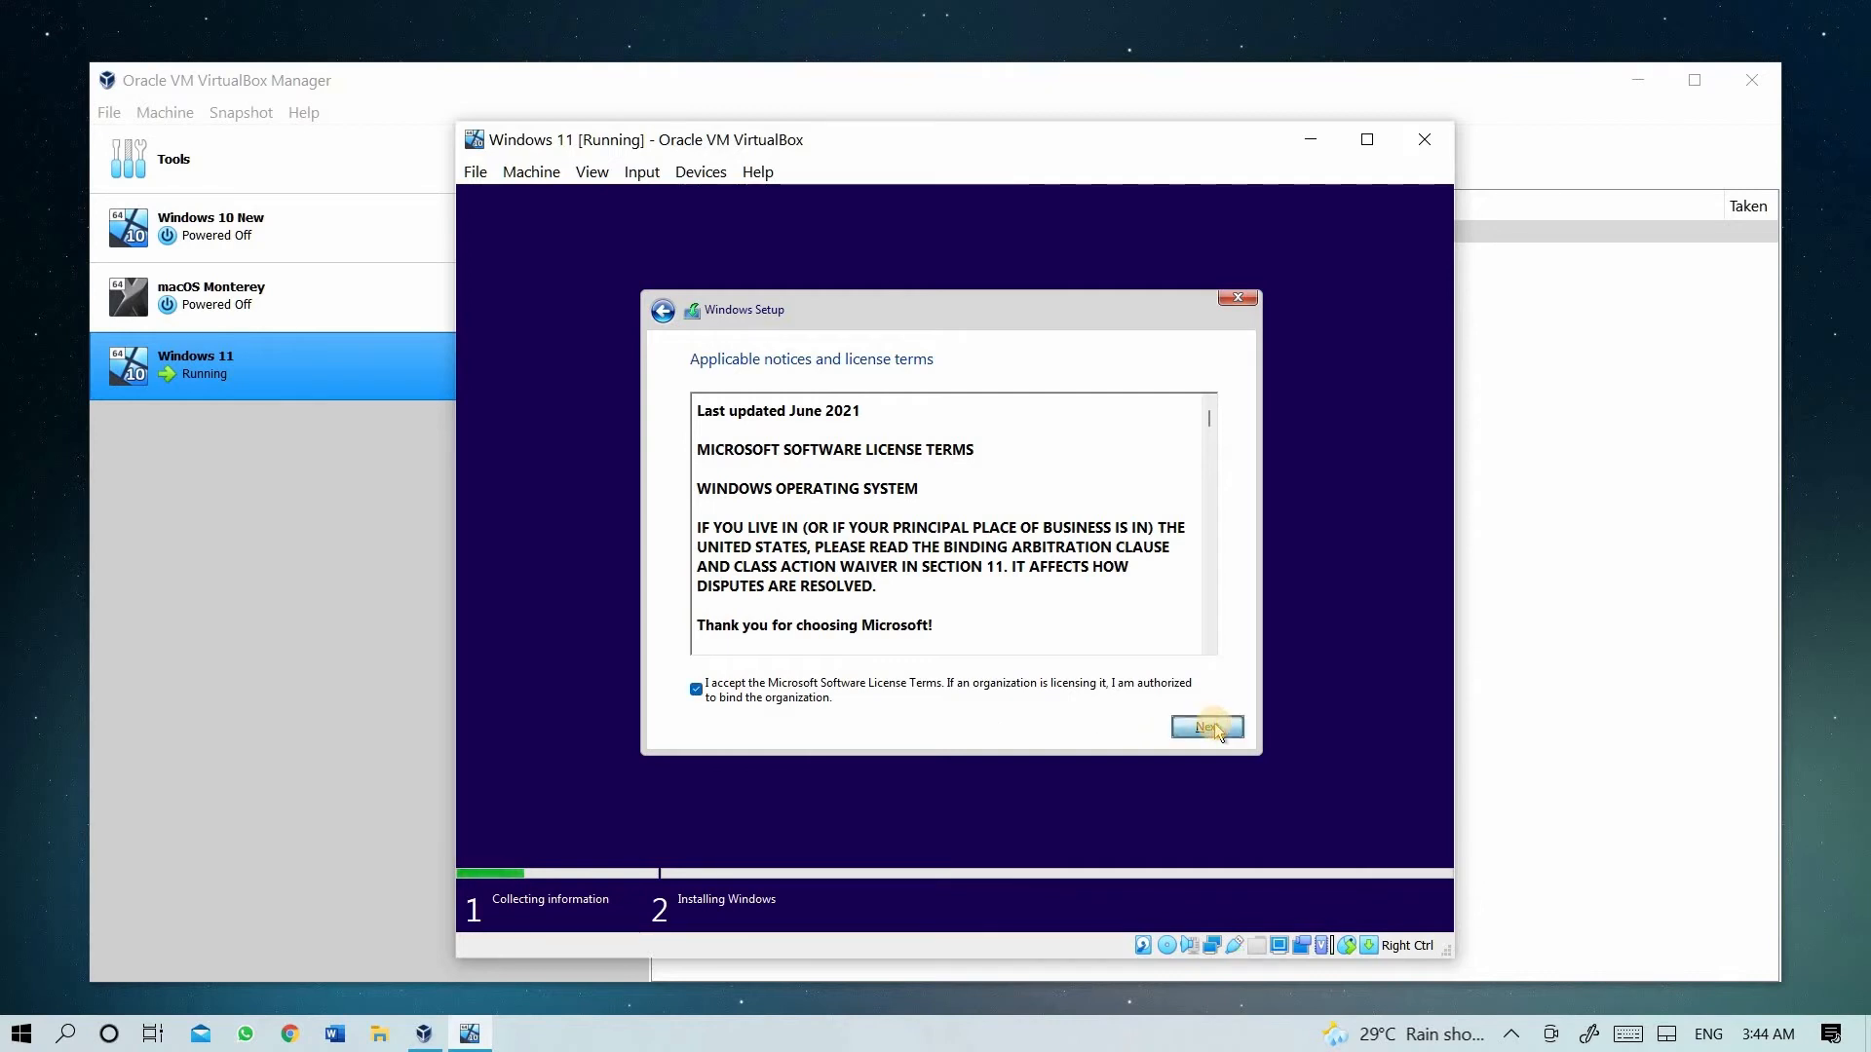
{"action": "left_click", "coordinate": [1206, 727]}
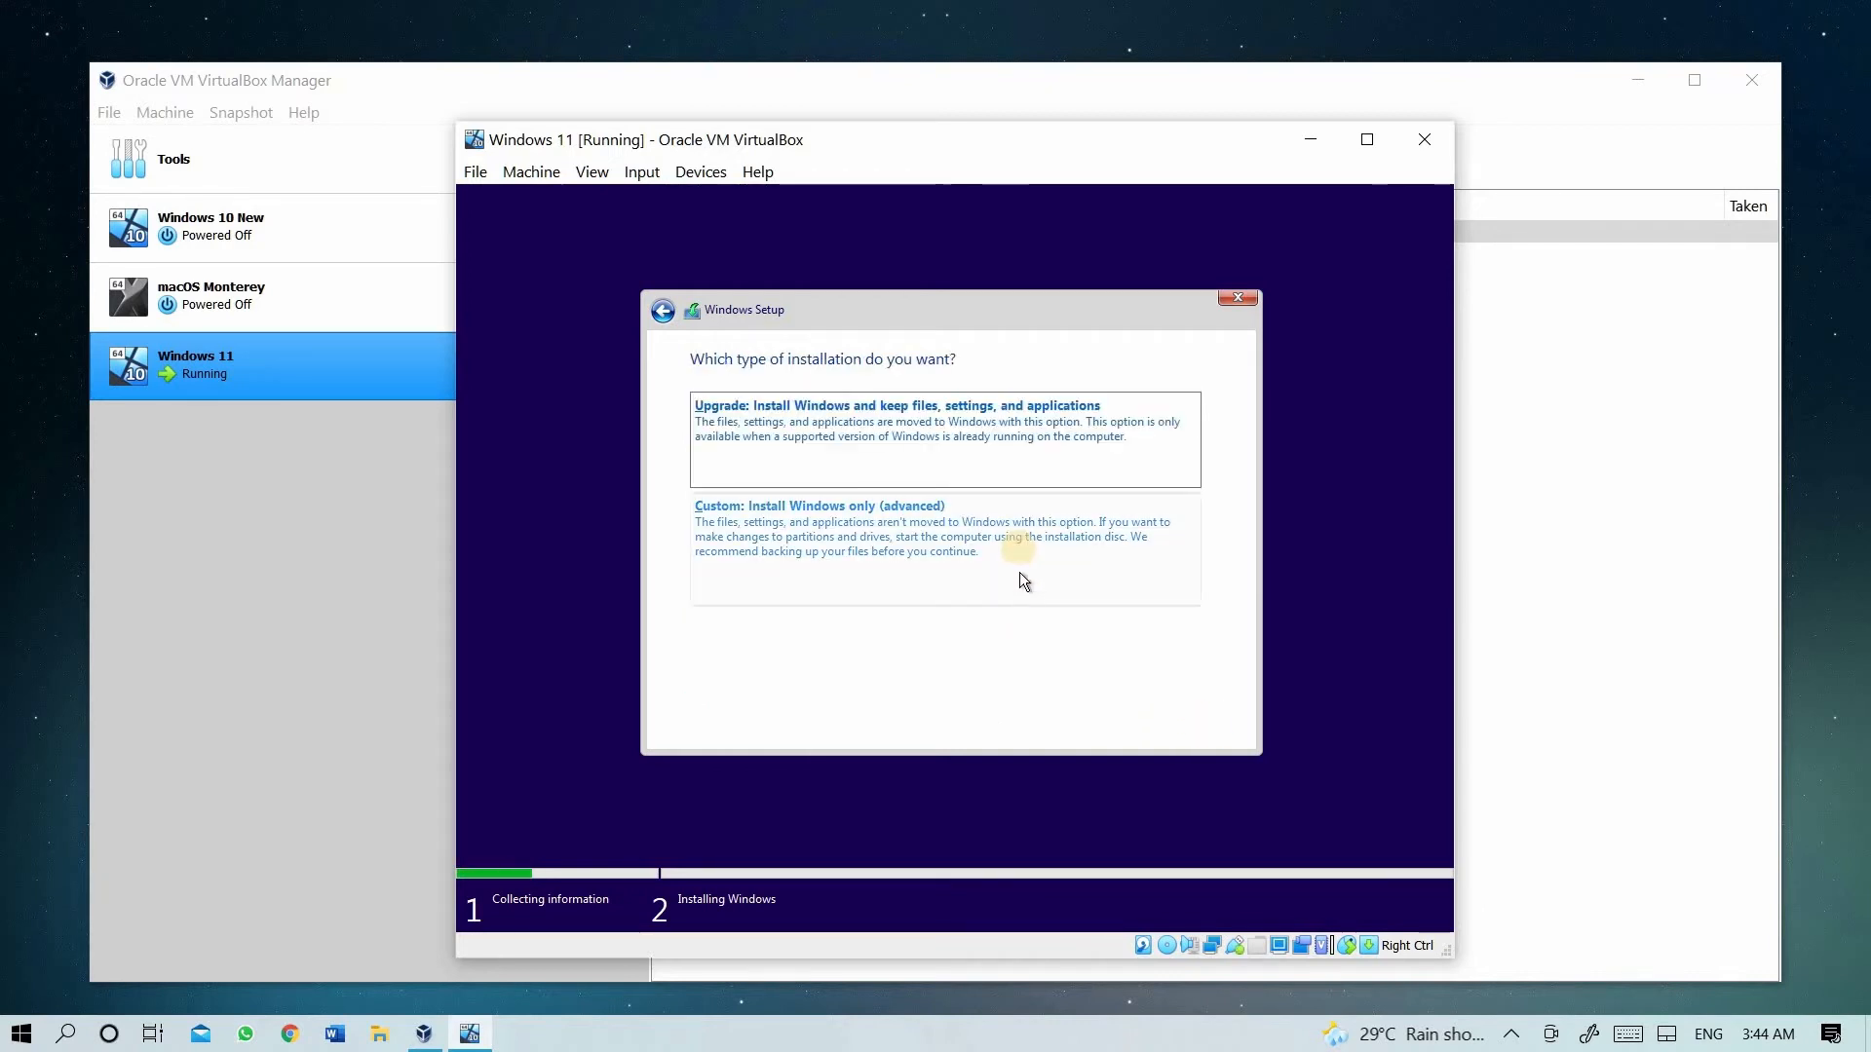
{"action": "left_click", "coordinate": [818, 505]}
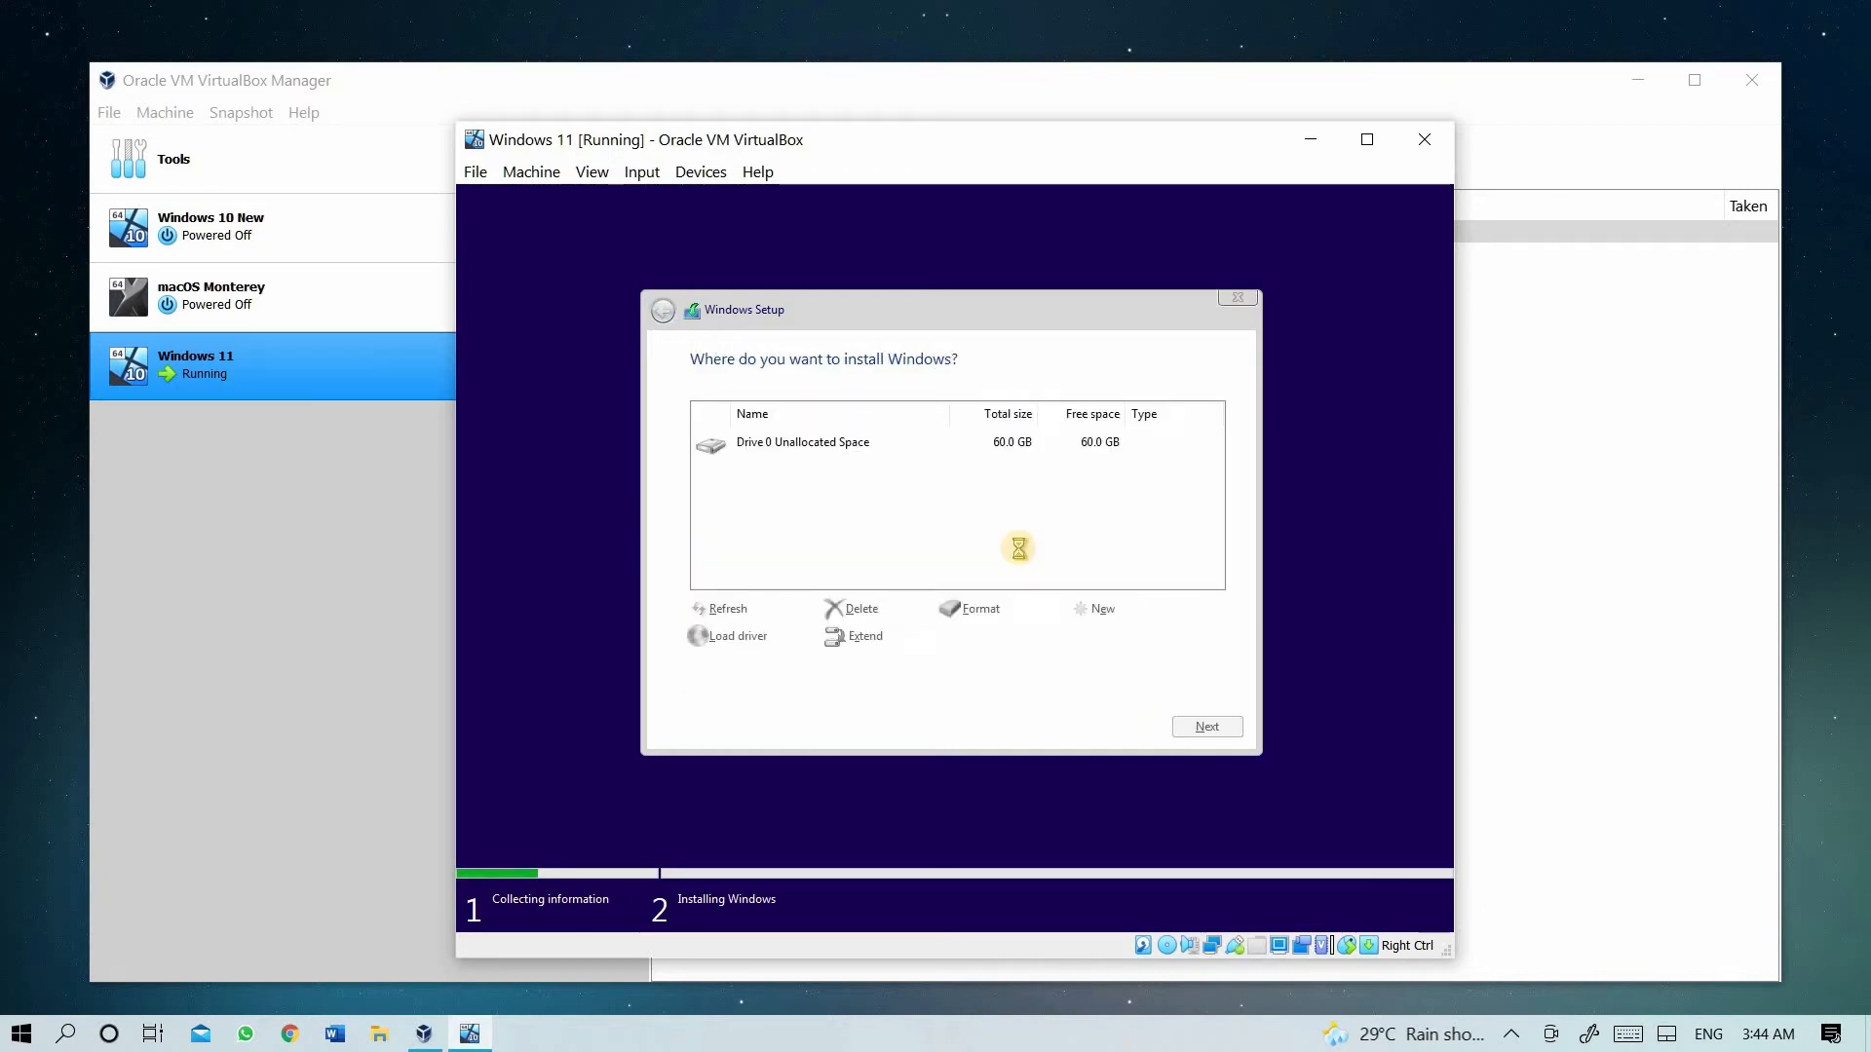
{"action": "left_click", "coordinate": [913, 442]}
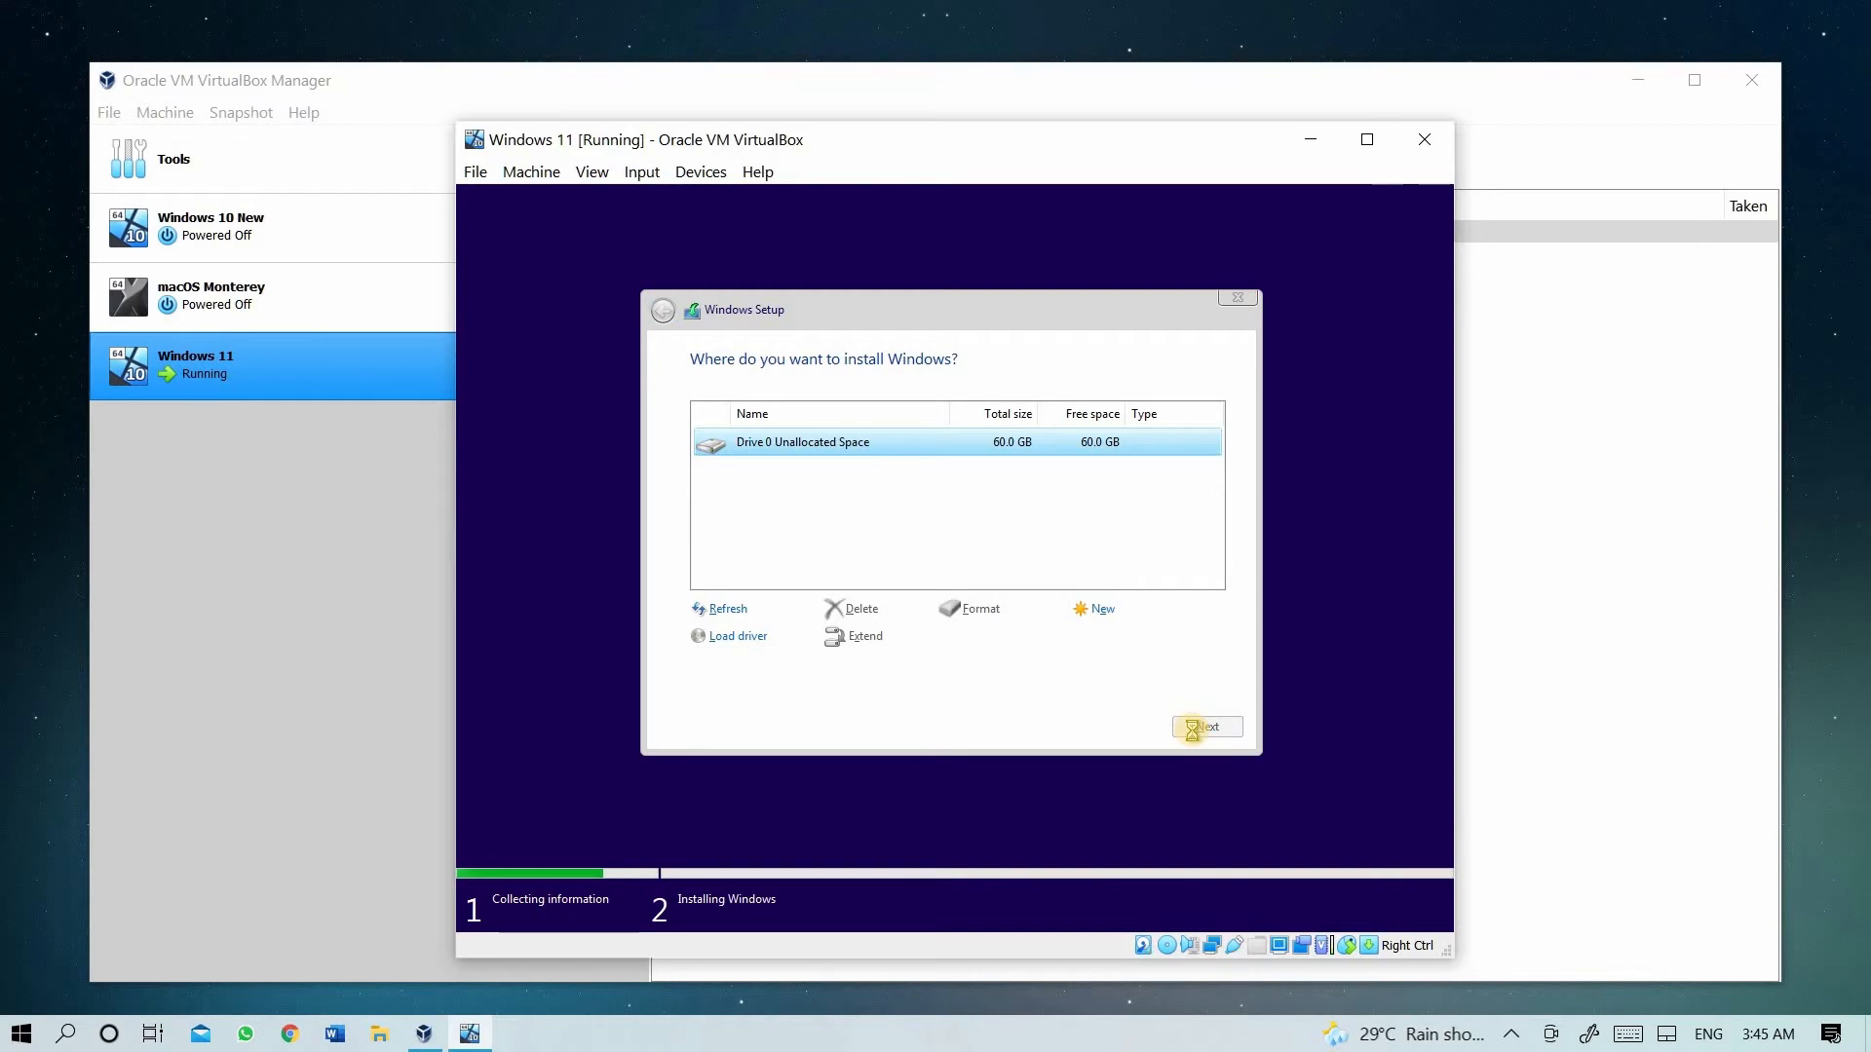
{"action": "left_click", "coordinate": [1206, 727]}
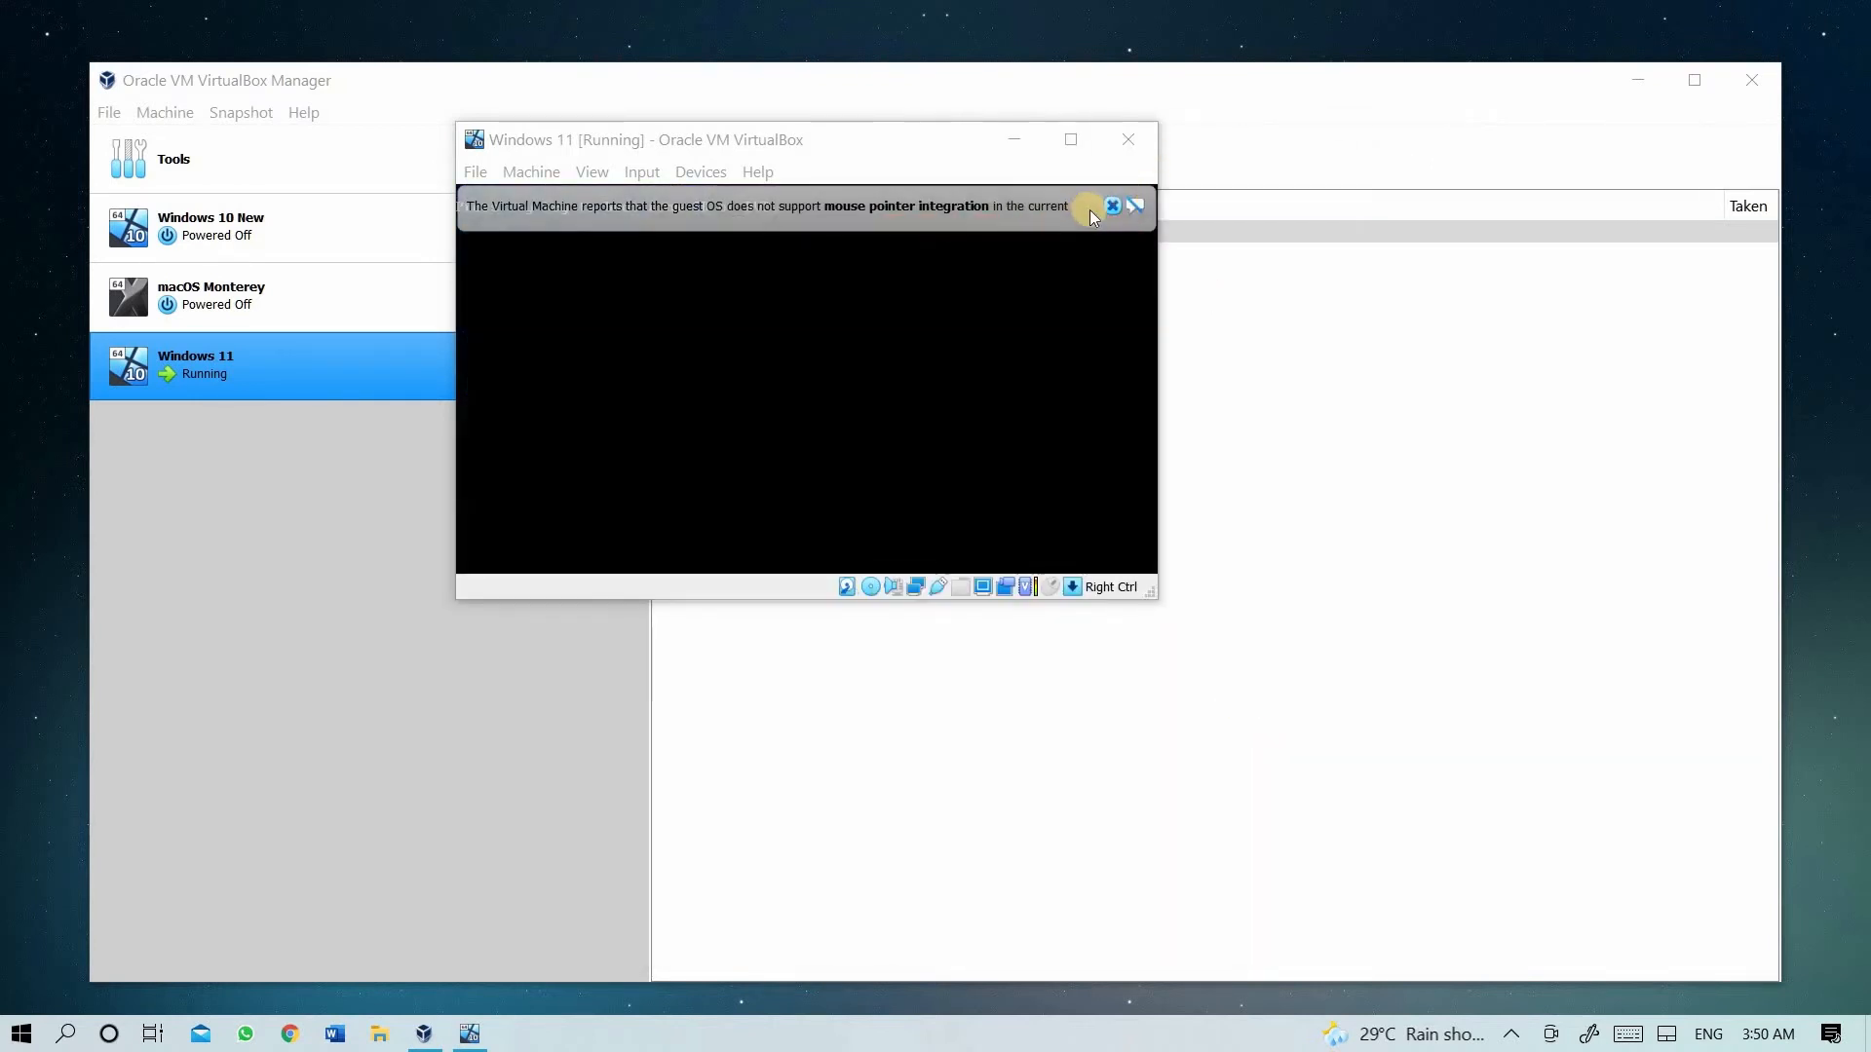
- Dismiss both mouse integration banners while Windows copies files and reboots
{"action": "left_click", "coordinate": [1111, 207]}
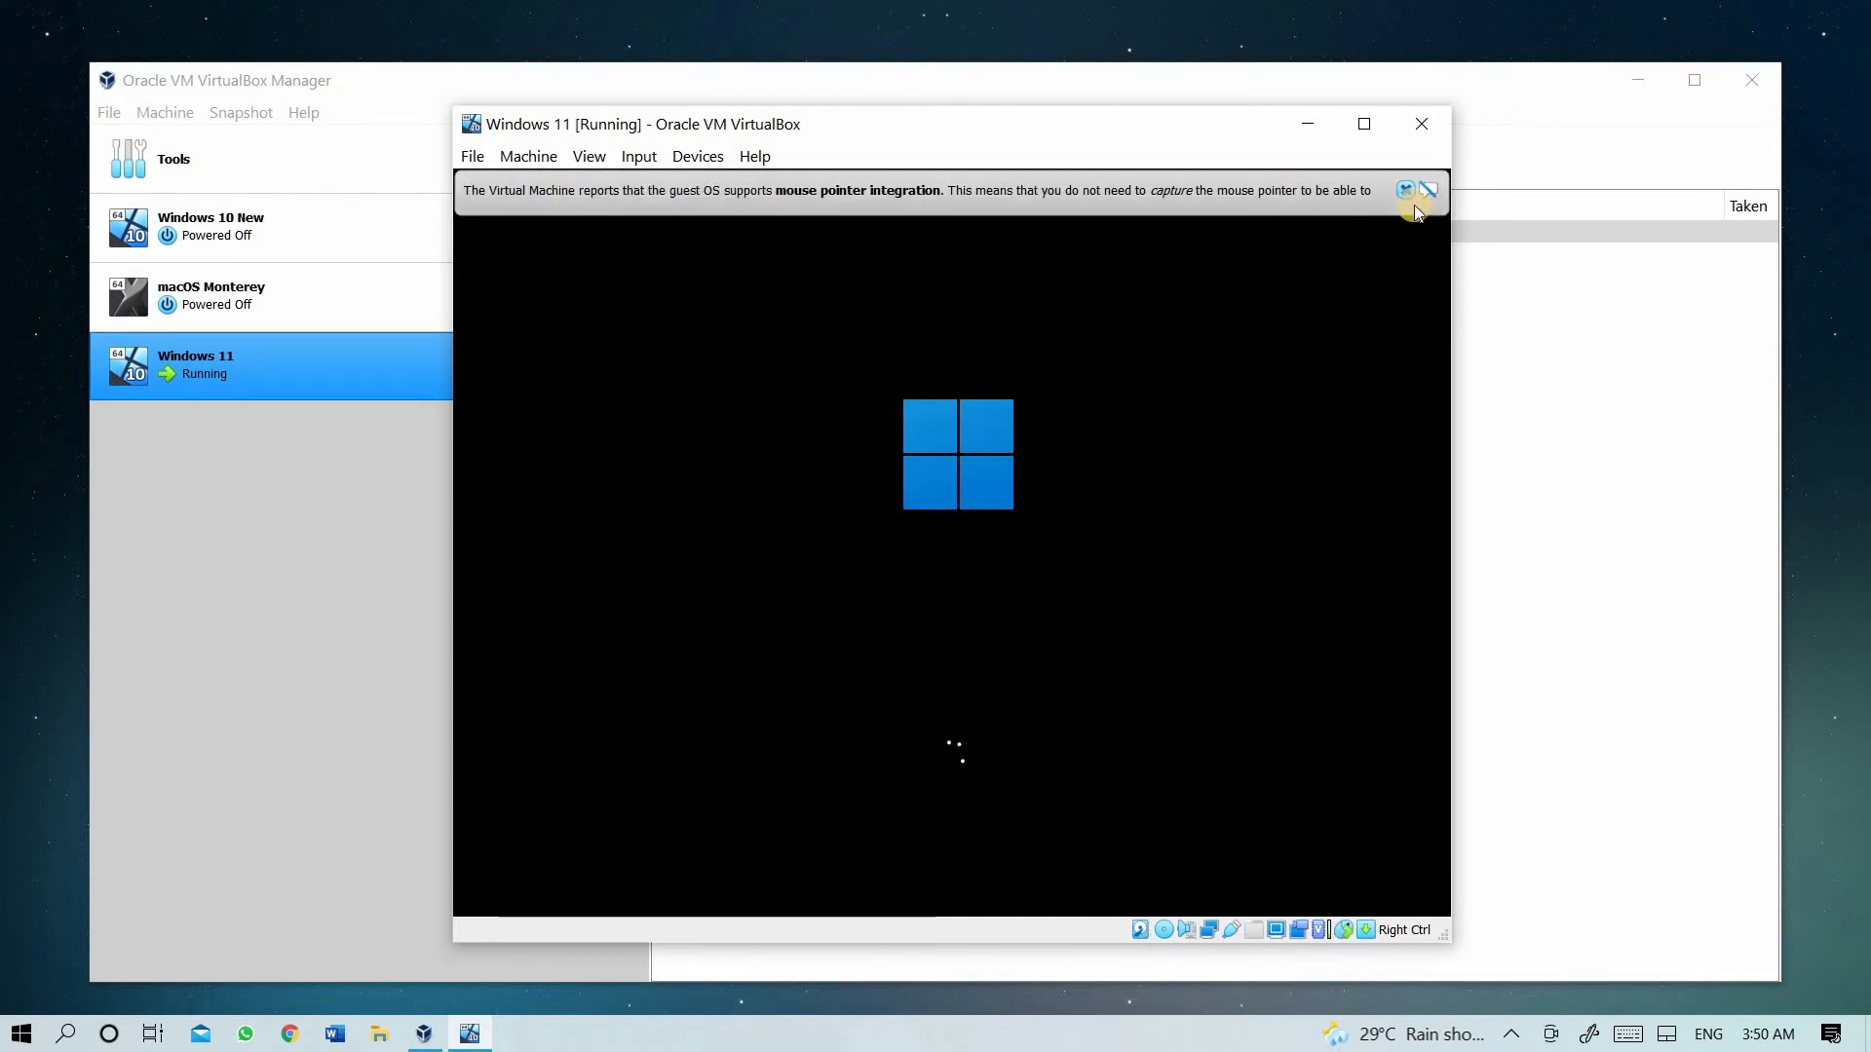
{"action": "left_click", "coordinate": [1429, 190]}
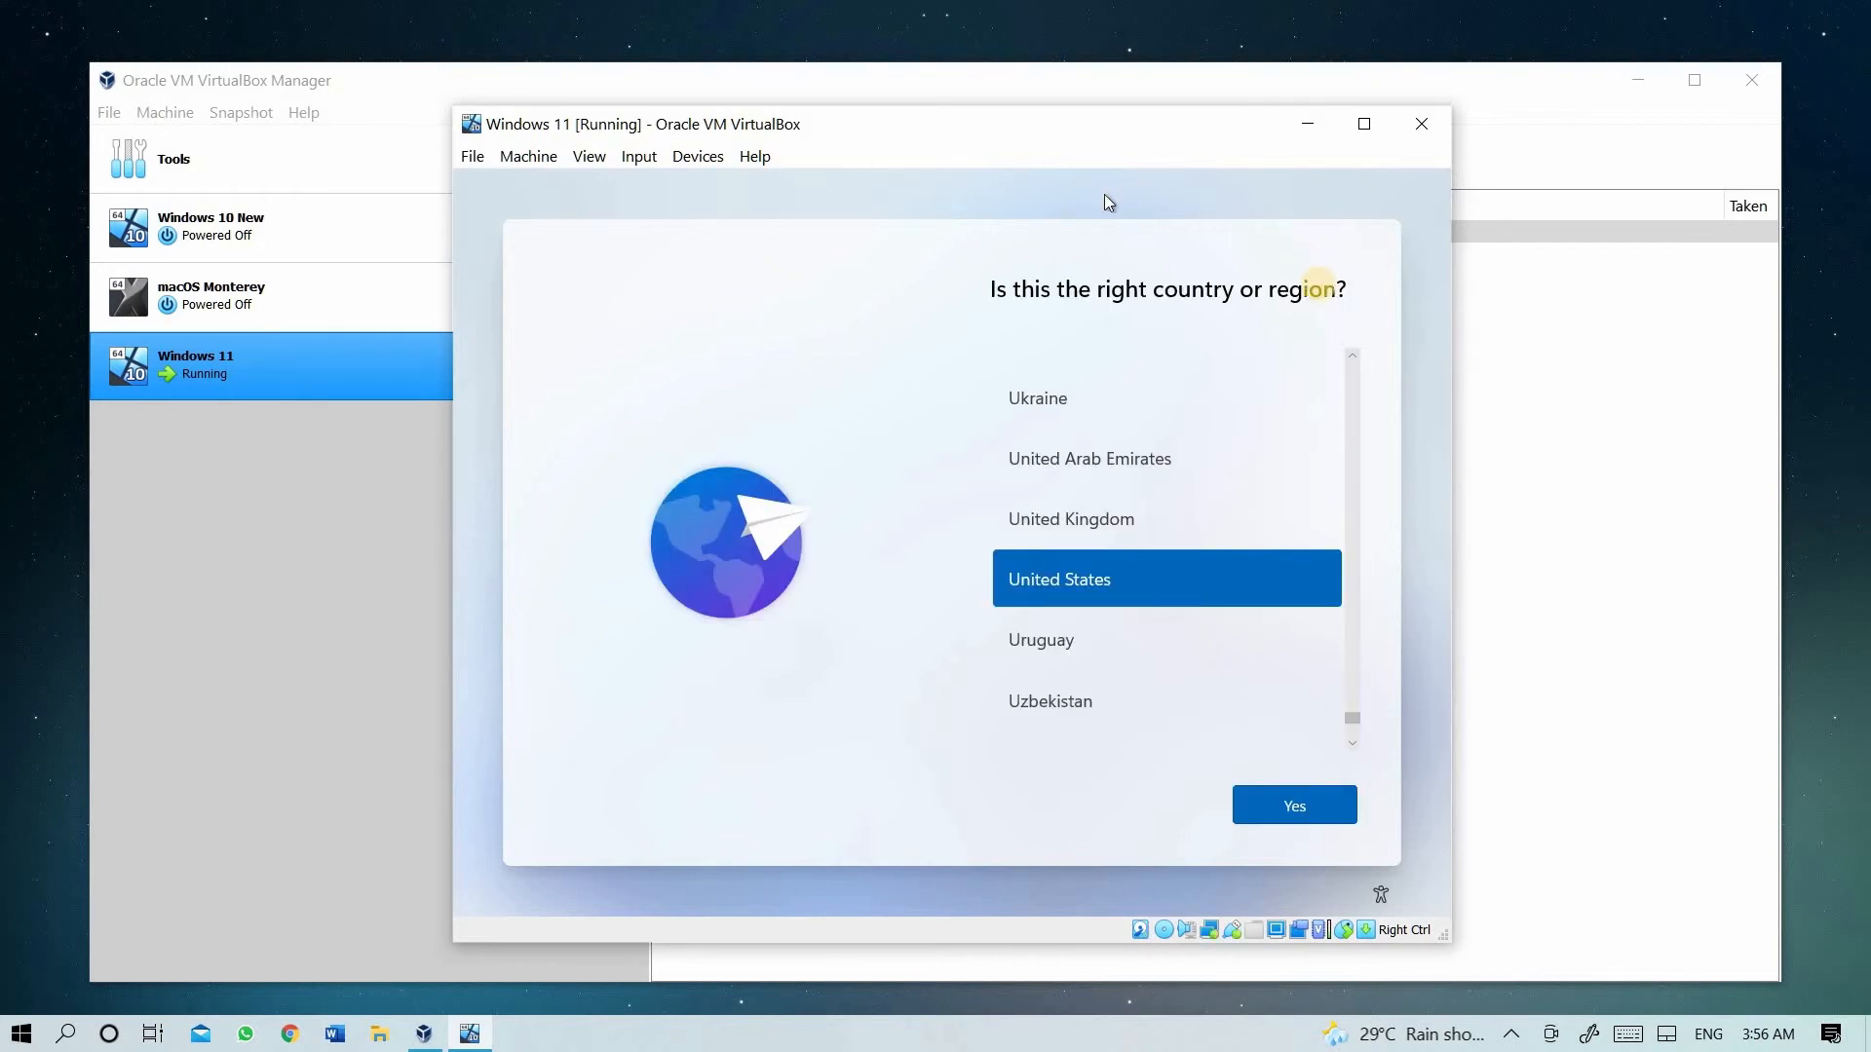
{"action": "mouse_move", "coordinate": [1011, 296]}
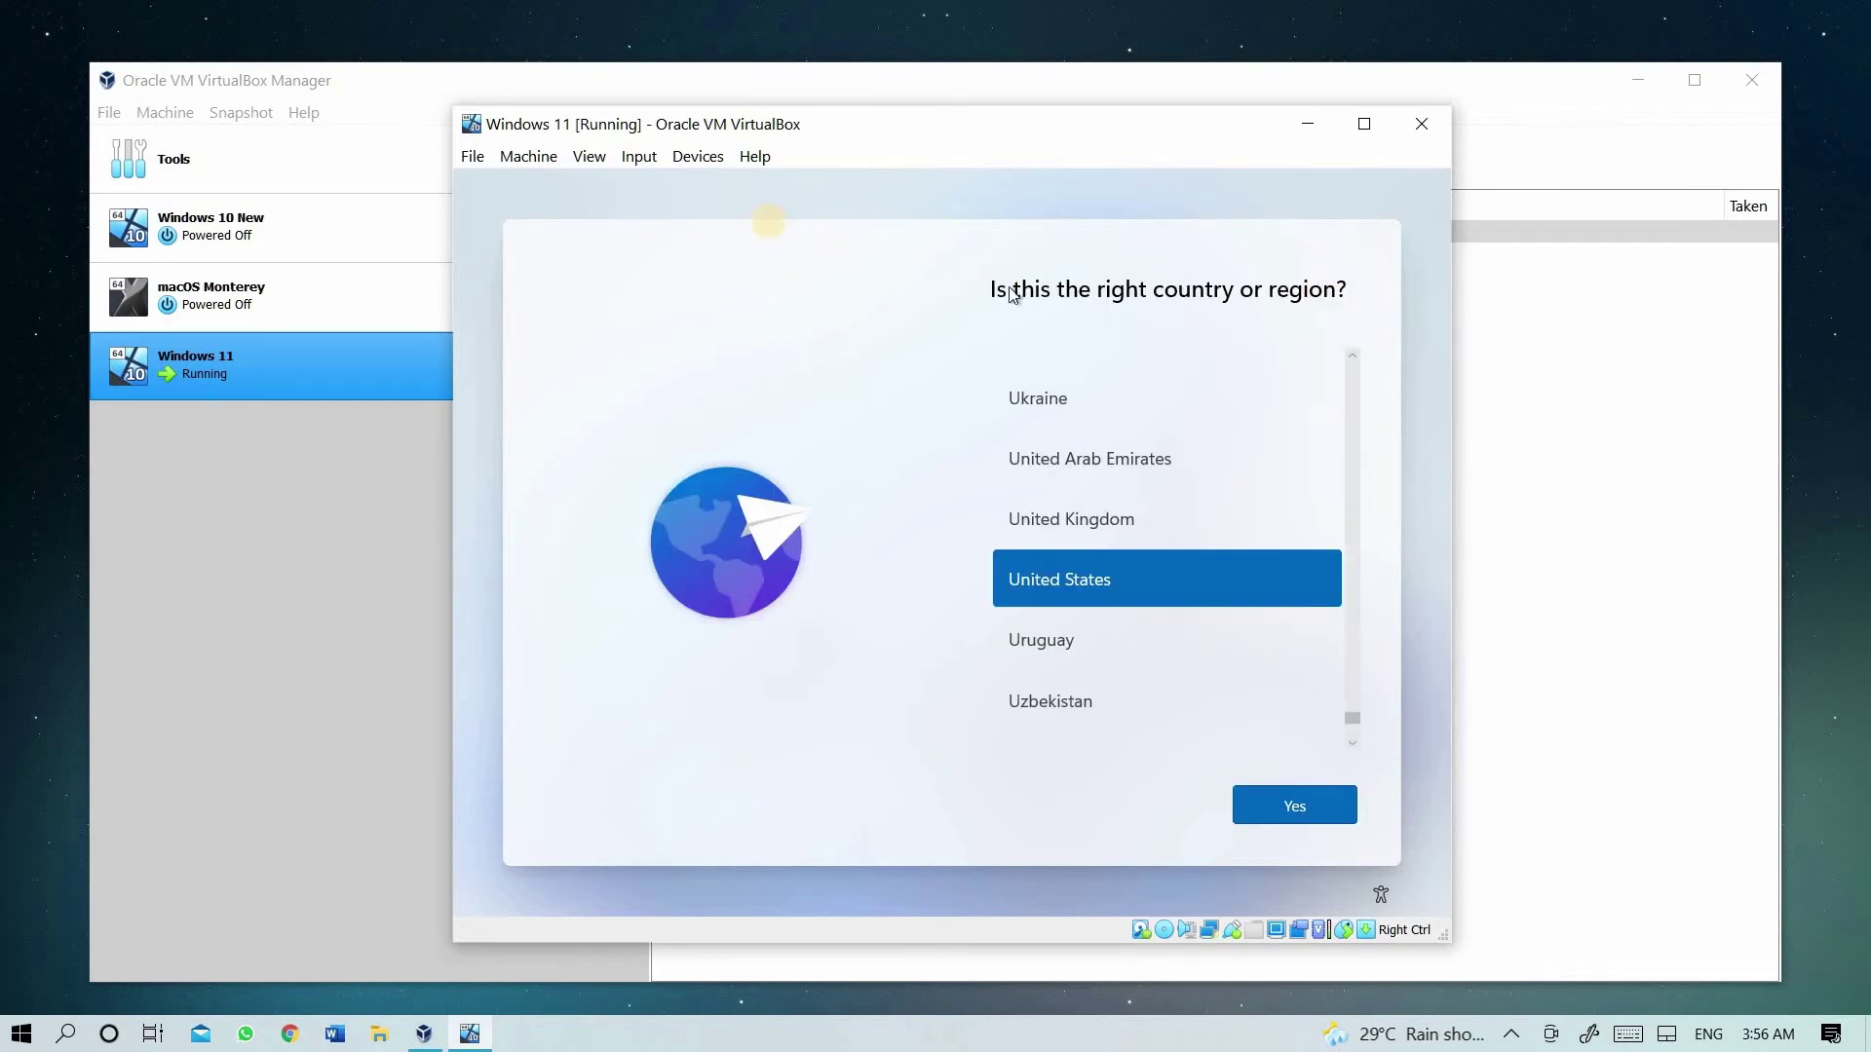
{"action": "mouse_move", "coordinate": [1221, 192]}
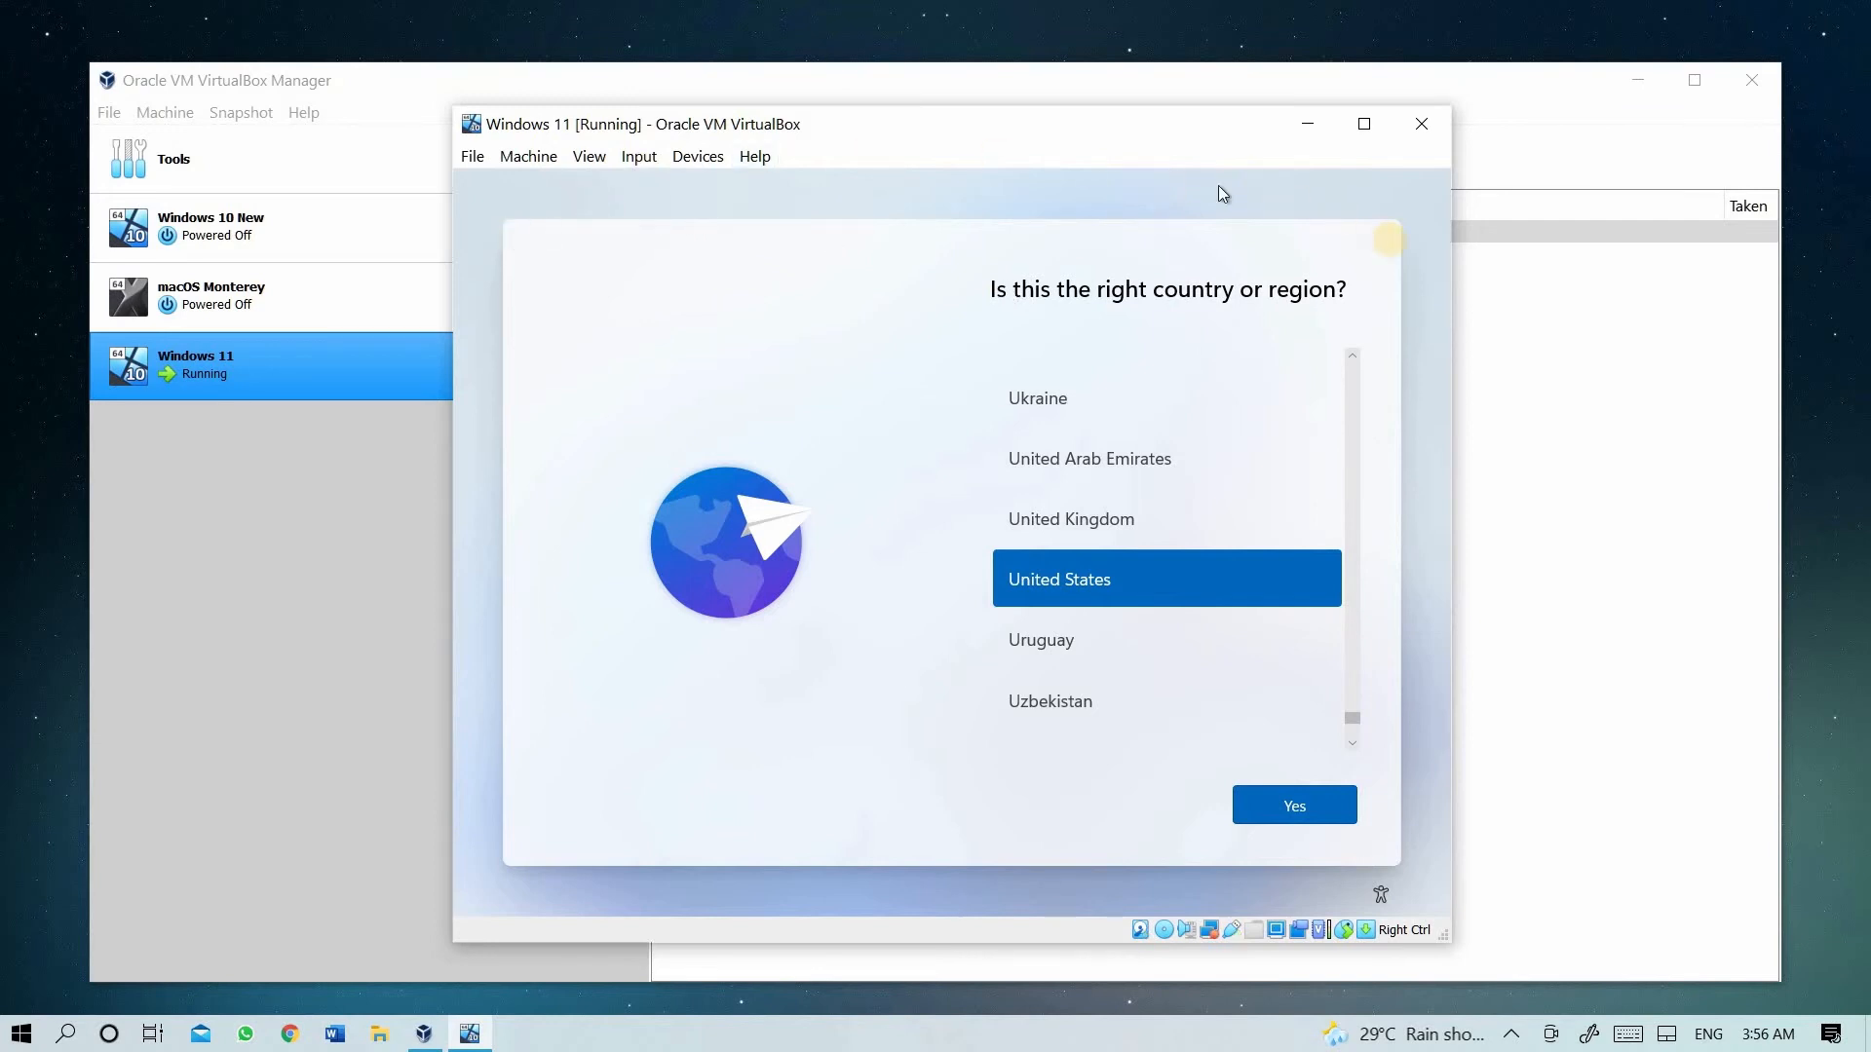
{"action": "mouse_move", "coordinate": [906, 435]}
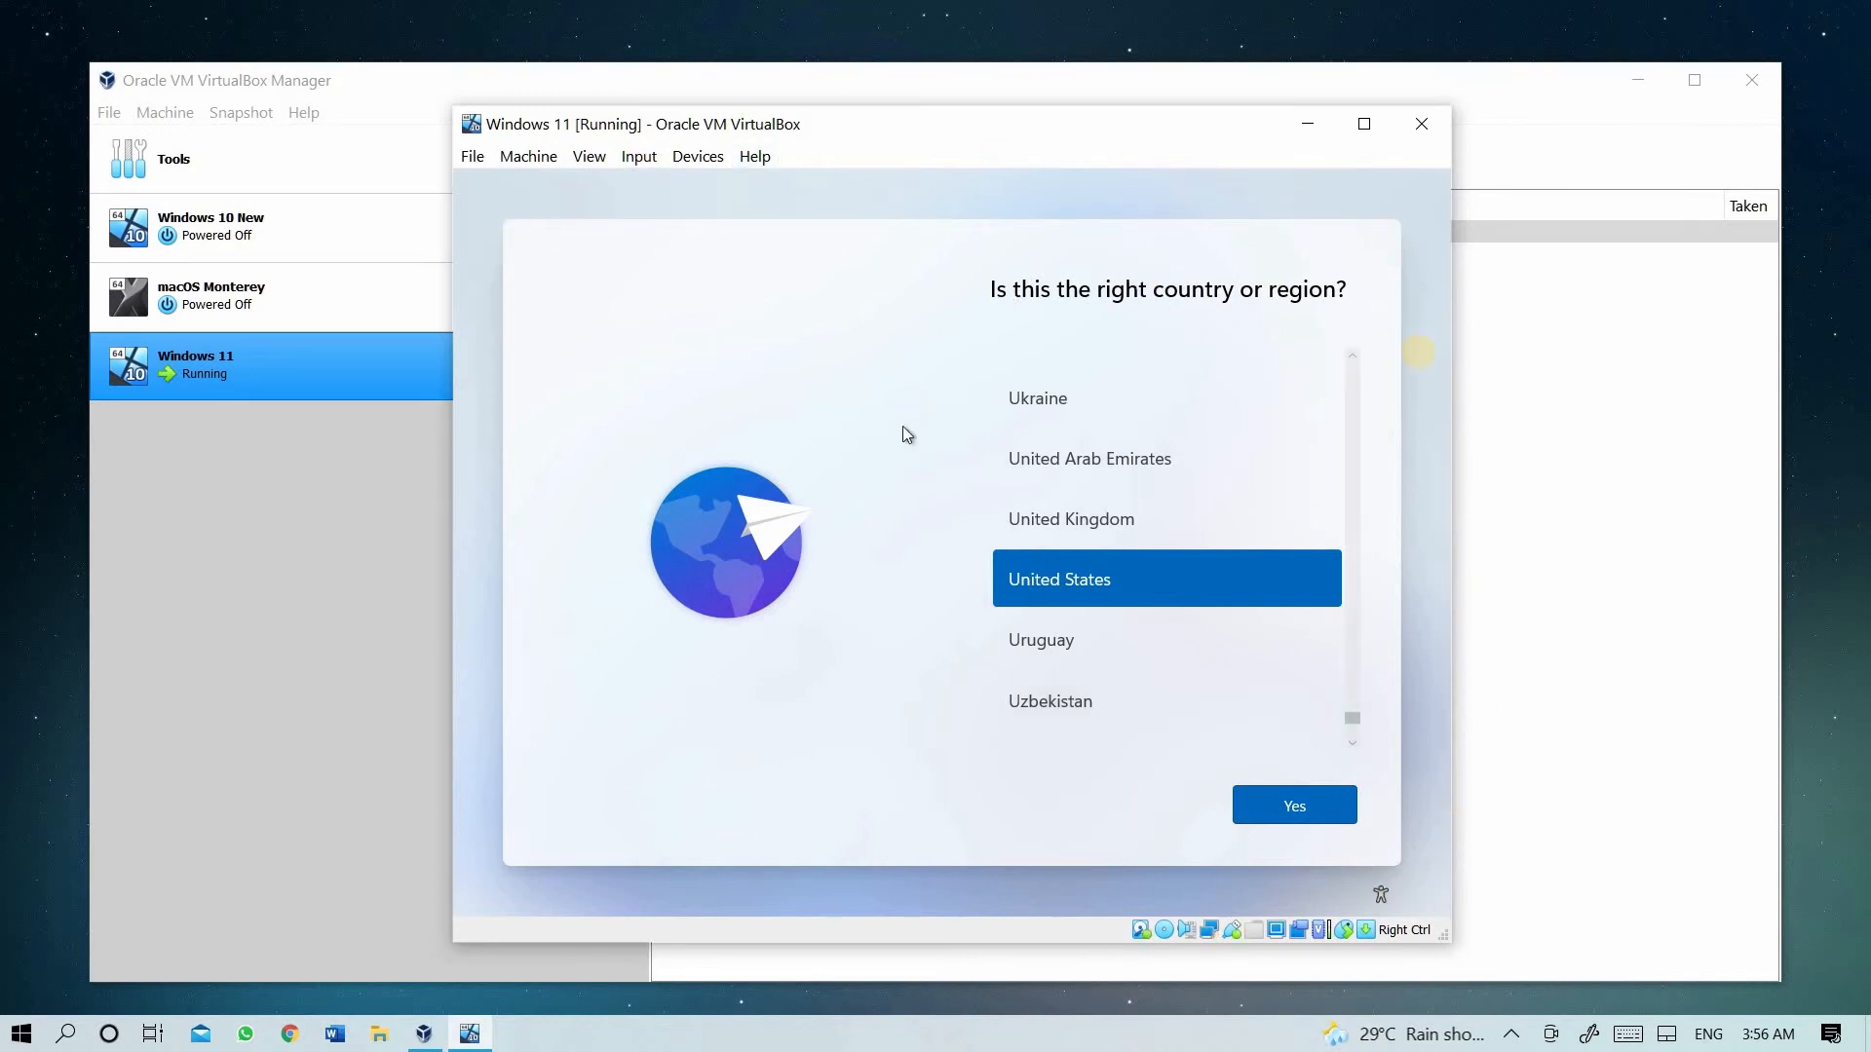
{"action": "mouse_move", "coordinate": [1135, 652]}
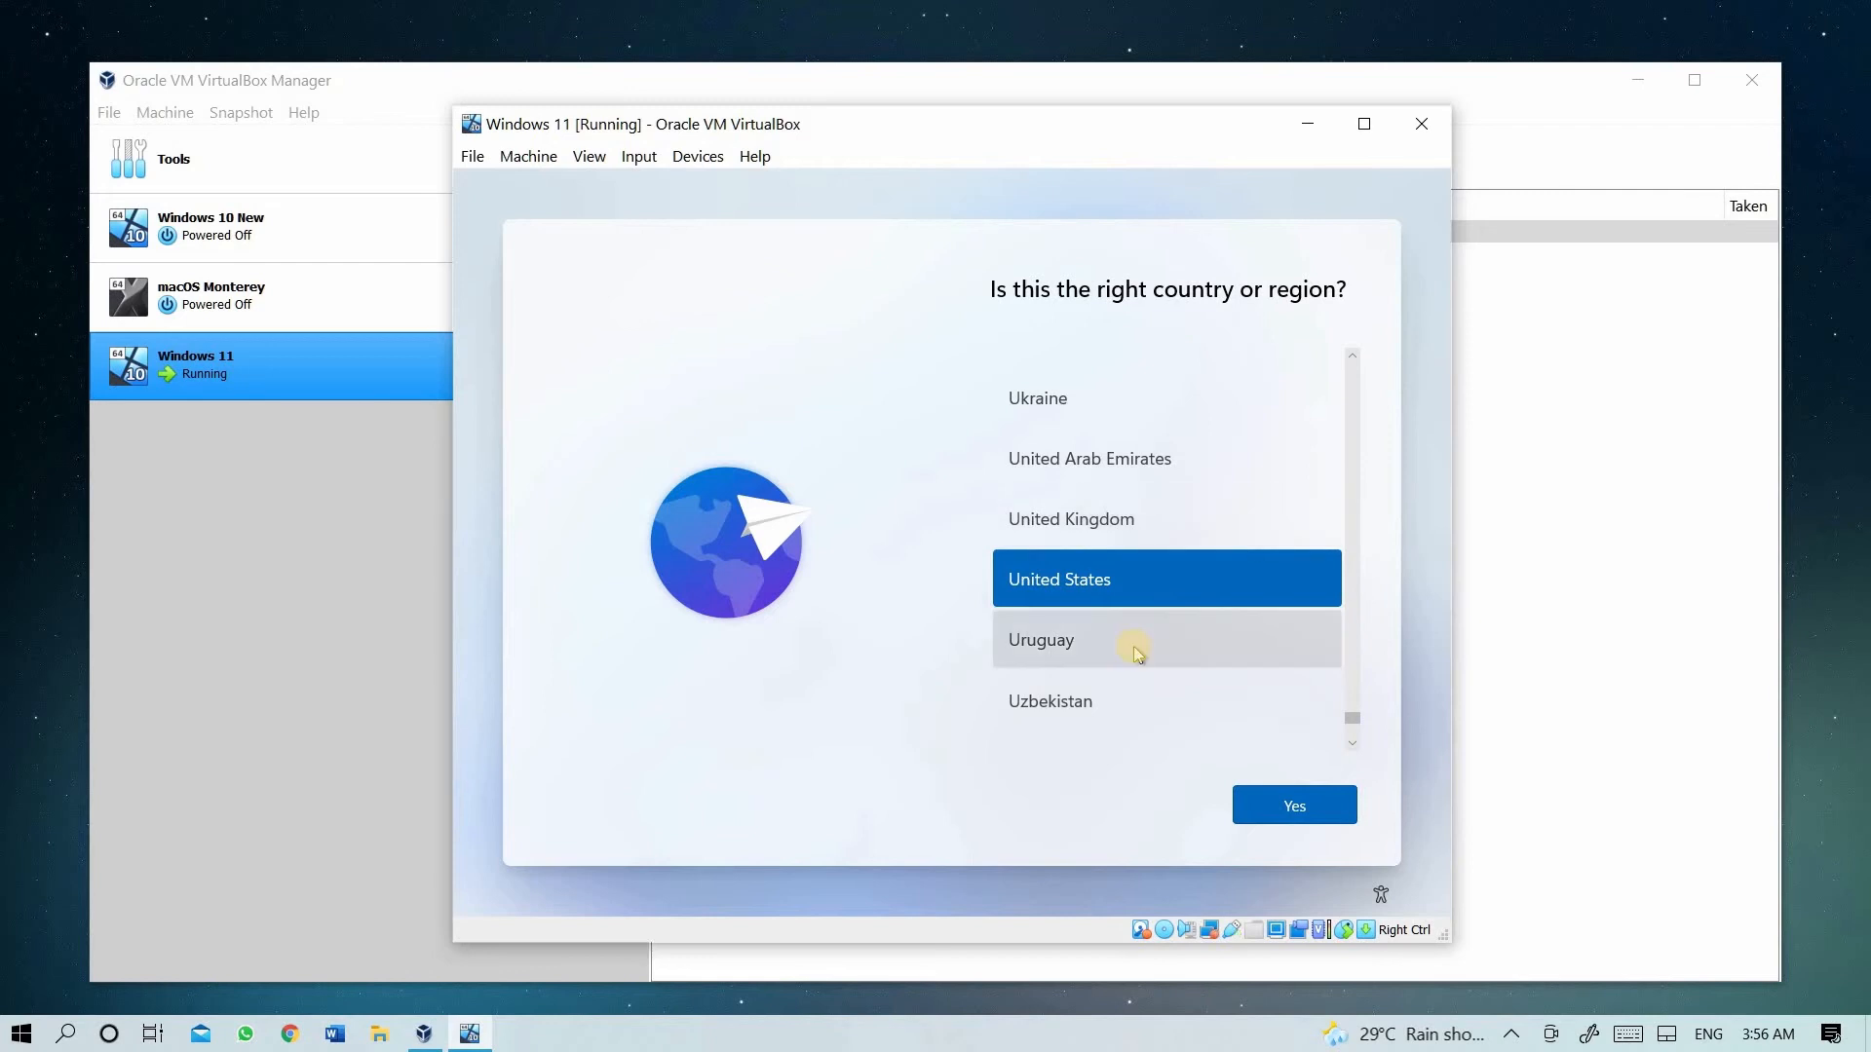
- Scroll the country list up and pick India as the region
{"action": "scroll", "scroll_direction": "down", "scroll_amount": 3}
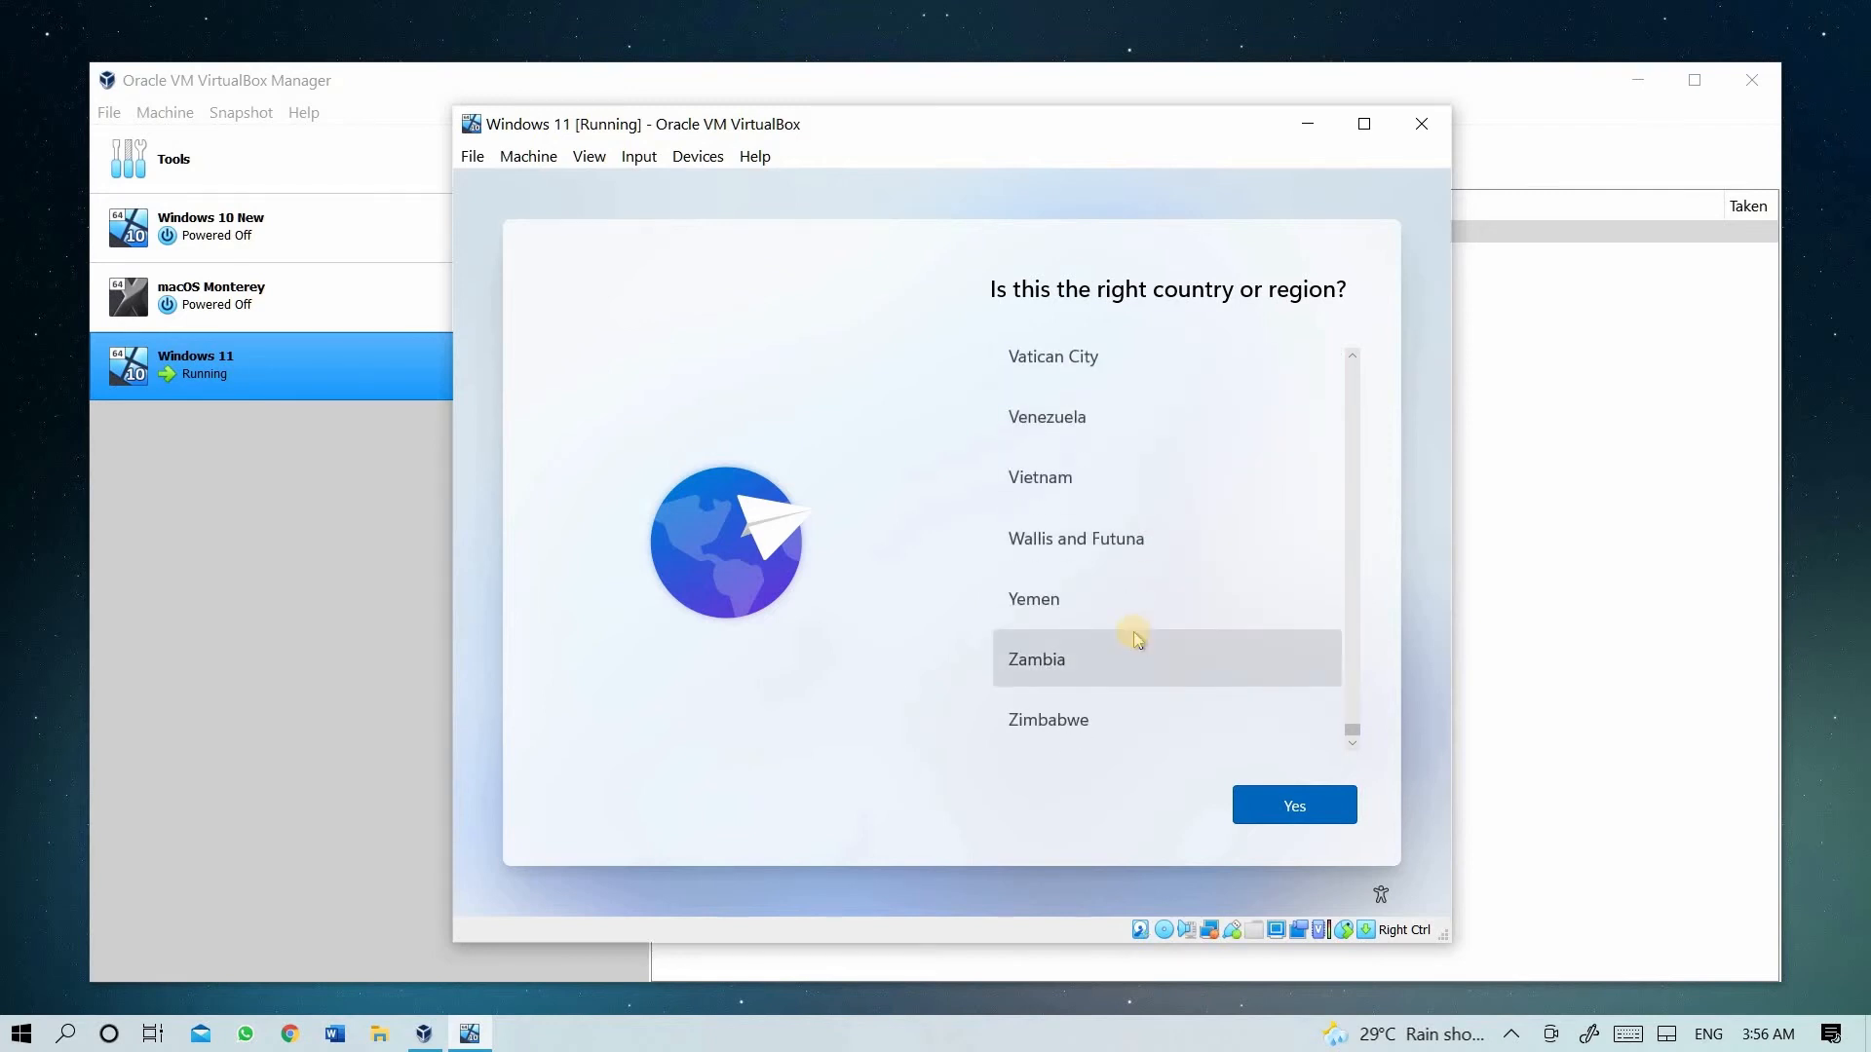
{"action": "scroll", "scroll_direction": "up", "scroll_amount": 3}
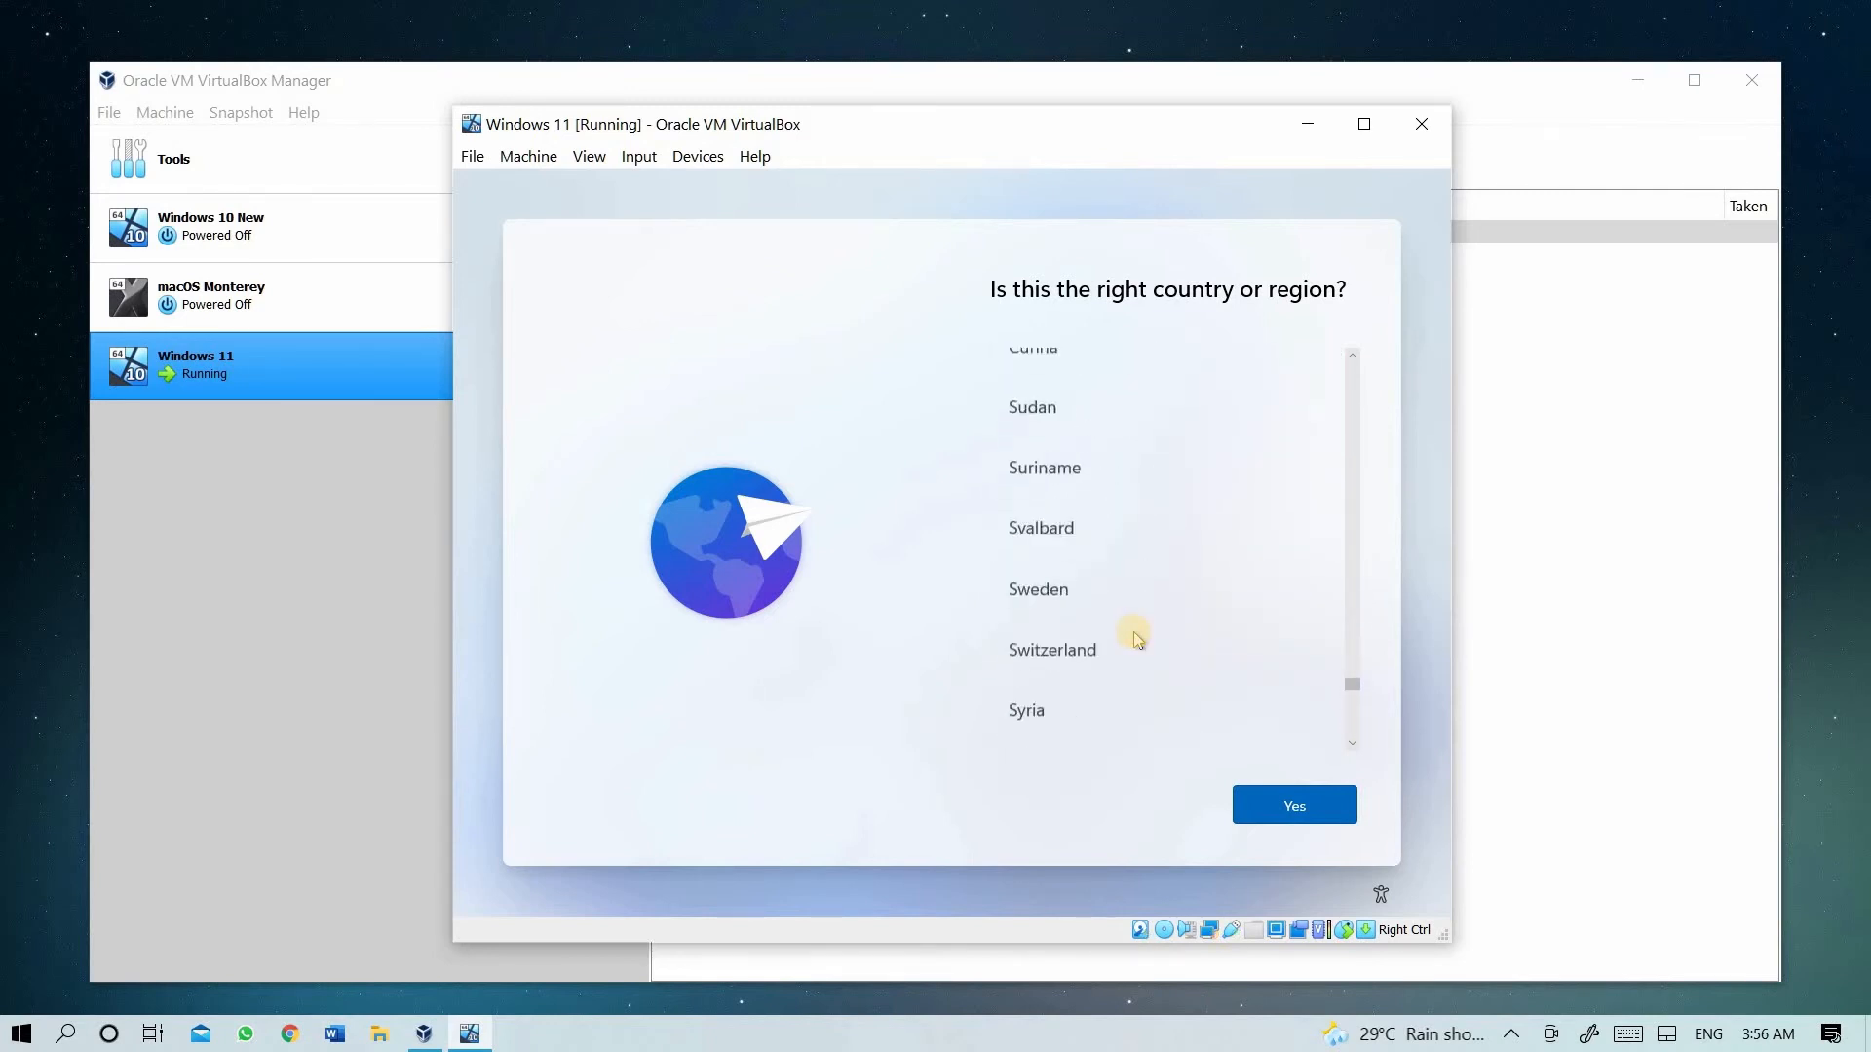
{"action": "scroll", "scroll_direction": "up", "scroll_amount": 3}
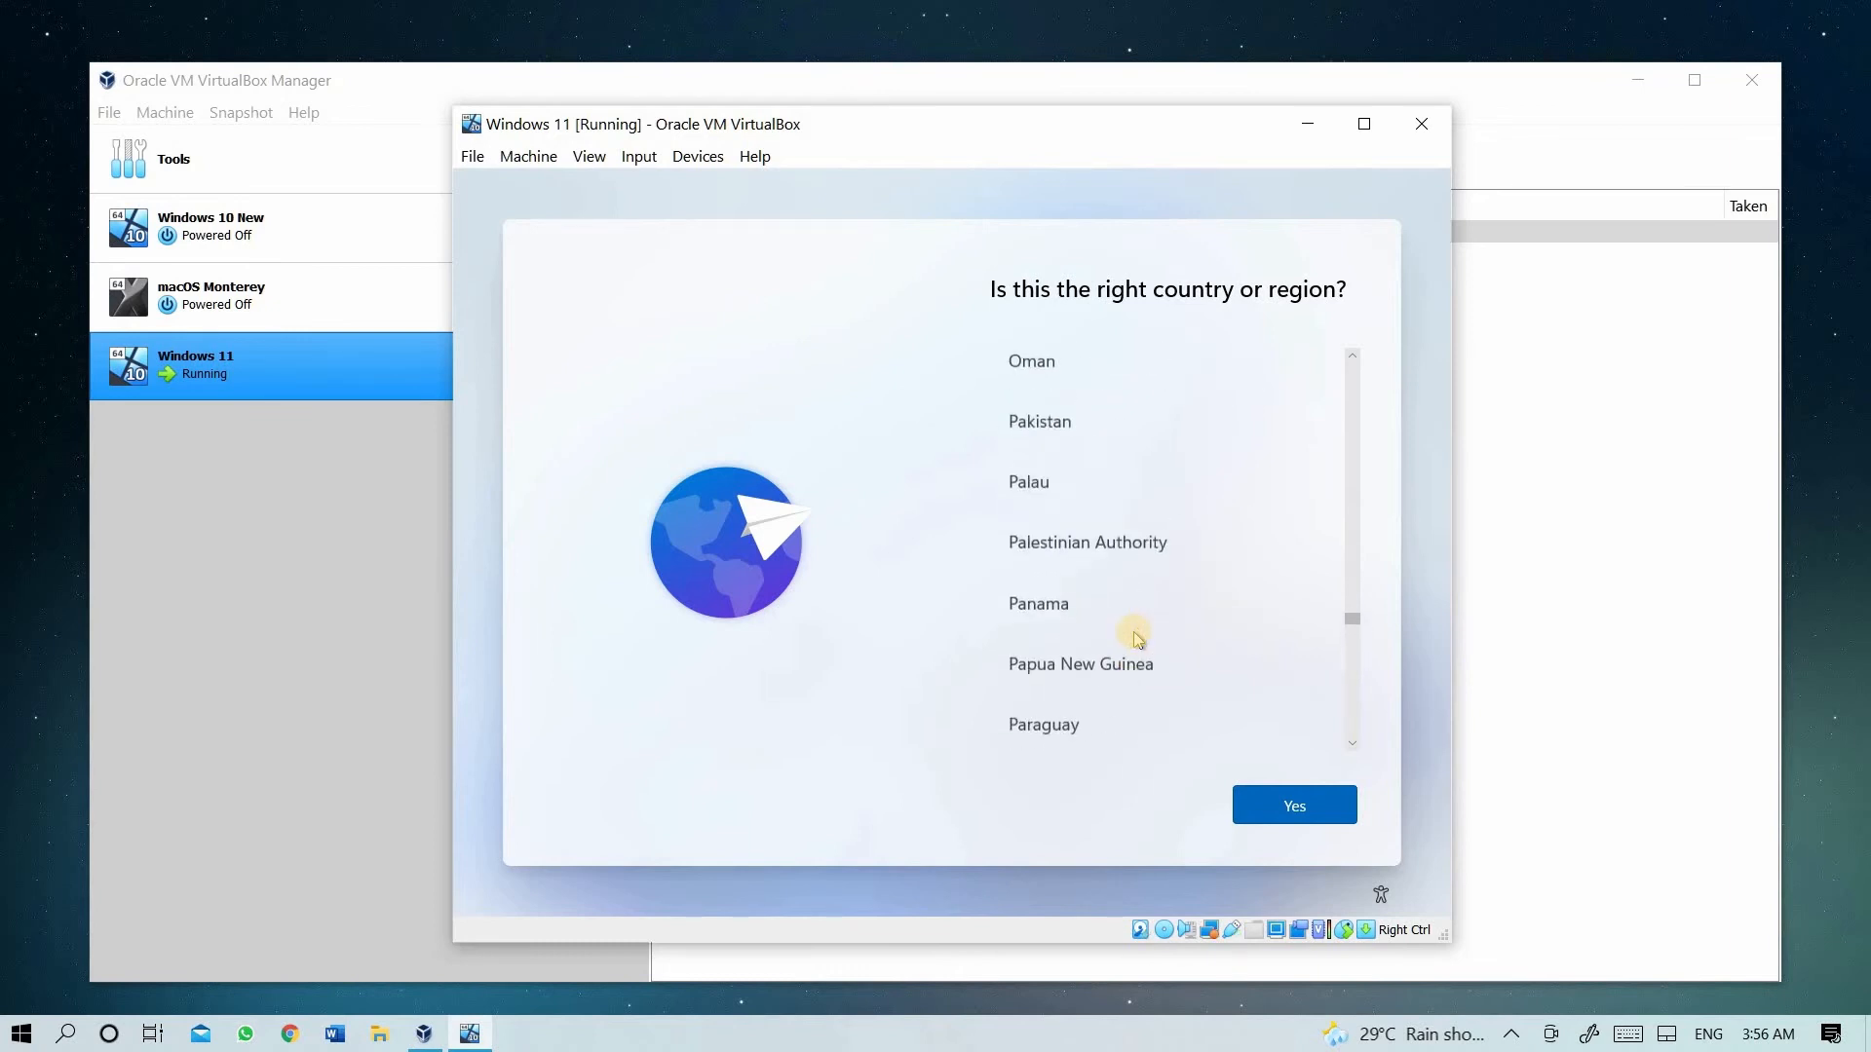
{"action": "scroll", "scroll_direction": "up", "scroll_amount": 3}
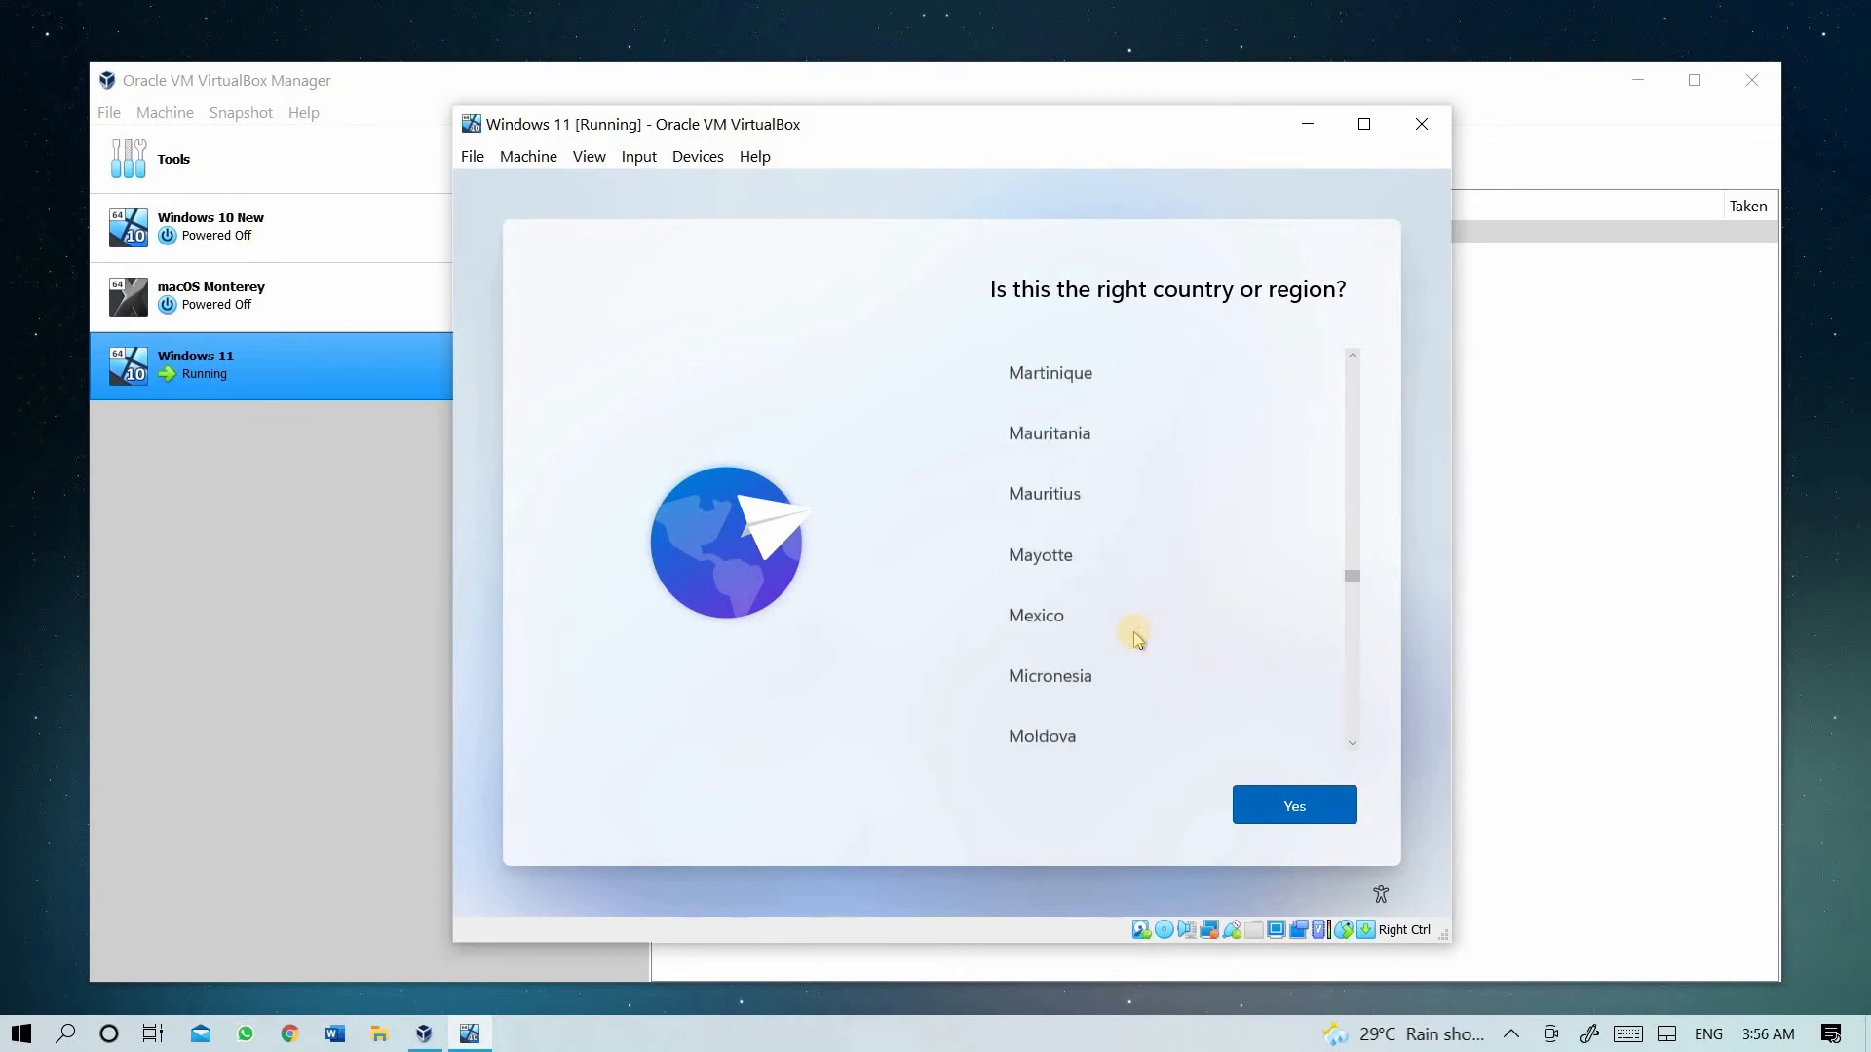
{"action": "scroll", "scroll_direction": "up", "scroll_amount": 3}
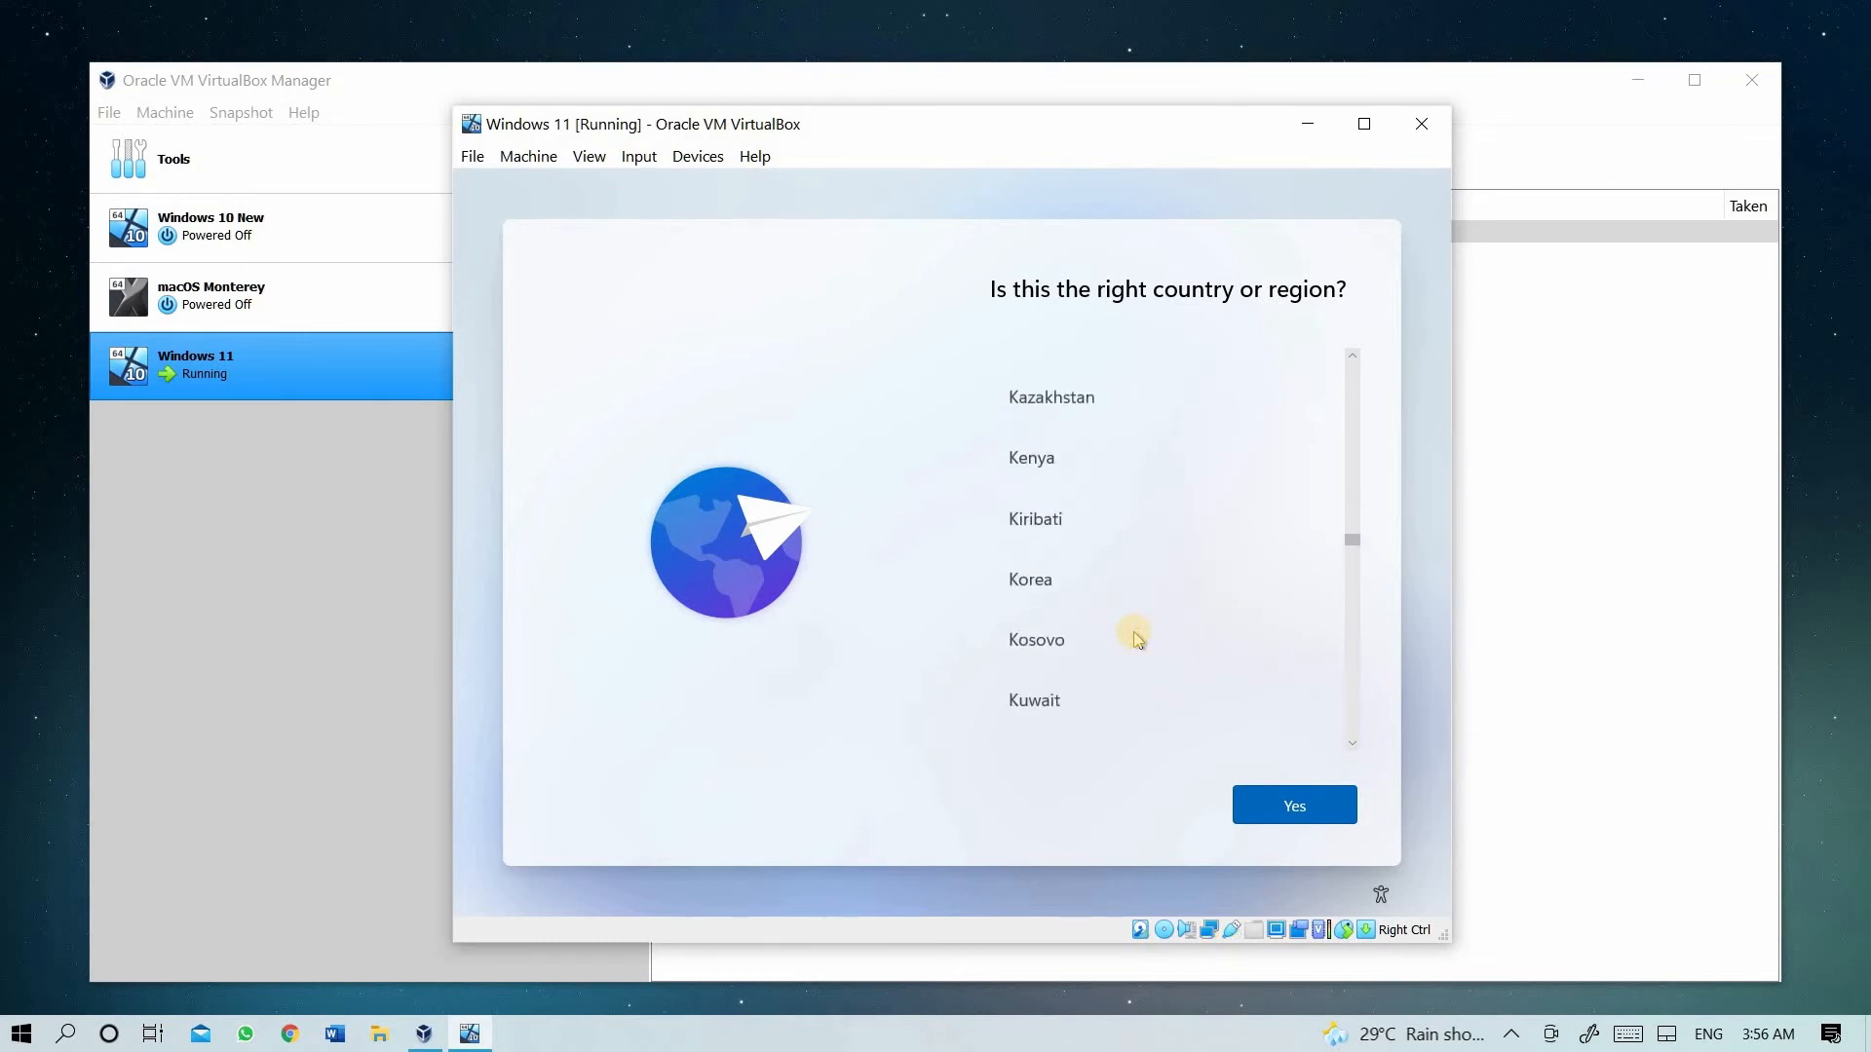
{"action": "left_click", "coordinate": [1026, 596]}
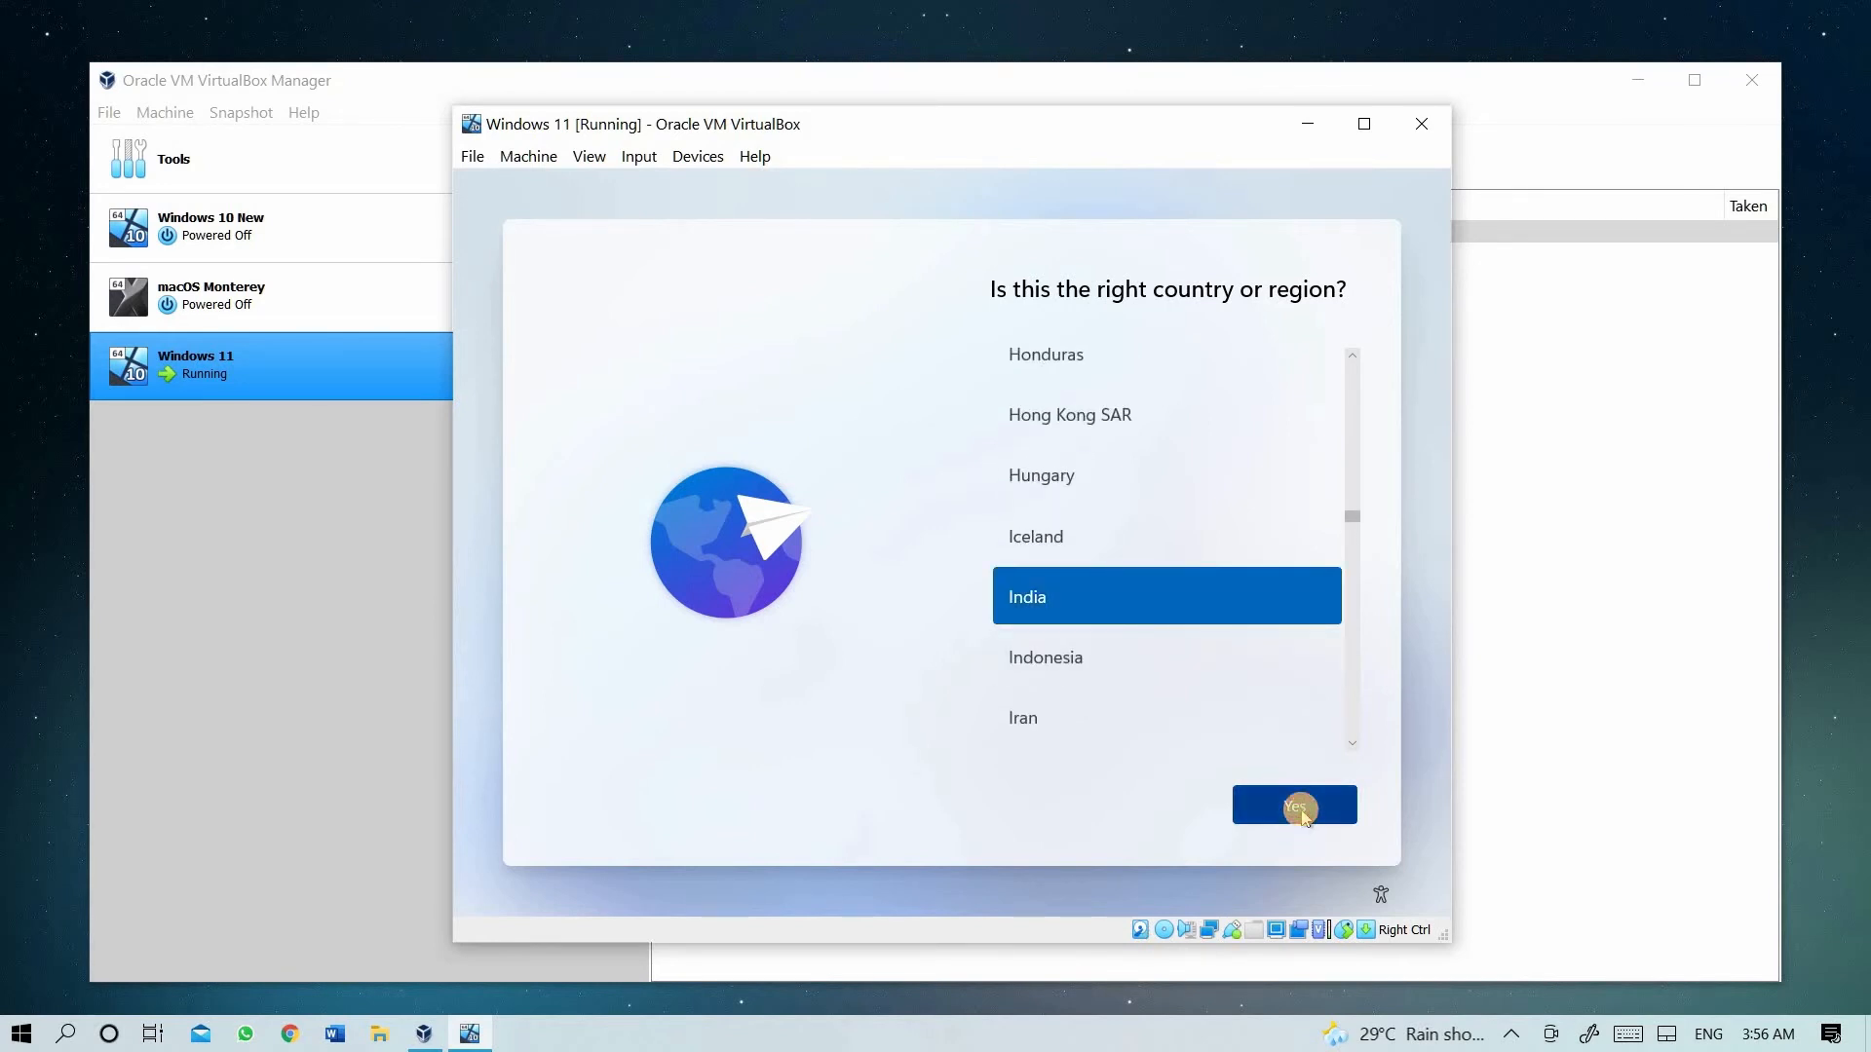
- Confirm India, choose the English (India) keyboard, and skip a second layout
{"action": "left_click", "coordinate": [1293, 803]}
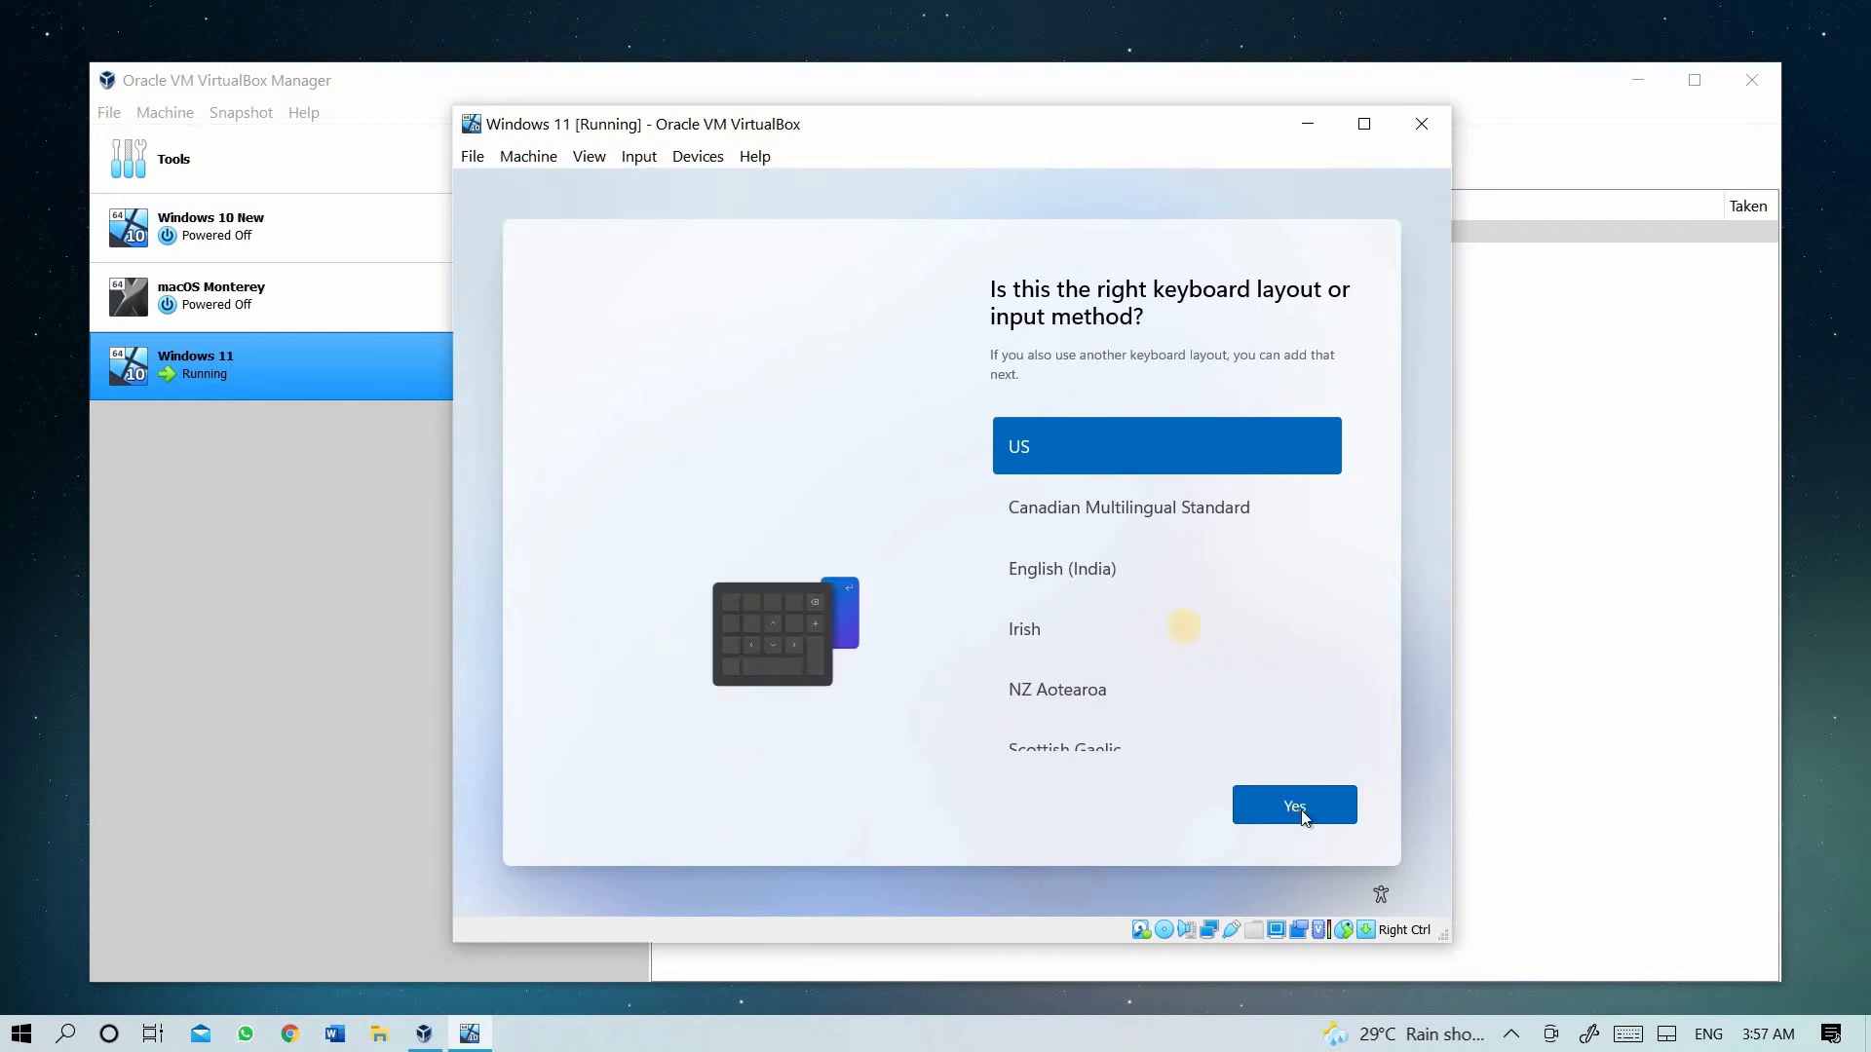
{"action": "left_click", "coordinate": [1061, 568]}
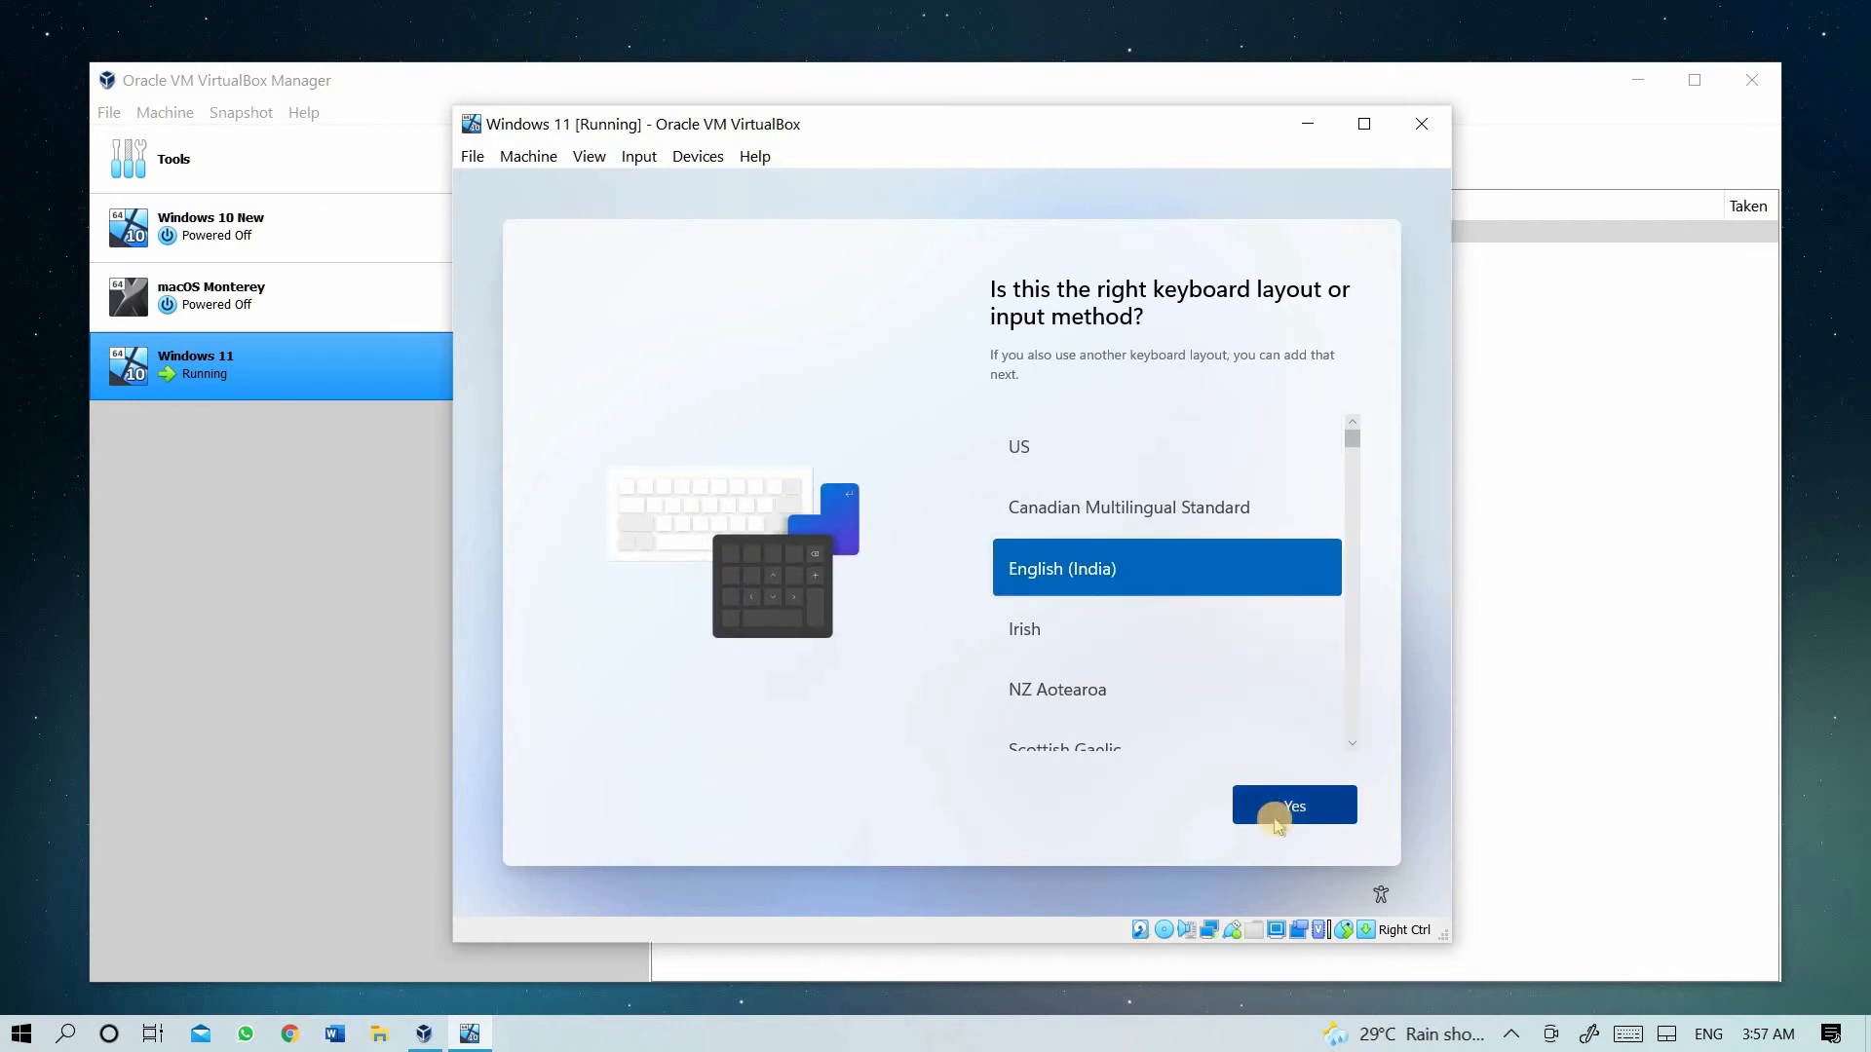
{"action": "left_click", "coordinate": [1292, 806]}
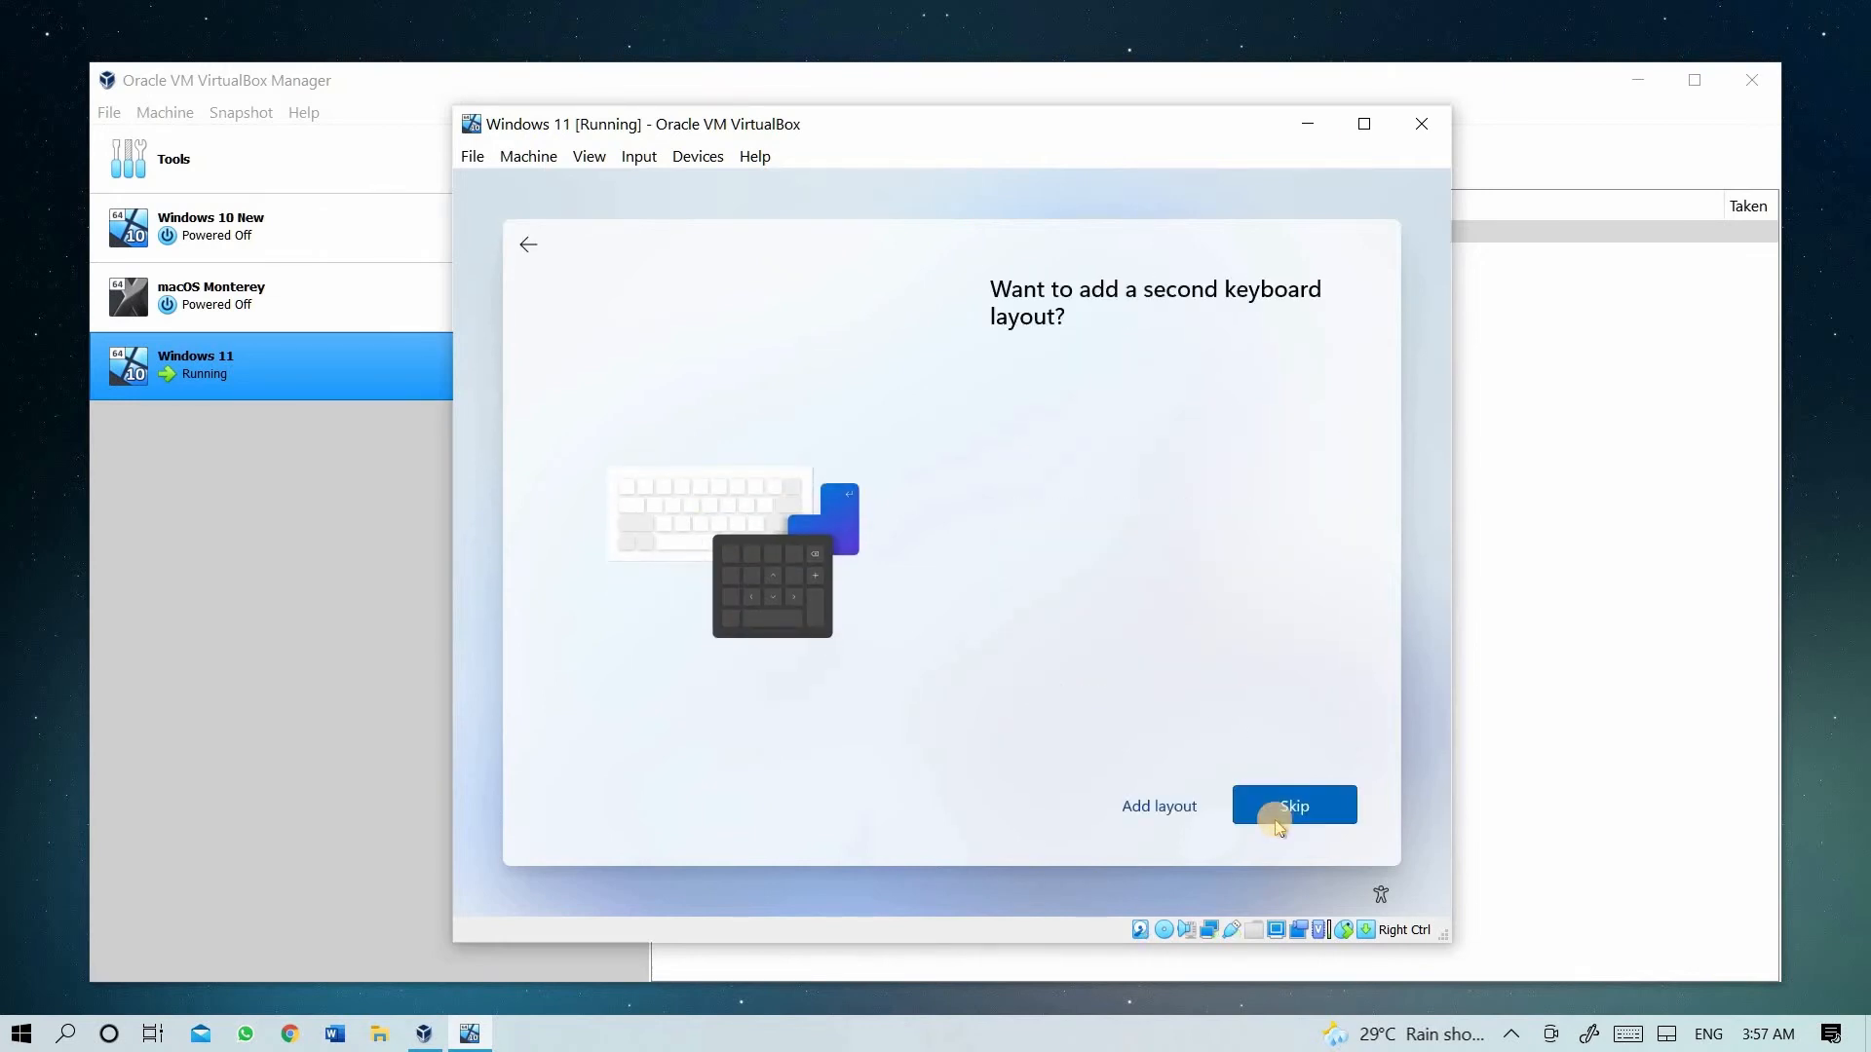
{"action": "left_click", "coordinate": [1293, 806]}
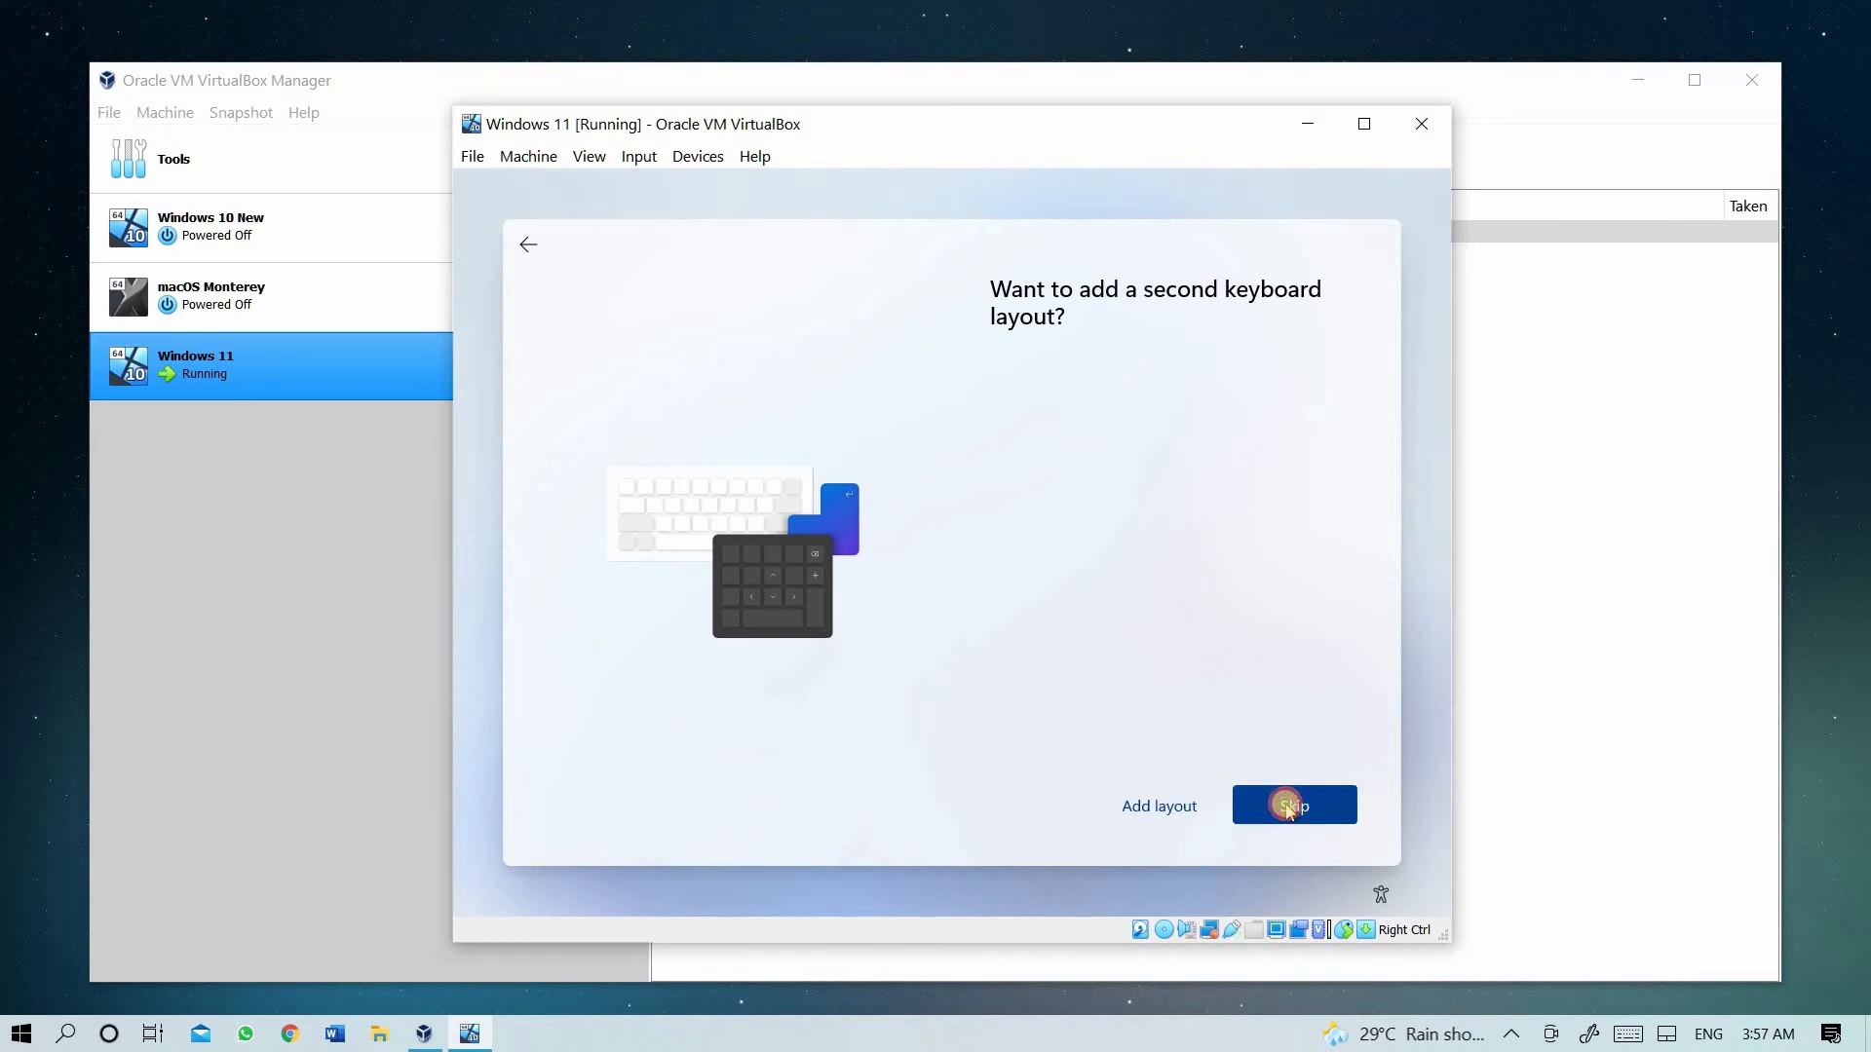
{"action": "left_click", "coordinate": [1293, 804]}
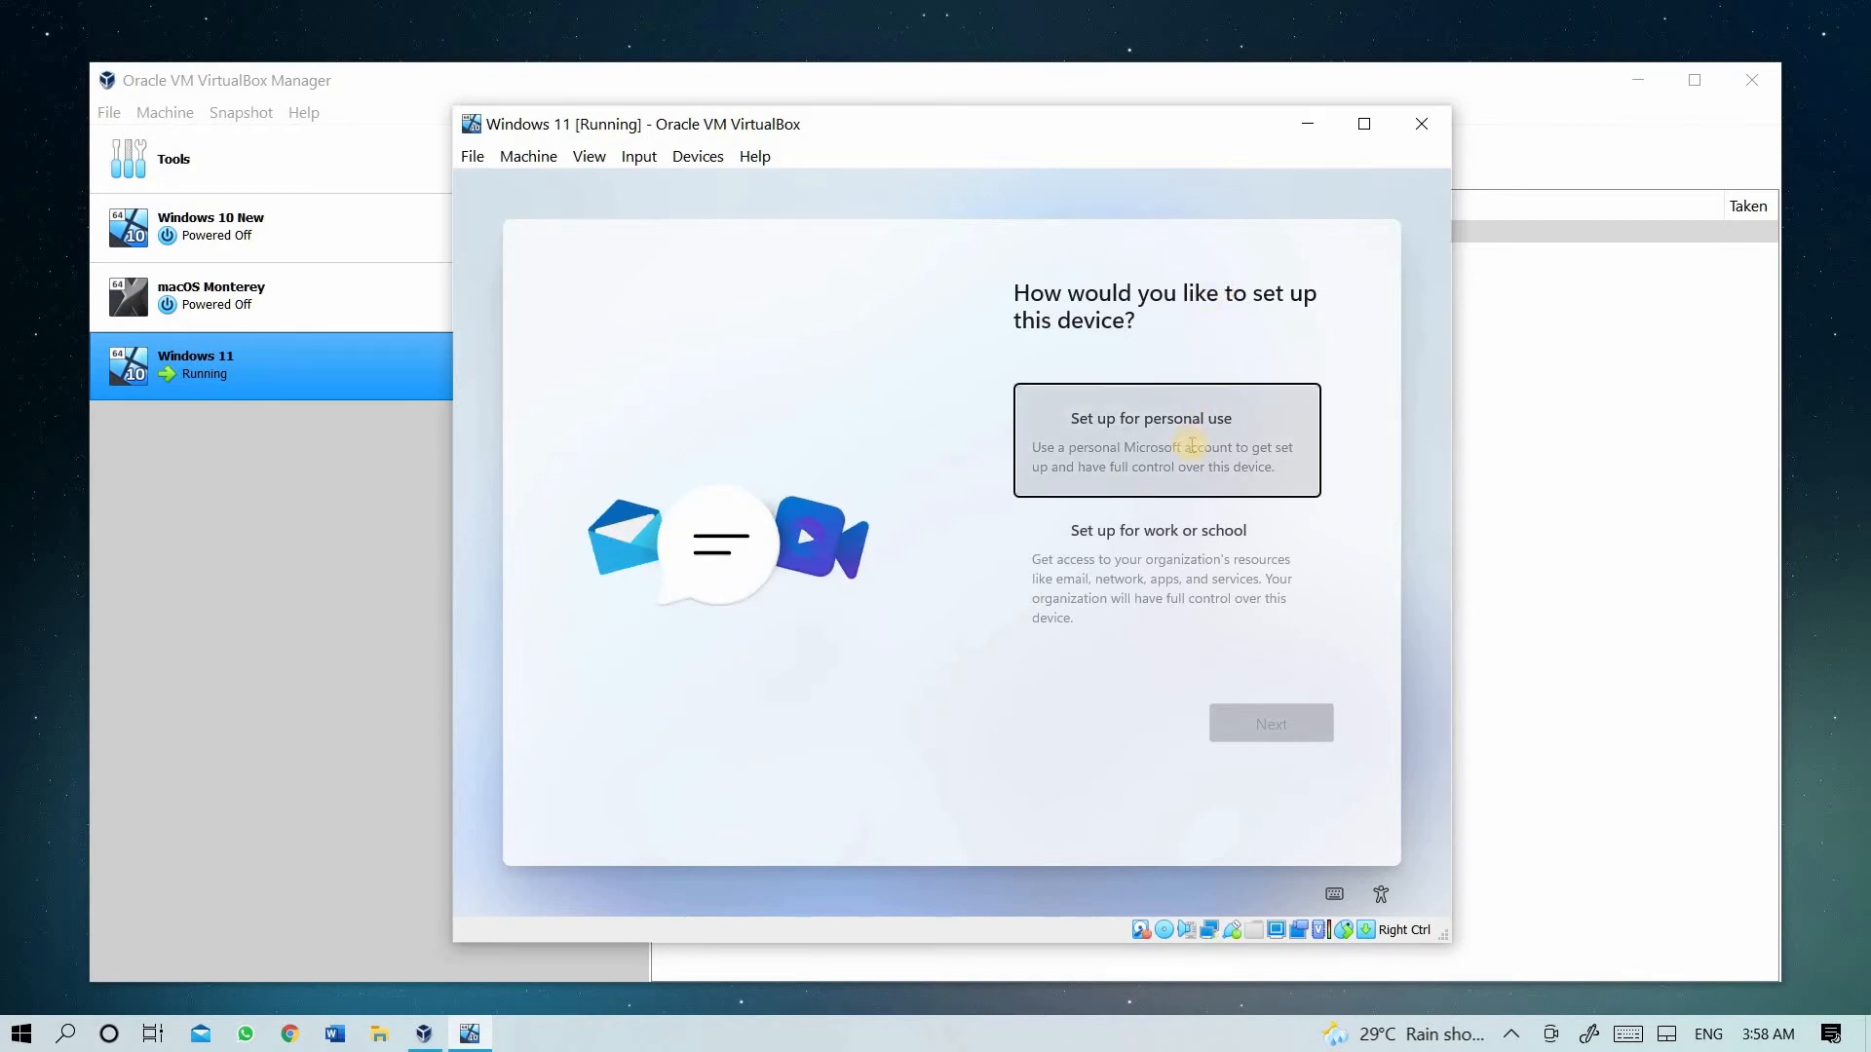
- Choose personal use, sign in with the Microsoft account, and send a code to the alternate email
{"action": "left_click", "coordinate": [1166, 439]}
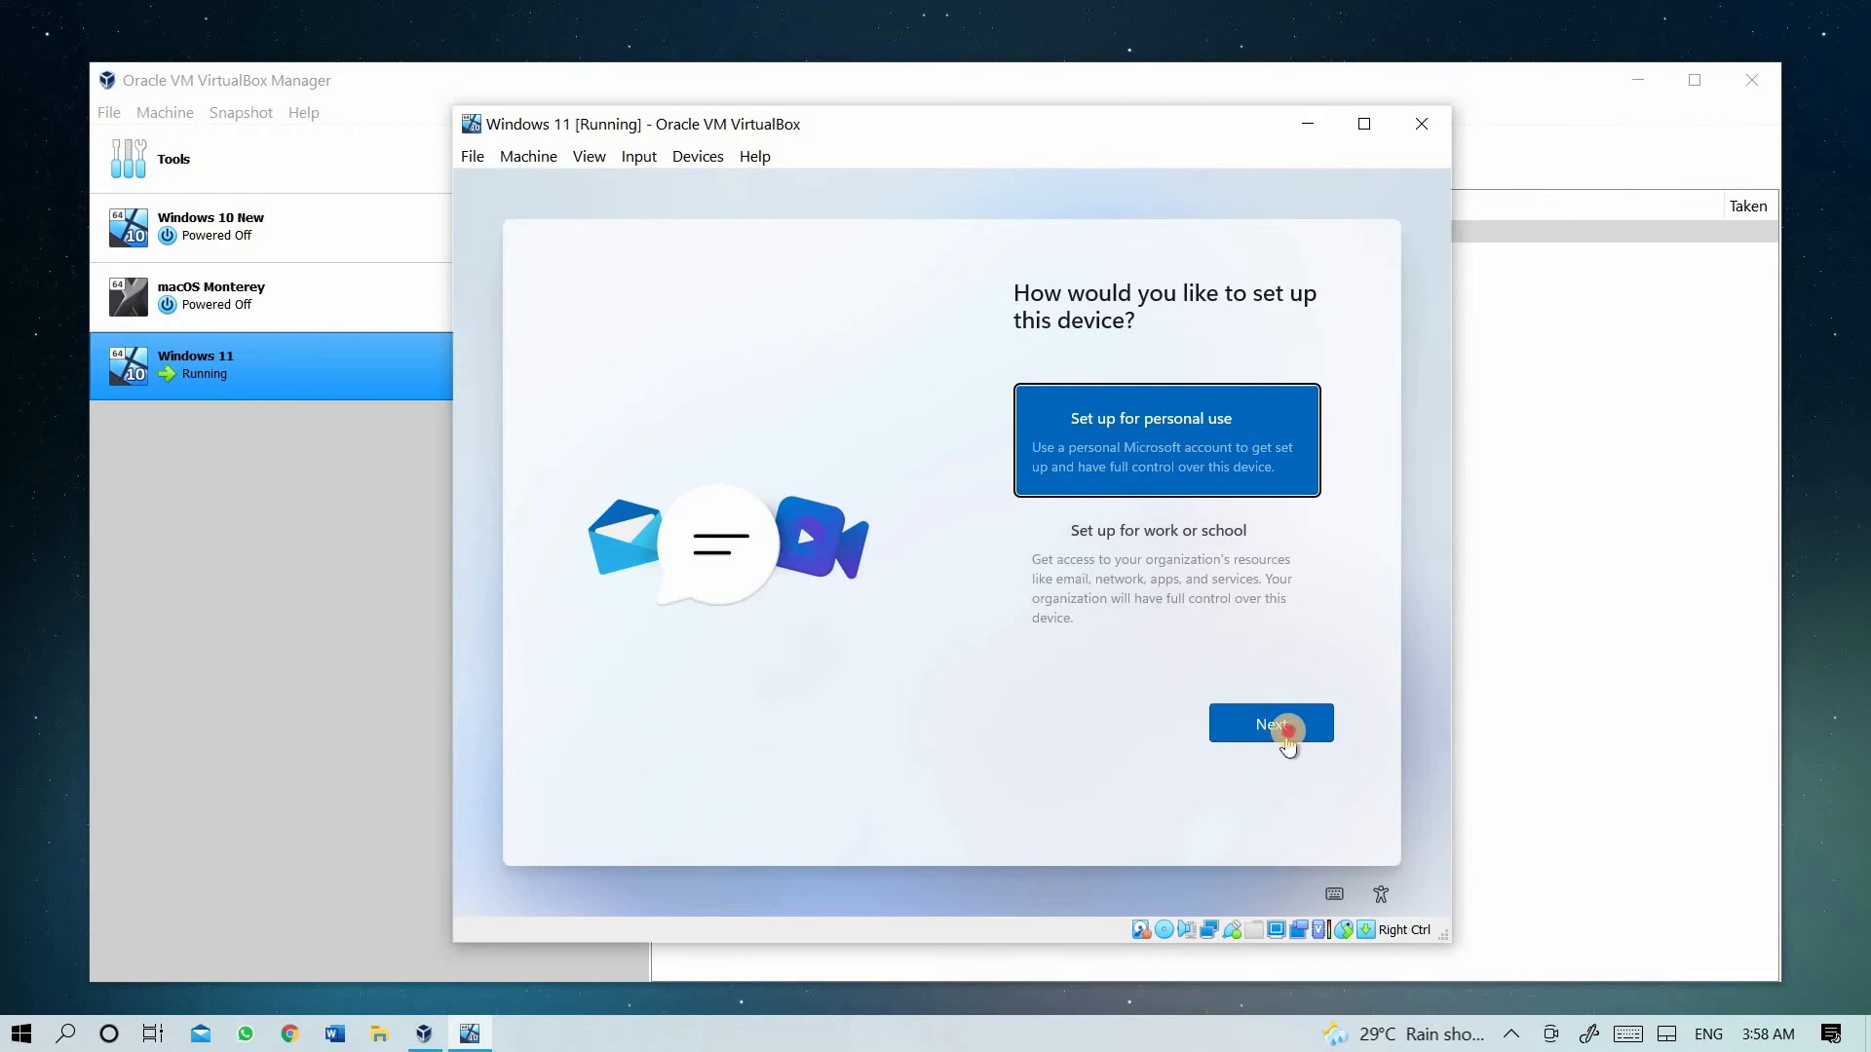
{"action": "left_click", "coordinate": [1270, 723]}
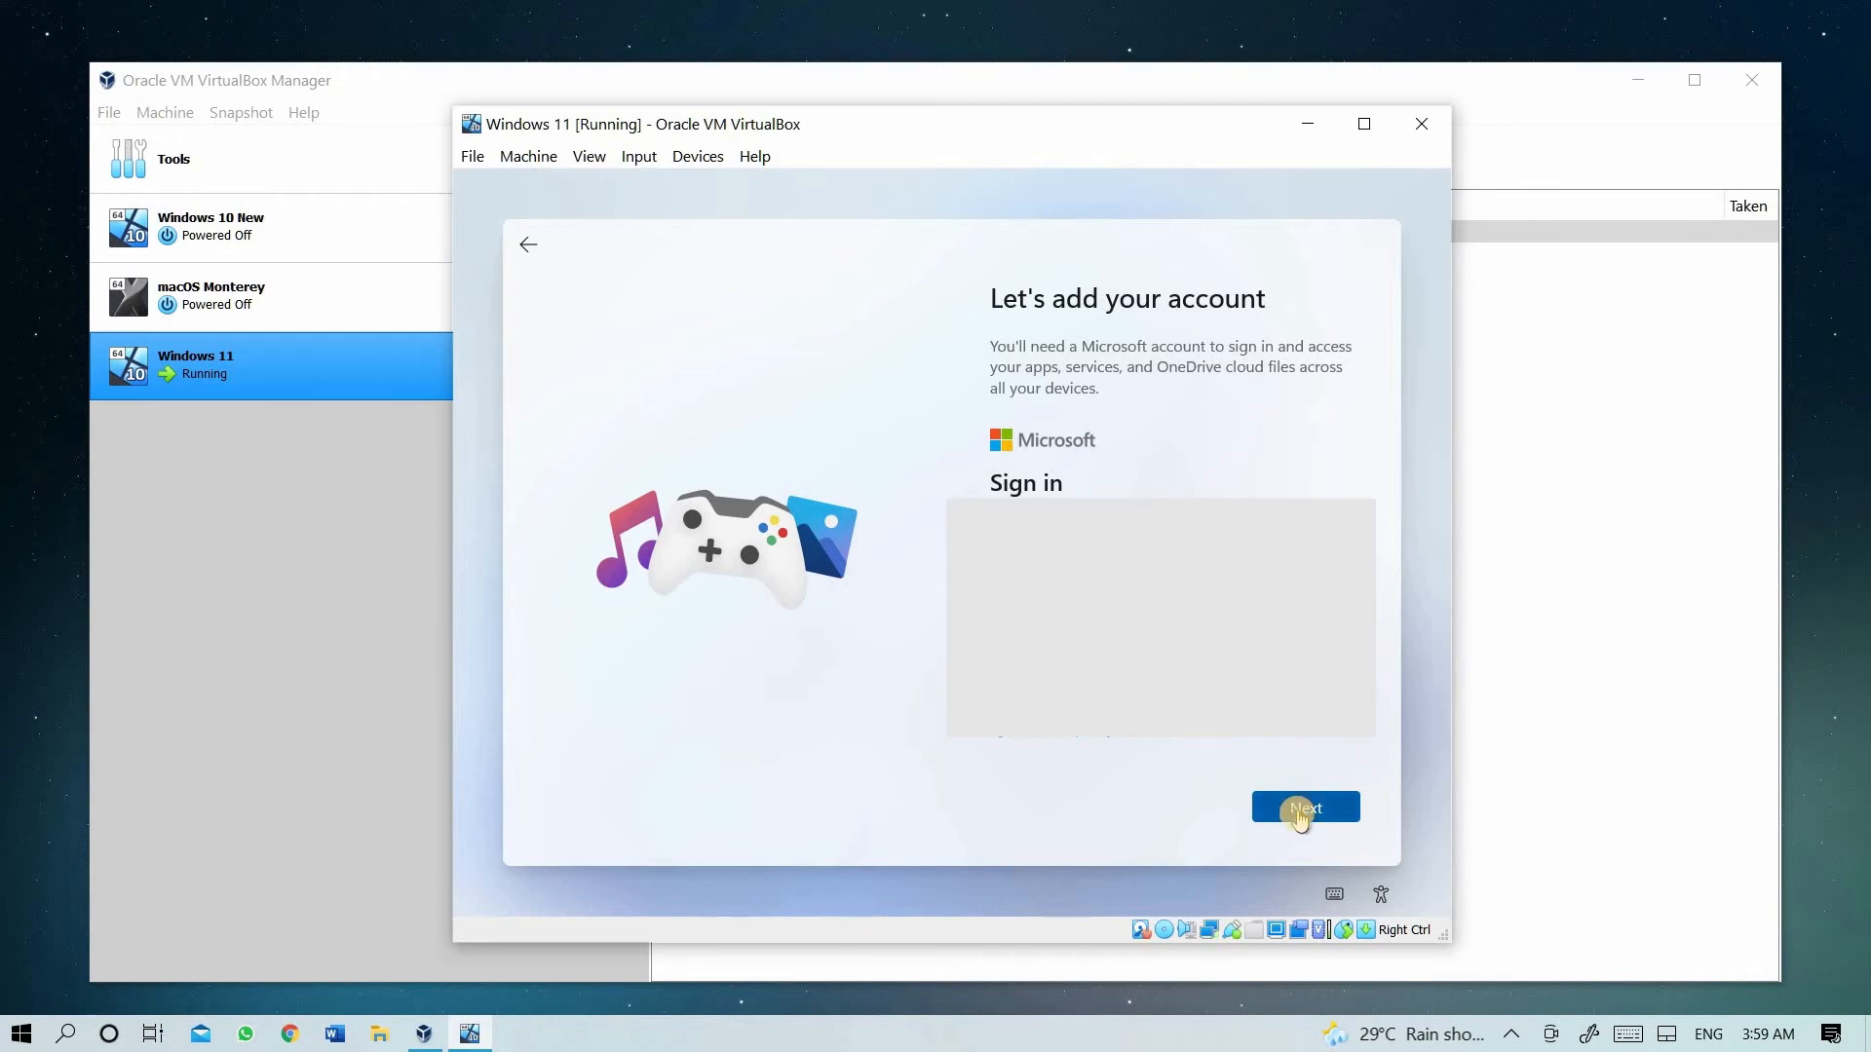
{"action": "left_click", "coordinate": [1303, 807]}
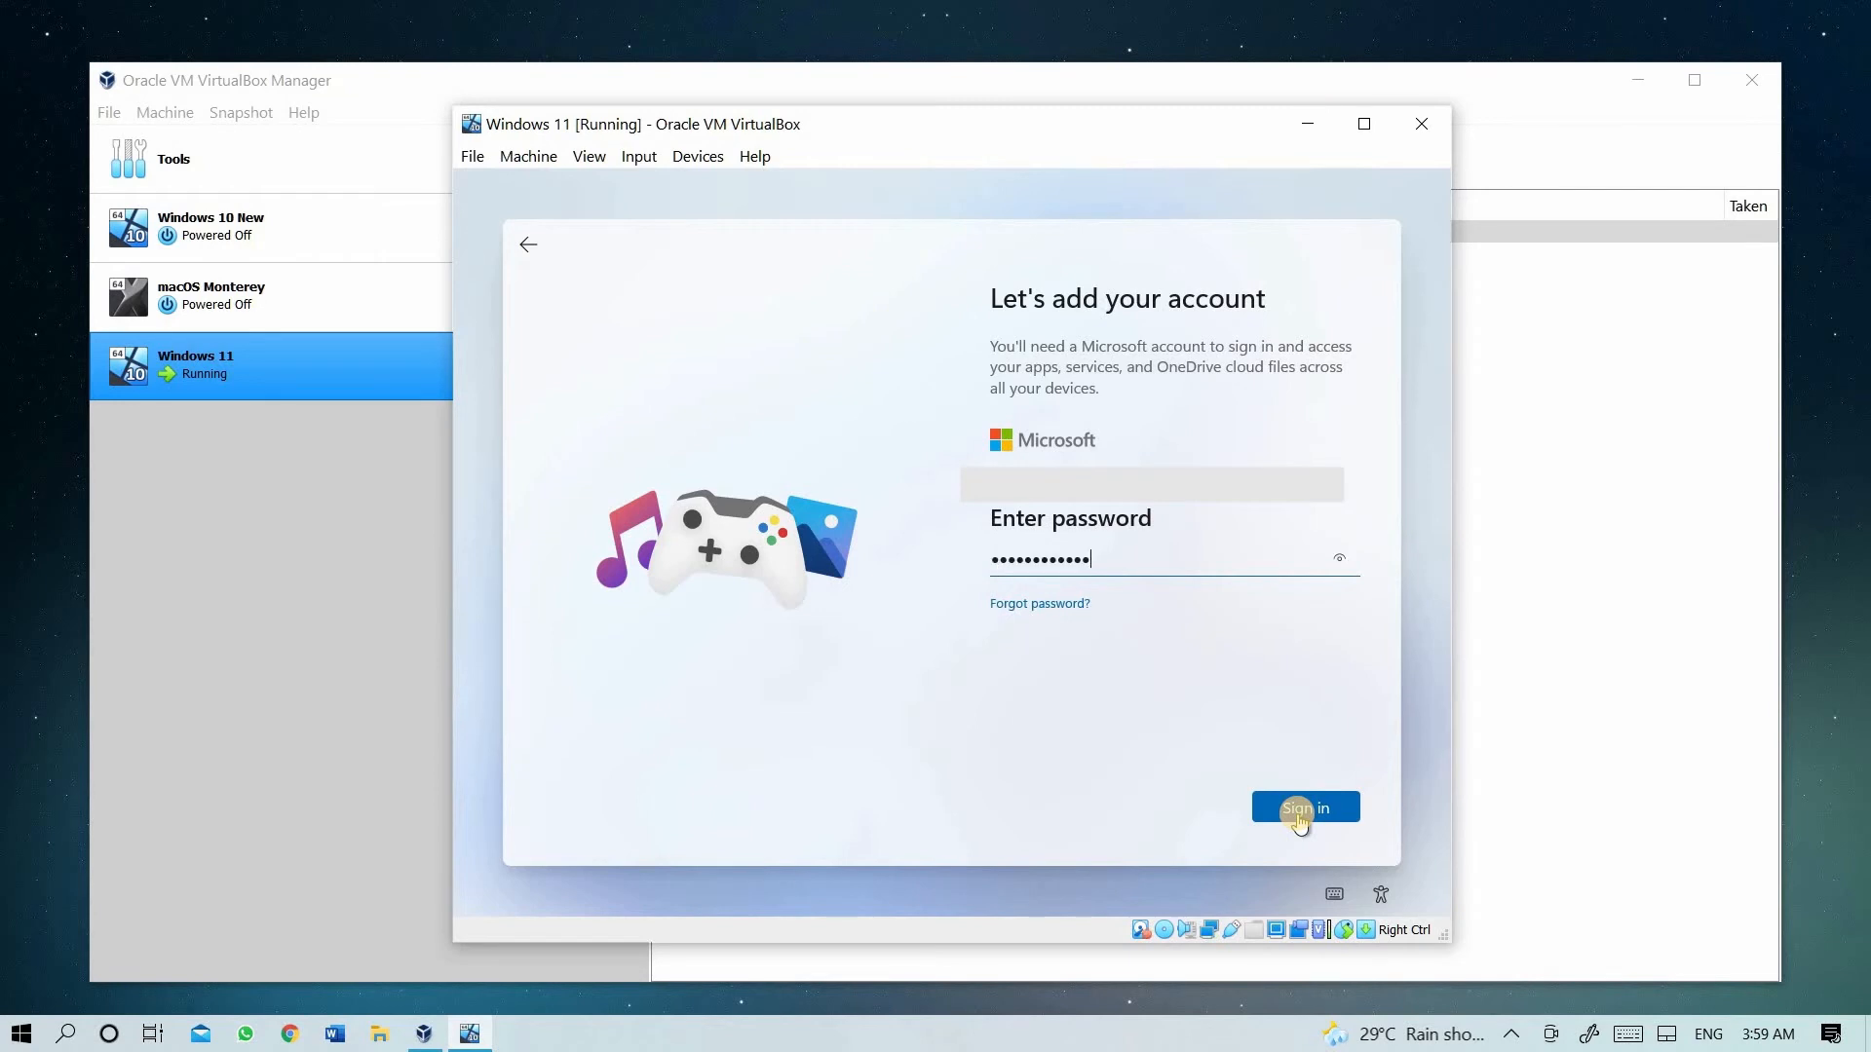
{"action": "left_click", "coordinate": [1303, 807]}
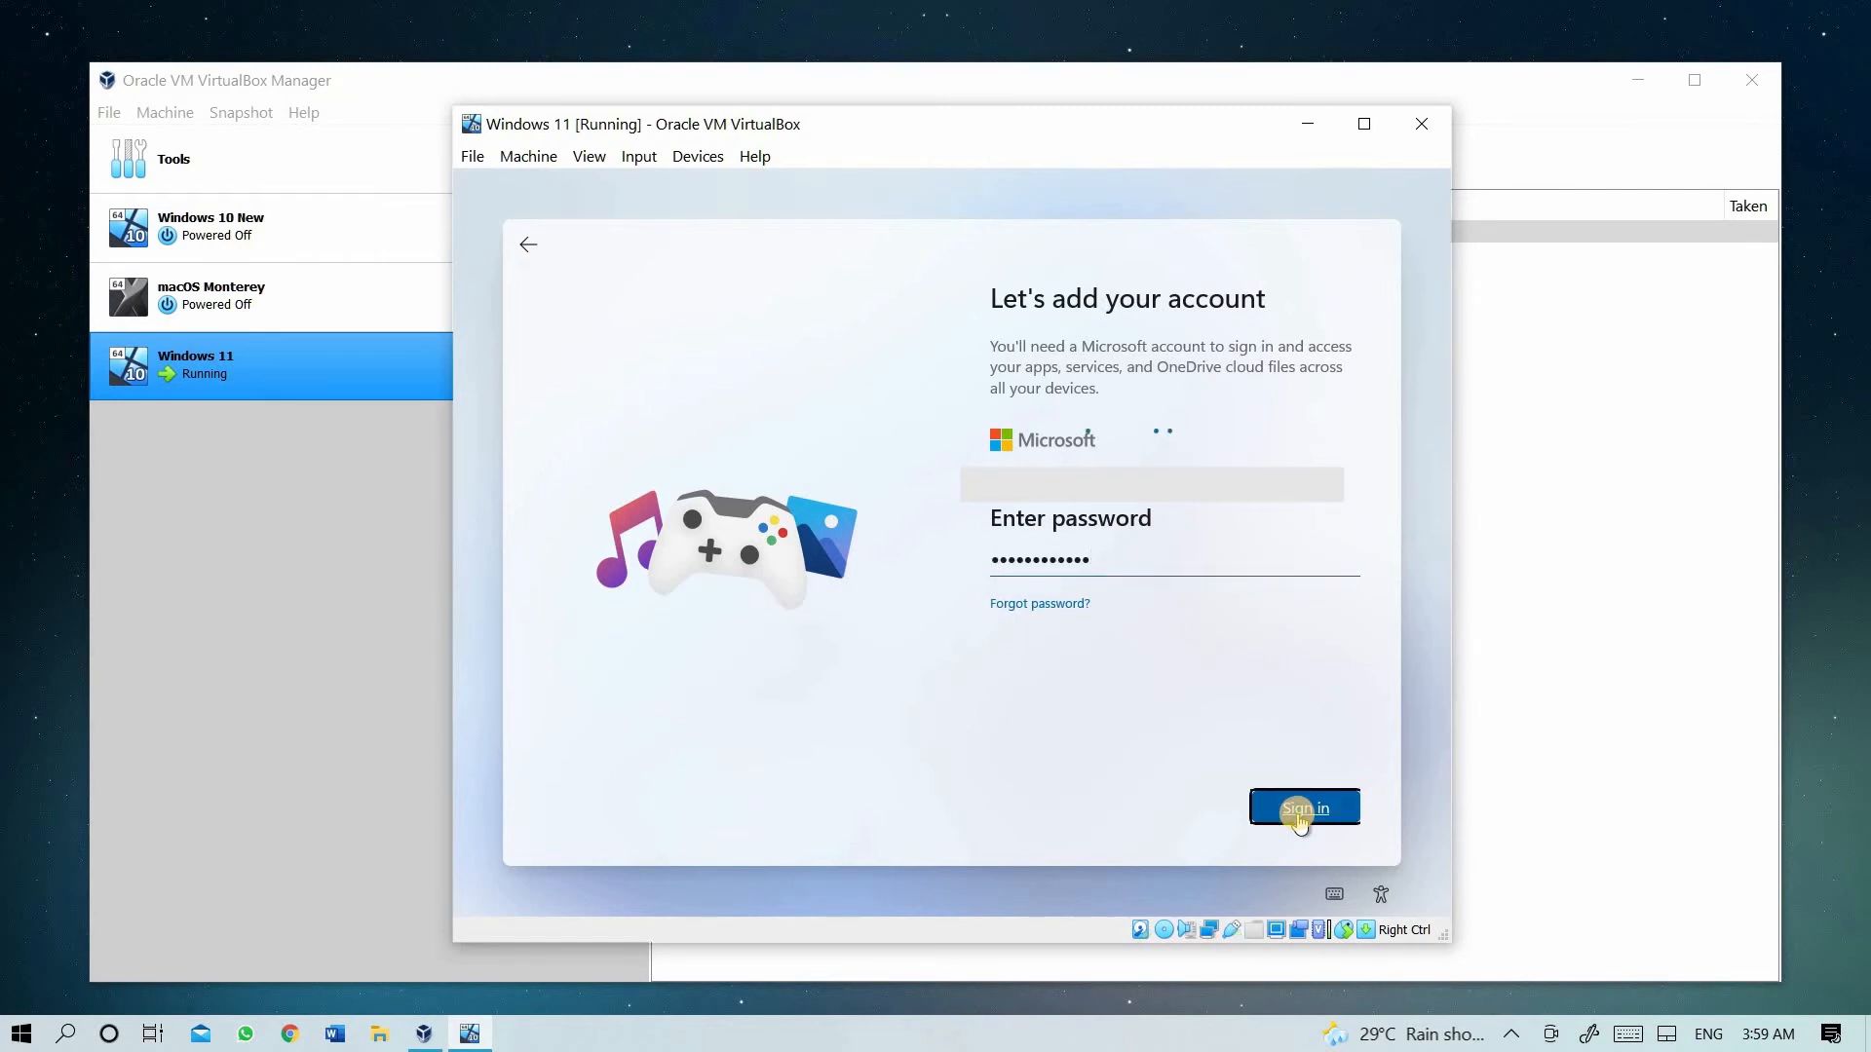
{"action": "left_click", "coordinate": [1301, 808]}
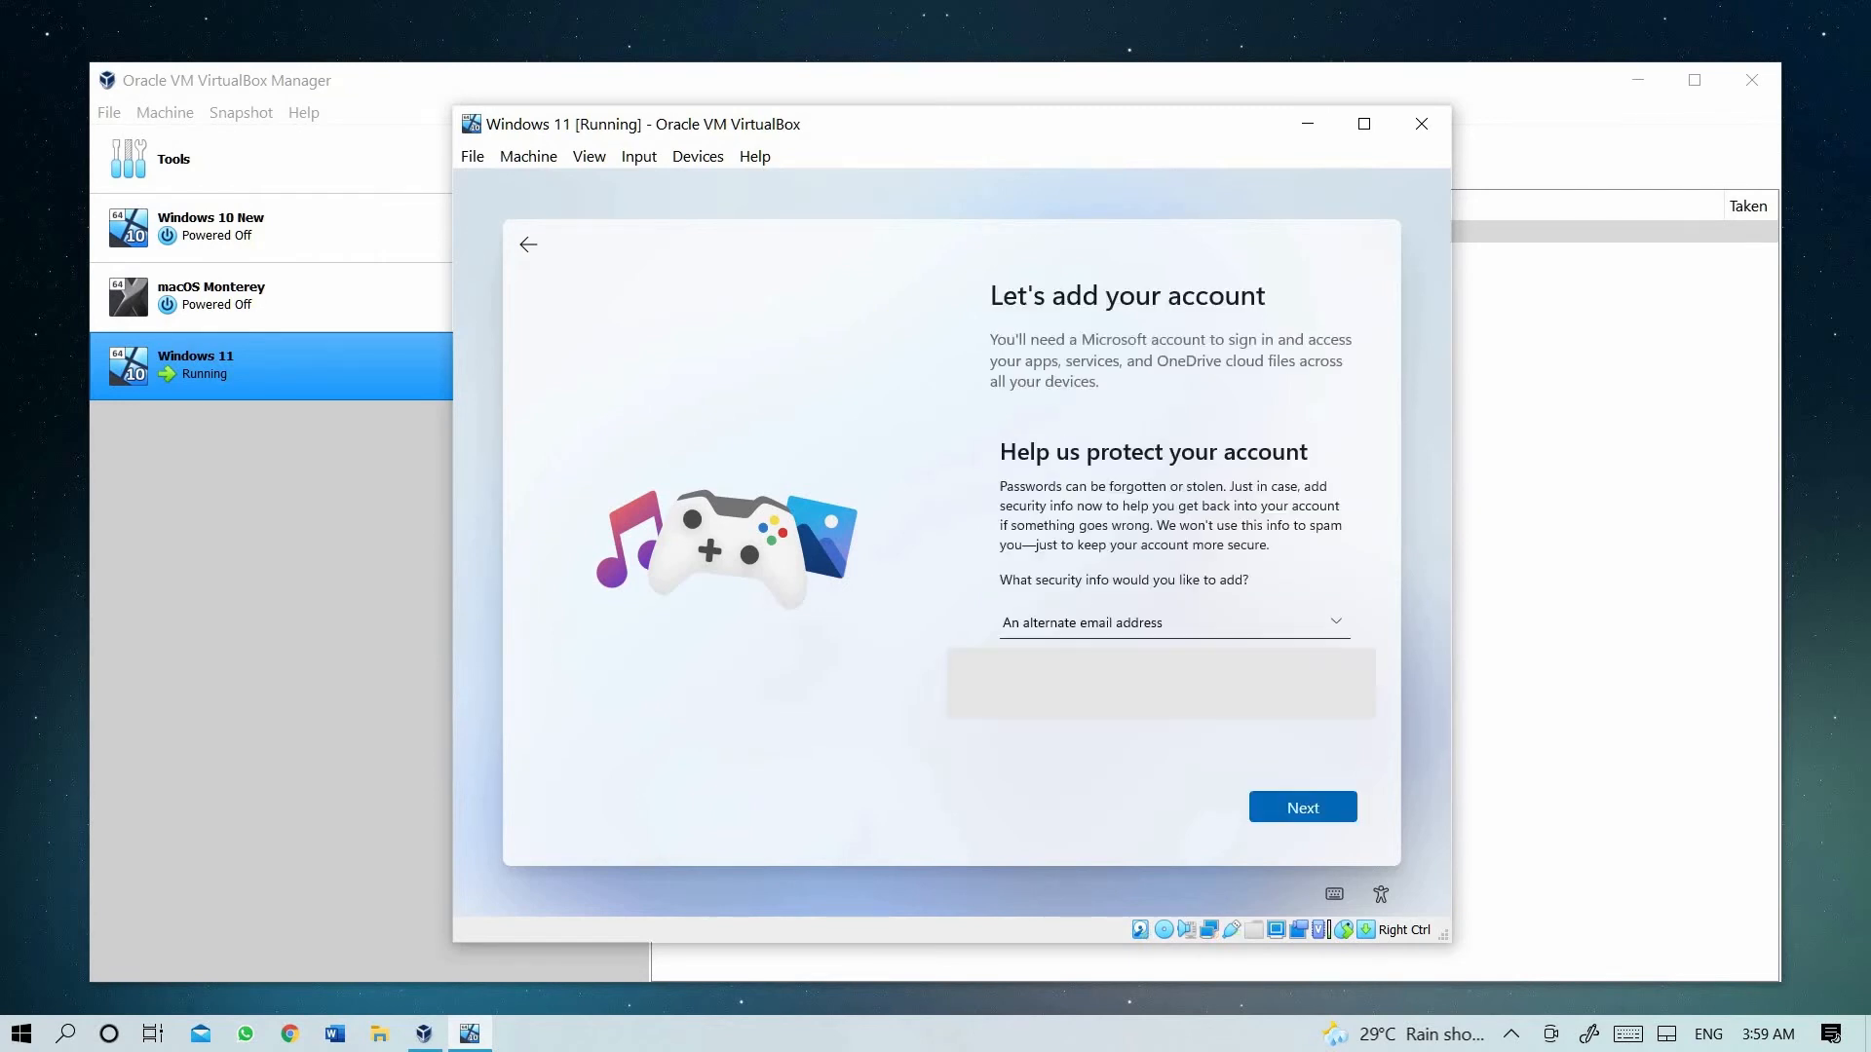
{"action": "left_click", "coordinate": [1302, 808]}
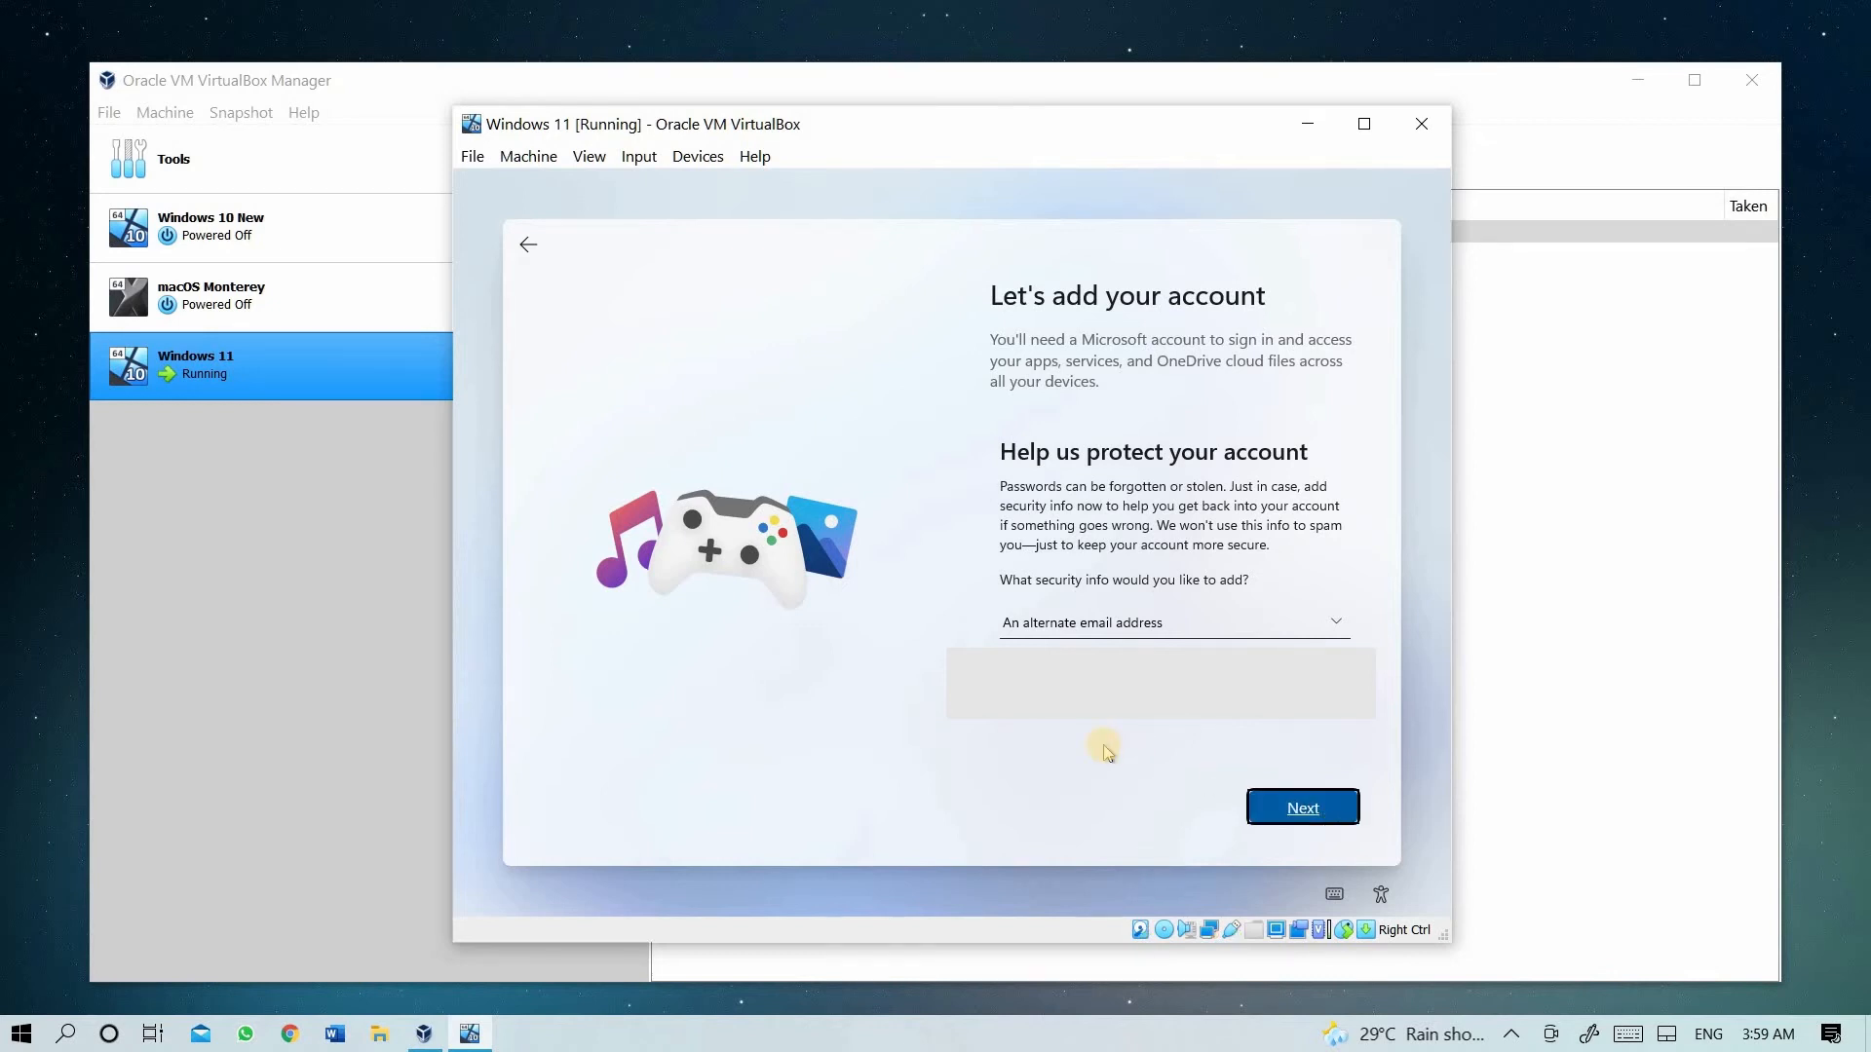
{"action": "left_click", "coordinate": [1302, 808]}
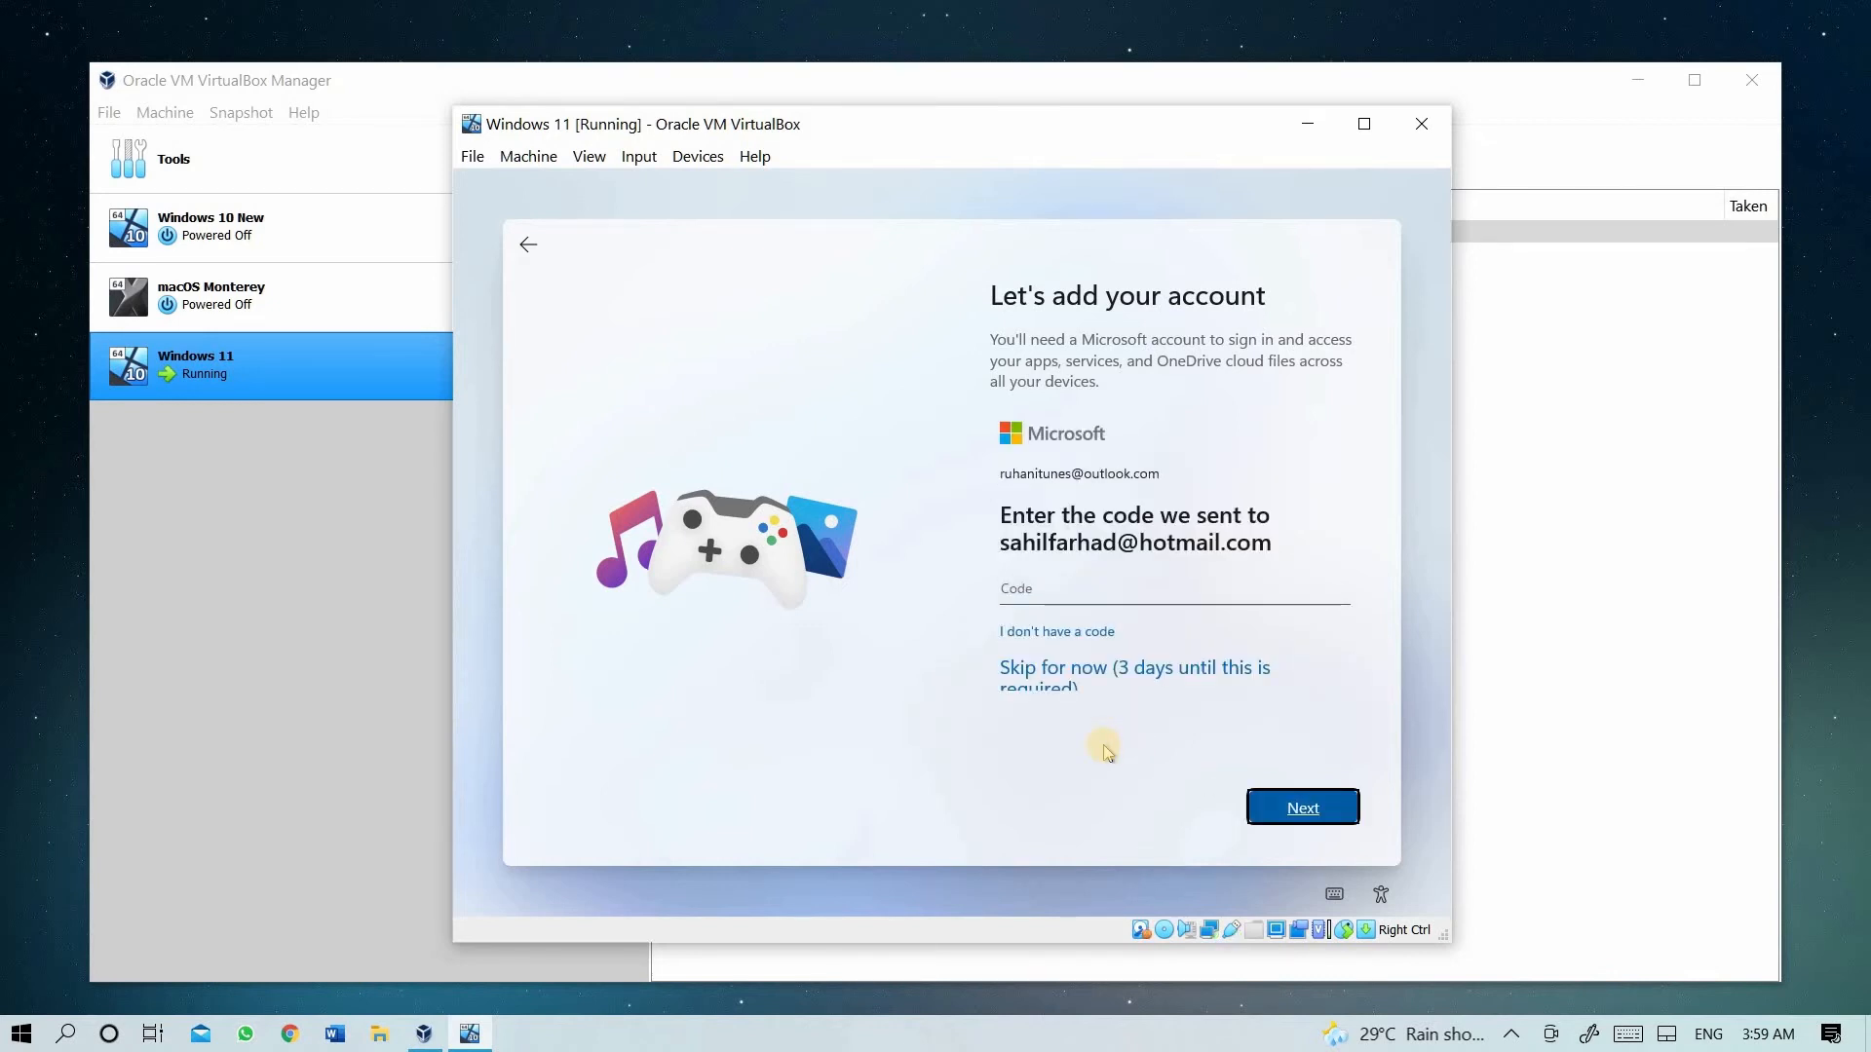
{"action": "mouse_move", "coordinate": [1062, 680]}
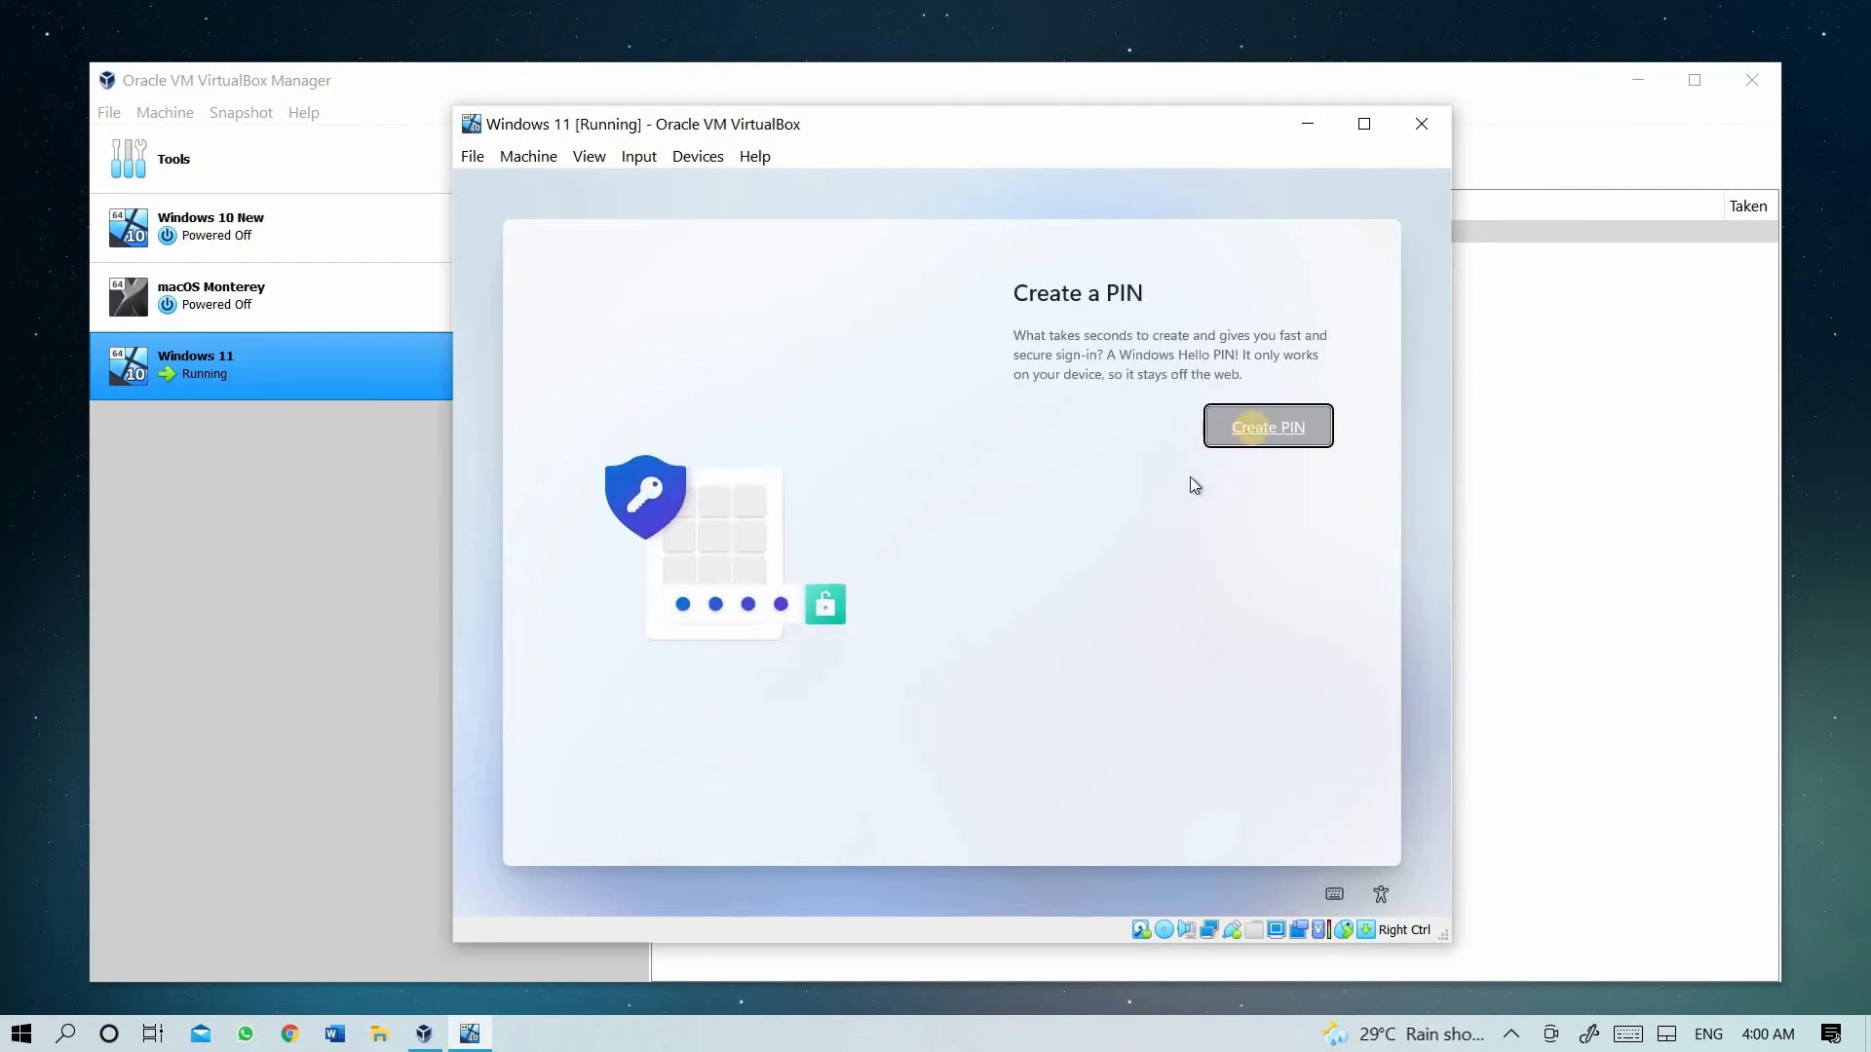
- Save a new Windows Hello PIN and choose to set up as a new device
{"action": "left_click", "coordinate": [1267, 426]}
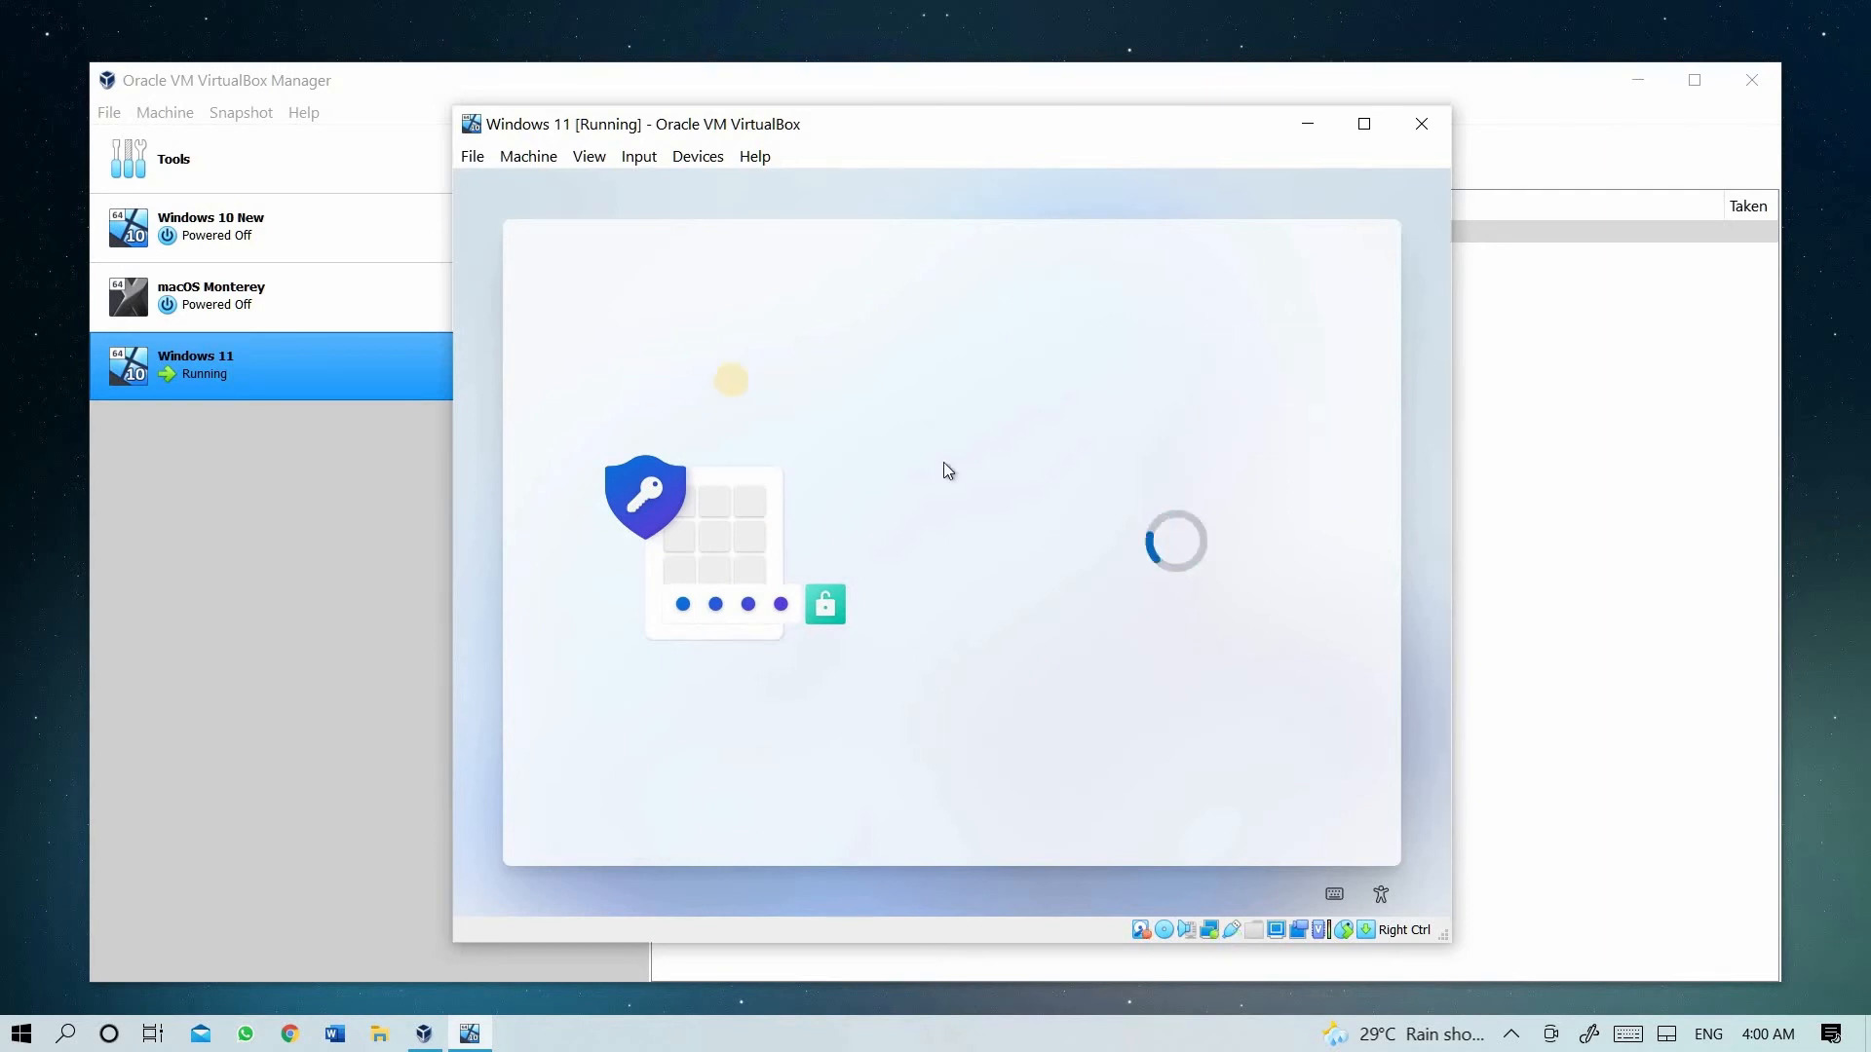
{"action": "mouse_move", "coordinate": [967, 543]}
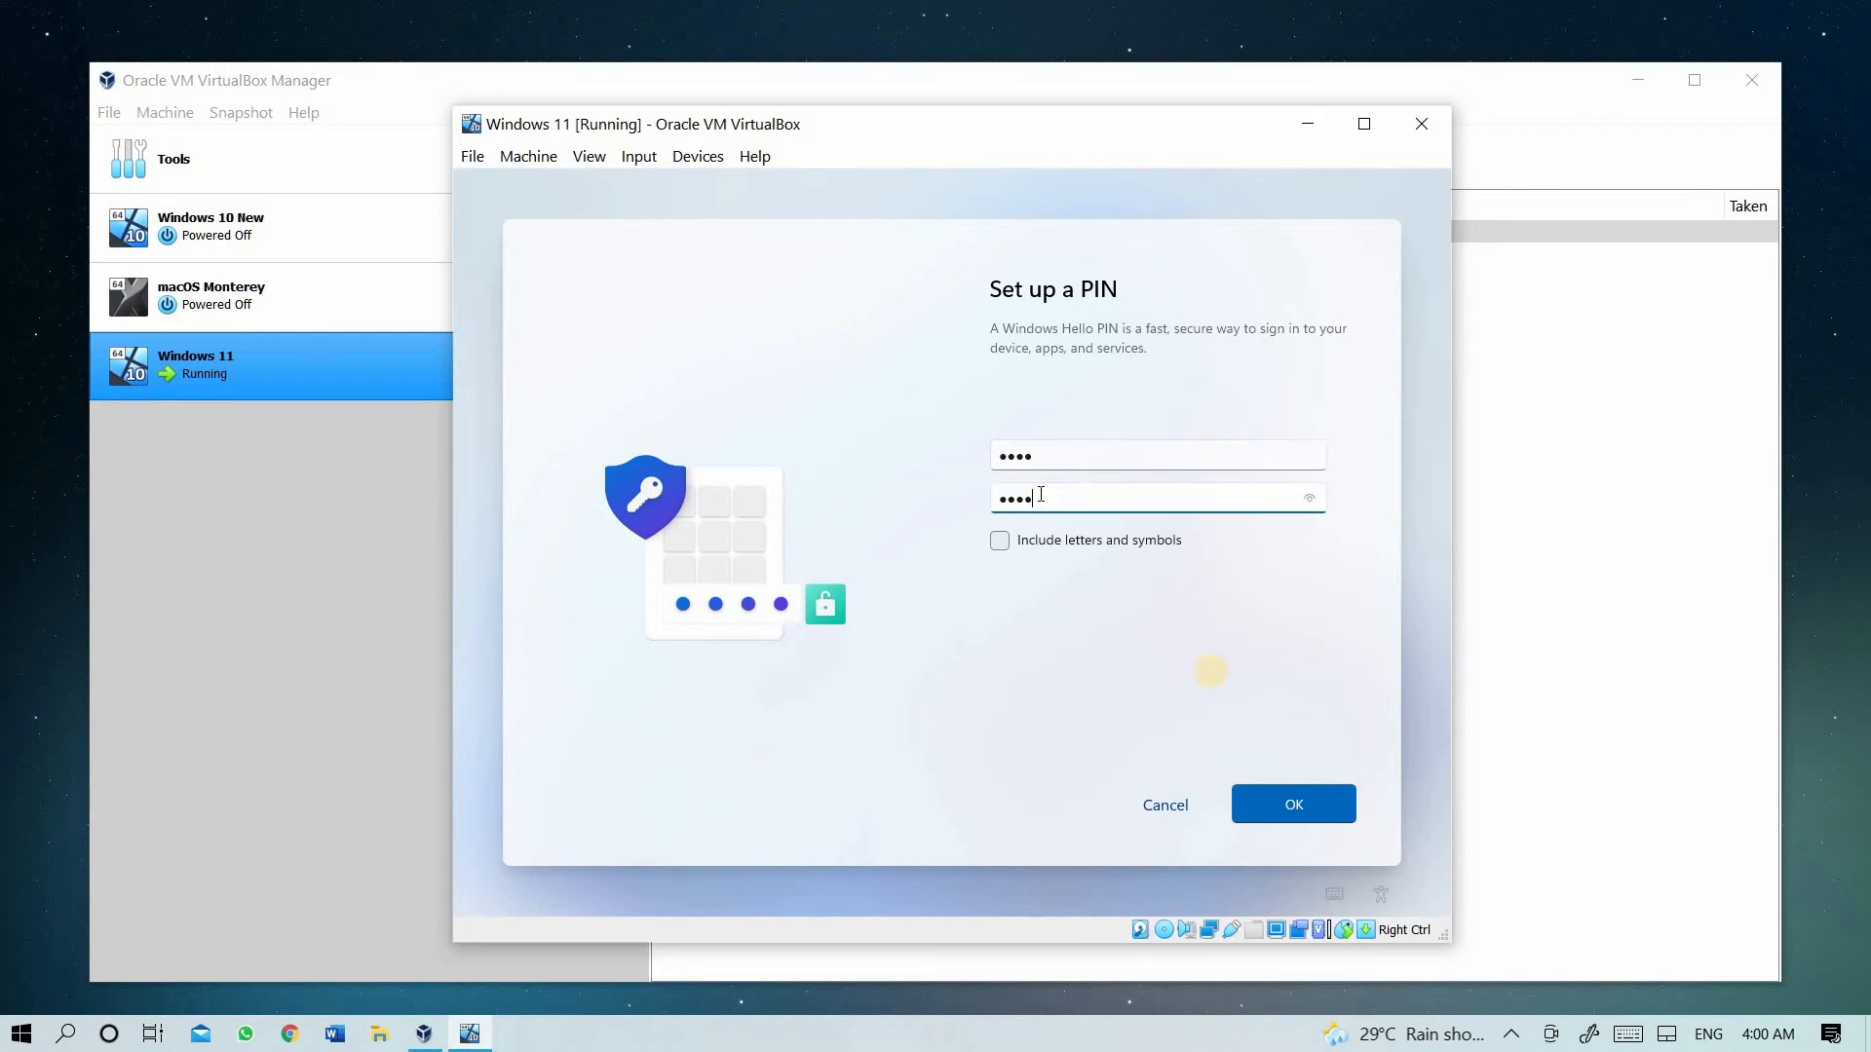
{"action": "left_click", "coordinate": [1293, 804]}
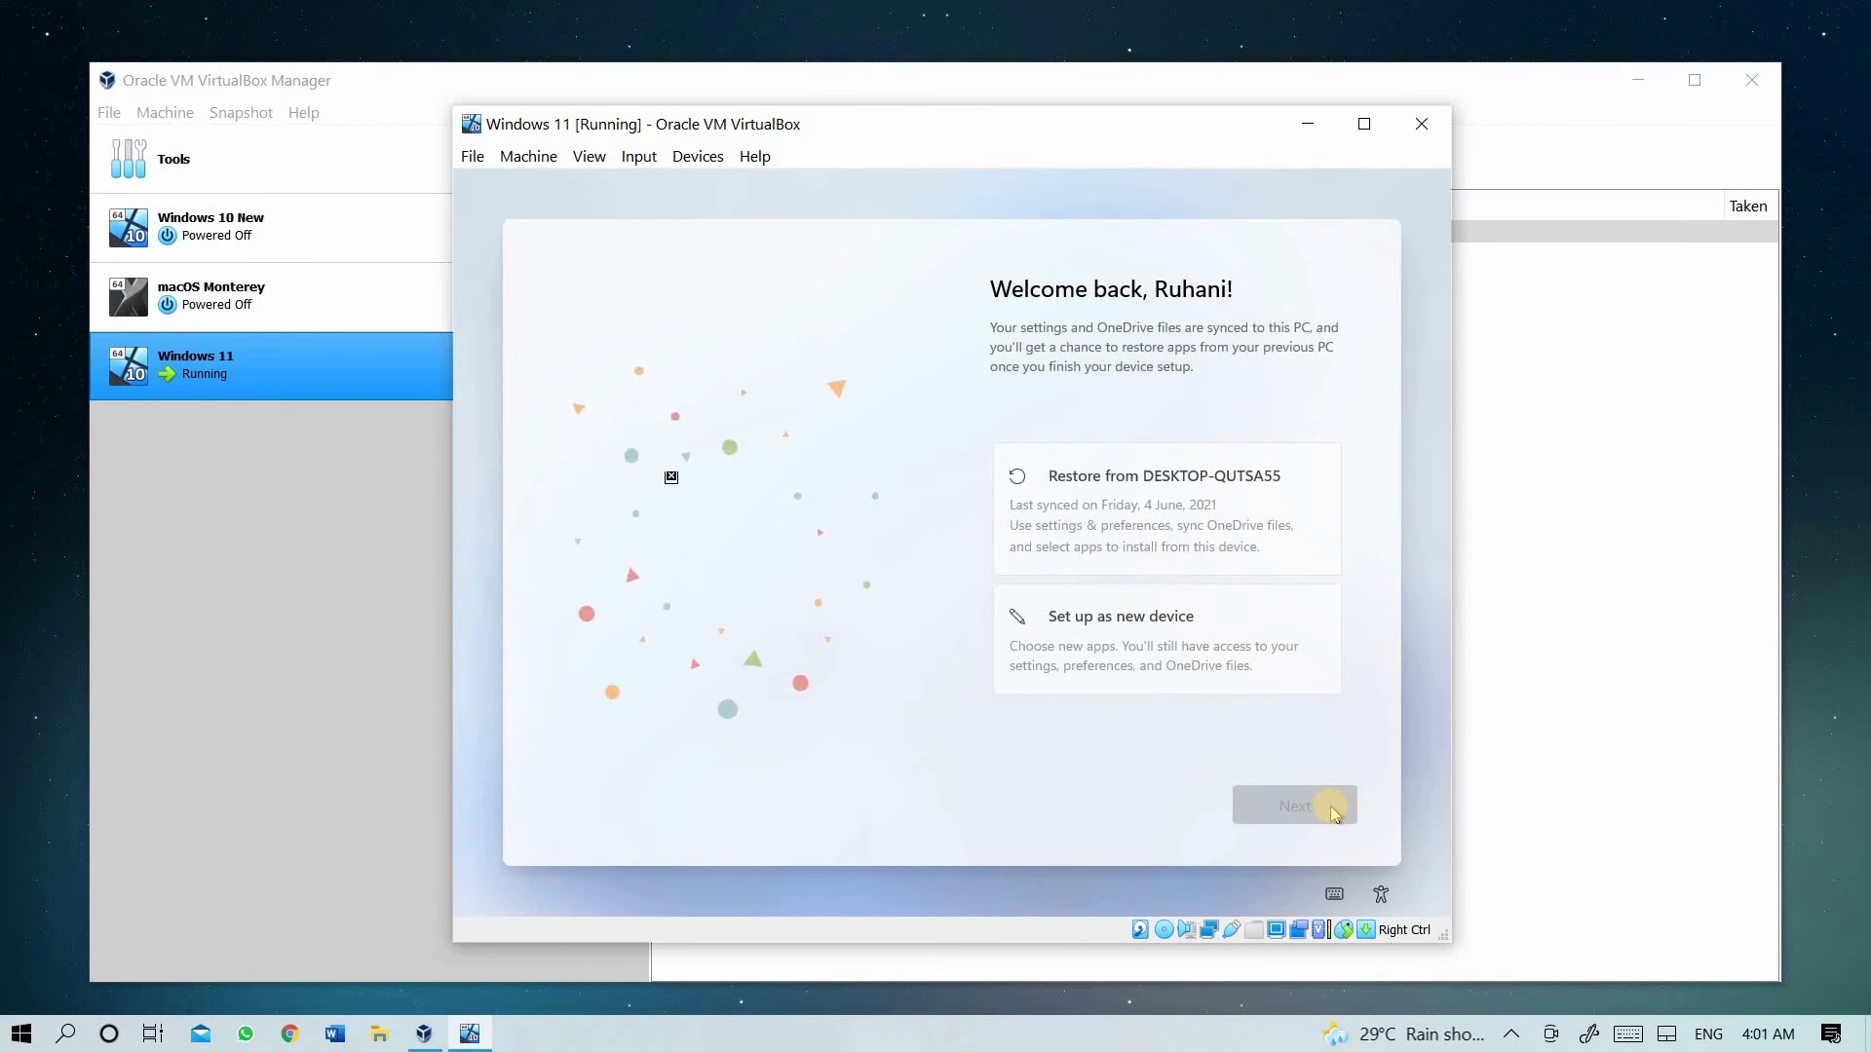
{"action": "left_click", "coordinate": [1166, 638]}
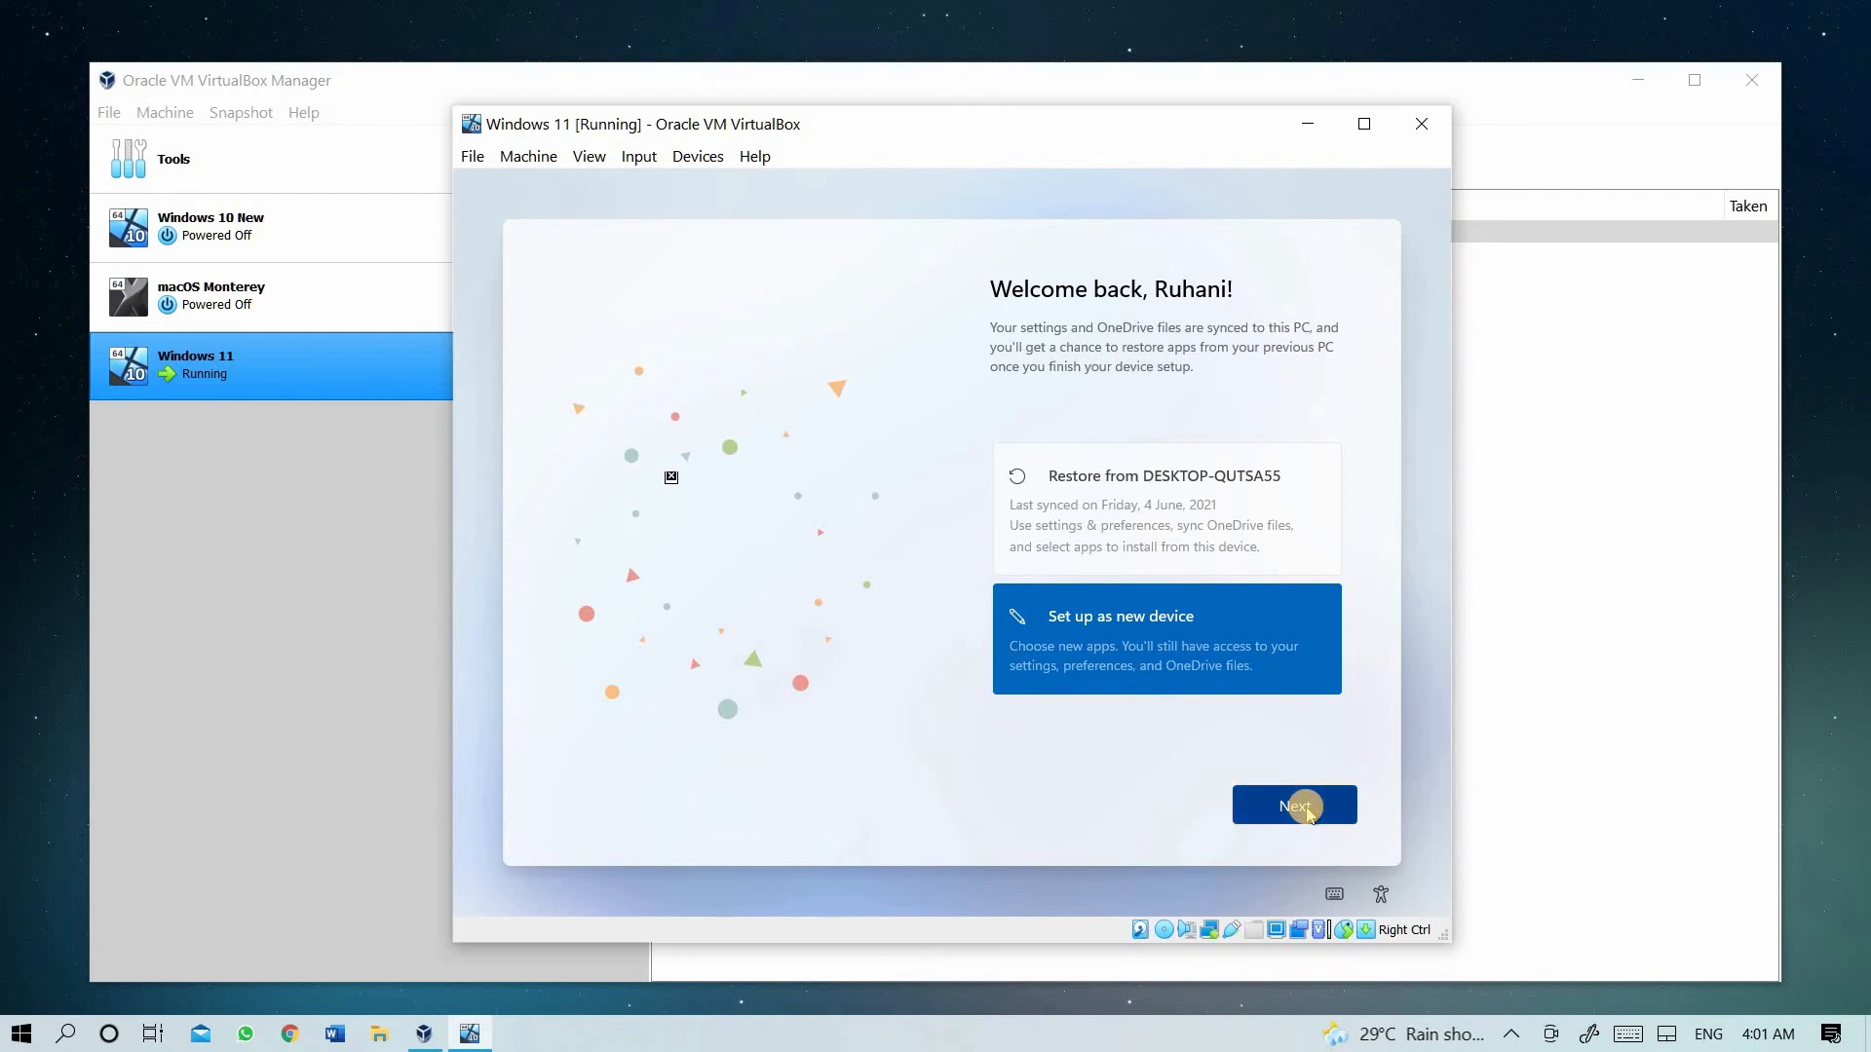
{"action": "left_click", "coordinate": [1293, 804]}
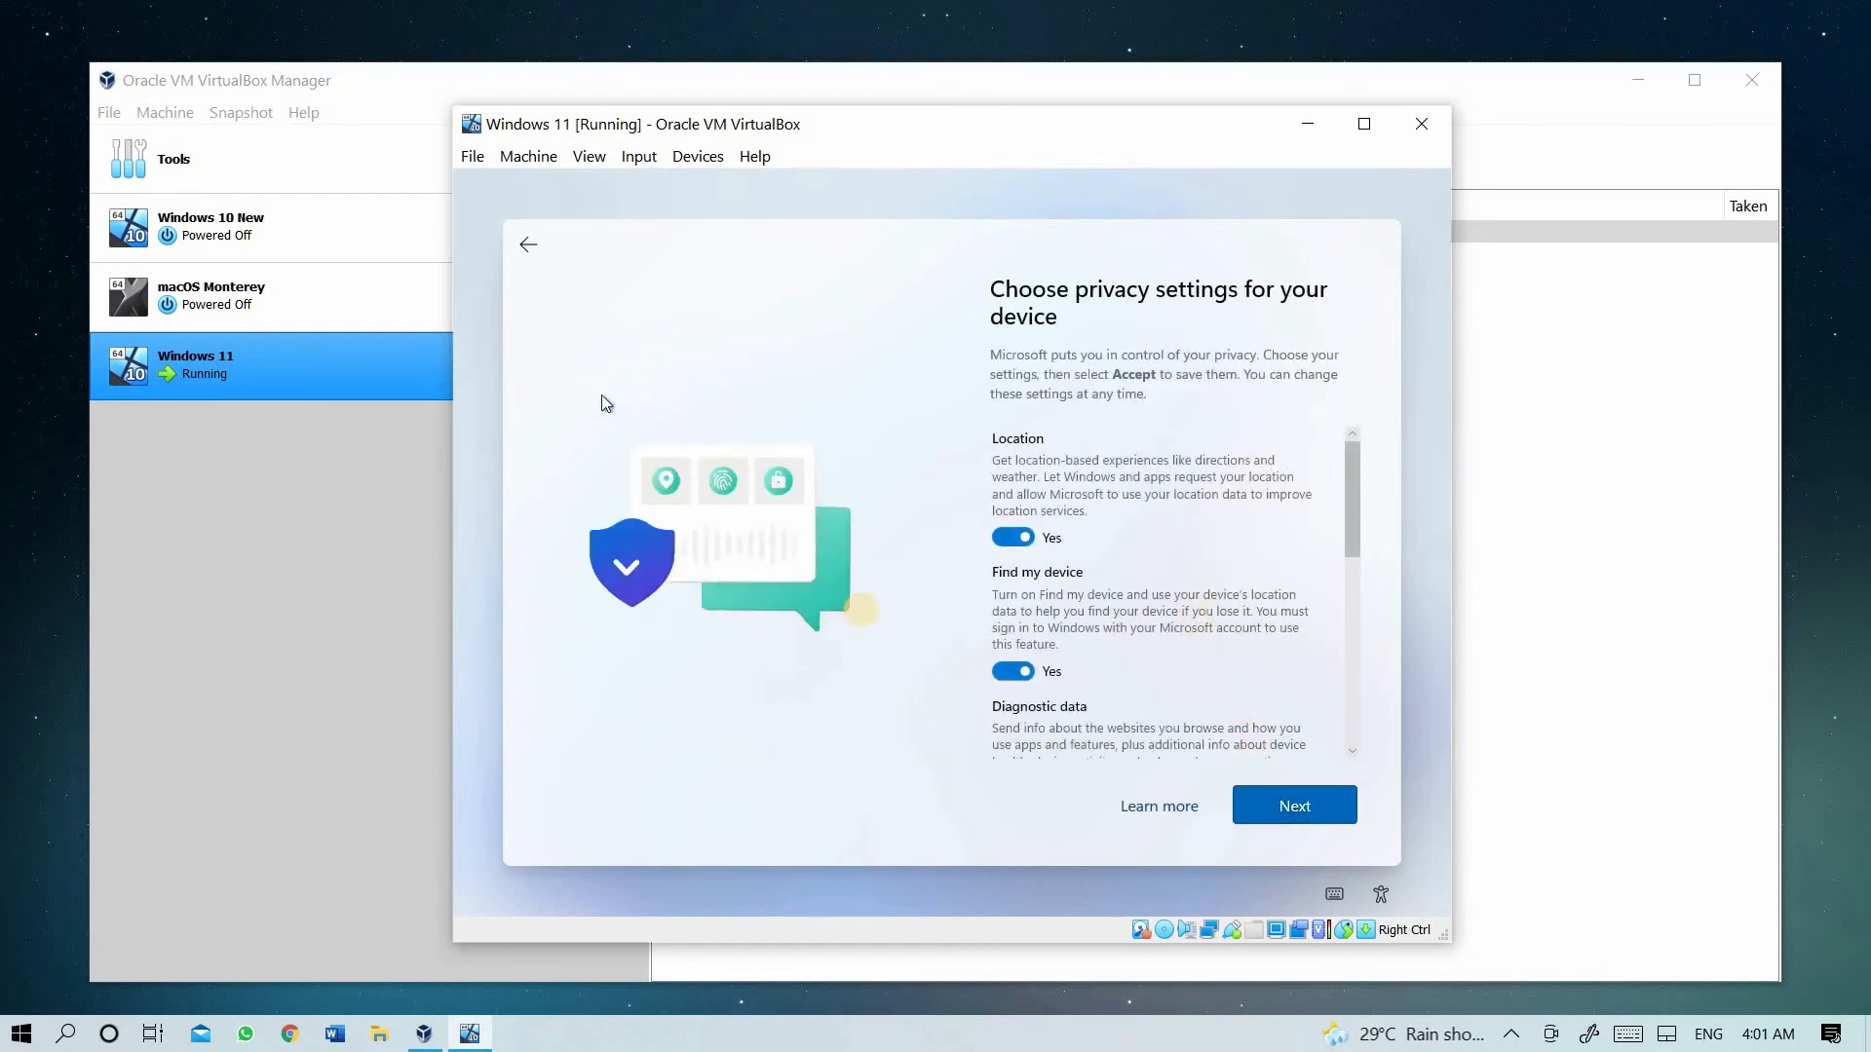
- Turn off location, Find my device, optional diagnostics, advertising ID and more, then accept
{"action": "left_click", "coordinate": [1011, 537]}
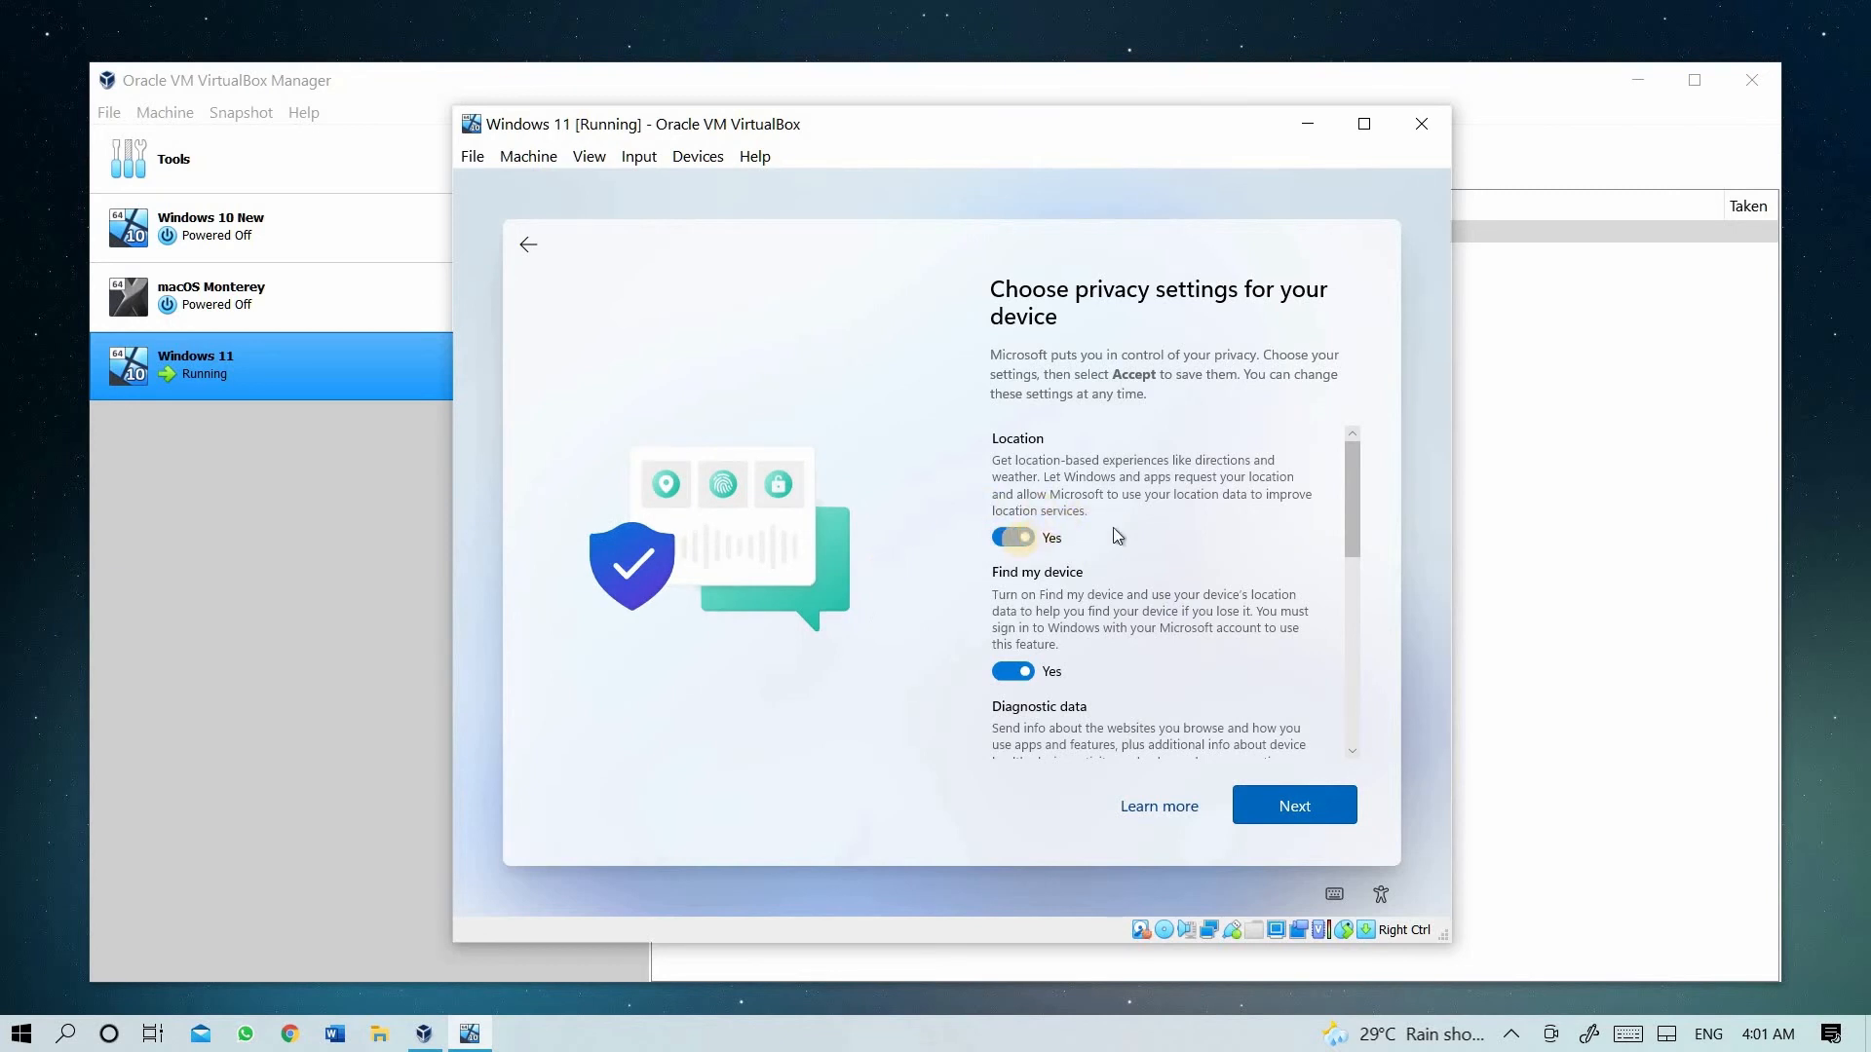
{"action": "left_click", "coordinate": [1011, 537]}
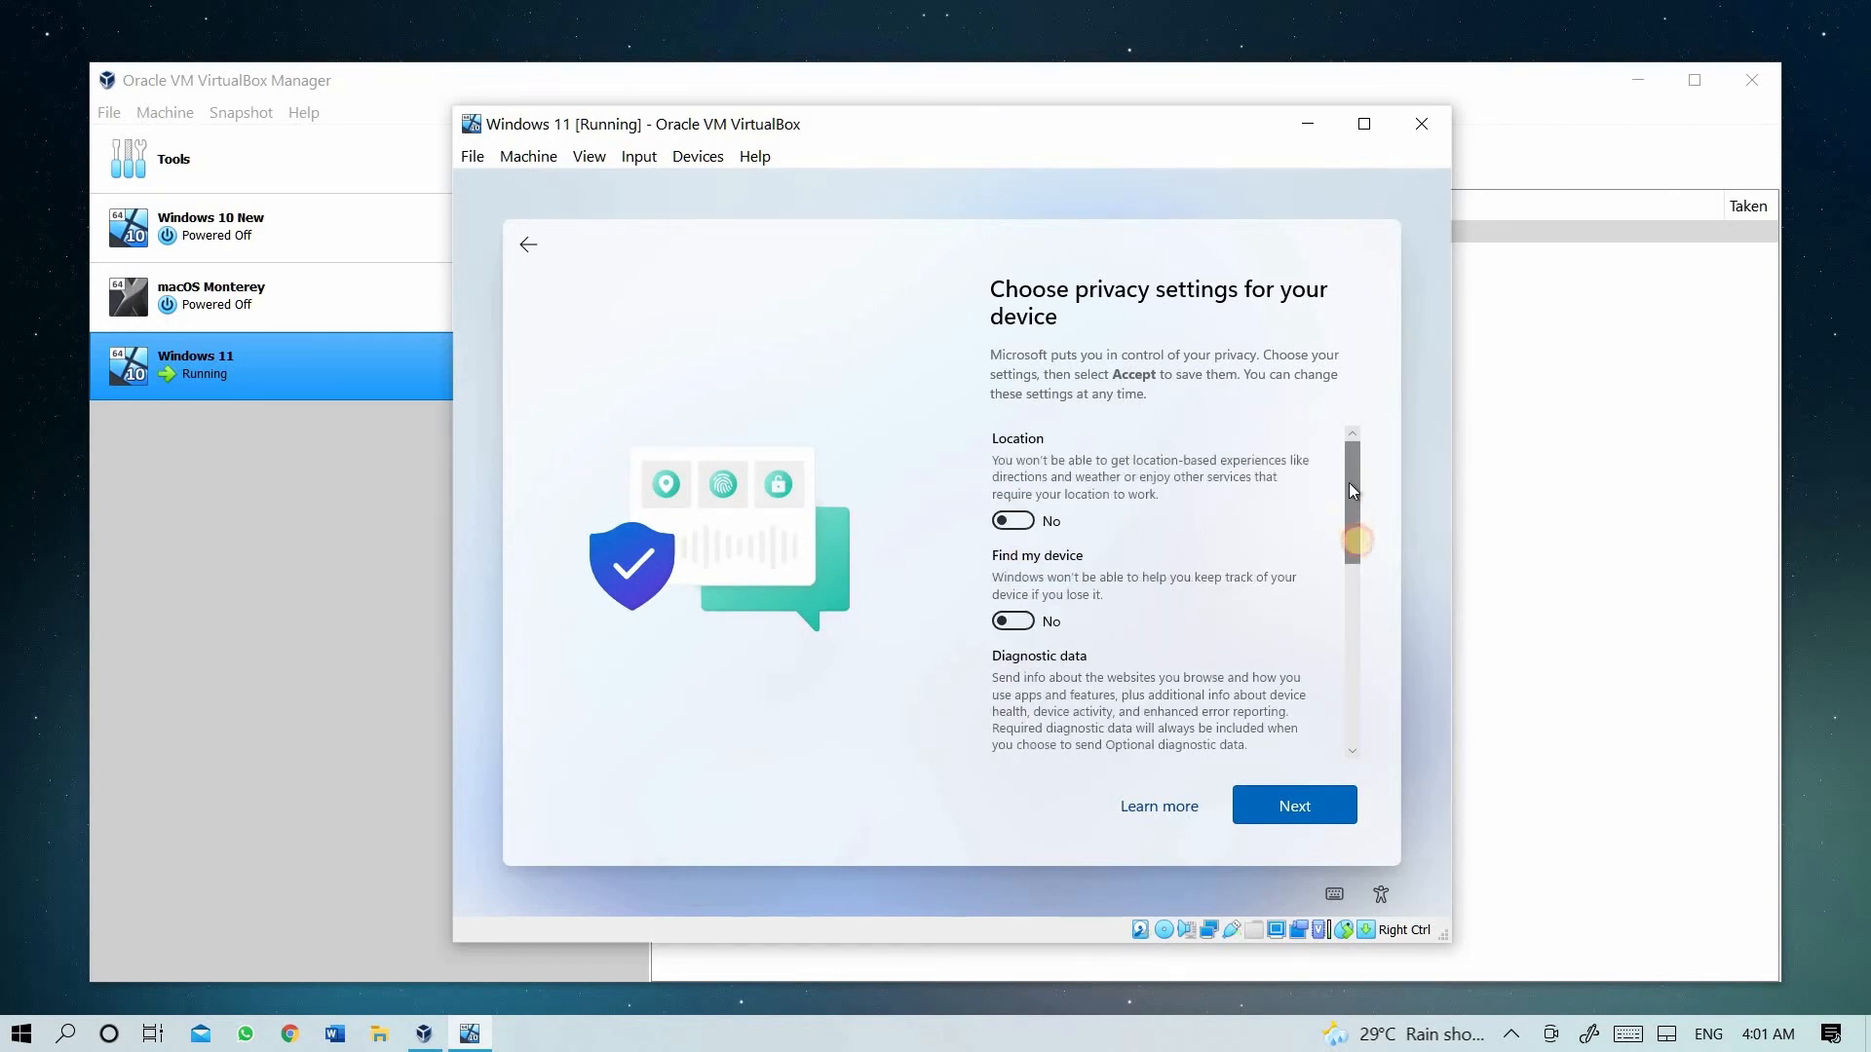
{"action": "scroll", "scroll_direction": "down", "scroll_amount": 3}
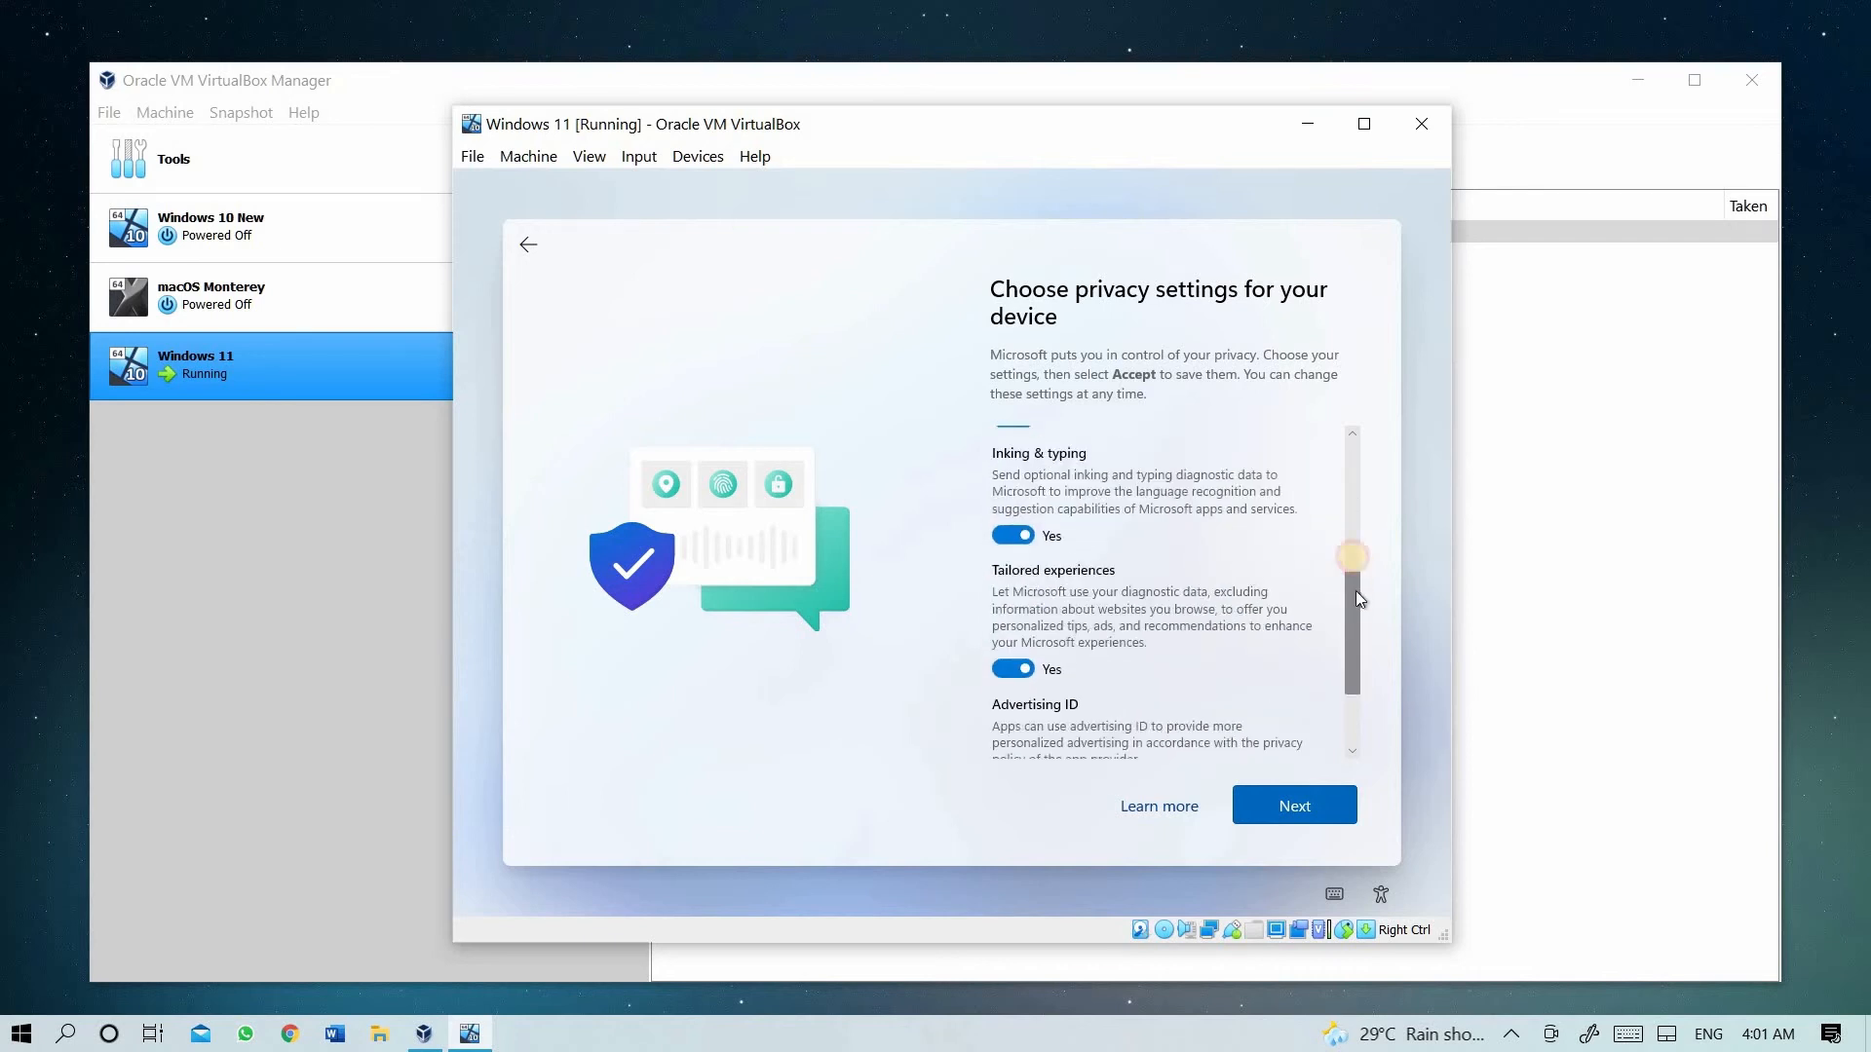
{"action": "scroll", "scroll_direction": "up", "scroll_amount": 3}
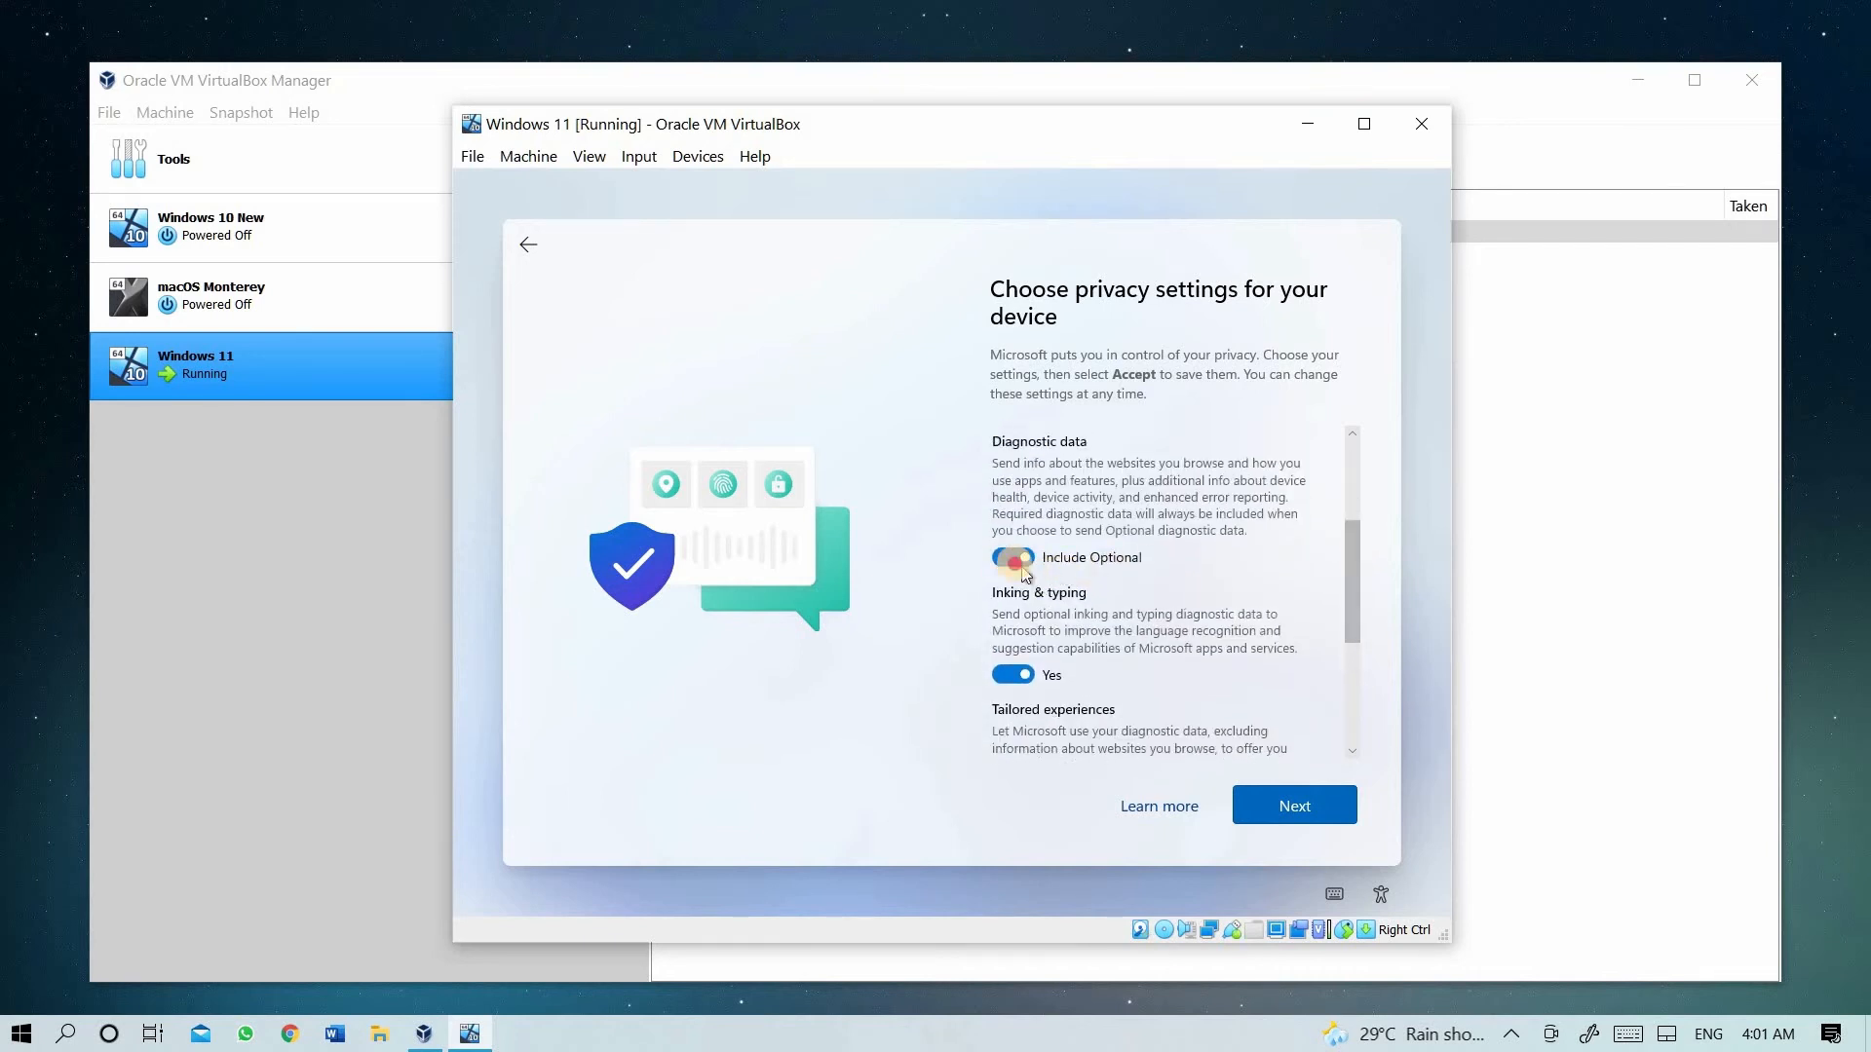
{"action": "left_click", "coordinate": [1012, 558]}
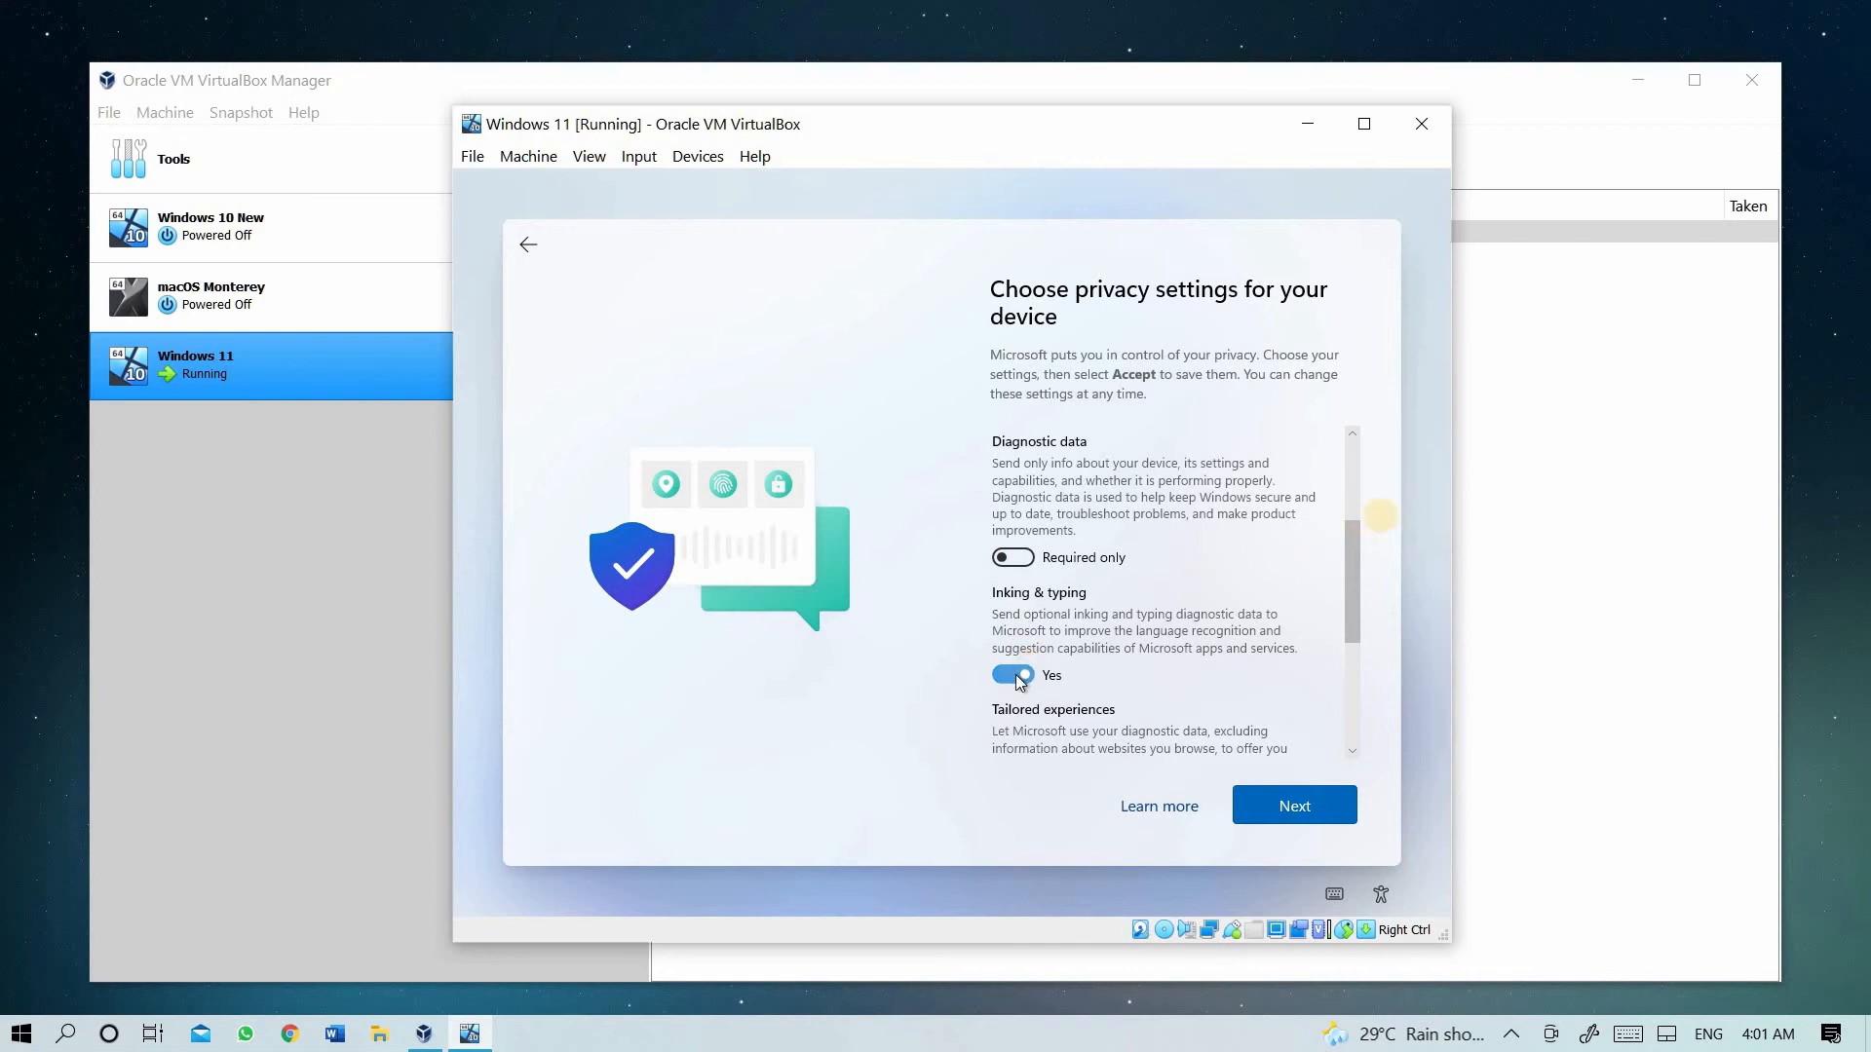
{"action": "scroll", "scroll_direction": "down", "scroll_amount": 3}
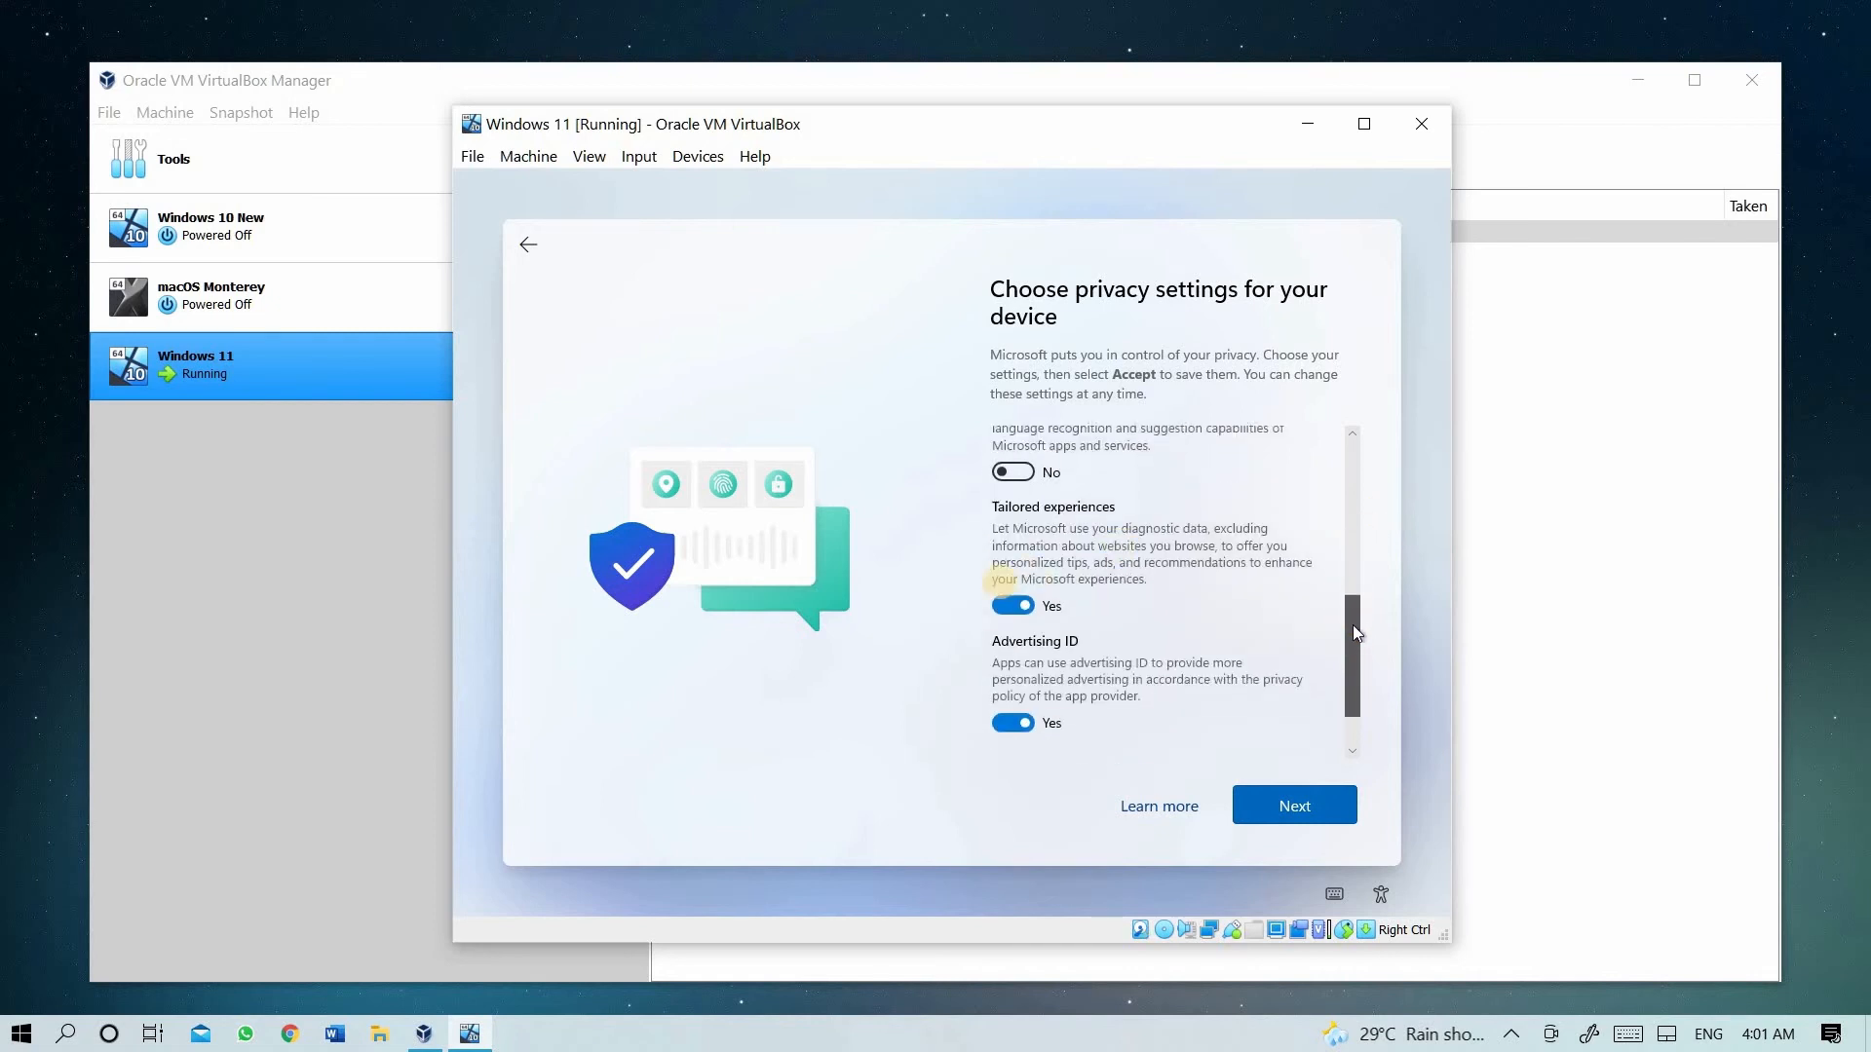
{"action": "left_click", "coordinate": [1011, 605]}
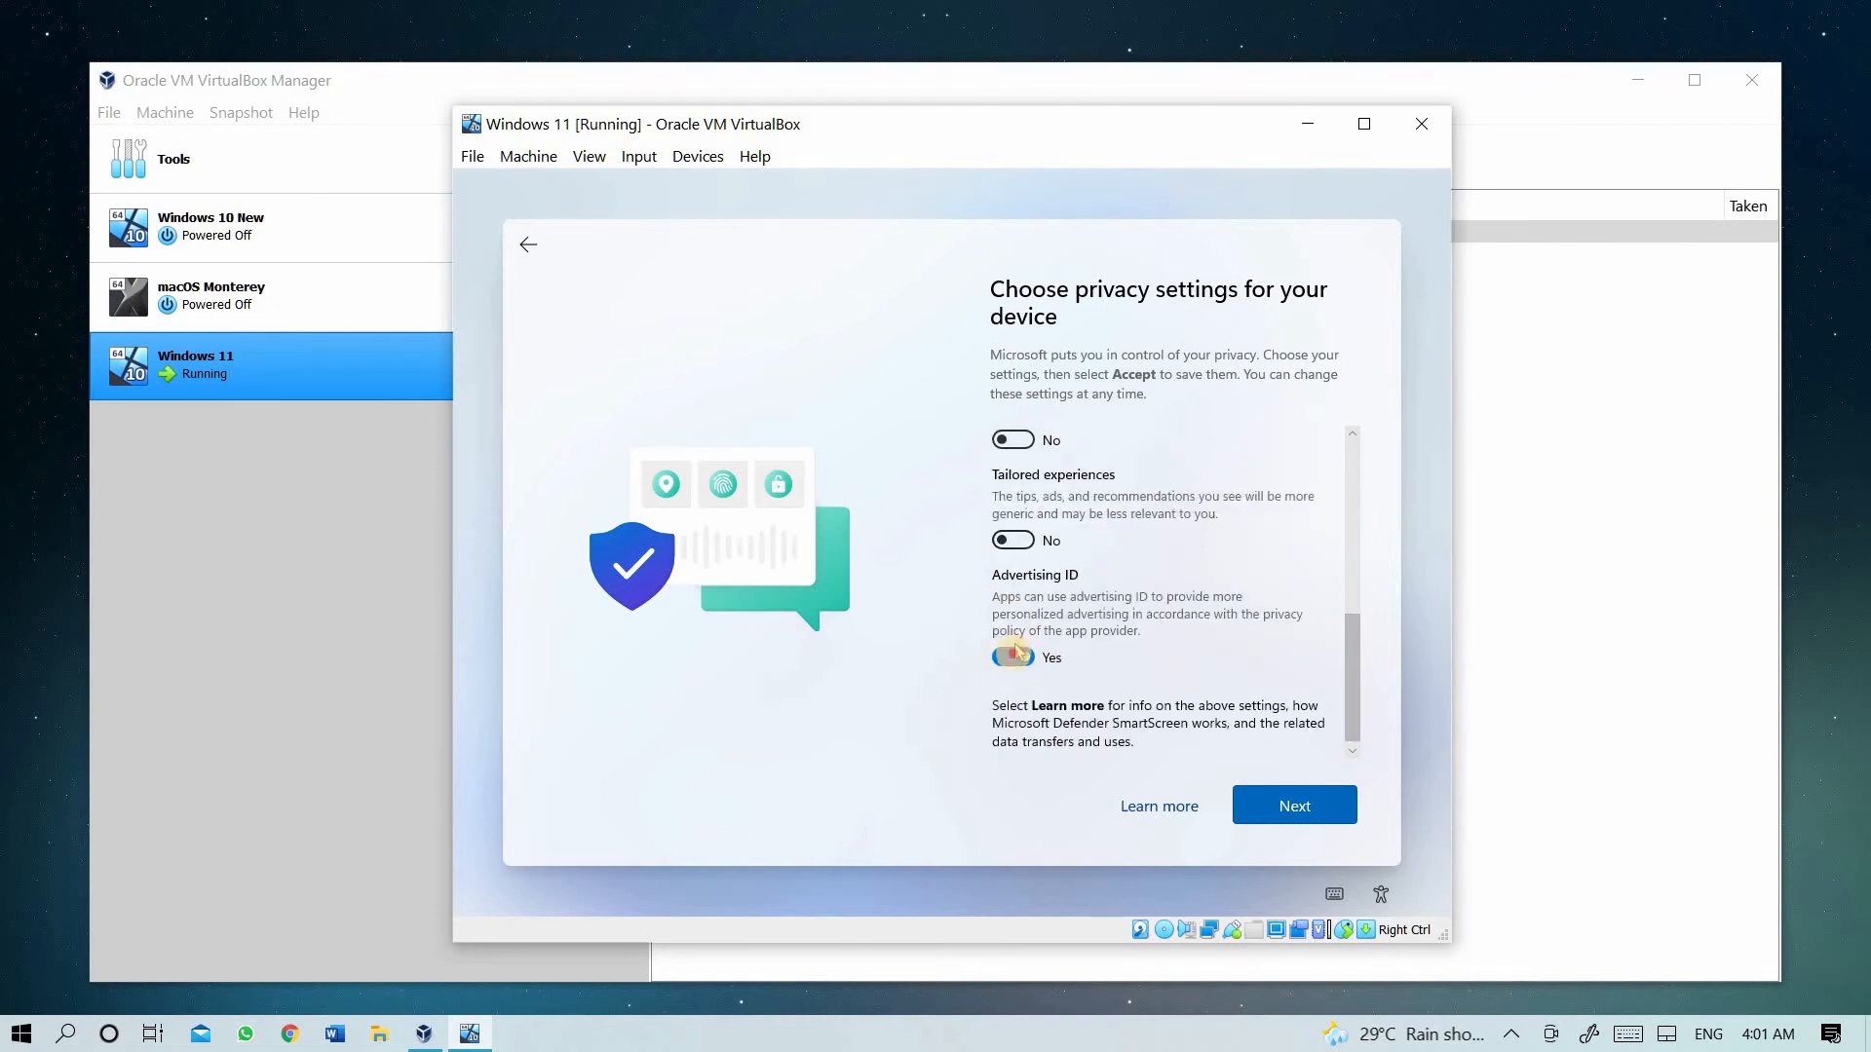
{"action": "left_click", "coordinate": [1011, 657]}
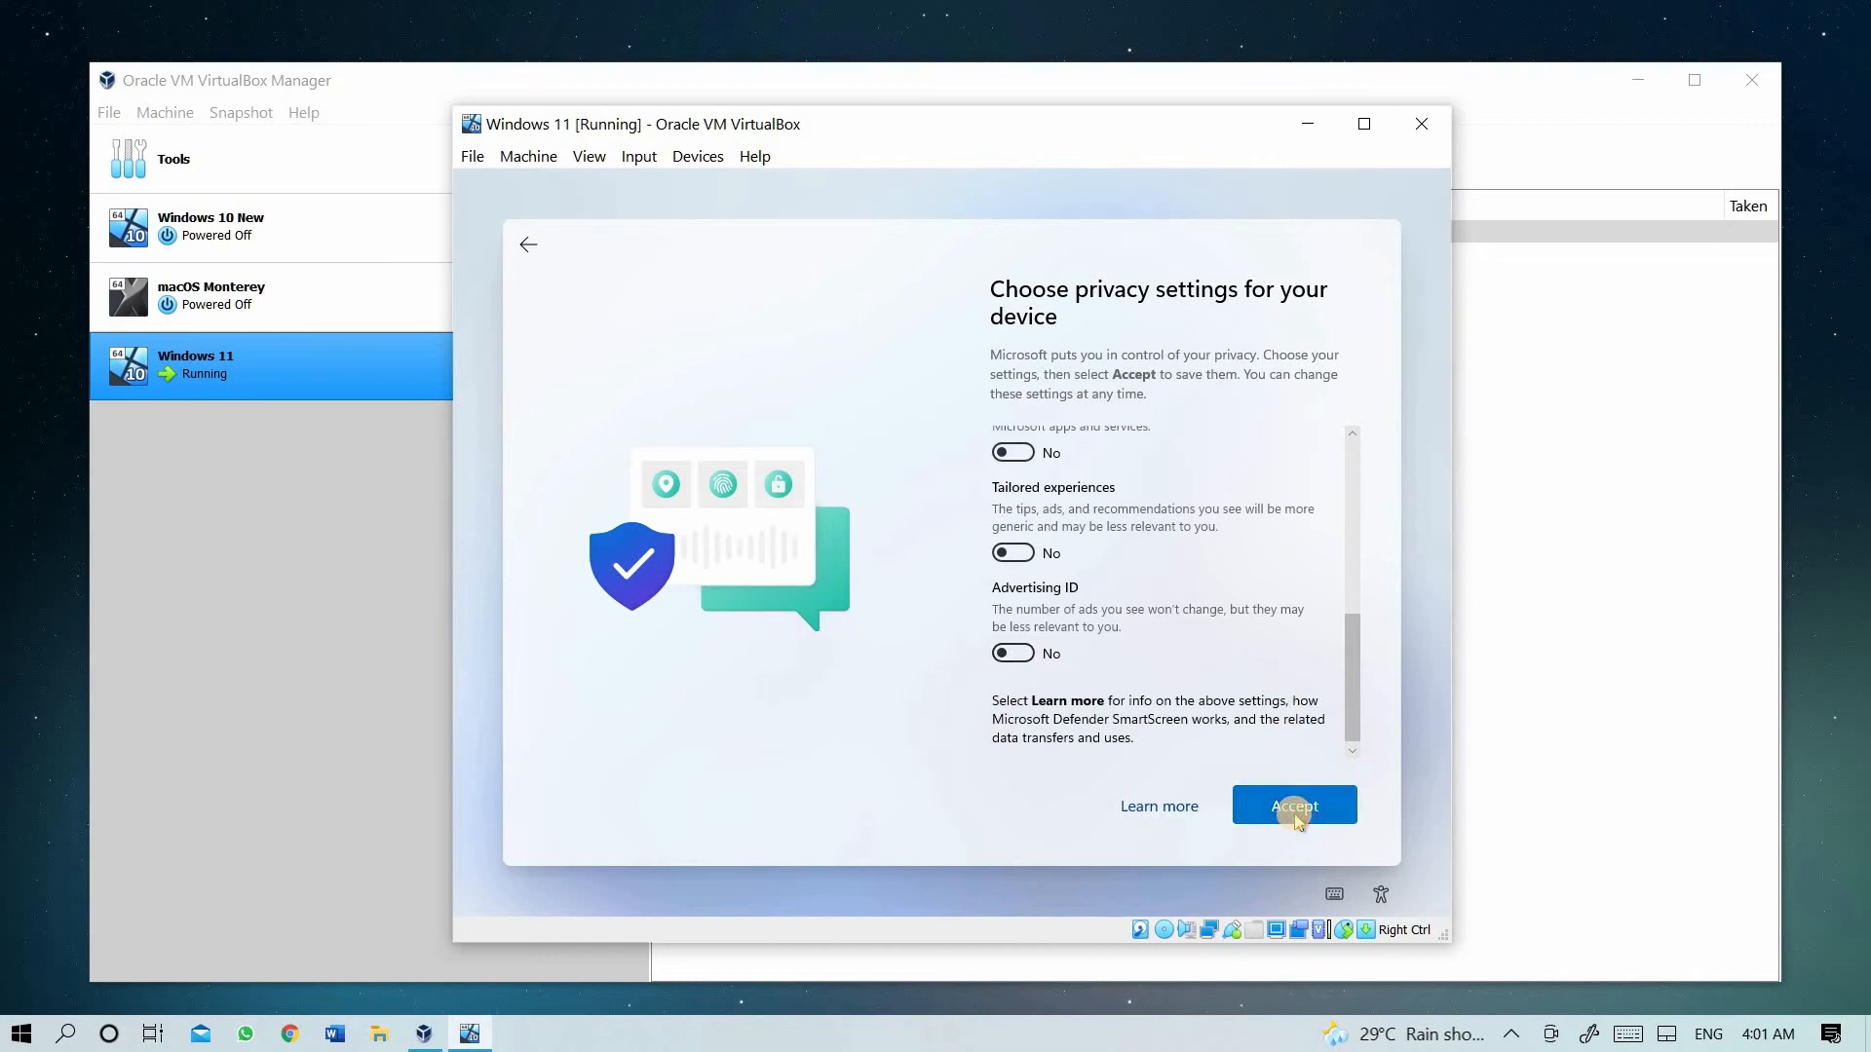
{"action": "left_click", "coordinate": [1293, 806]}
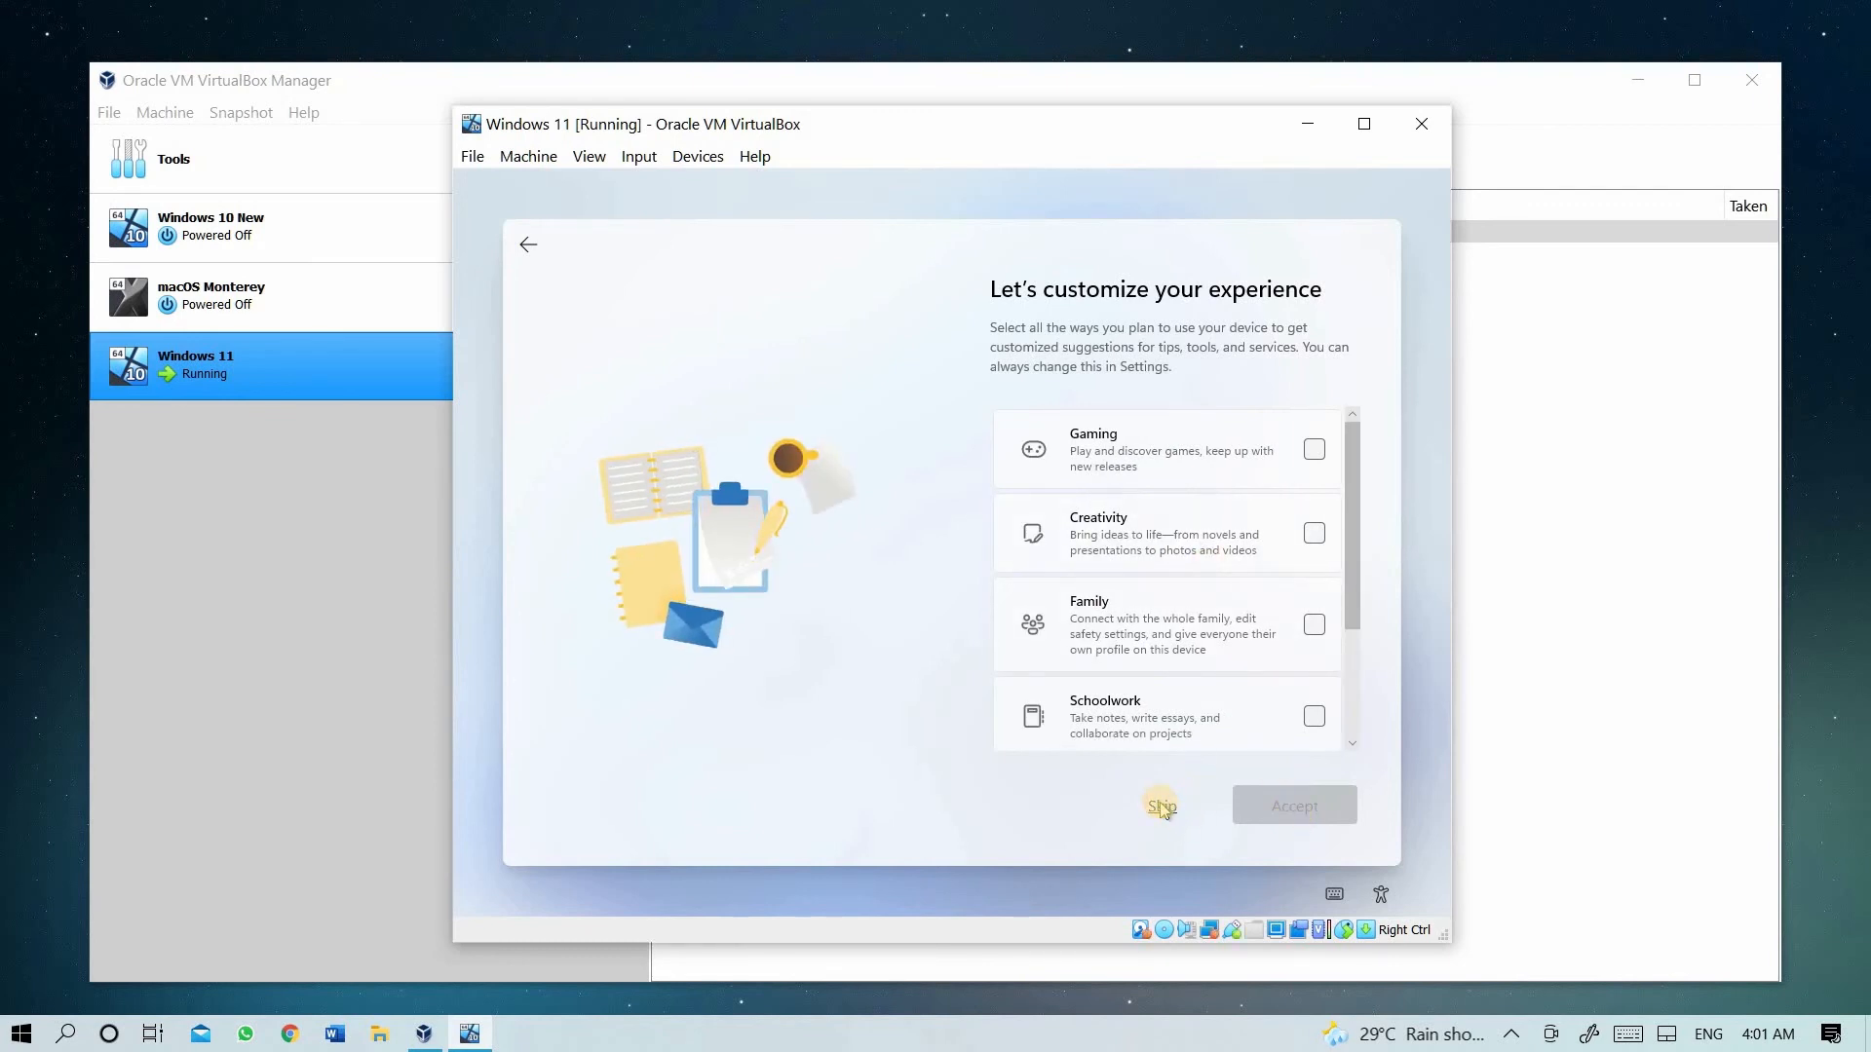
- Skip experience customization and choose 'Only store files on this device' instead of OneDrive
{"action": "left_click", "coordinate": [1159, 806]}
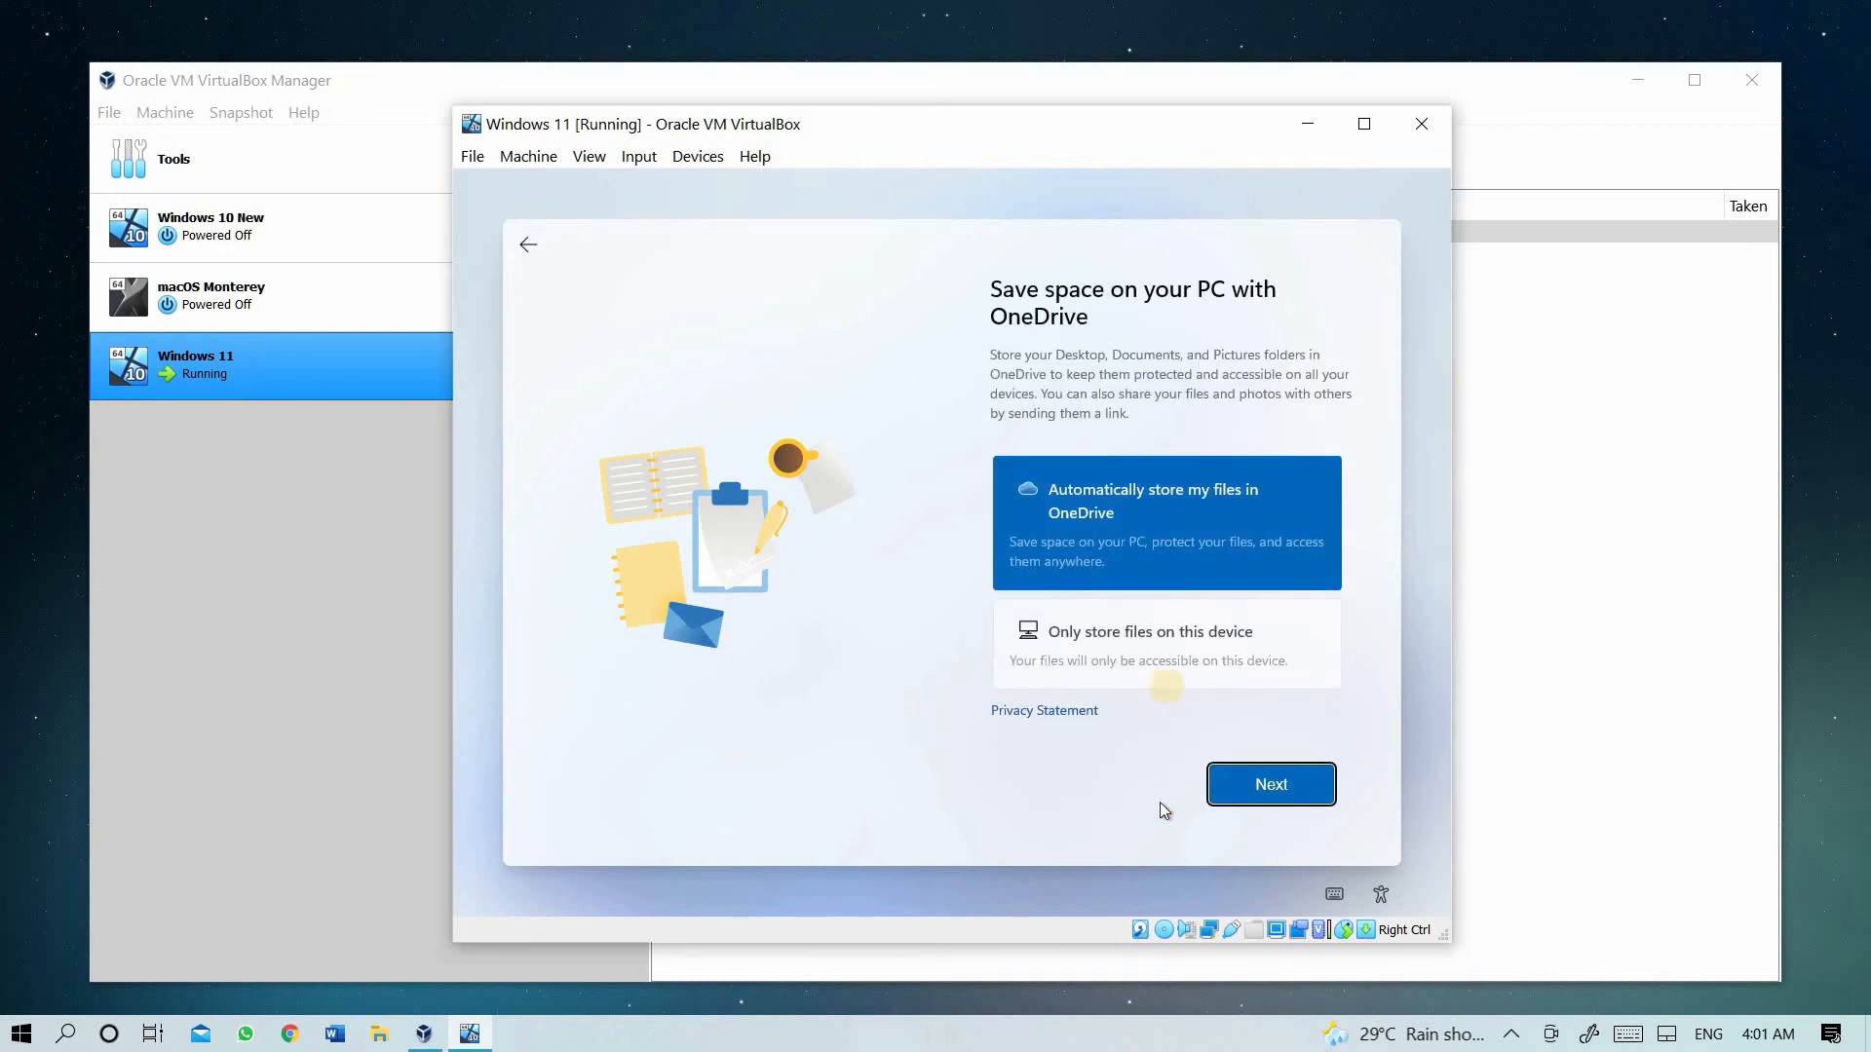
{"action": "left_click", "coordinate": [1164, 643]}
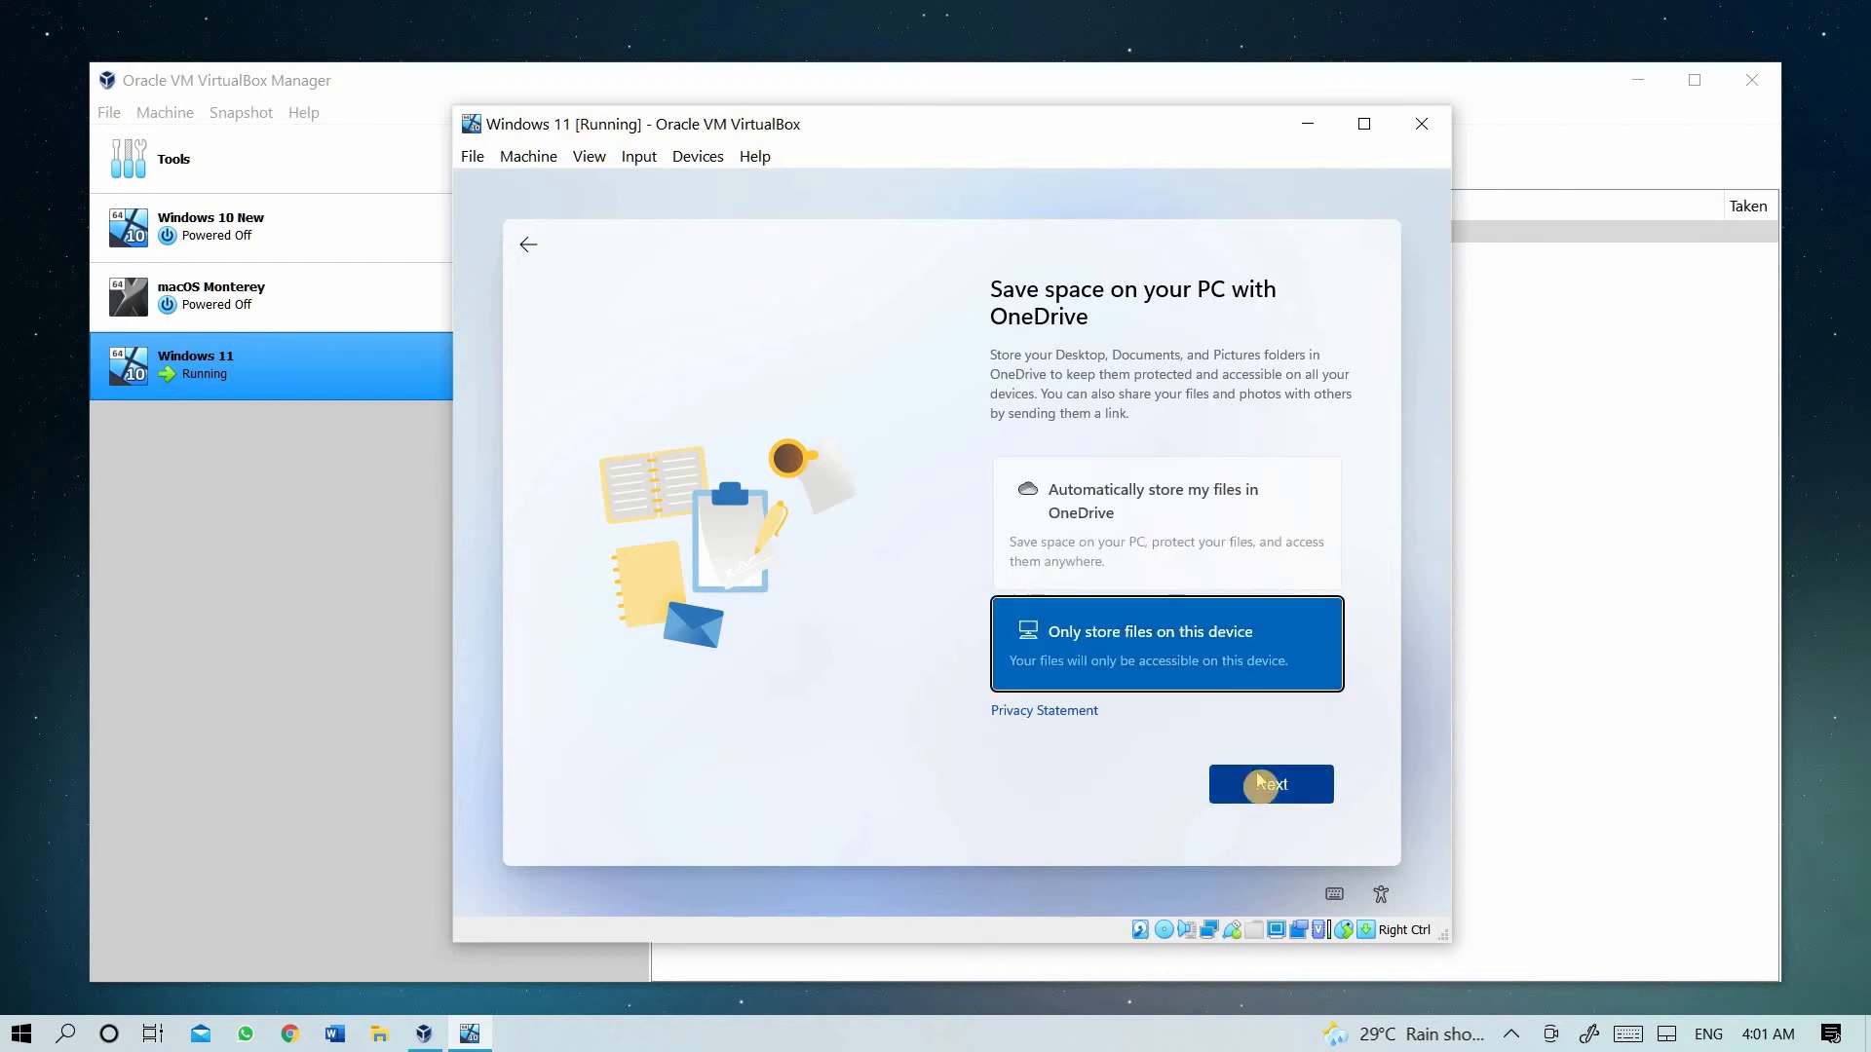
{"action": "left_click", "coordinate": [1270, 784]}
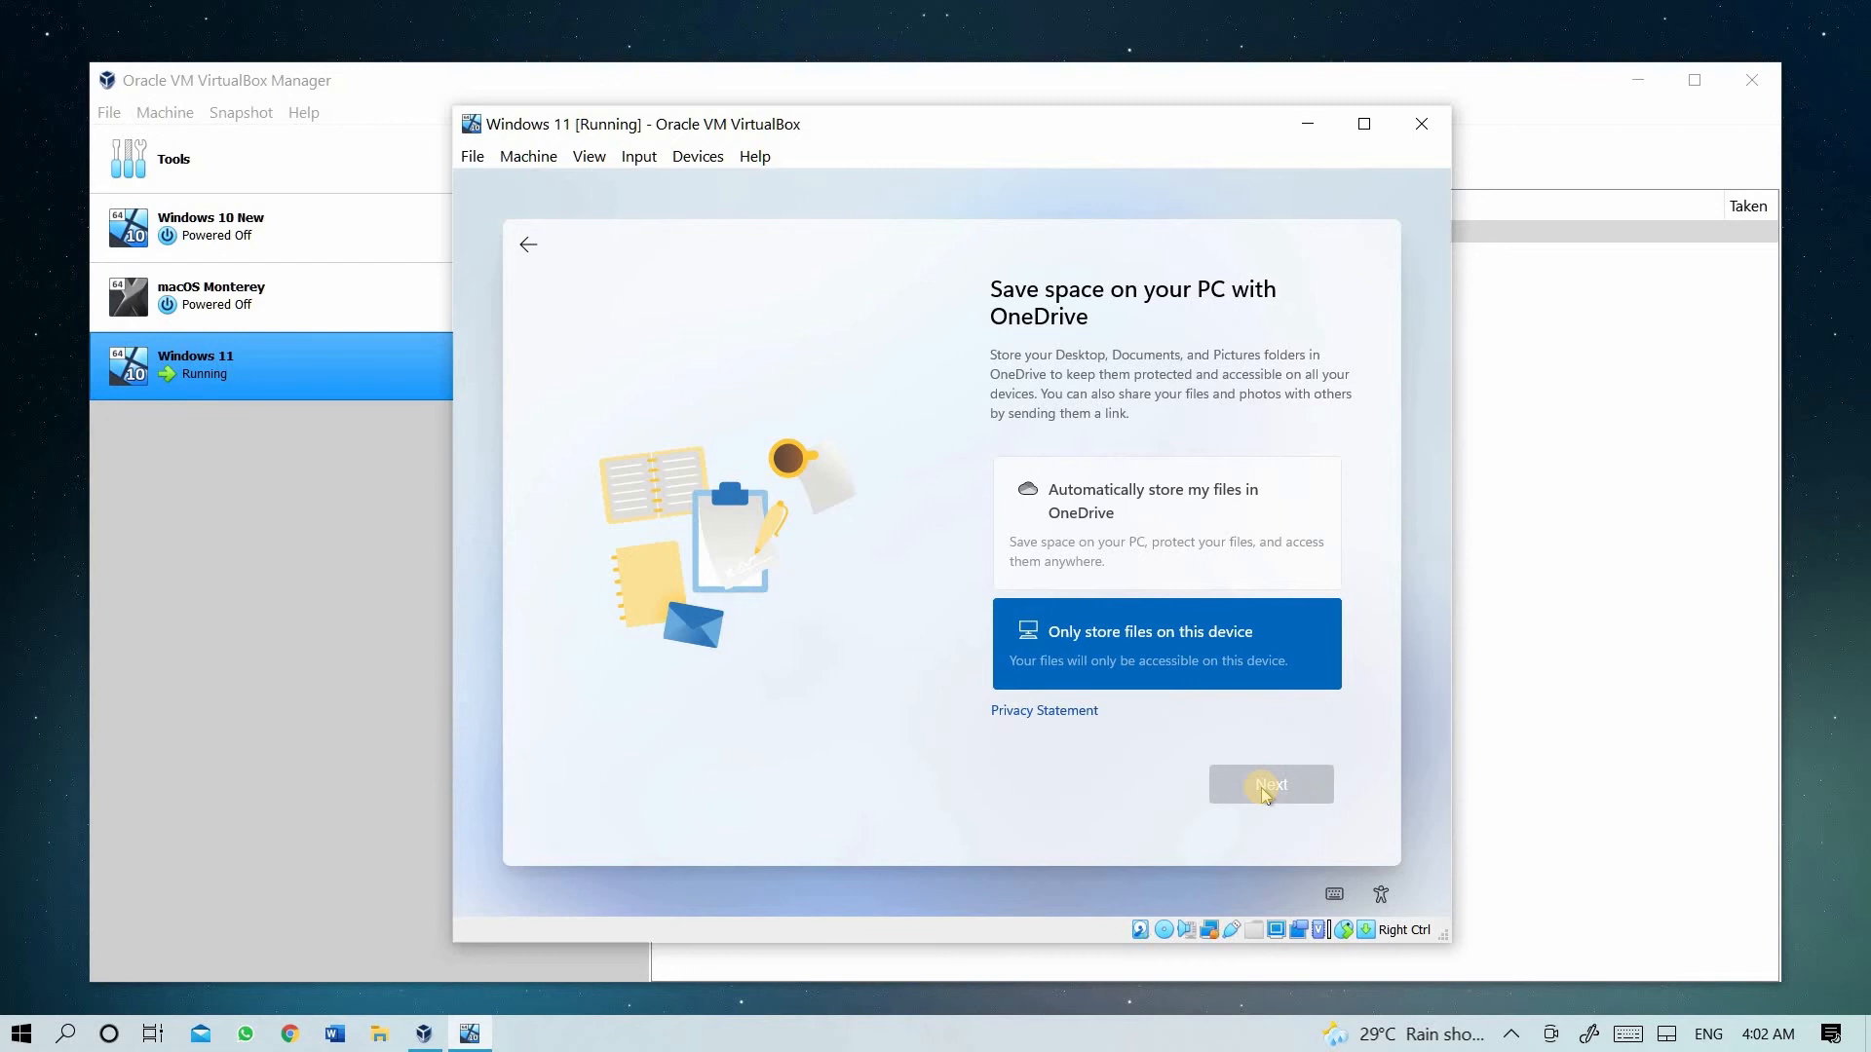
{"action": "left_click", "coordinate": [1270, 783]}
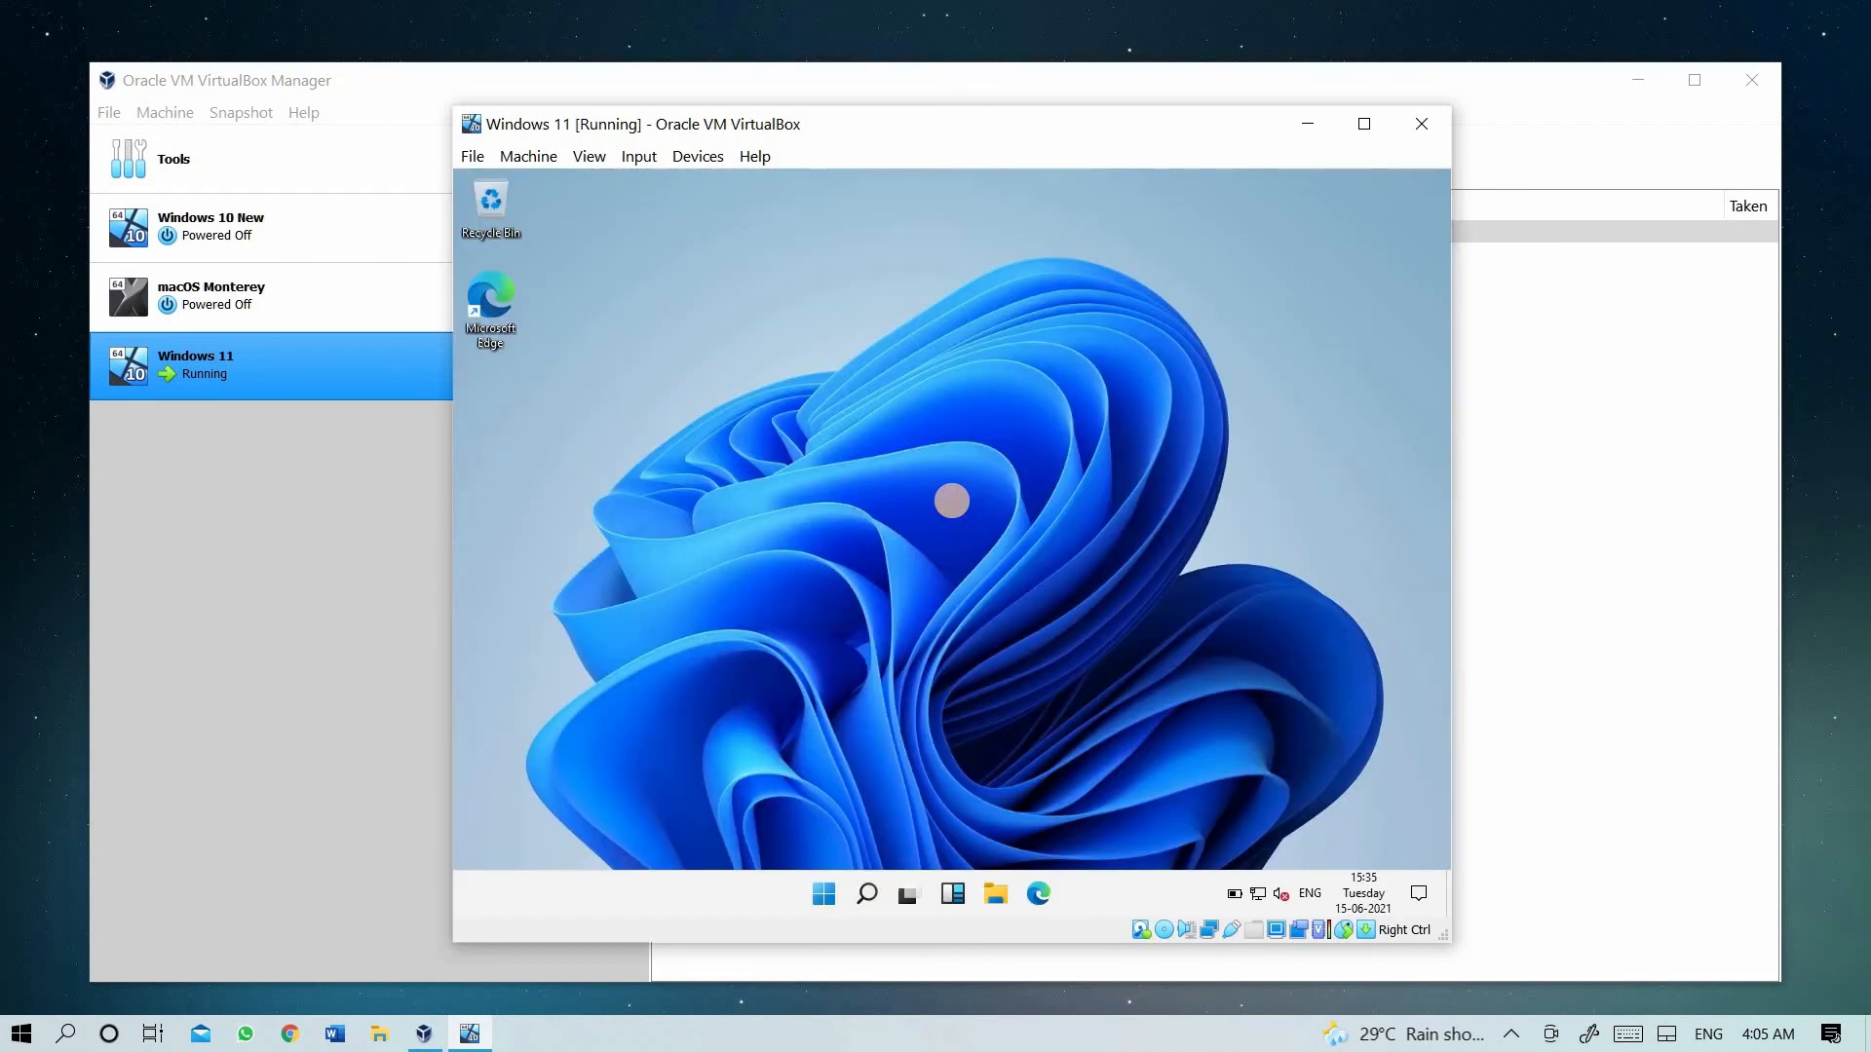
- Try the Start menu and desktop context menu, then expand quick settings in notifications
{"action": "left_click", "coordinate": [823, 894]}
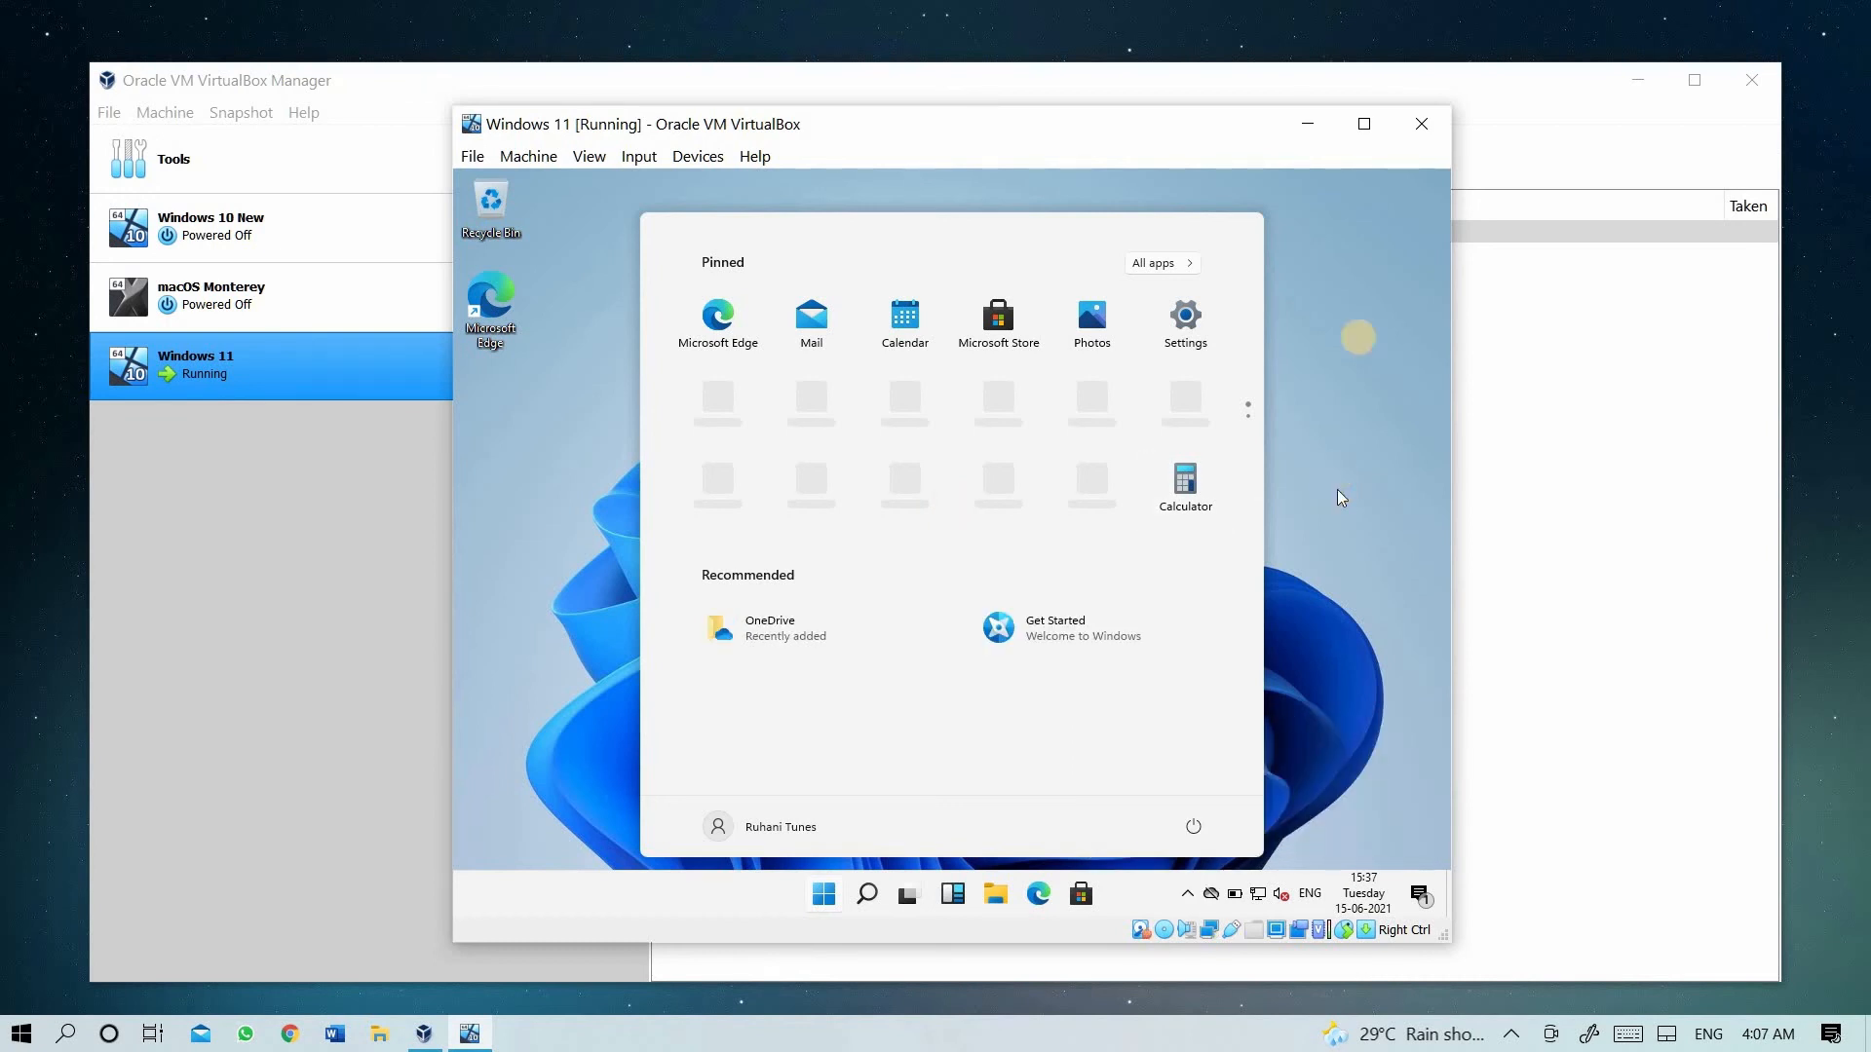
{"action": "left_click", "coordinate": [900, 394]}
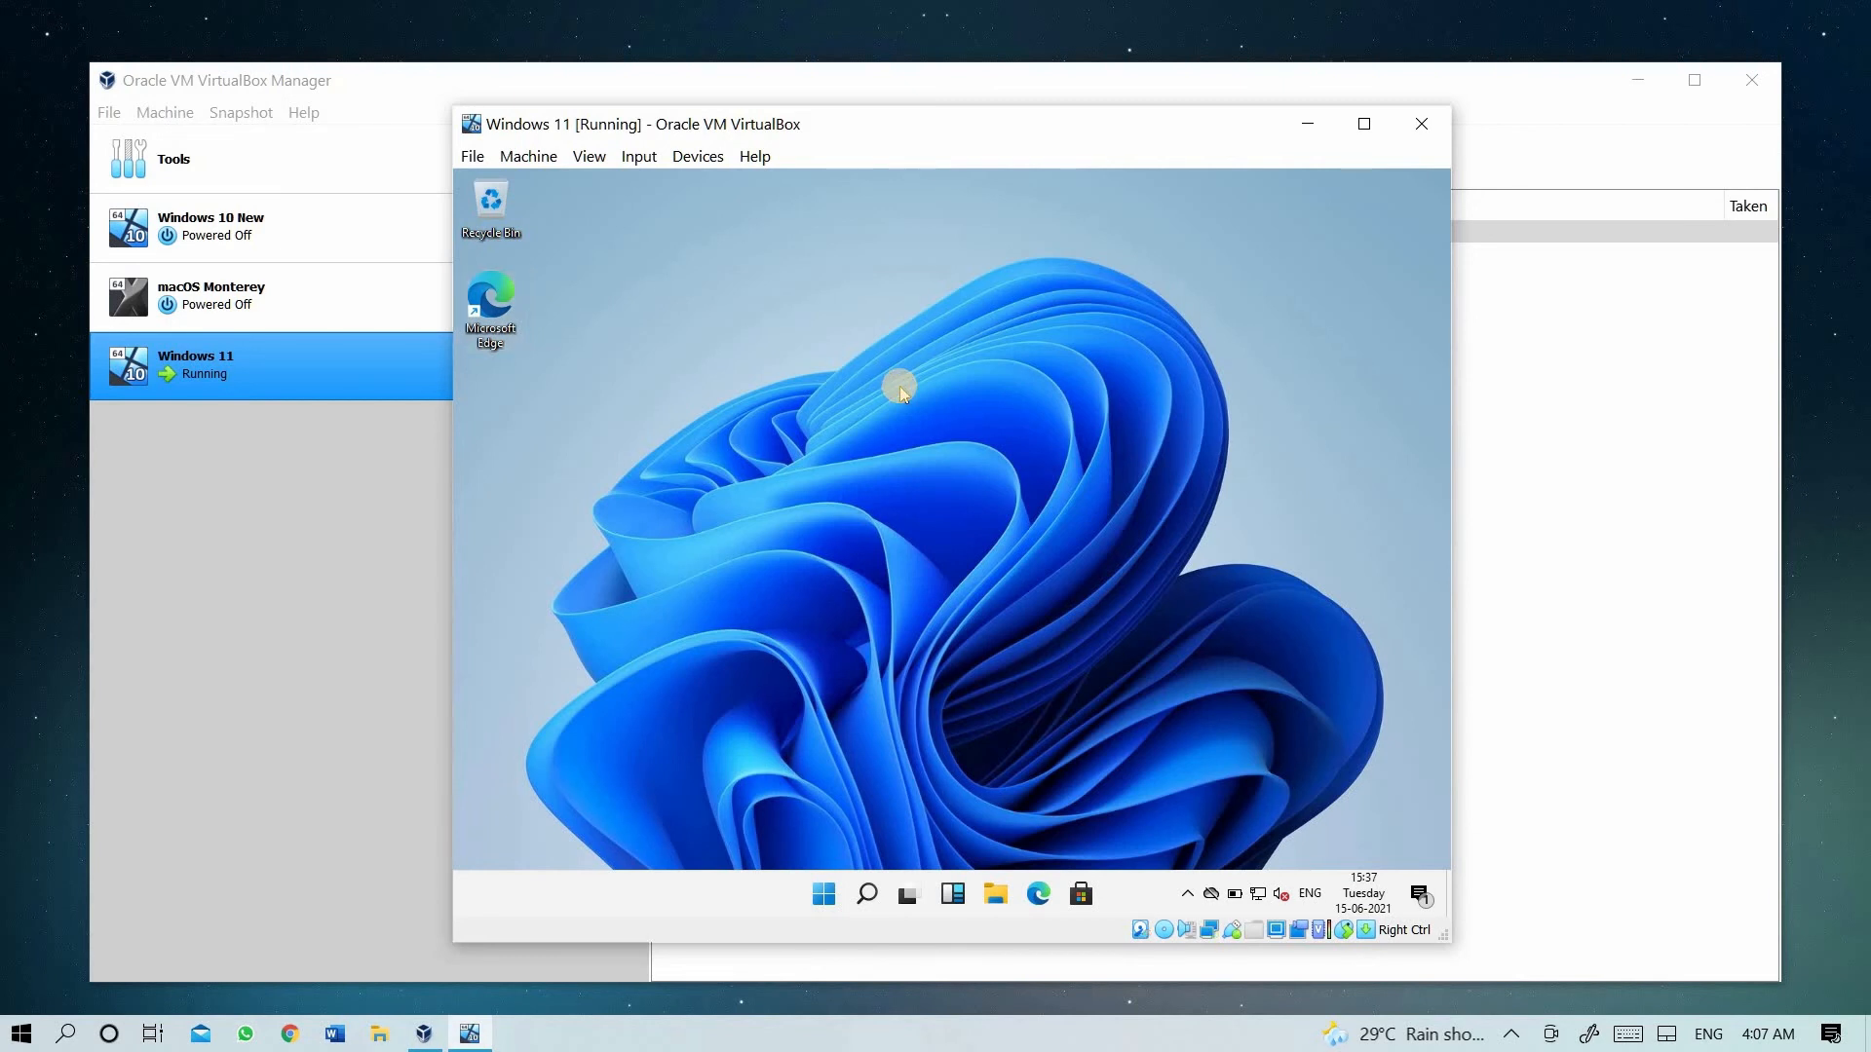
{"action": "right_click", "coordinate": [901, 392]}
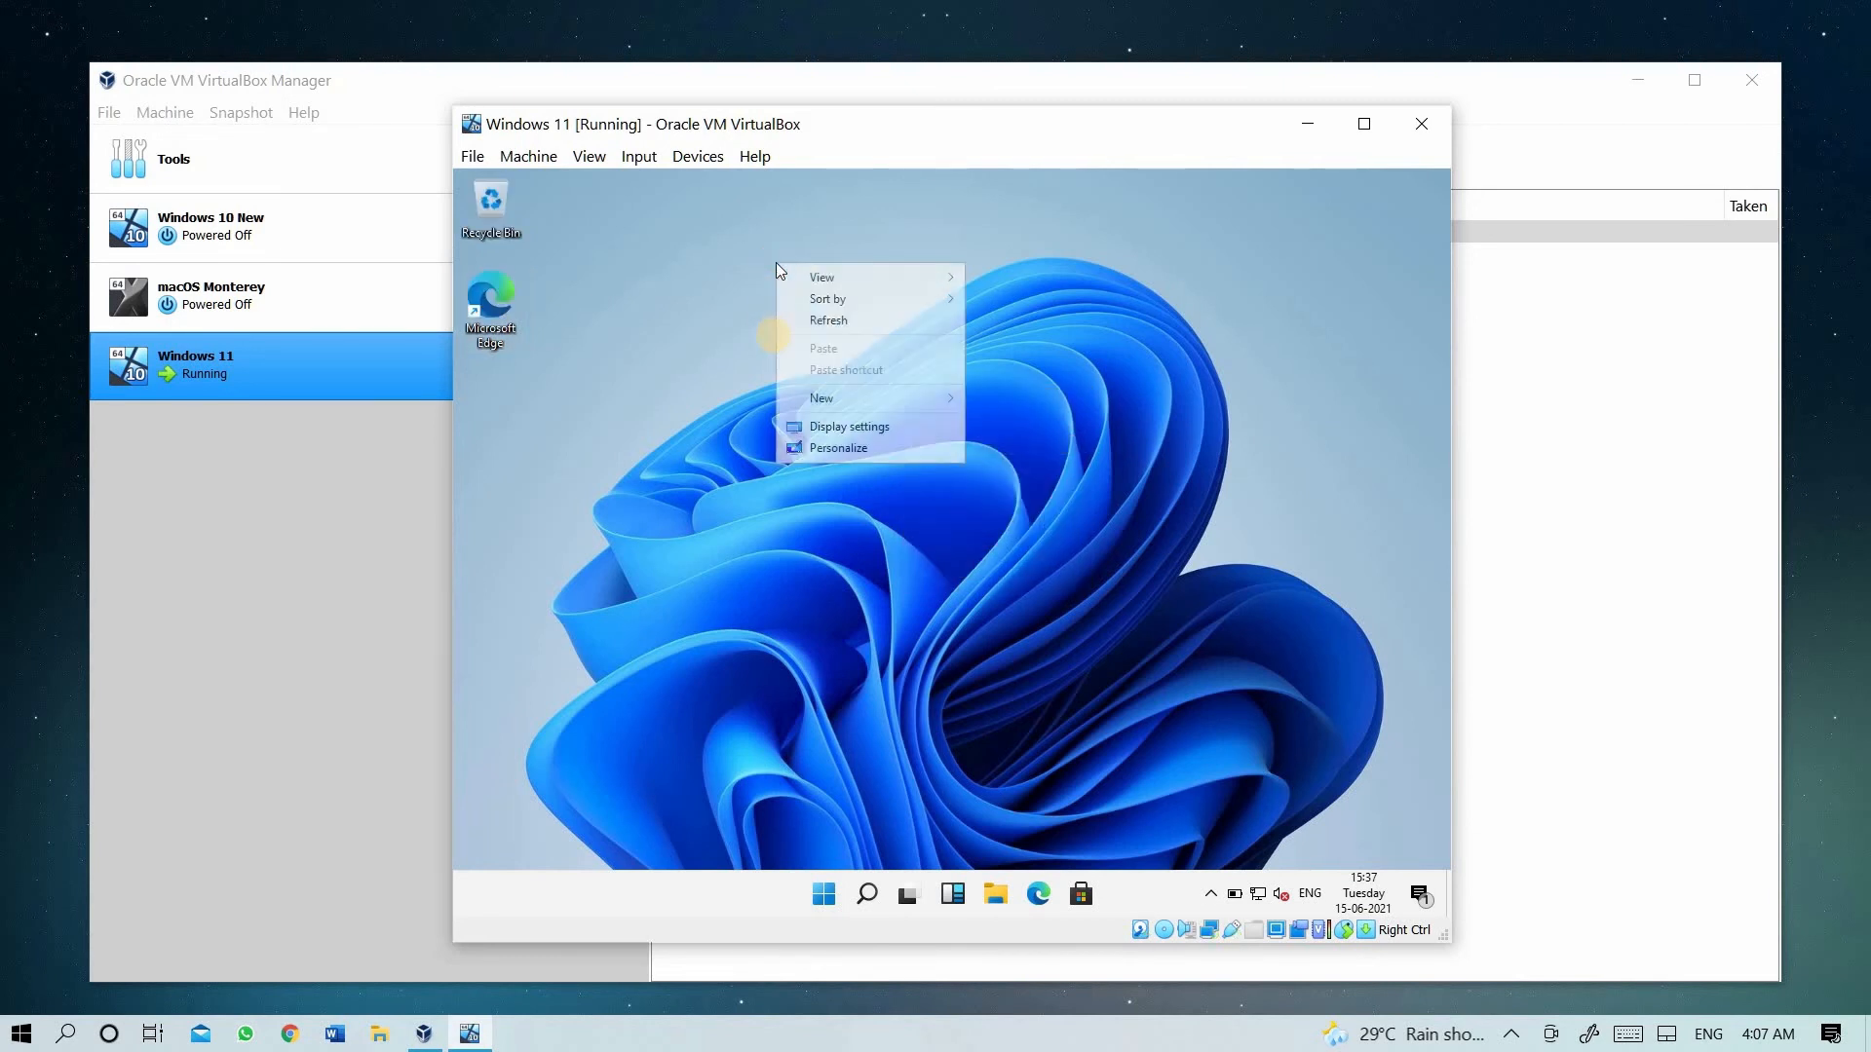
{"action": "mouse_move", "coordinate": [830, 319]}
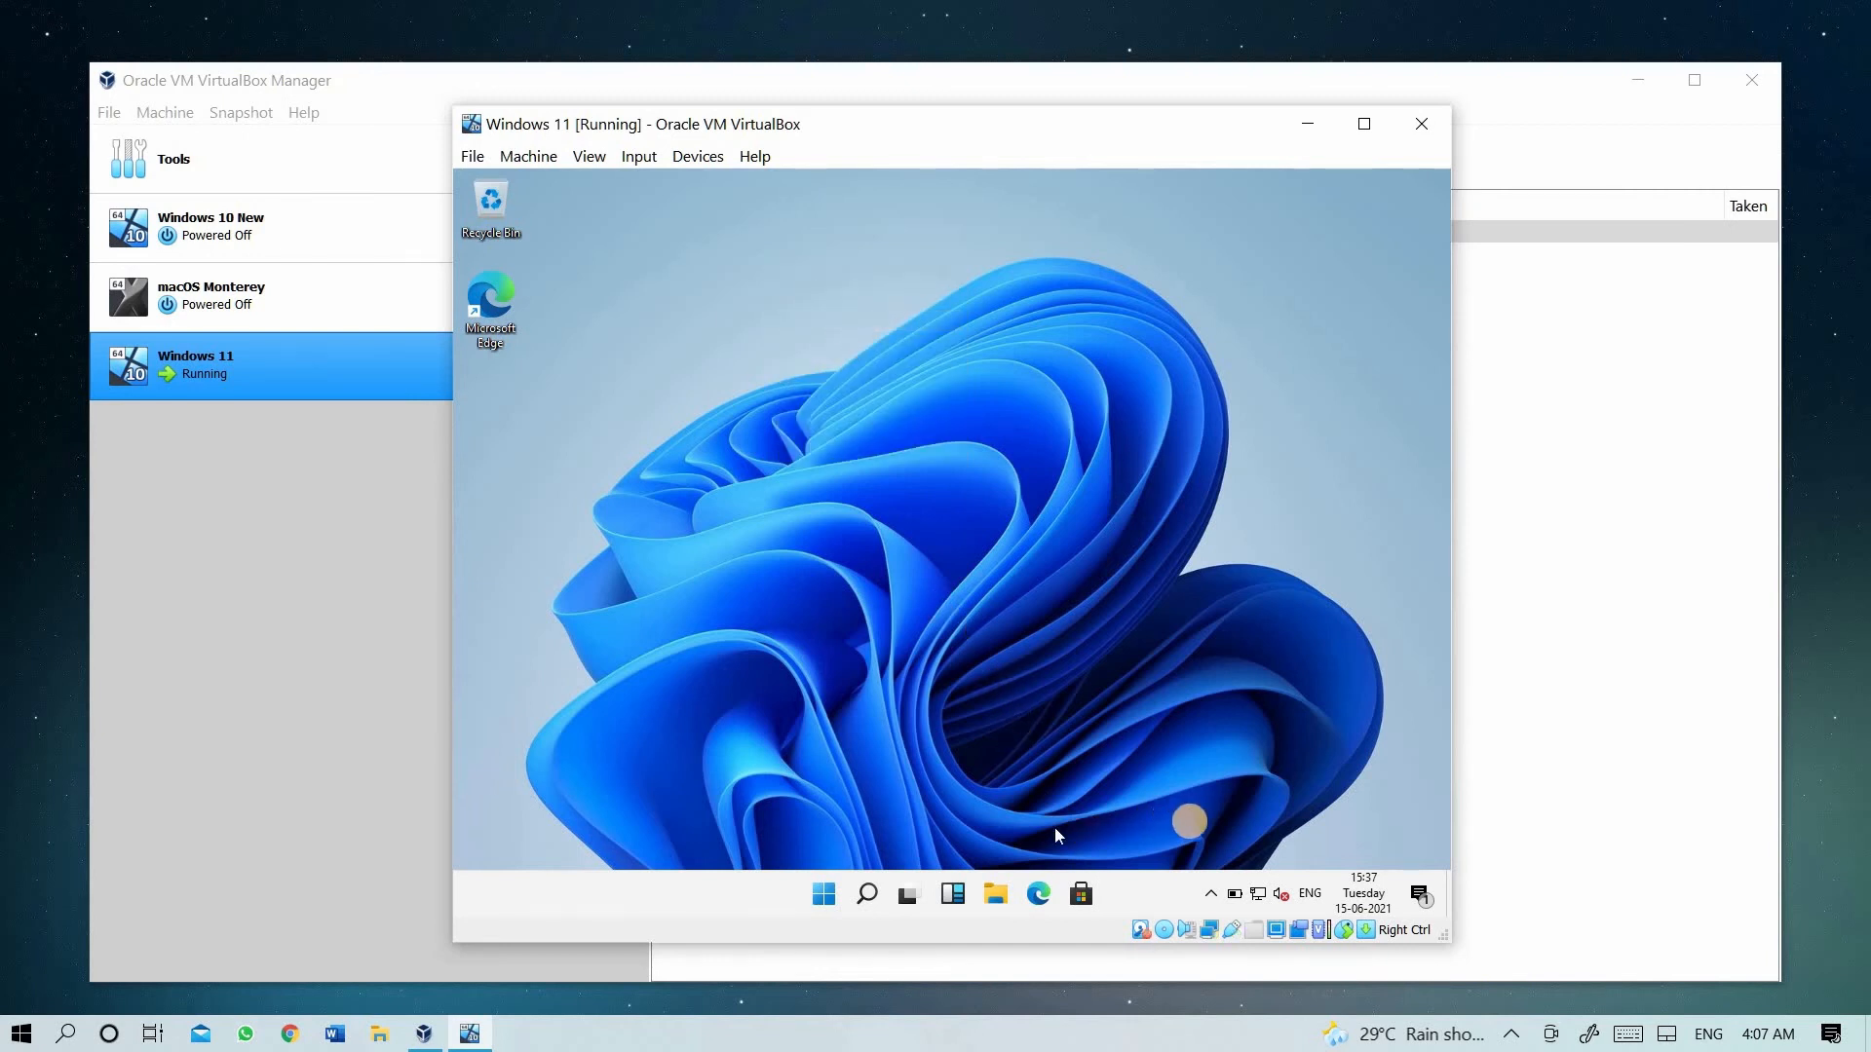
{"action": "left_click", "coordinate": [1212, 894]}
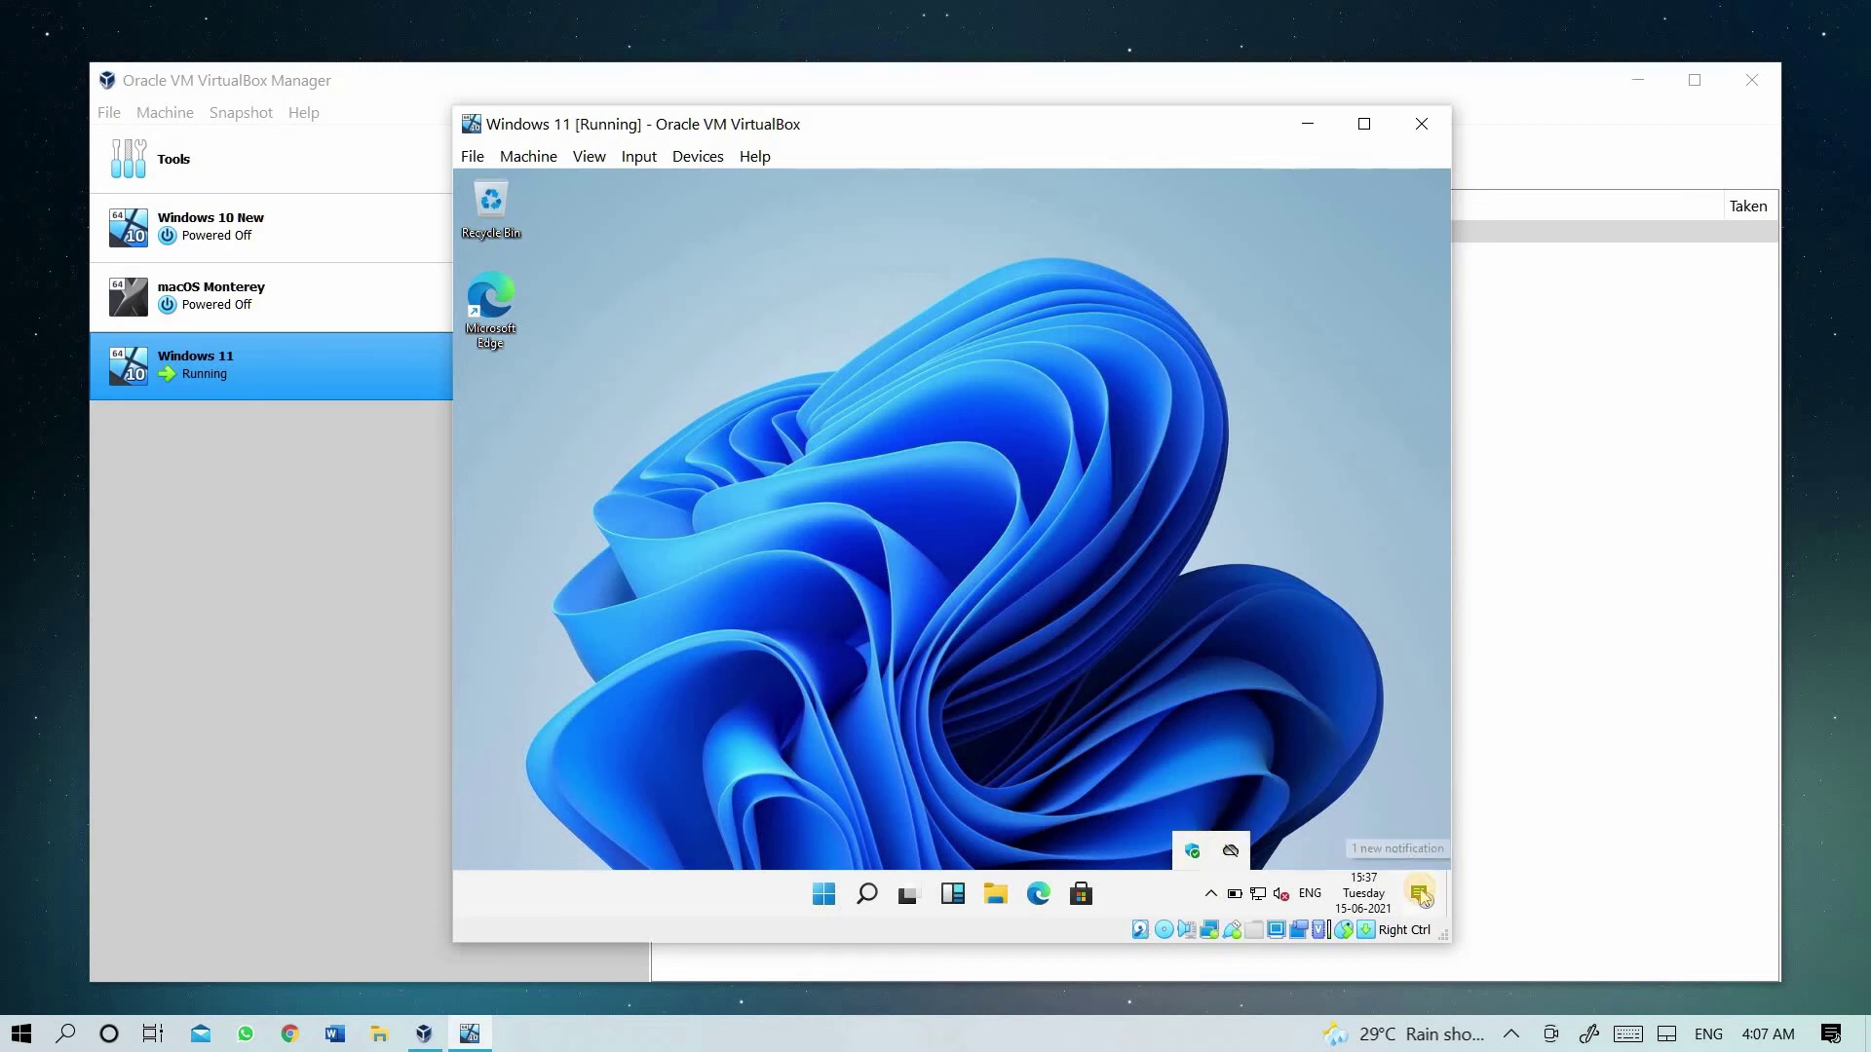
{"action": "left_click", "coordinate": [1419, 893]}
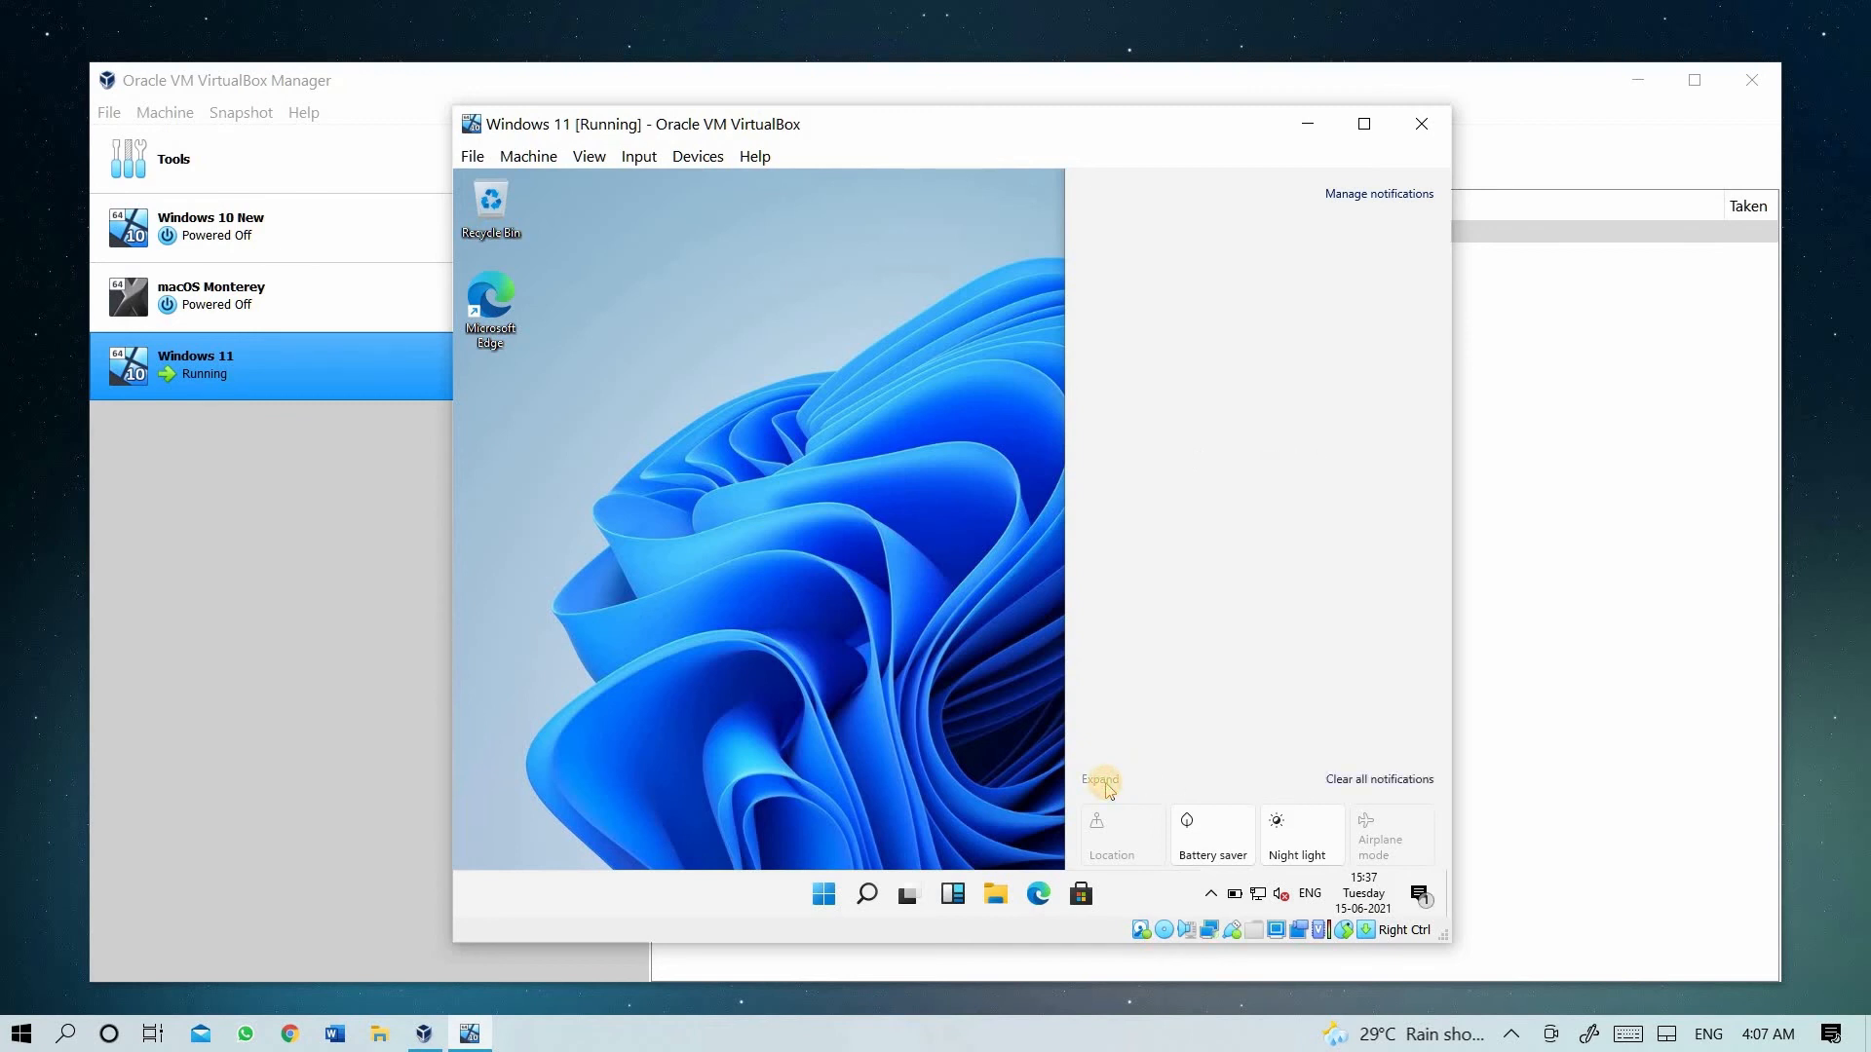
{"action": "left_click", "coordinate": [1099, 781]}
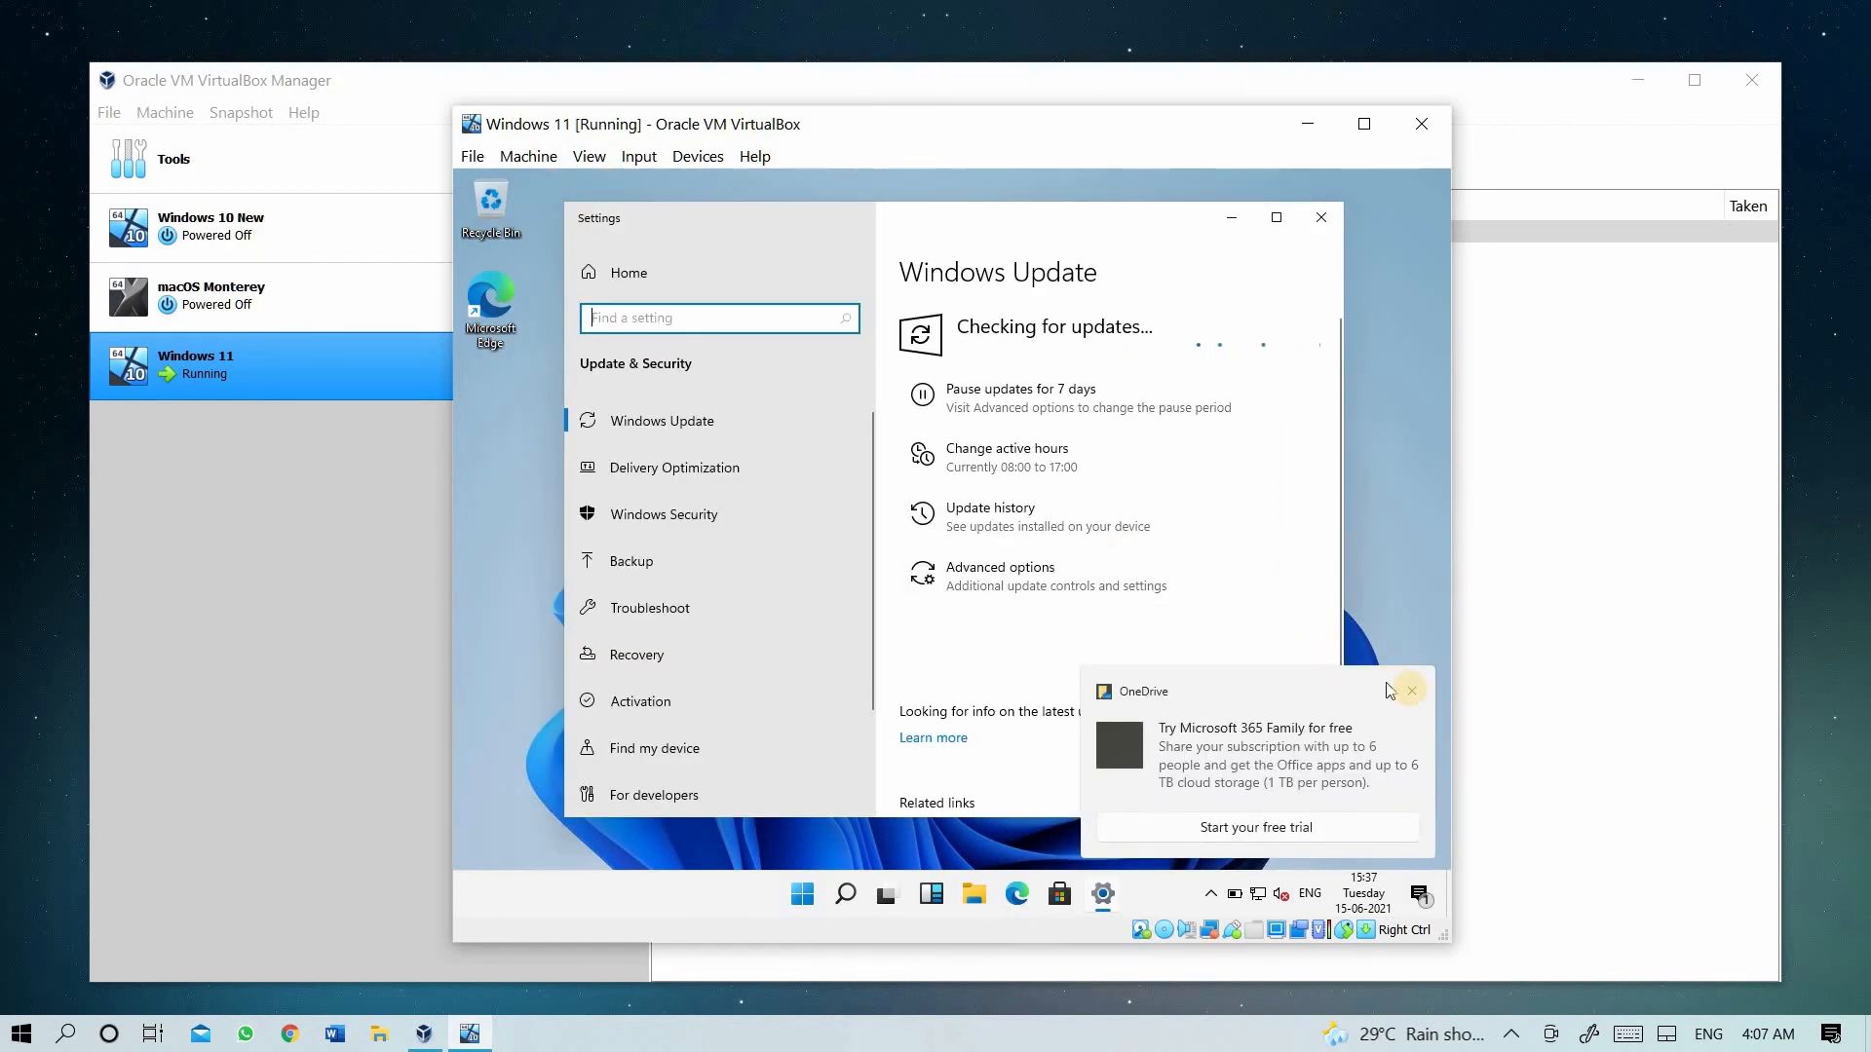
- Close the OneDrive free-trial toast and the Windows Update Settings window
{"action": "left_click", "coordinate": [1412, 691]}
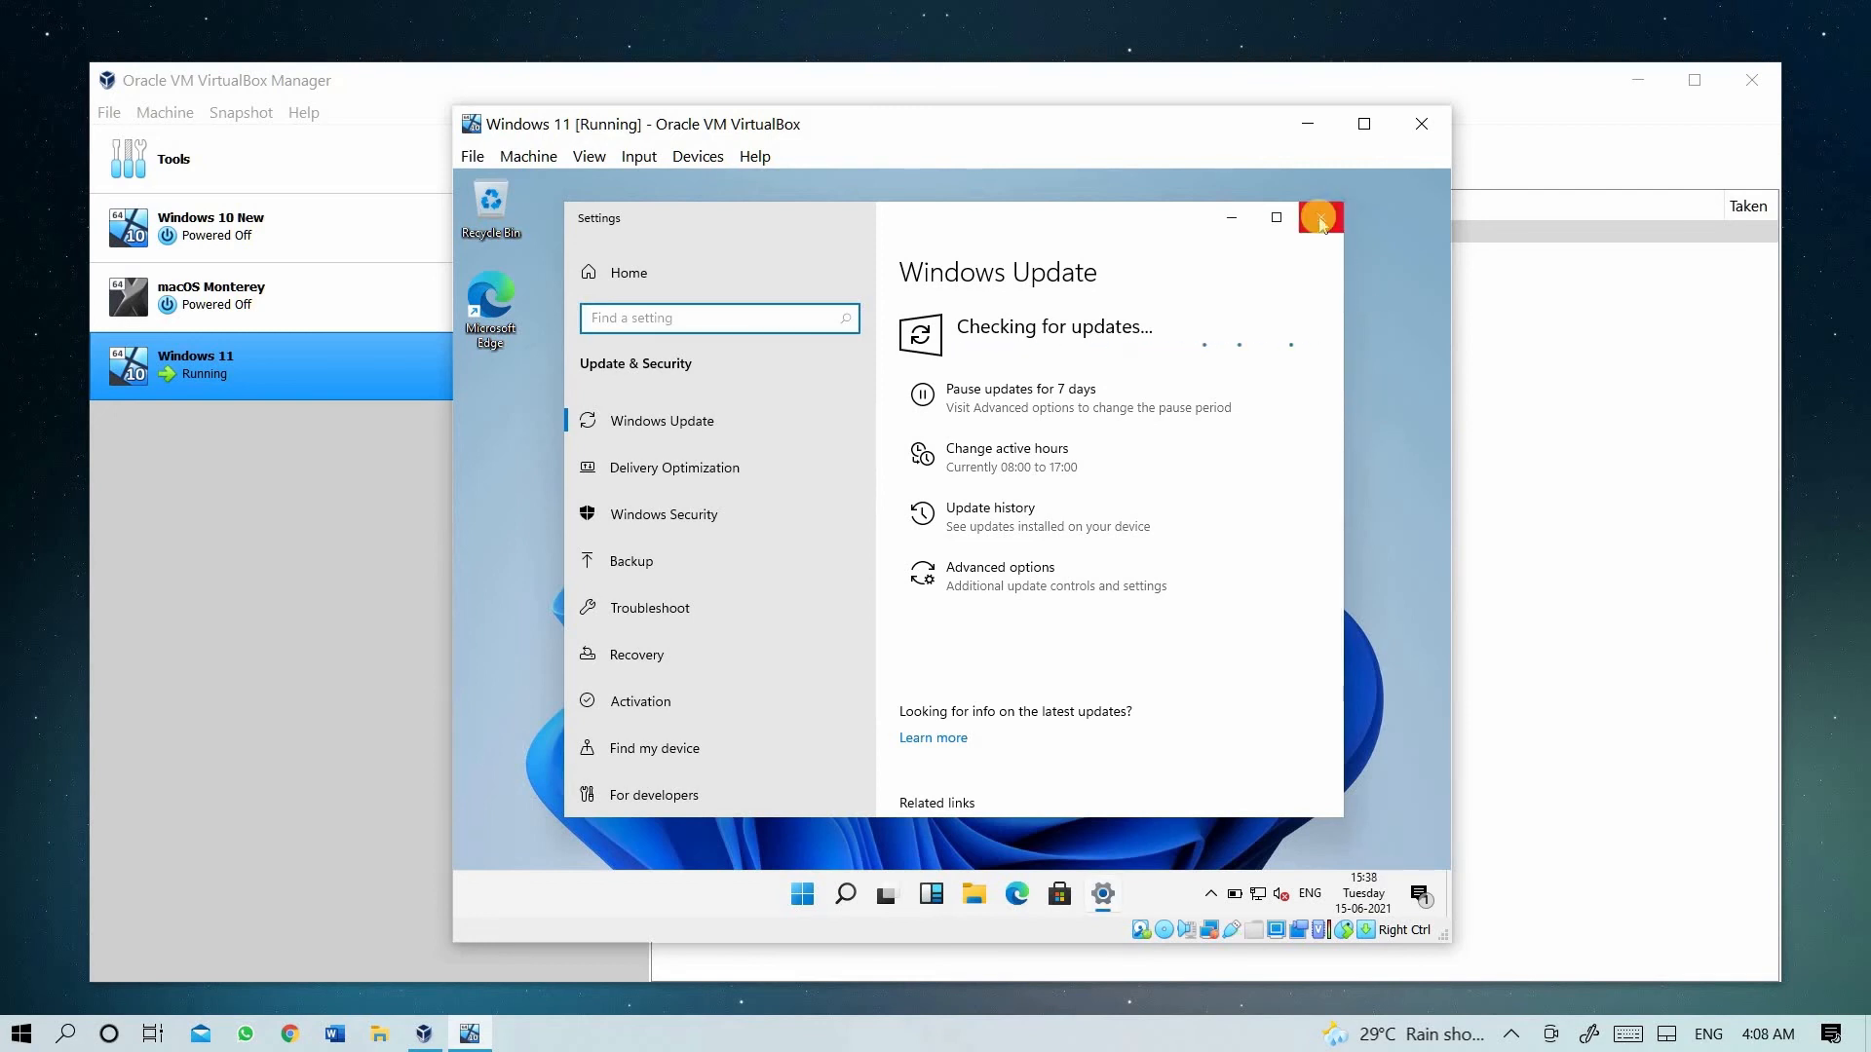
{"action": "mouse_move", "coordinate": [1321, 218]}
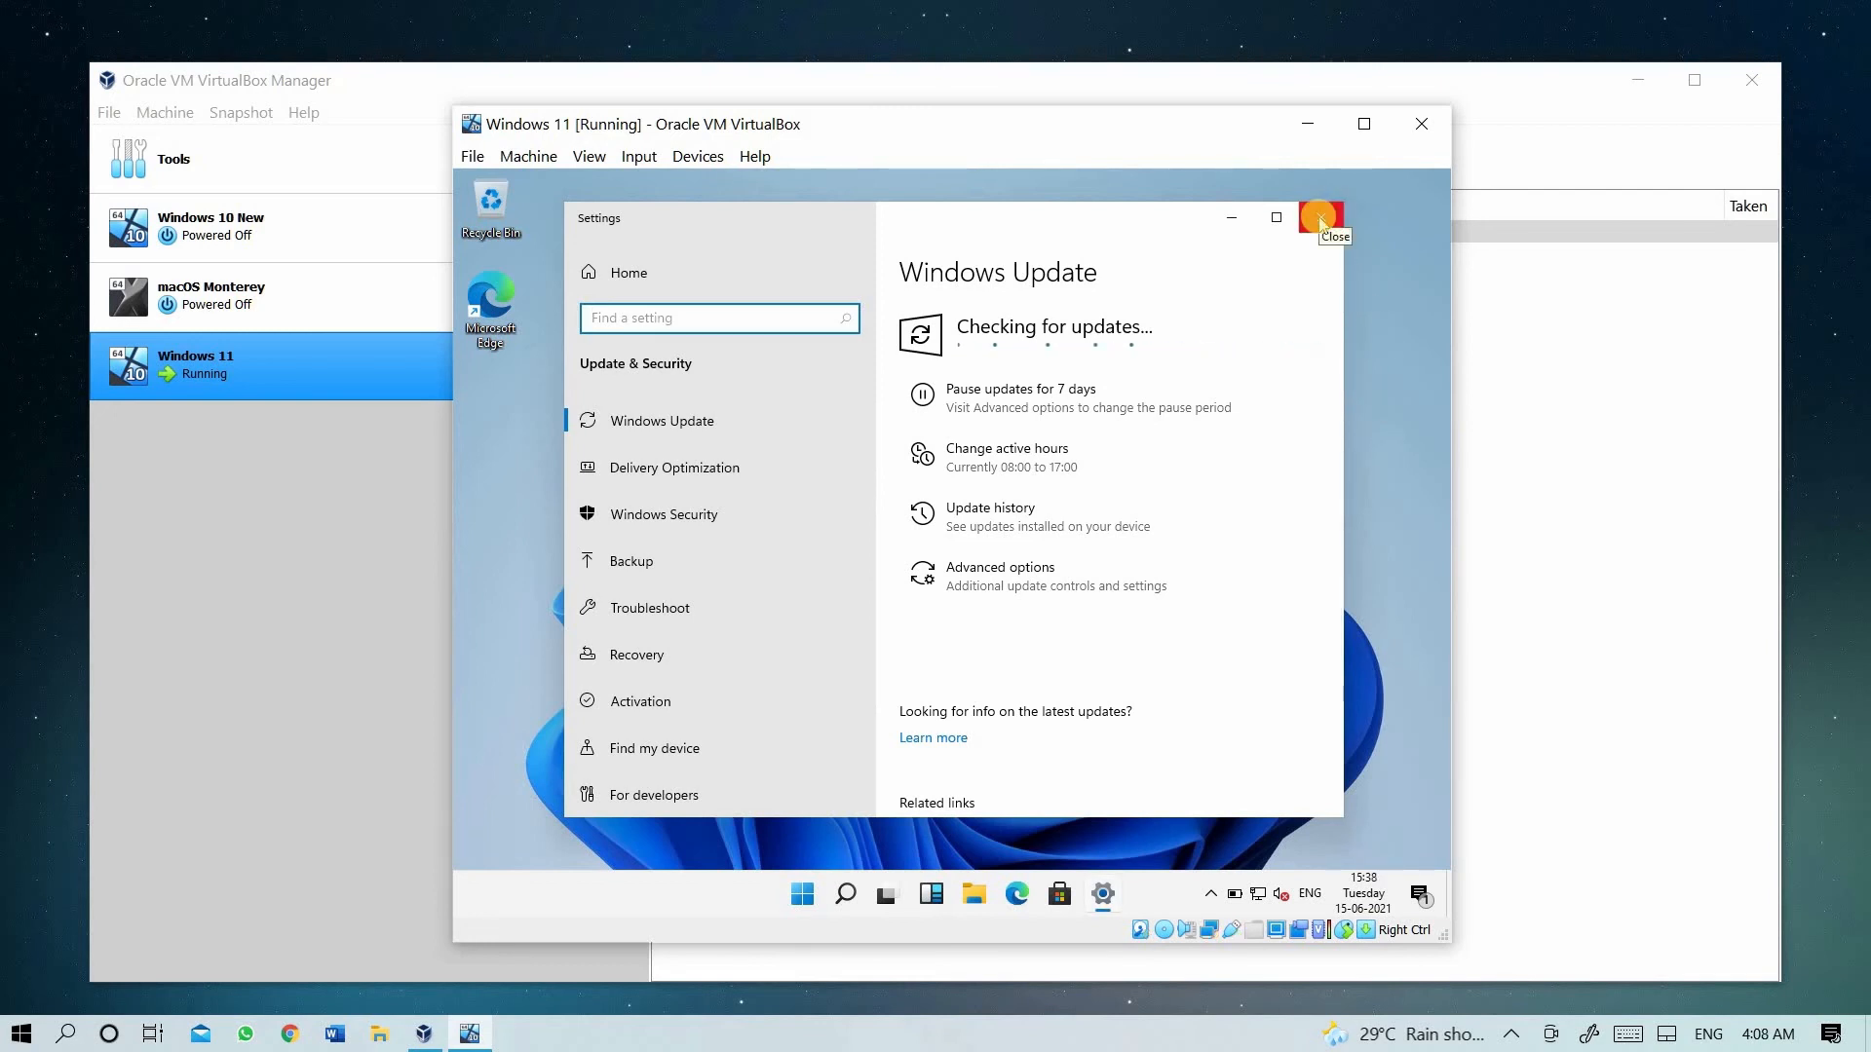
{"action": "left_click", "coordinate": [1321, 217]}
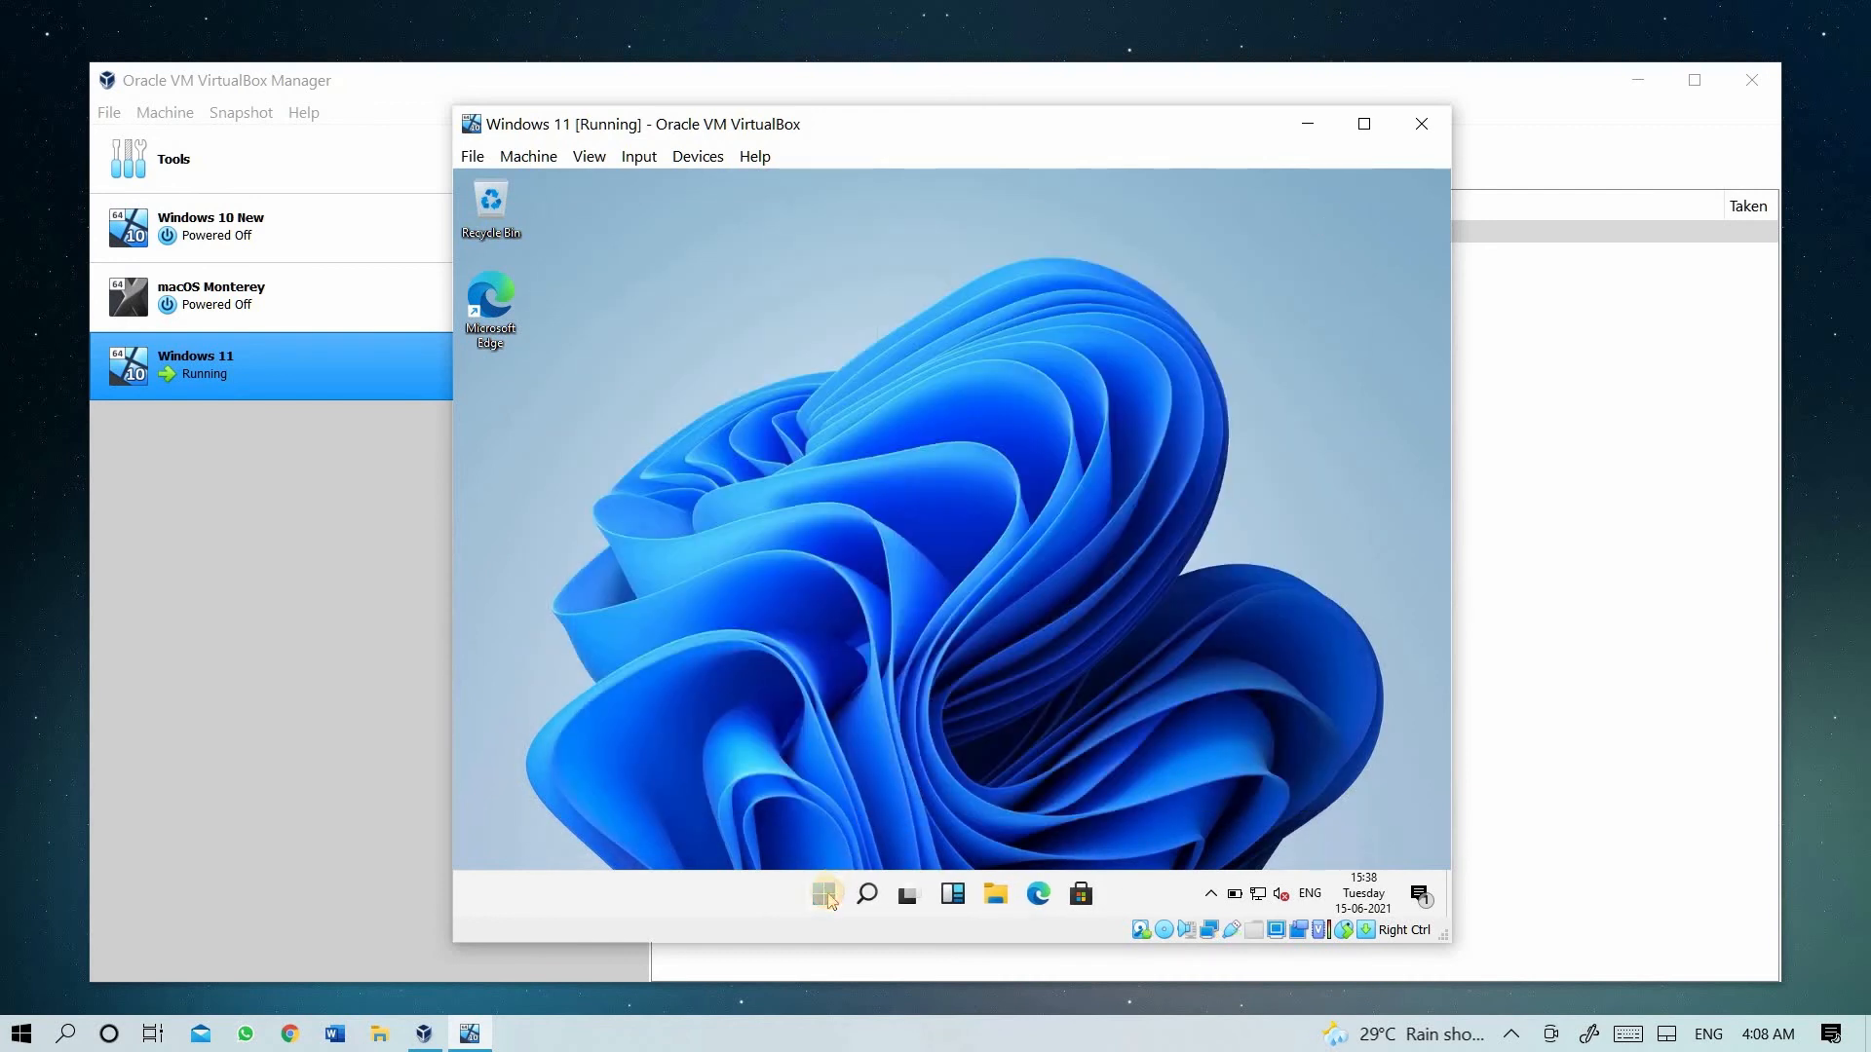
{"action": "left_click", "coordinate": [824, 893]}
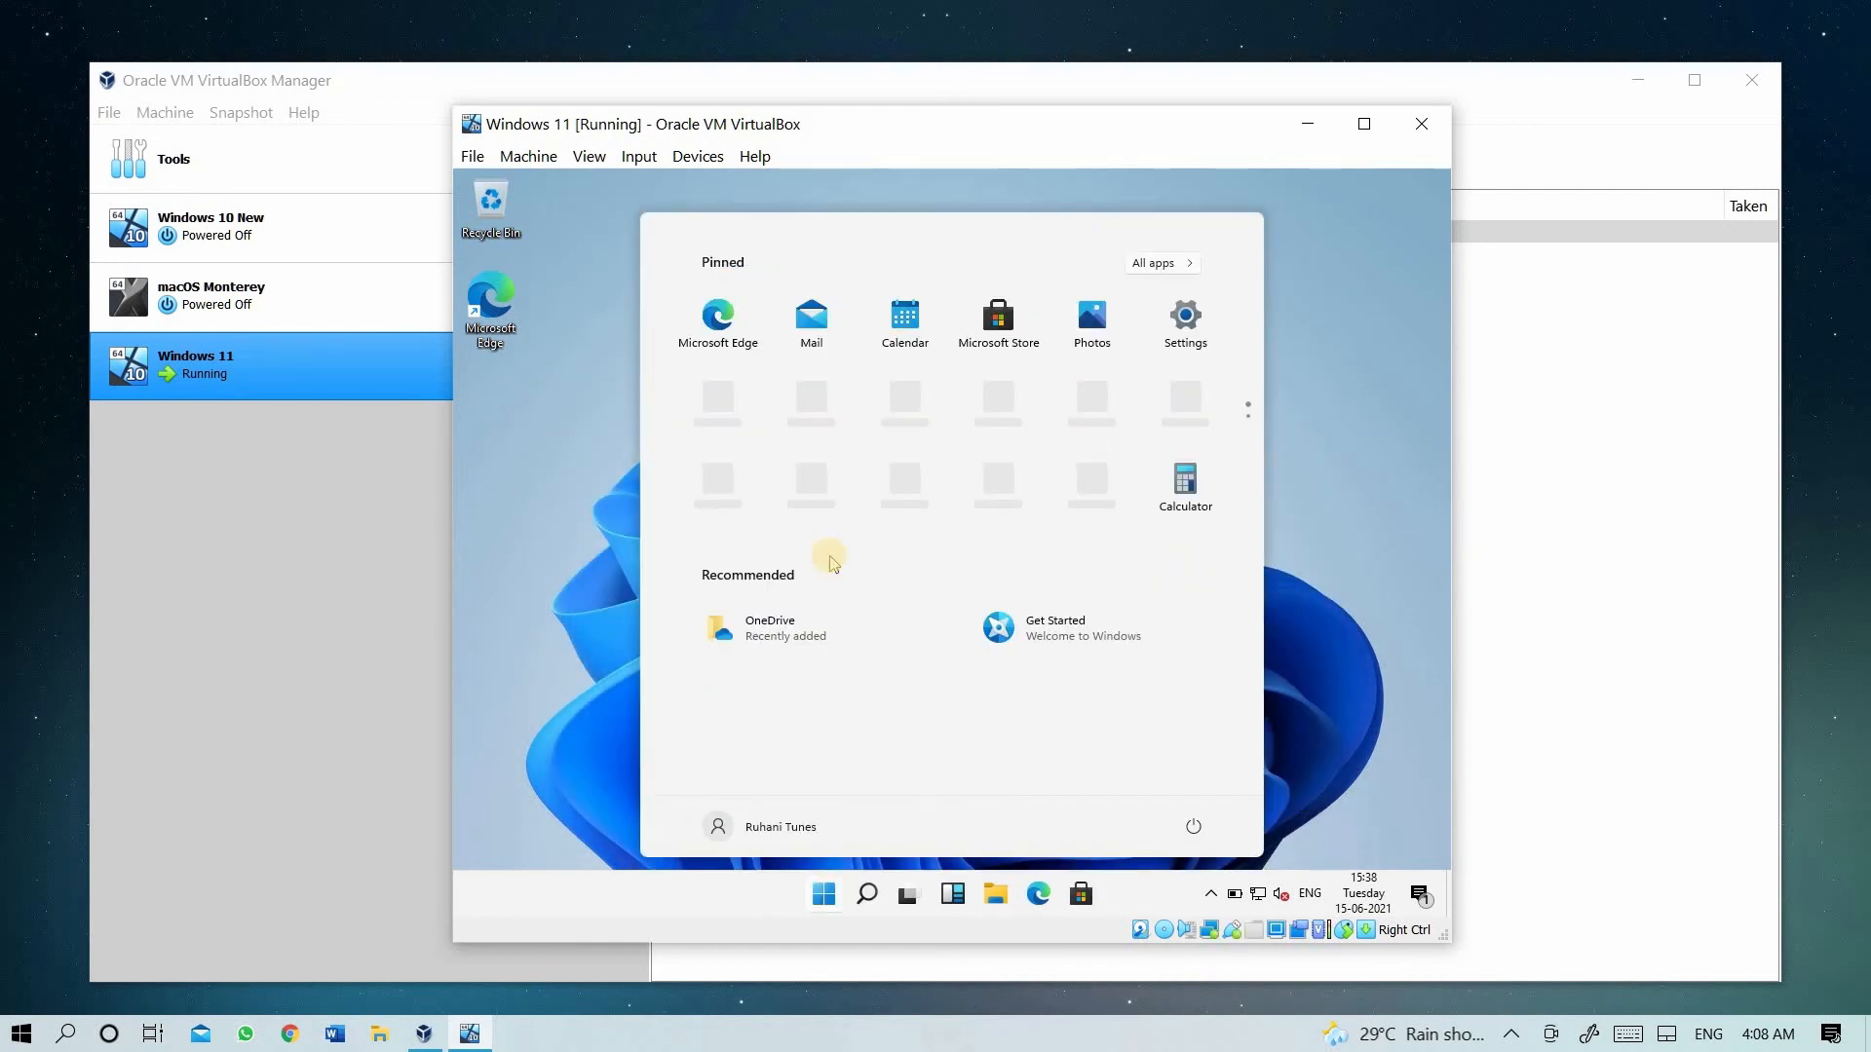
{"action": "mouse_move", "coordinate": [764, 318]}
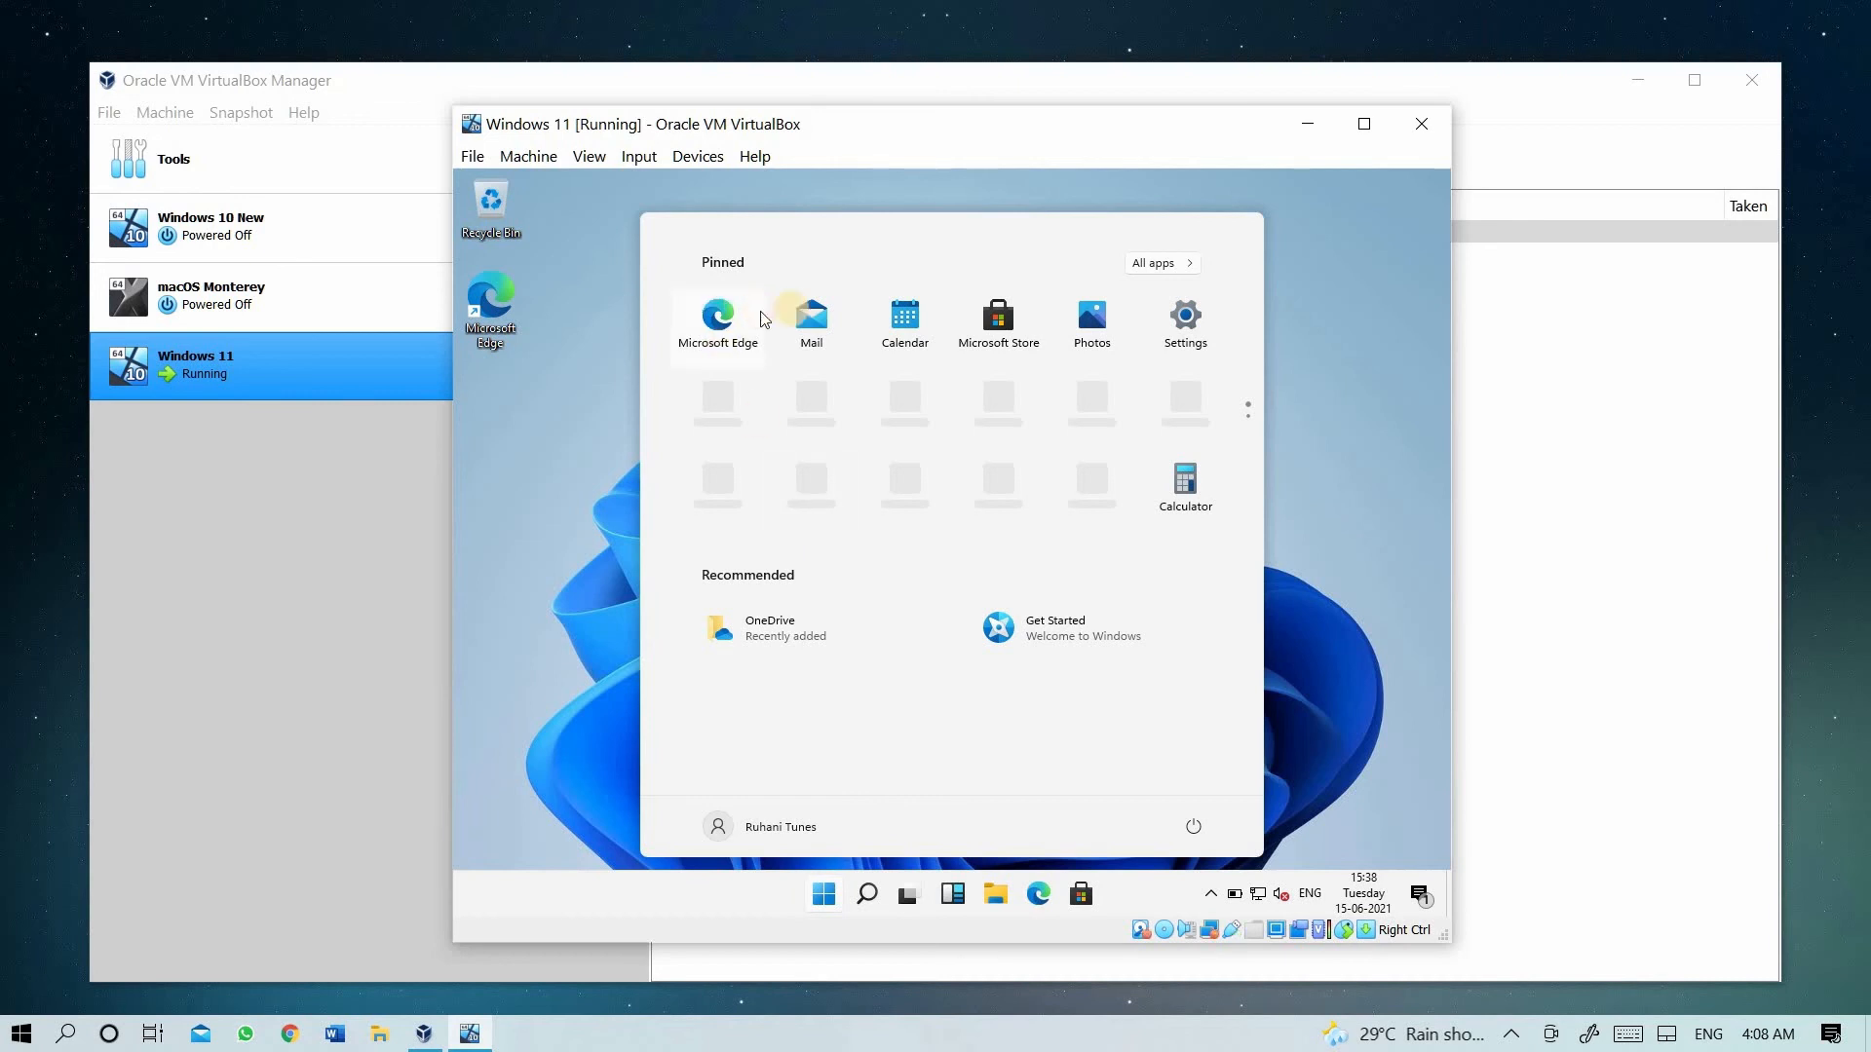
{"action": "mouse_move", "coordinate": [1184, 318]}
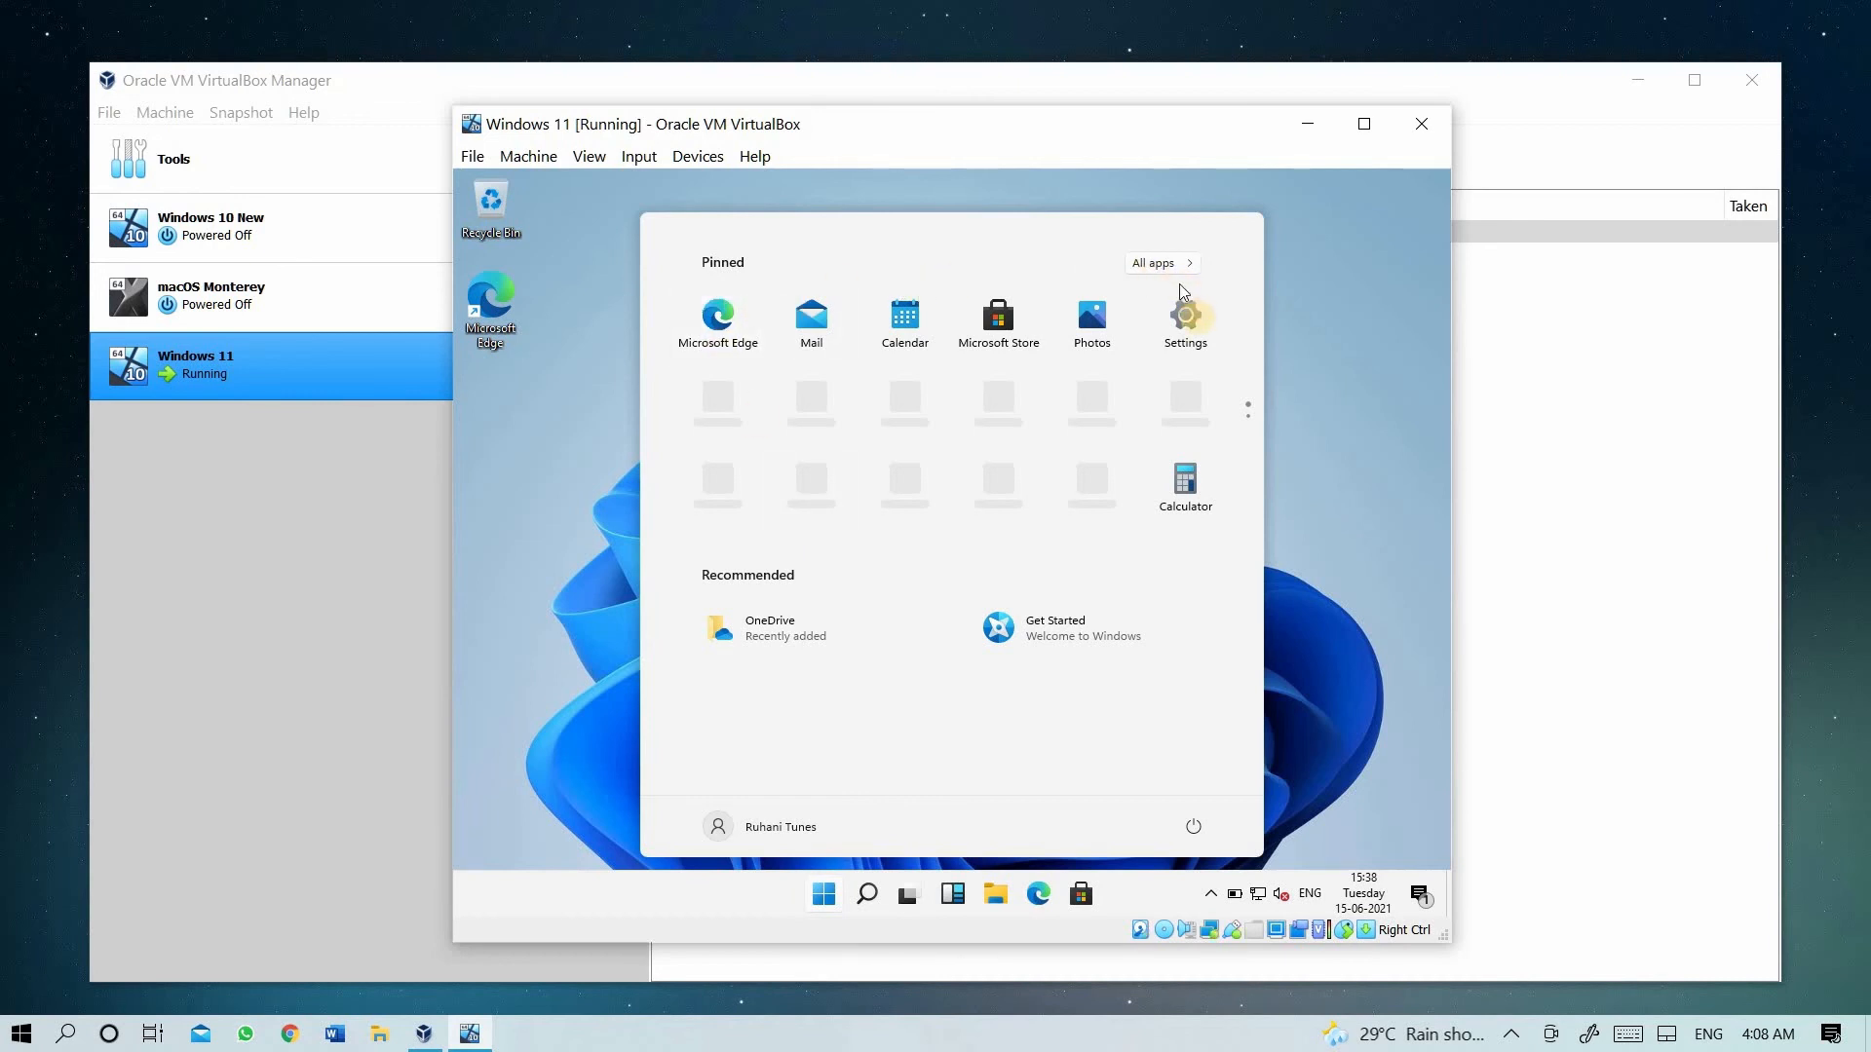
{"action": "mouse_move", "coordinate": [963, 329]}
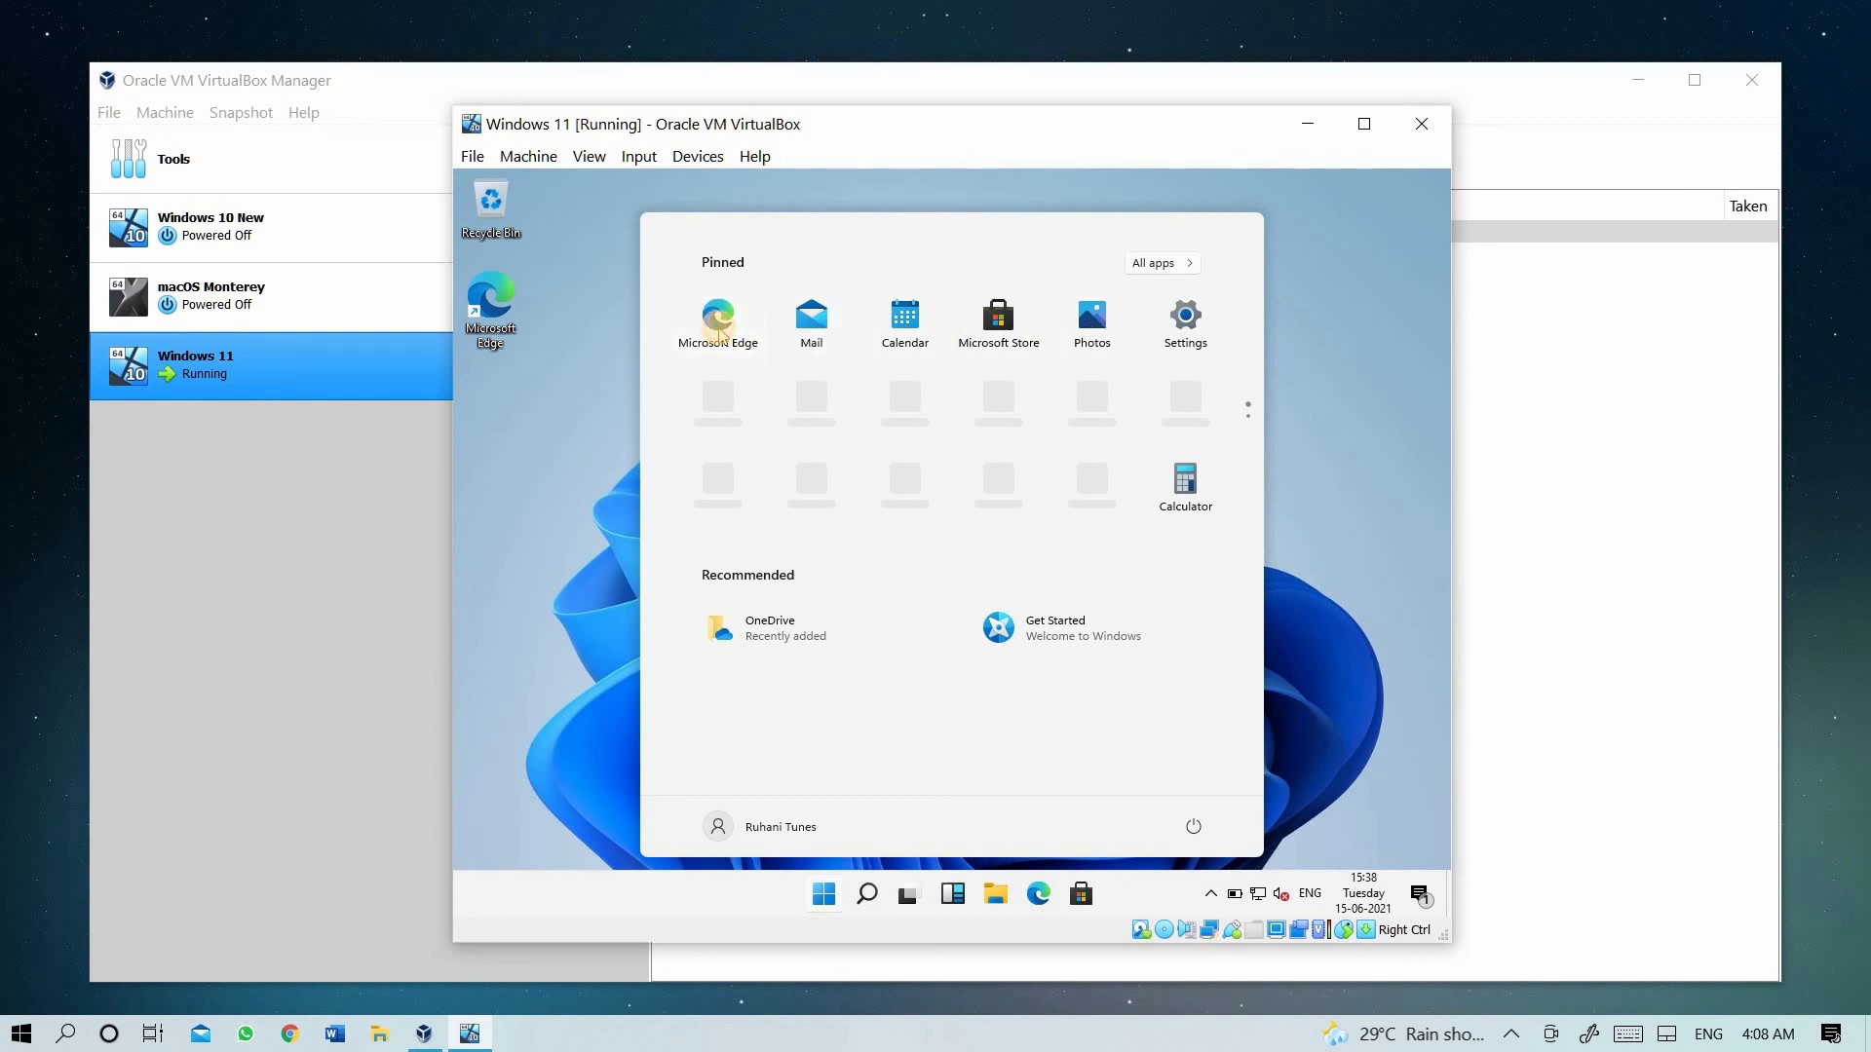
{"action": "left_click", "coordinate": [717, 334]}
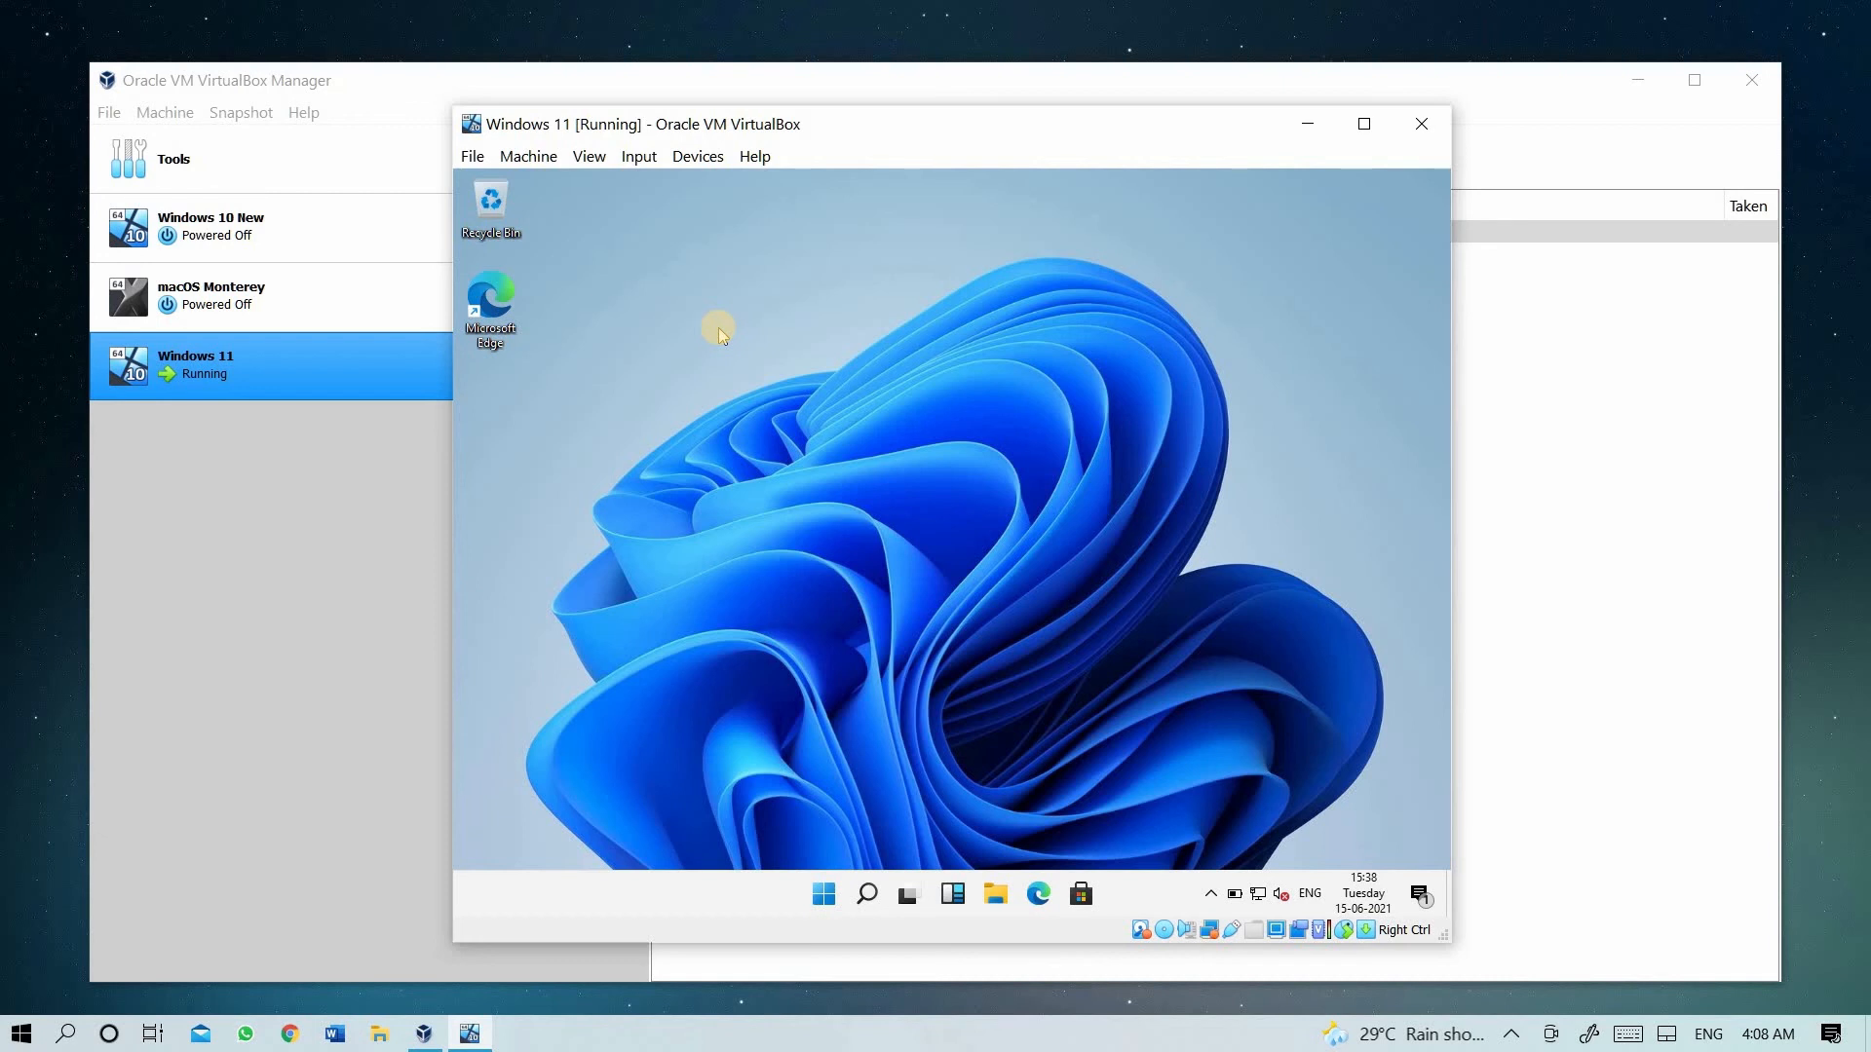
- Launch Microsoft Edge from the desktop shortcut and step through its first-run intro slides
{"action": "double_click", "coordinate": [490, 299]}
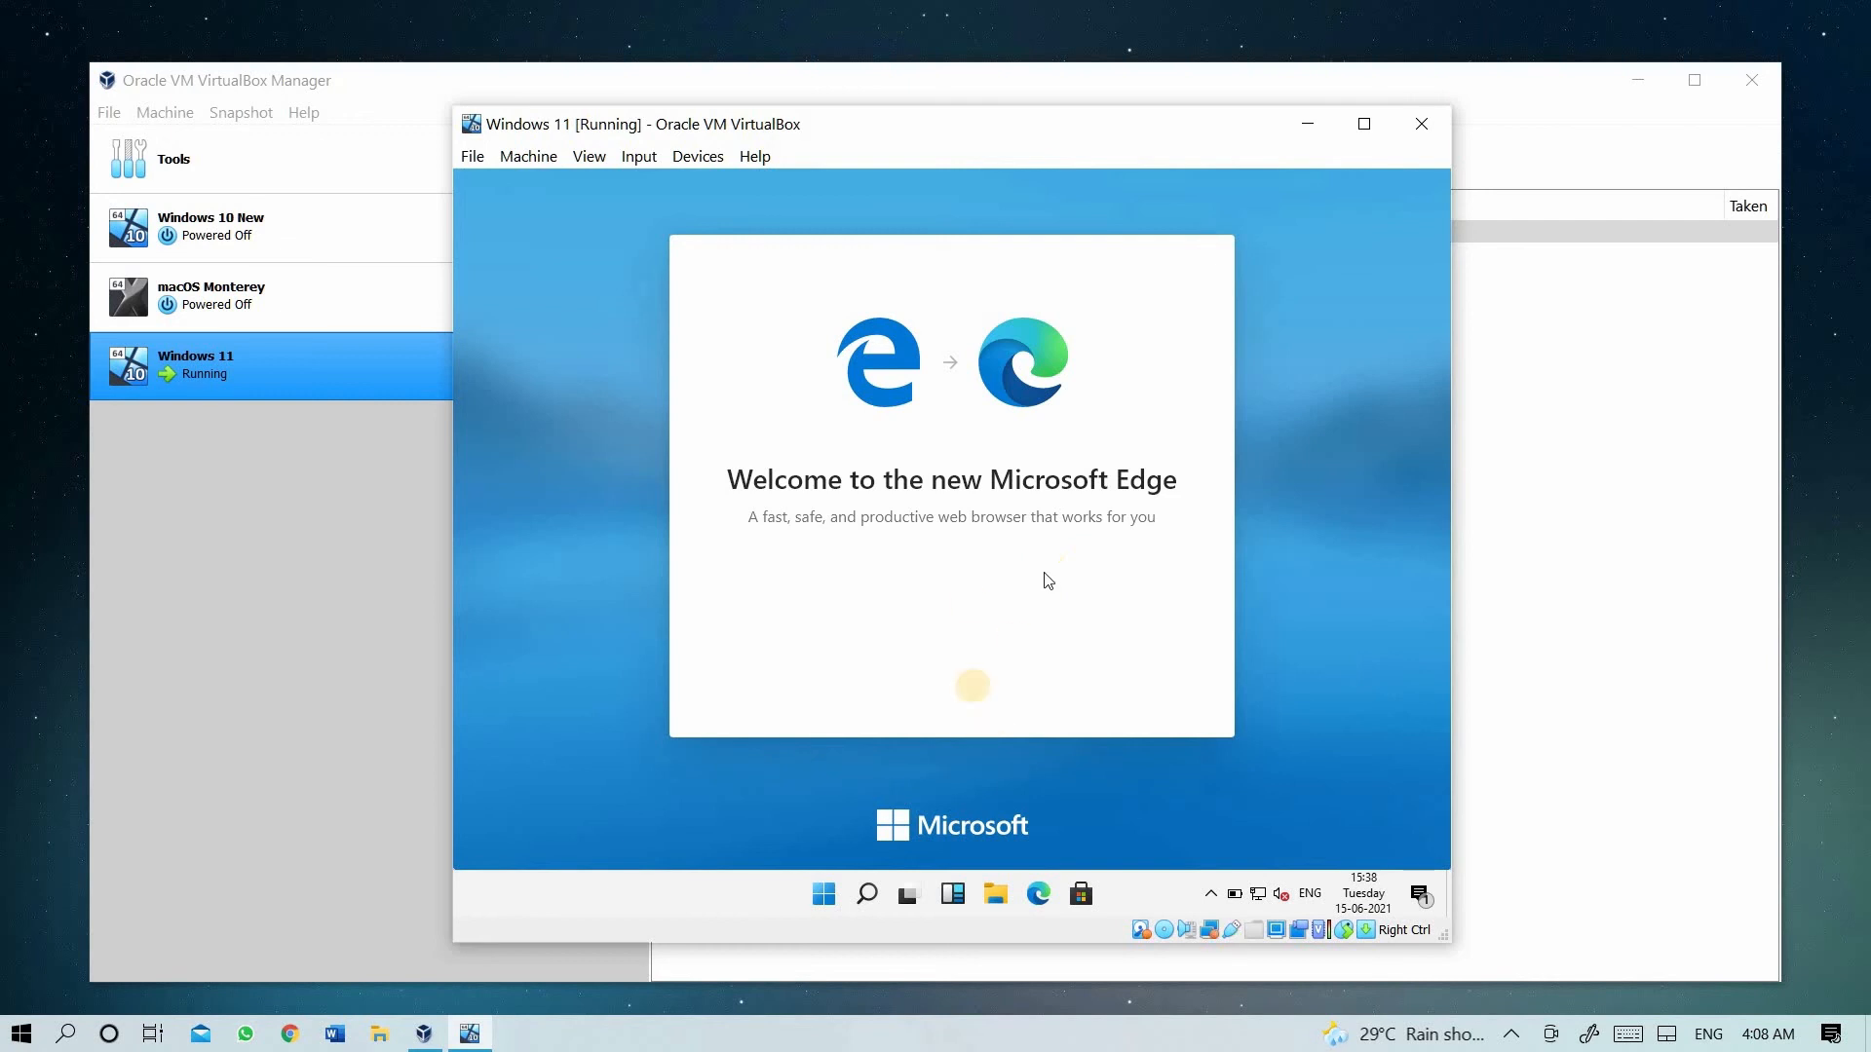
{"action": "mouse_move", "coordinate": [964, 445]}
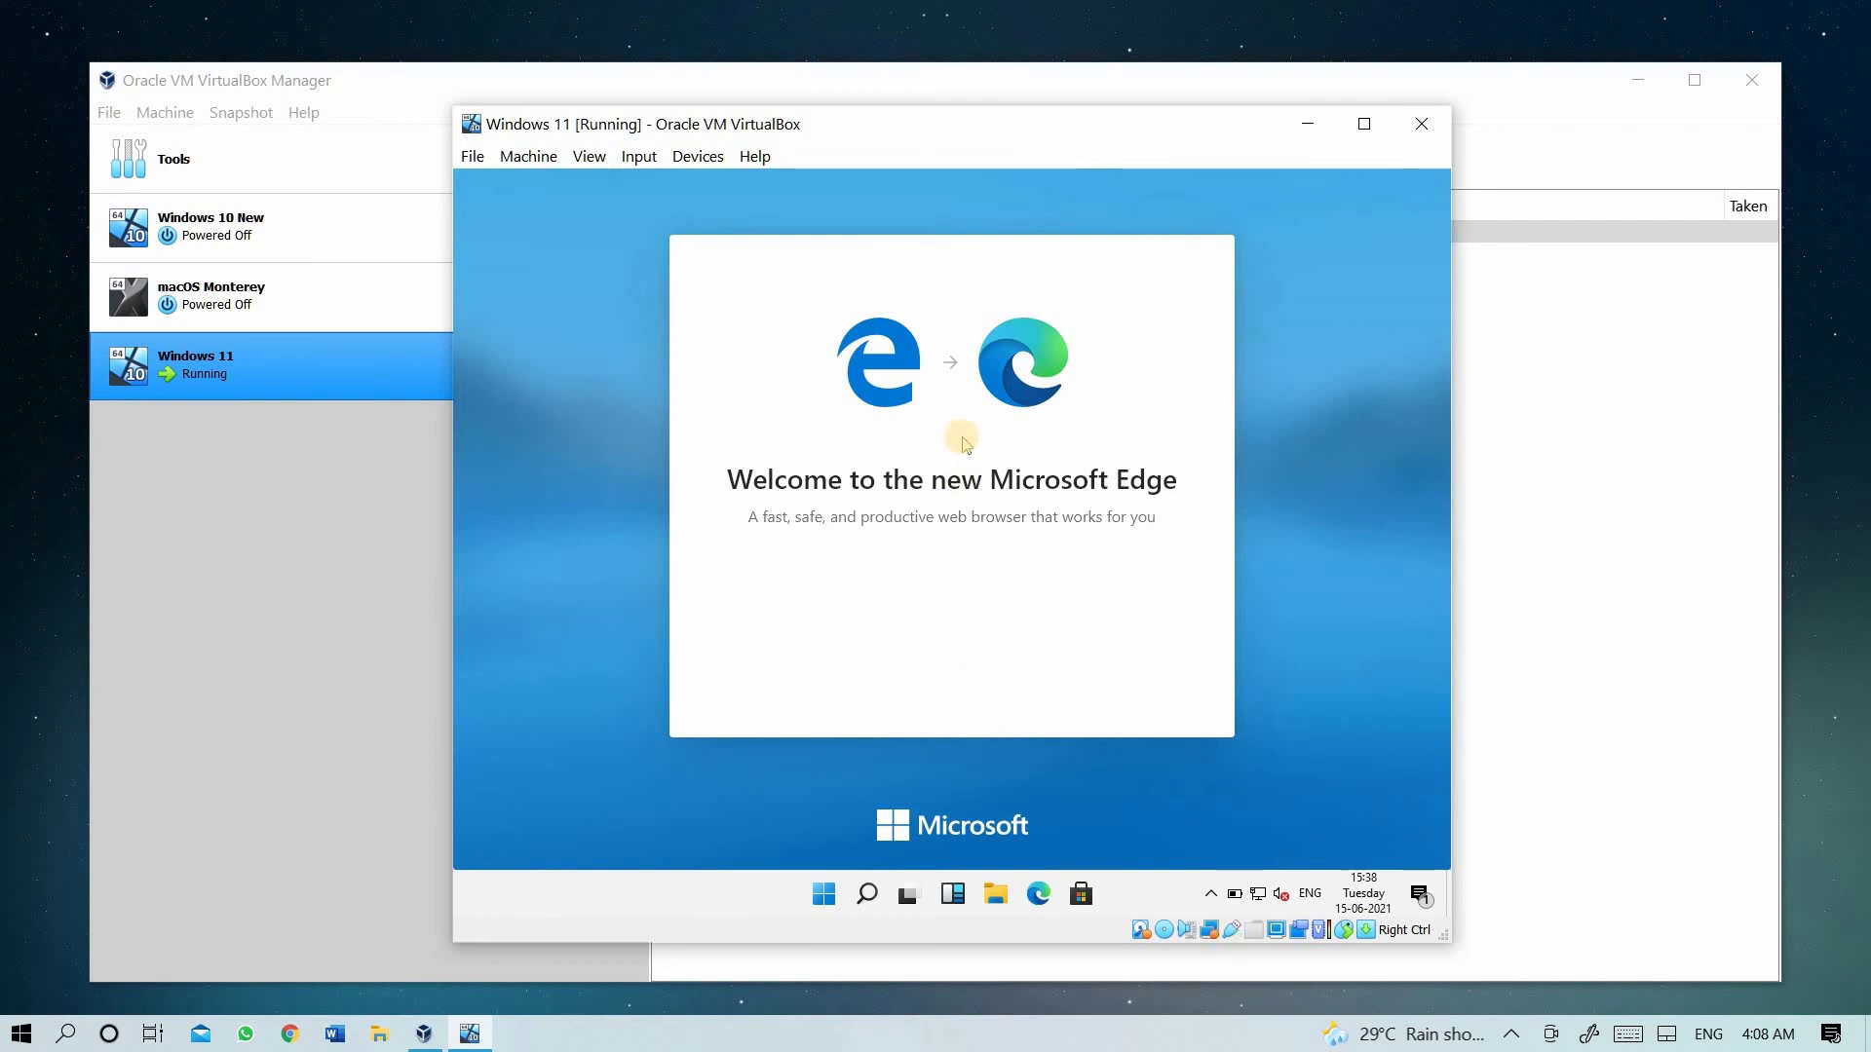
{"action": "mouse_move", "coordinate": [887, 776]}
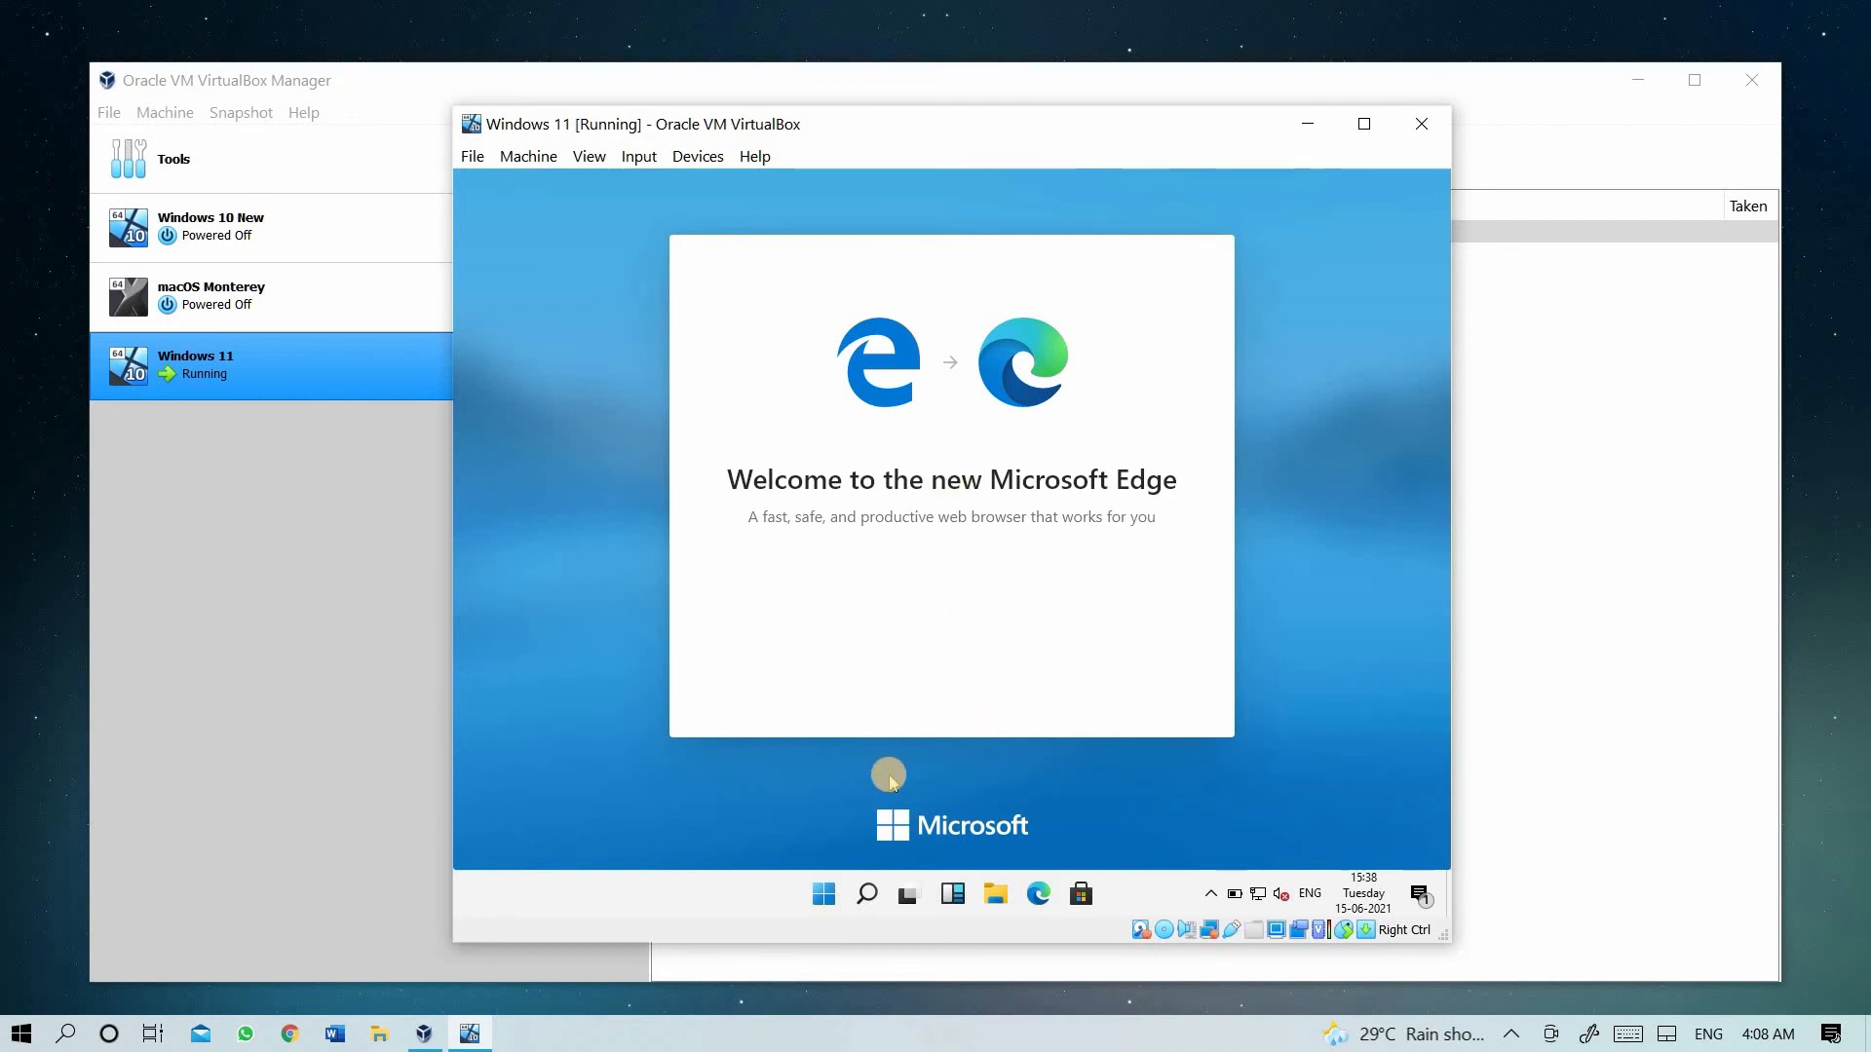
{"action": "left_click", "coordinate": [1037, 893]}
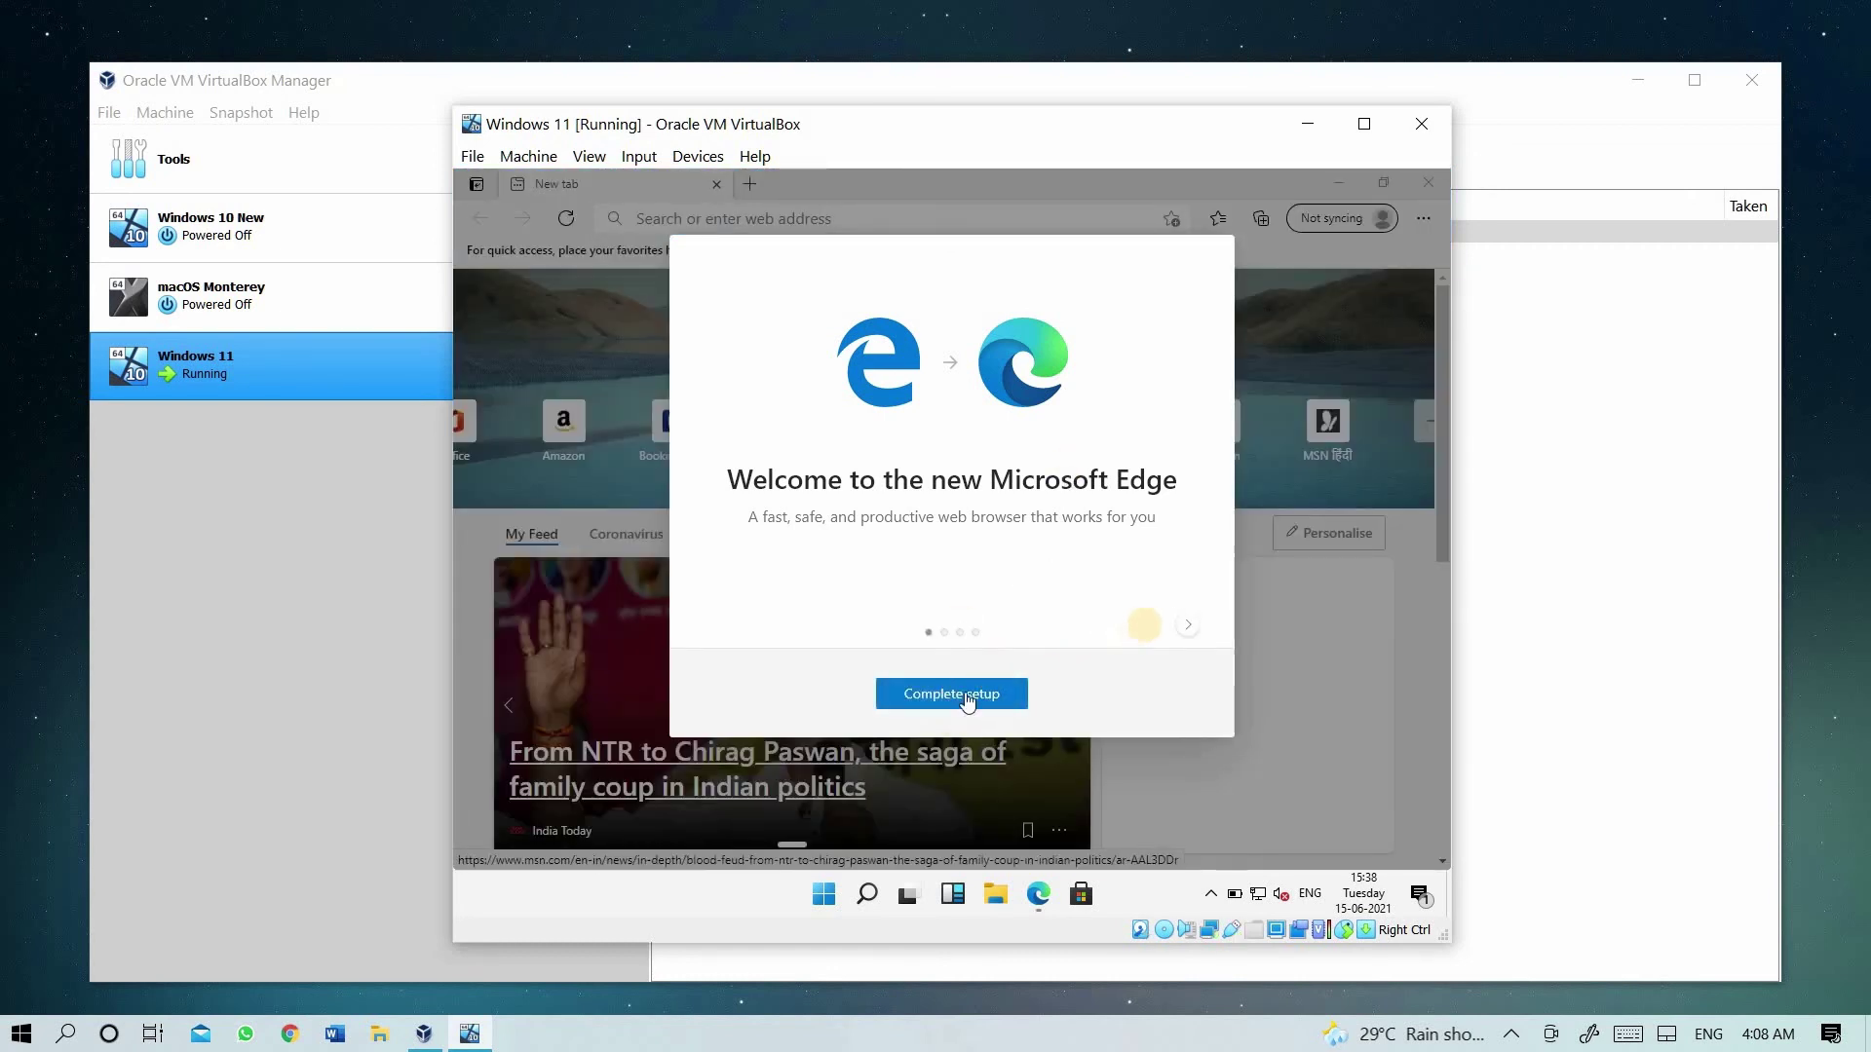
{"action": "left_click", "coordinate": [1186, 626]}
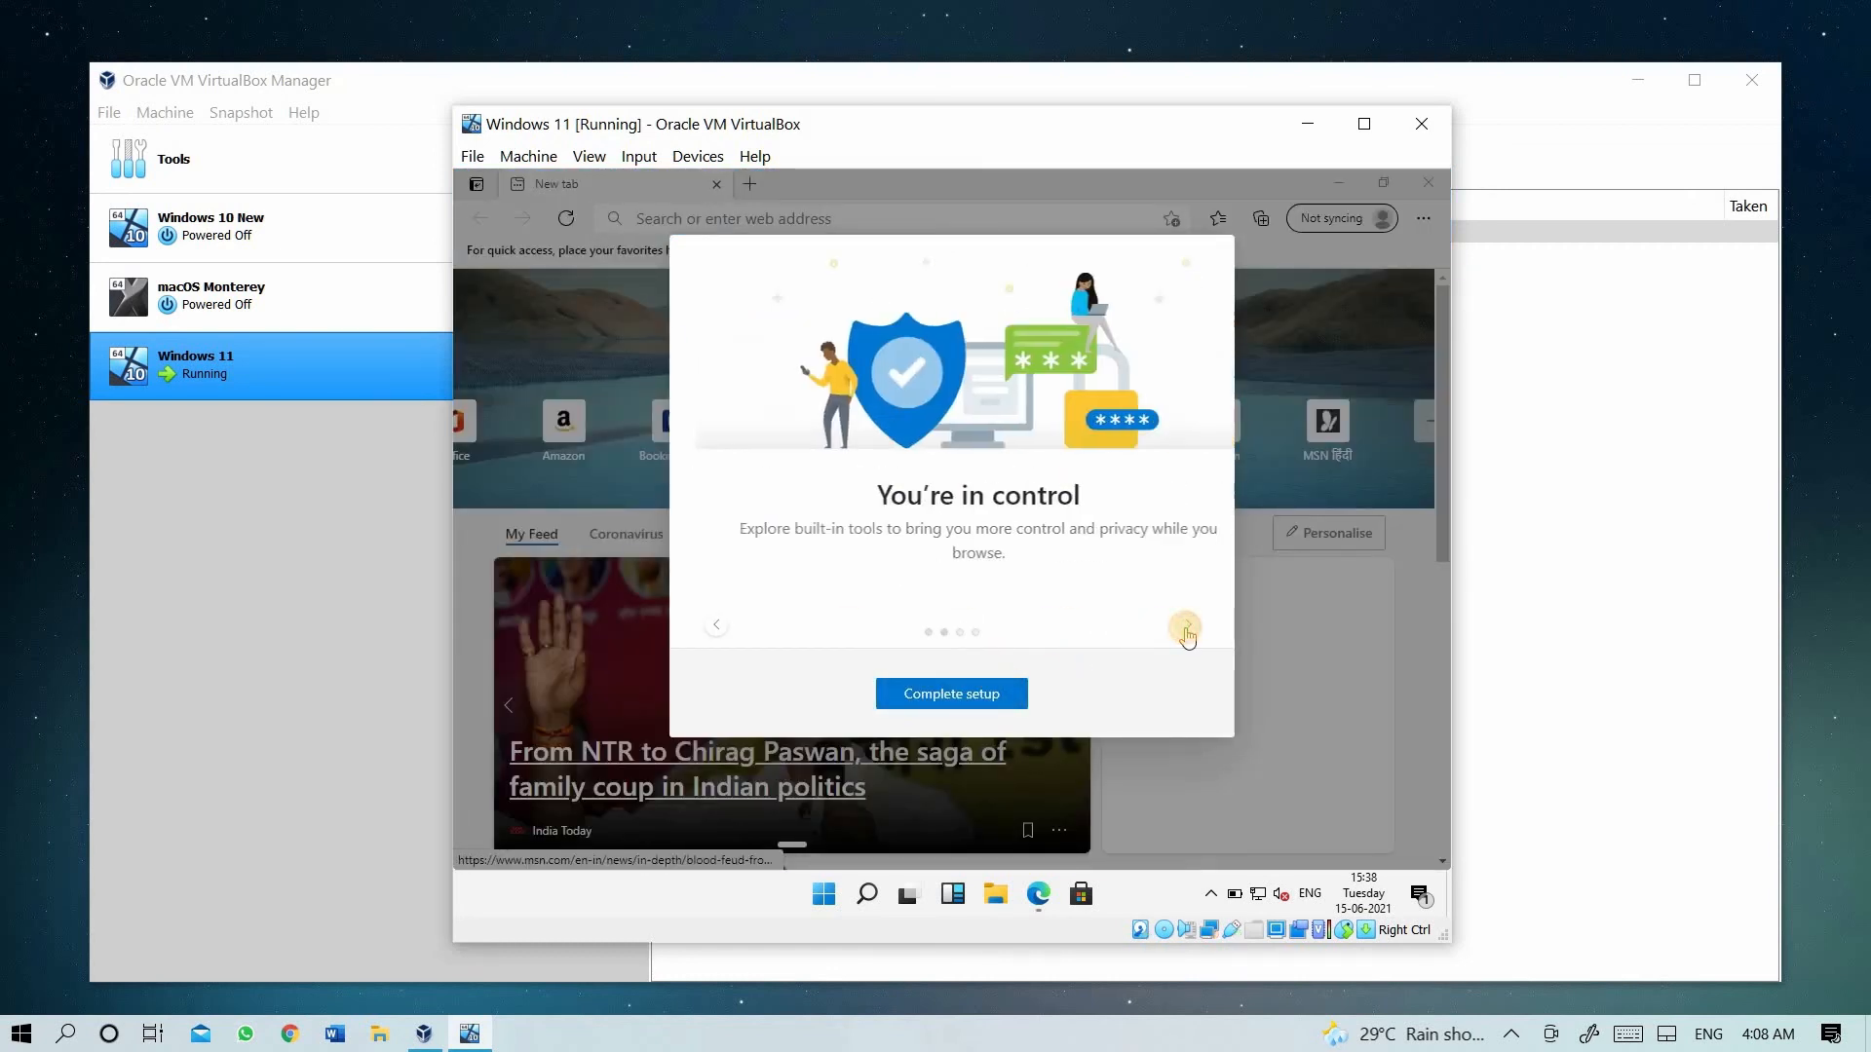
{"action": "left_click", "coordinate": [1185, 624]}
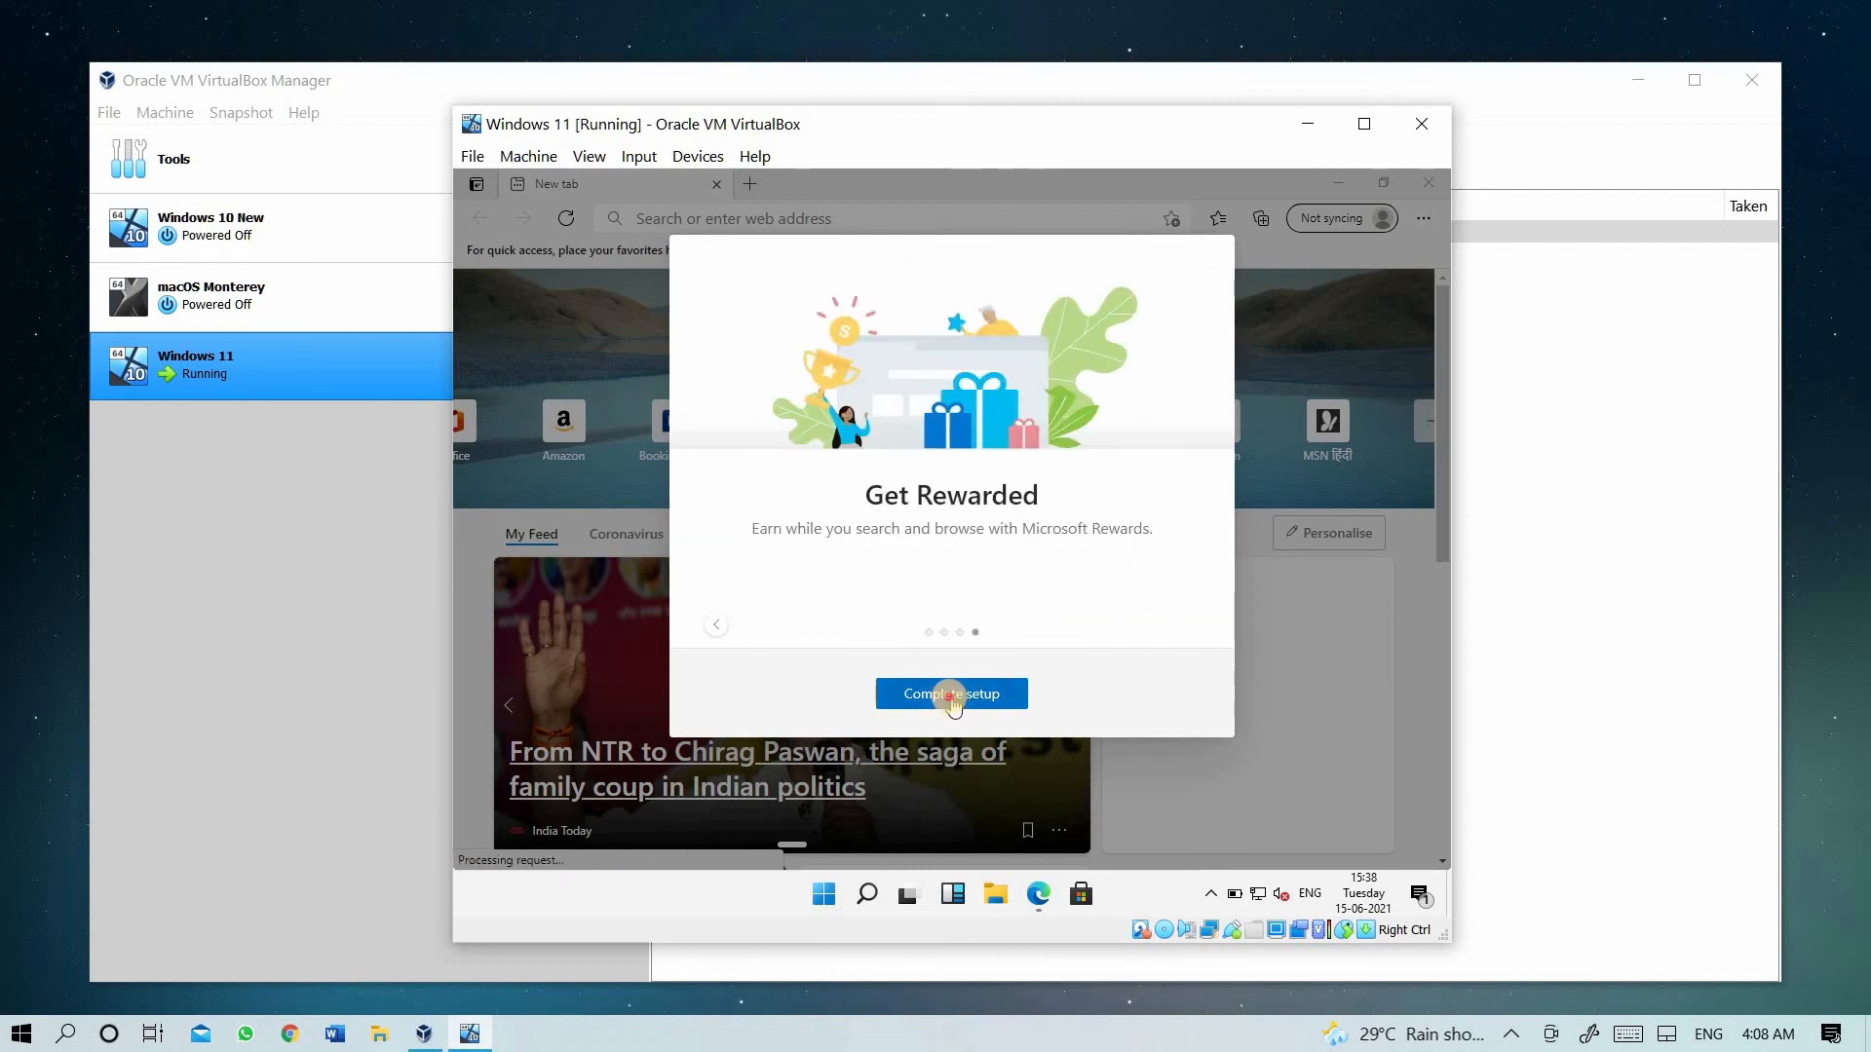
{"action": "left_click", "coordinate": [951, 693]}
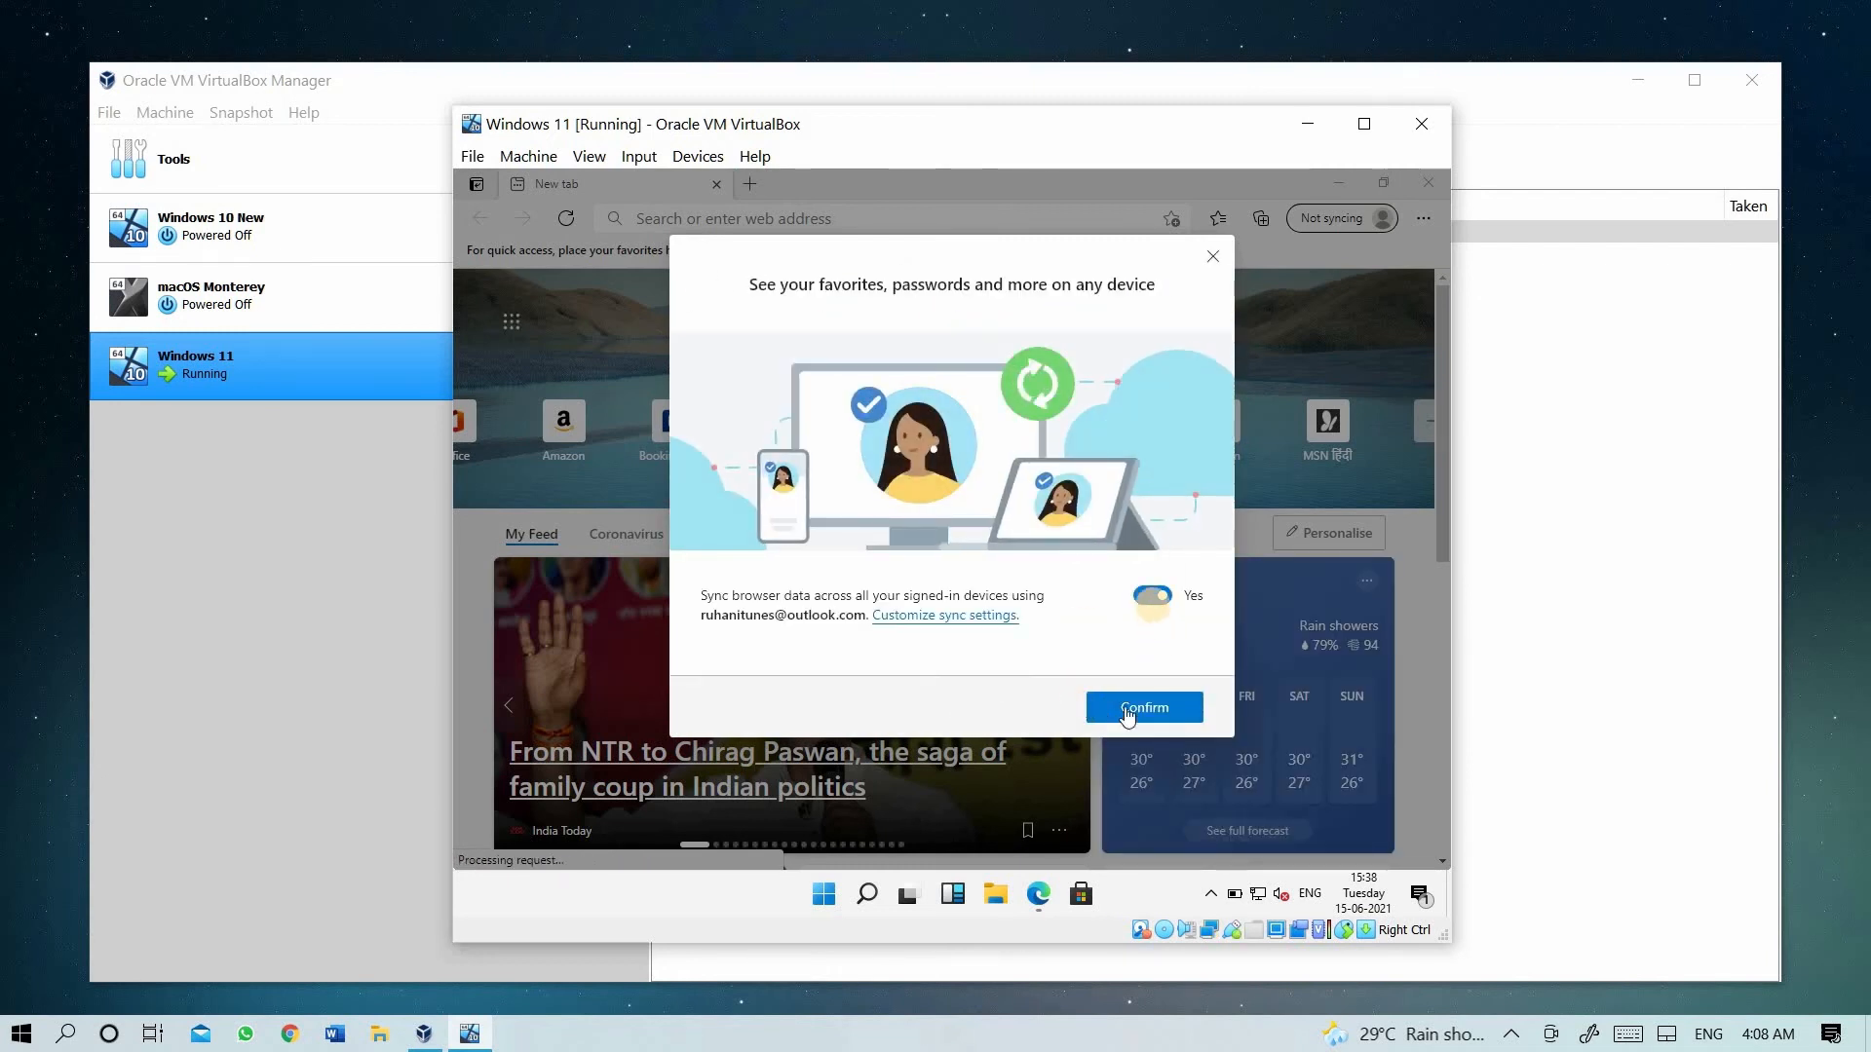
- Turn off syncing browser data across devices, confirm it, then close the Edge window
{"action": "left_click", "coordinate": [1149, 595]}
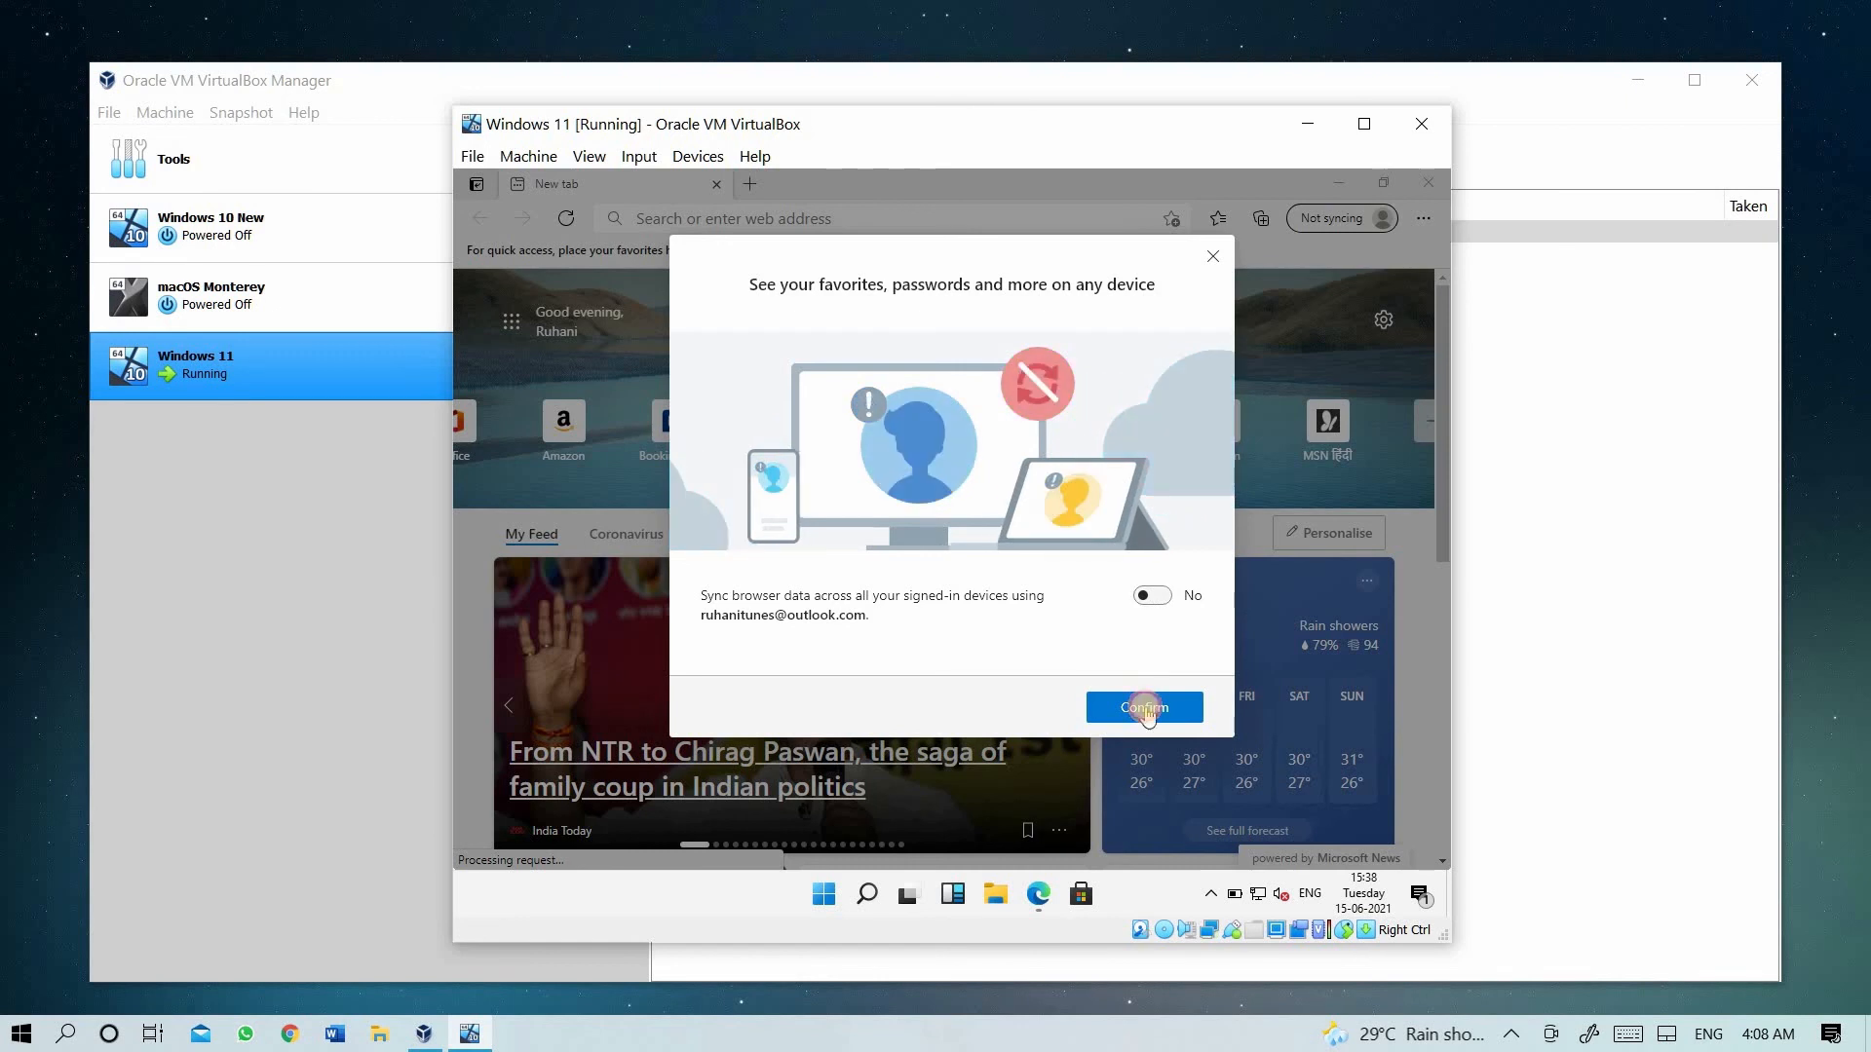
{"action": "left_click", "coordinate": [1142, 707]}
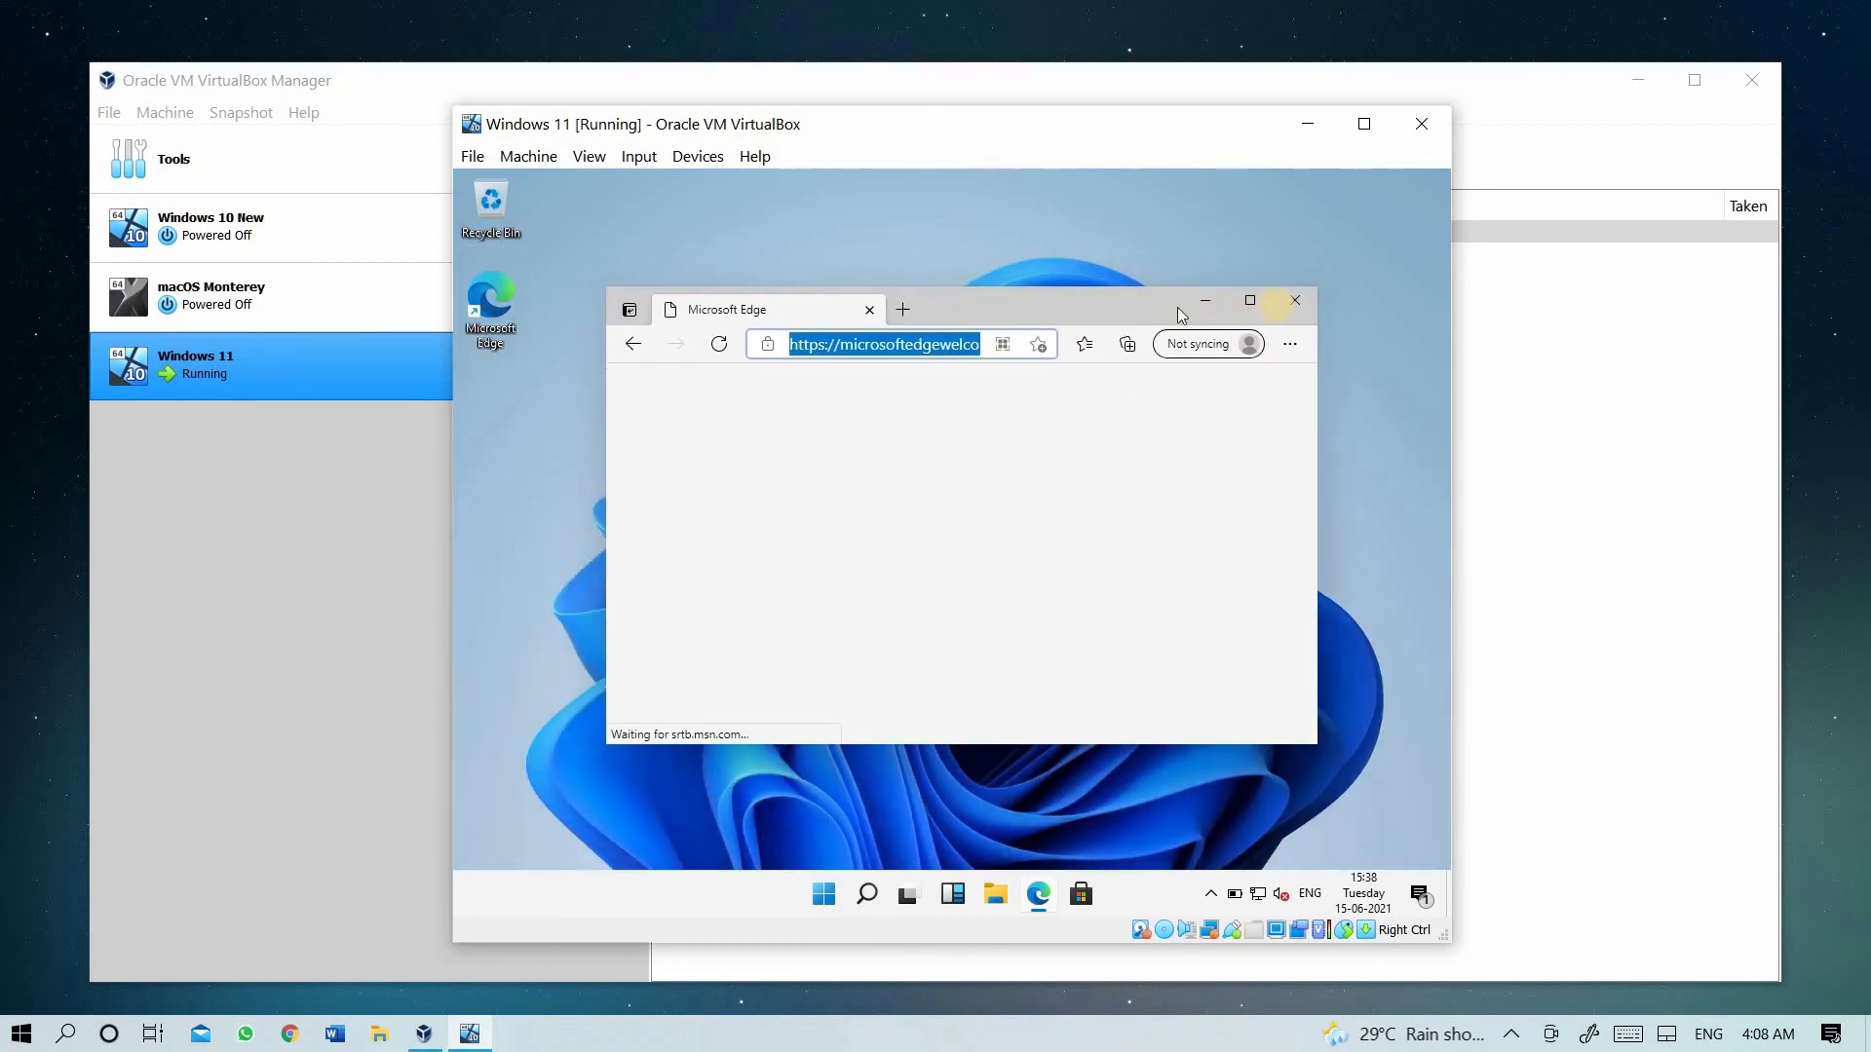
{"action": "mouse_move", "coordinate": [1295, 301]}
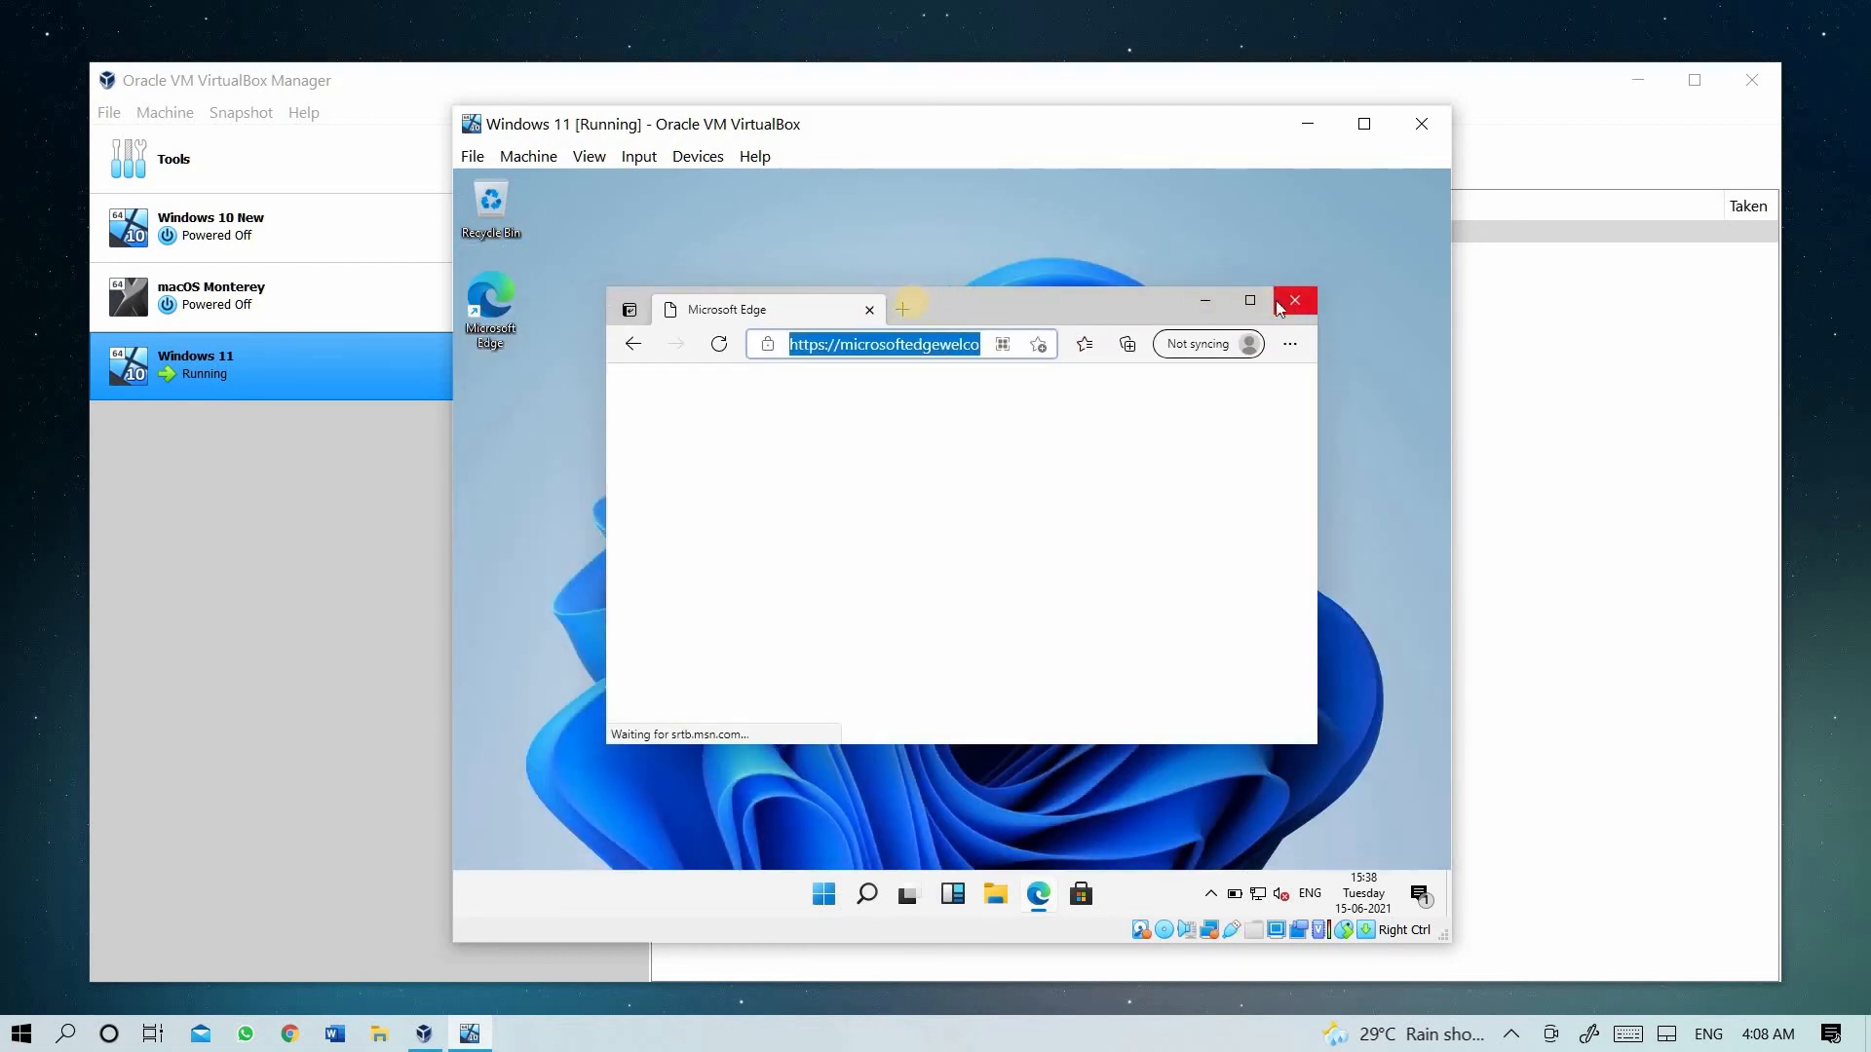
{"action": "left_click", "coordinate": [903, 308]}
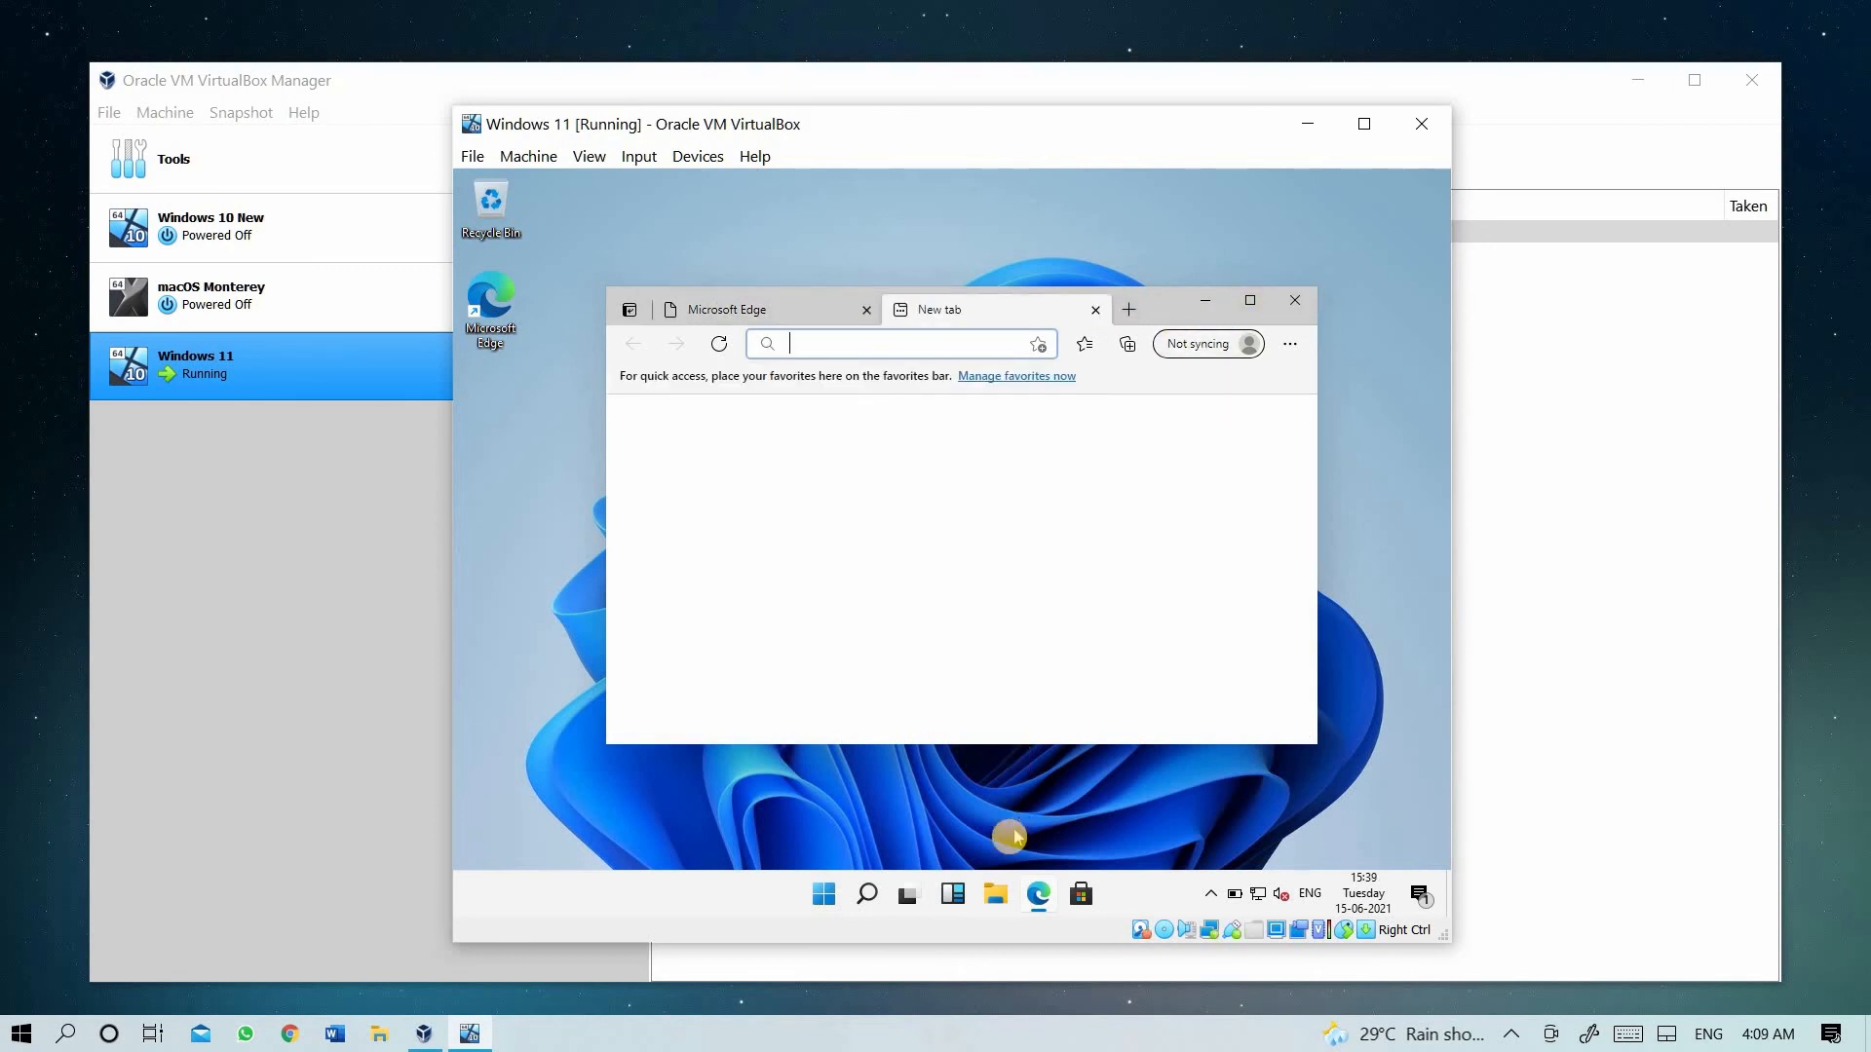
- Browse This PC in File Explorer, bring up the Music folder's options, then close Explorer
{"action": "left_click", "coordinate": [994, 893]}
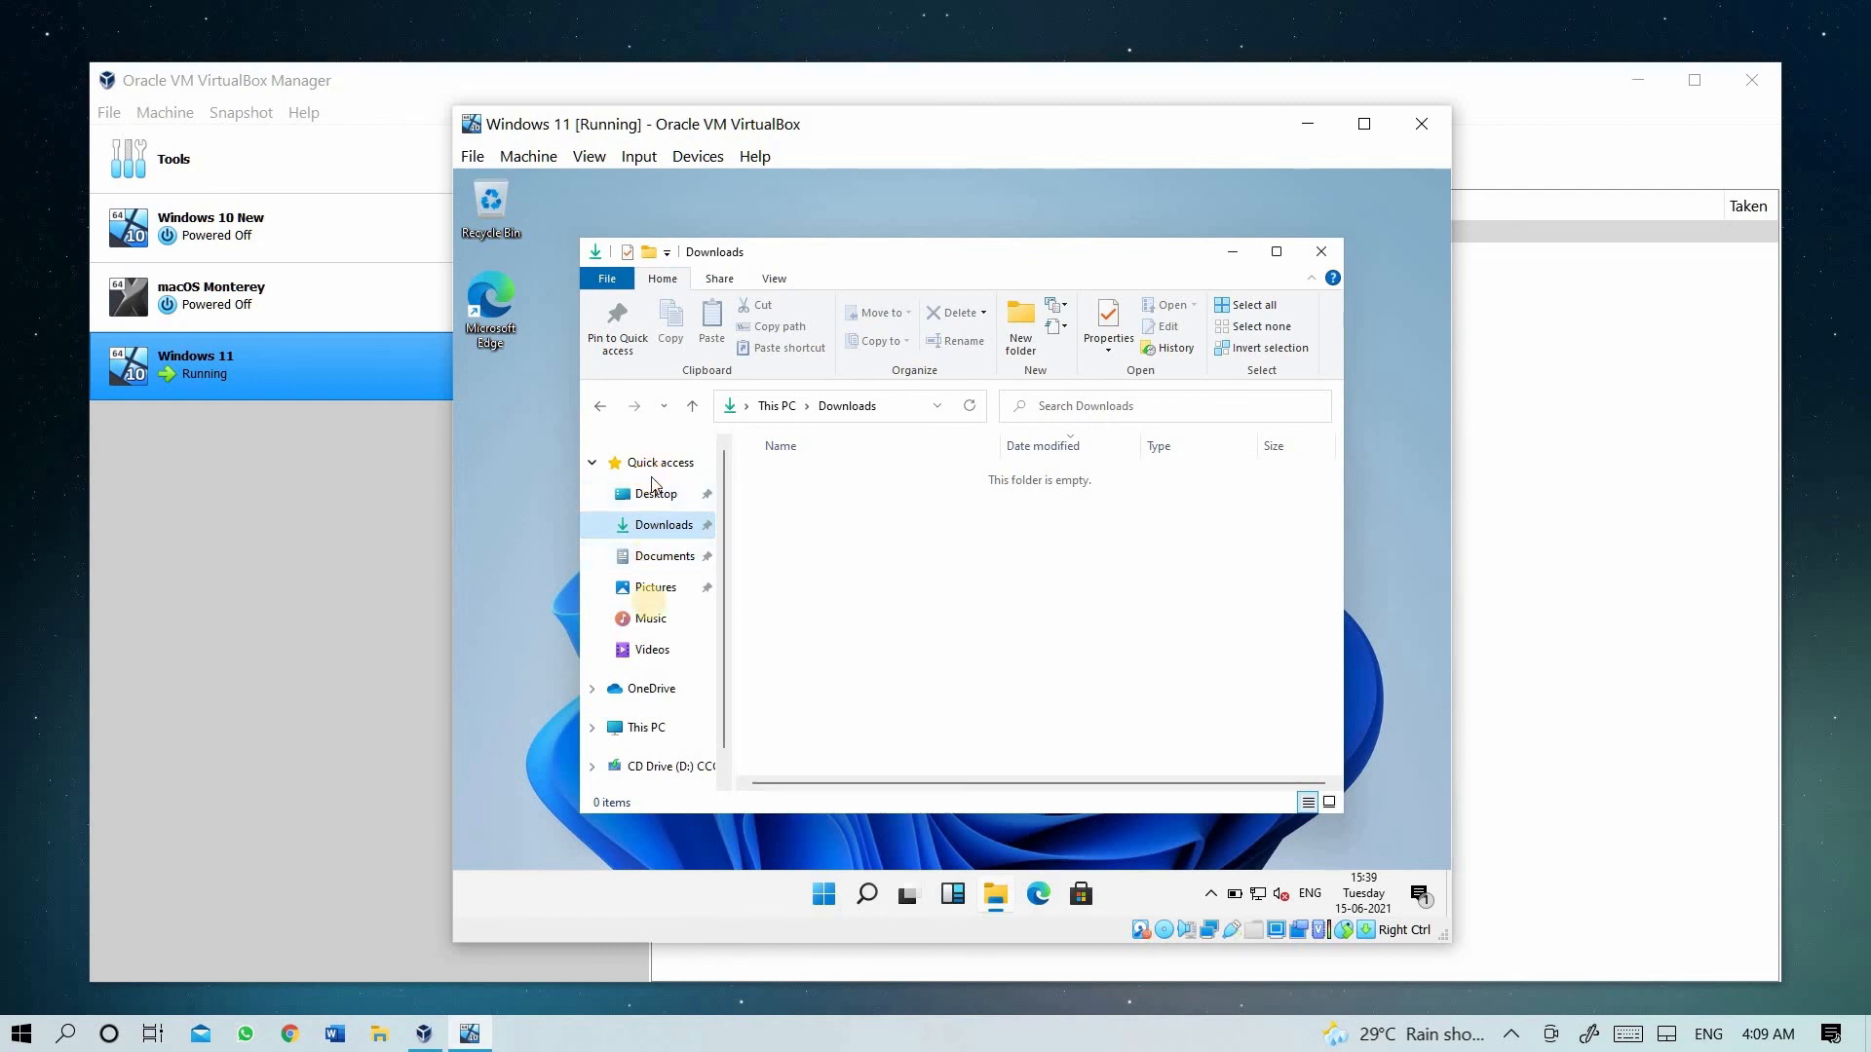
{"action": "left_click", "coordinate": [645, 726]}
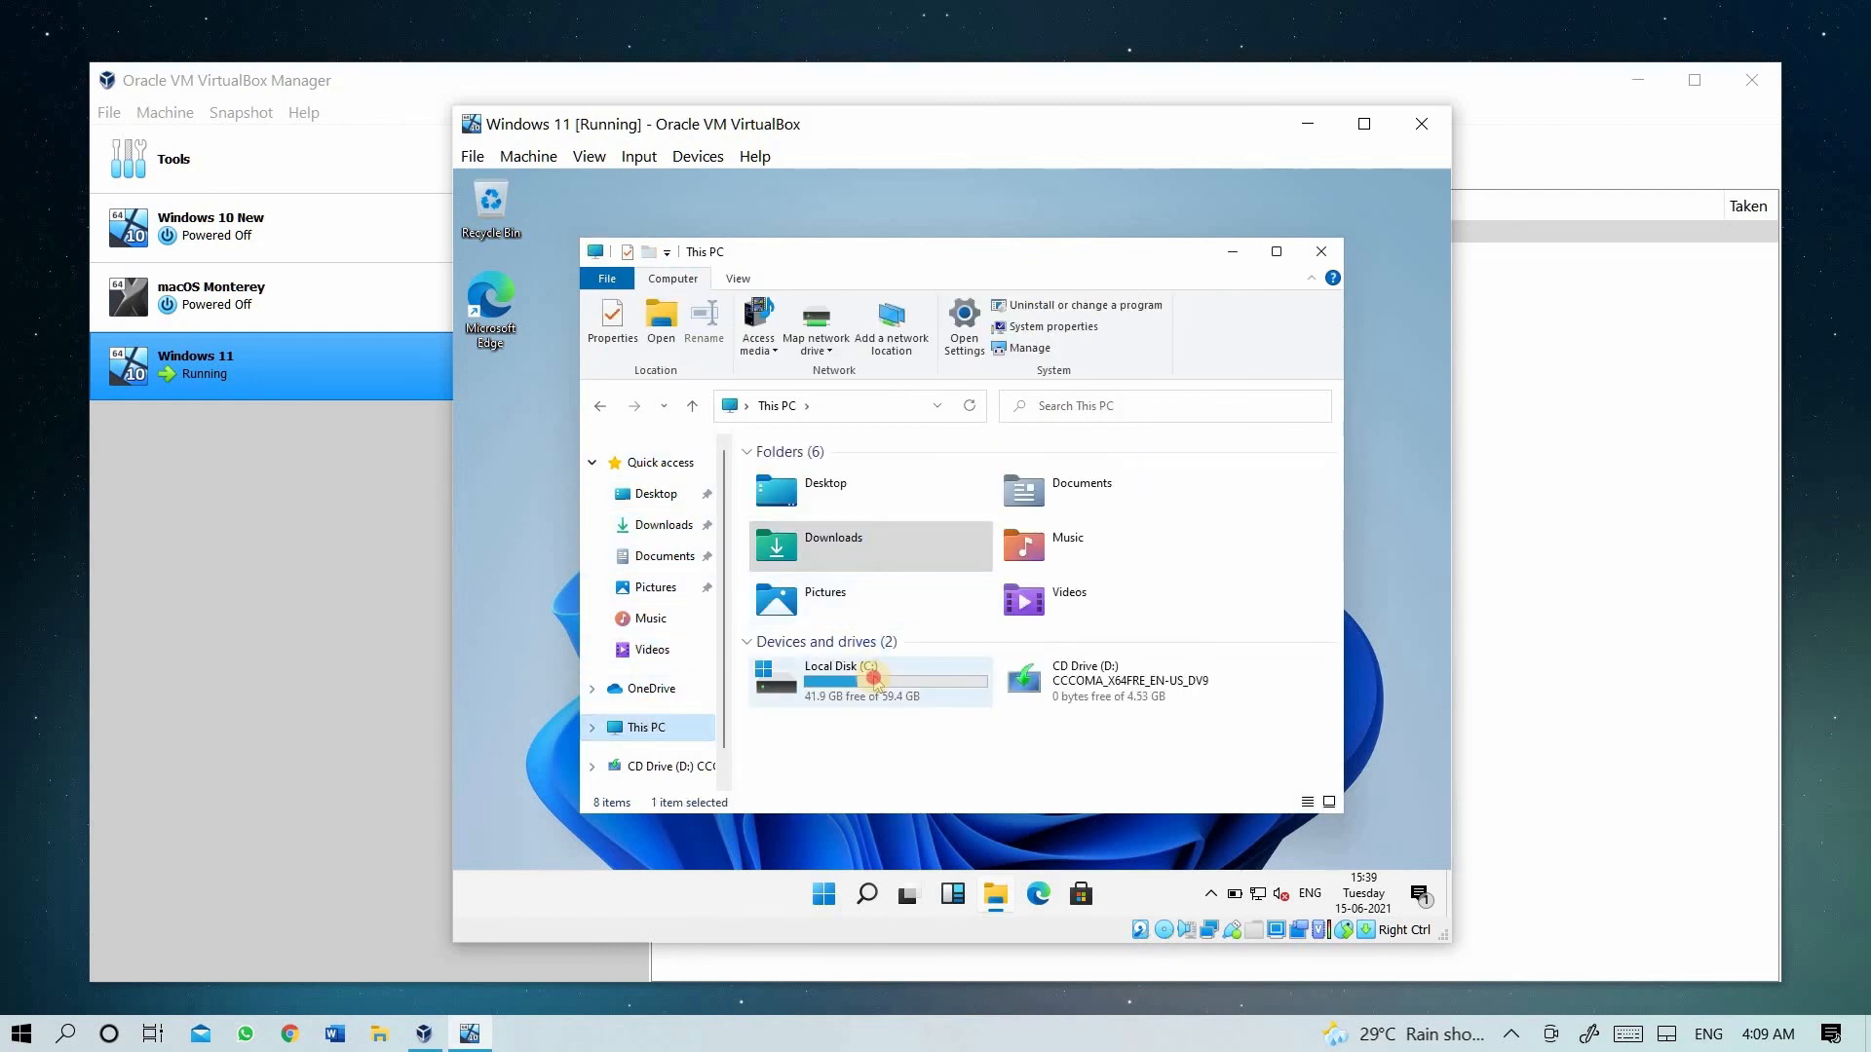
{"action": "left_click", "coordinate": [1065, 544]}
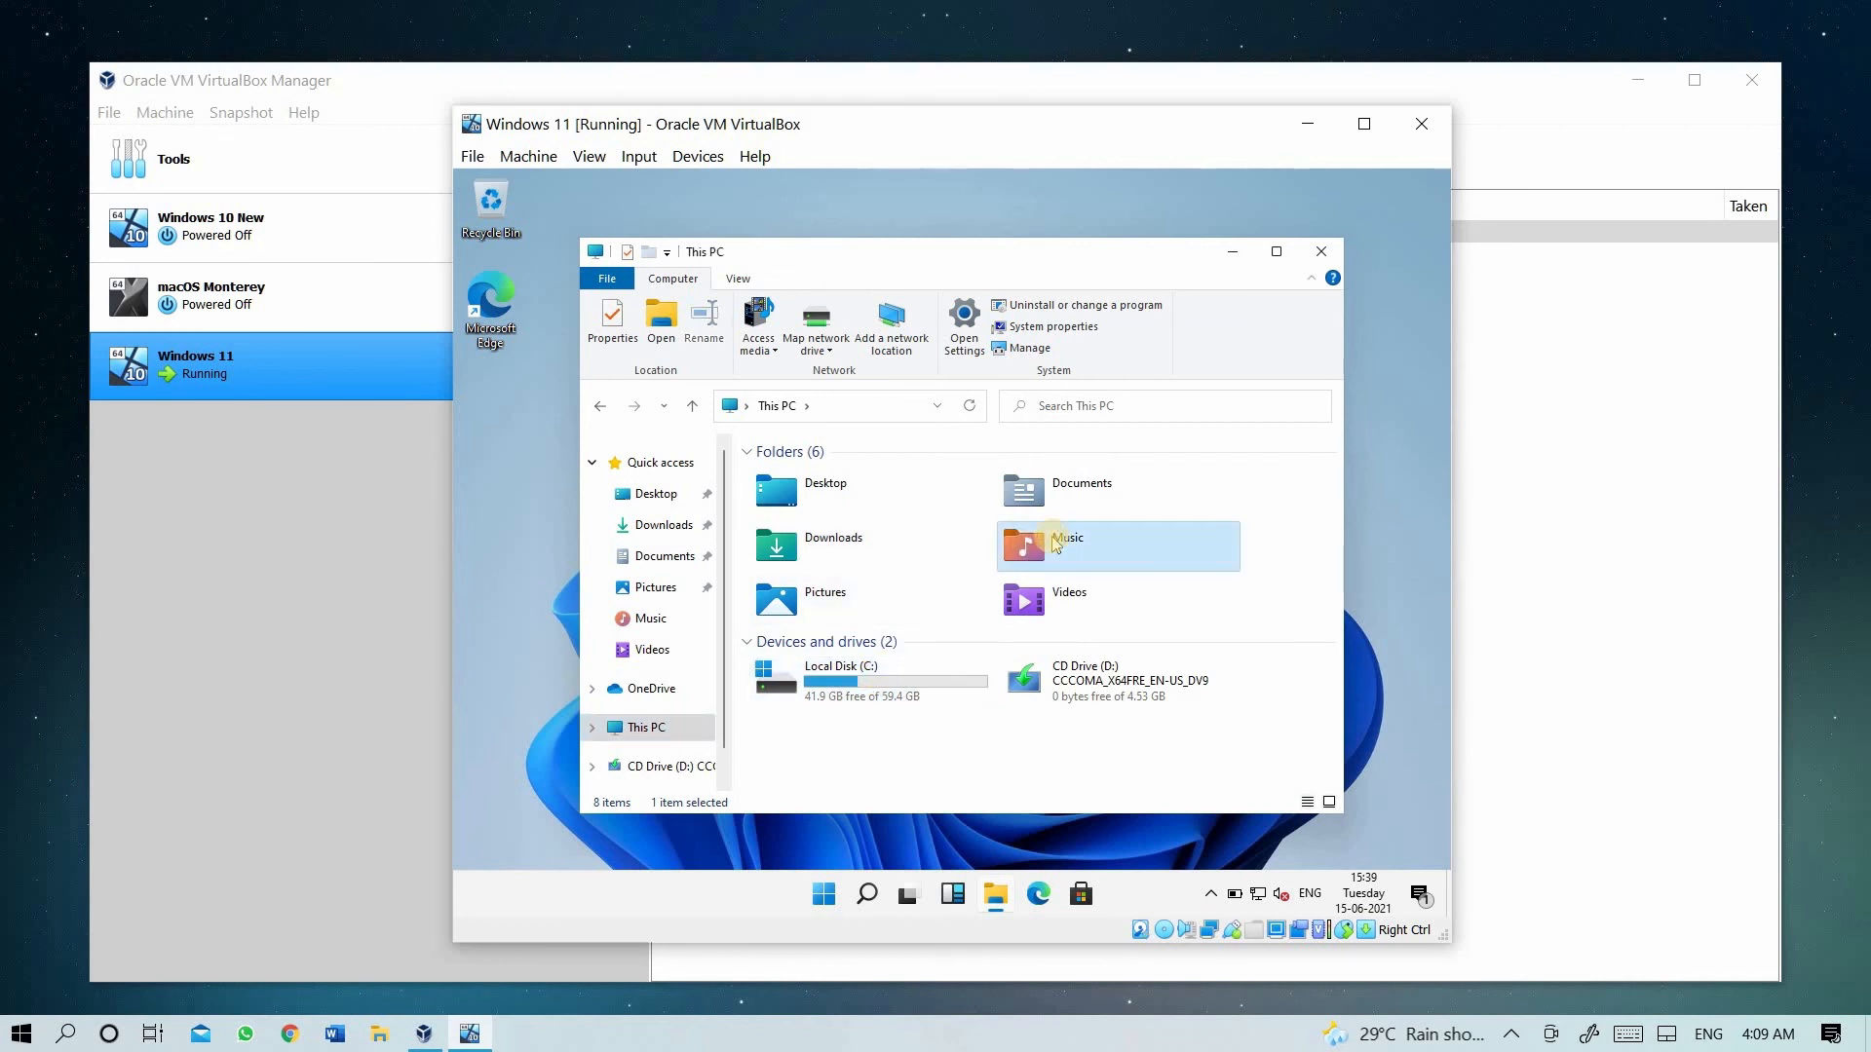
{"action": "right_click", "coordinate": [1059, 544]}
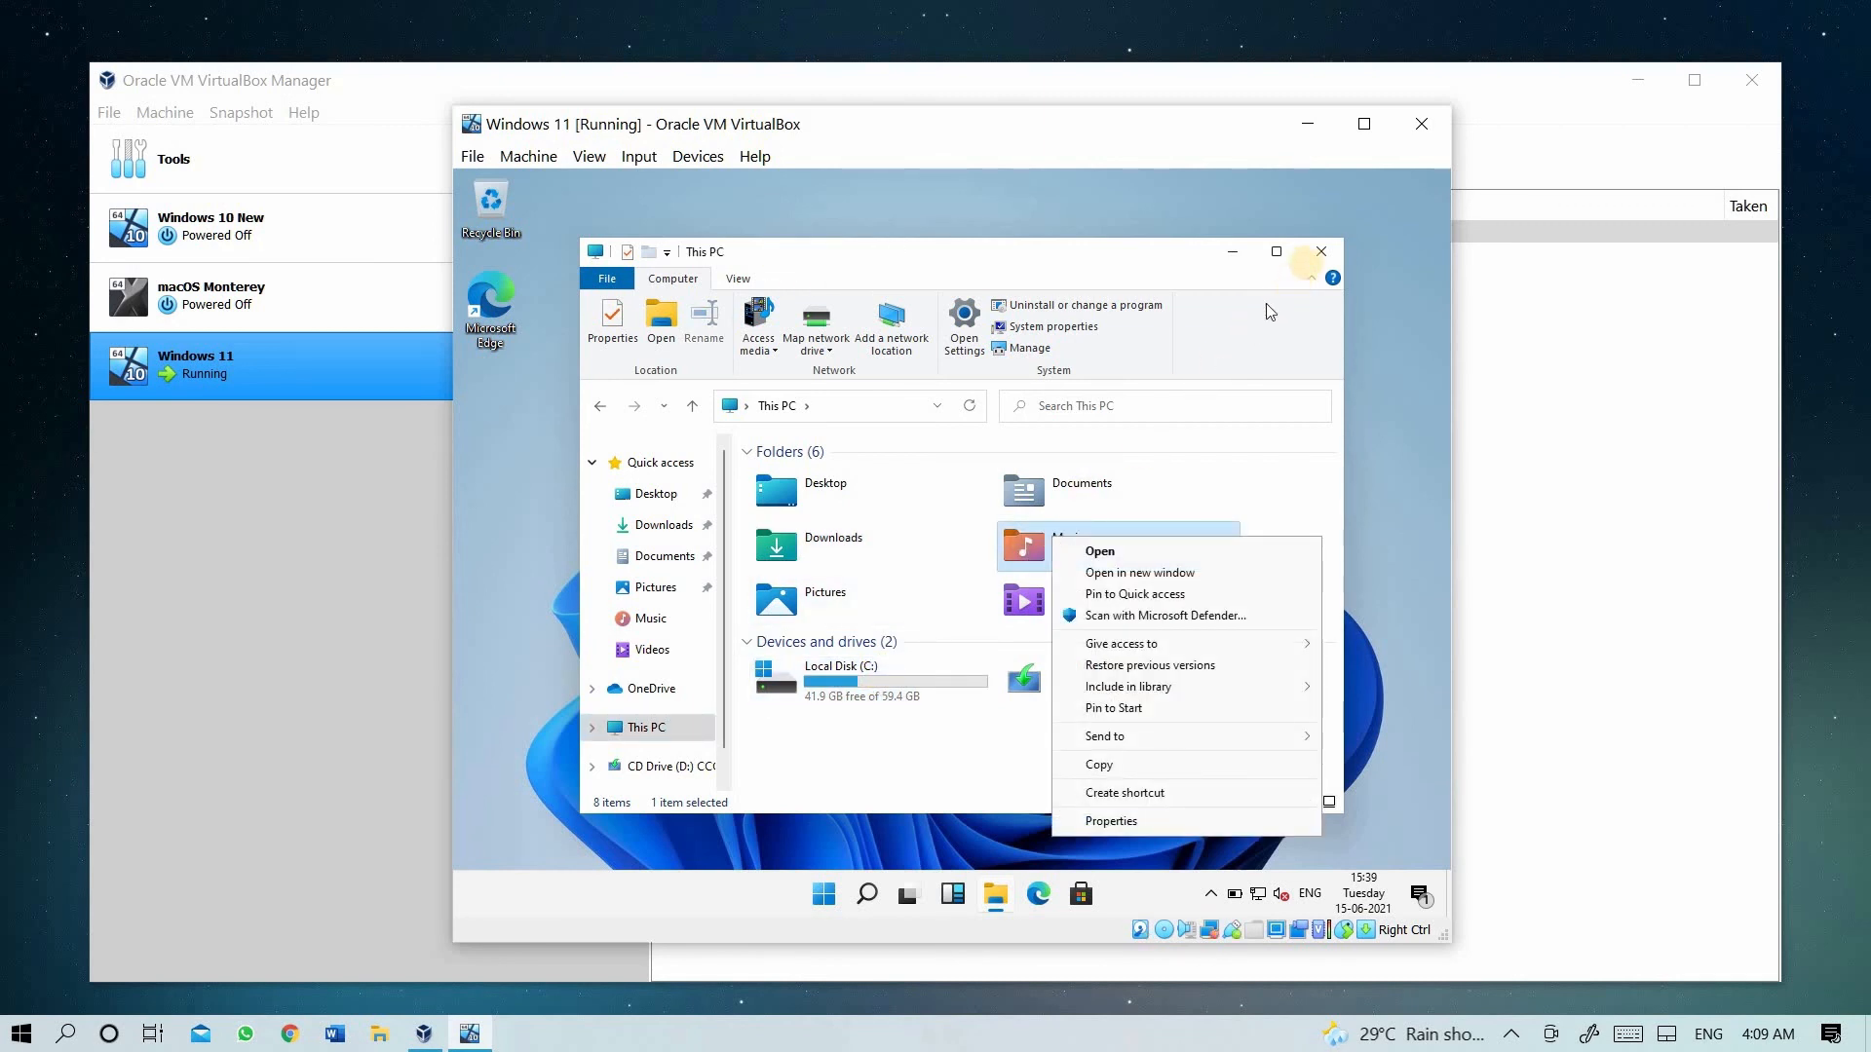
{"action": "left_click", "coordinate": [1321, 251]}
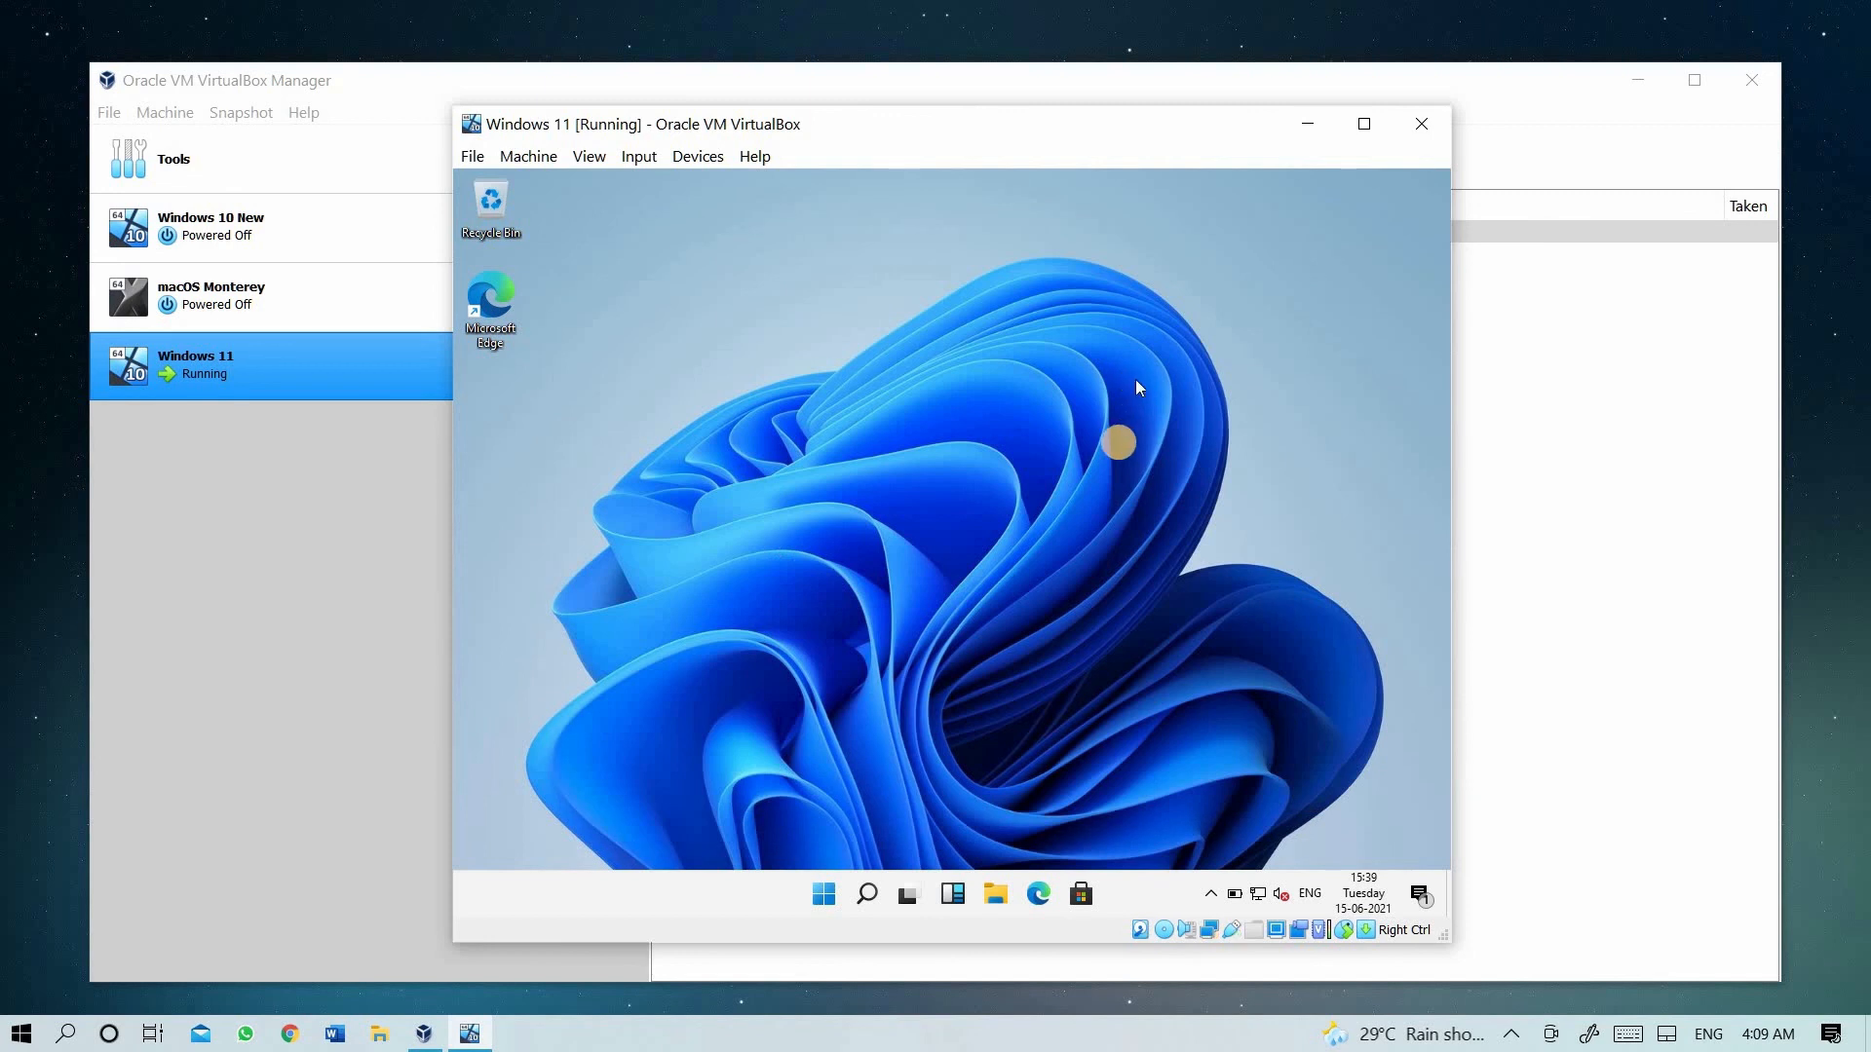
{"action": "mouse_move", "coordinate": [1197, 527]}
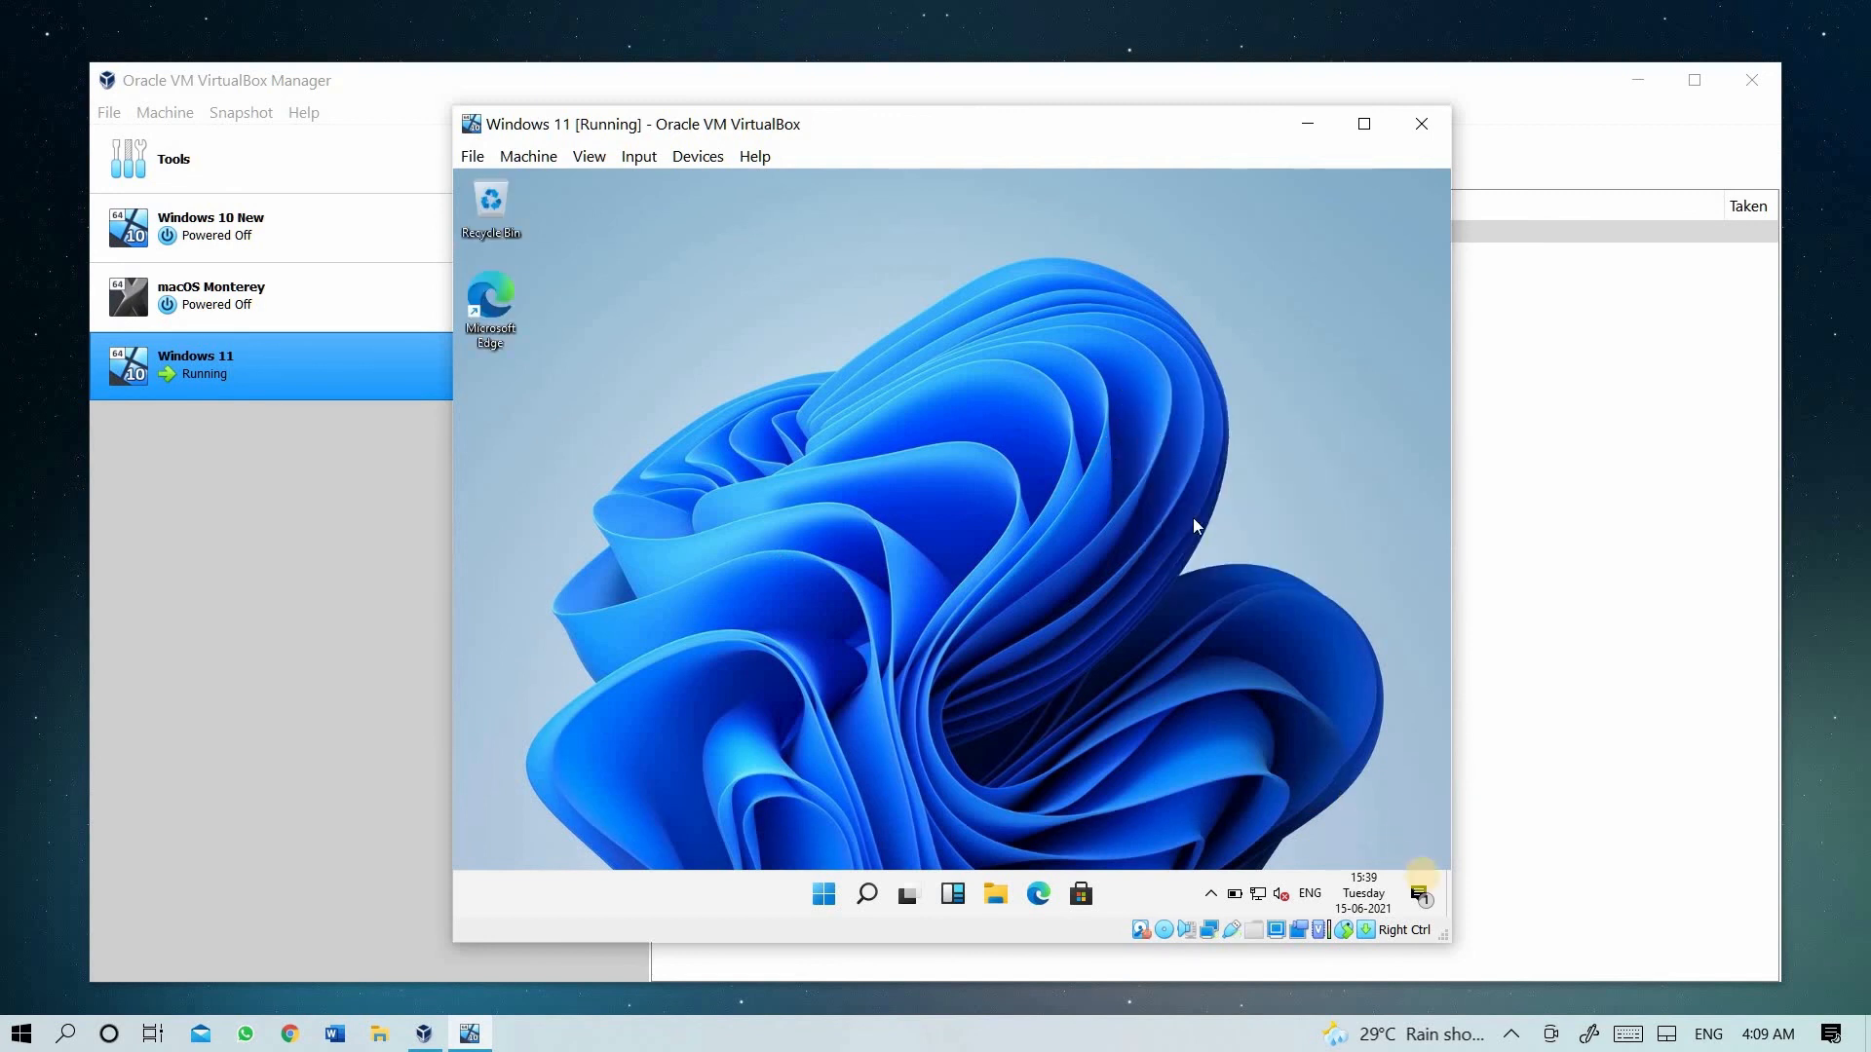
{"action": "left_click", "coordinate": [1418, 893]}
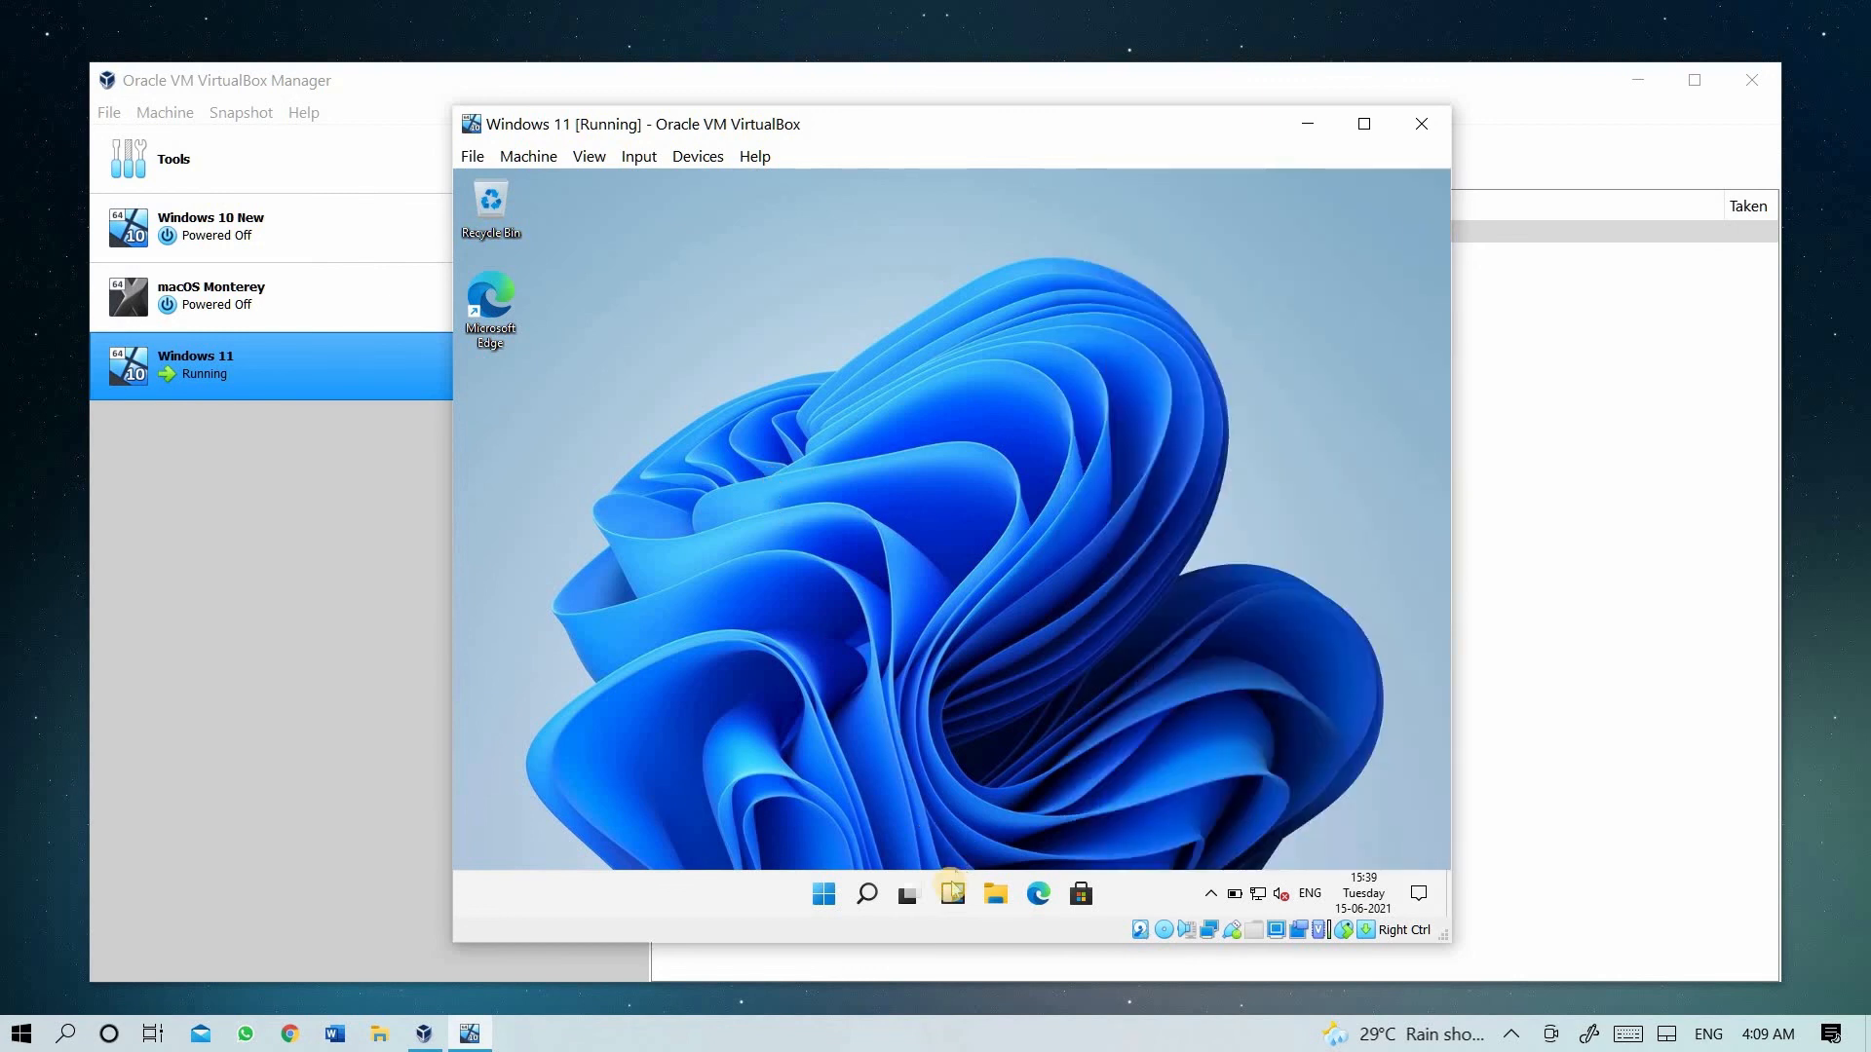
{"action": "mouse_move", "coordinate": [951, 892]}
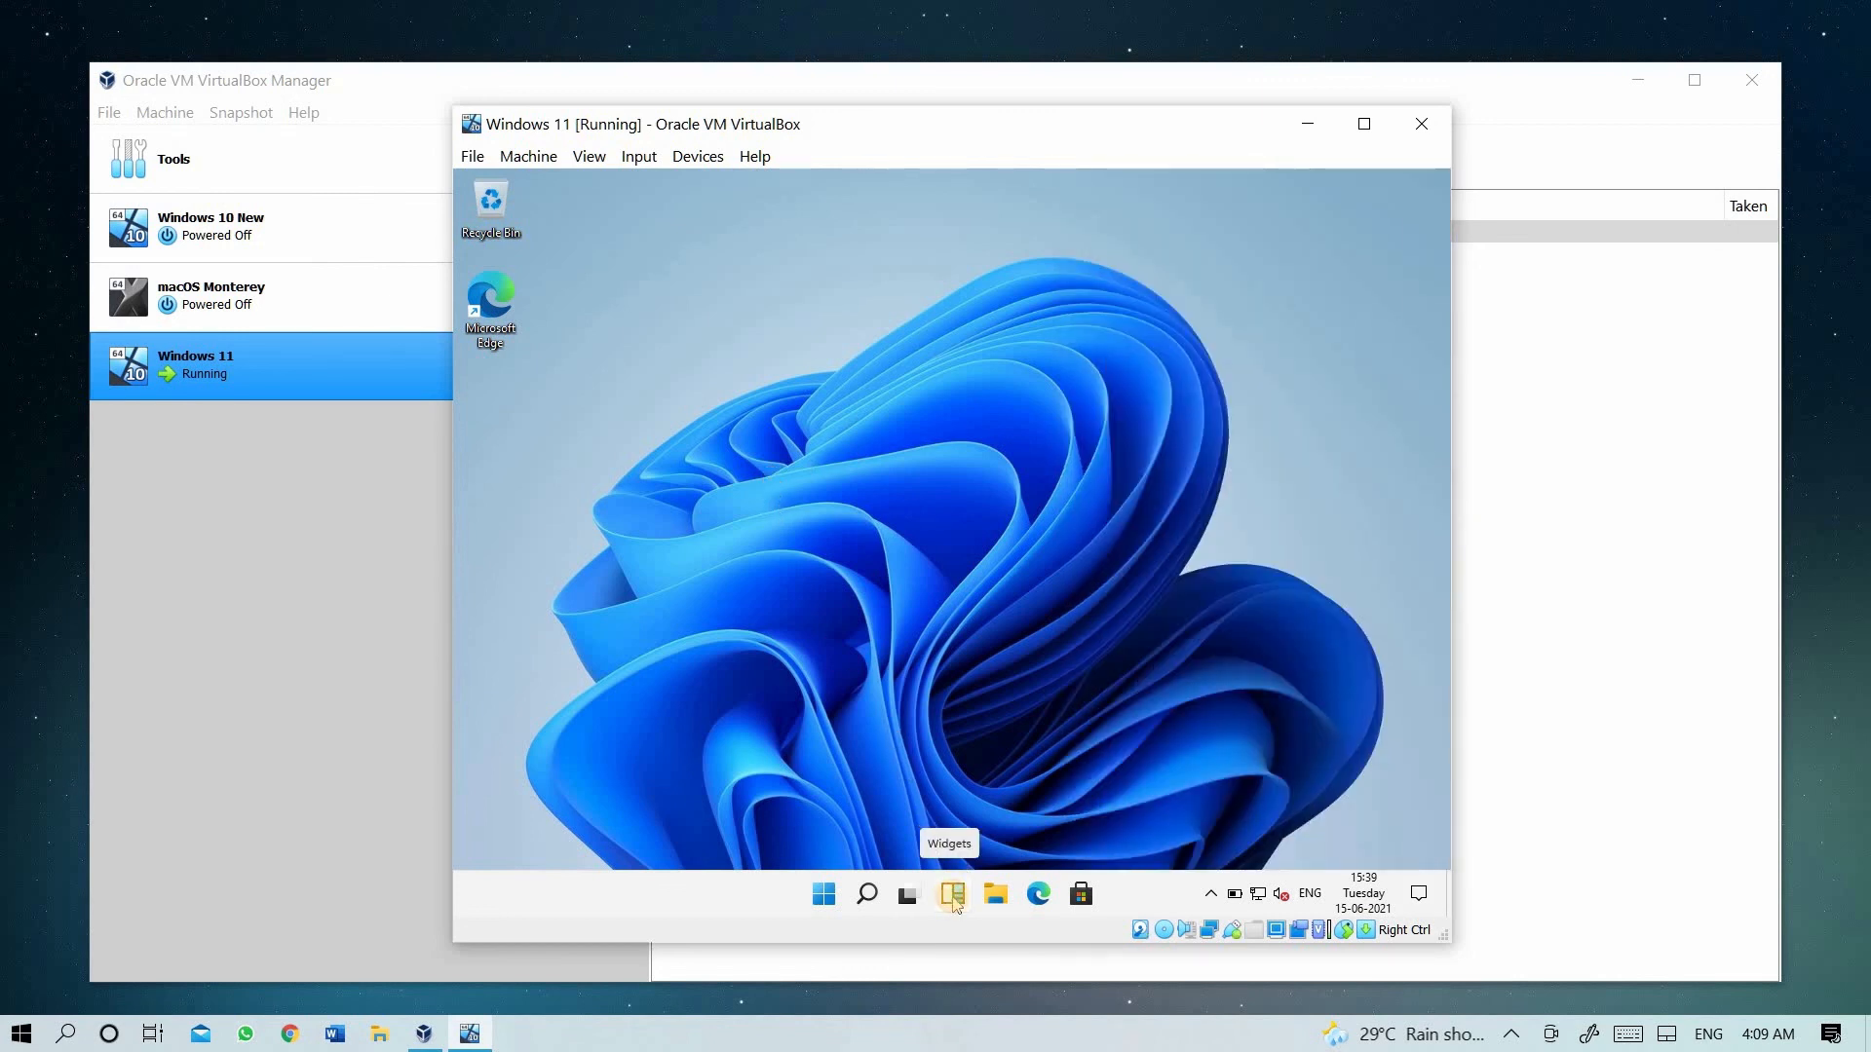
{"action": "left_click", "coordinate": [952, 894]}
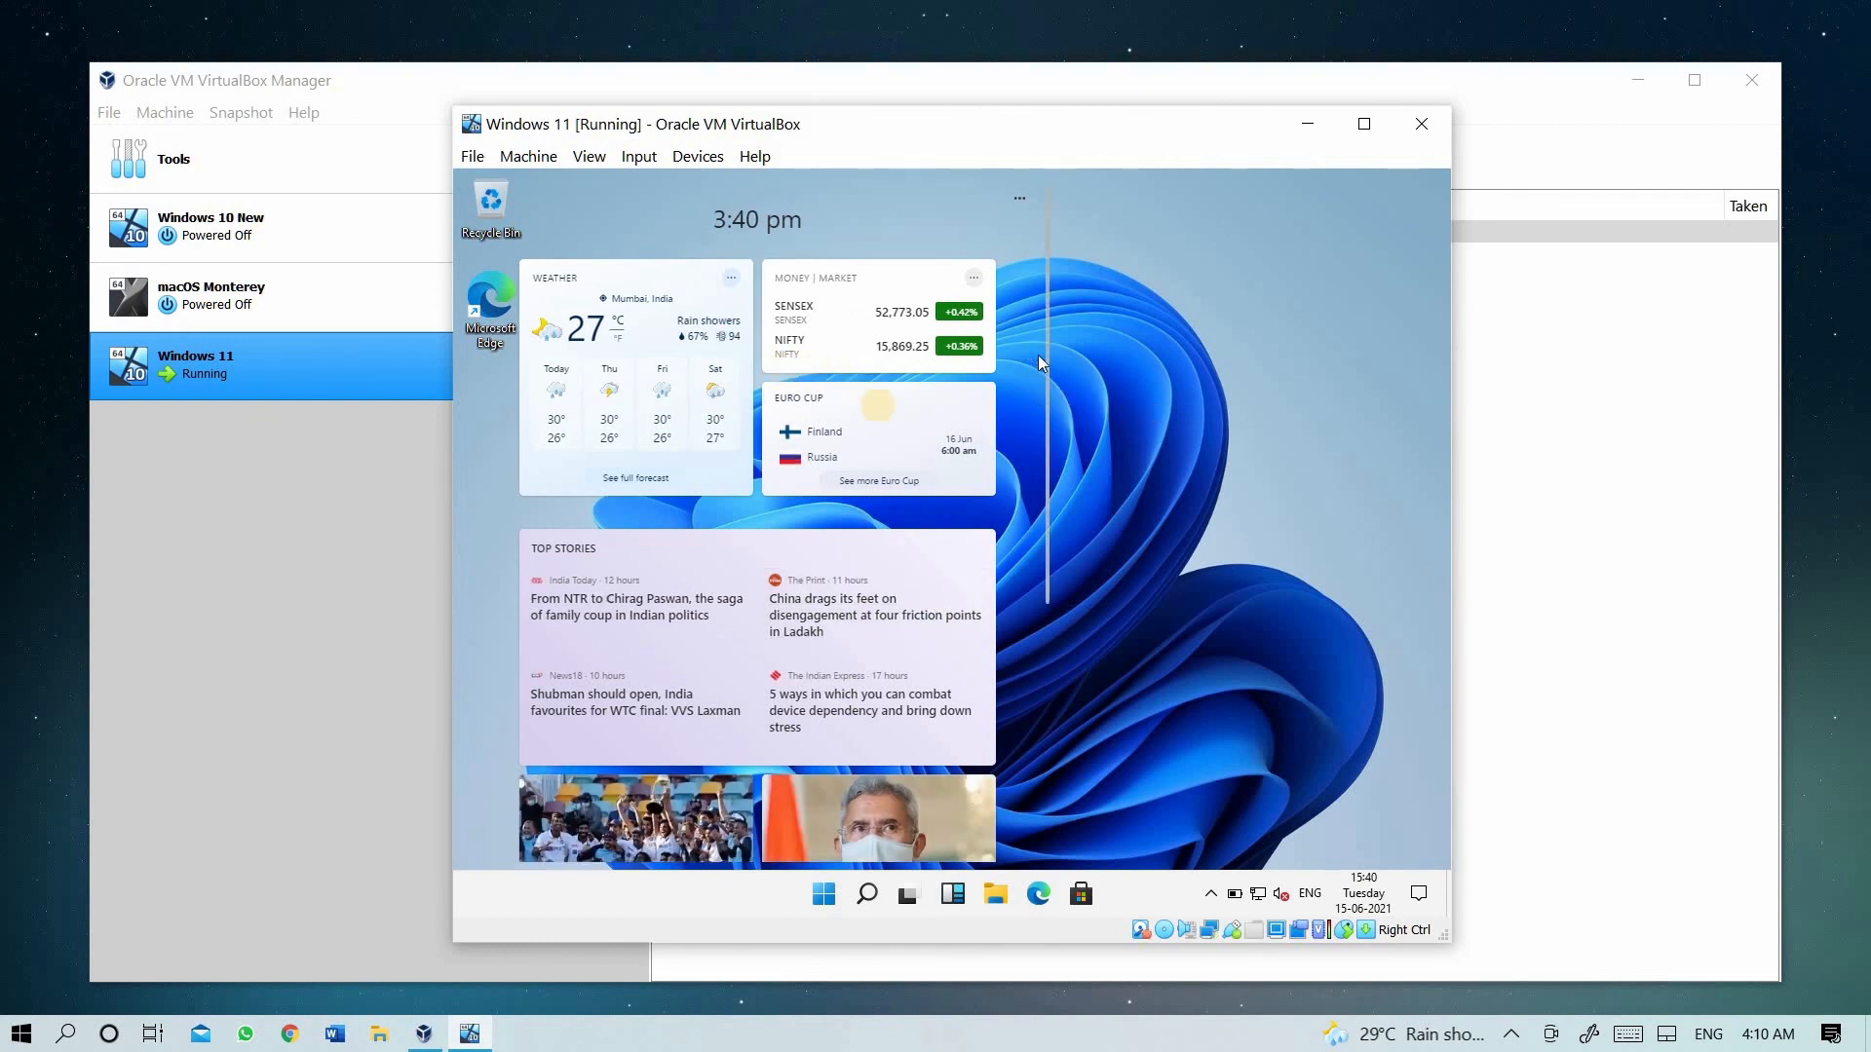
{"action": "scroll", "scroll_direction": "down", "scroll_amount": 3}
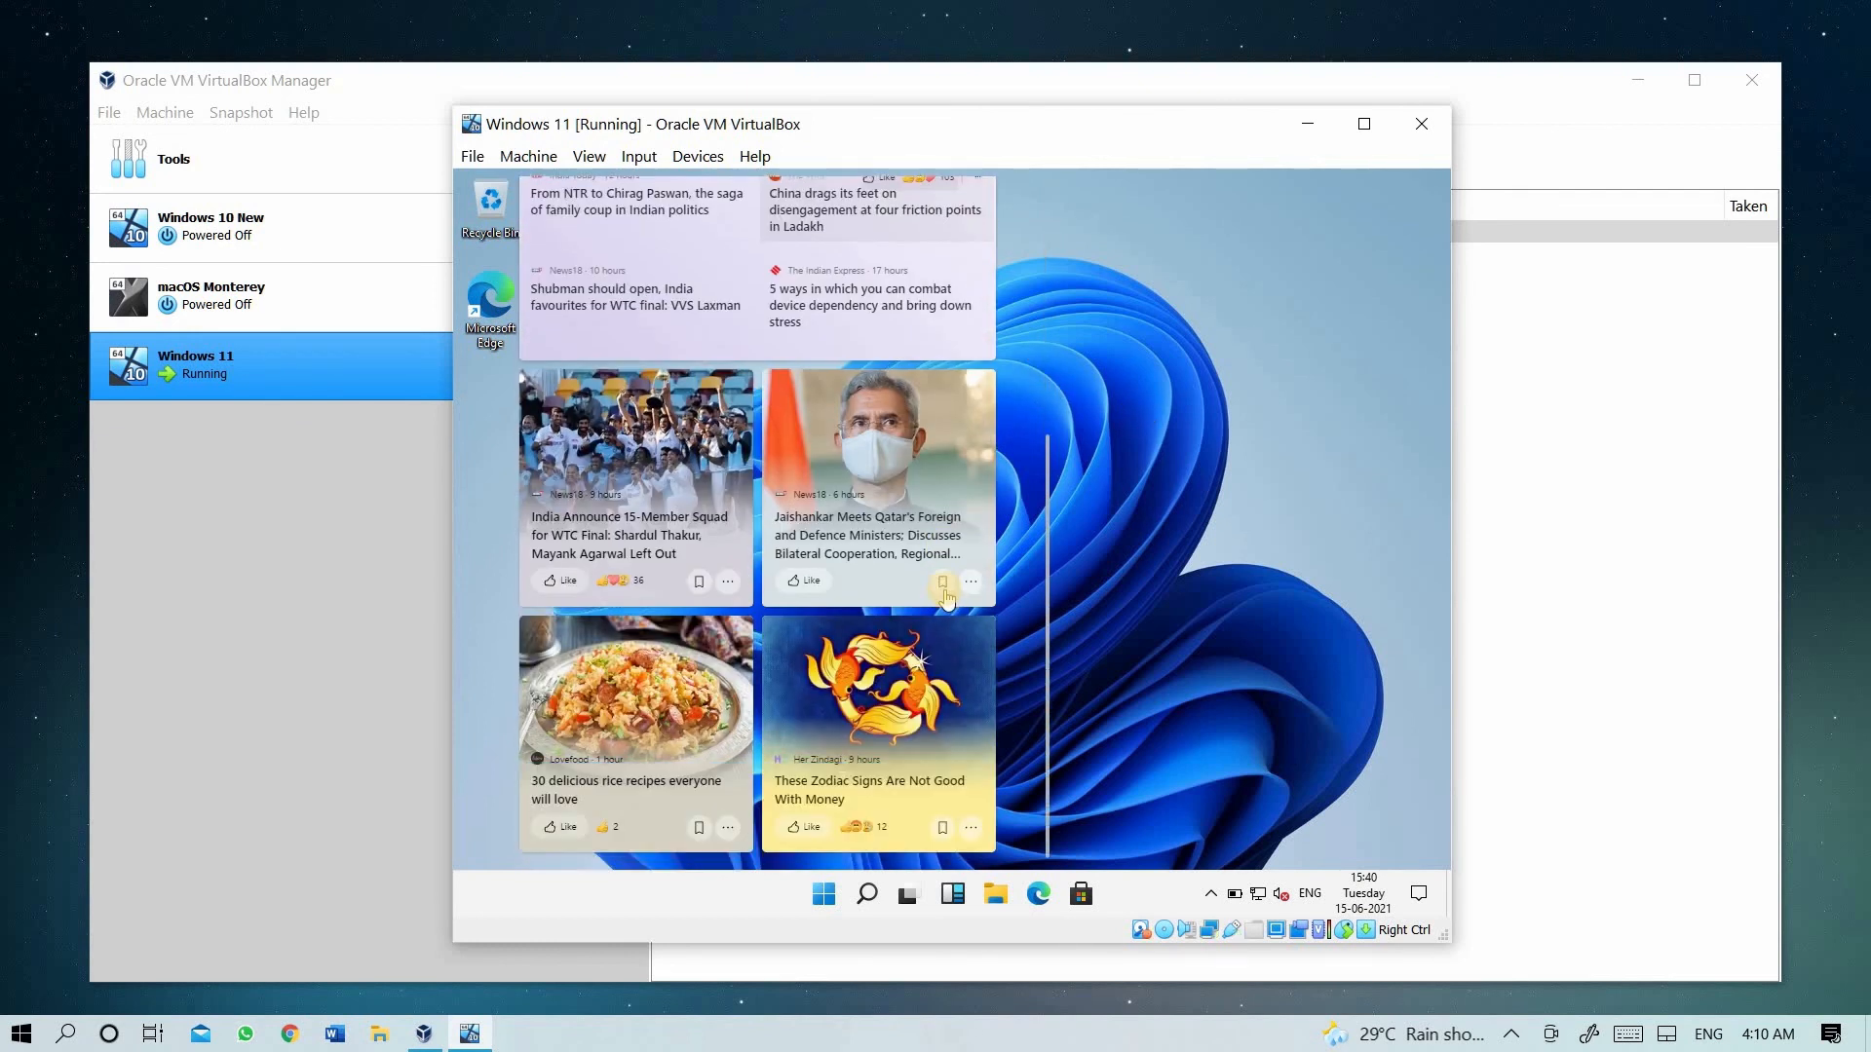
{"action": "scroll", "scroll_direction": "up", "scroll_amount": 3}
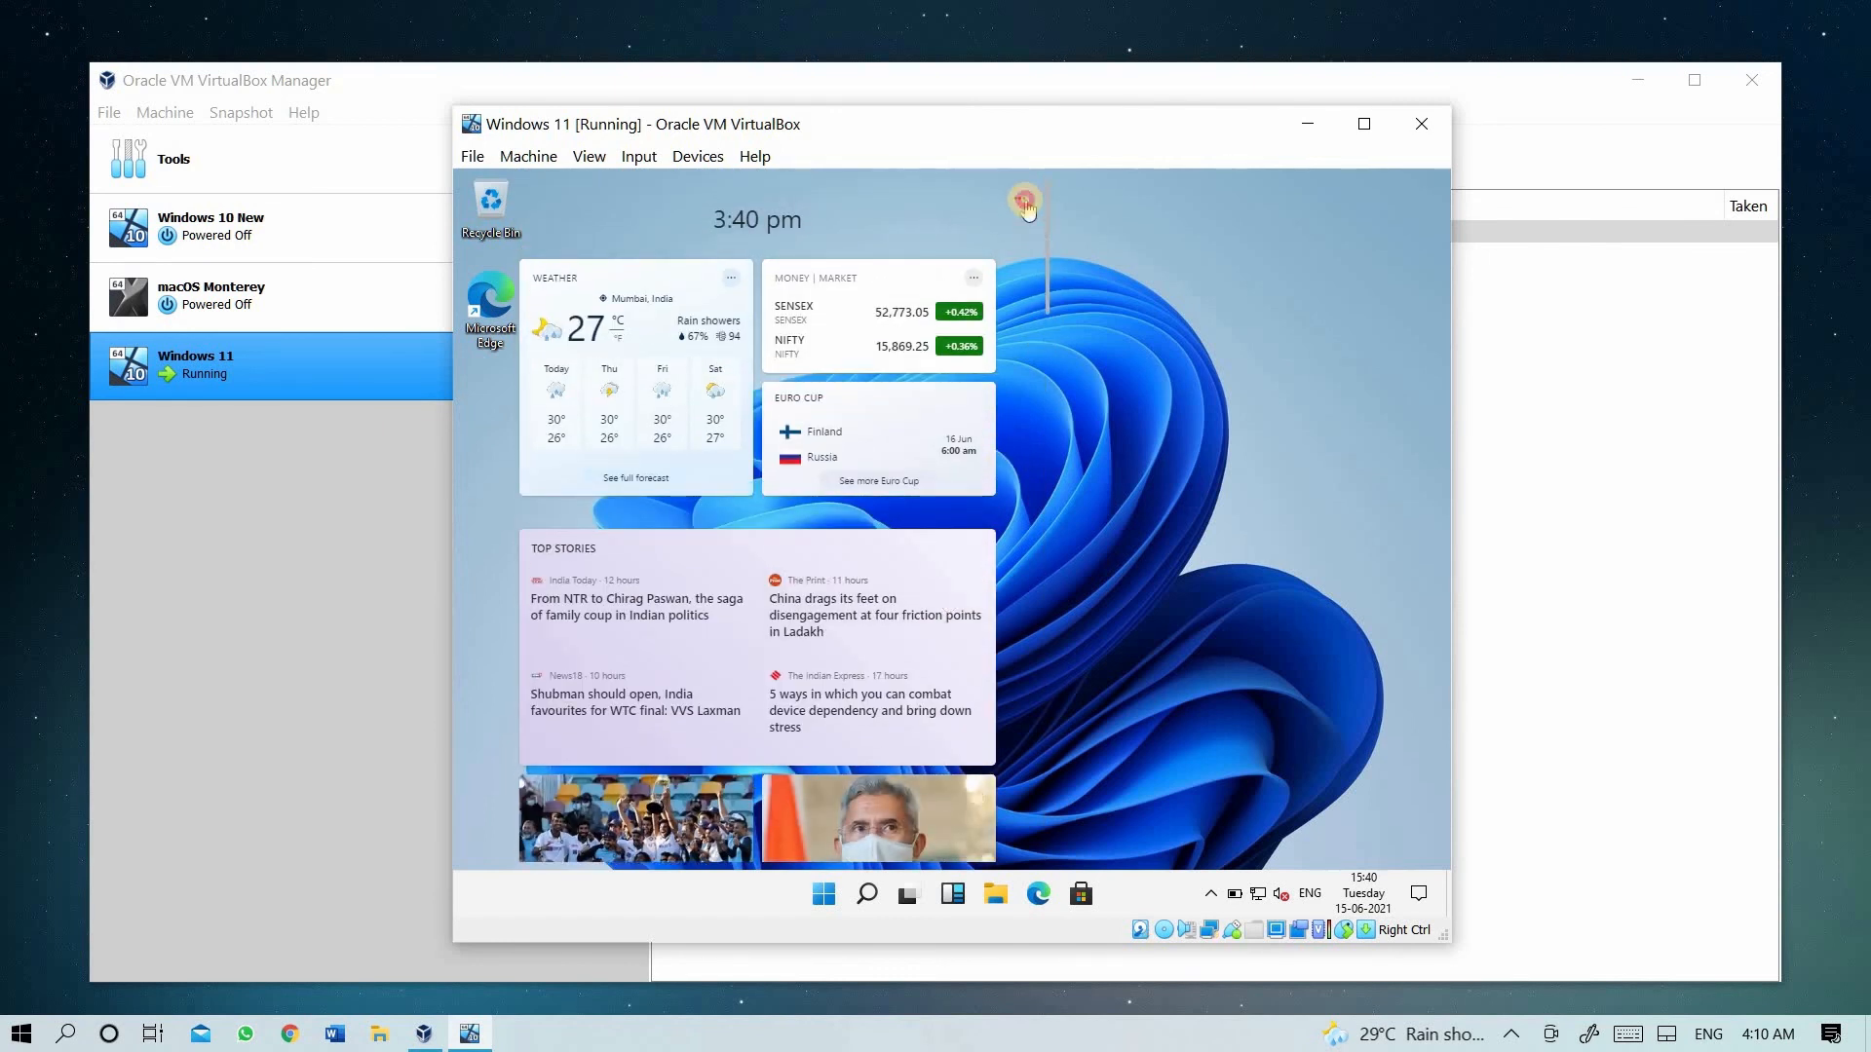
{"action": "left_click", "coordinate": [1022, 198]}
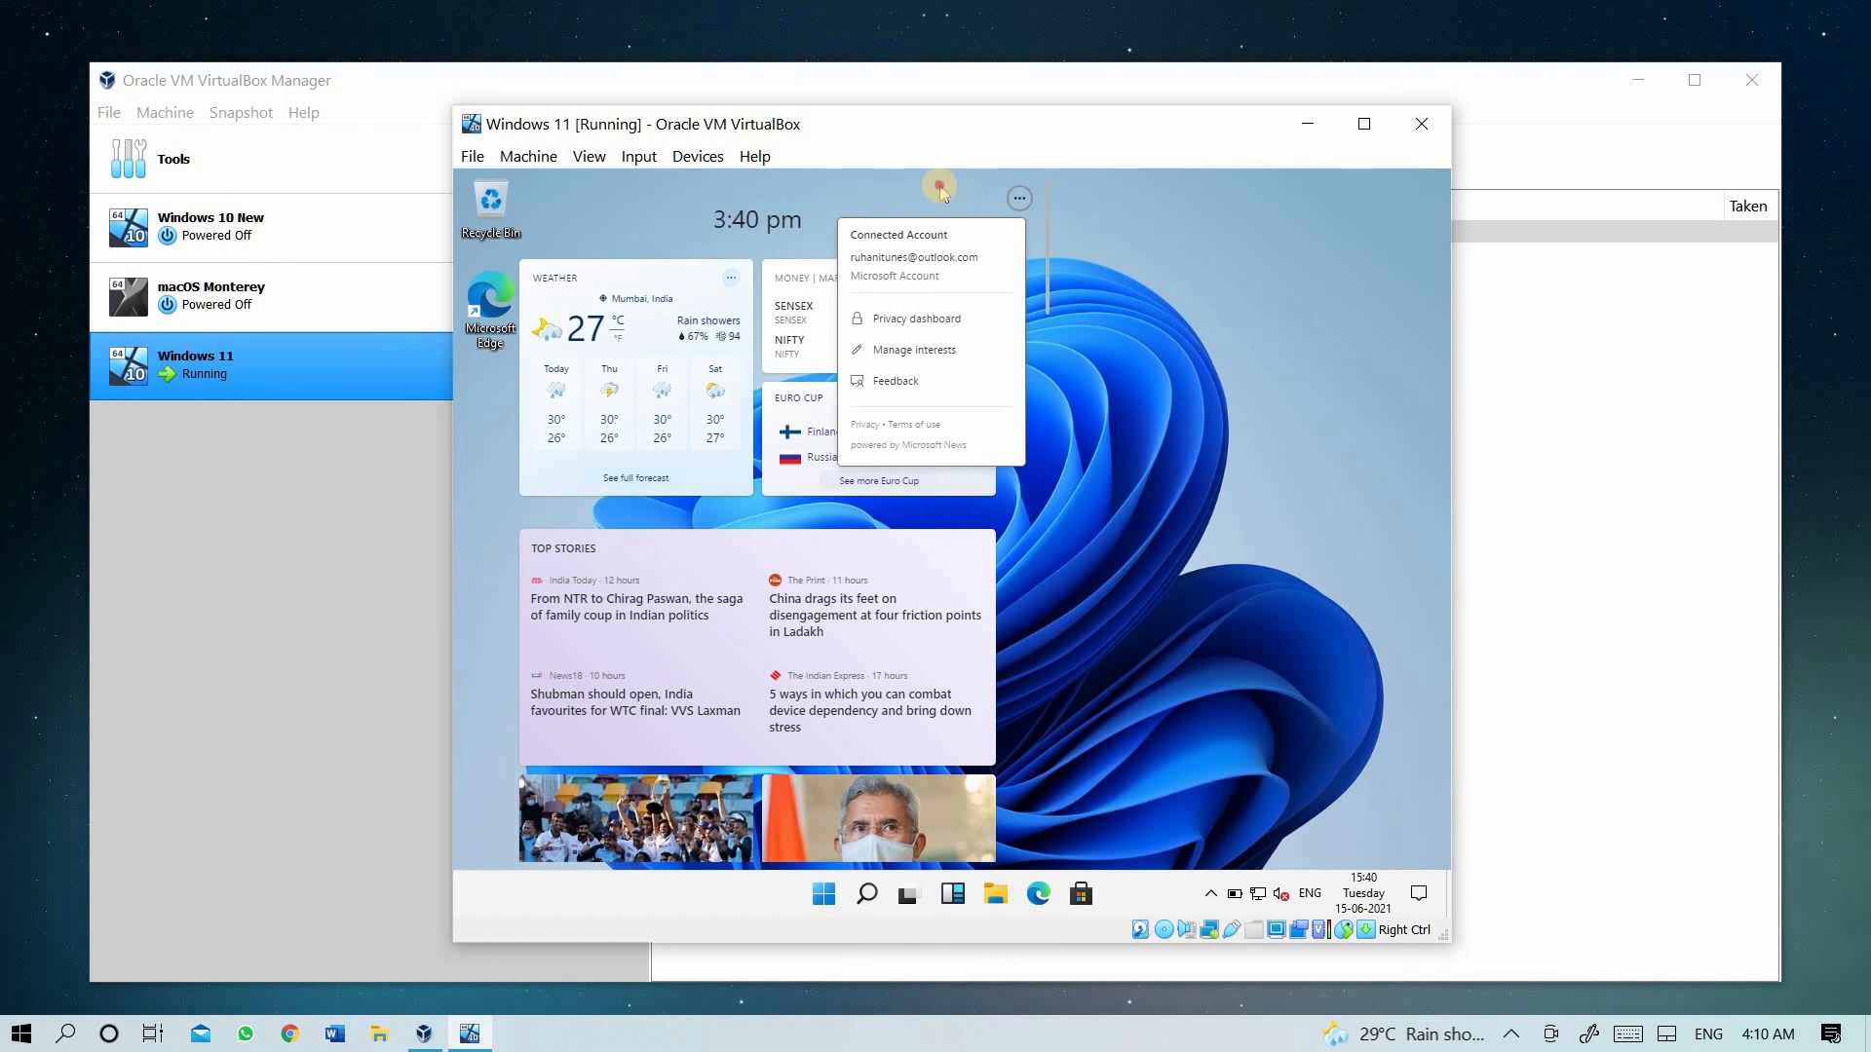
{"action": "left_click", "coordinate": [1292, 330]}
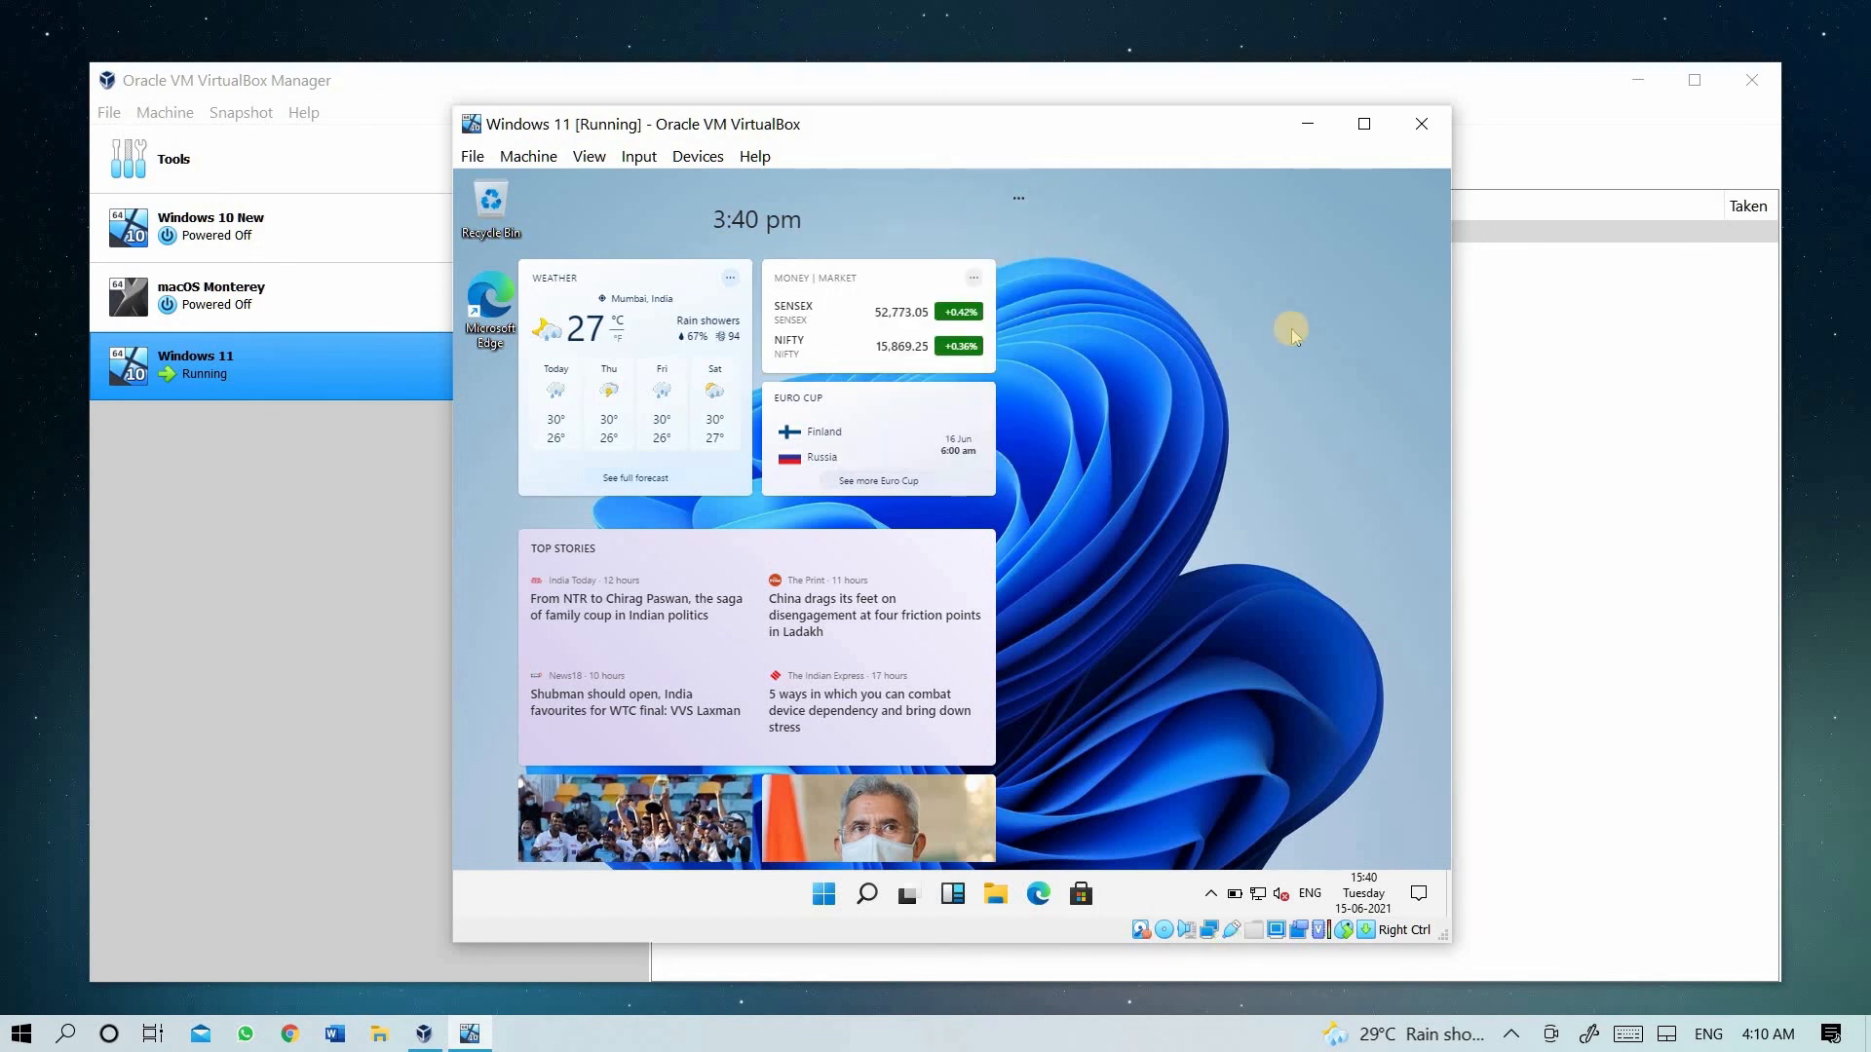
{"action": "left_click", "coordinate": [1292, 335]}
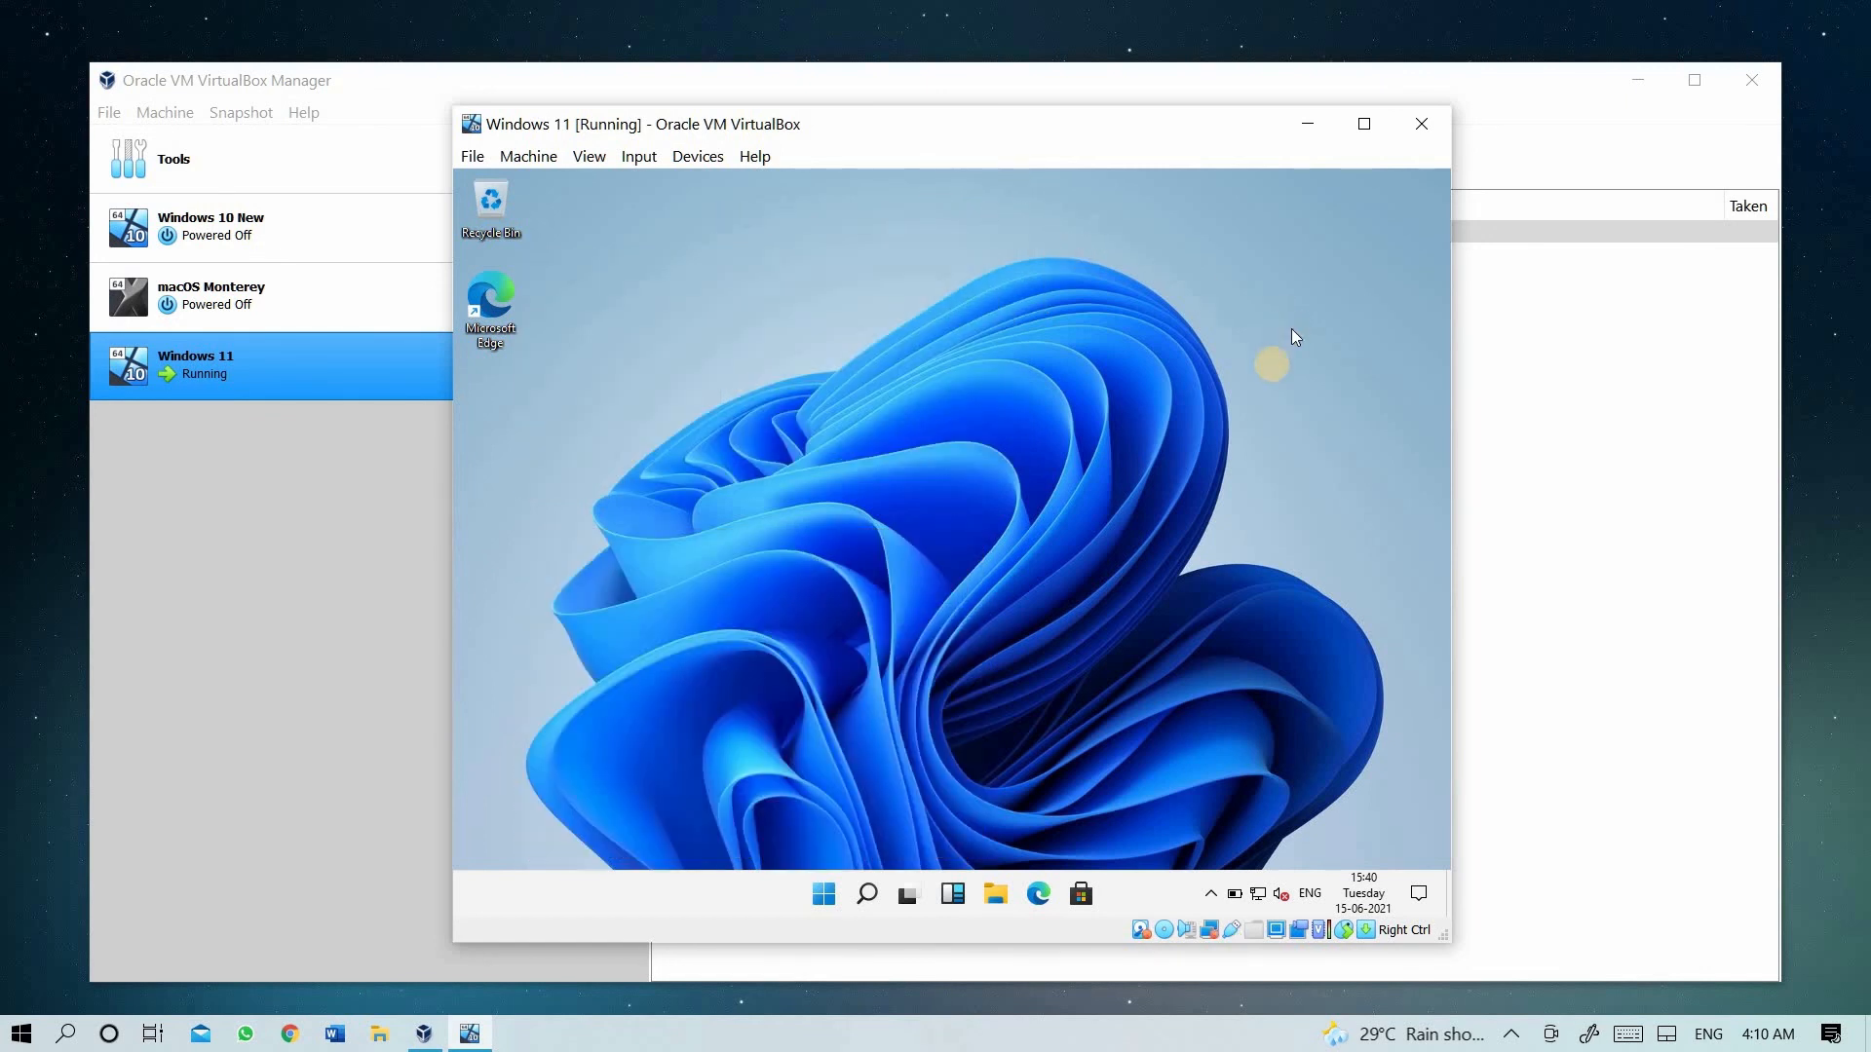
{"action": "mouse_move", "coordinate": [913, 871]}
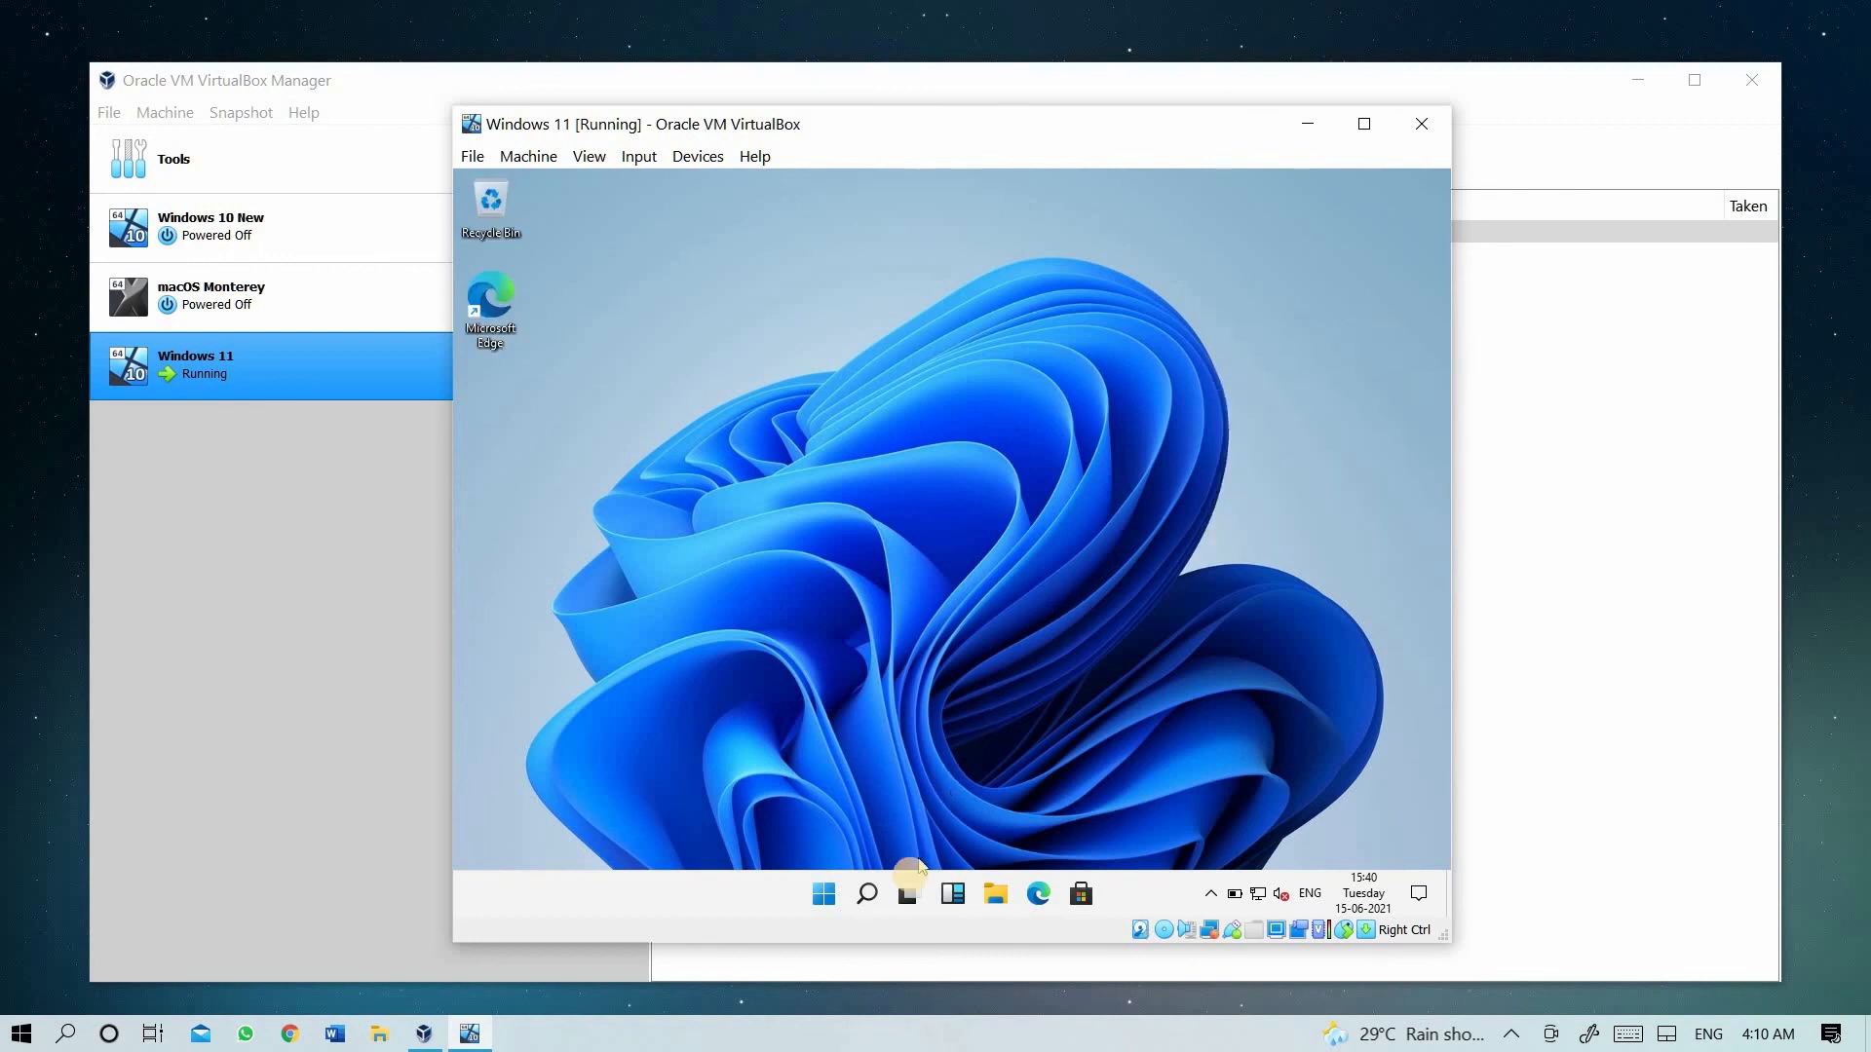
{"action": "mouse_move", "coordinate": [907, 893]}
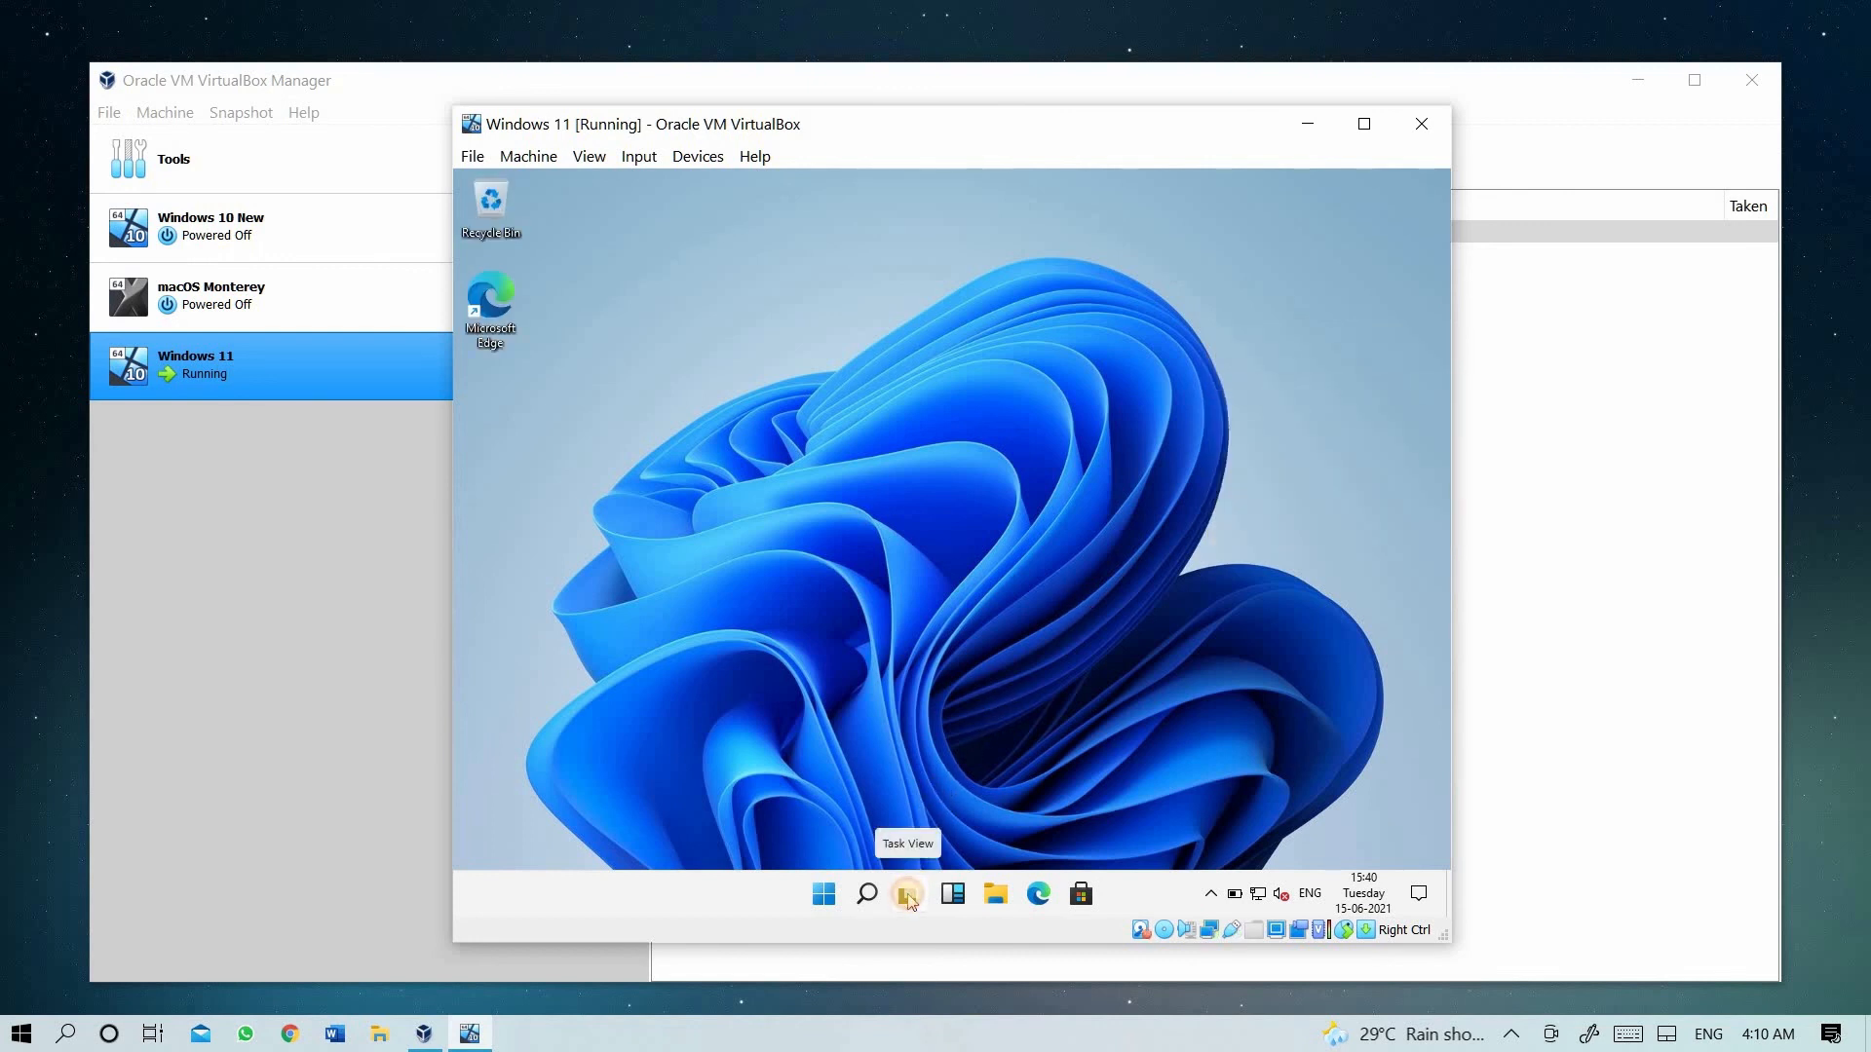
{"action": "left_click", "coordinate": [907, 894]}
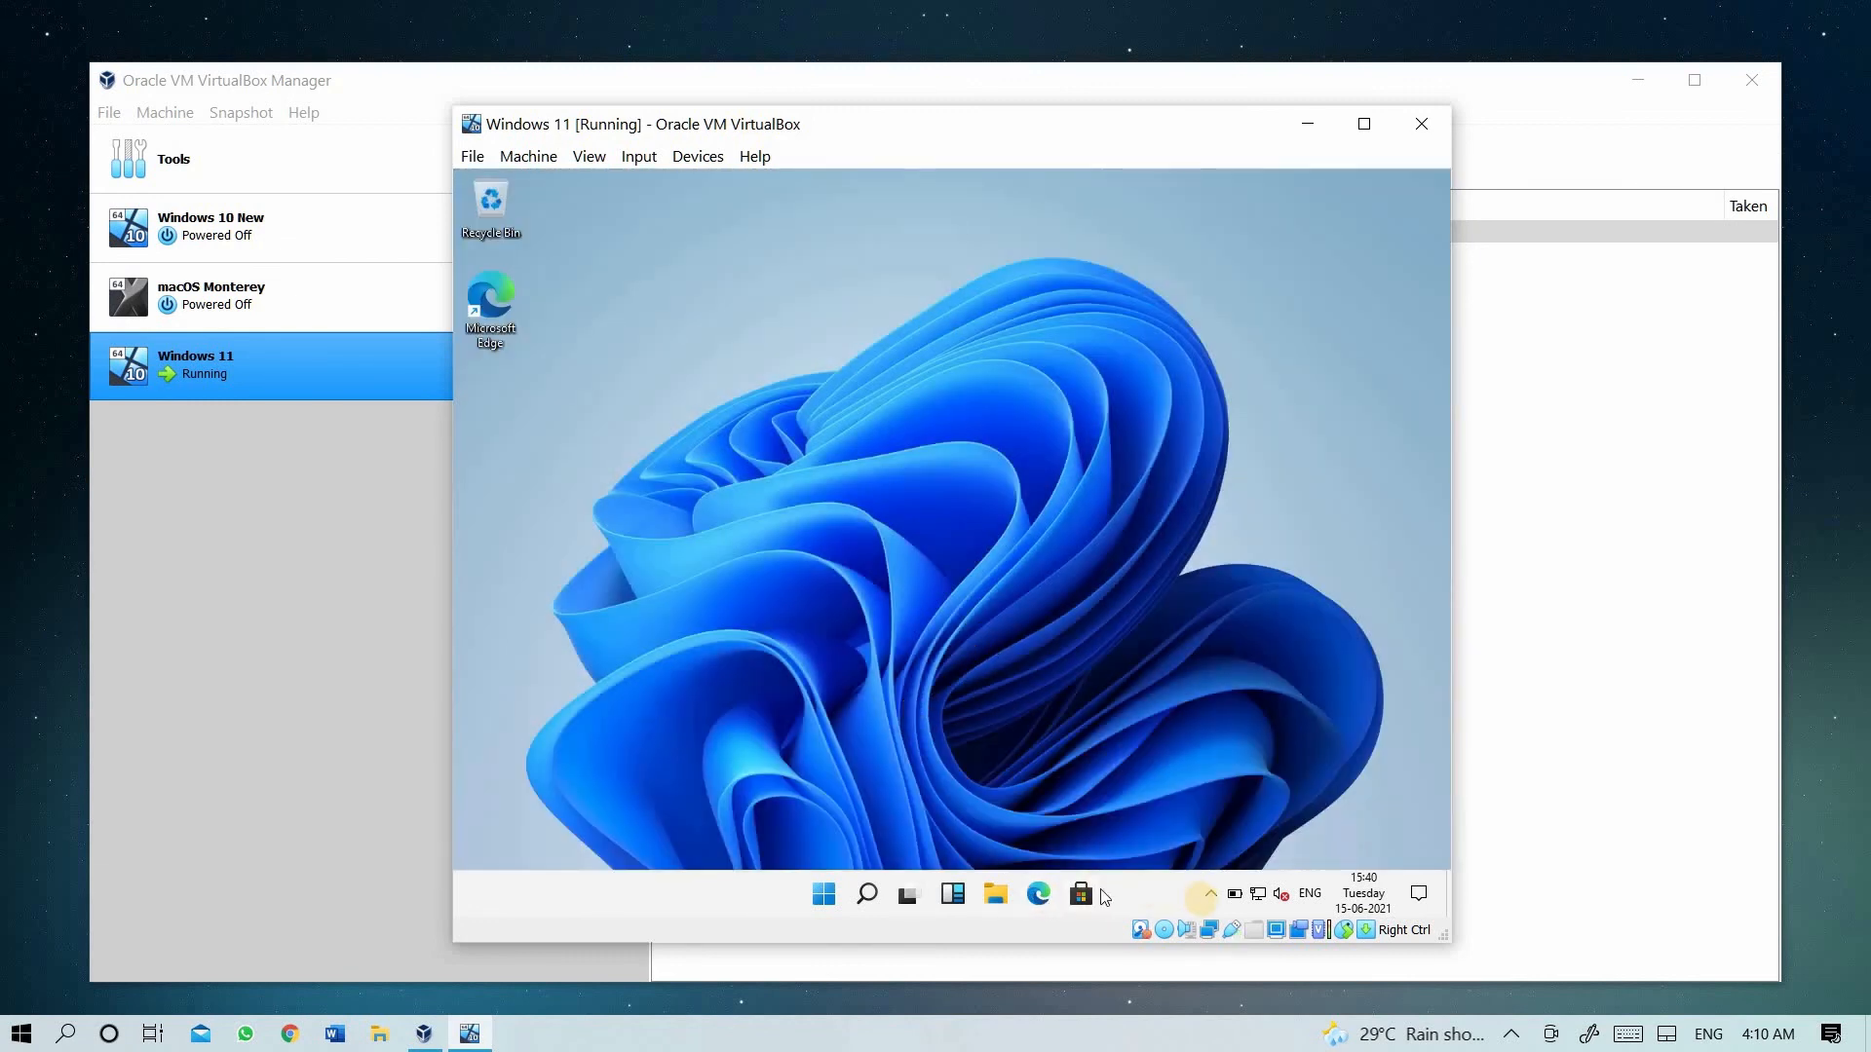
{"action": "left_click", "coordinate": [1211, 894]}
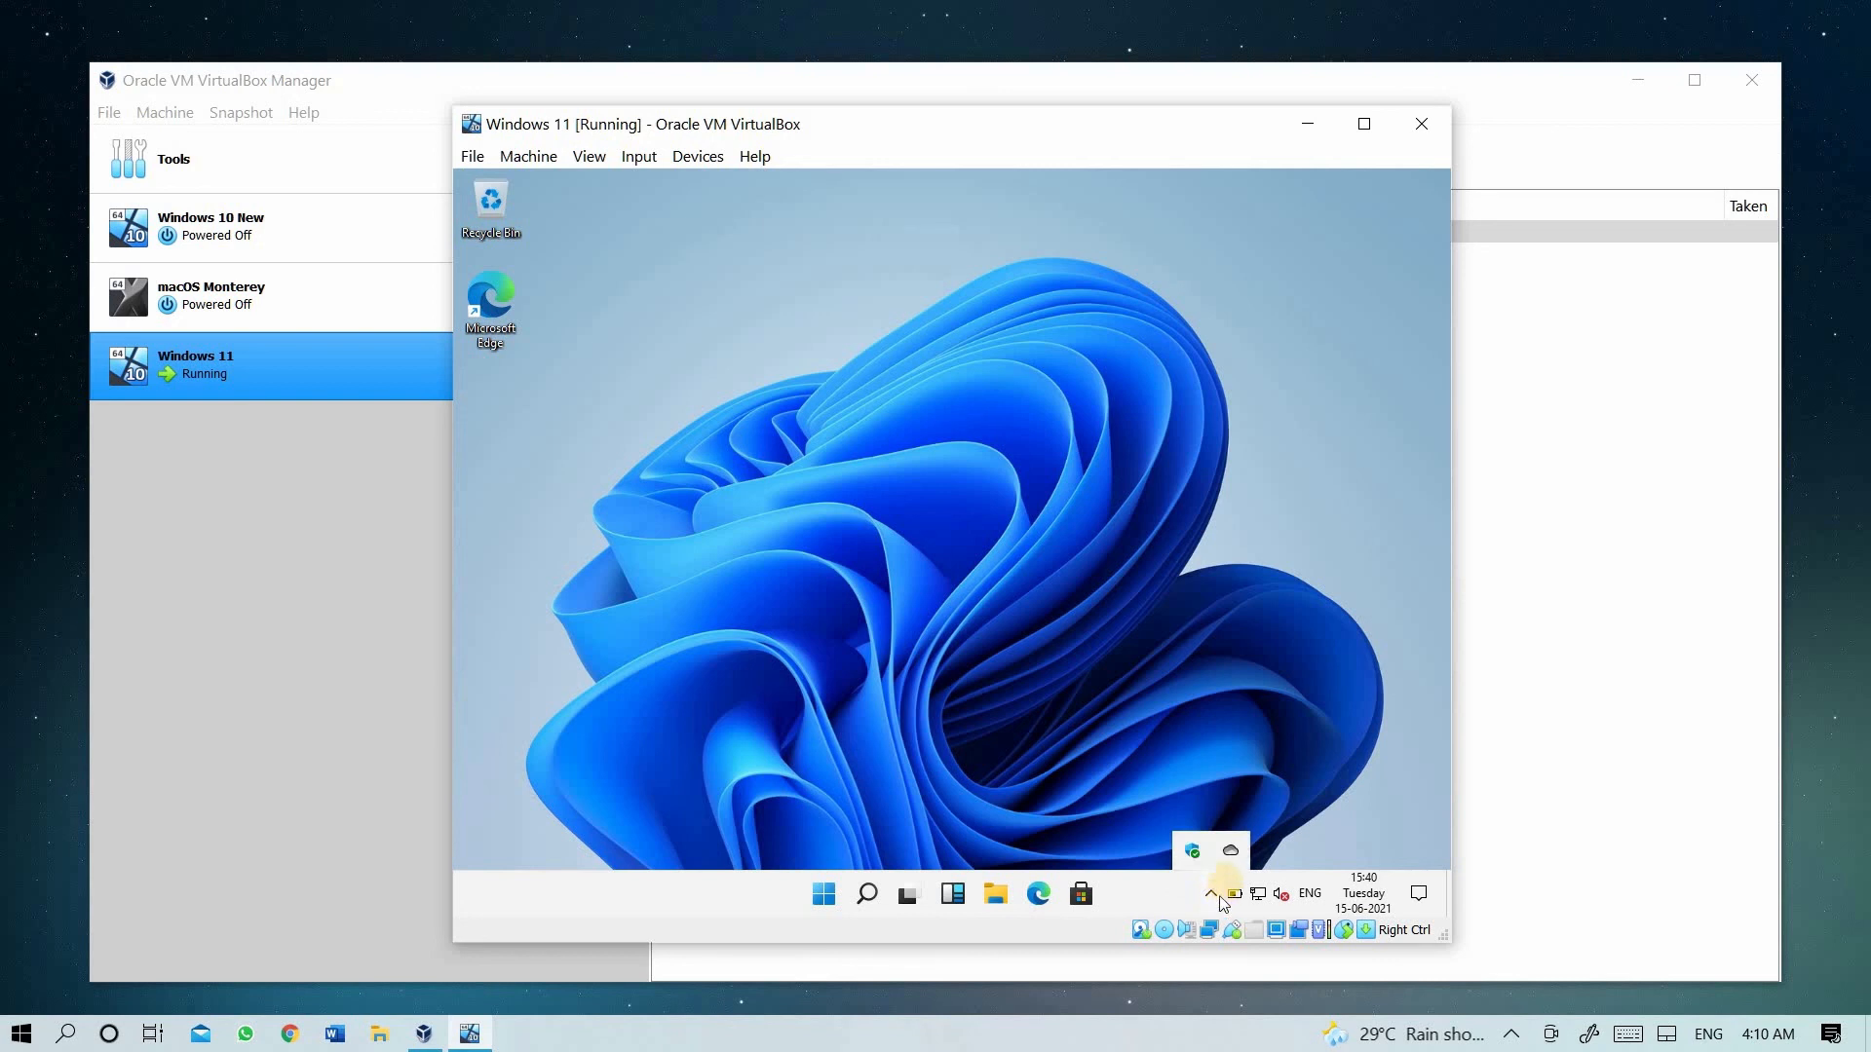
{"action": "left_click", "coordinate": [1309, 893]}
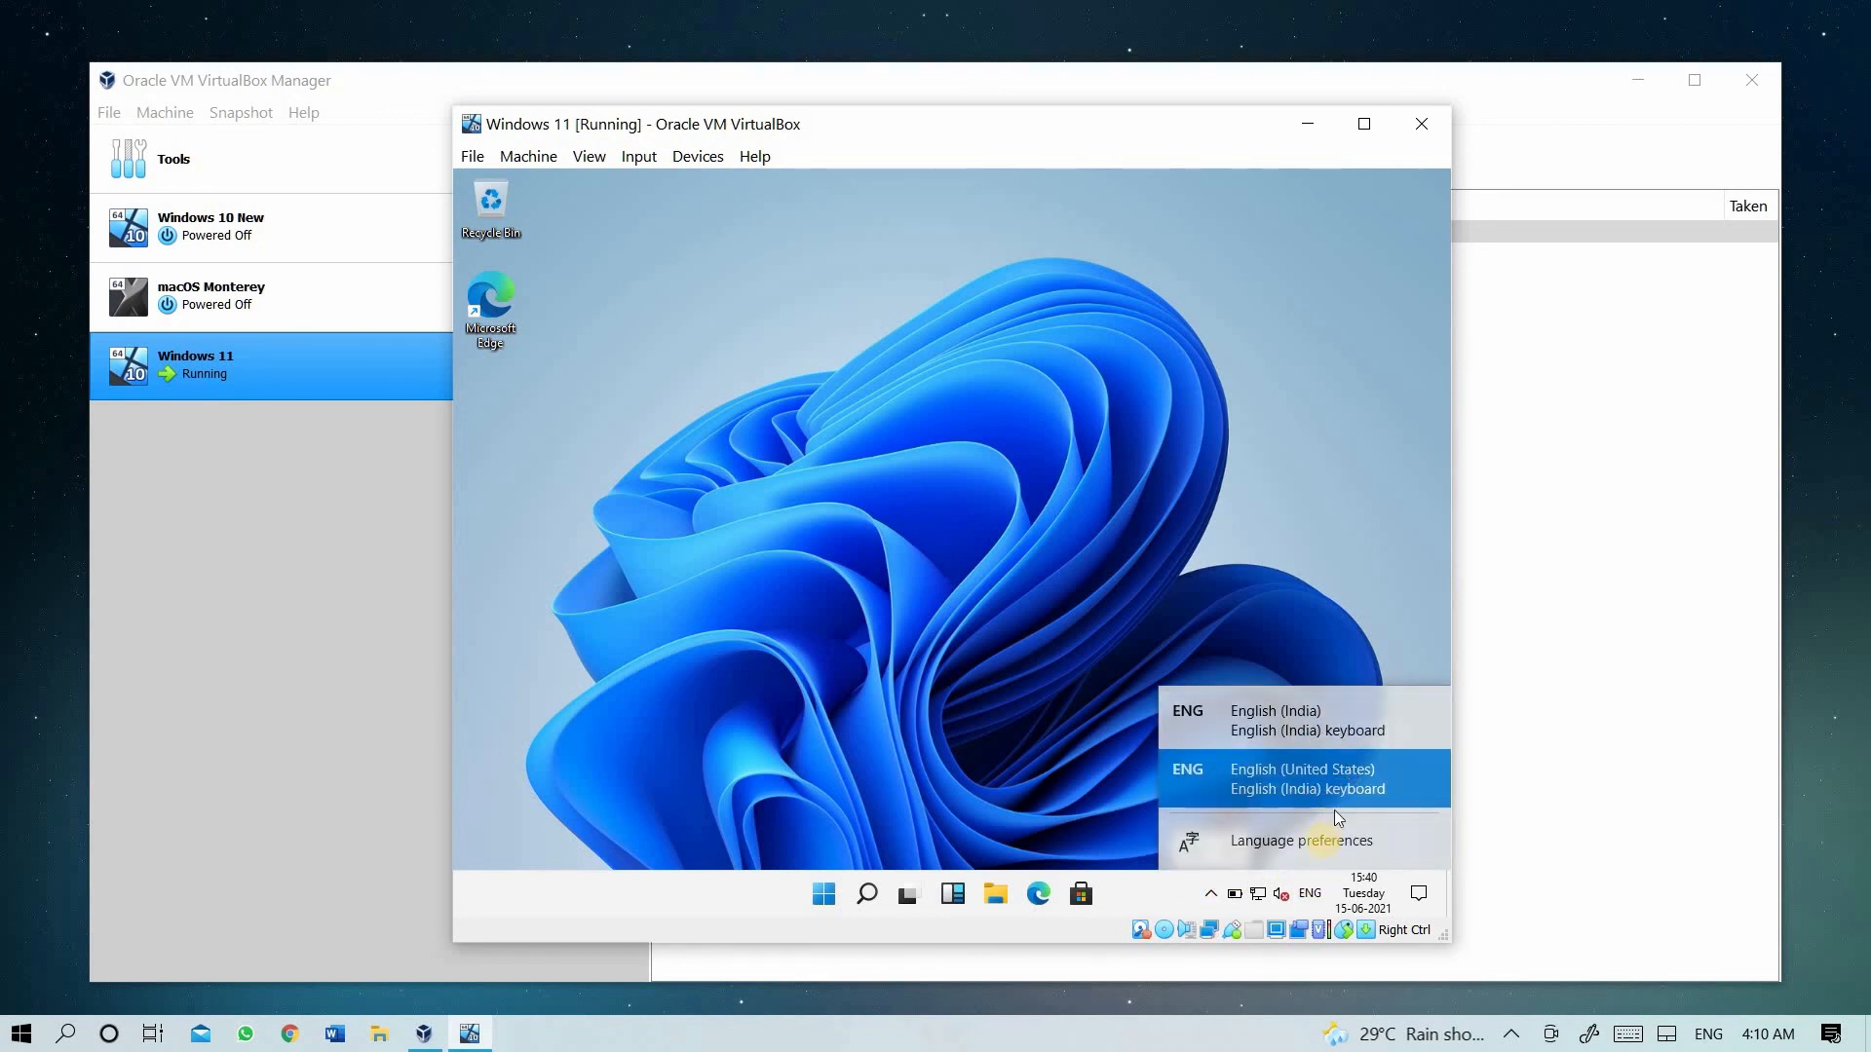
{"action": "mouse_move", "coordinate": [1318, 854]}
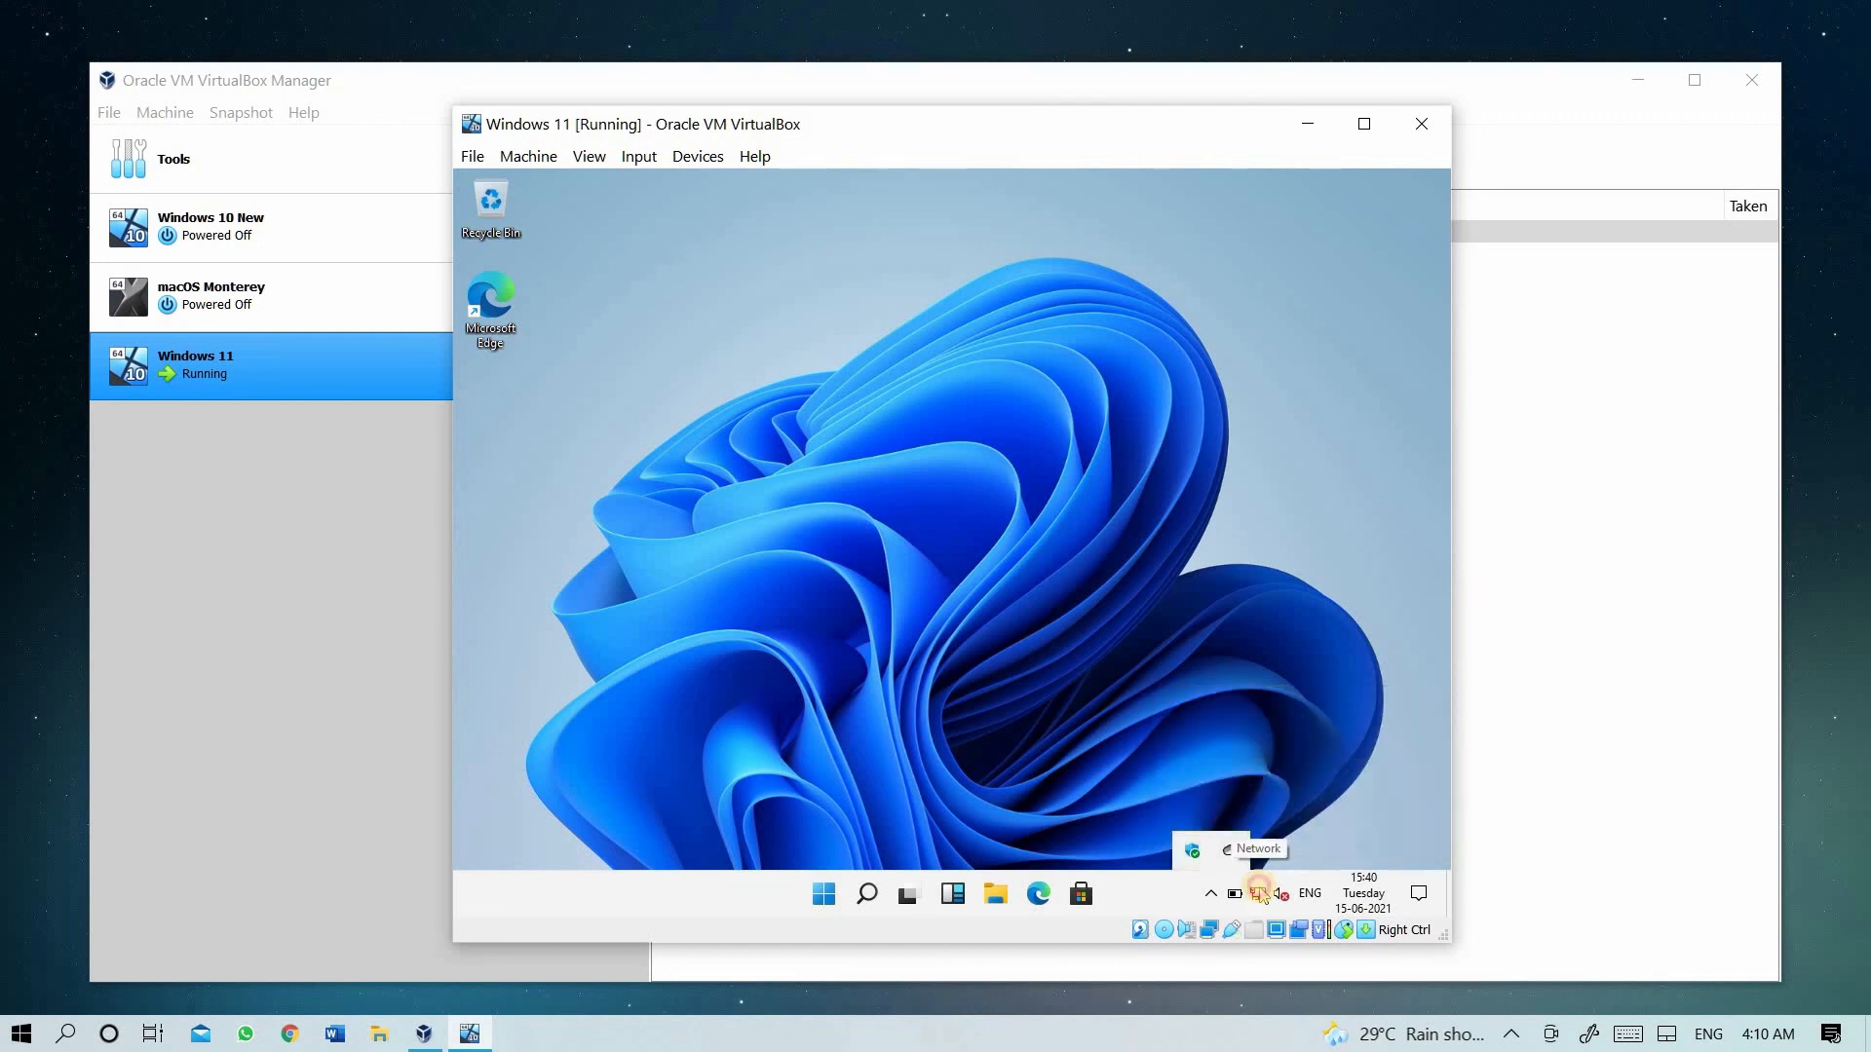
{"action": "left_click", "coordinate": [1260, 892]}
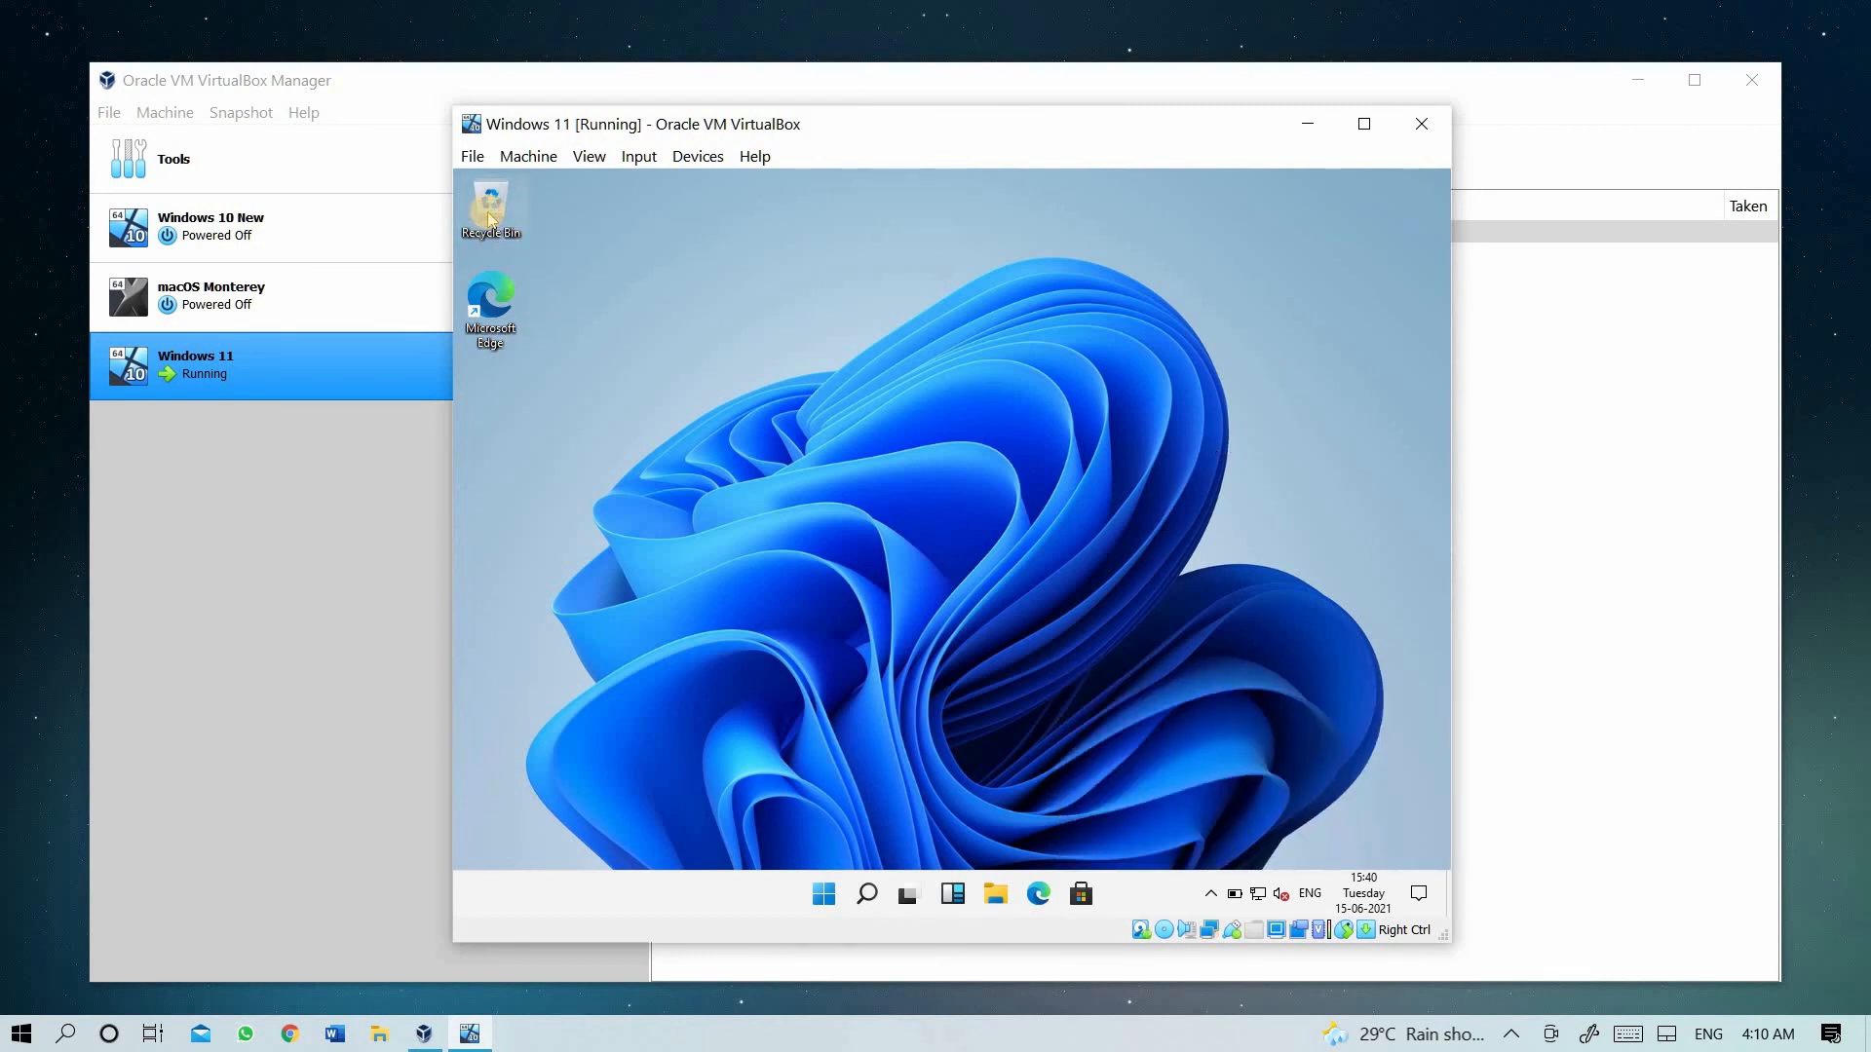
{"action": "double_click", "coordinate": [489, 209]}
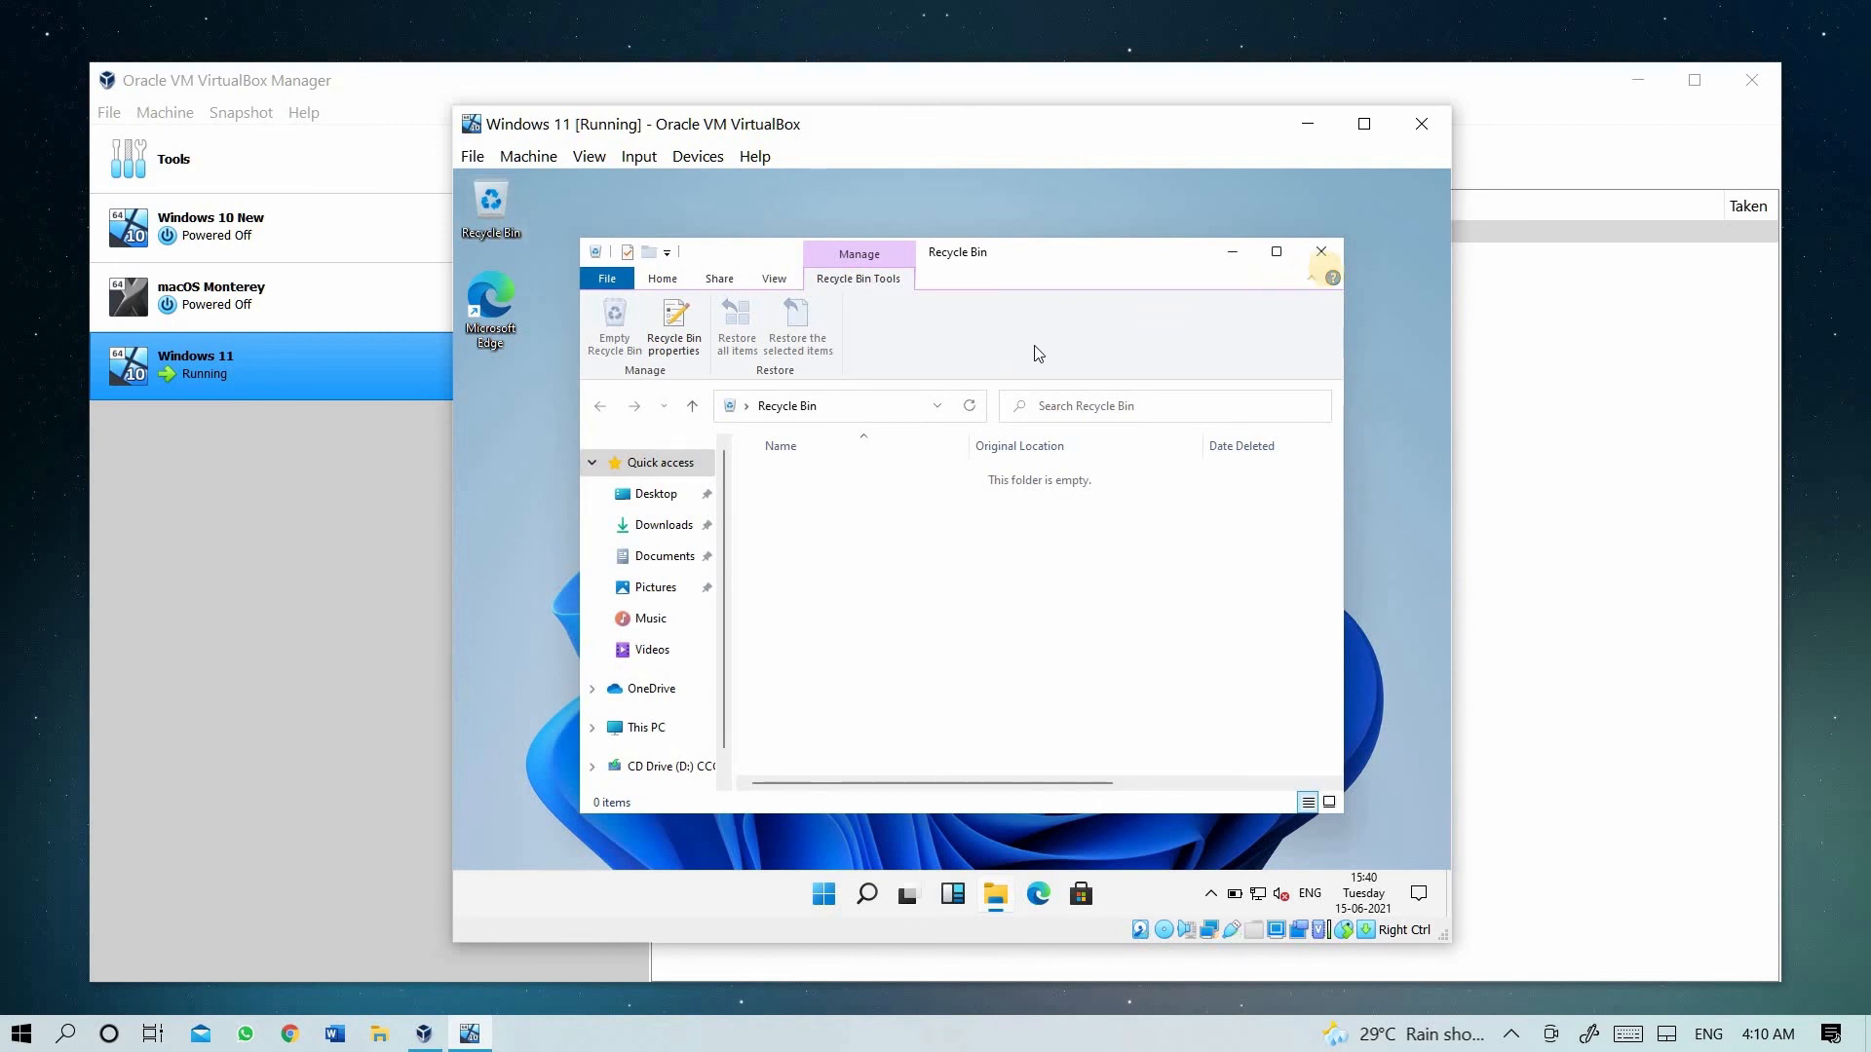
{"action": "left_click", "coordinate": [1322, 251]}
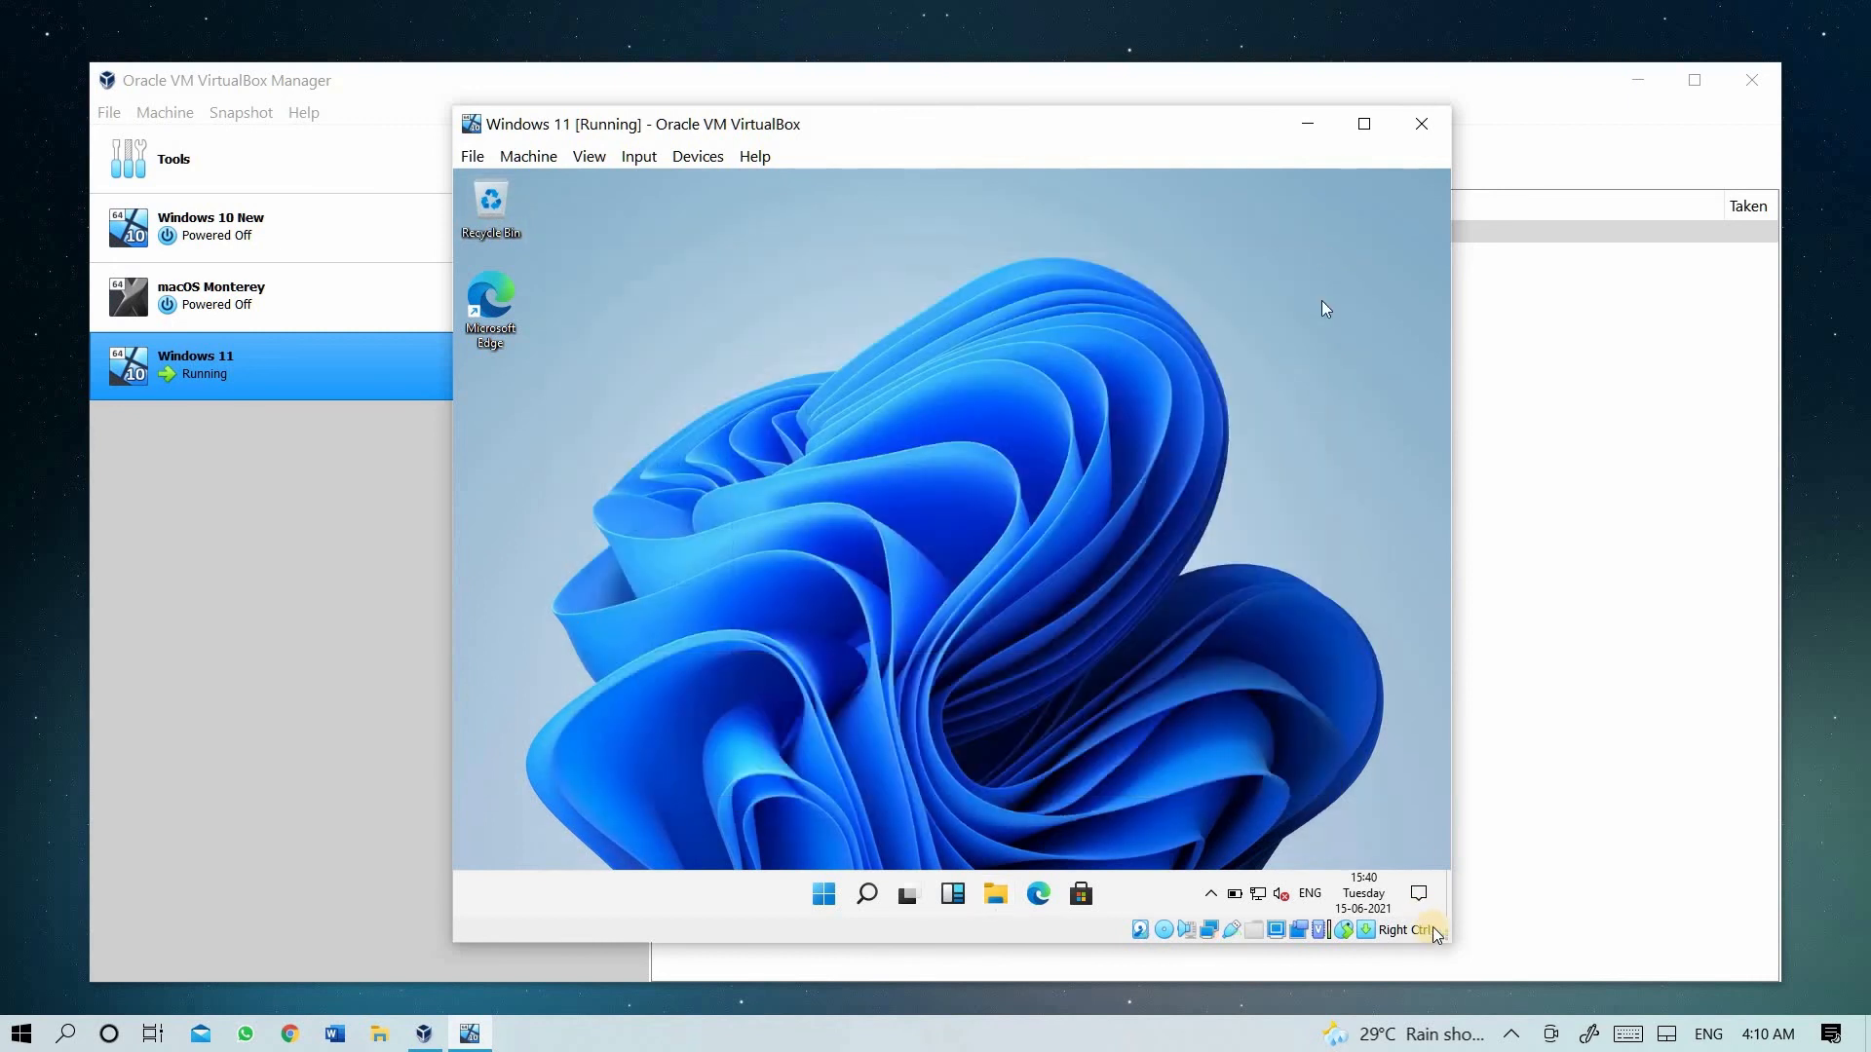
{"action": "mouse_move", "coordinate": [1193, 622]}
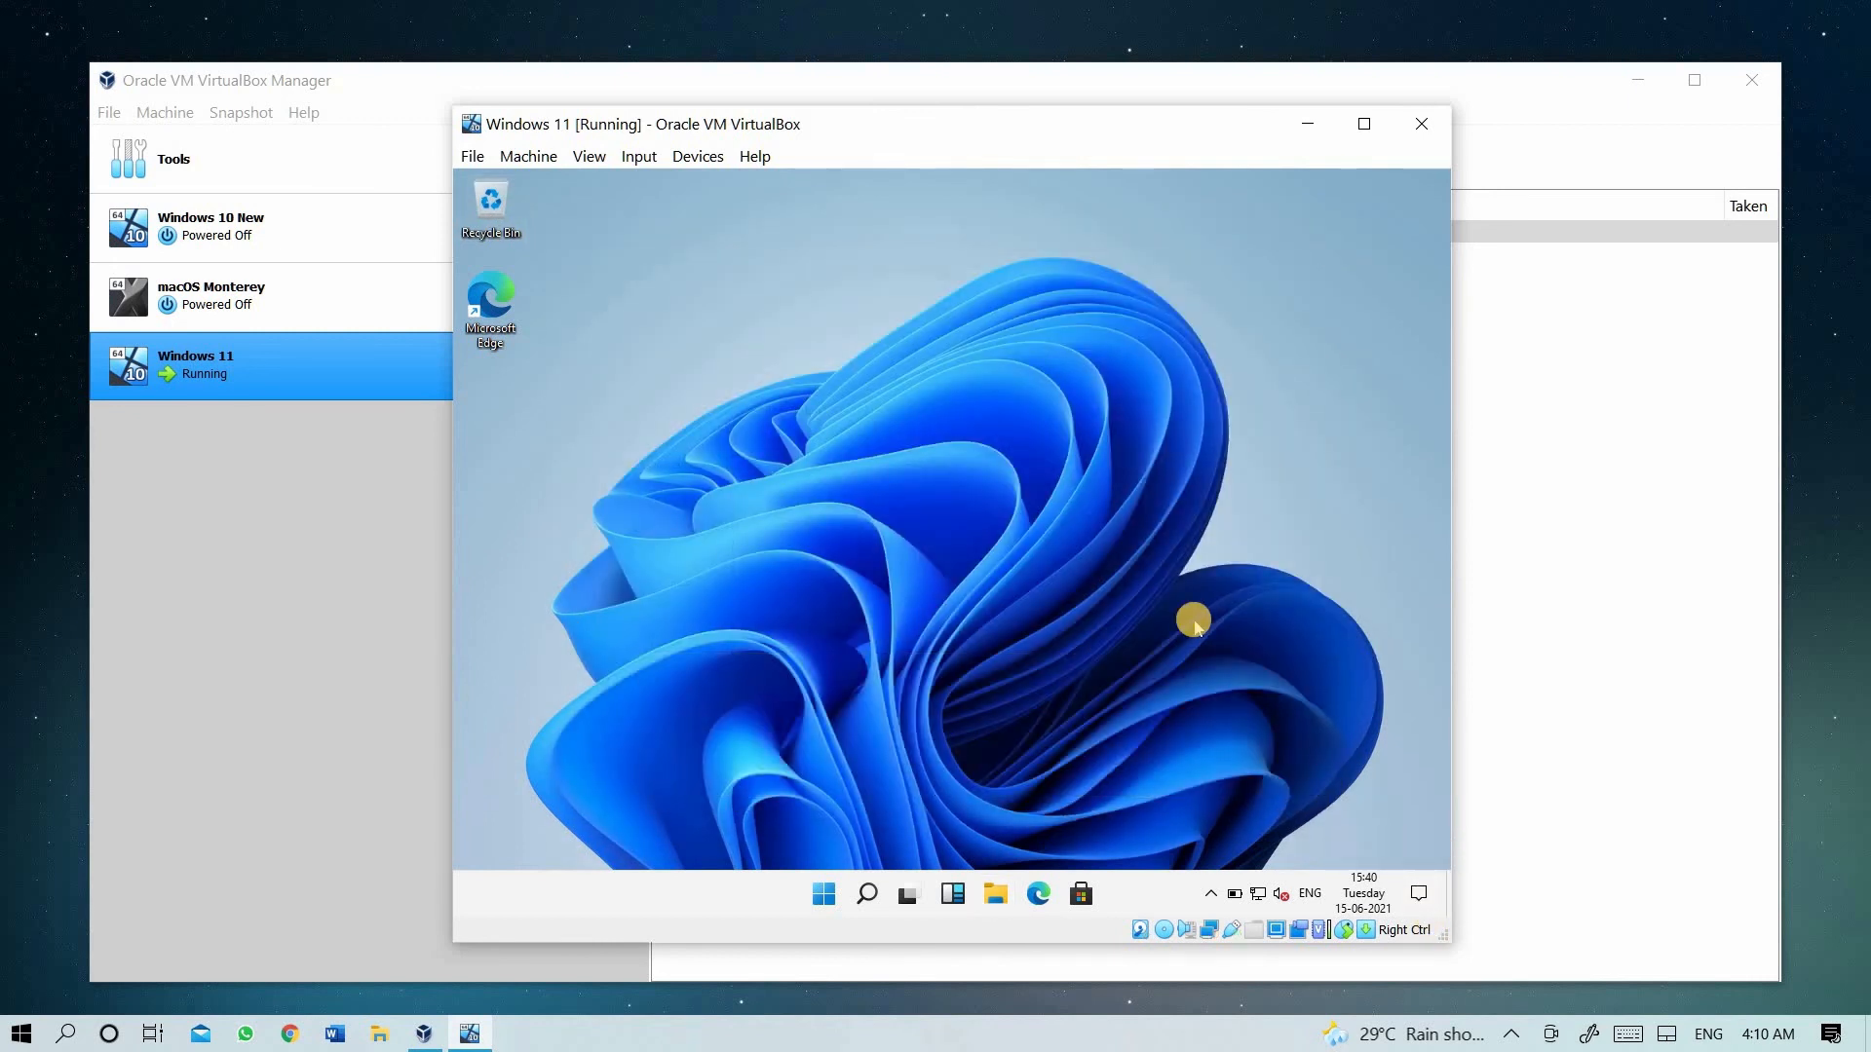
{"action": "right_click", "coordinate": [1193, 621]}
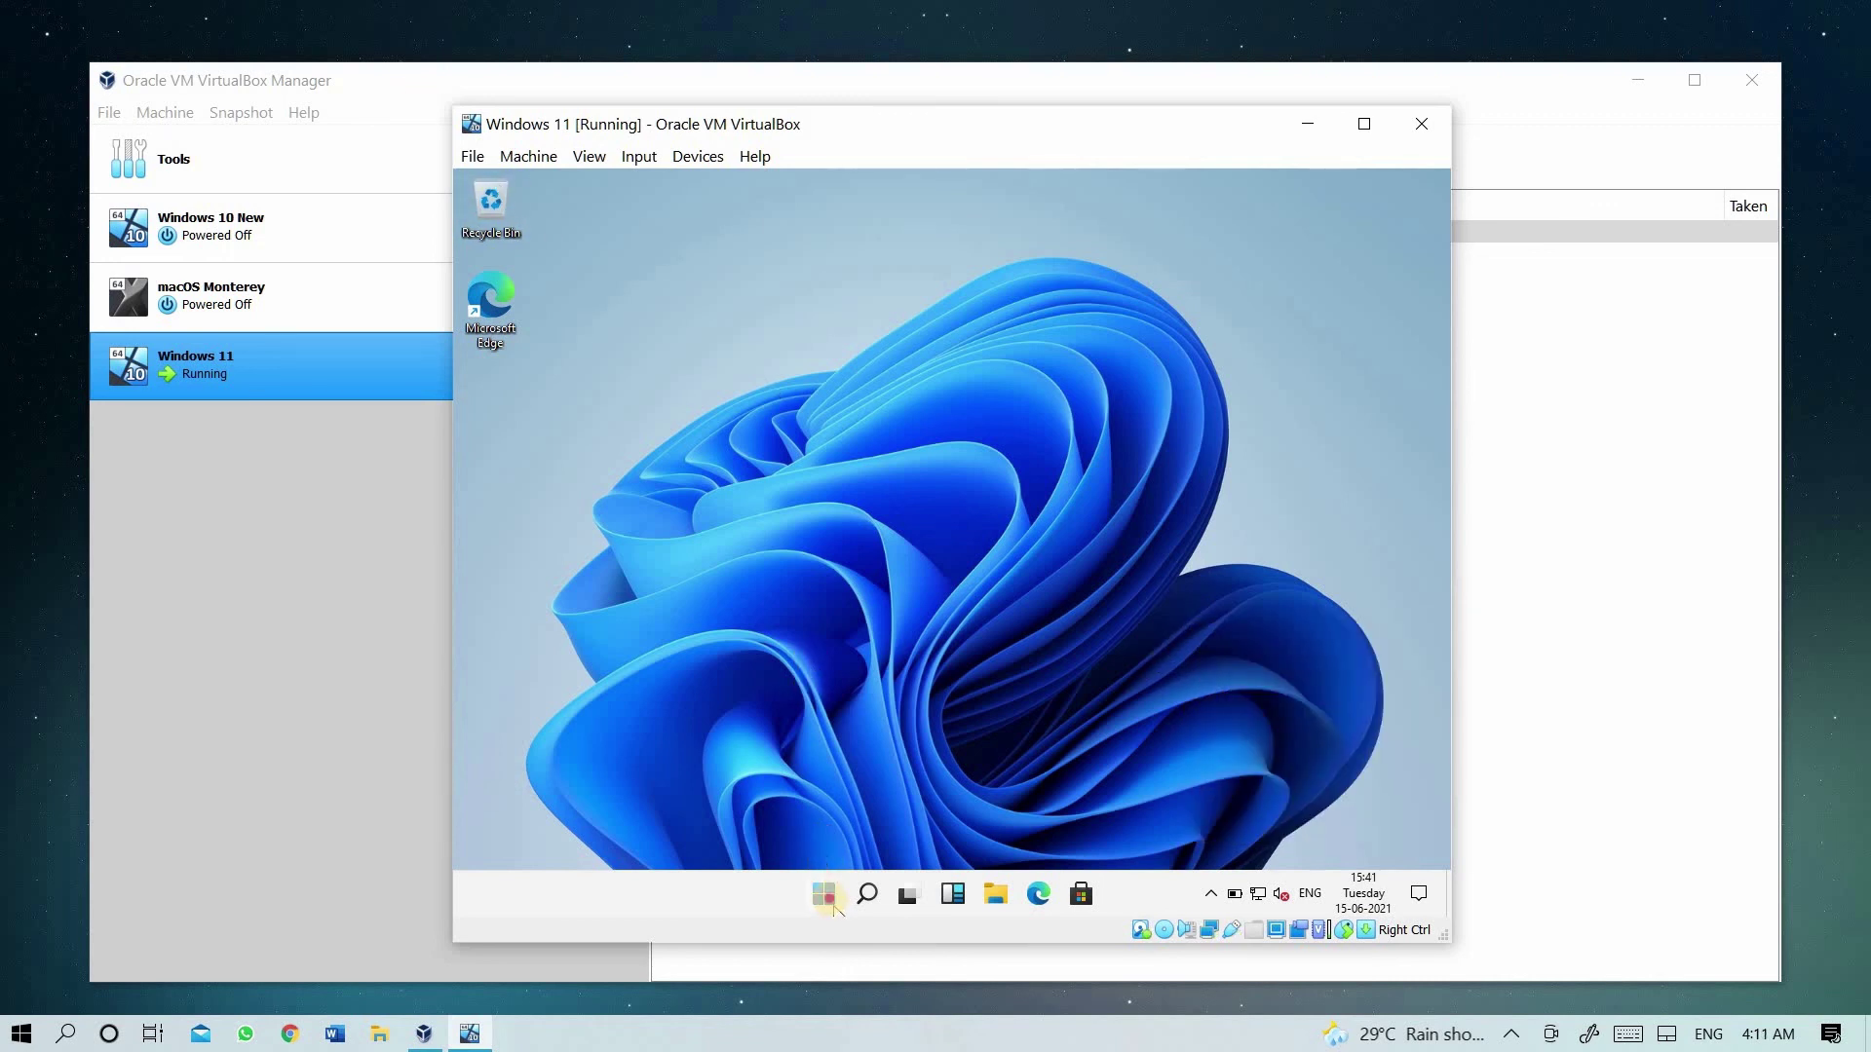
- Open the Windows 11 Start menu and its power menu showing Shut down and Restart
{"action": "left_click", "coordinate": [825, 893]}
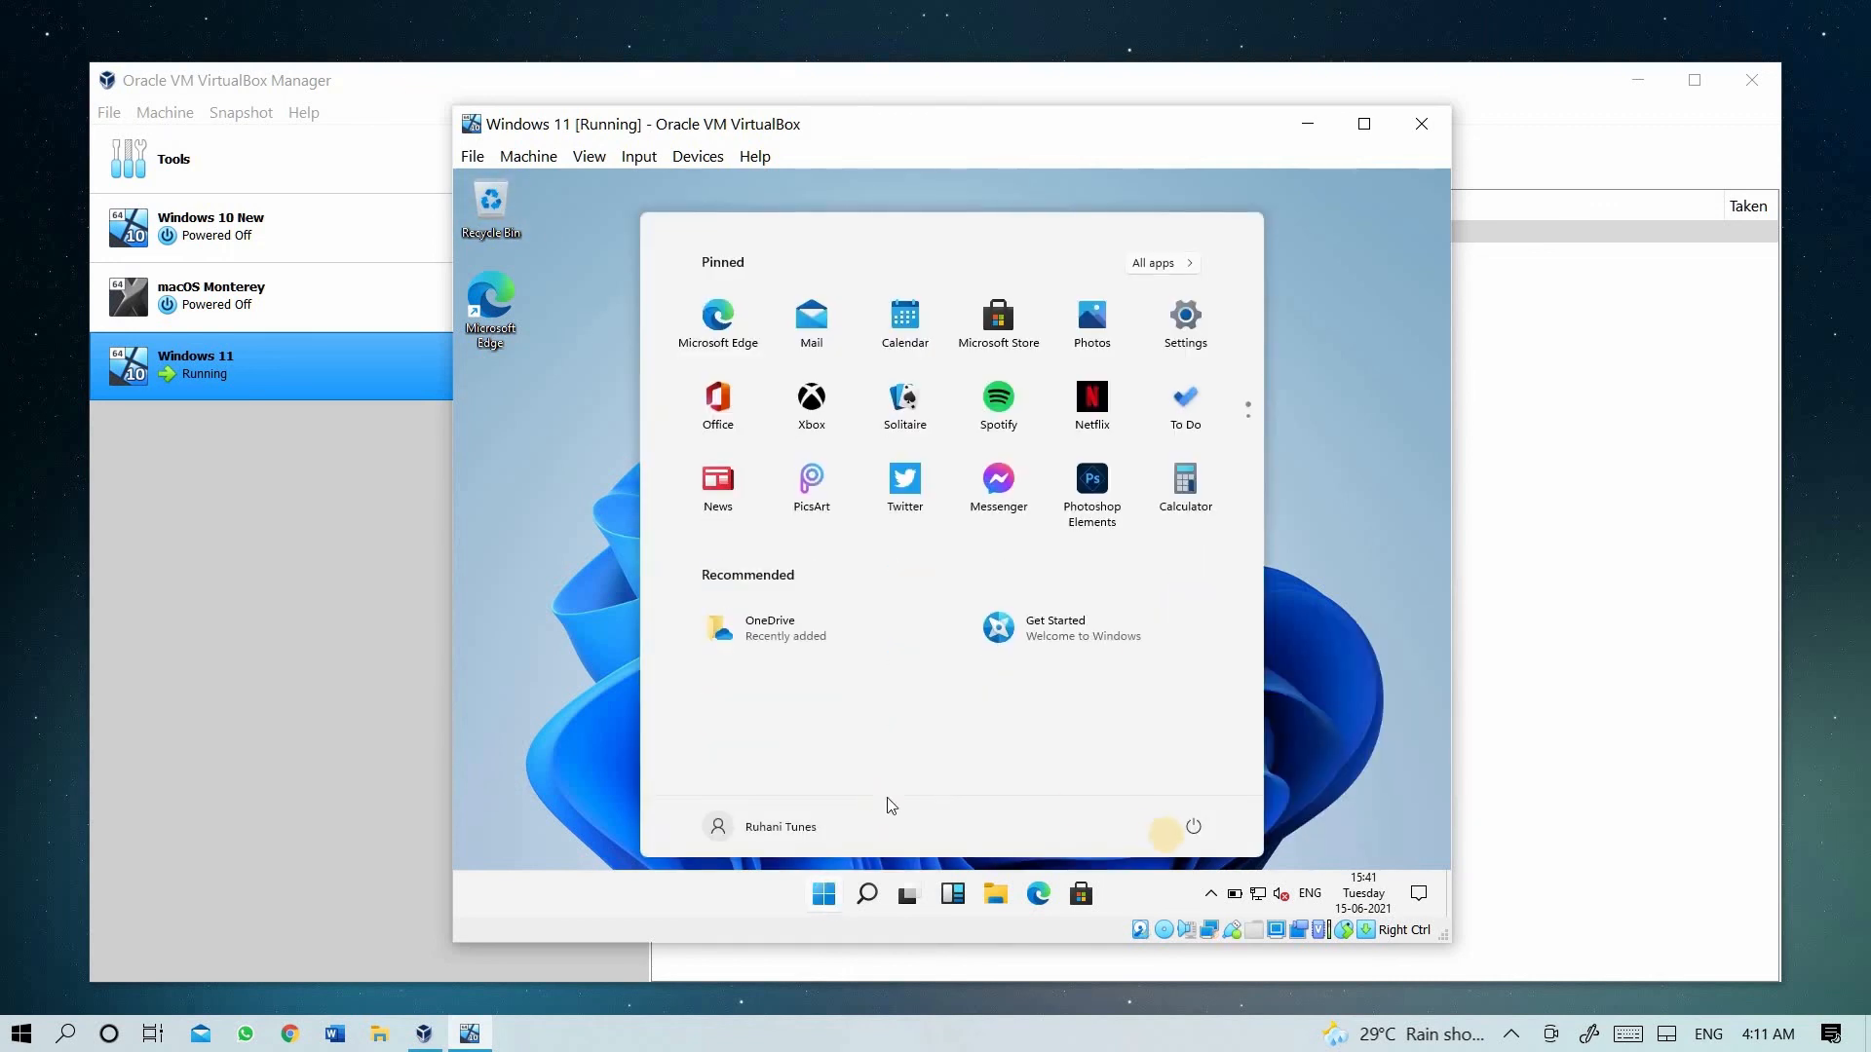
{"action": "left_click", "coordinate": [1191, 825]}
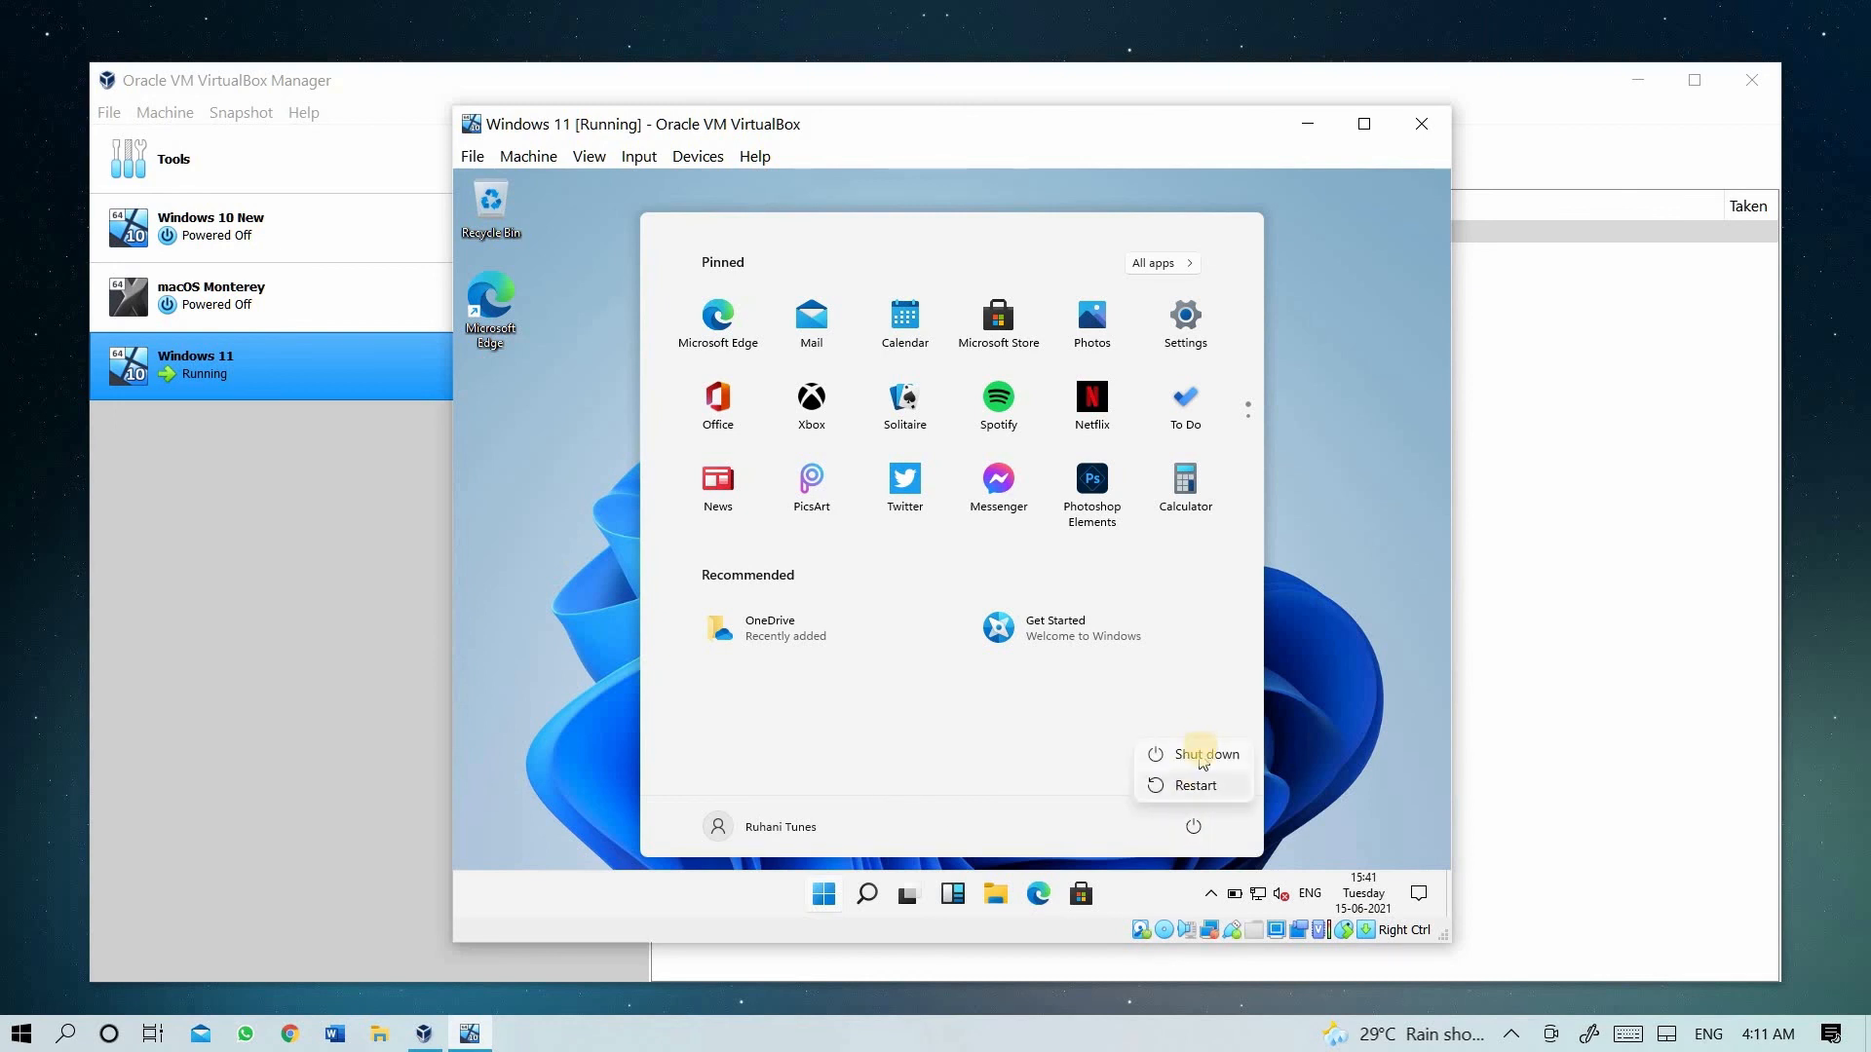
{"action": "mouse_move", "coordinate": [1205, 754]}
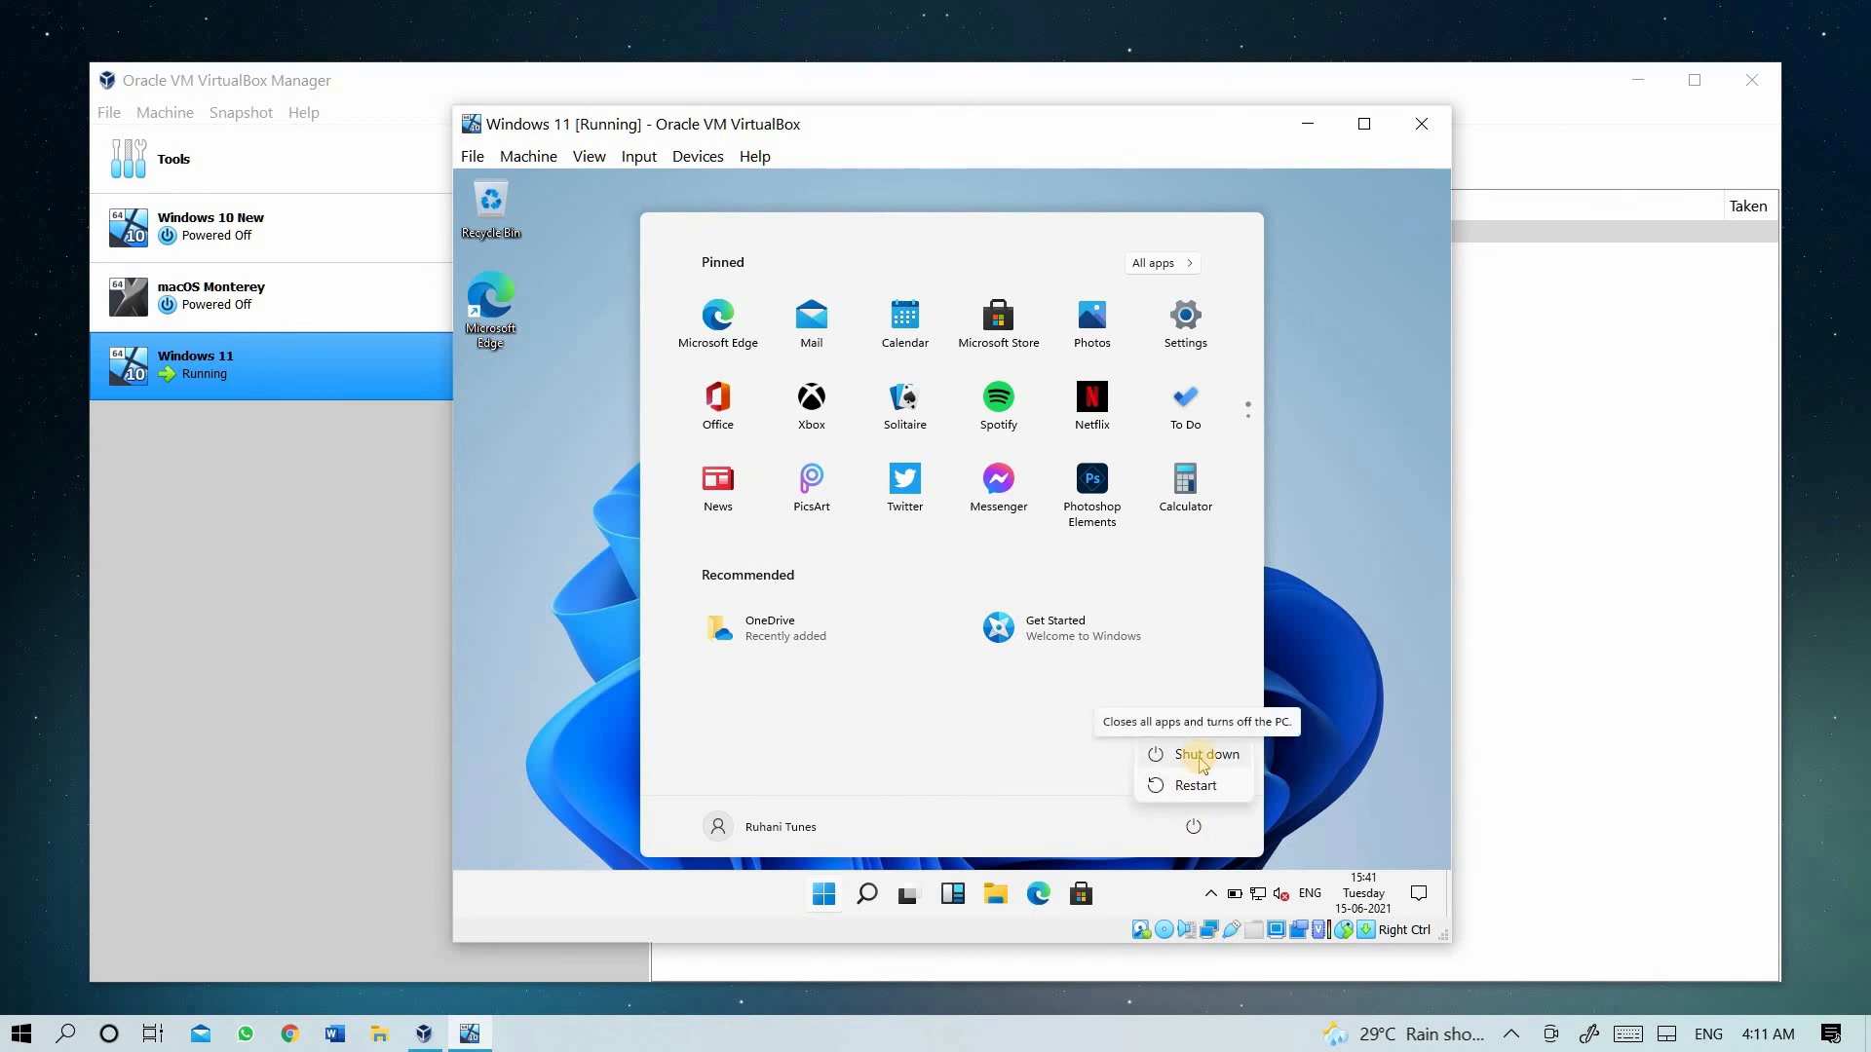